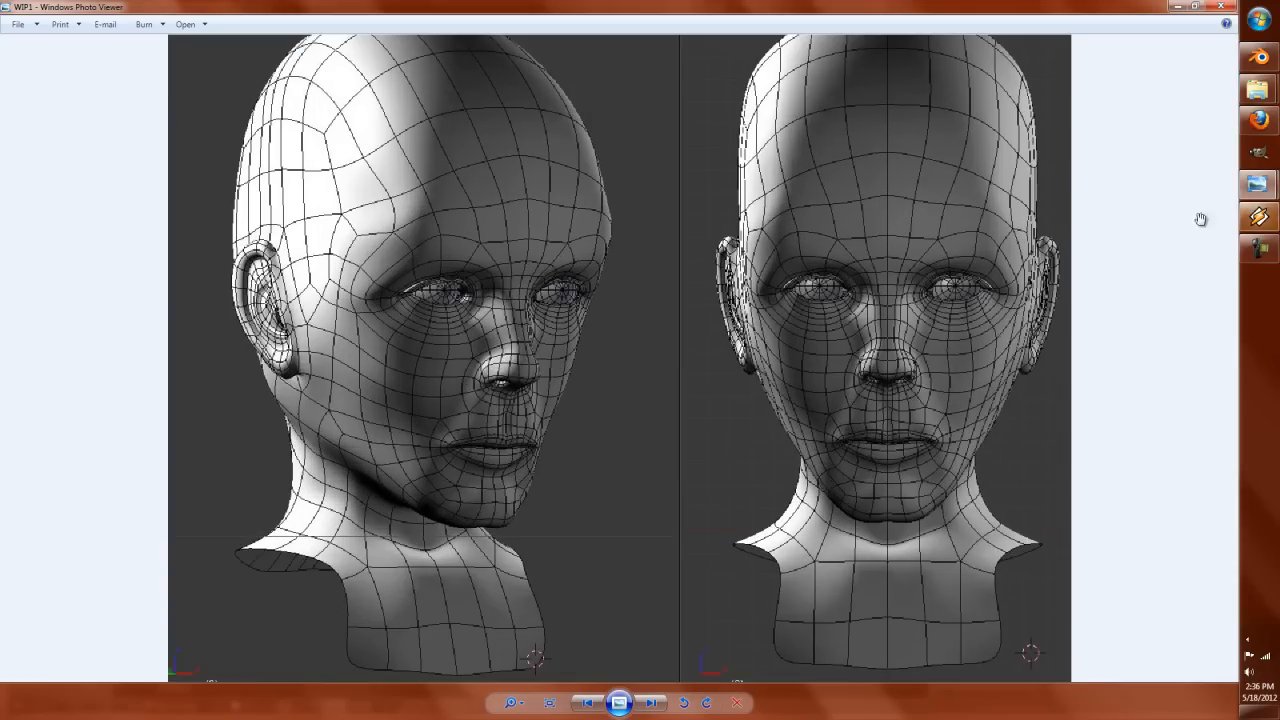
mouse_move(1258, 90)
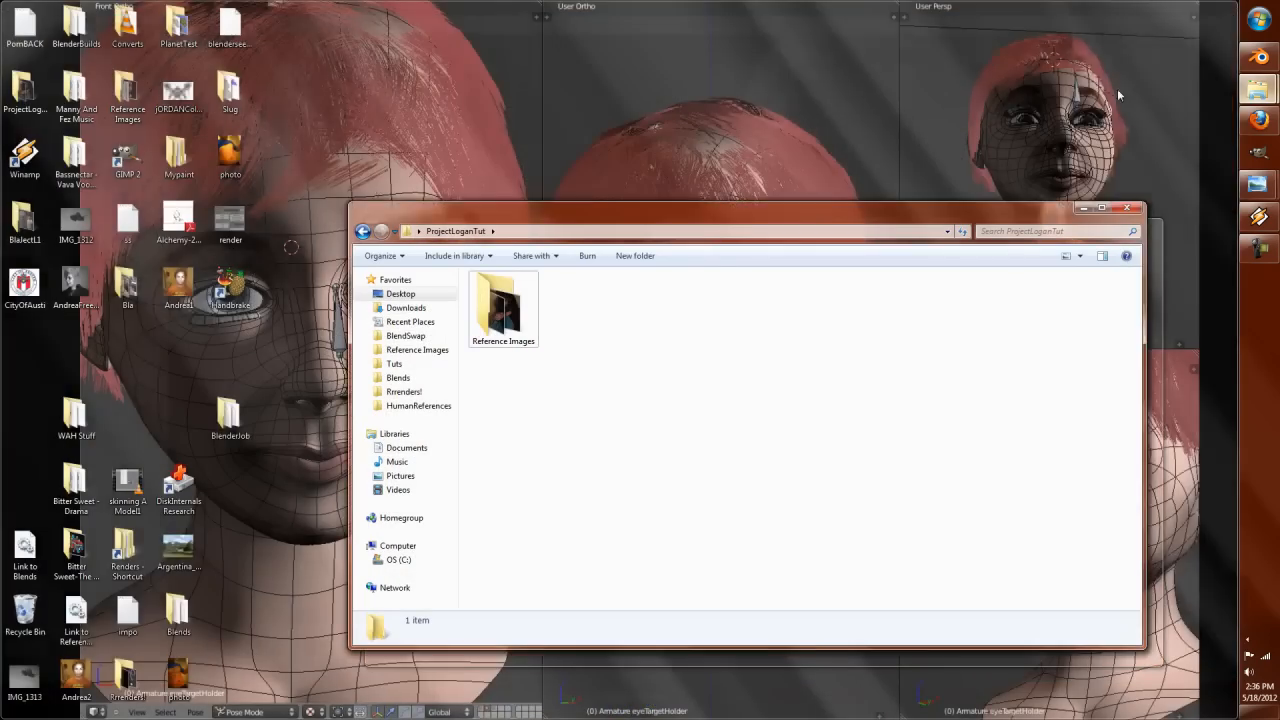
Step: Show the ProjectLoganTut Reference Images folder's face photo thumbnails and scroll through them
double_click(504, 310)
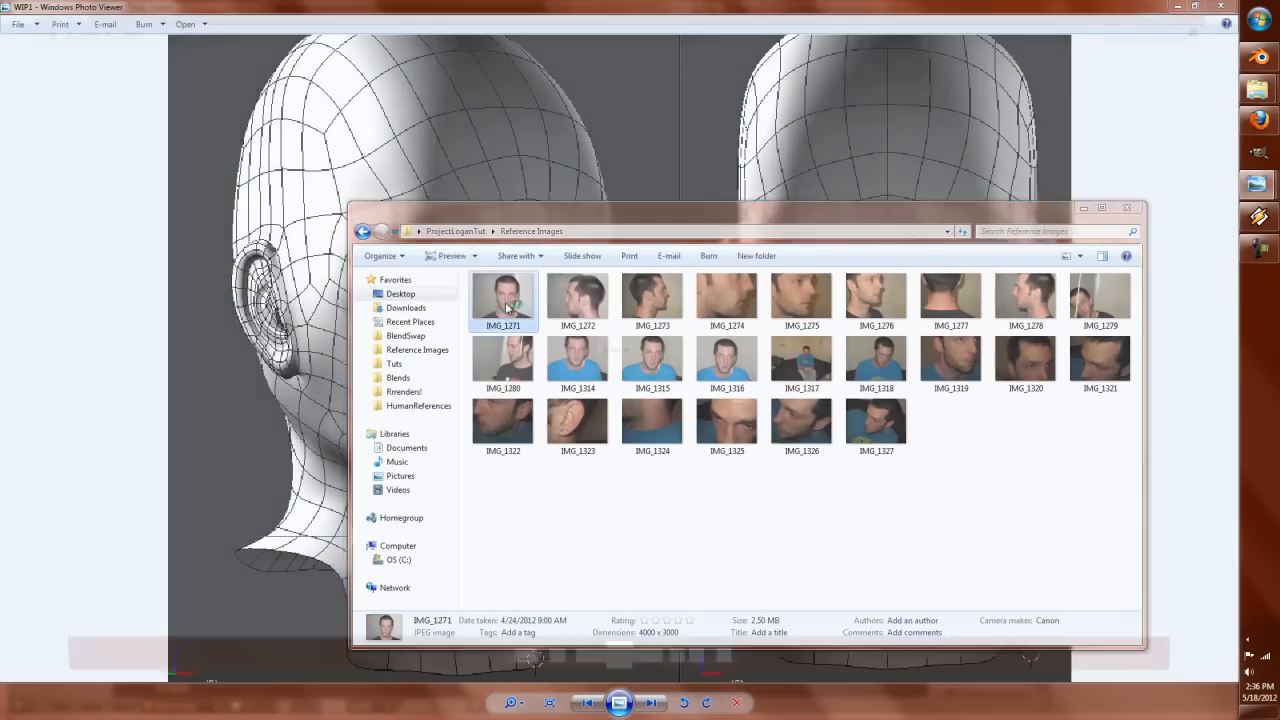
double_click(504, 300)
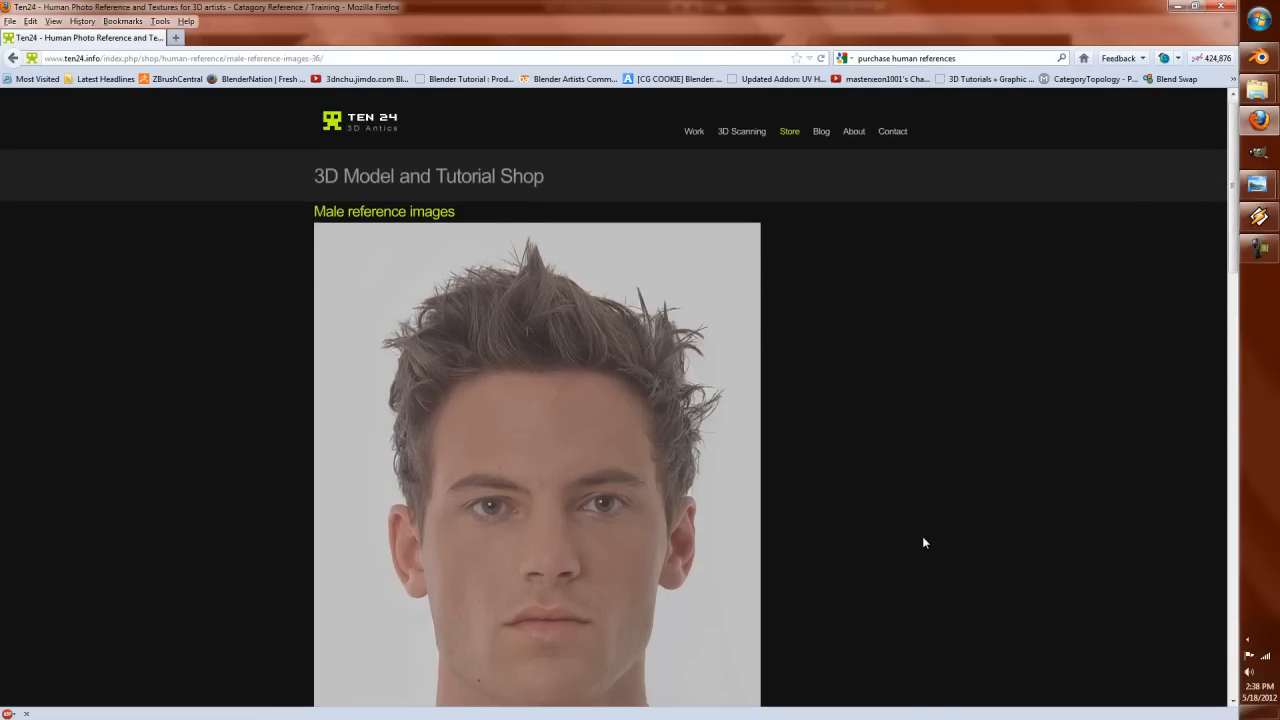
scroll(down, 3)
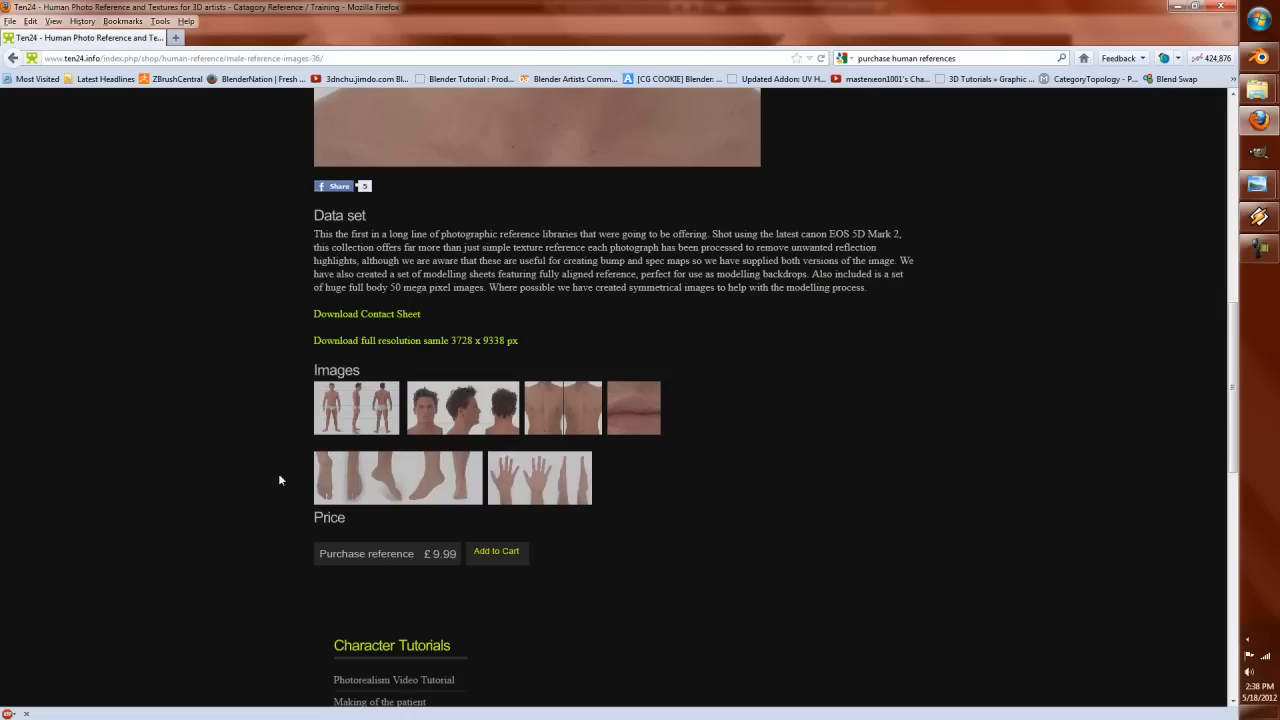
mouse_move(1144, 44)
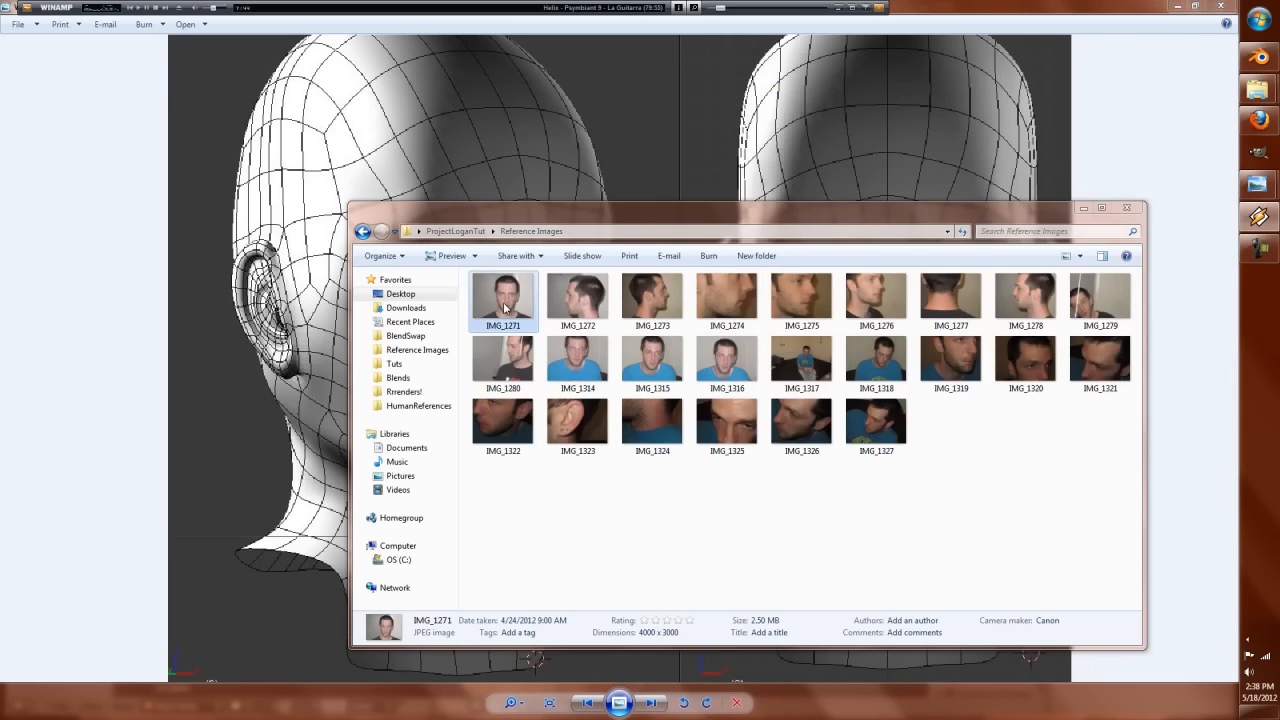
Step: View a reference face photo in a resized window, zooming on both eyes and the forehead skin texture
double_click(728, 296)
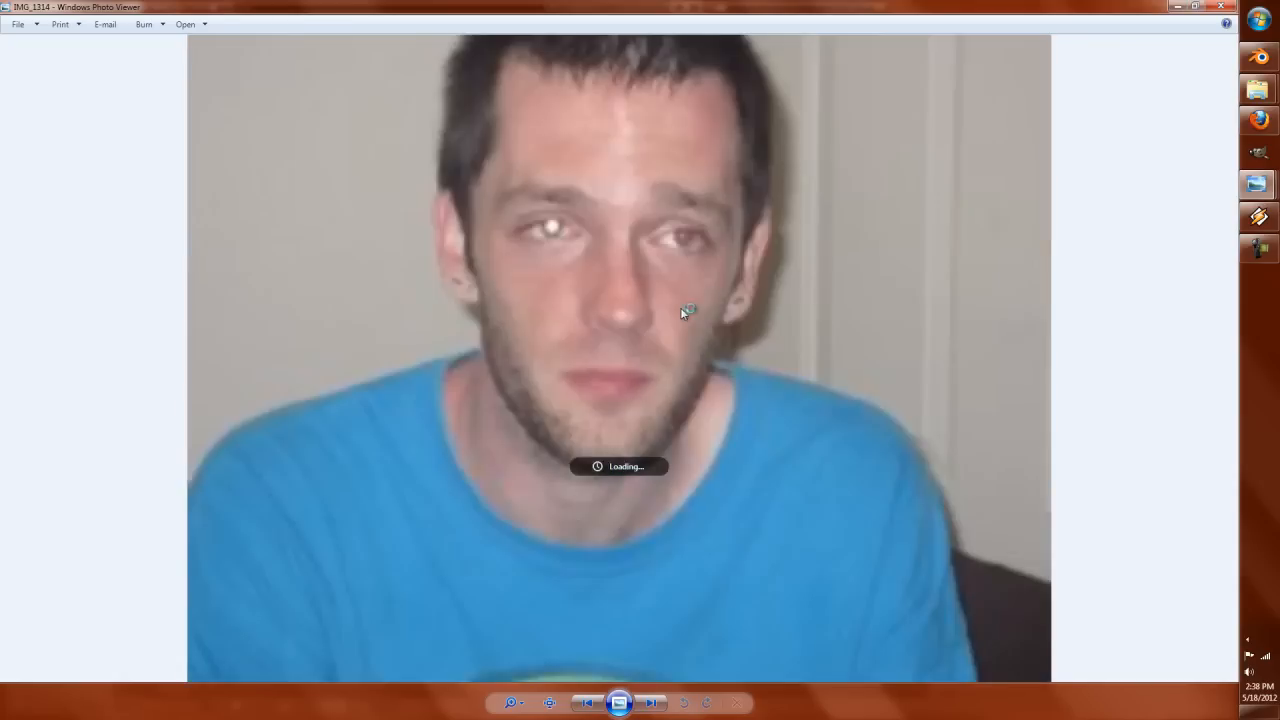
click(652, 704)
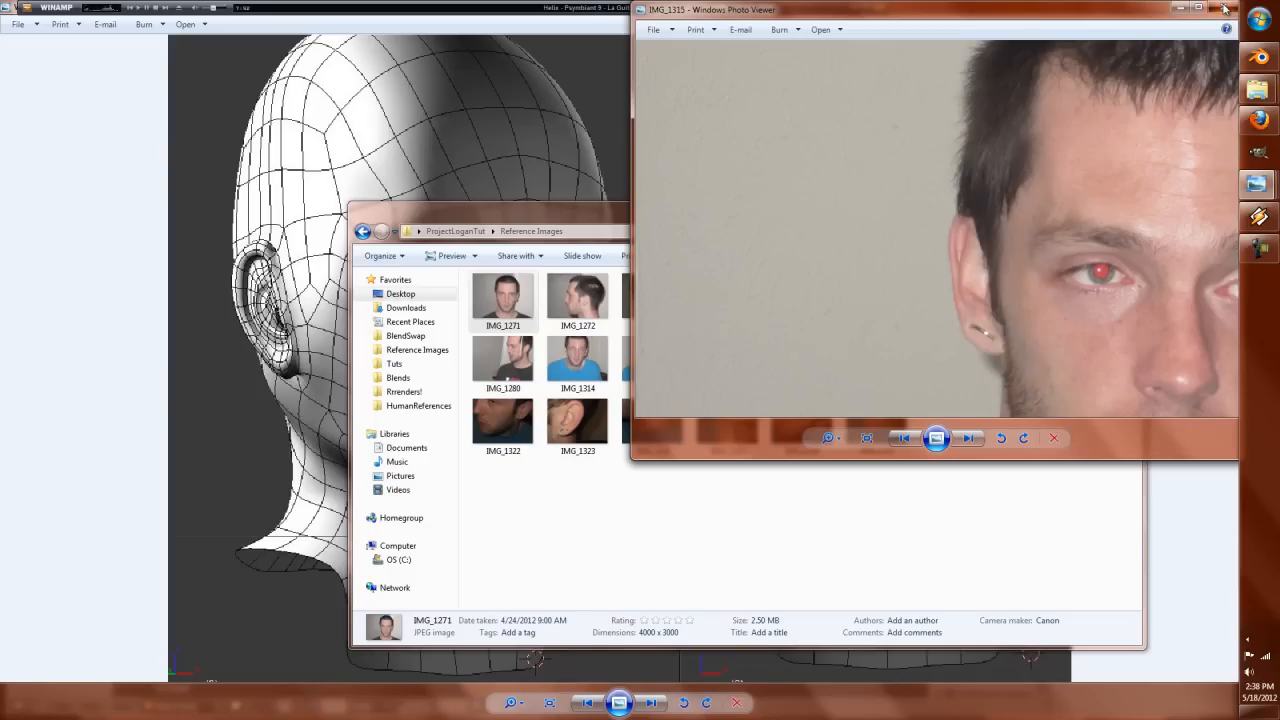
drag(930, 8, 840, 32)
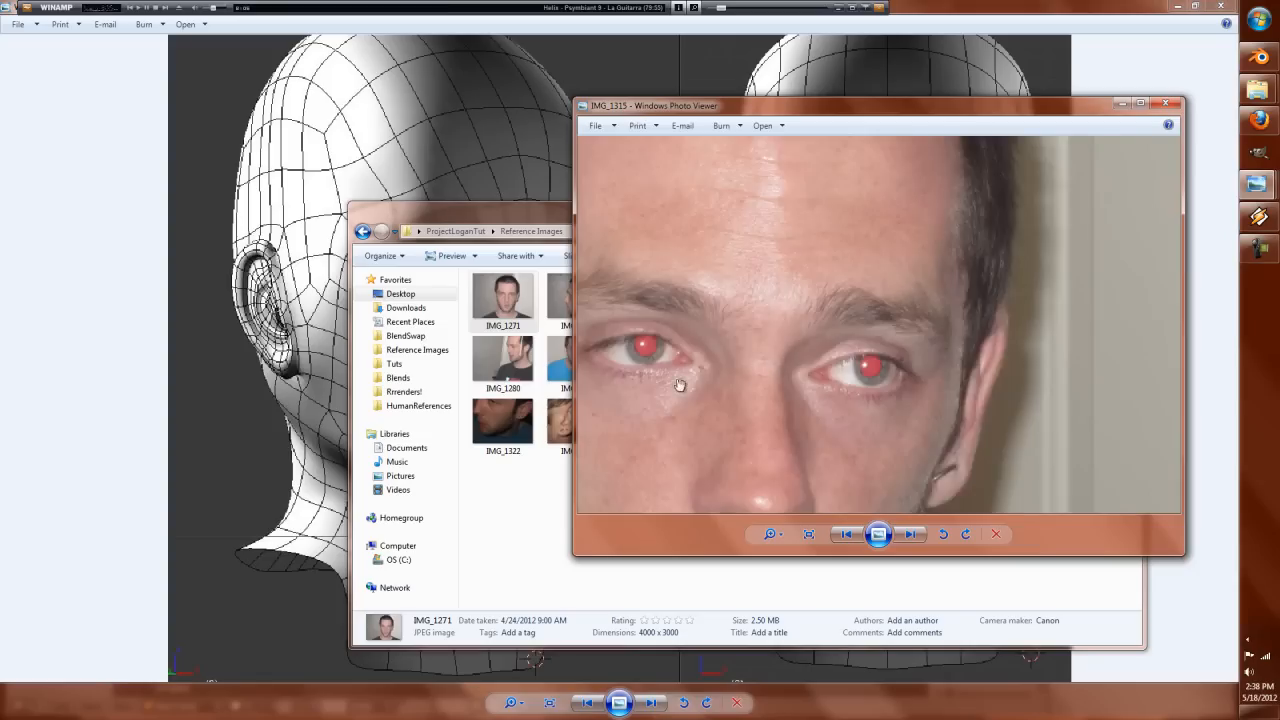
click(768, 534)
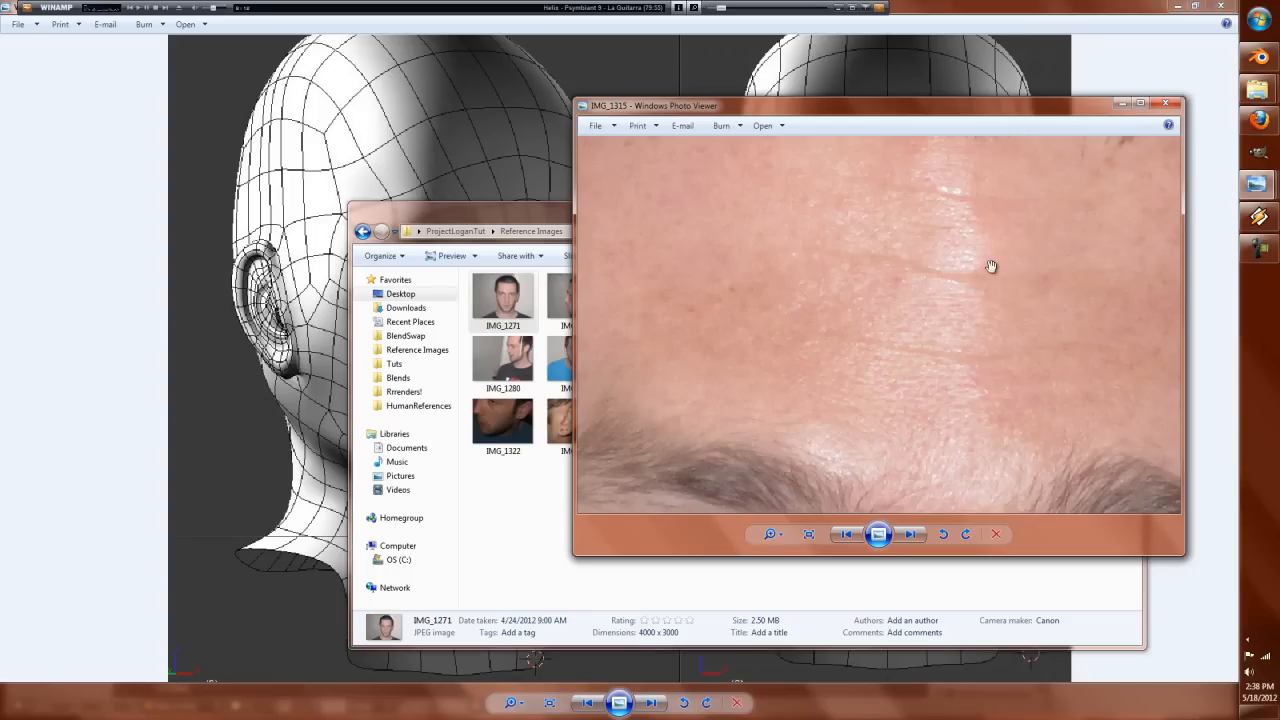
mouse_move(1014, 248)
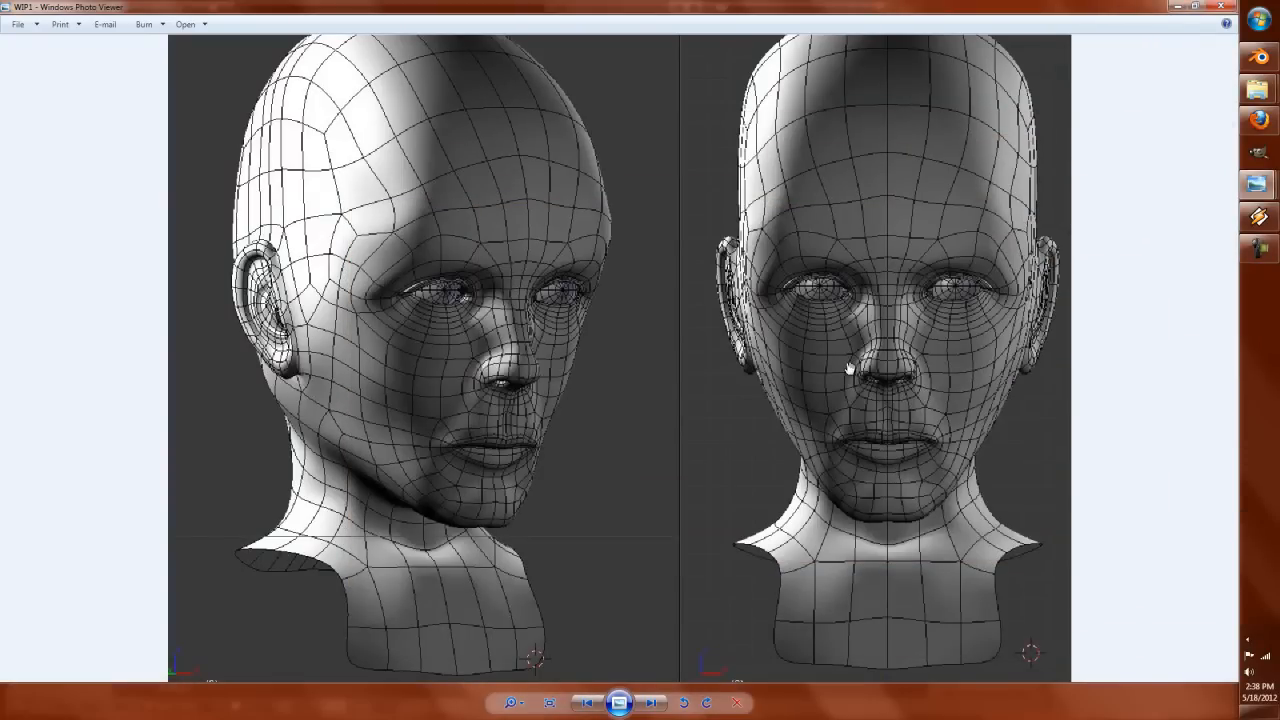
Step: Advance through the WIP and textured head renders to the LoganConceptSheets image of concept faces with hair
click(652, 700)
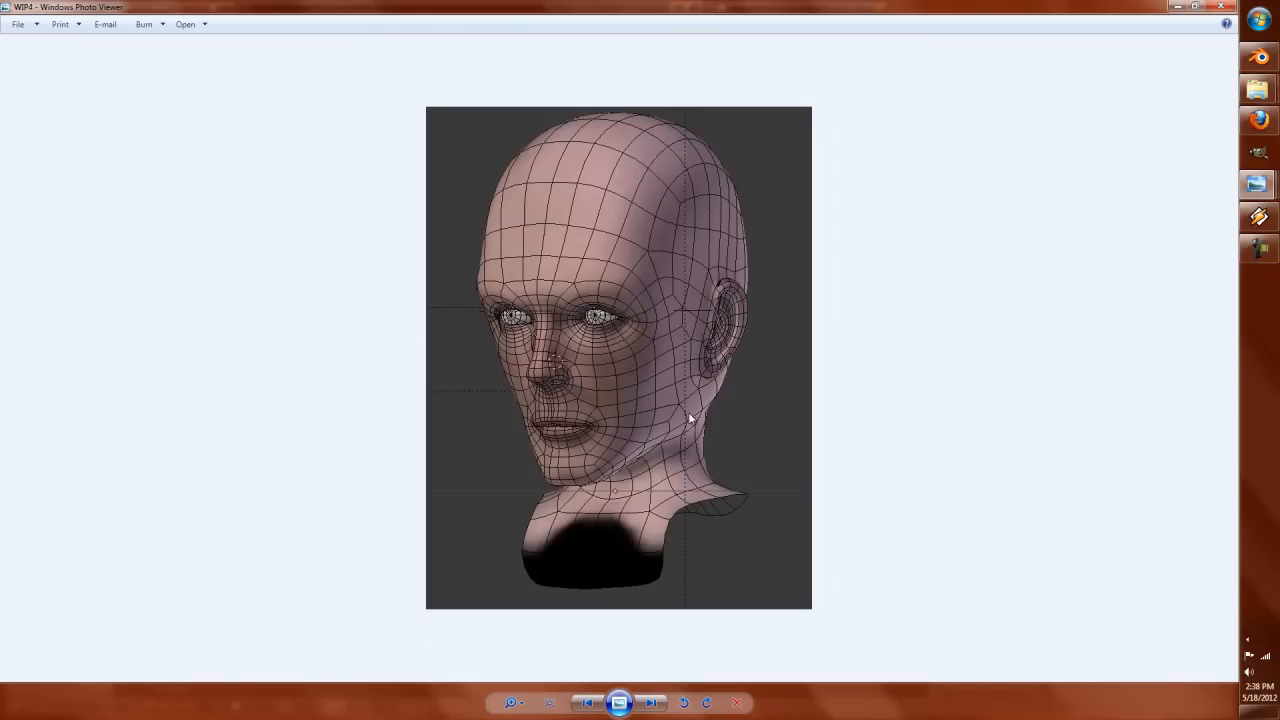
click(650, 702)
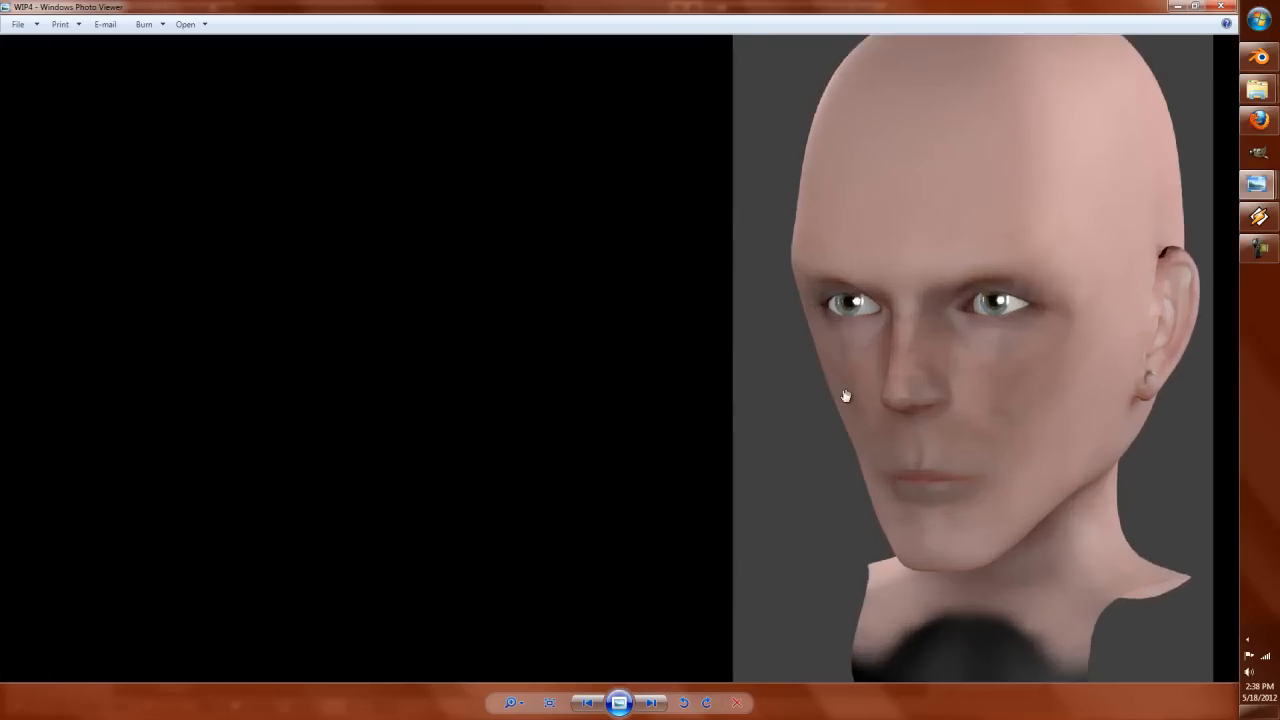
click(652, 702)
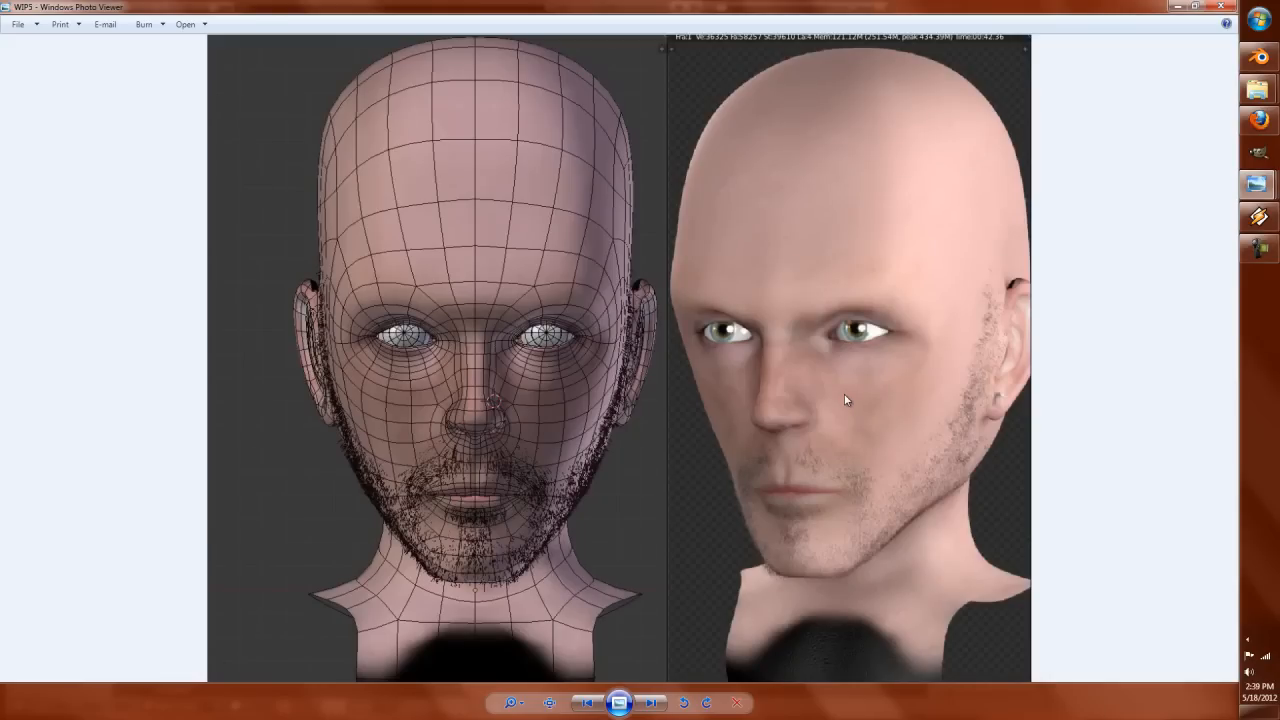
click(650, 700)
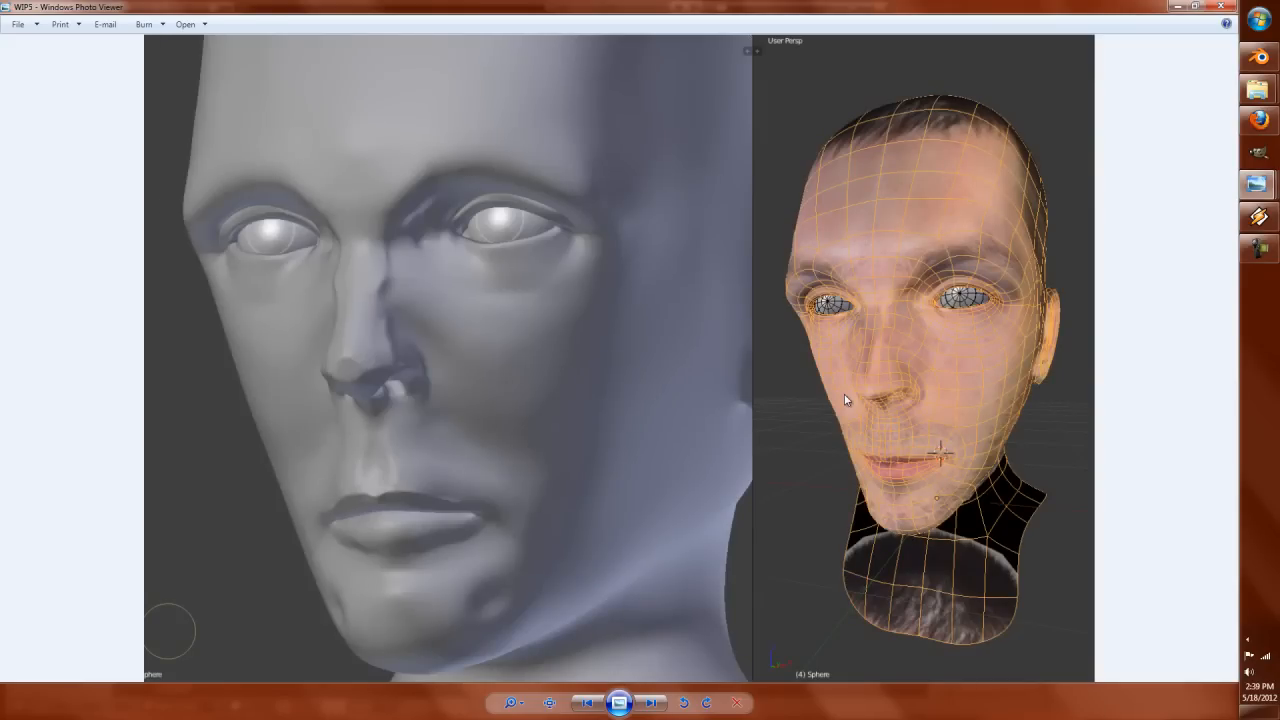
click(650, 700)
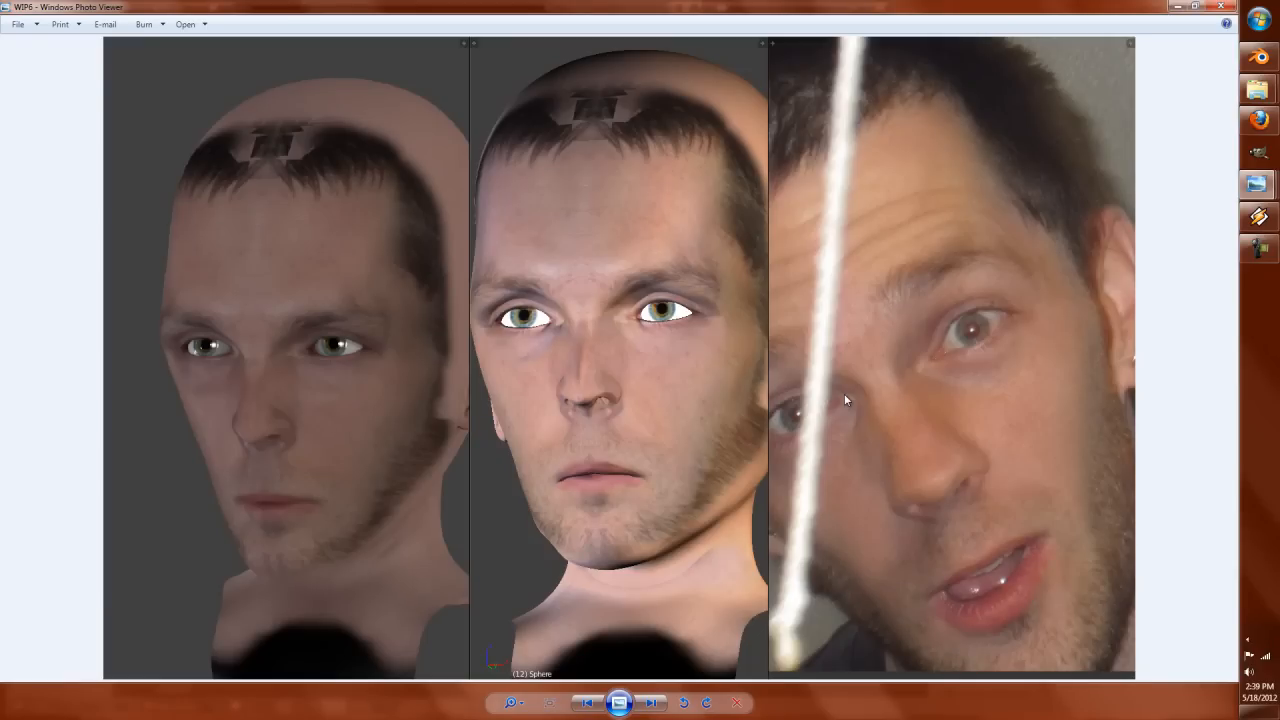
click(652, 702)
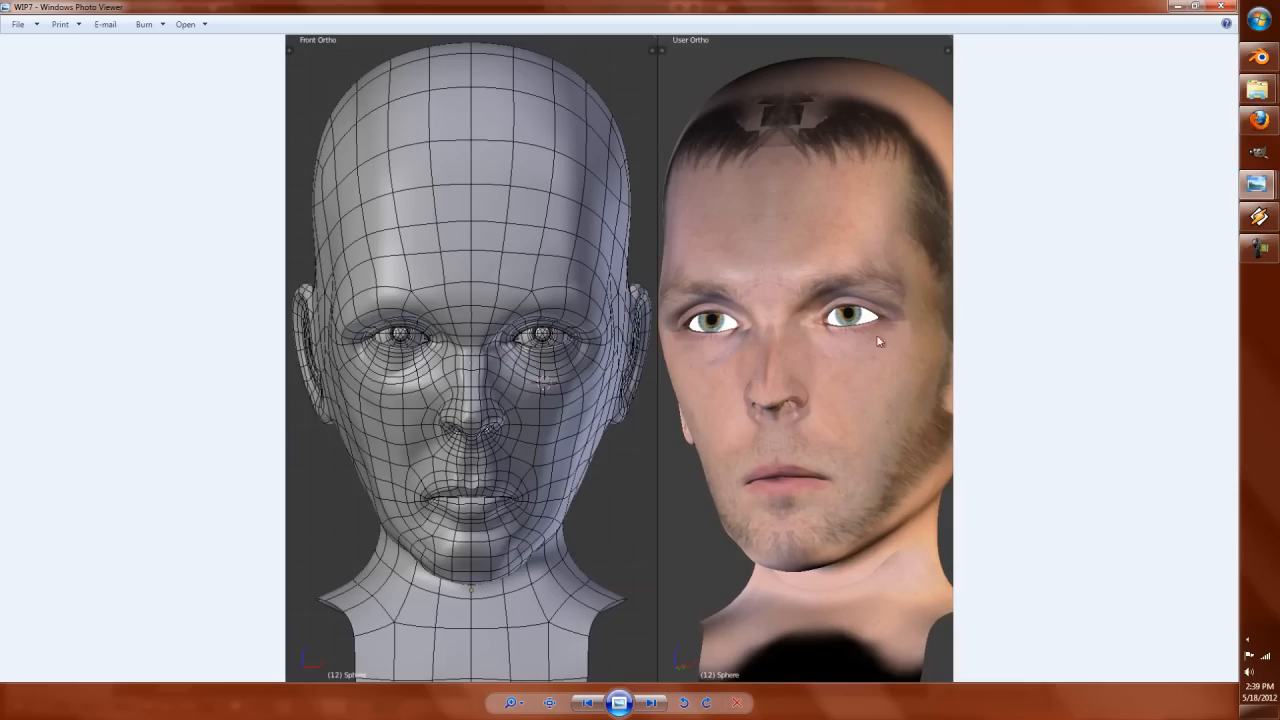
mouse_move(788, 248)
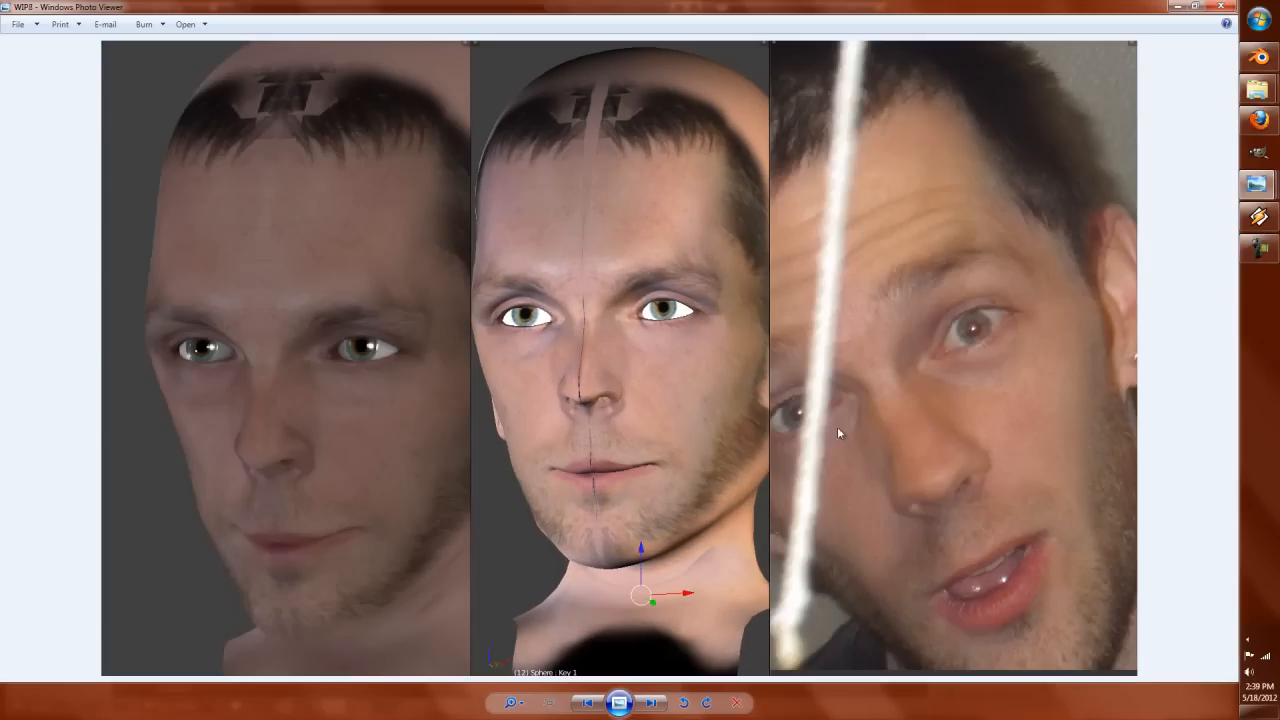
mouse_move(408, 300)
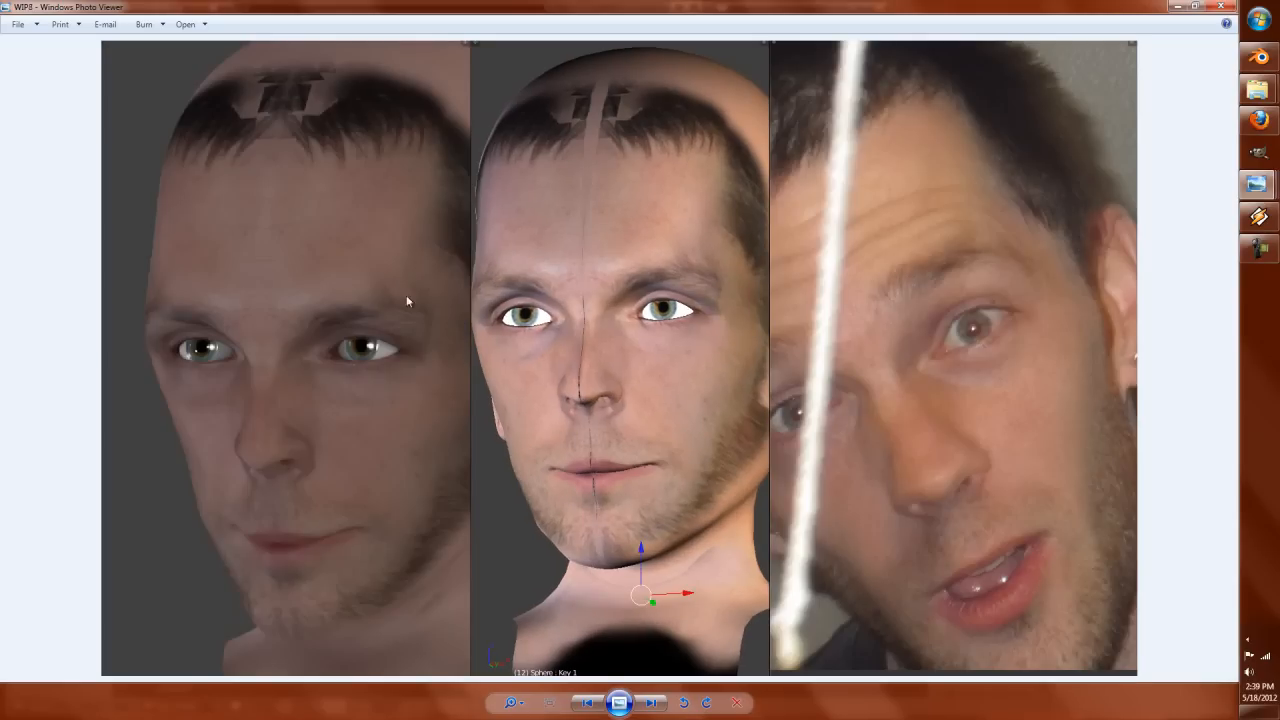
click(652, 702)
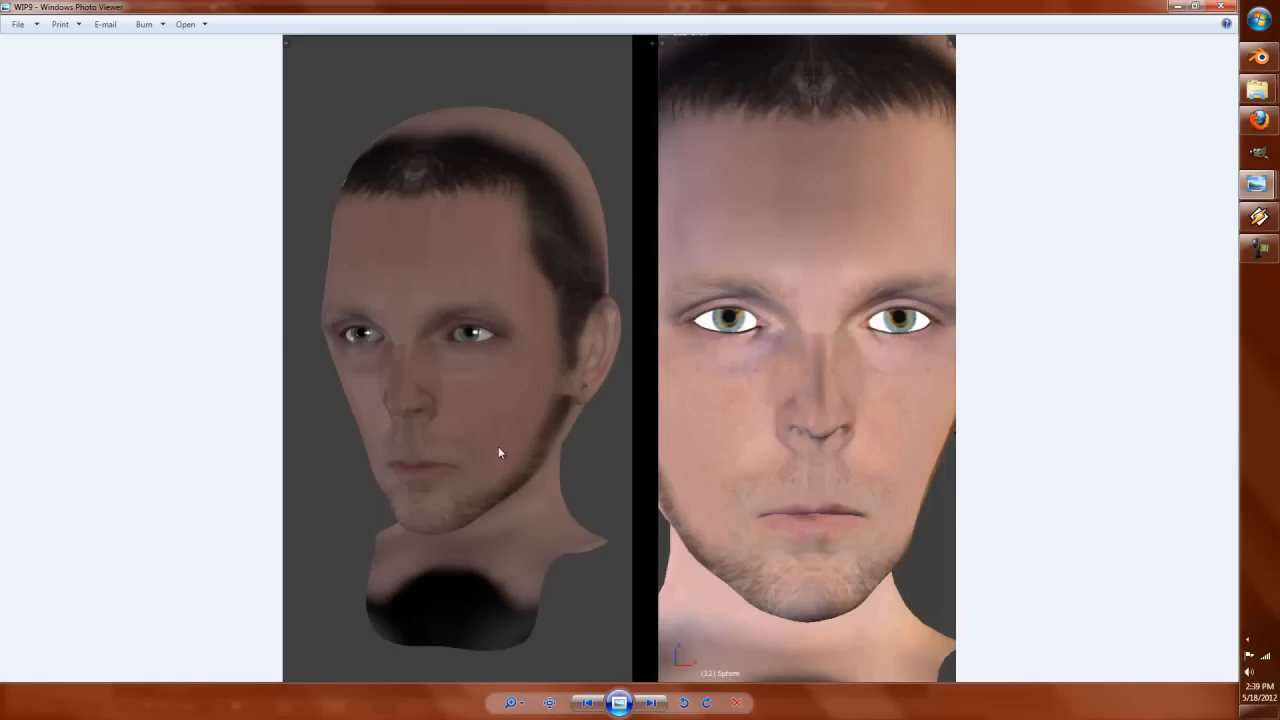
click(650, 702)
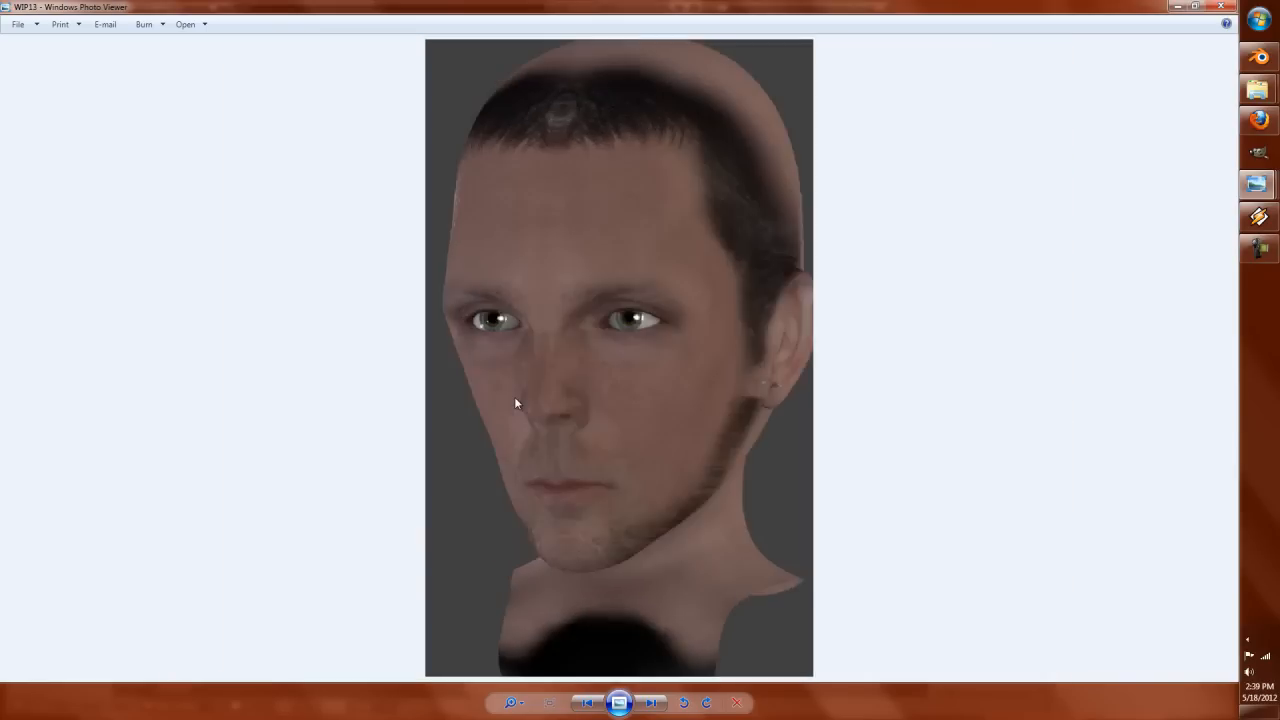
click(650, 702)
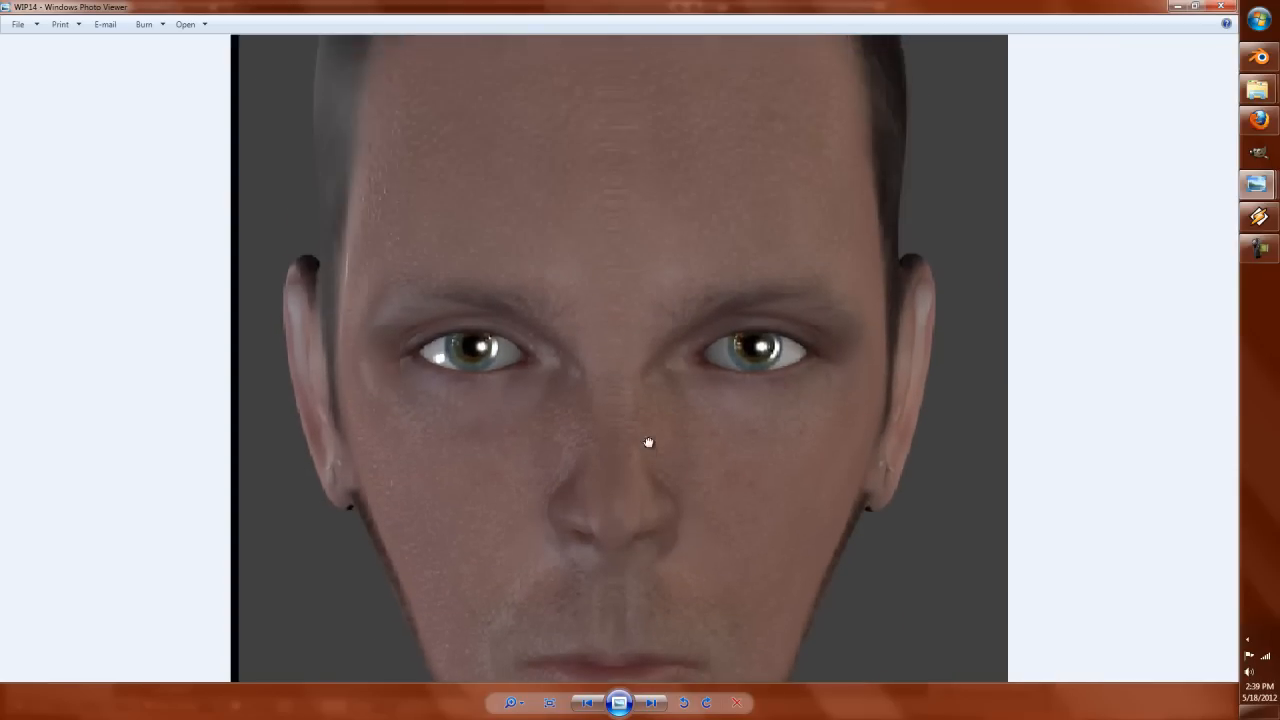
click(648, 702)
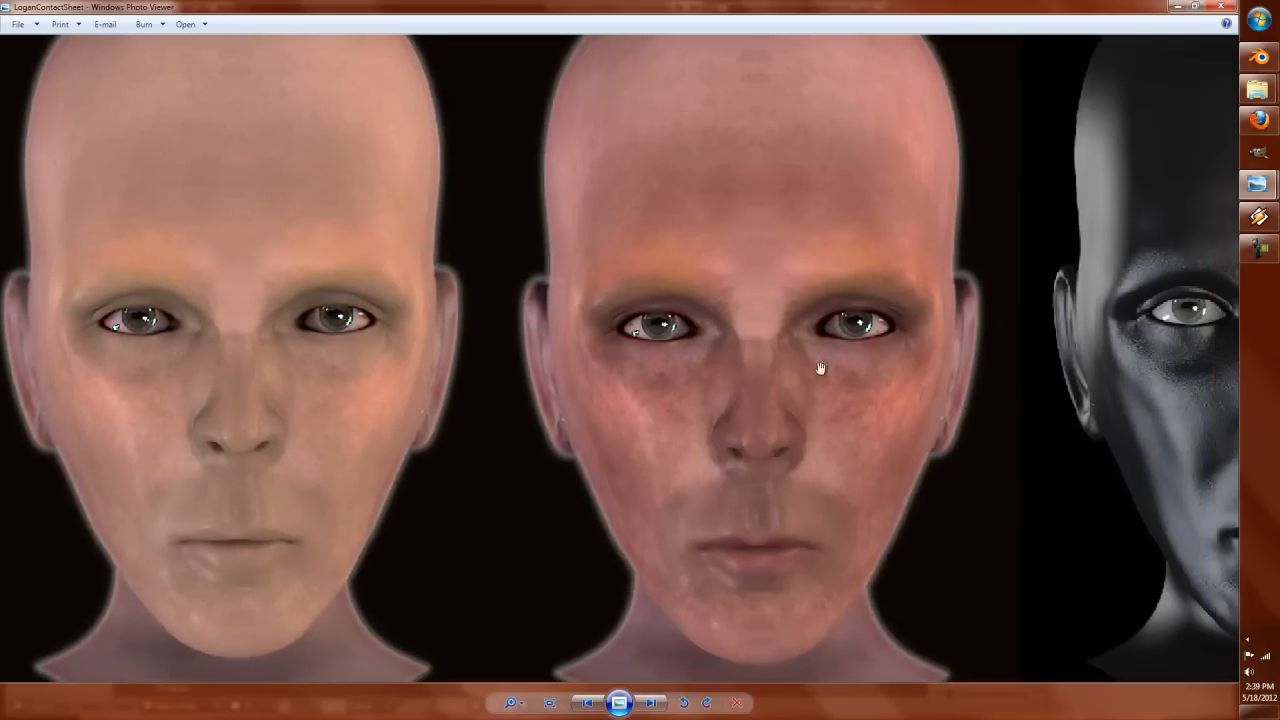
click(652, 700)
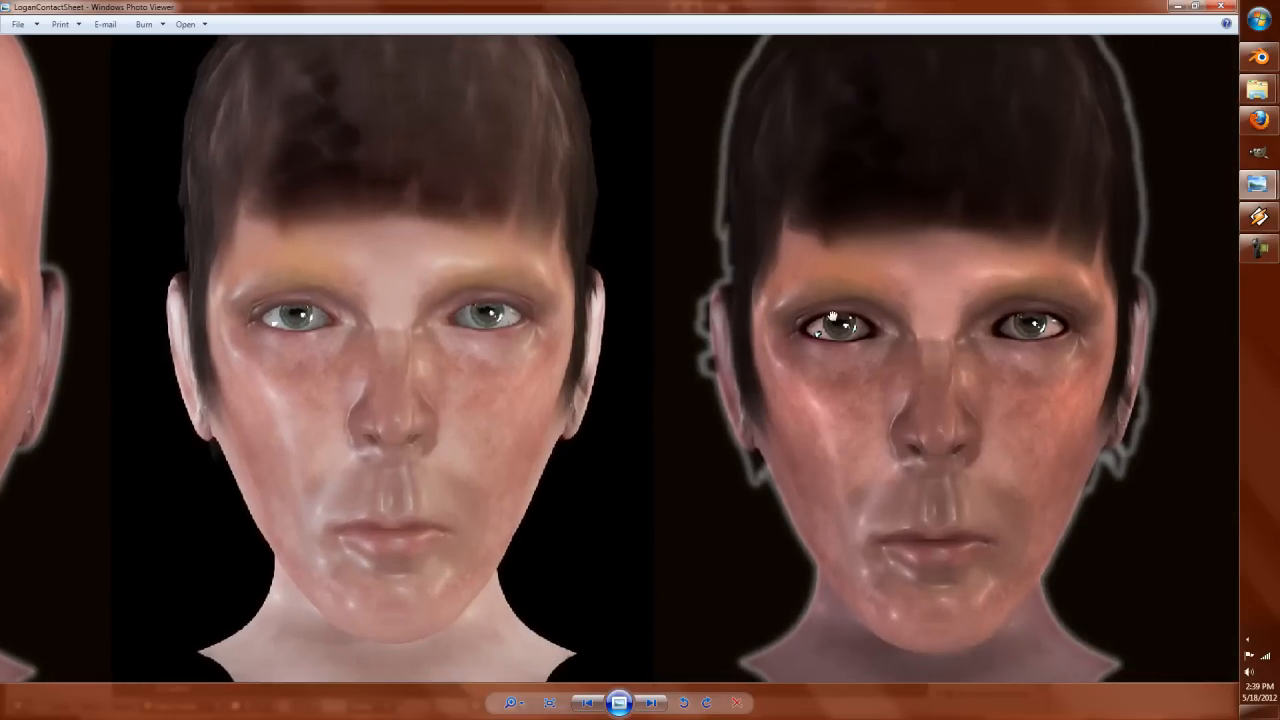
mouse_move(1078, 326)
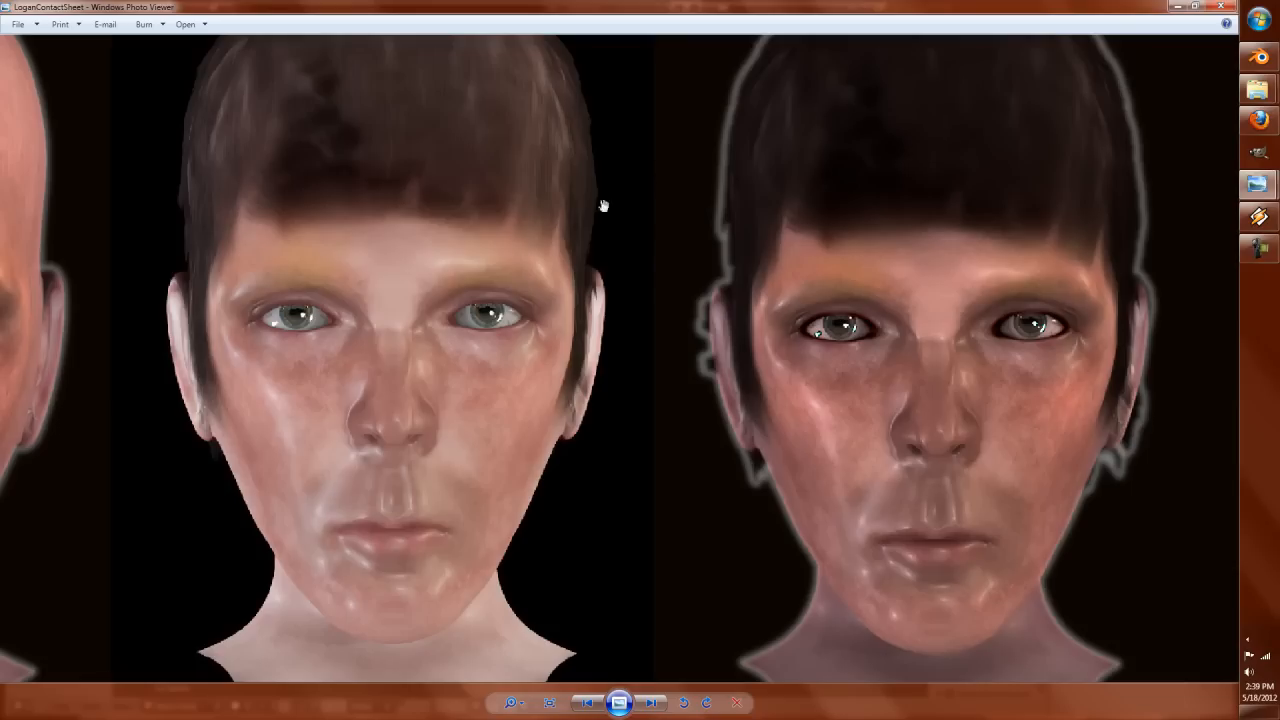
mouse_move(1092, 150)
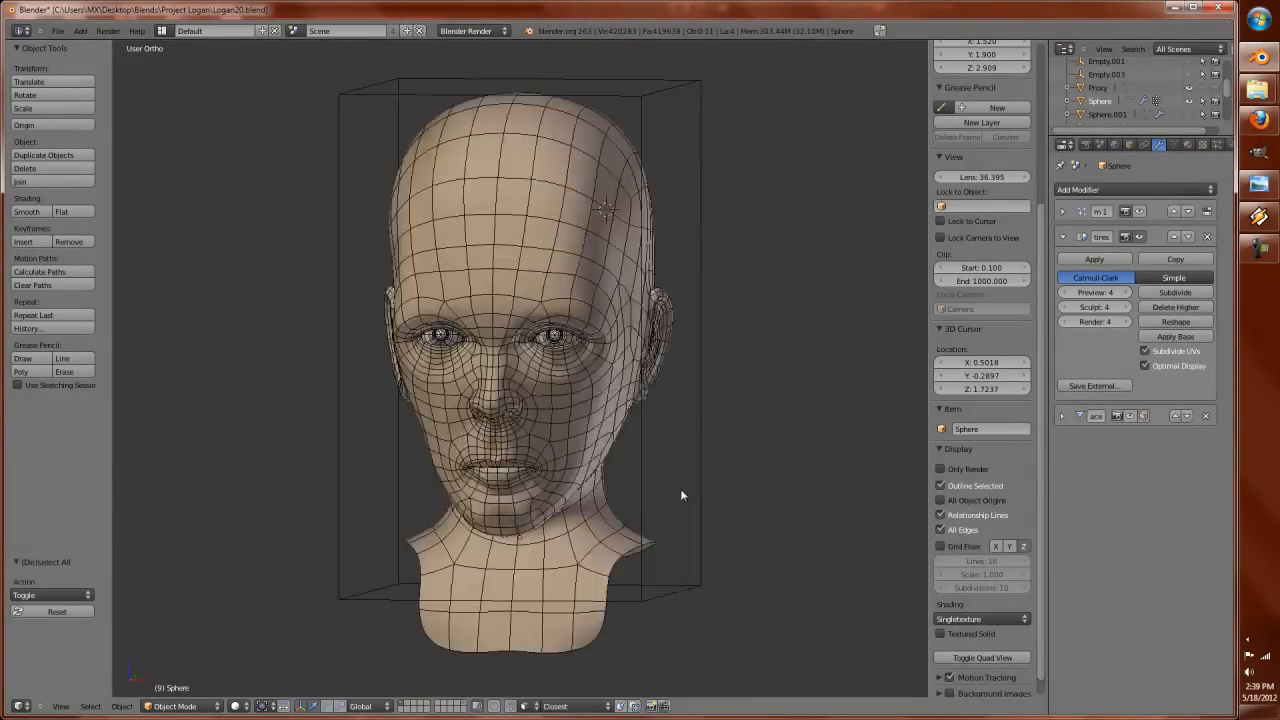
Step: Zoom the 3D viewport in on the lips and mouth edge loops of the head mesh
drag(684, 496, 732, 500)
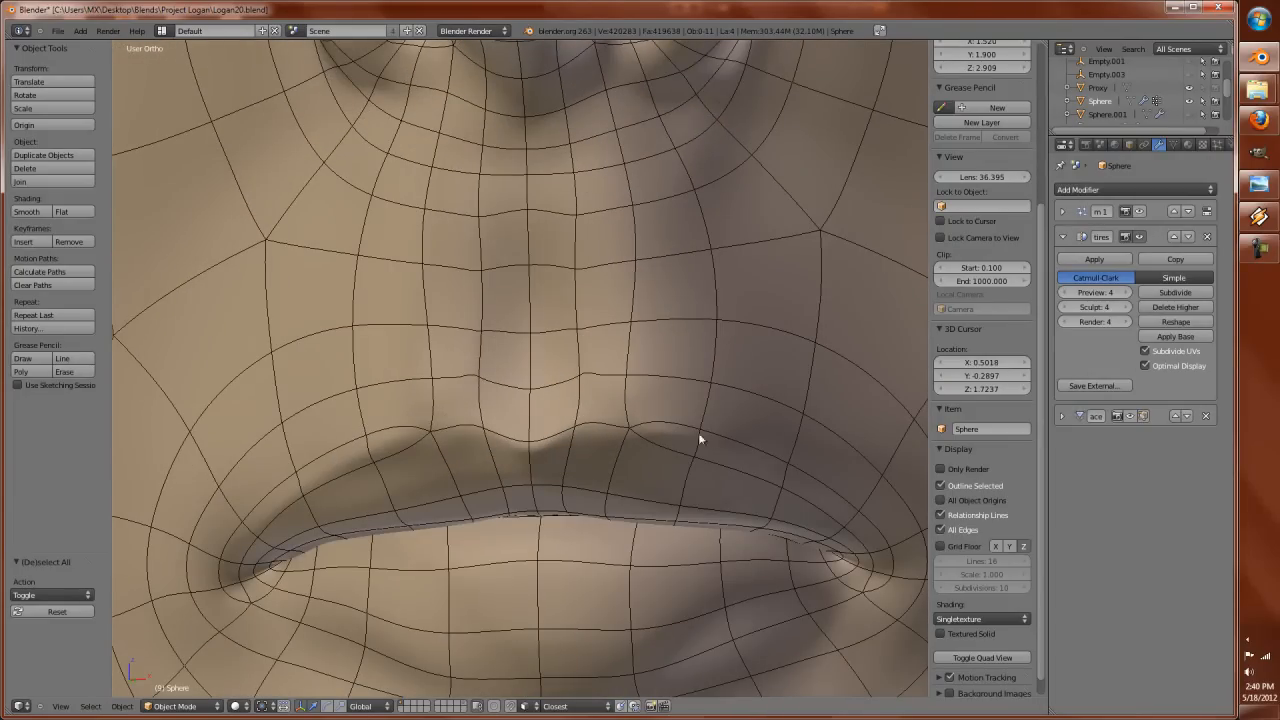
mouse_move(586, 420)
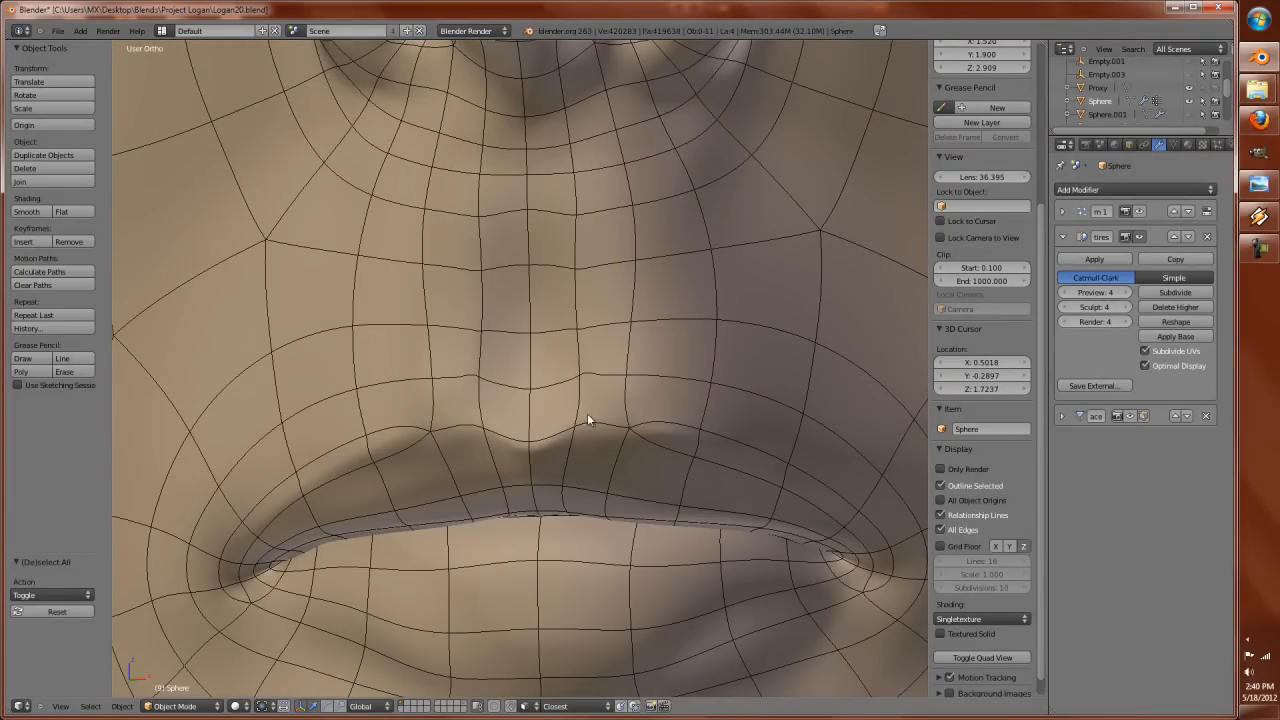
mouse_move(634, 424)
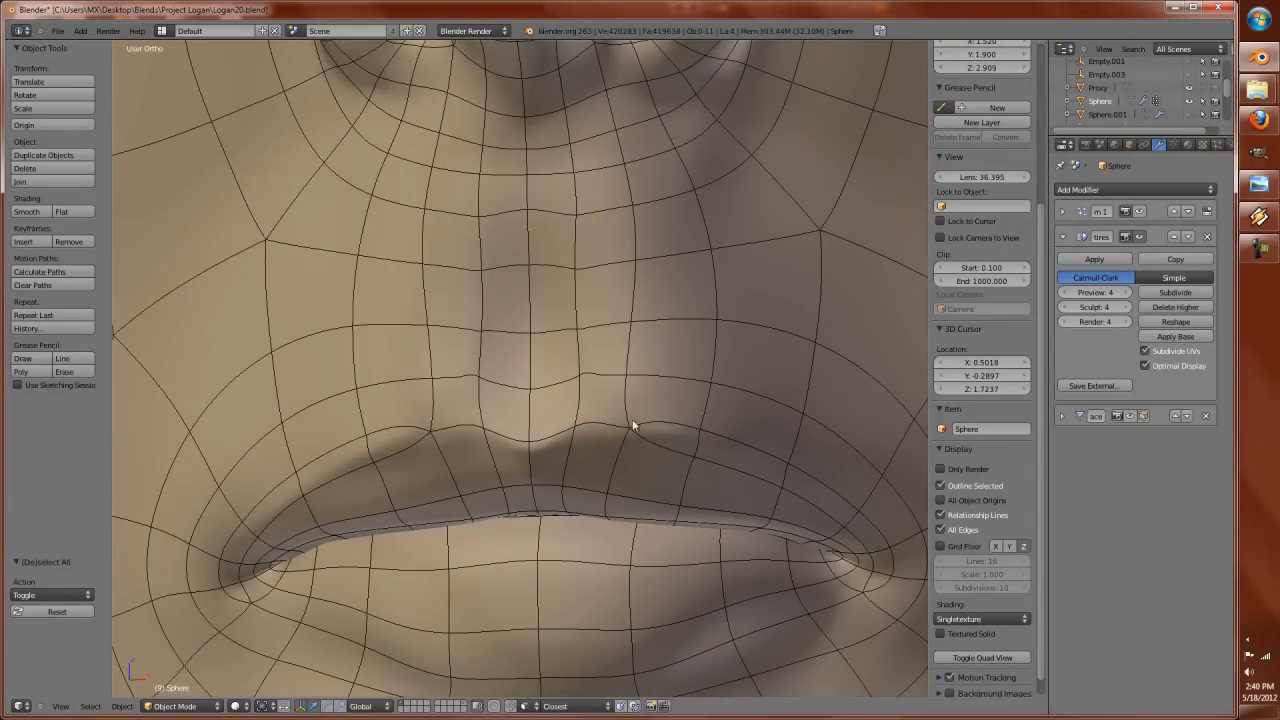
scroll(down, 3)
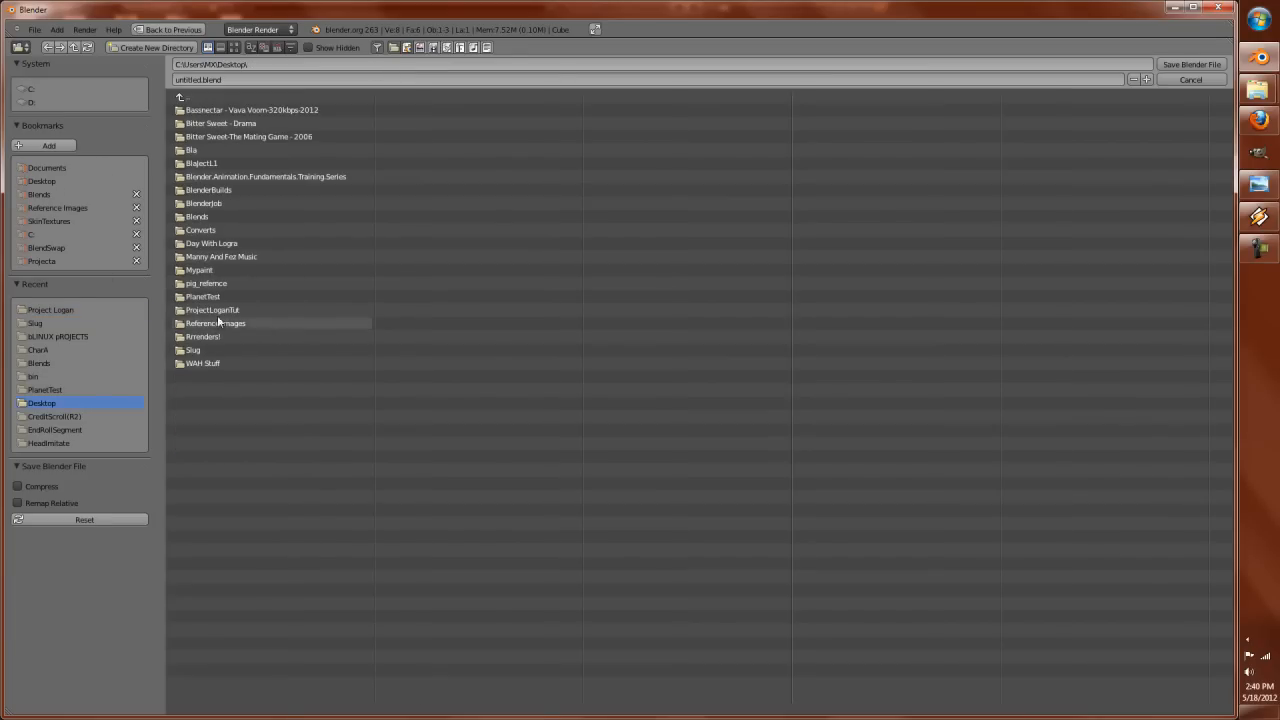
Step: Create a Blends folder inside ProjectLoganTut and save the blend file there
double_click(212, 310)
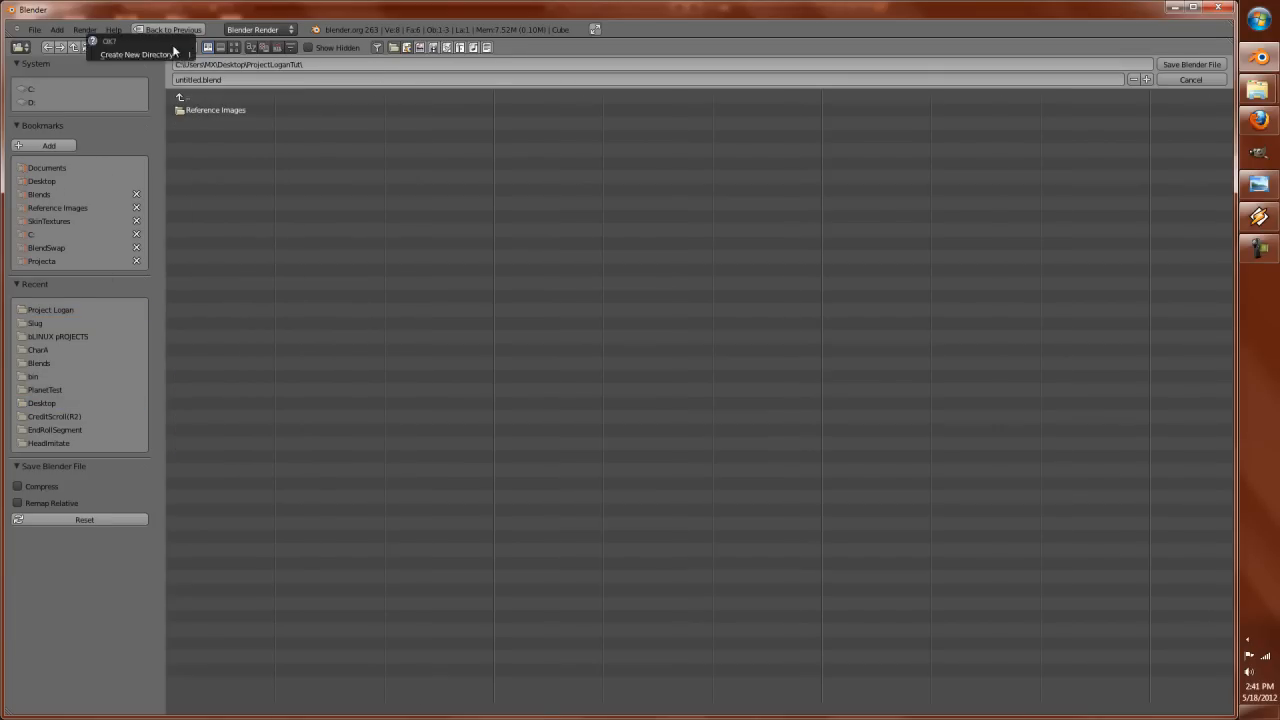
click(140, 40)
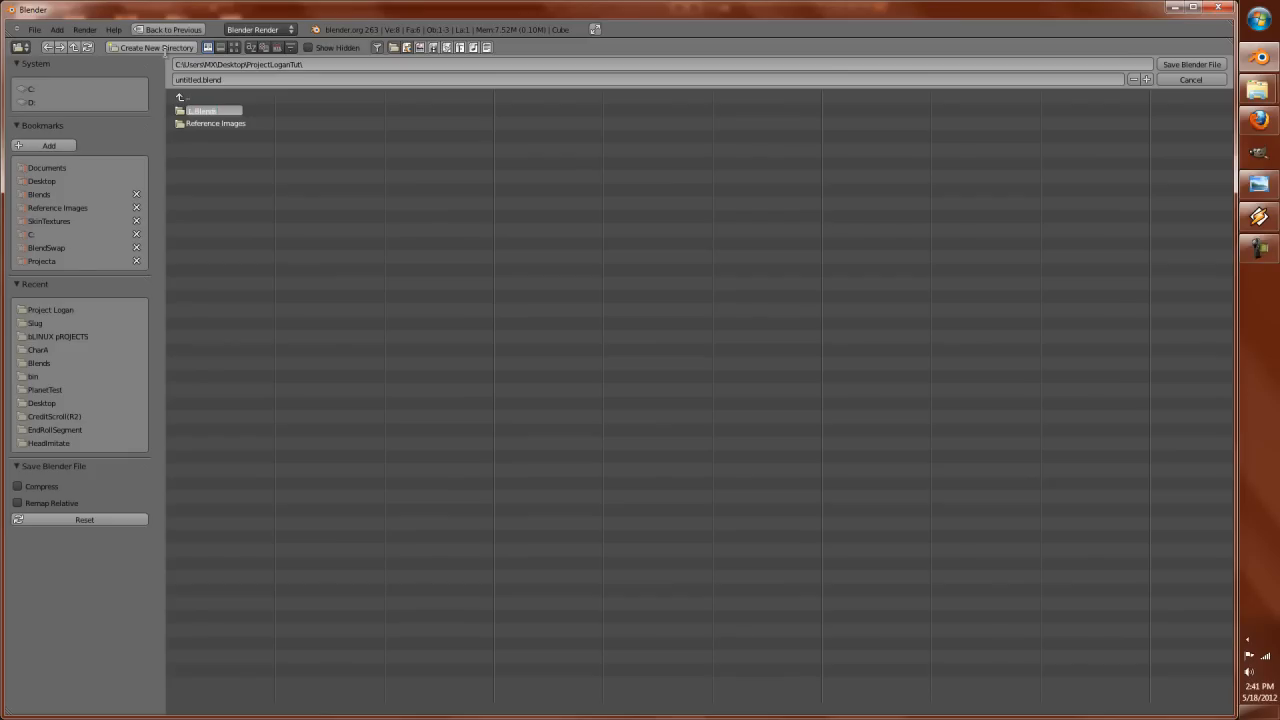
double_click(204, 110)
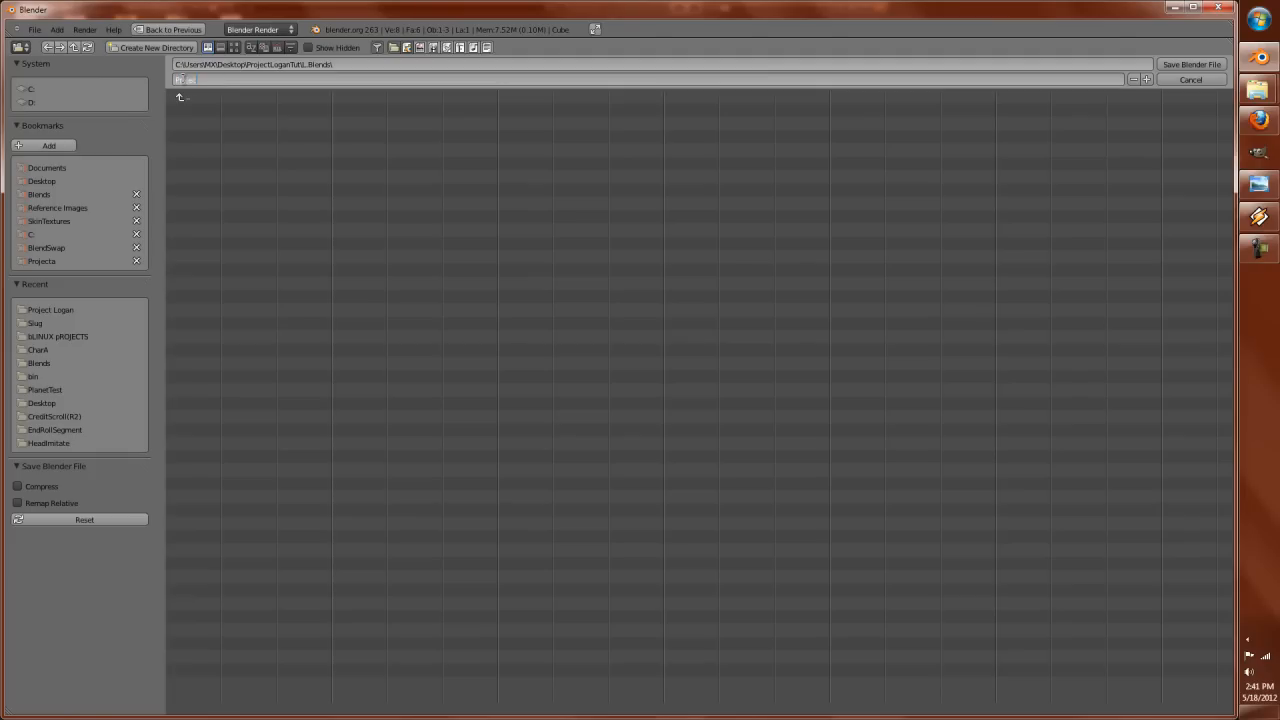
click(1192, 64)
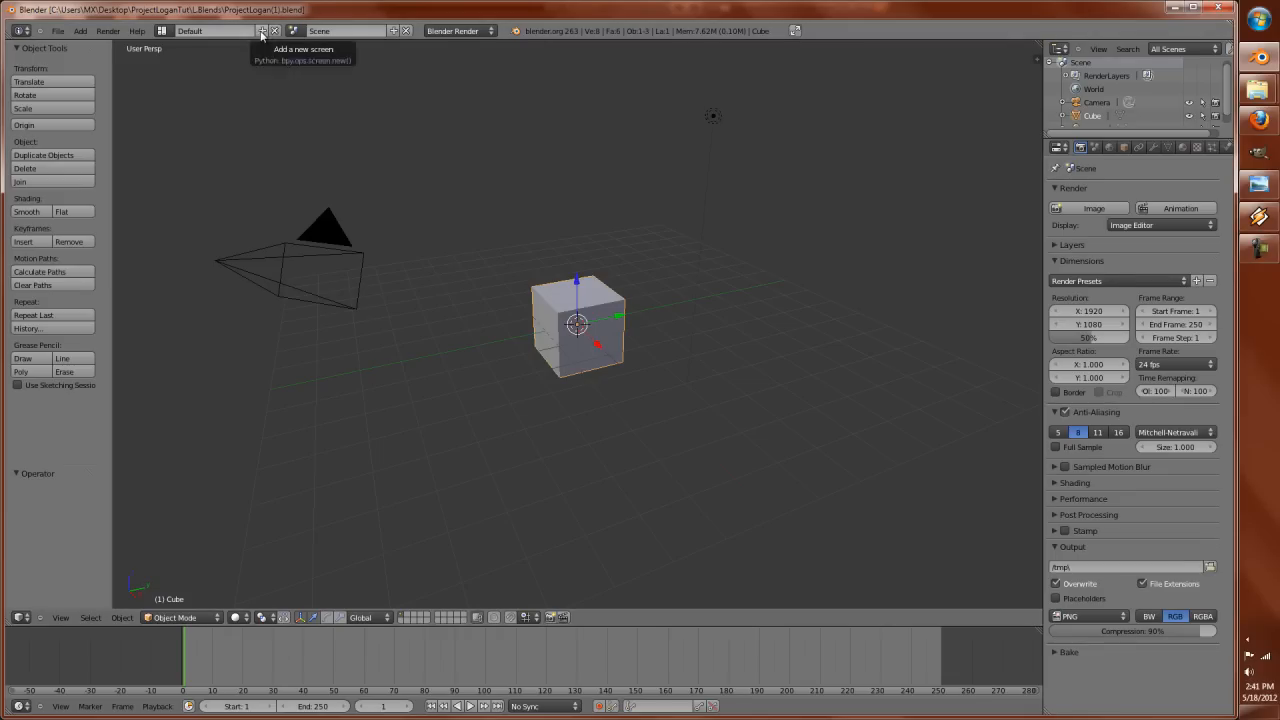
Step: Add a Modeling screen layout pairing the 3D view with a UV/Image Editor, with the Display panel expanded
click(264, 30)
text(Modelling)
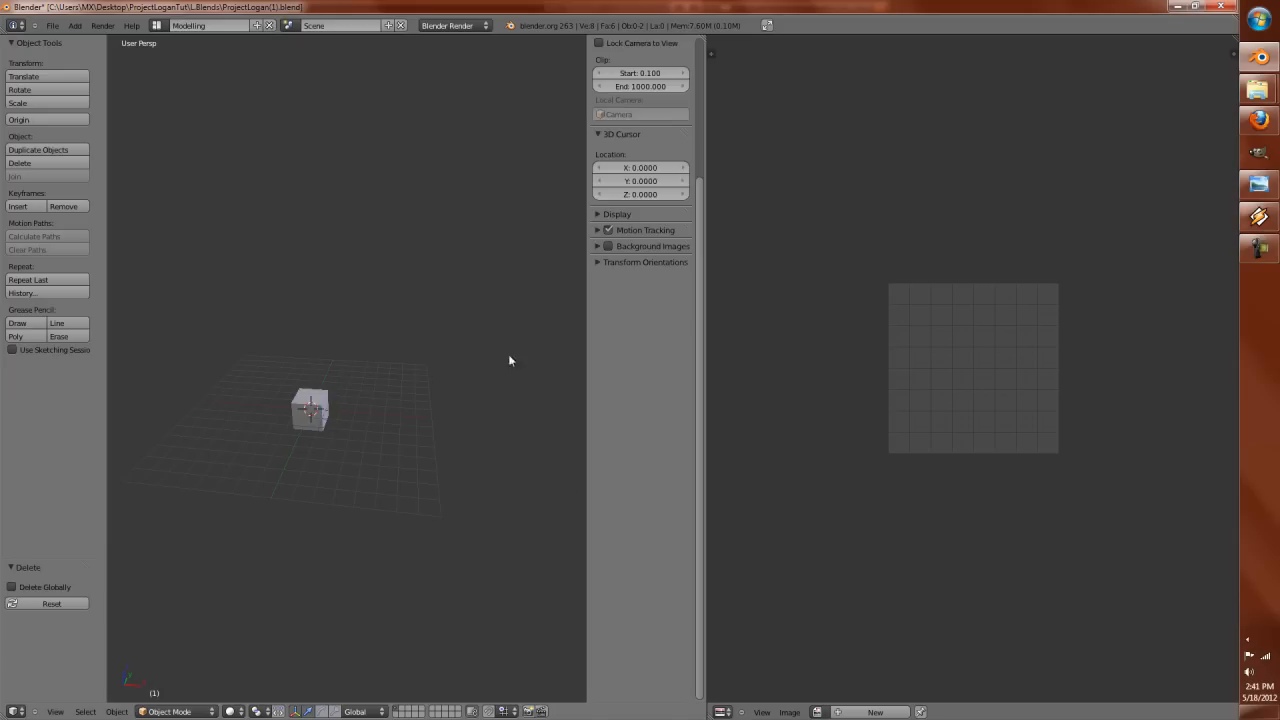
click(616, 212)
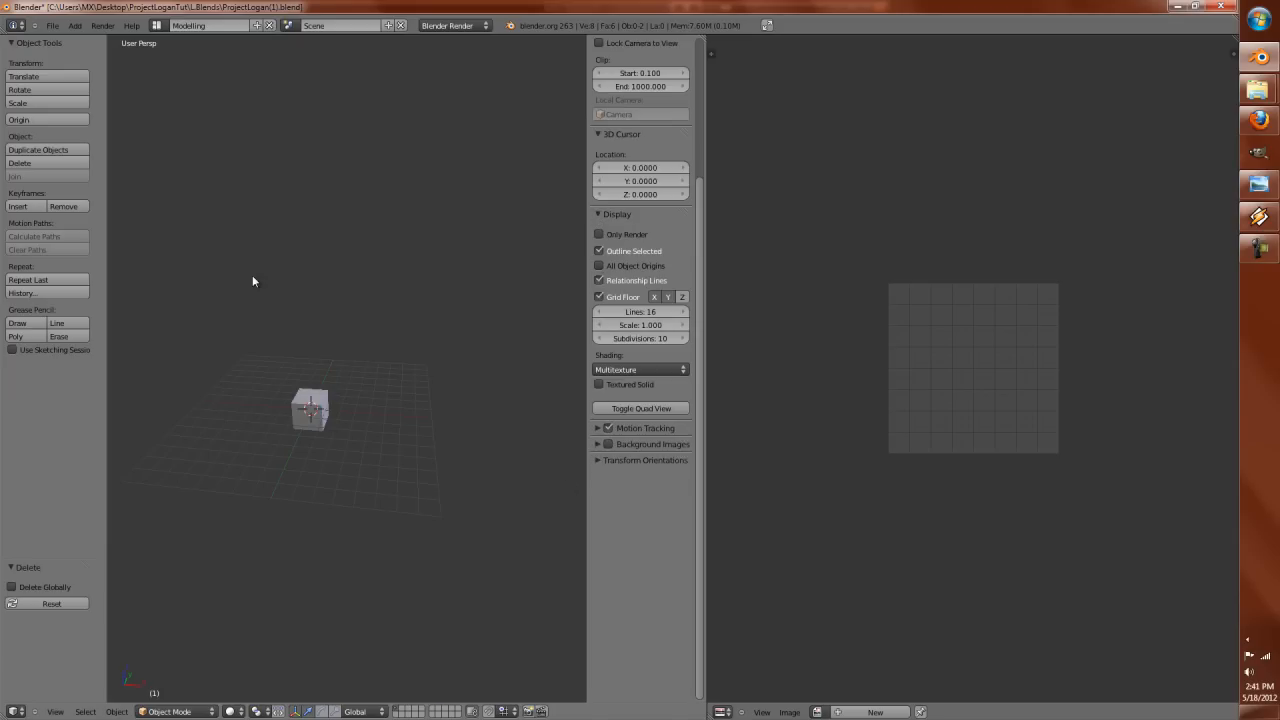
Step: Enable the 3D View: Screencast Keys add-on from User Preferences by searching 'screen'
click(64, 24)
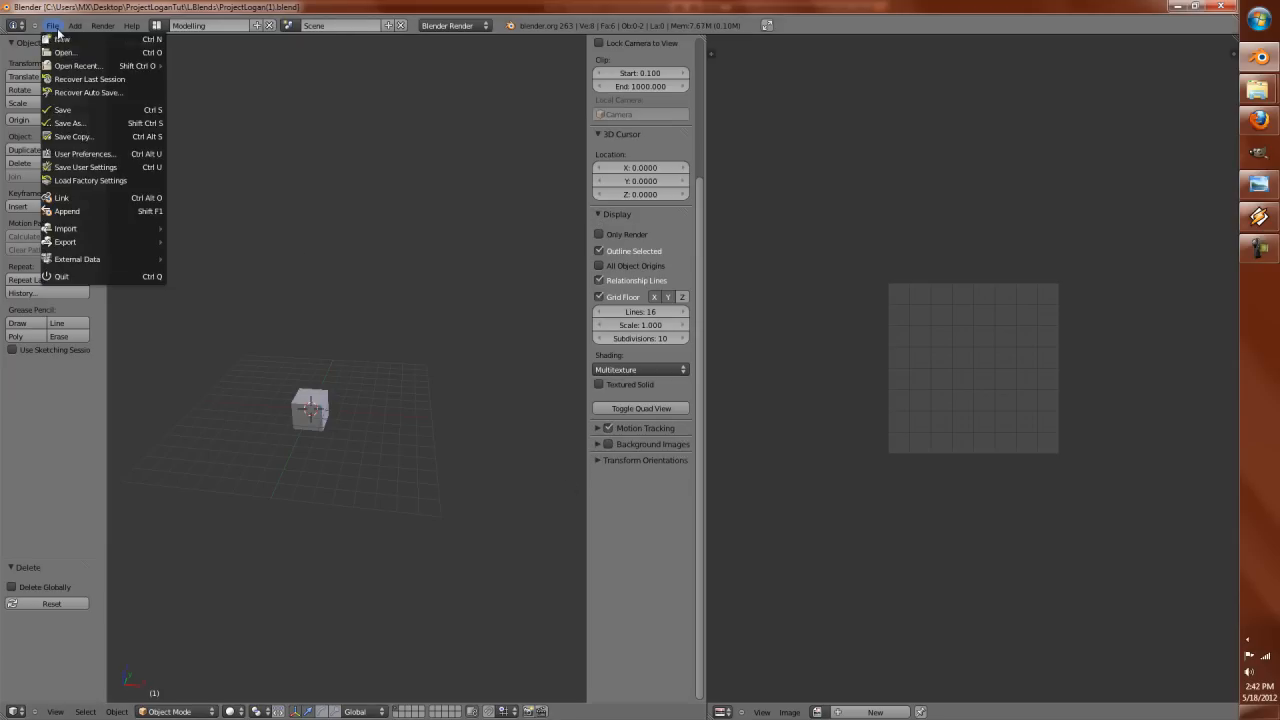
click(84, 152)
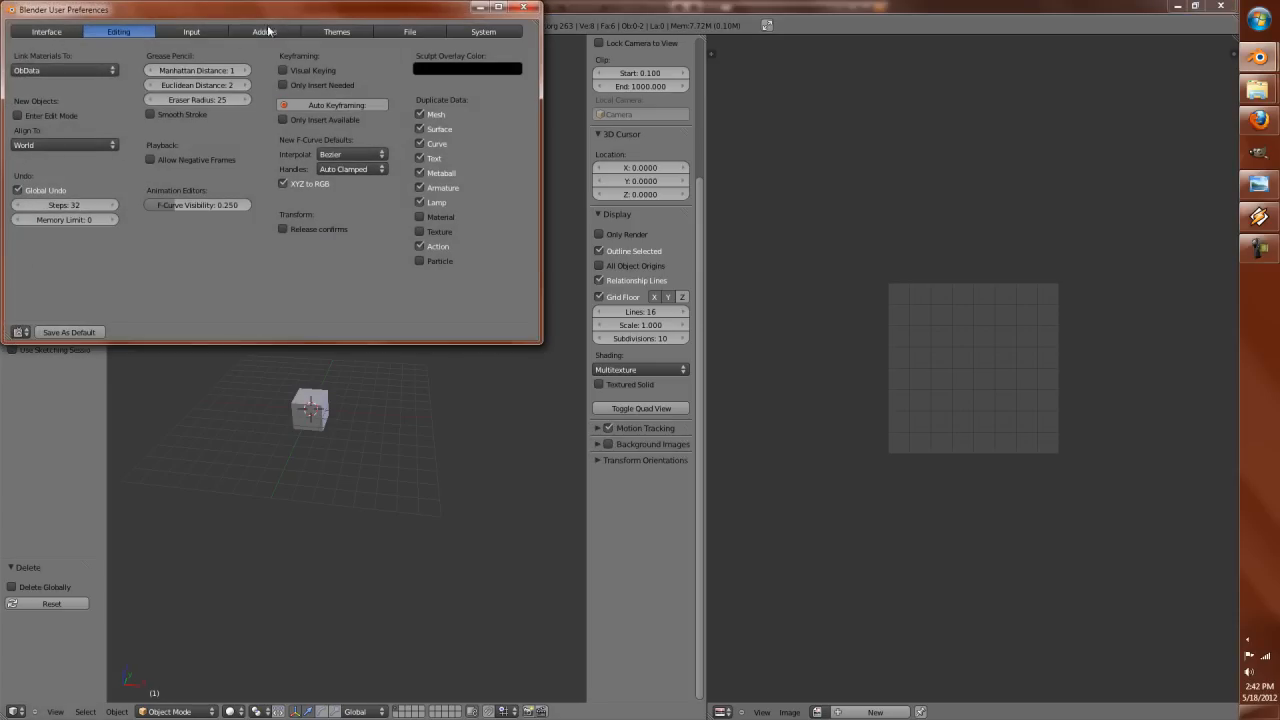
click(258, 32)
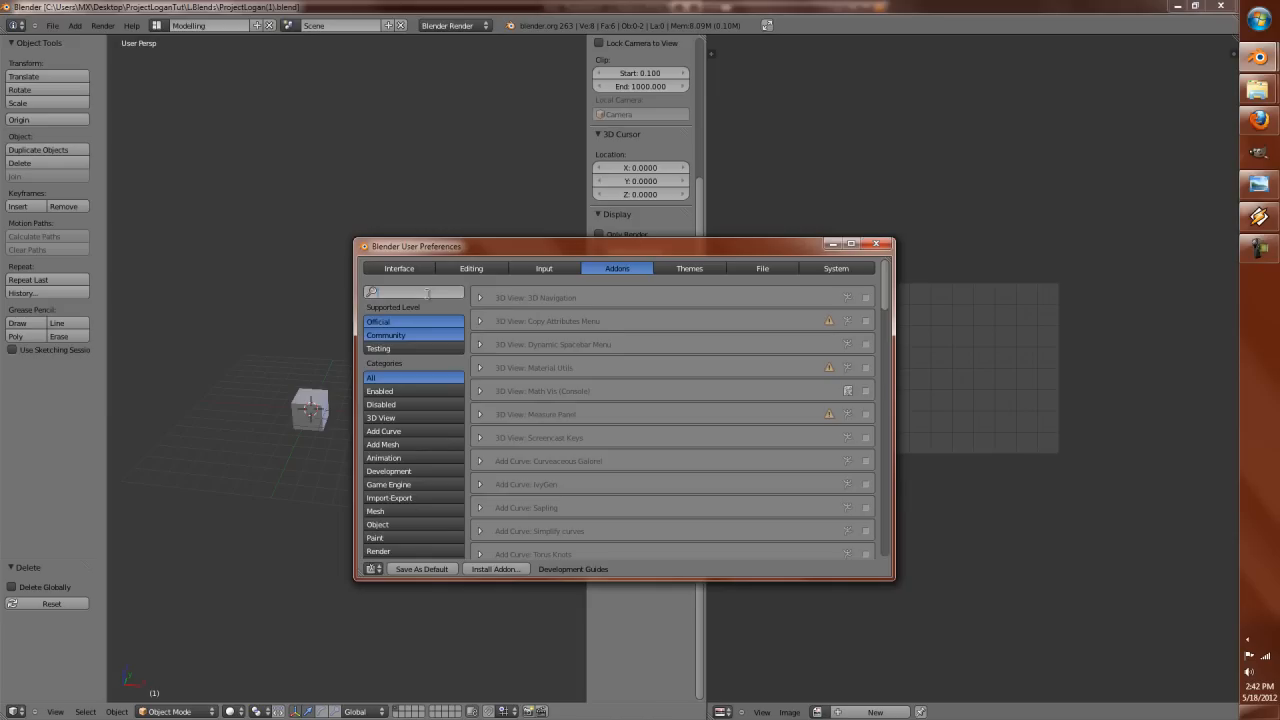
text(screen)
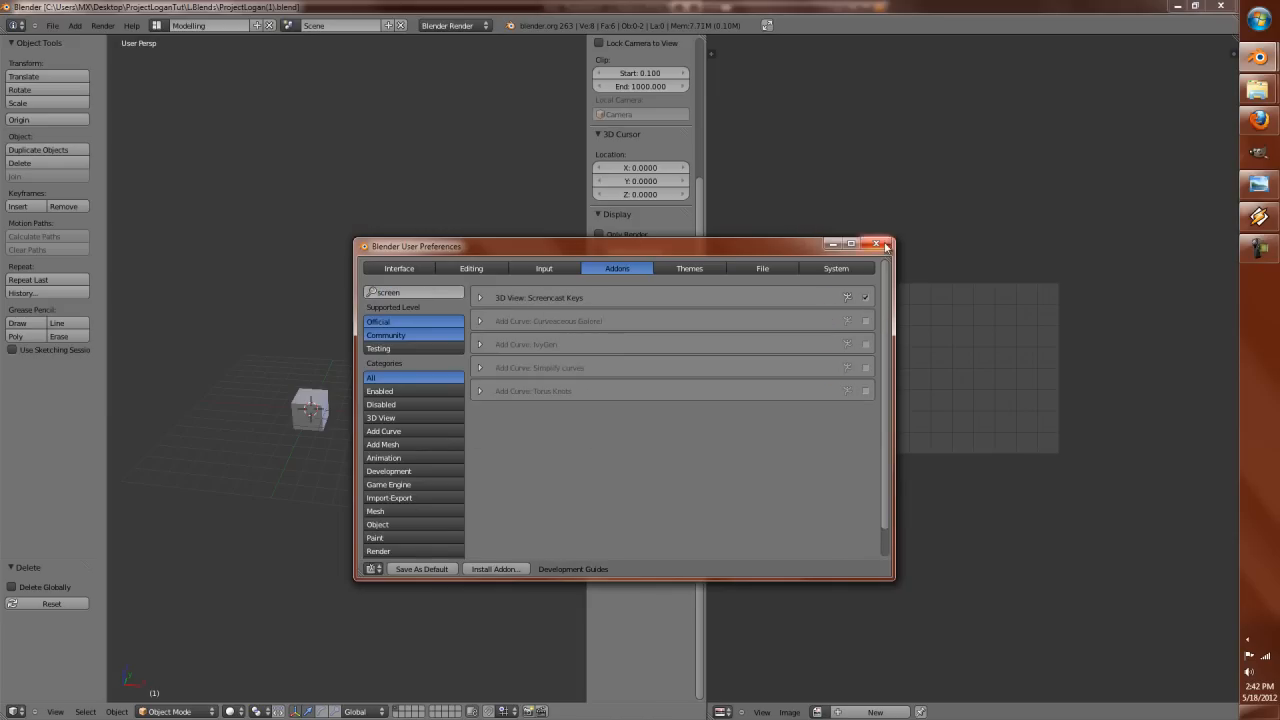
click(884, 246)
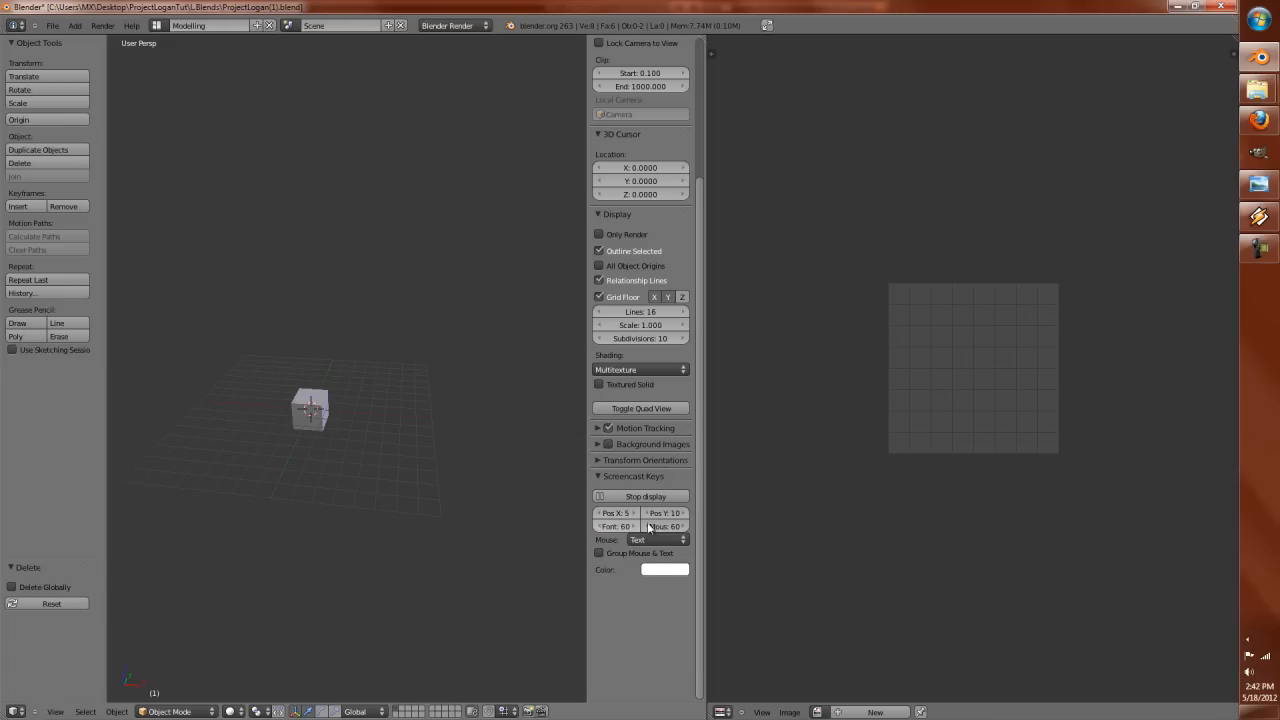
Step: Start the Screencast Keys display so key presses show over the 3D view
click(654, 540)
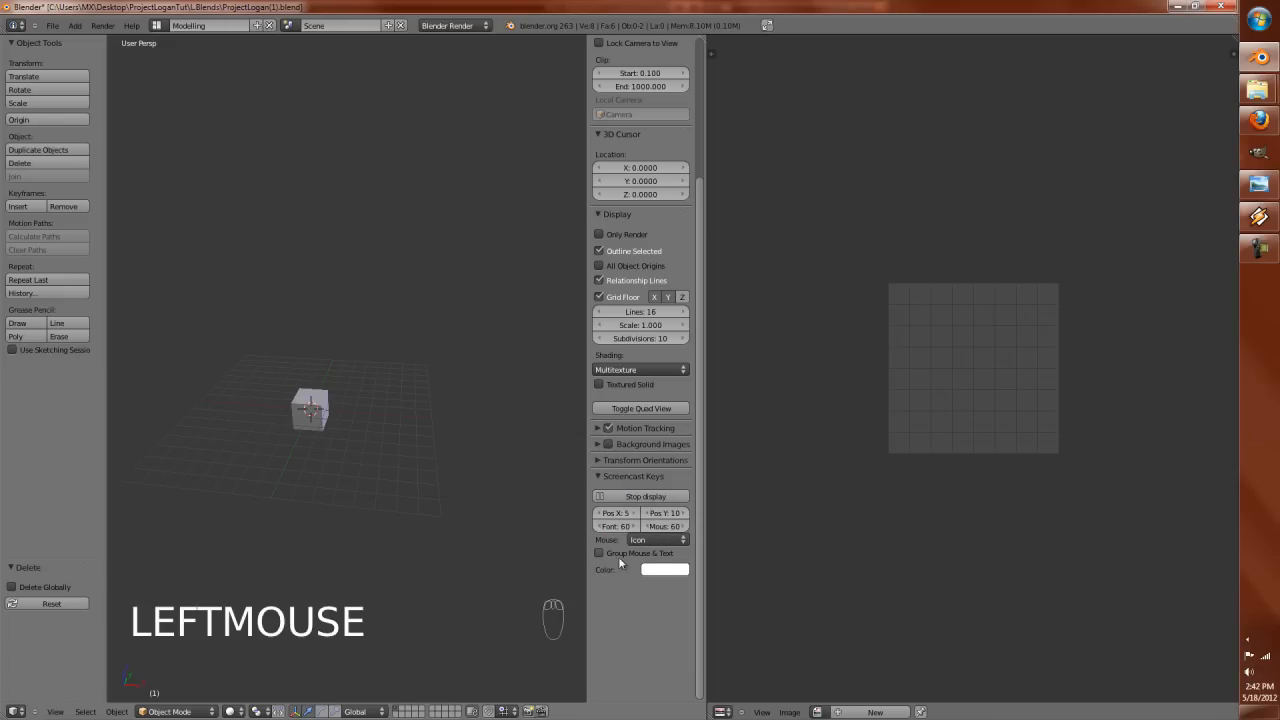
click(596, 552)
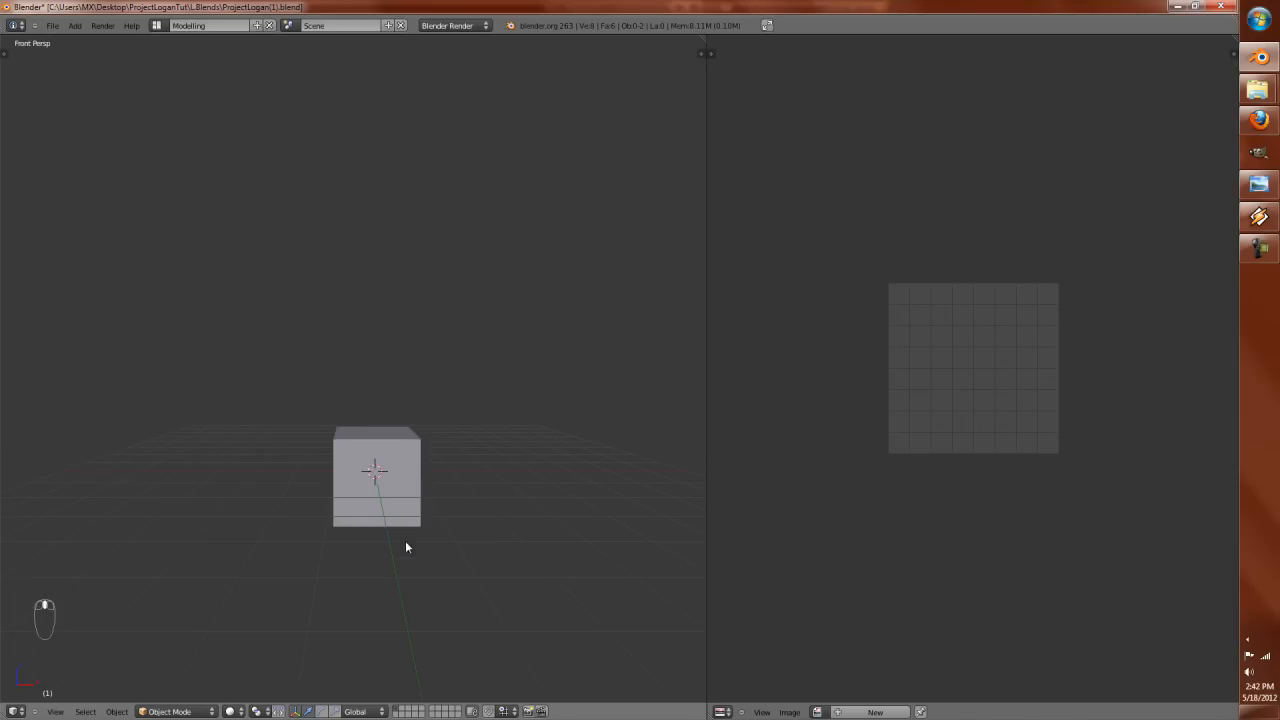
Step: From front orthographic view, subdivide the cube and cast it to a sphere with To Sphere, then leave Edit Mode
key(NUMPAD_PERIOD)
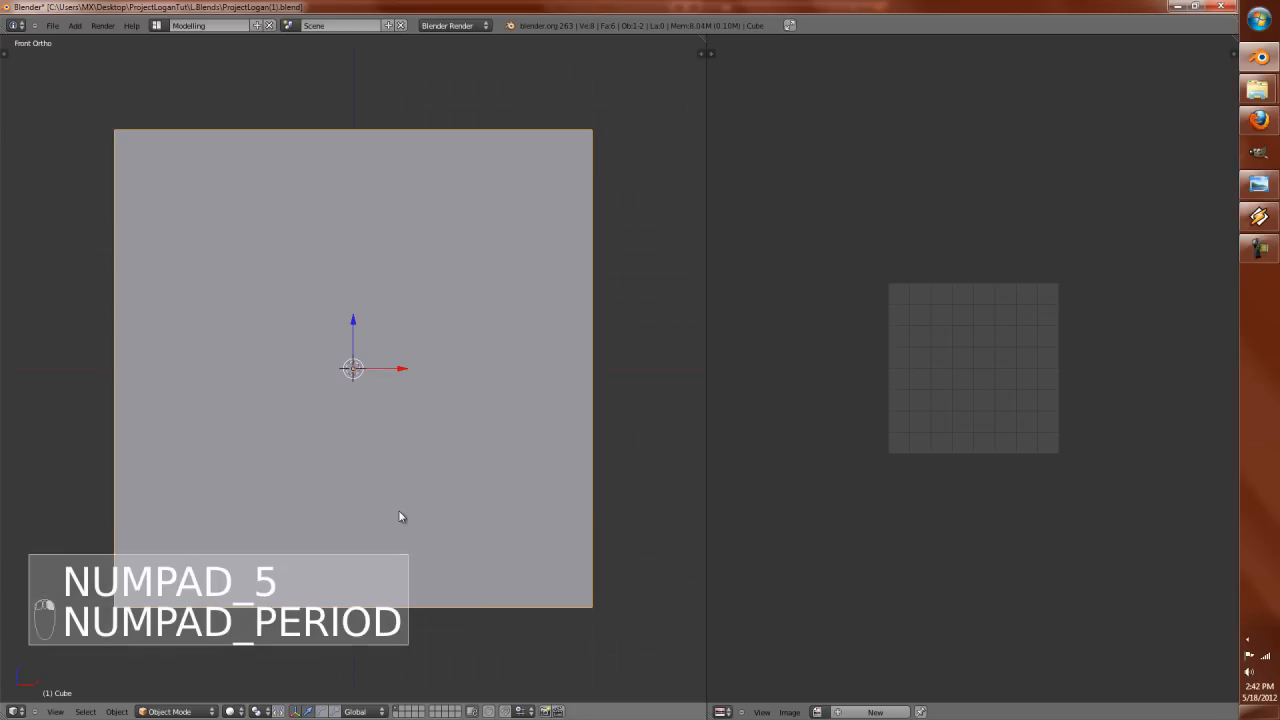
key(w)
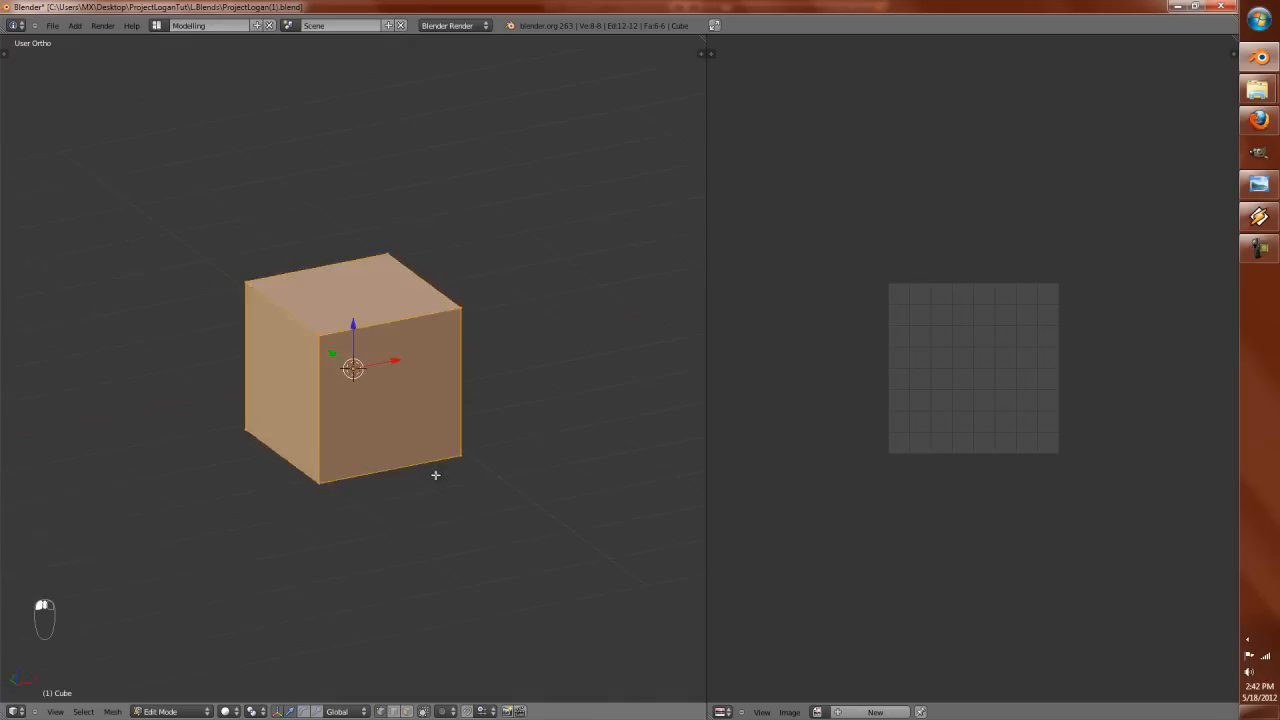
key(w)
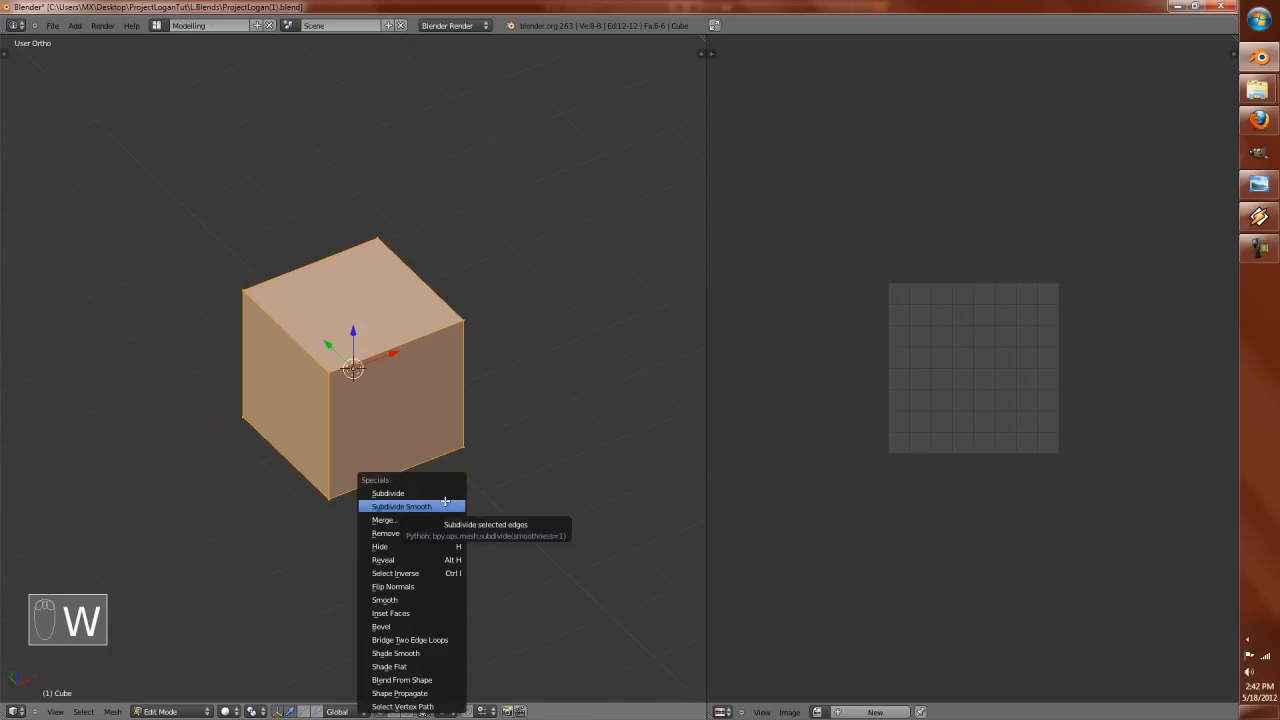
click(400, 506)
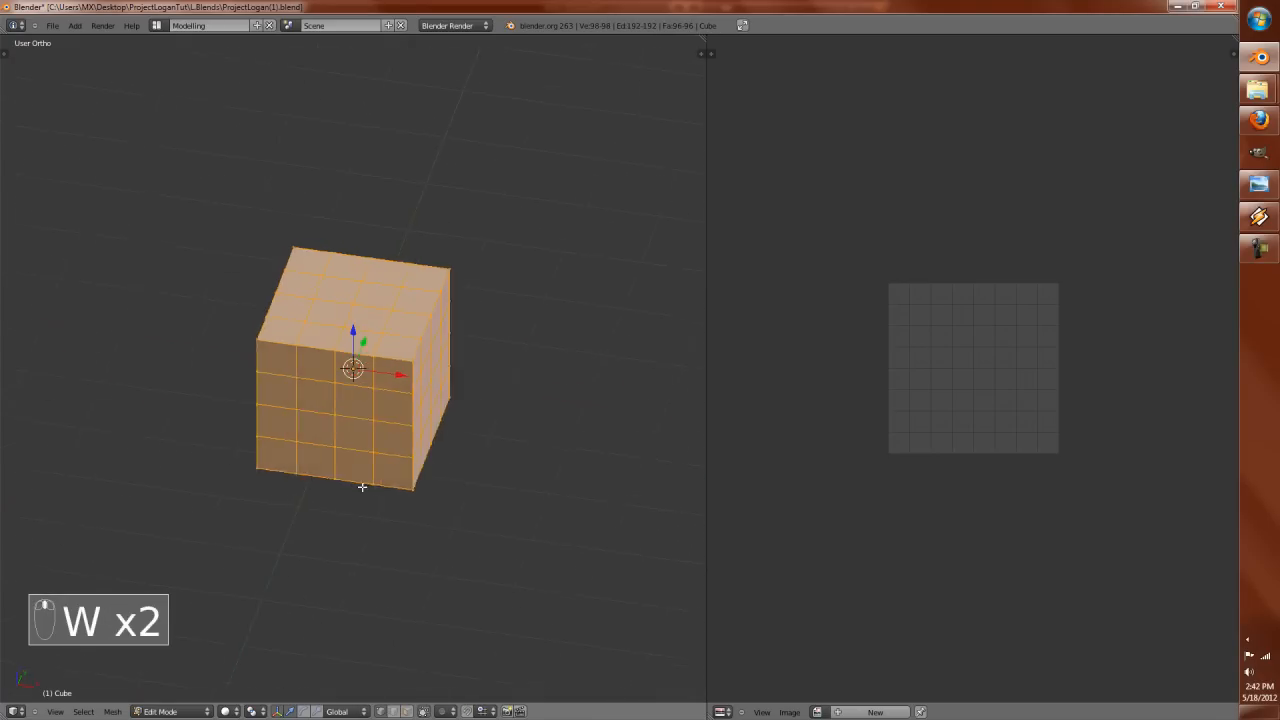
key(KP_1)
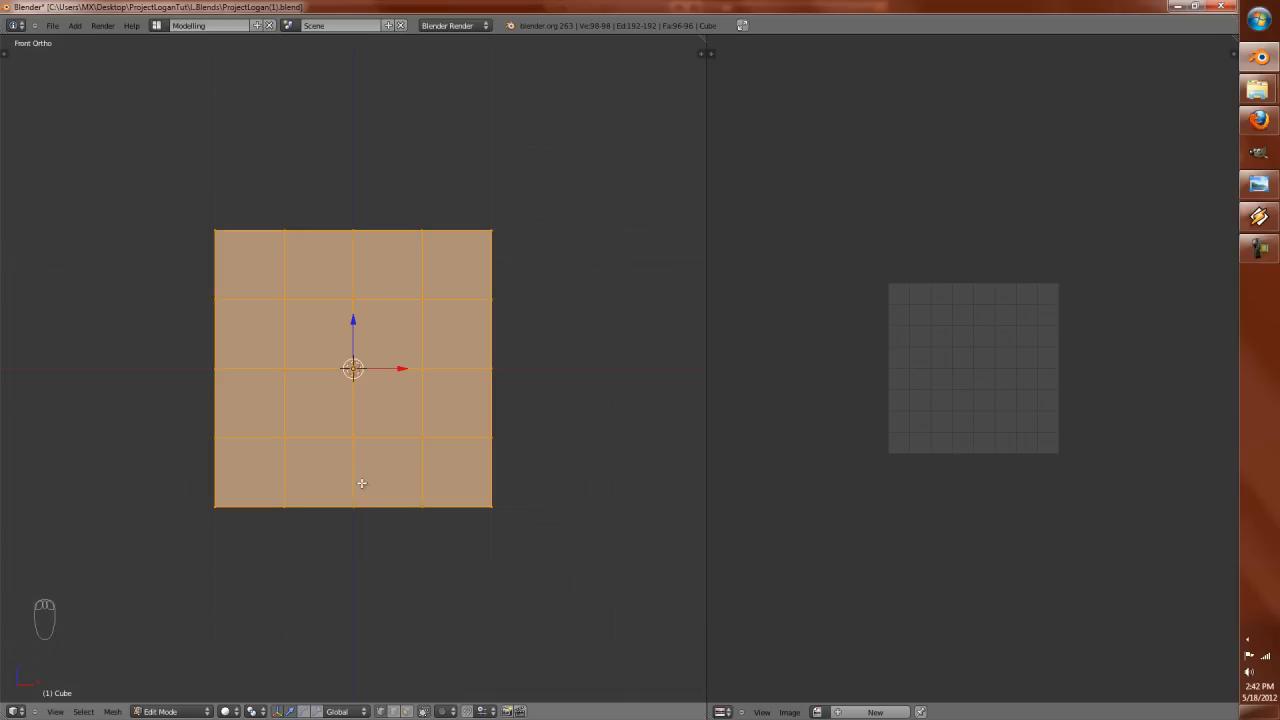
key(alt+shift+s)
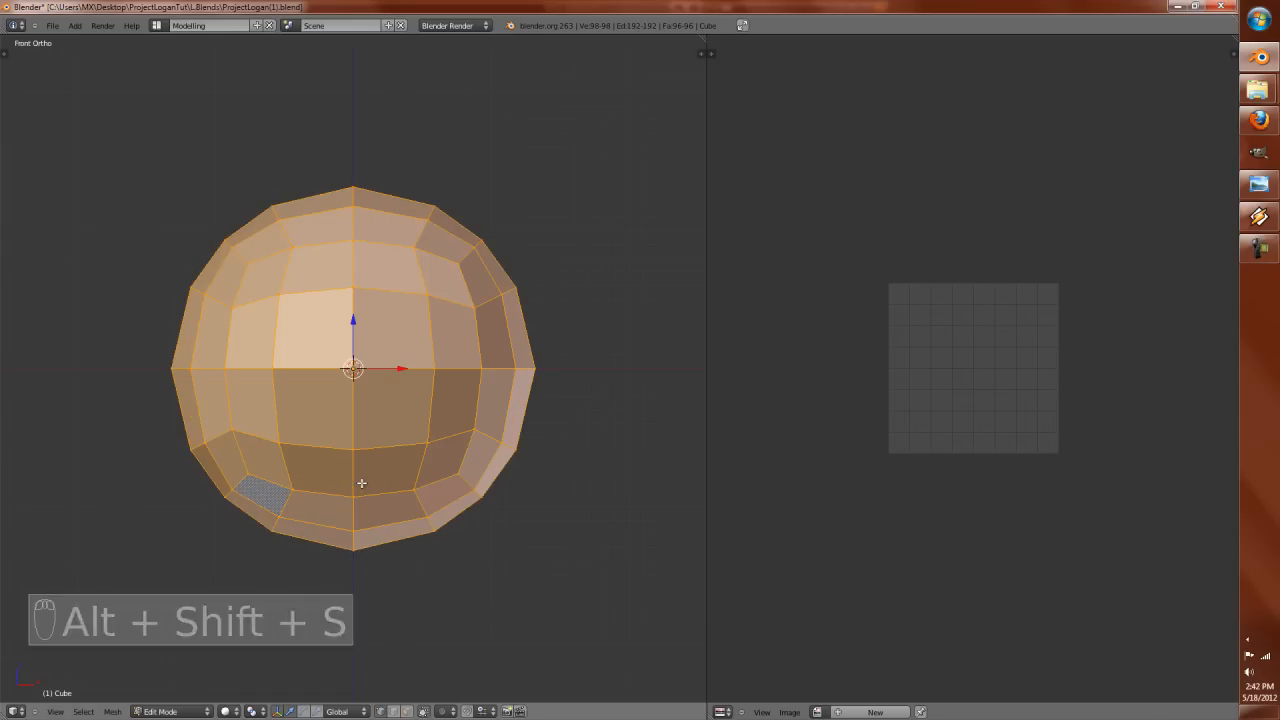
key(Tab)
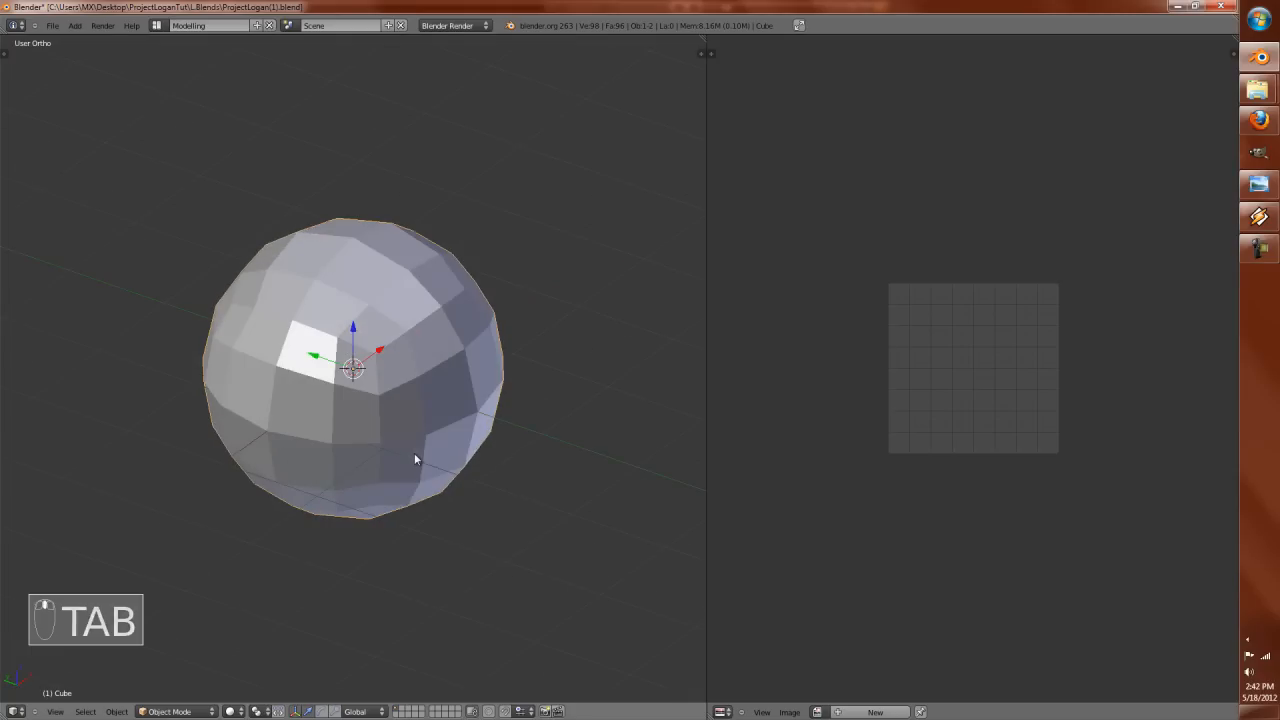
key(T)
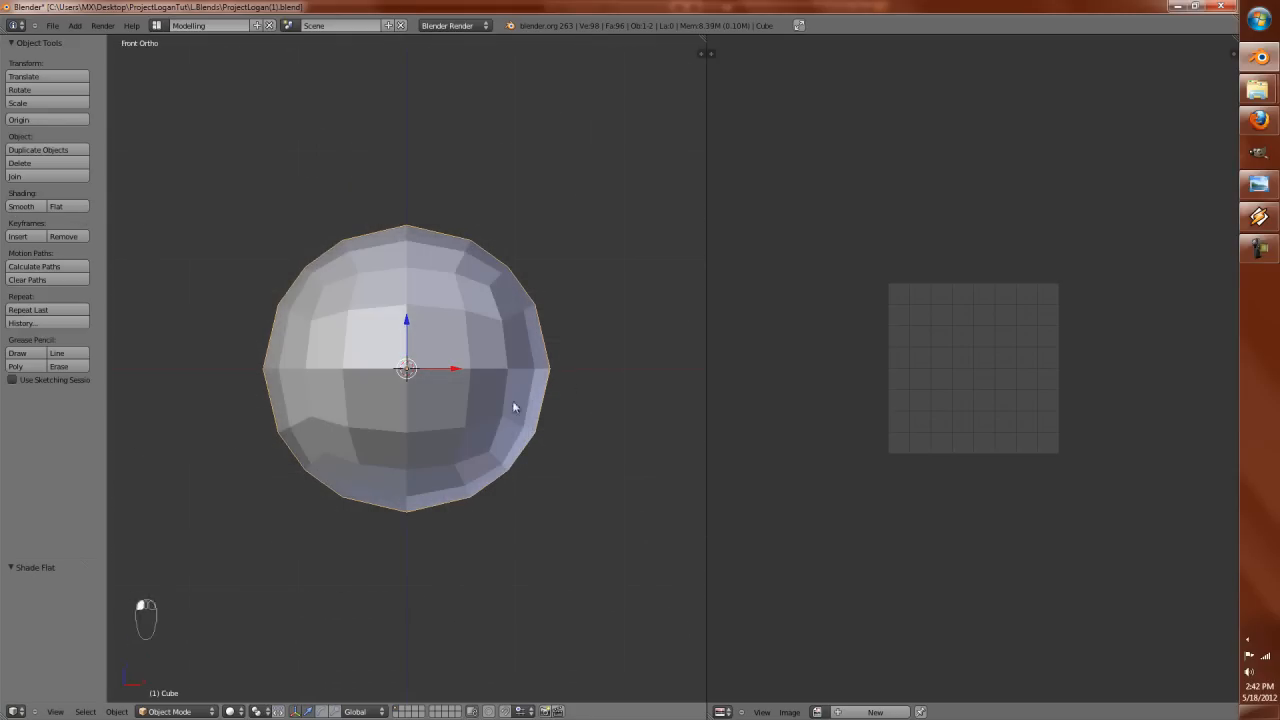
key(g)
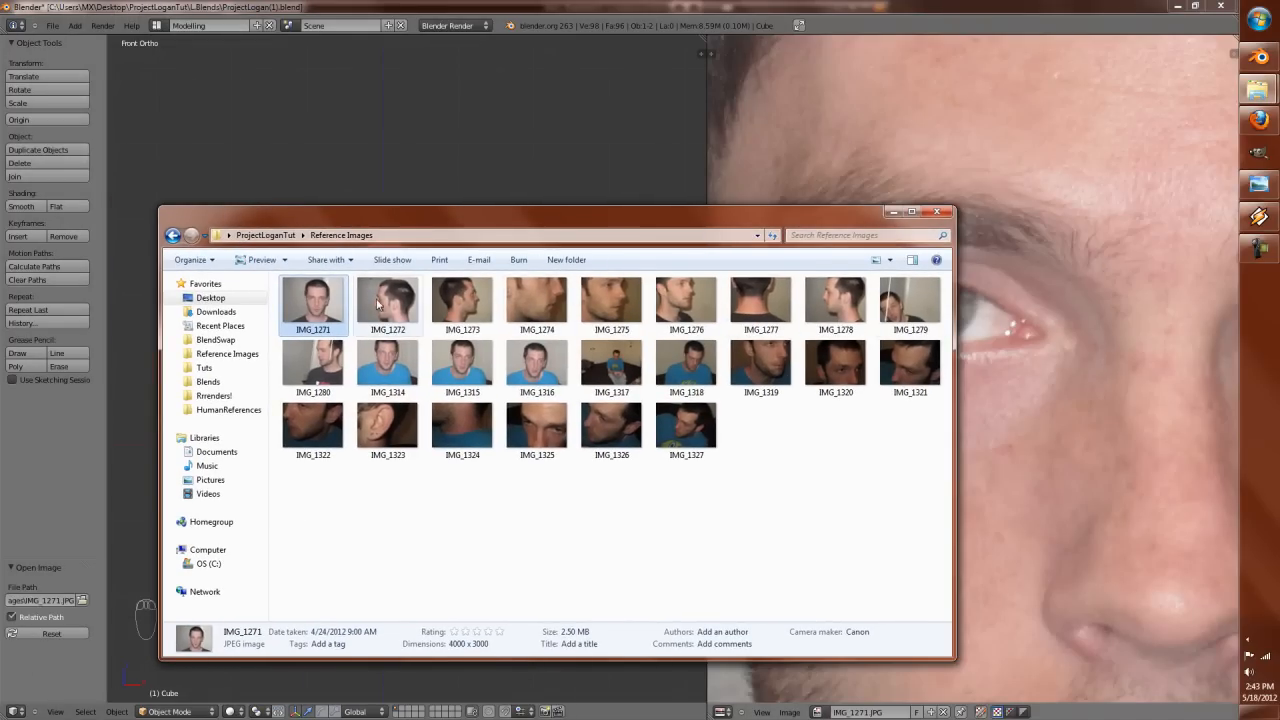
Step: Browse the IMG_1271 and IMG_1272 reference thumbnails and launch GIMP from the taskbar
click(388, 304)
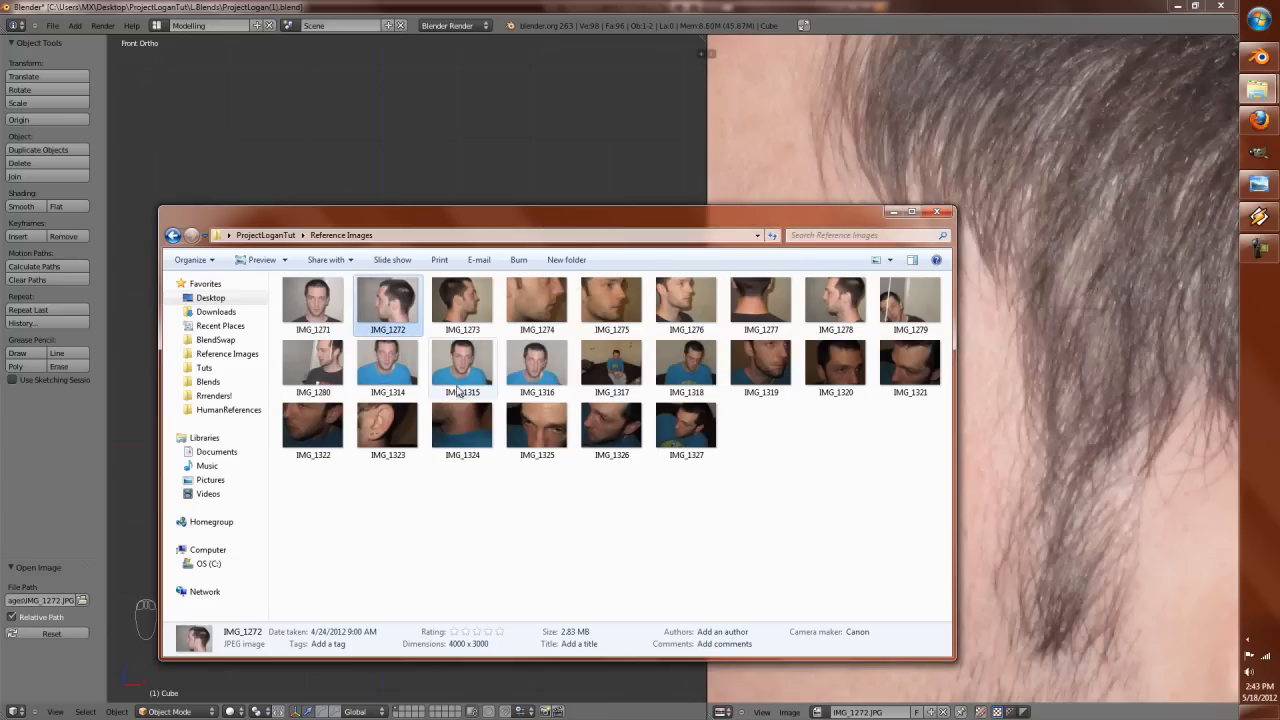
click(312, 300)
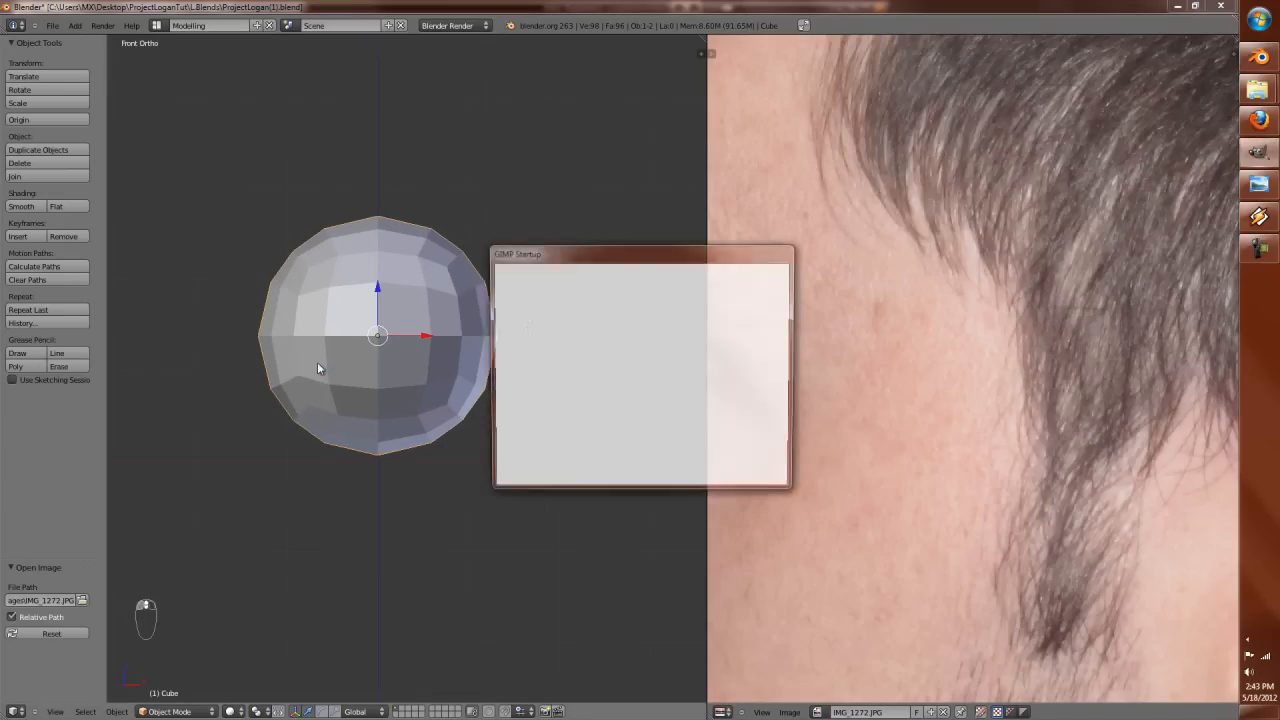
Step: Switch GIMP to Single-Window Mode so its floating windows merge into one
key(shift+c)
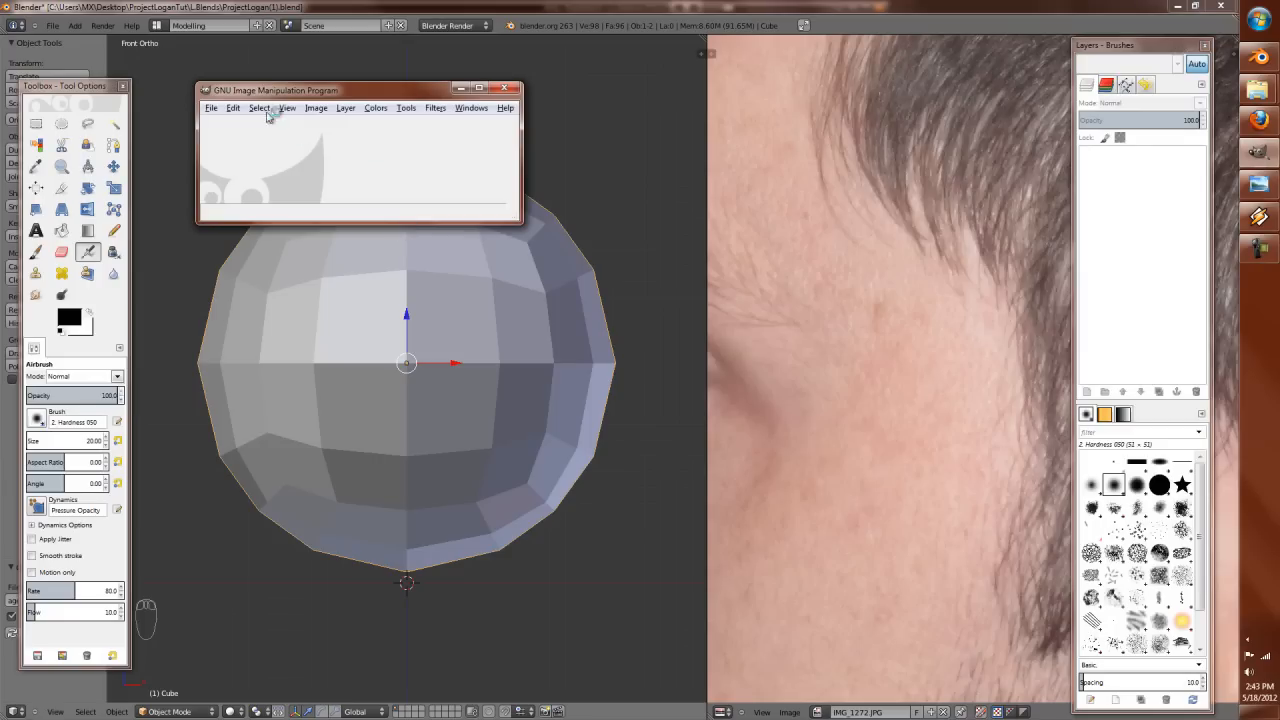
click(470, 108)
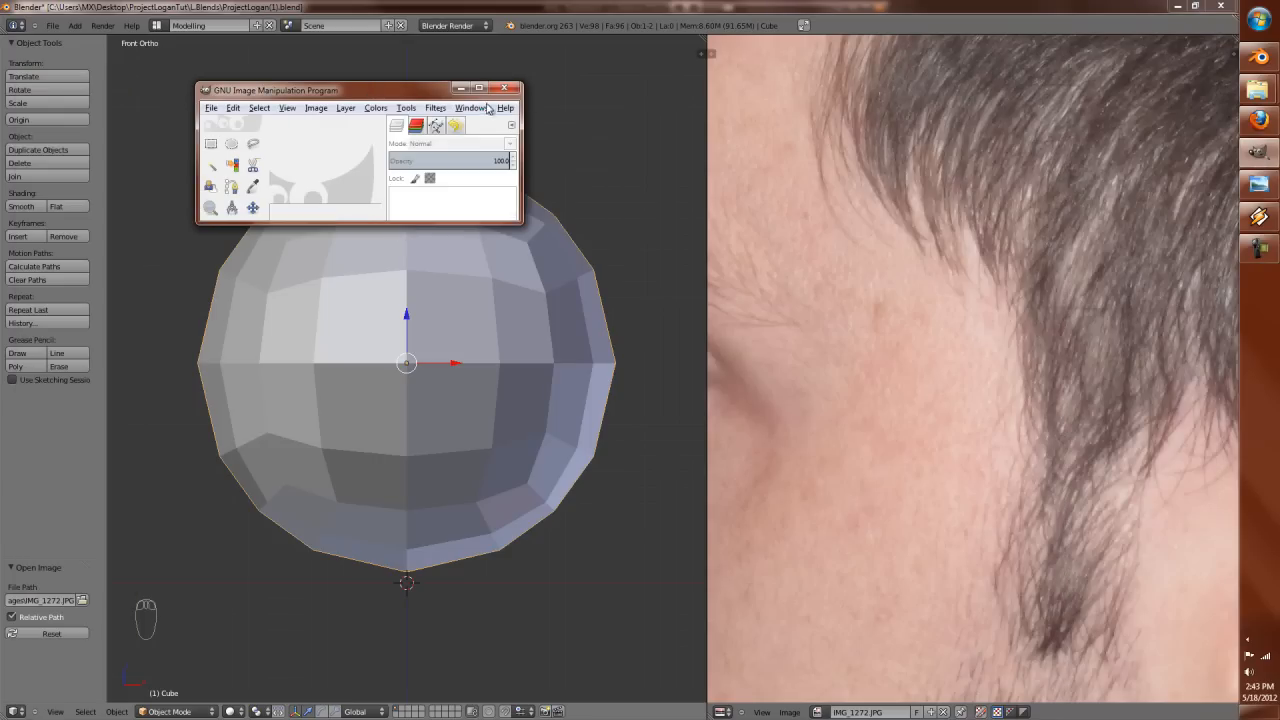
click(494, 88)
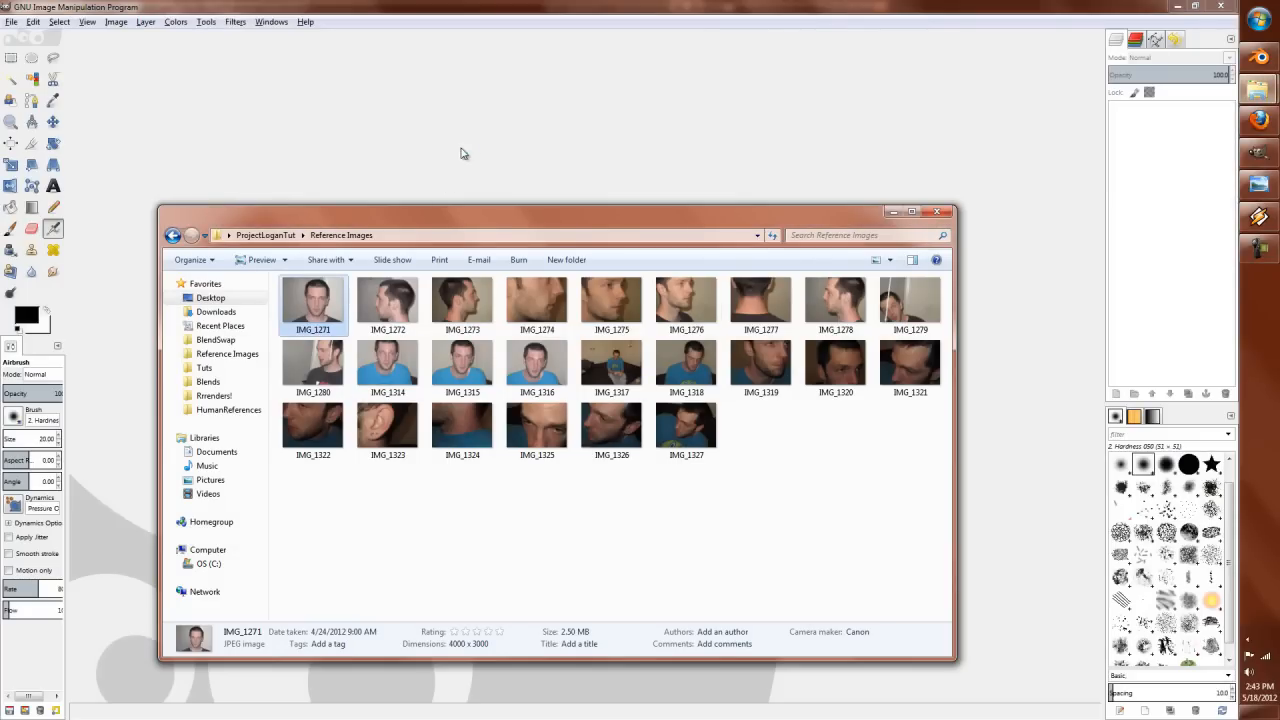
Step: Open the front-facing photo IMG_1271 in GIMP and choose the Free Select tool
double_click(312, 300)
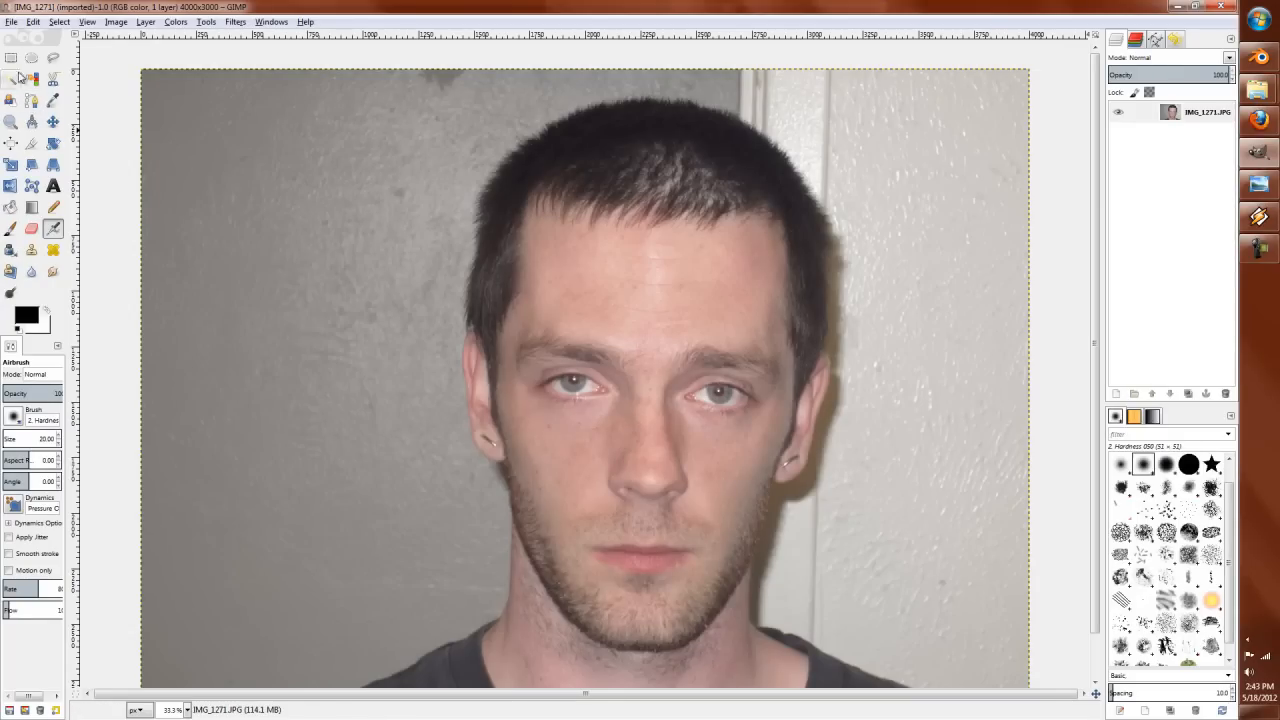
click(32, 56)
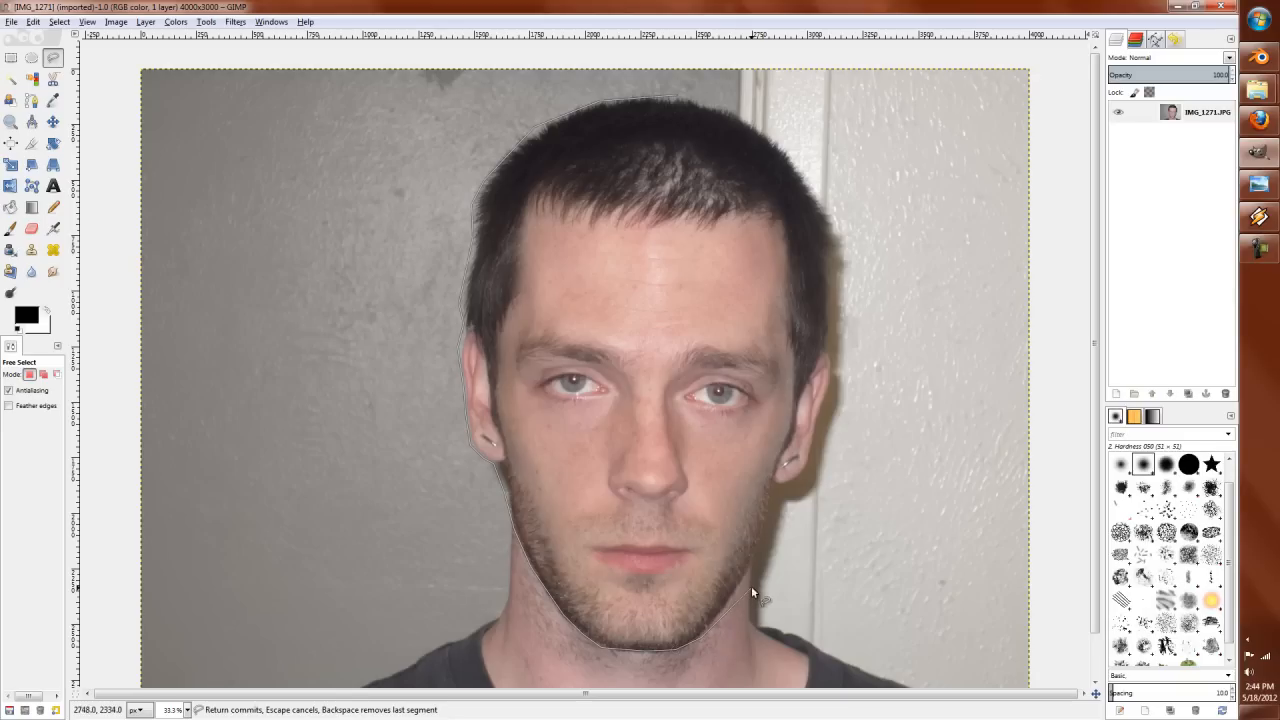
Step: Float the traced left half of the face and start a New Layer for its background
click(684, 100)
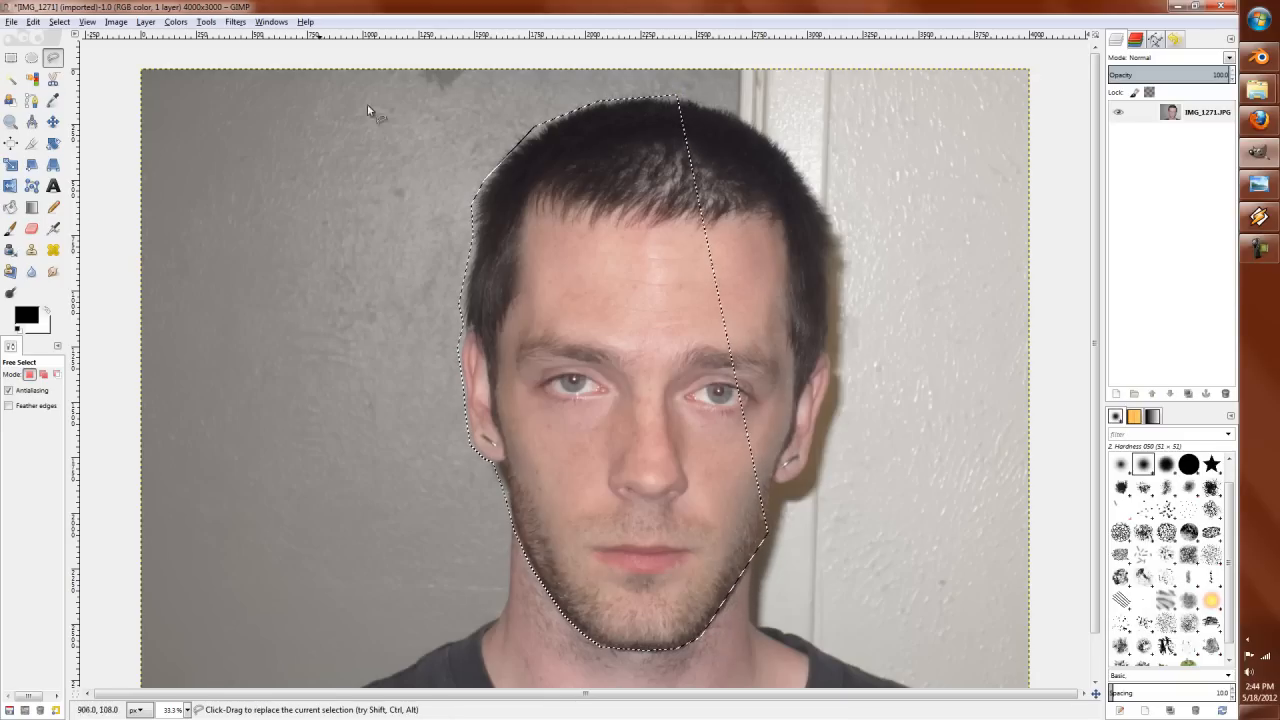
click(16, 20)
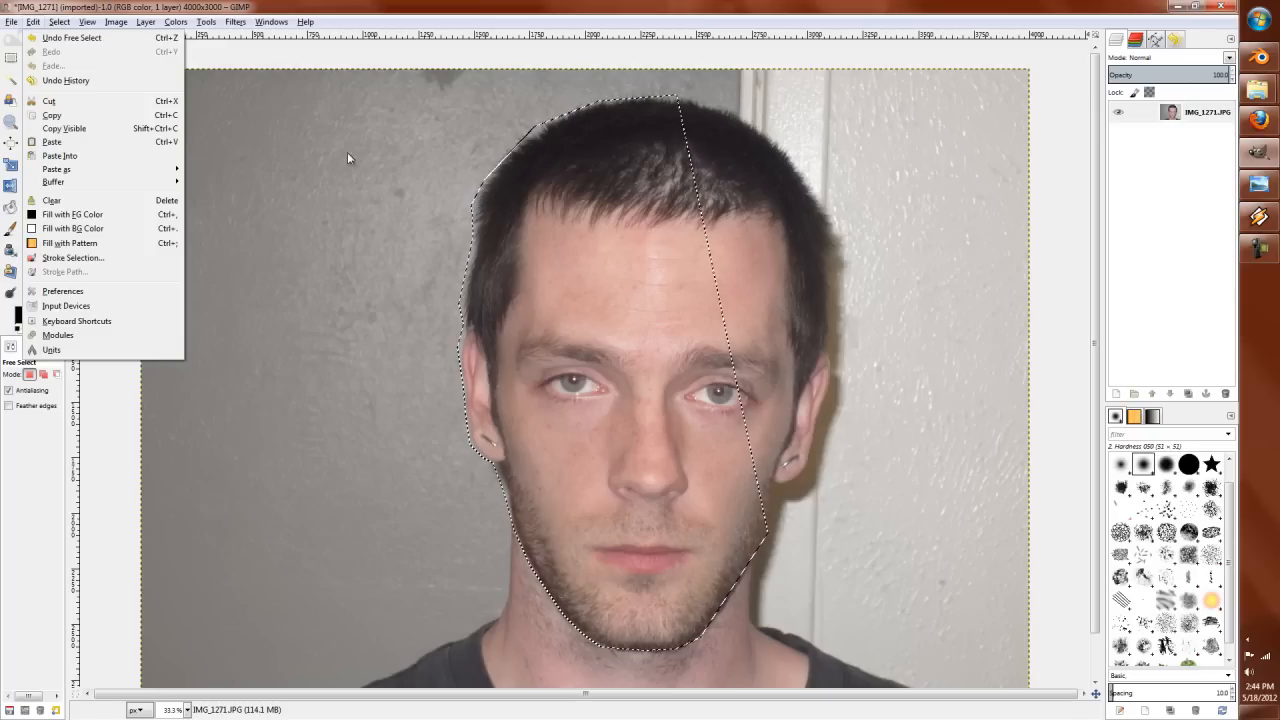
click(66, 22)
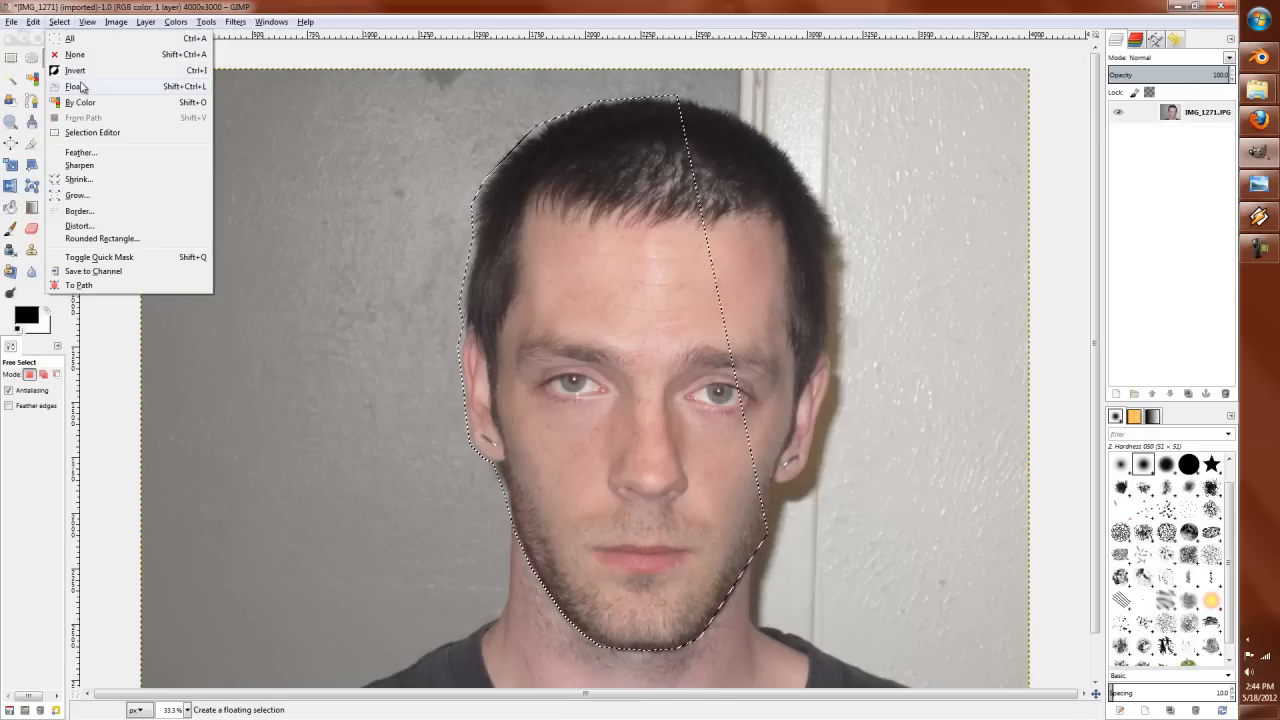
click(802, 368)
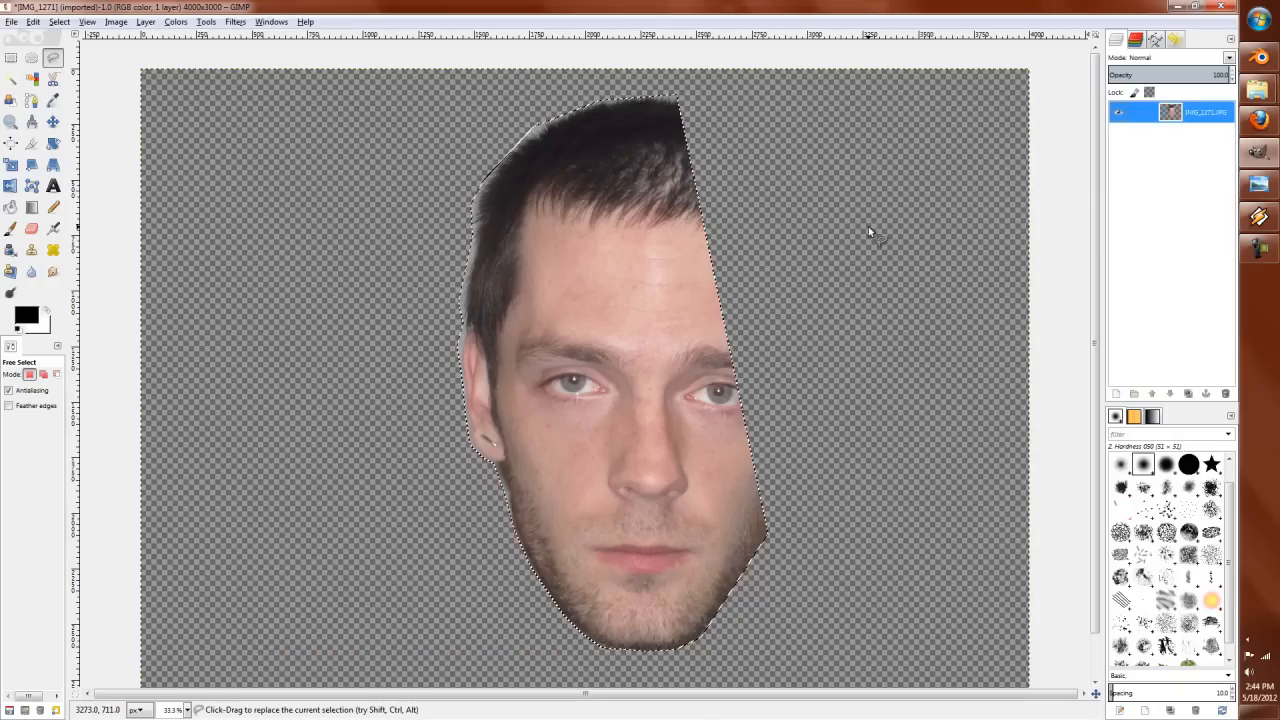
click(144, 24)
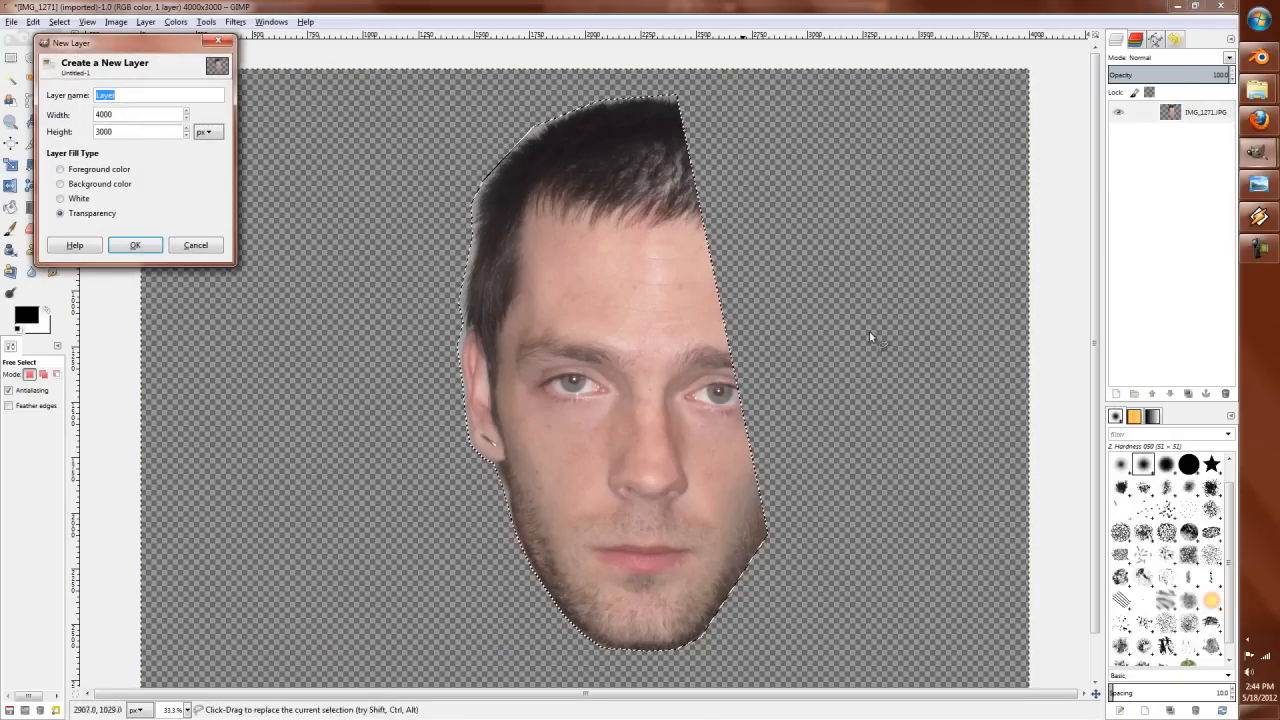
Step: Delete the unwanted transparent layer and create a white-filled layer beneath the cut-out face
click(136, 244)
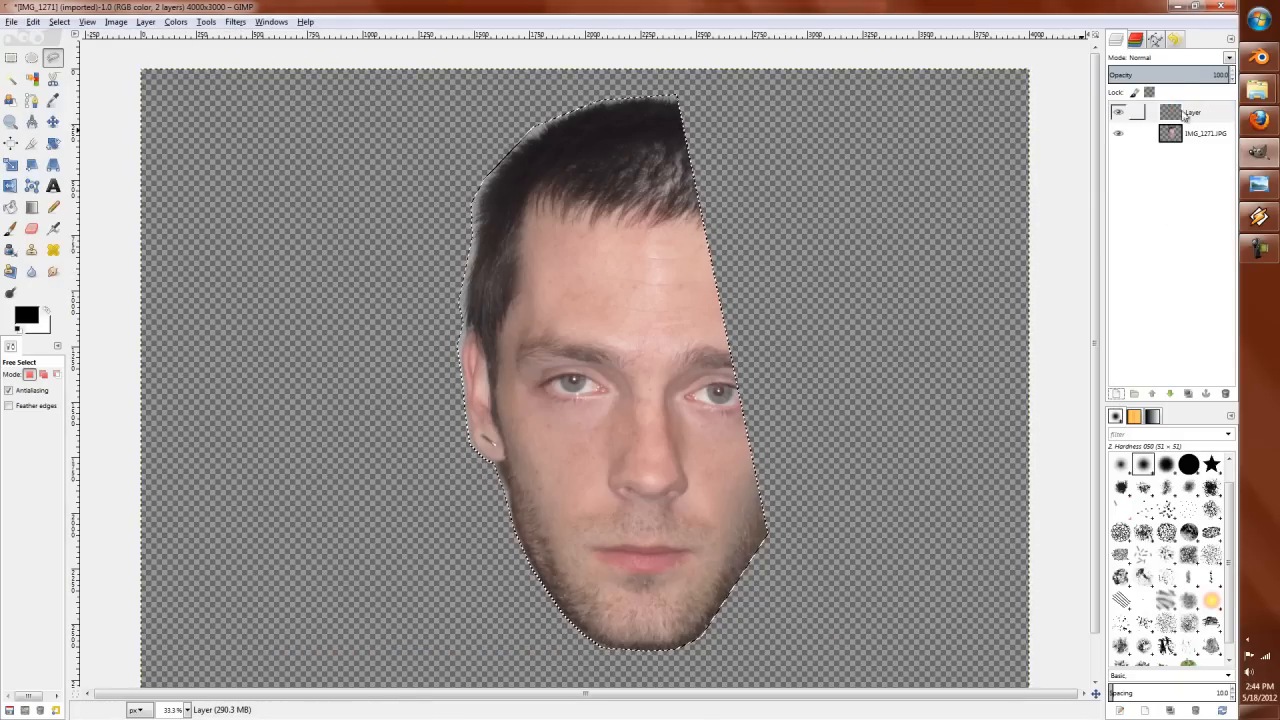
right_click(1192, 112)
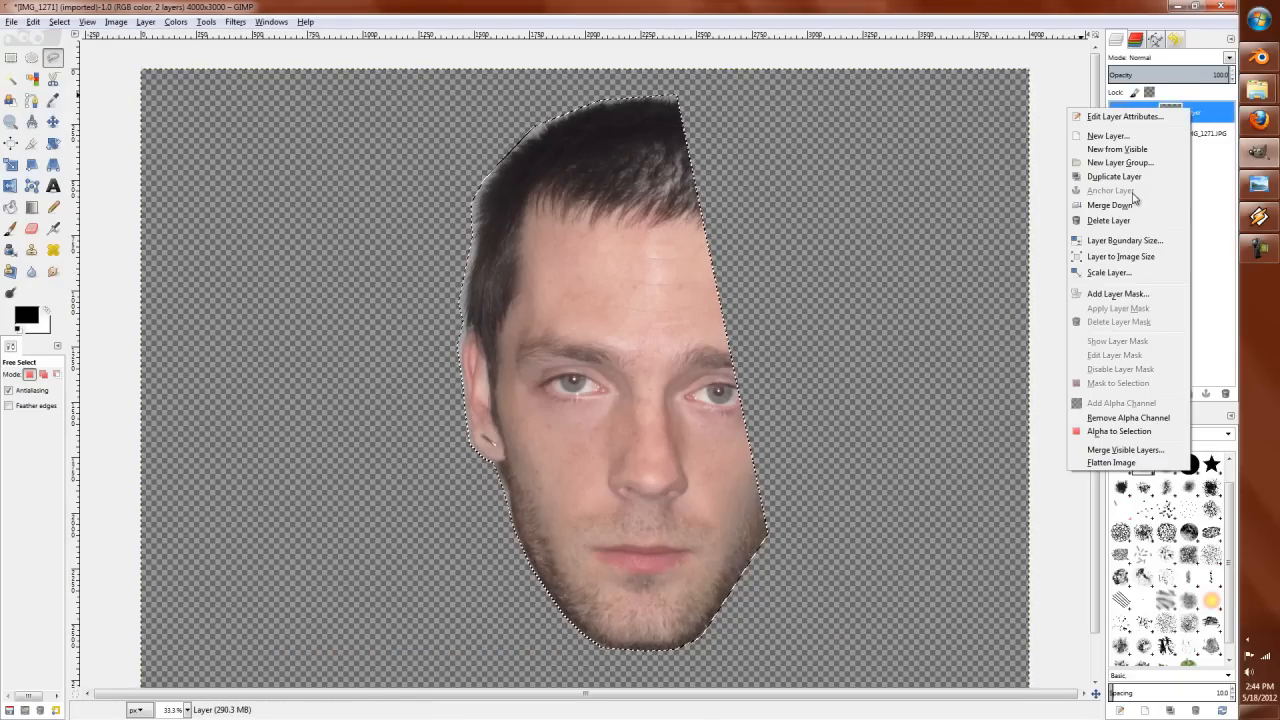
click(1108, 136)
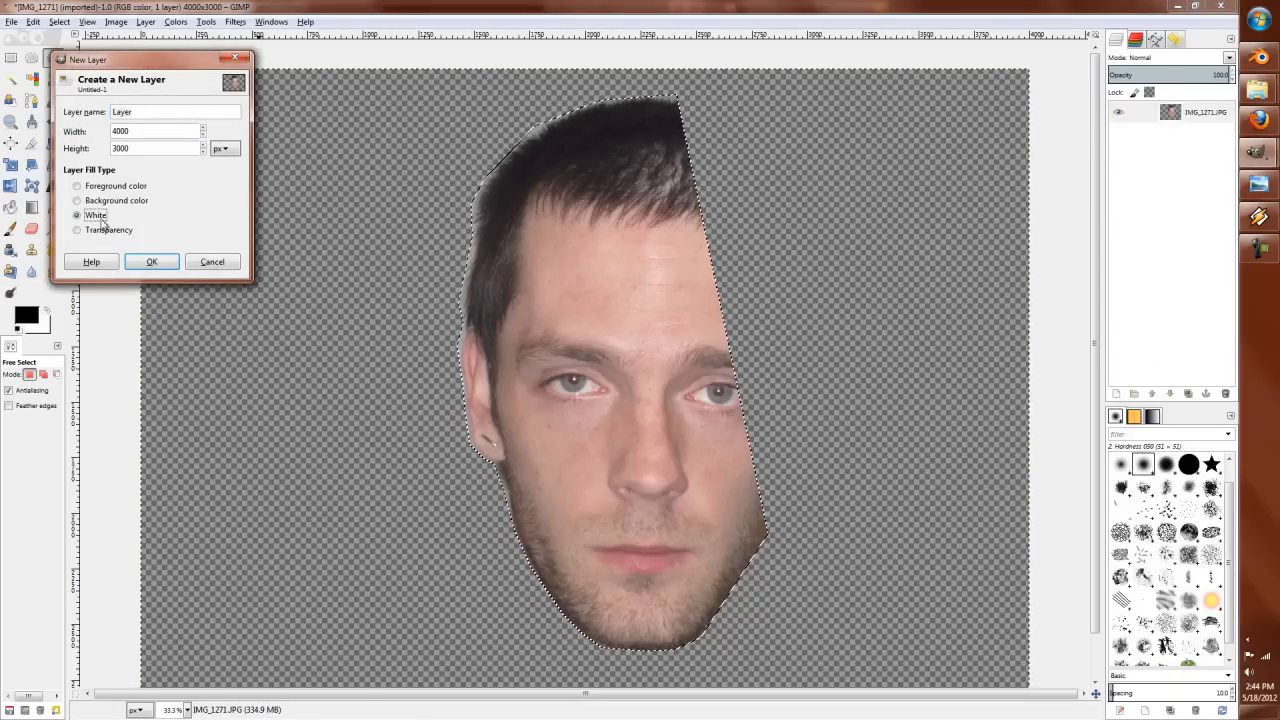
click(152, 260)
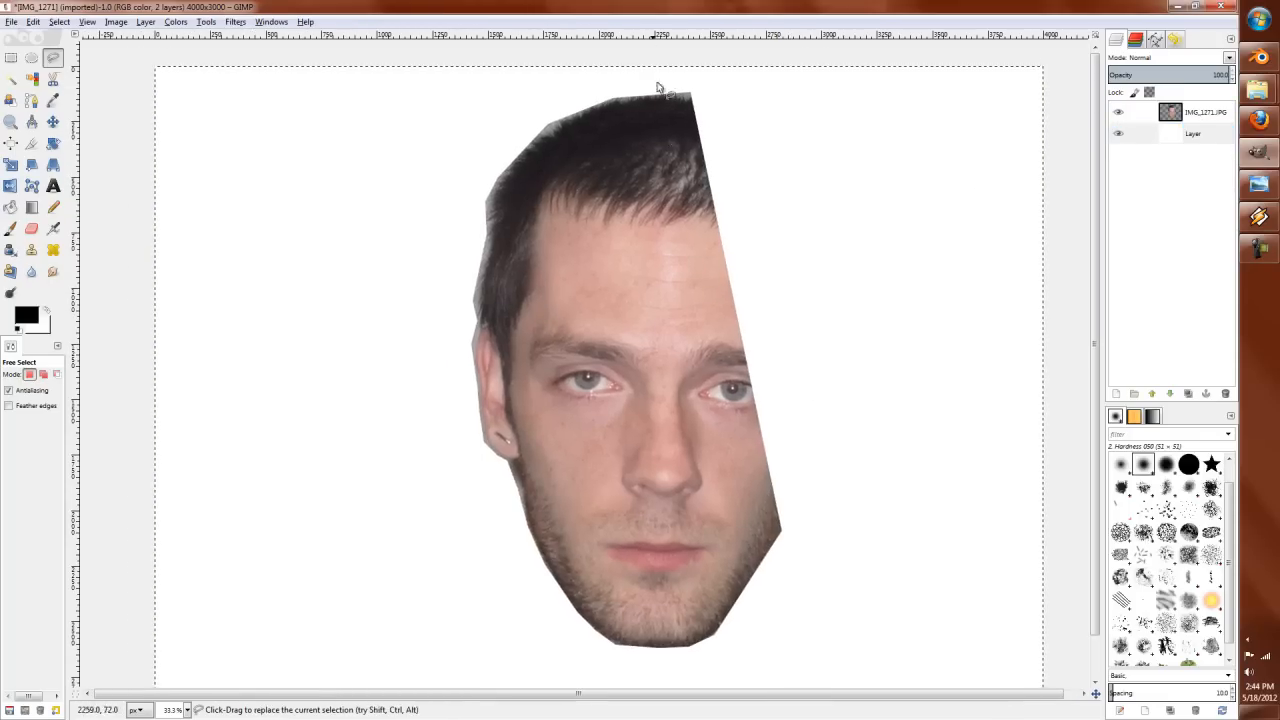
Step: Place a horizontal guide across the eyes and start the Rotate tool on the face
click(52, 122)
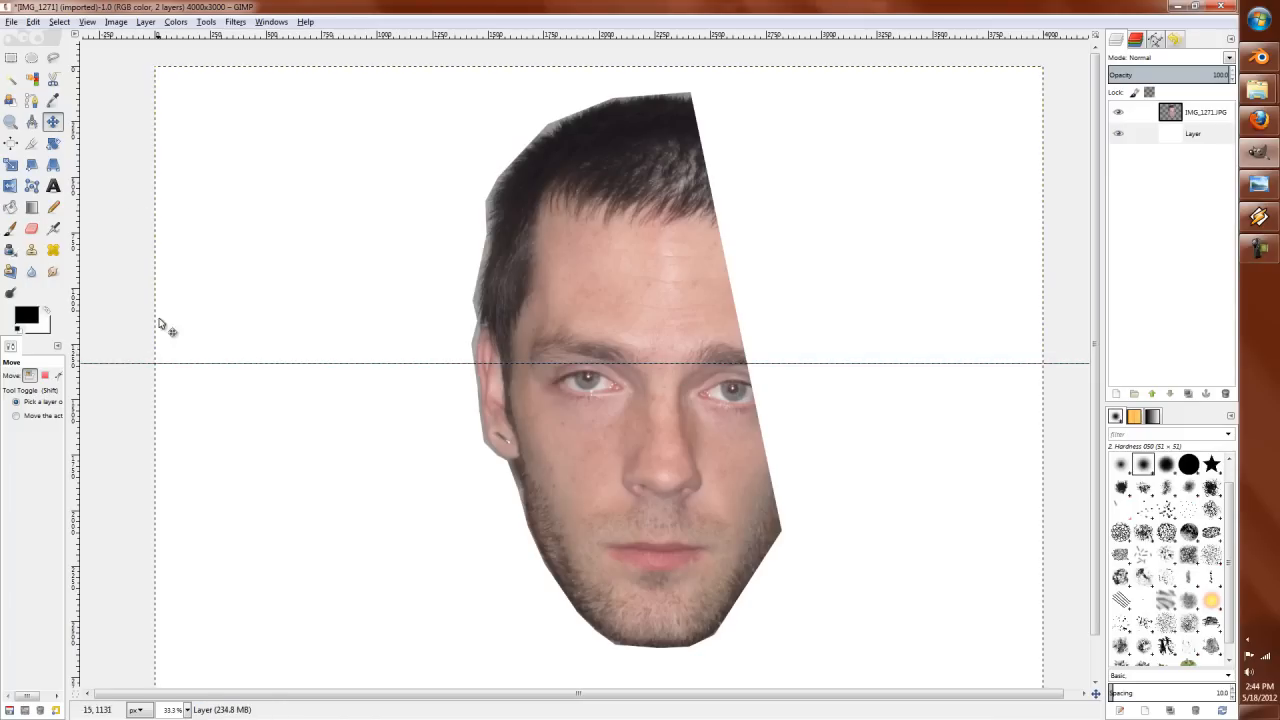
drag(612, 36, 612, 270)
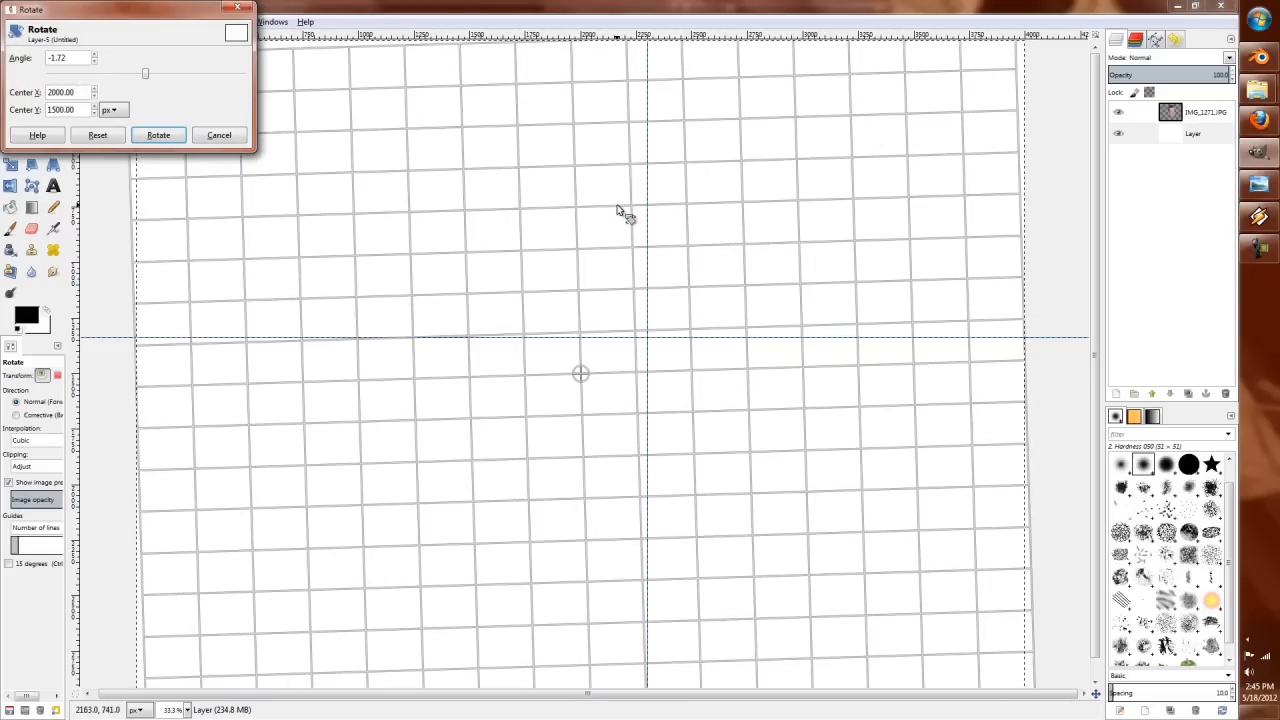
mouse_move(664, 176)
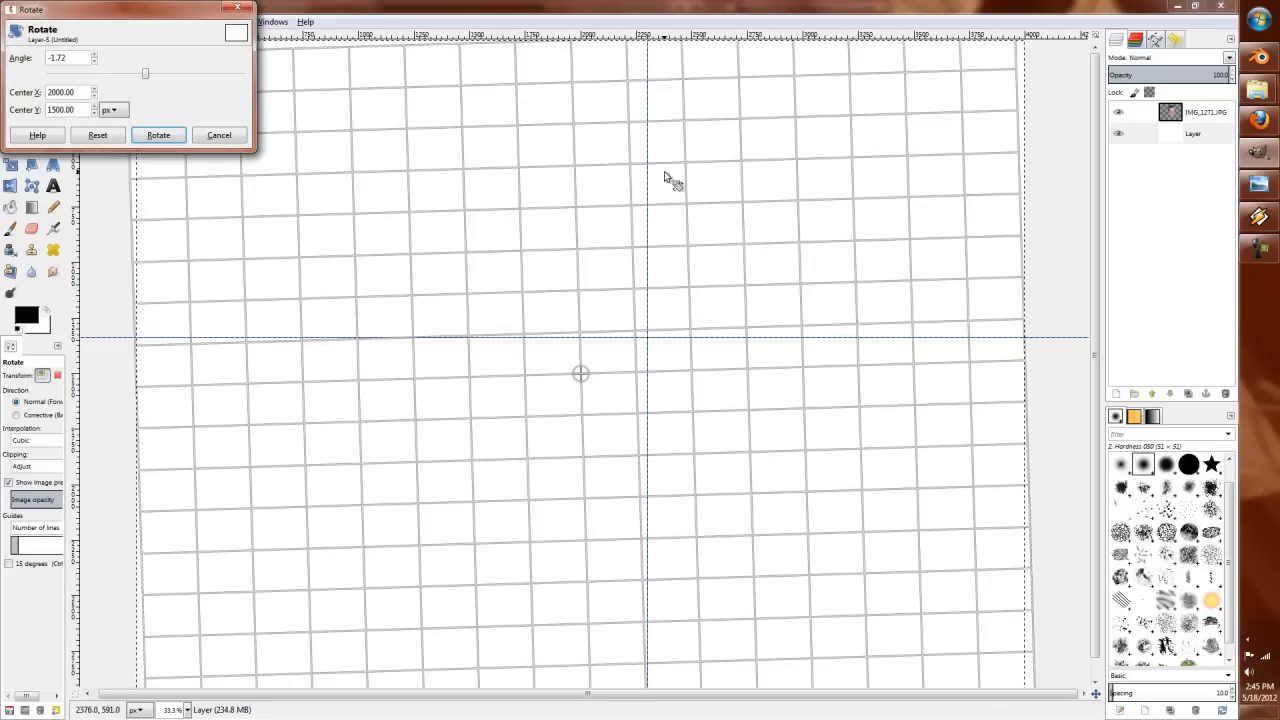
click(156, 136)
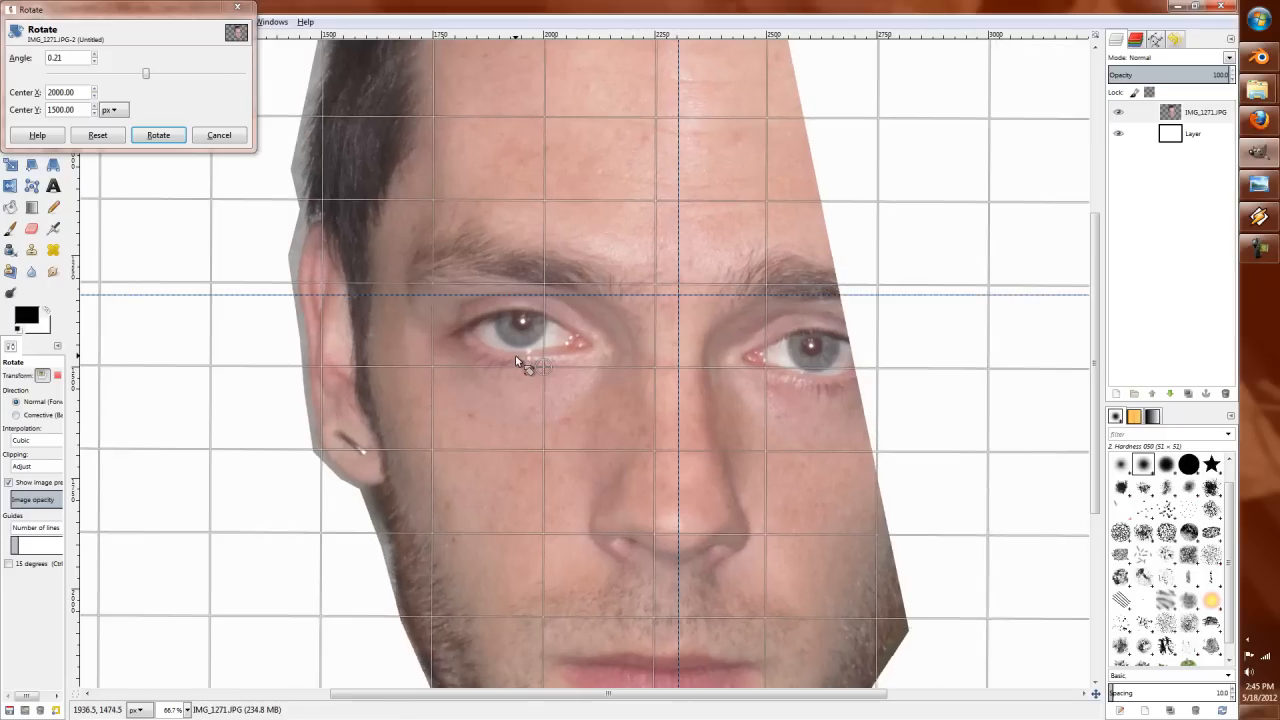
Step: Rotate the face about the eye until both eyes sit level, then apply the rotation
drag(520, 360, 544, 364)
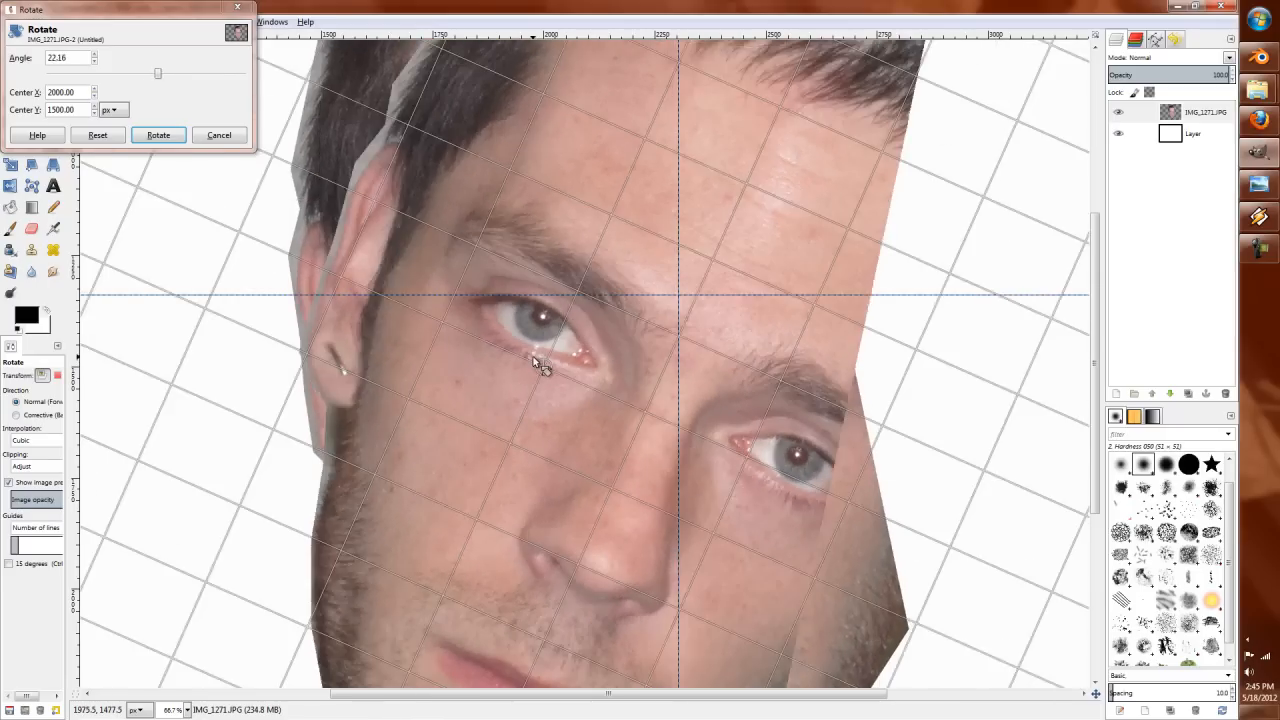
drag(530, 360, 556, 376)
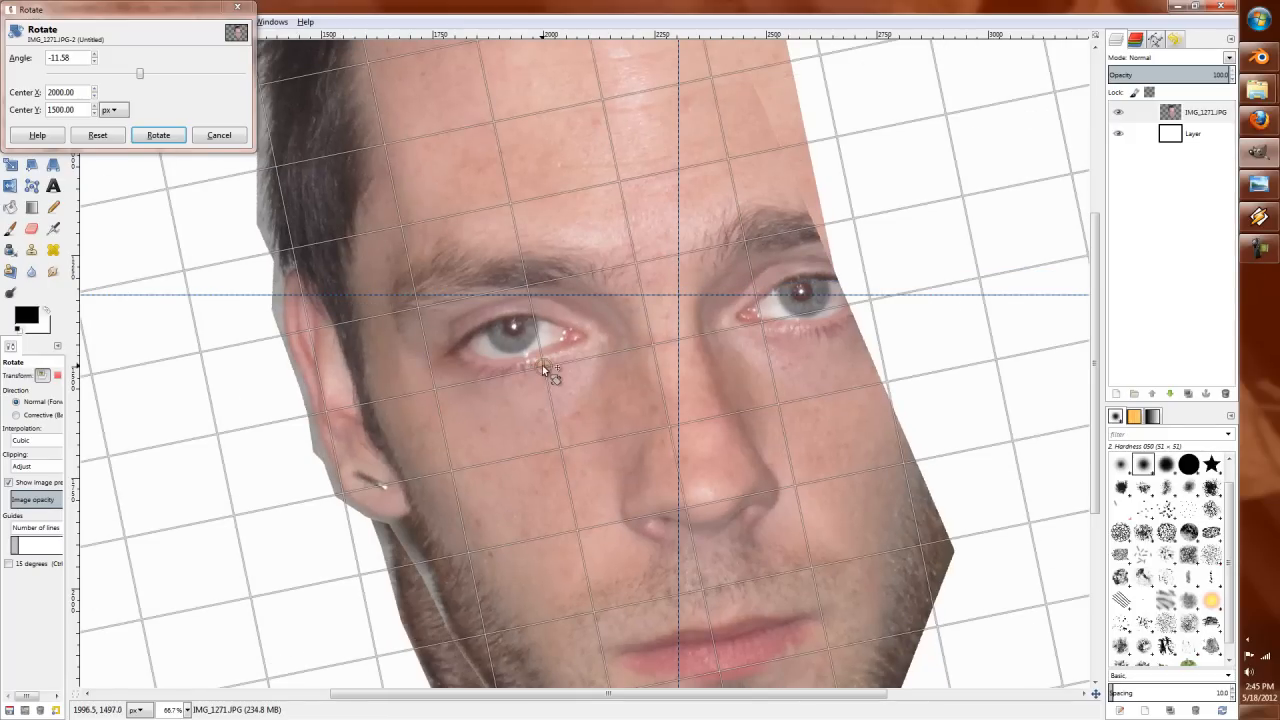
drag(550, 376, 580, 344)
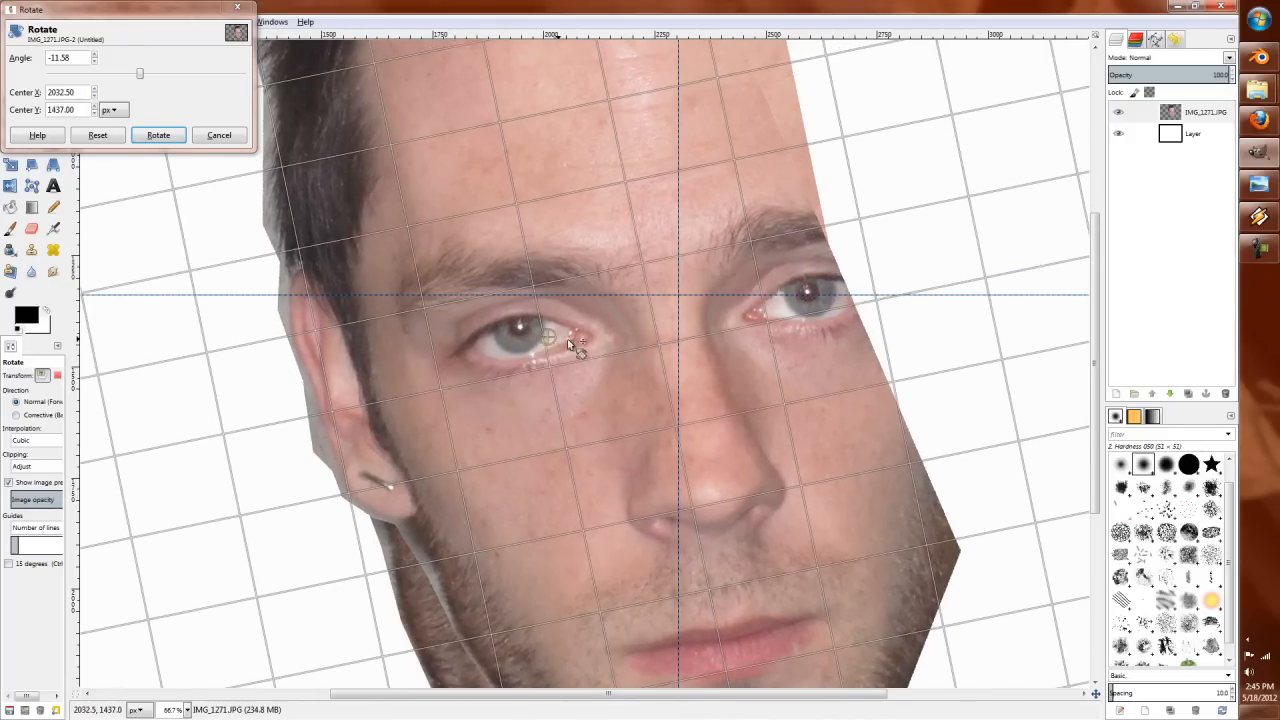
drag(576, 344, 824, 390)
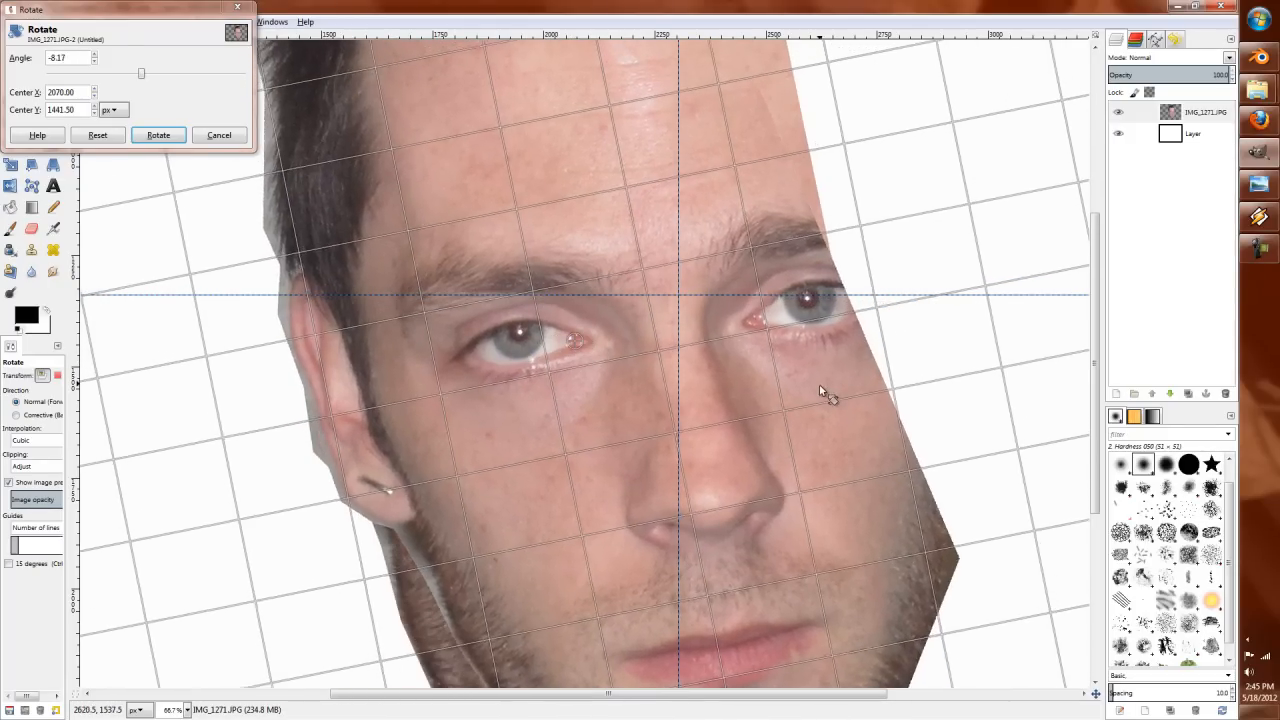
drag(820, 390, 820, 414)
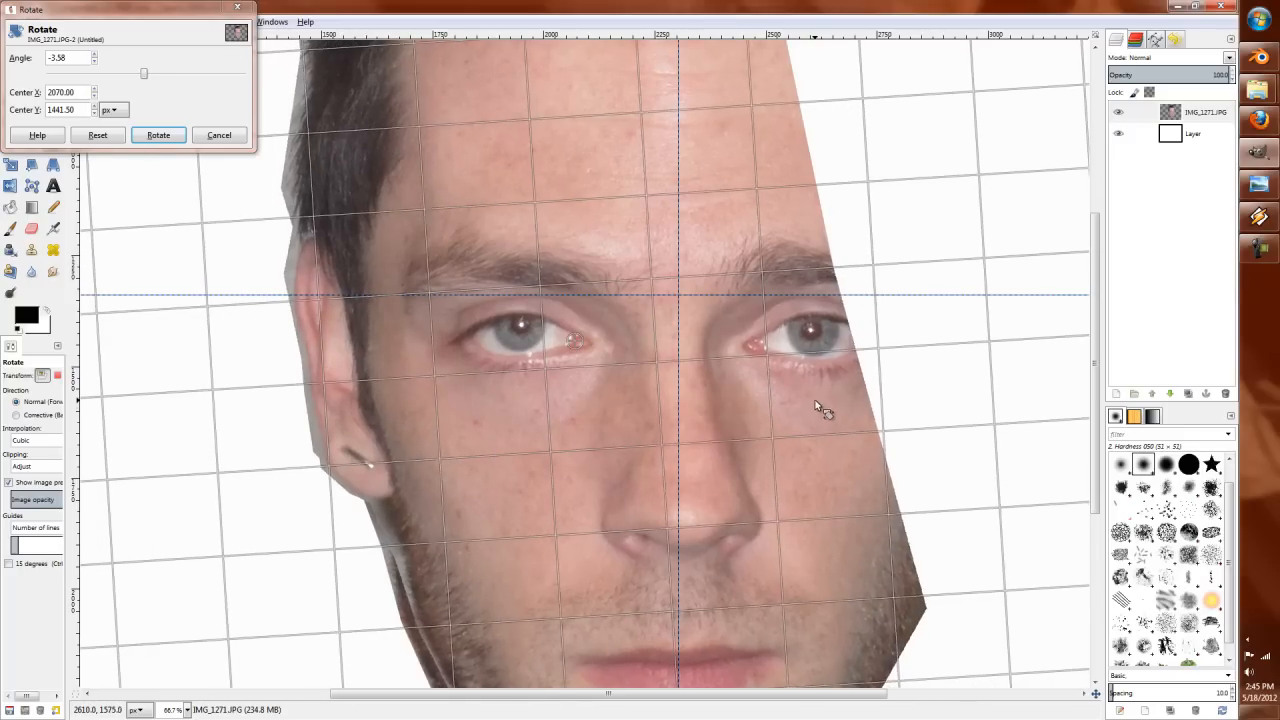
click(158, 136)
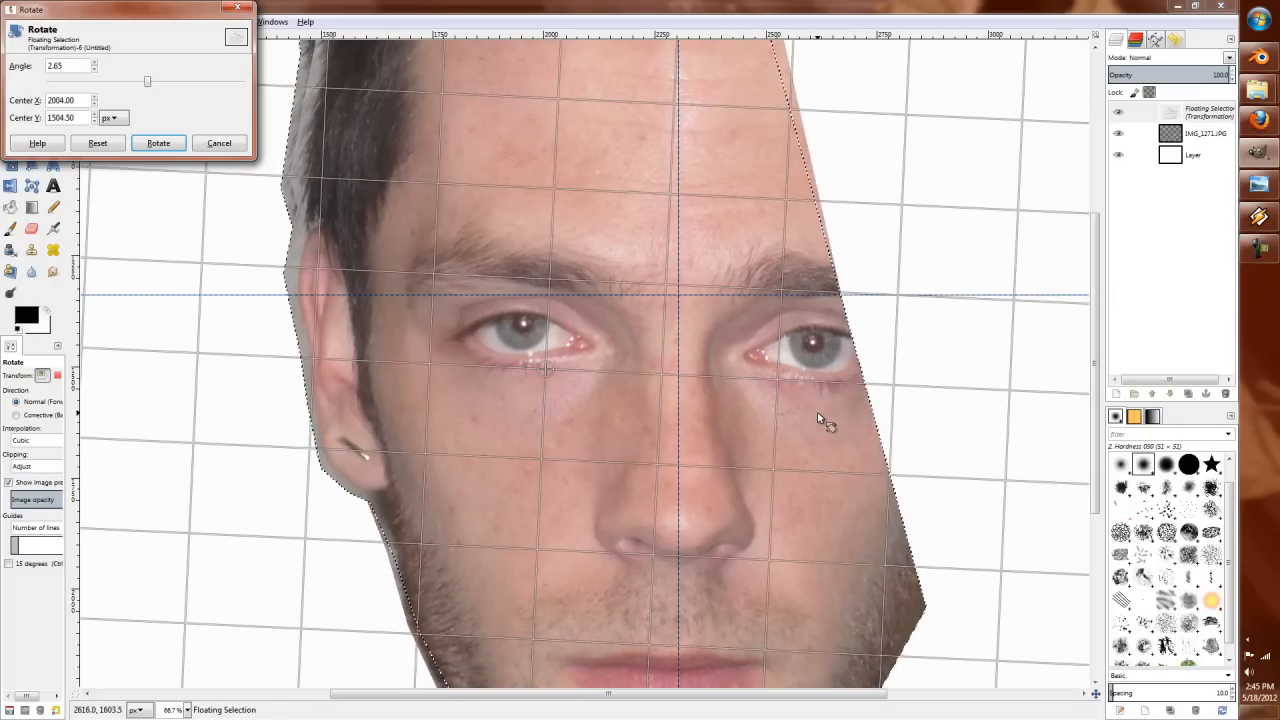
click(158, 142)
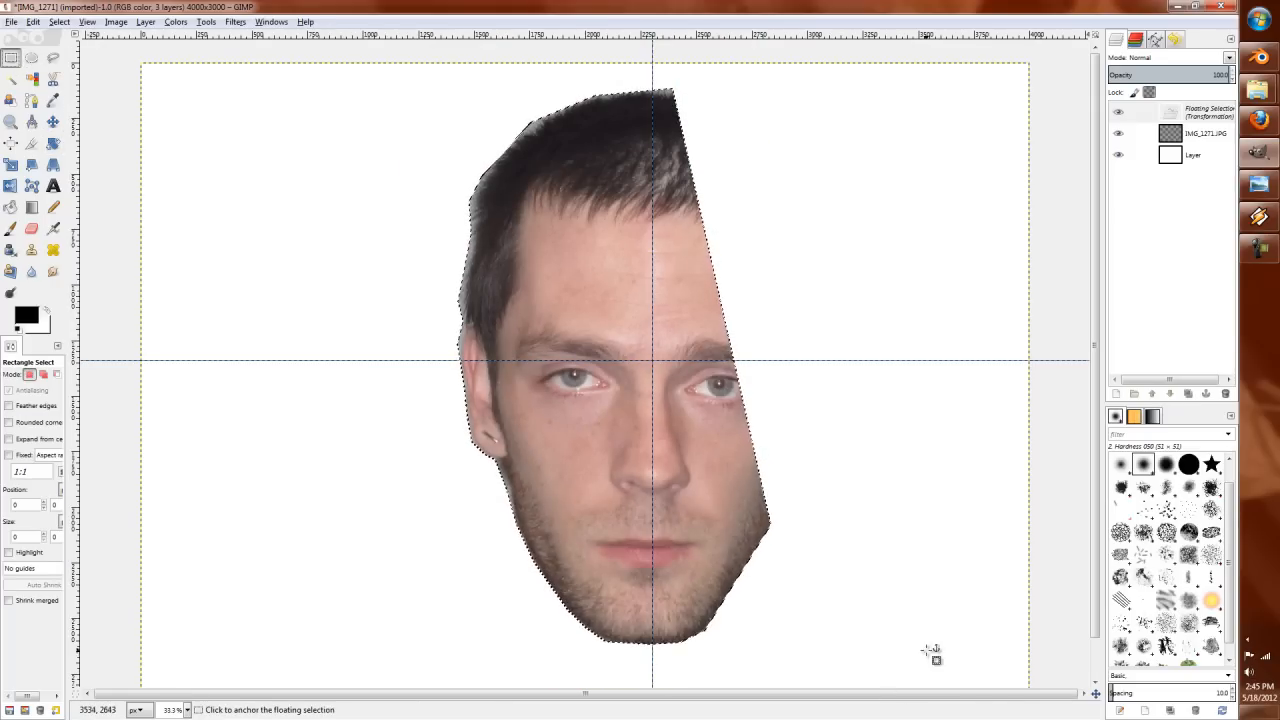
Step: Rectangle-select the right half of the face up to the vertical centre guide
drag(652, 78, 926, 676)
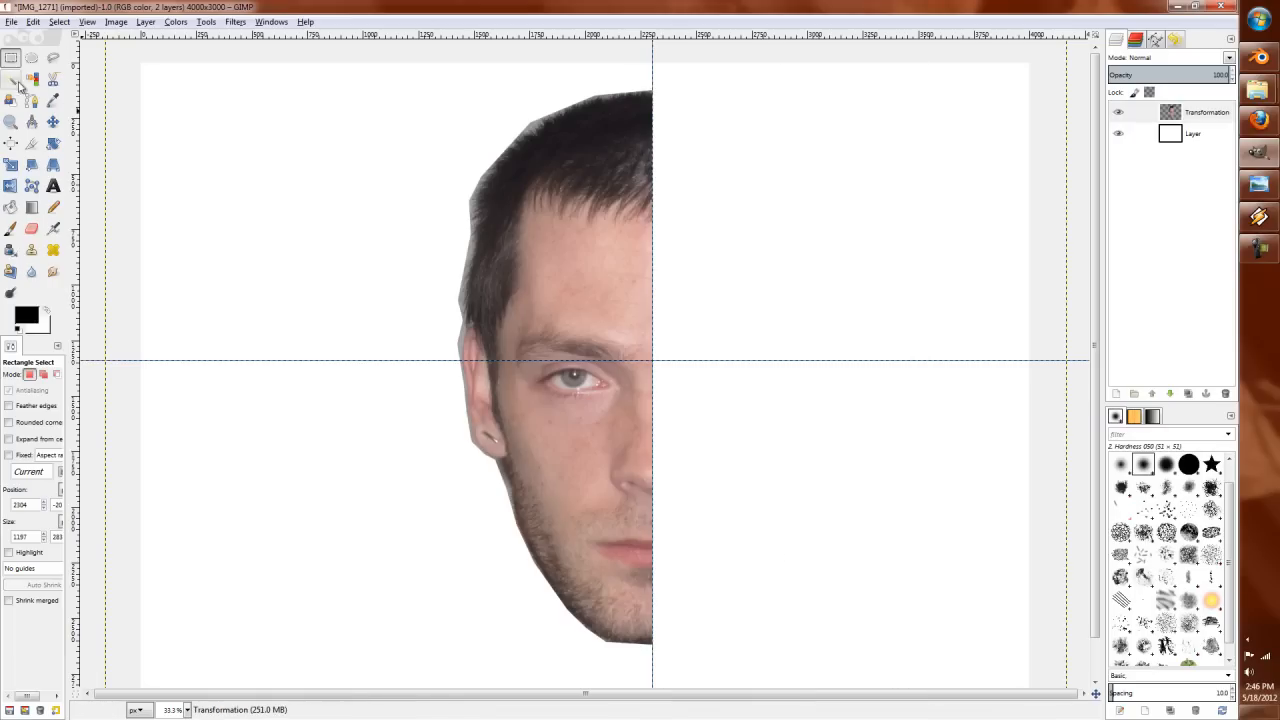
Step: Duplicate the half-face layer and flip the copy horizontally
click(56, 122)
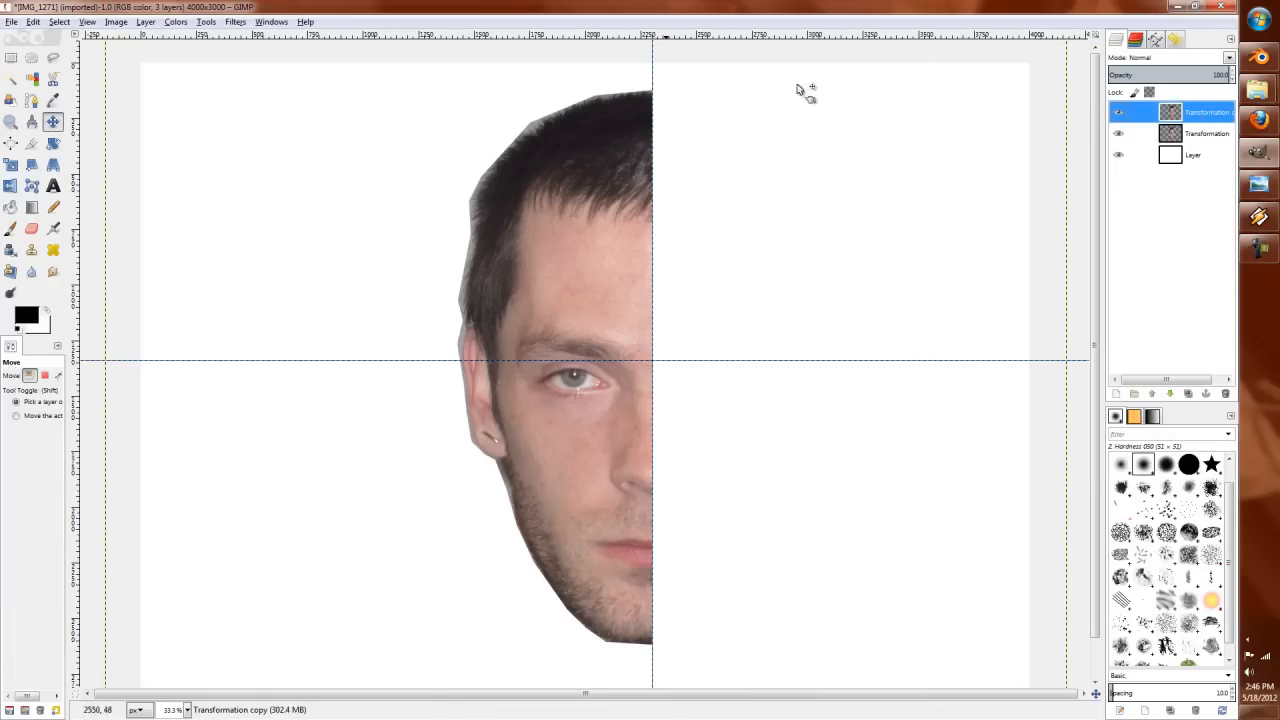
click(60, 24)
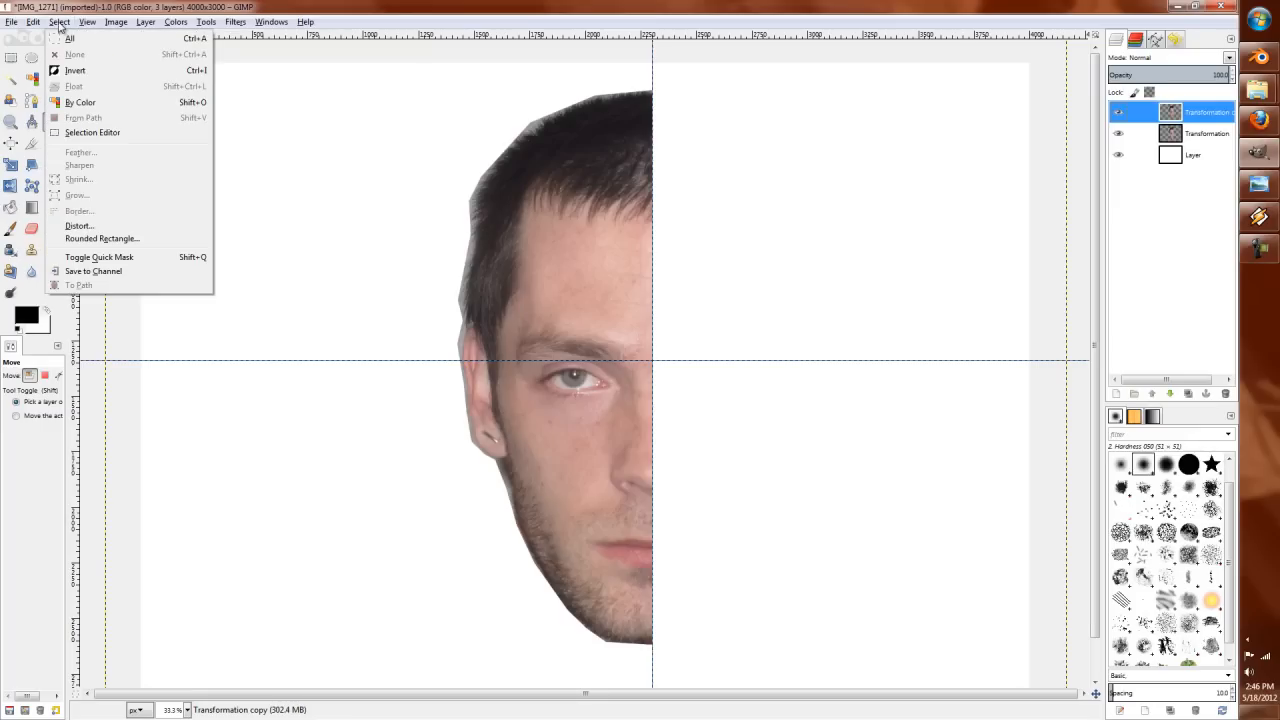
click(120, 24)
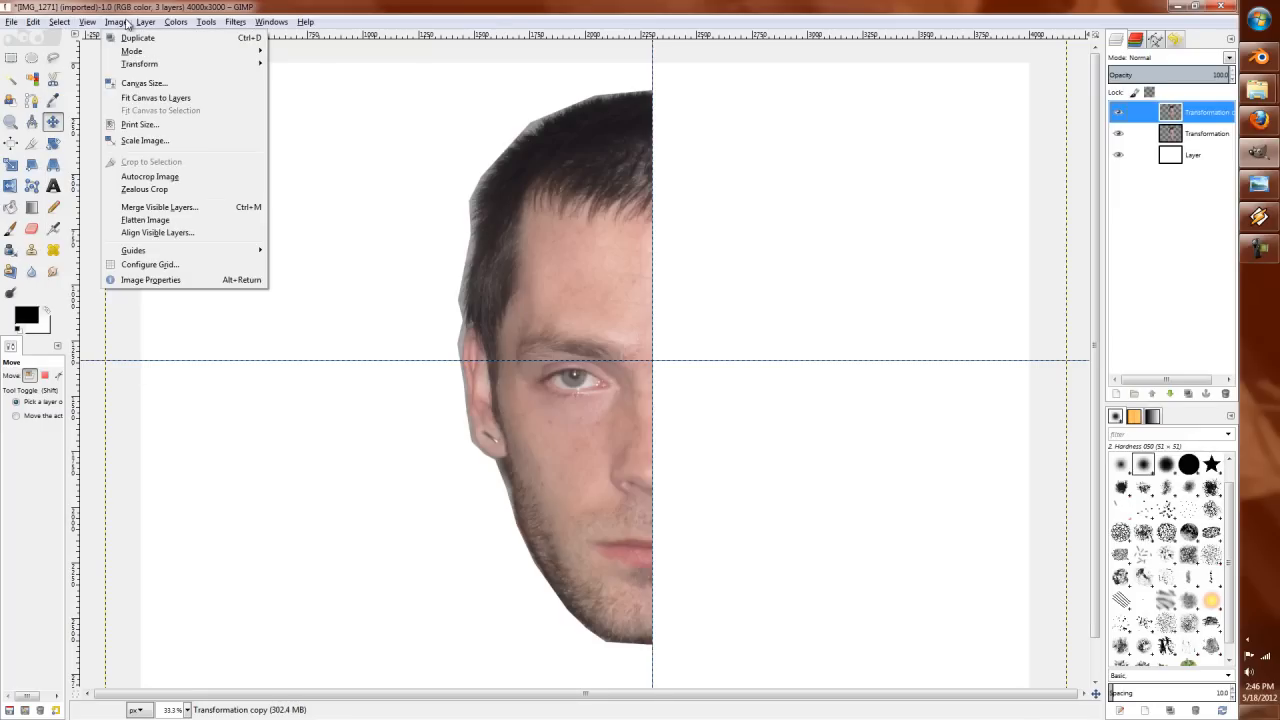
click(144, 24)
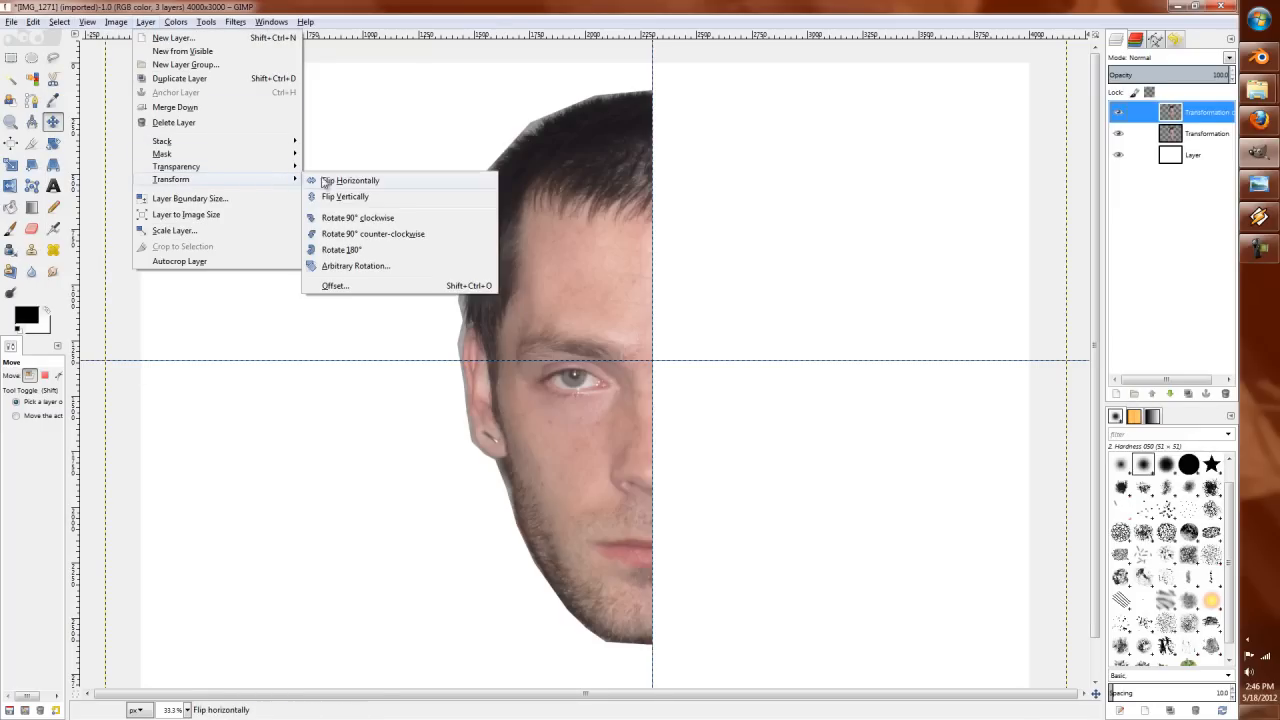
click(348, 180)
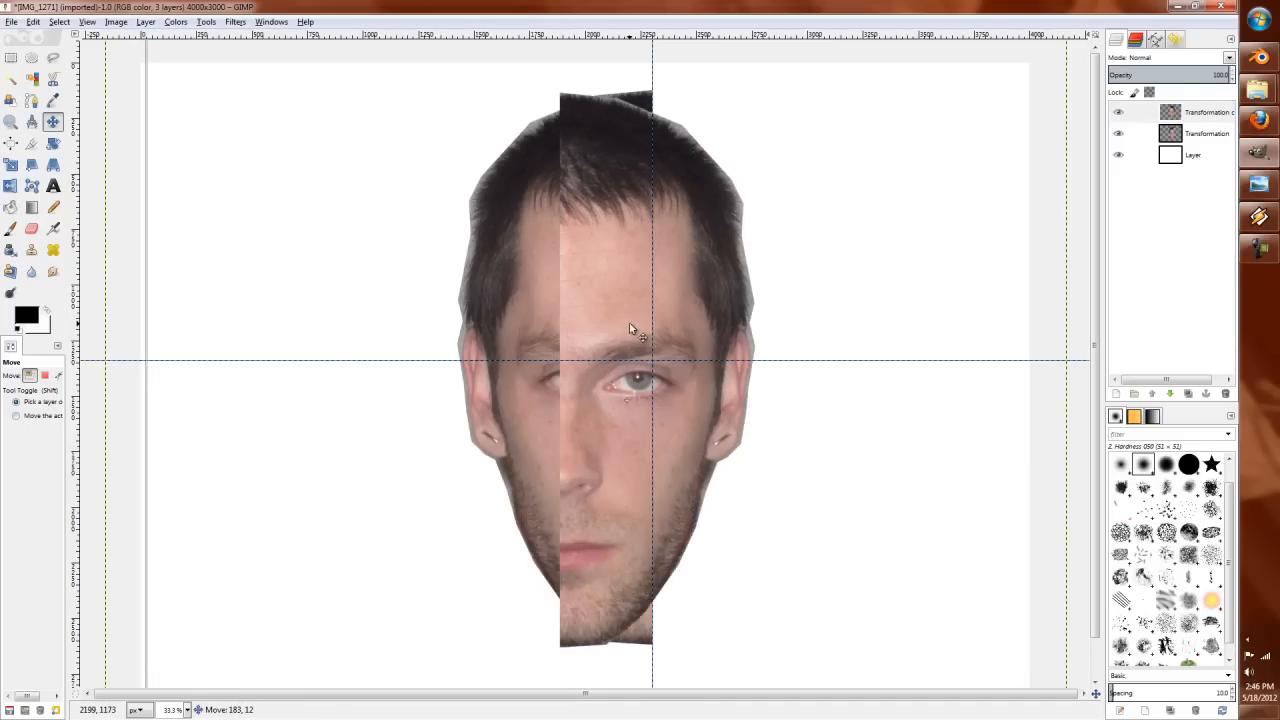
Step: Move the mirrored half to the right side, aligned along the centre guide
drag(630, 330, 690, 380)
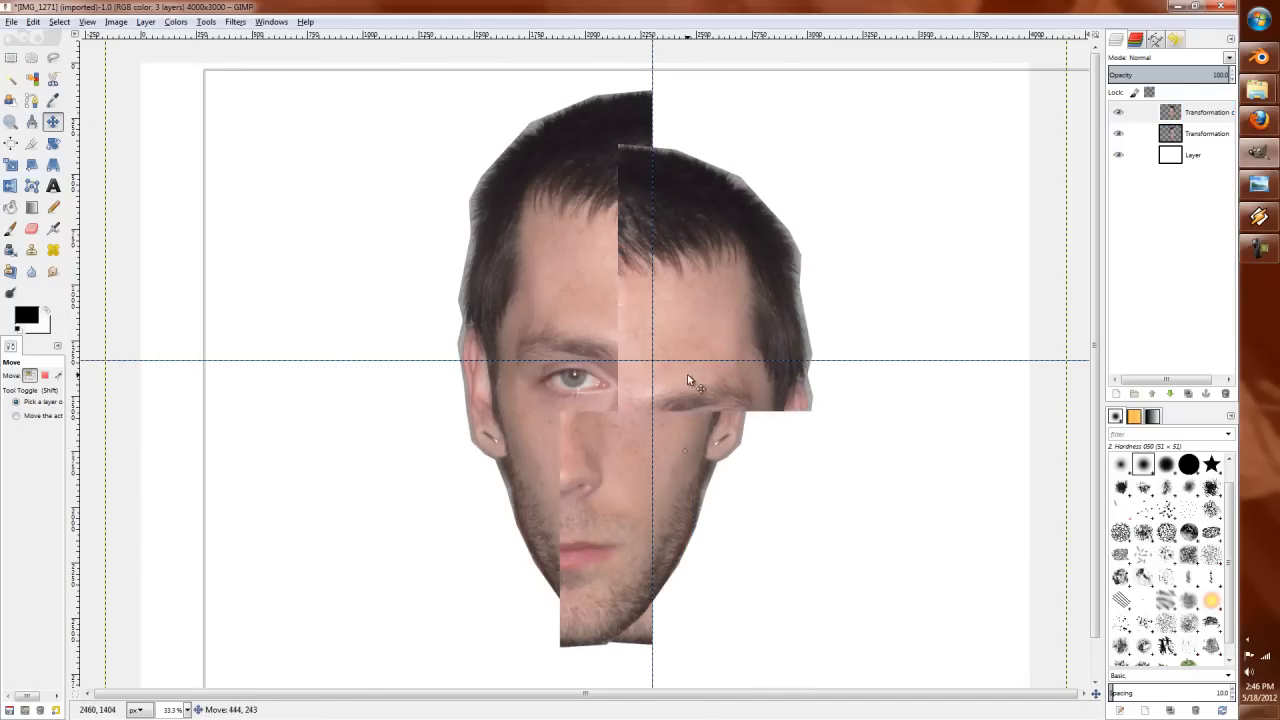
drag(700, 380, 784, 330)
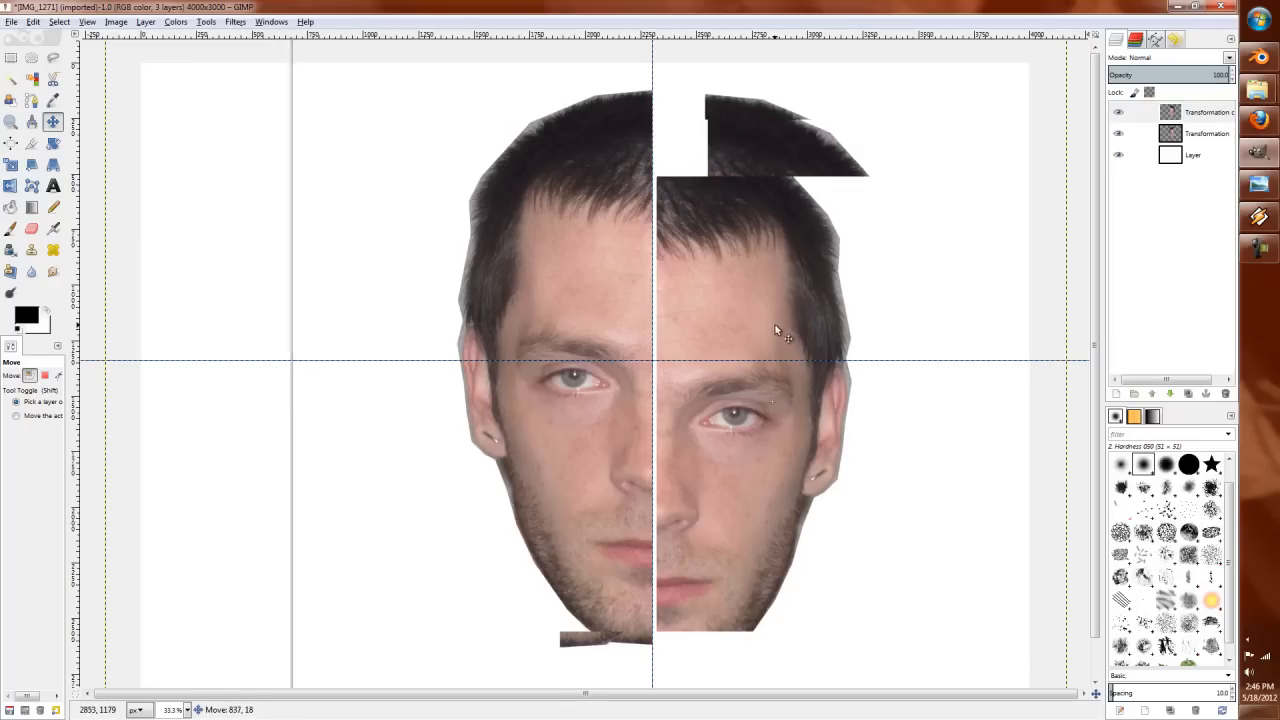
drag(780, 330, 728, 336)
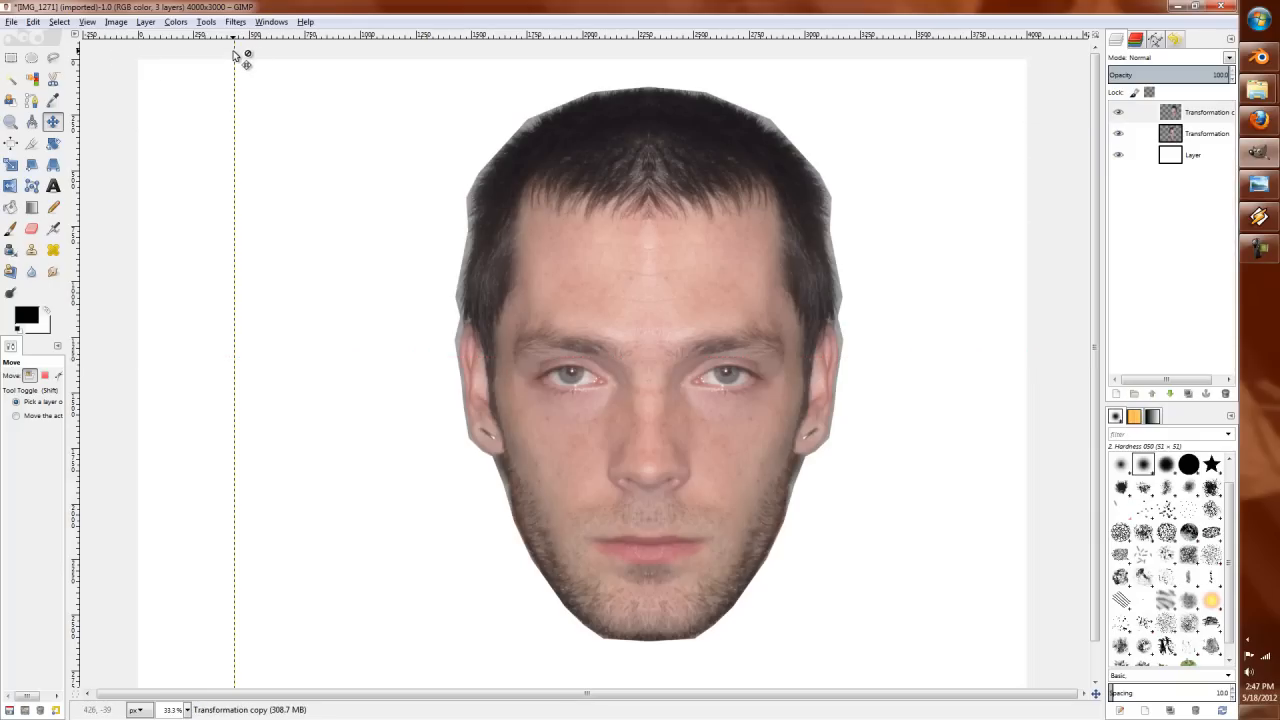
mouse_move(676, 324)
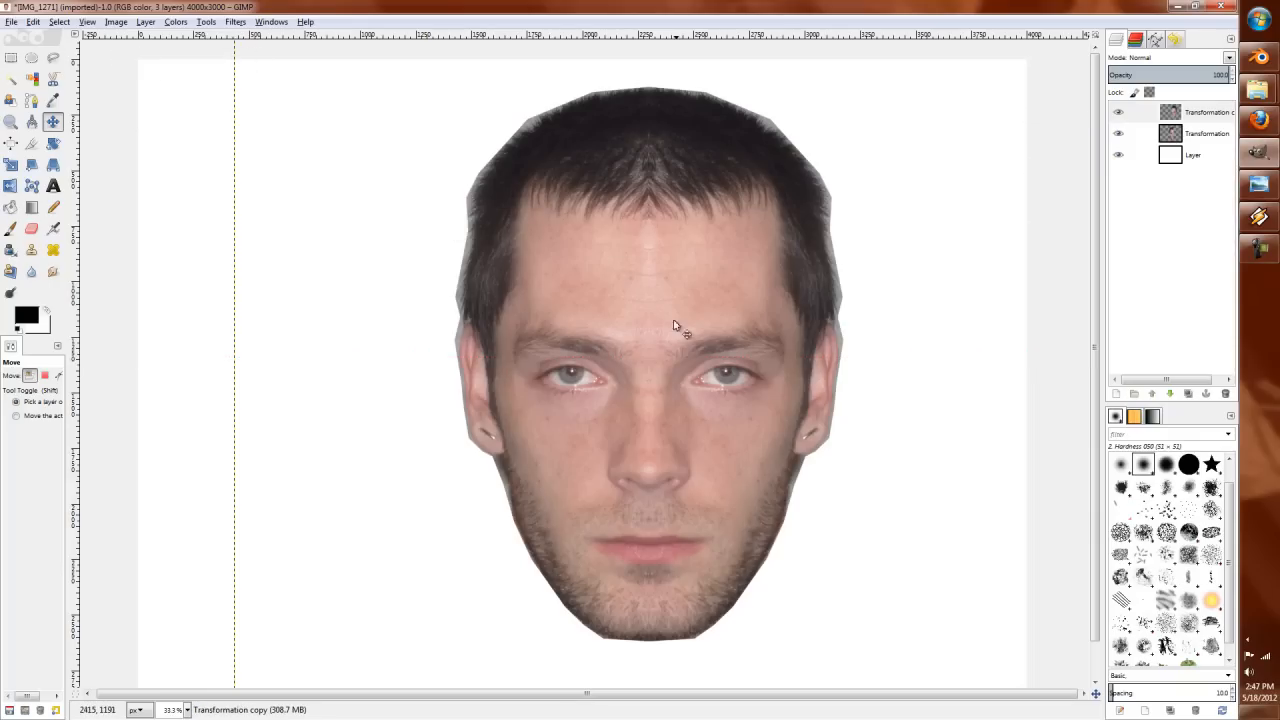
Step: Merge the two face halves into one layer and start Save As in the ProjectLoganTut folder
right_click(1200, 112)
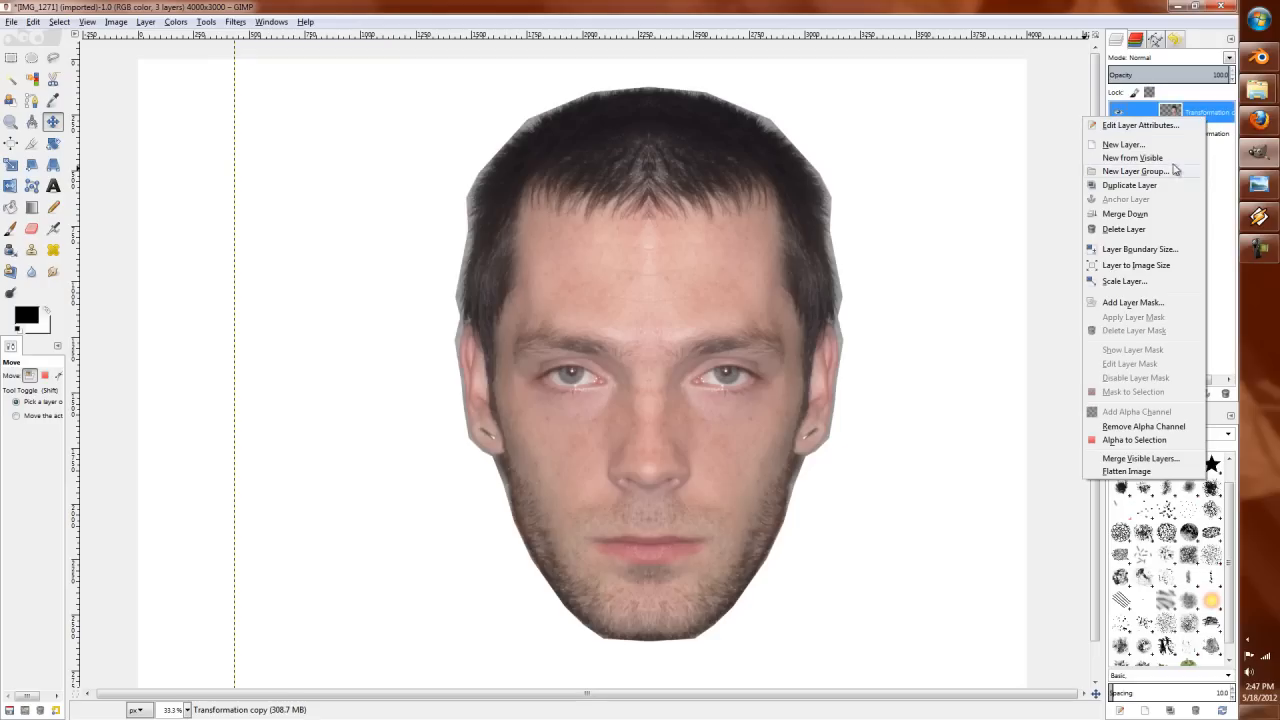
click(1140, 222)
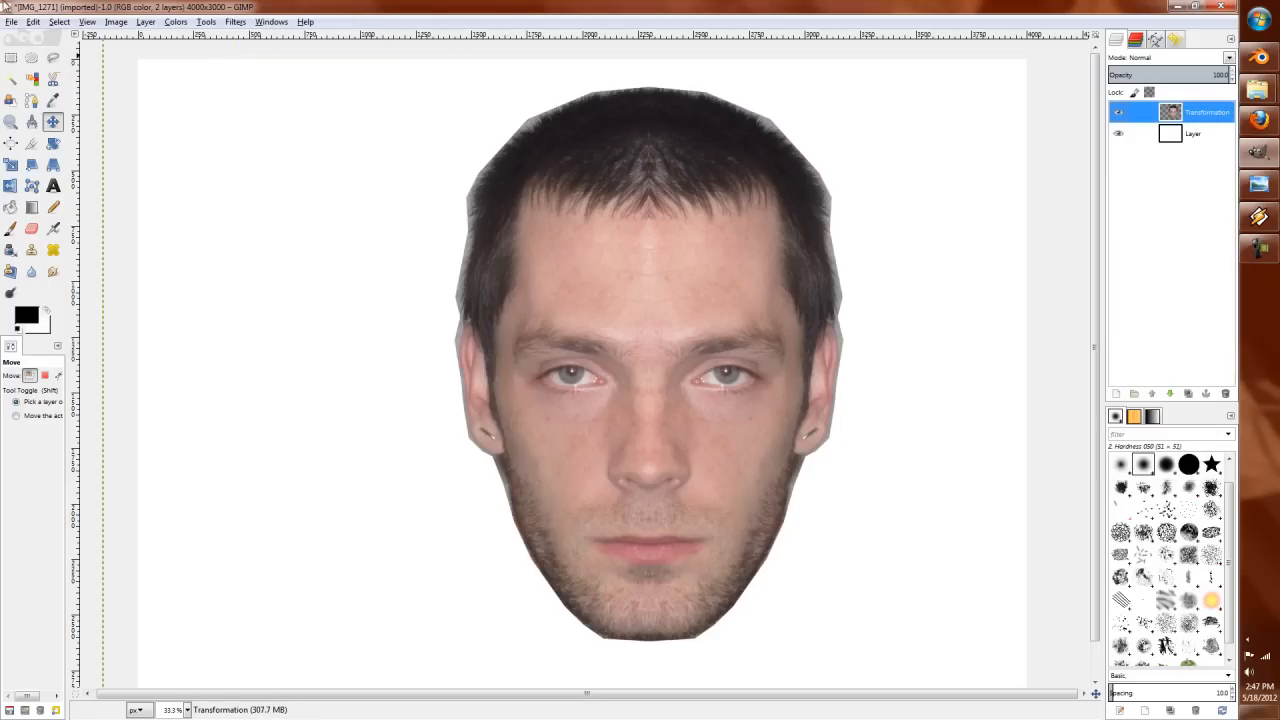
click(12, 24)
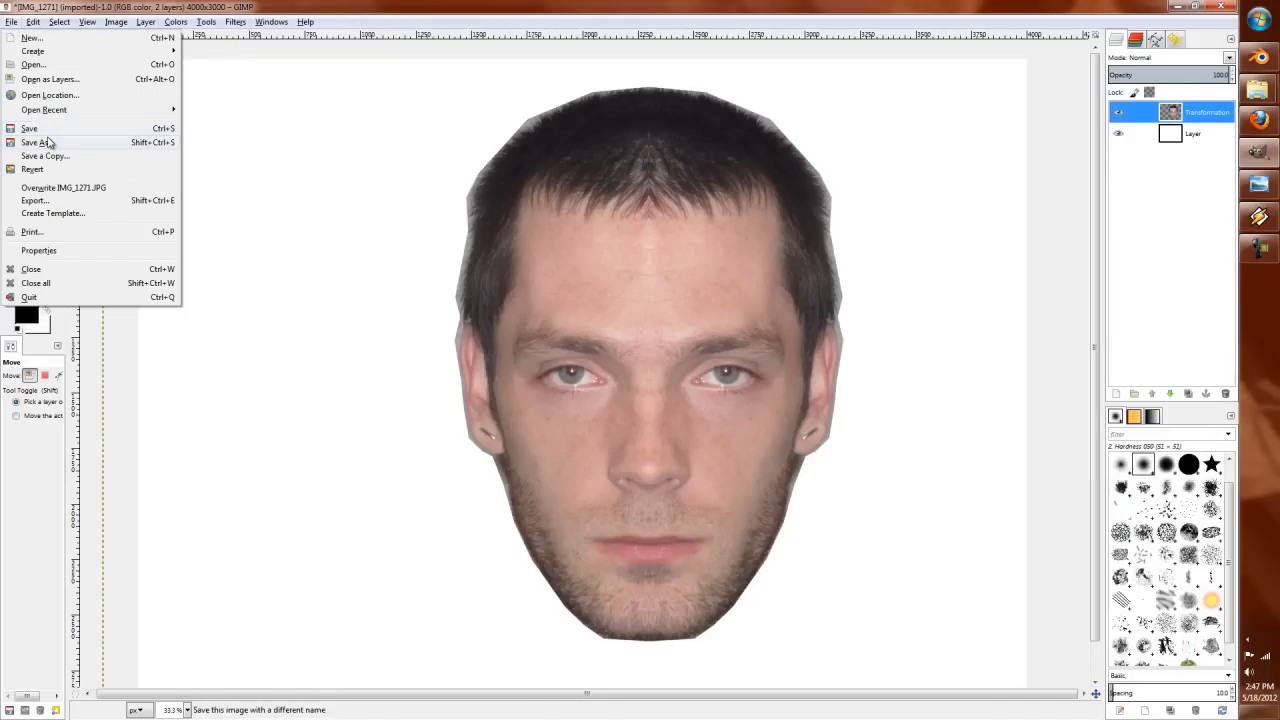
click(32, 142)
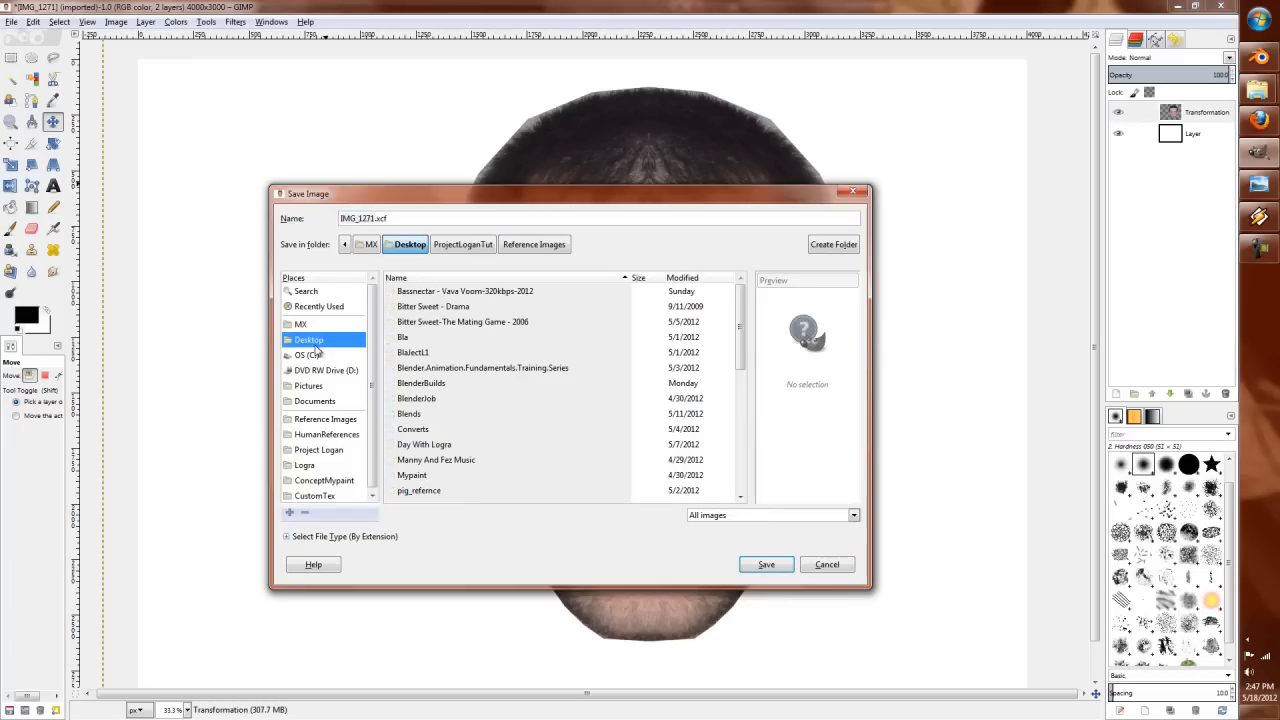
click(436, 396)
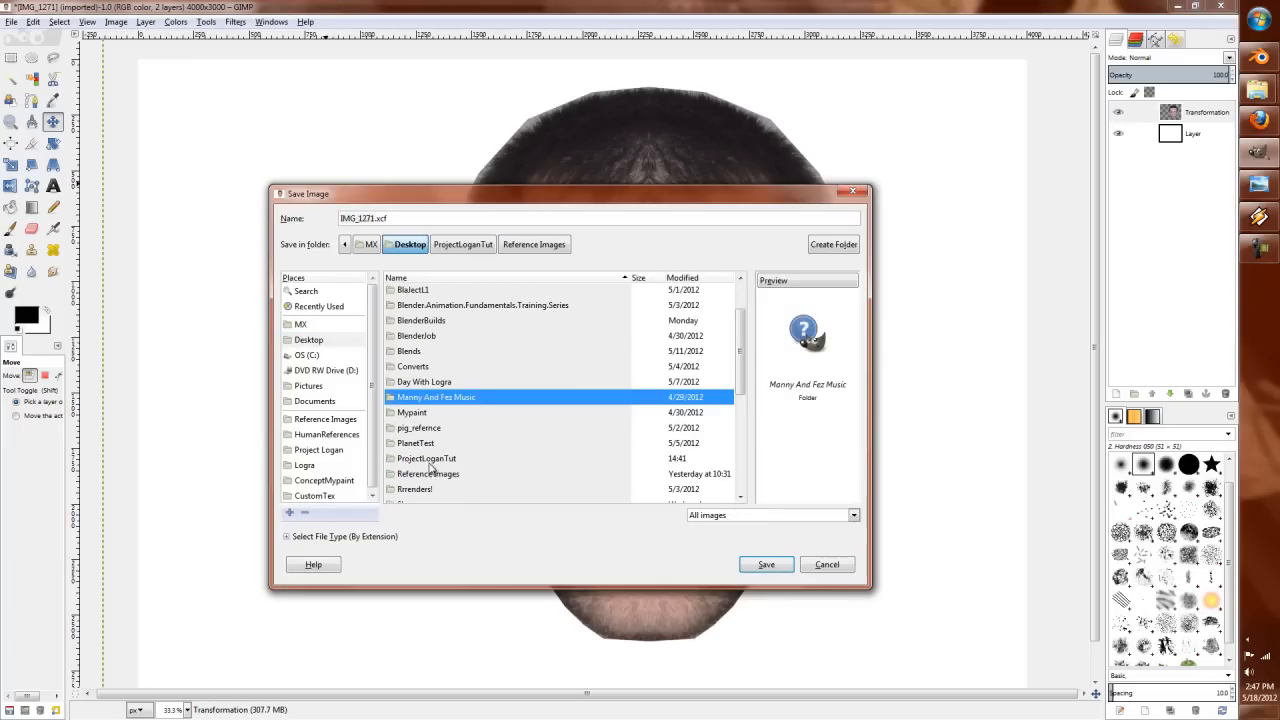
mouse_move(456, 488)
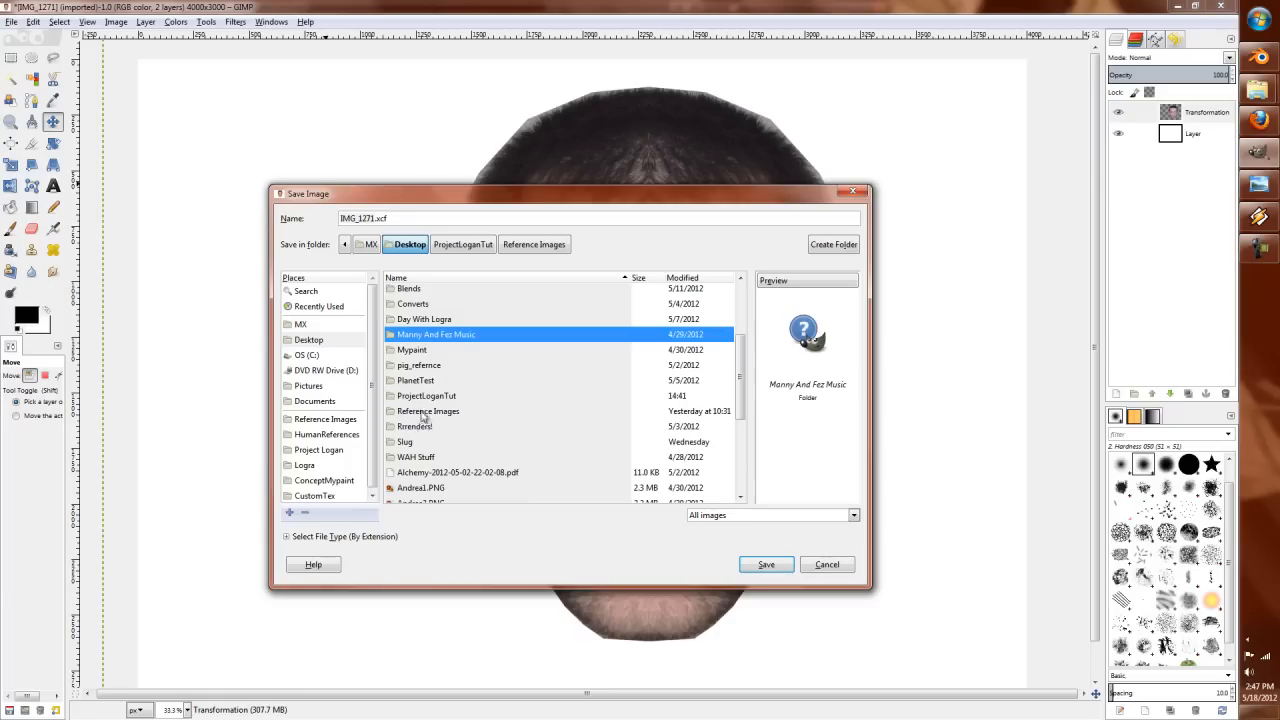
mouse_move(418, 418)
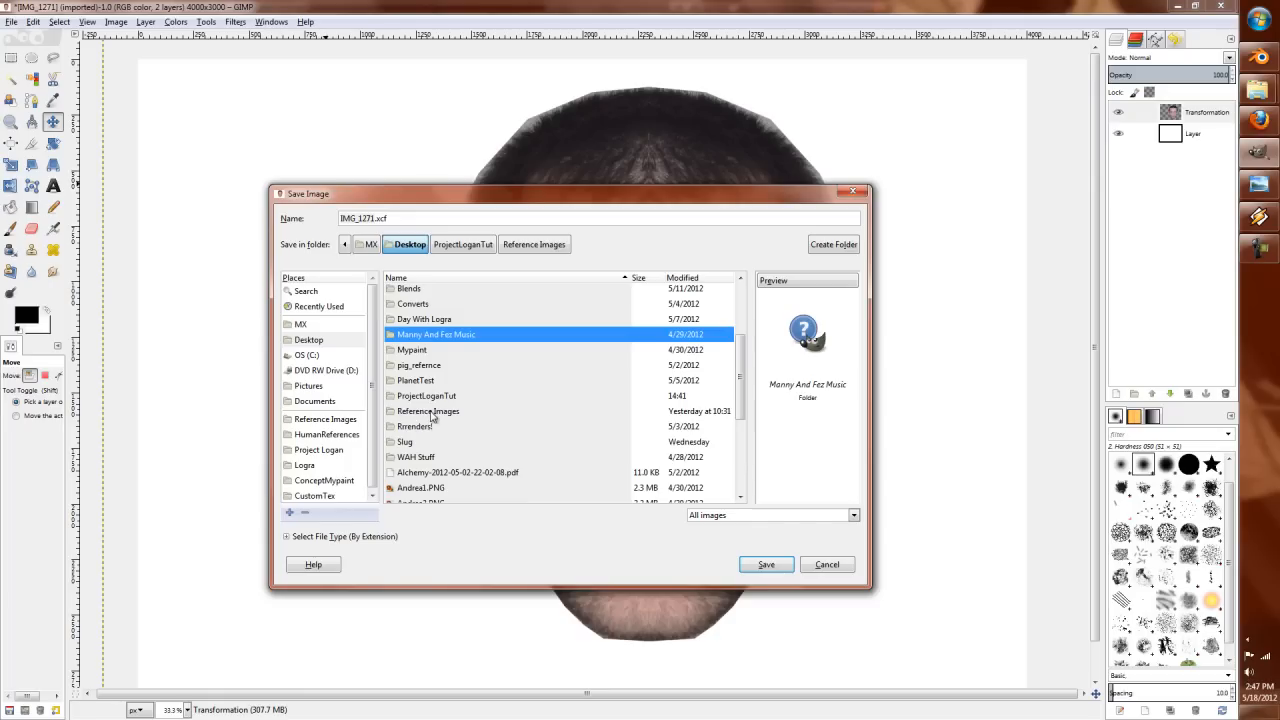
click(462, 244)
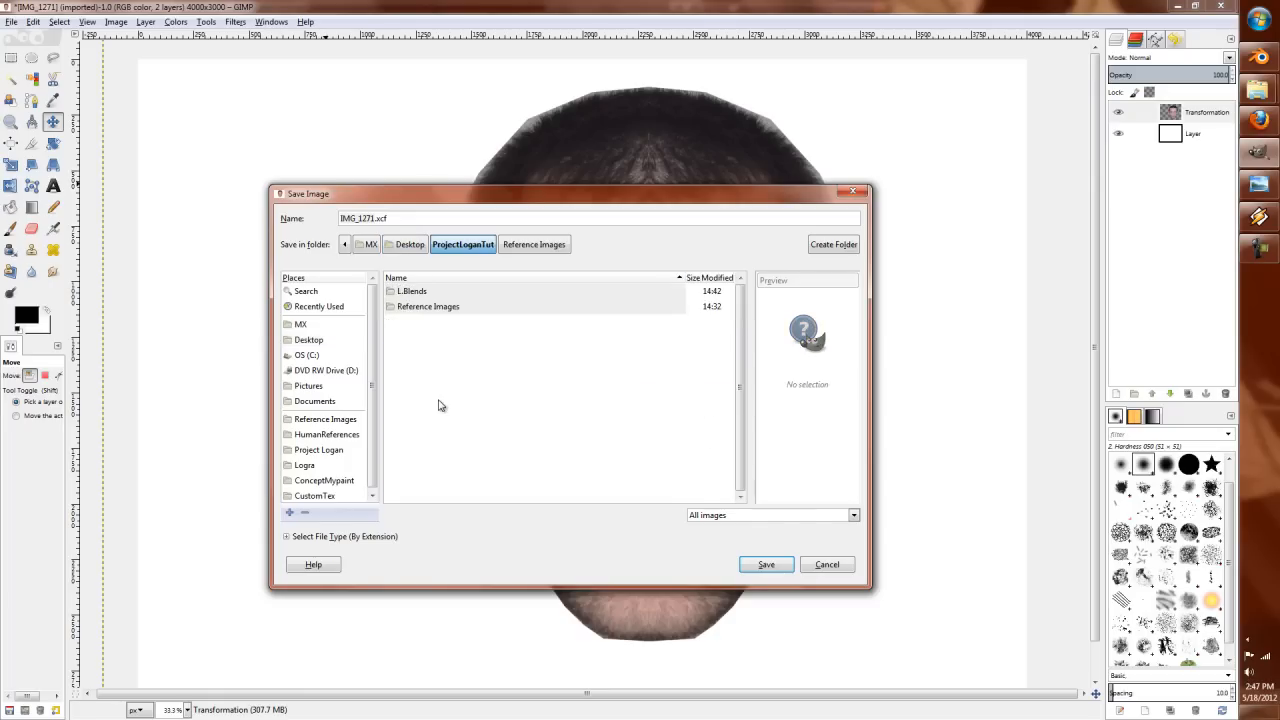
mouse_move(418, 334)
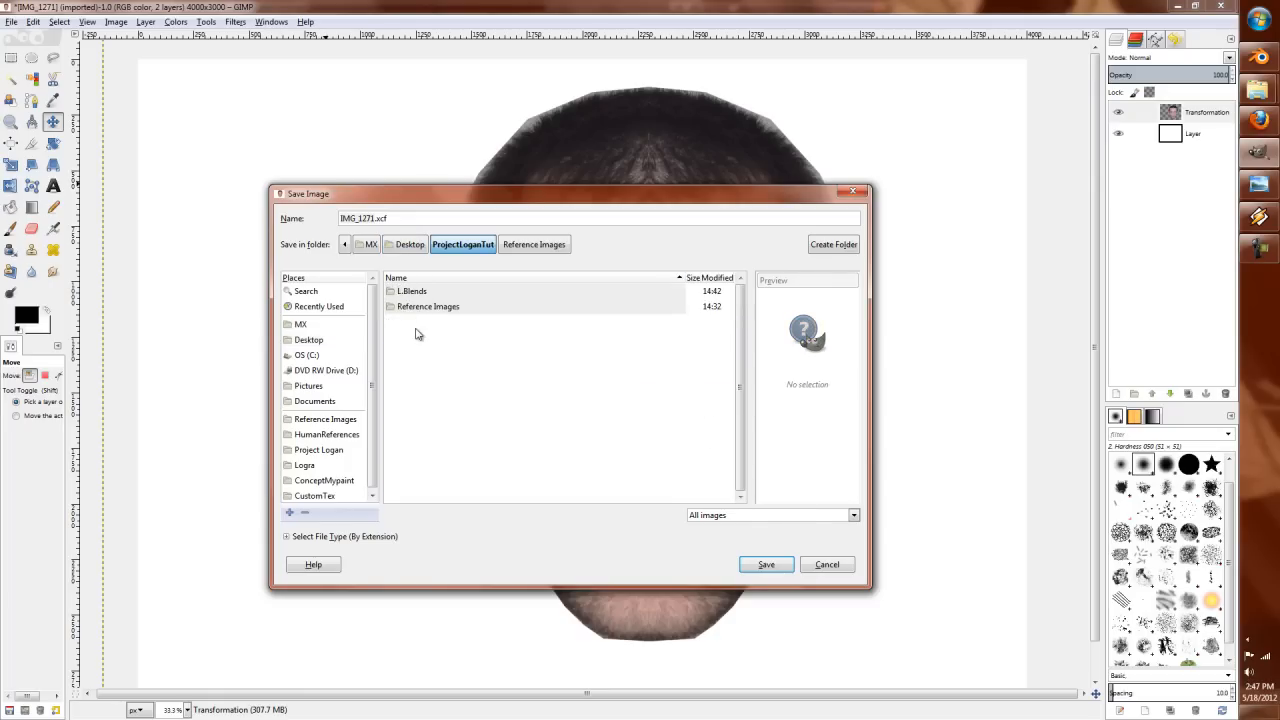
Step: Create a Textures folder there and save the image inside it as Mirror1.xcf
click(832, 244)
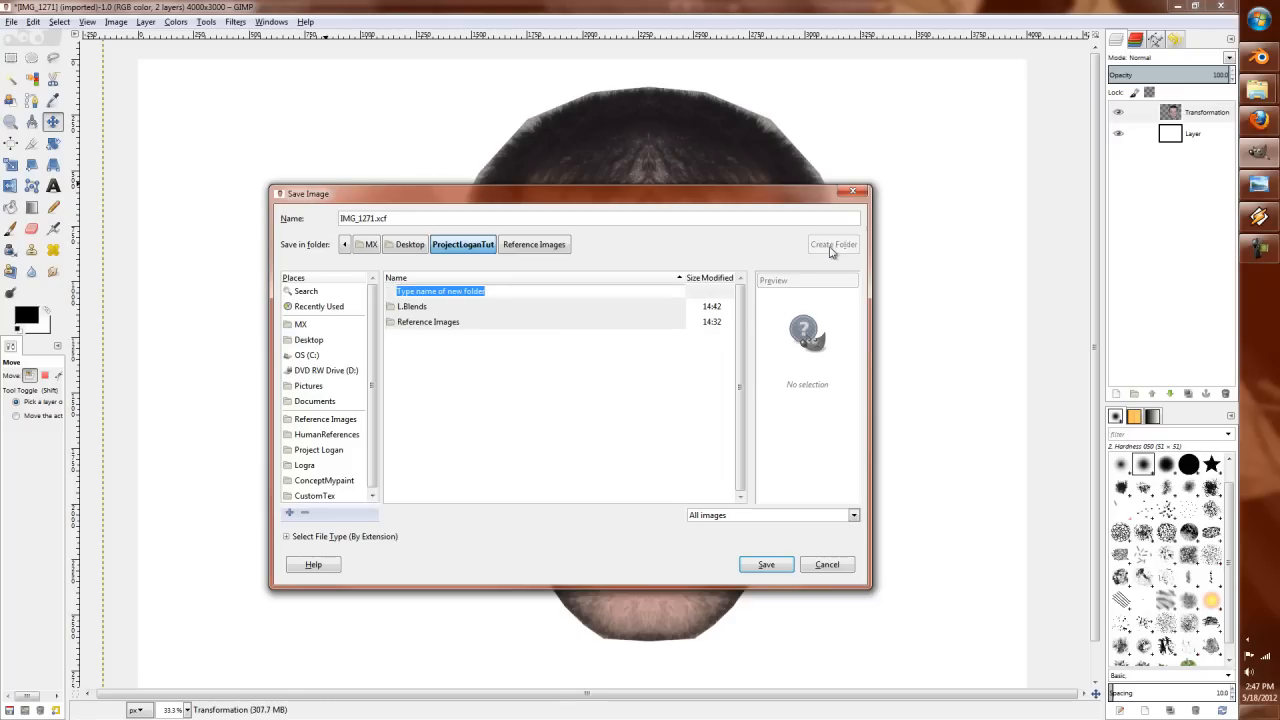
text(M)
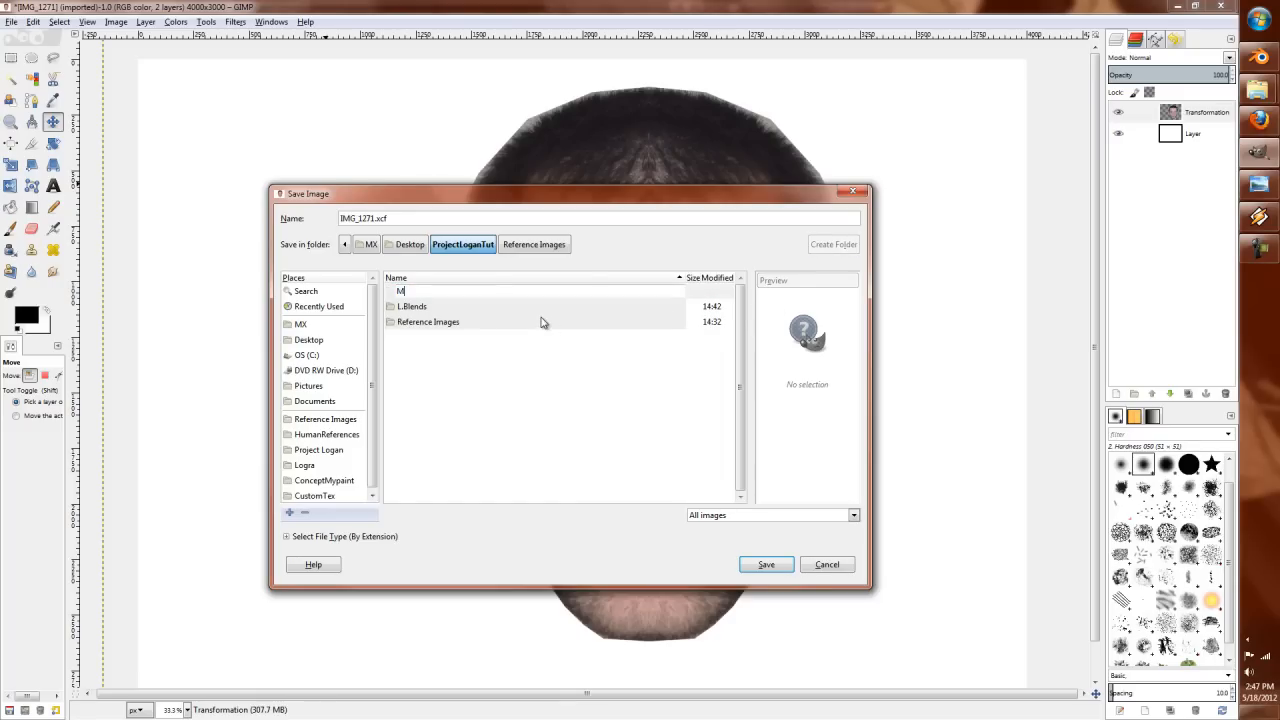
text(extur)
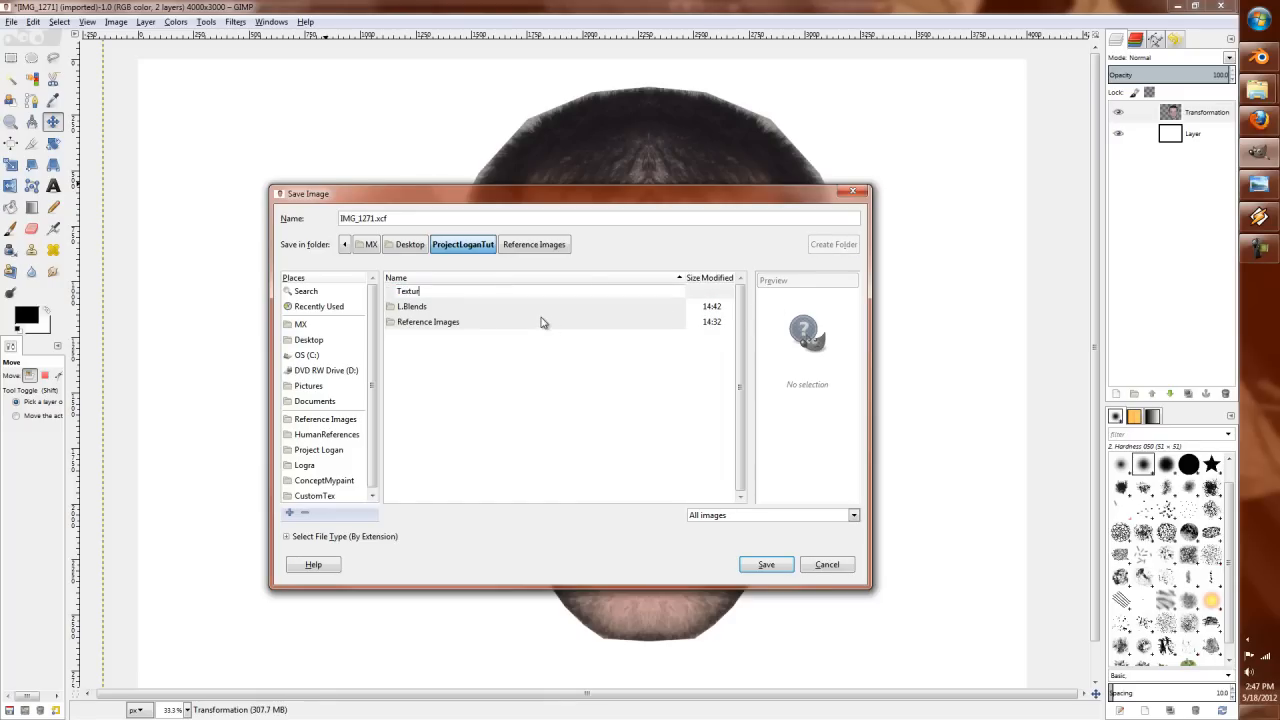
double_click(410, 290)
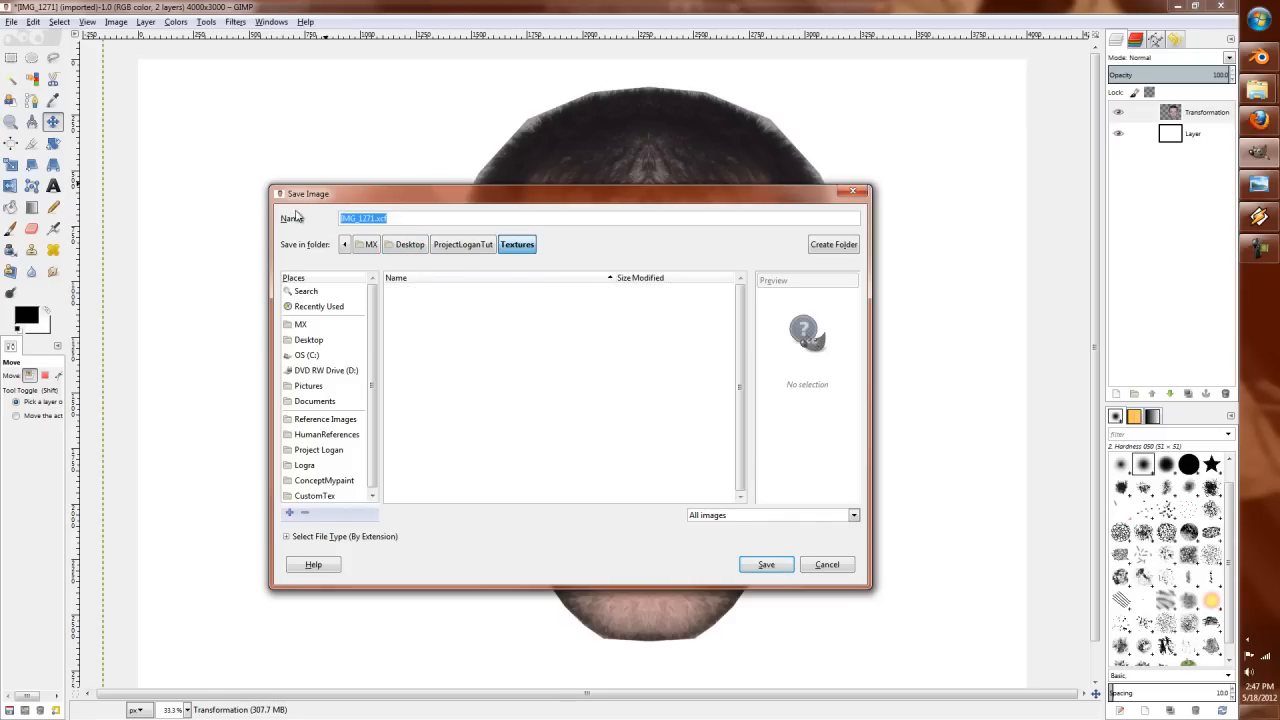
text(Mirror)
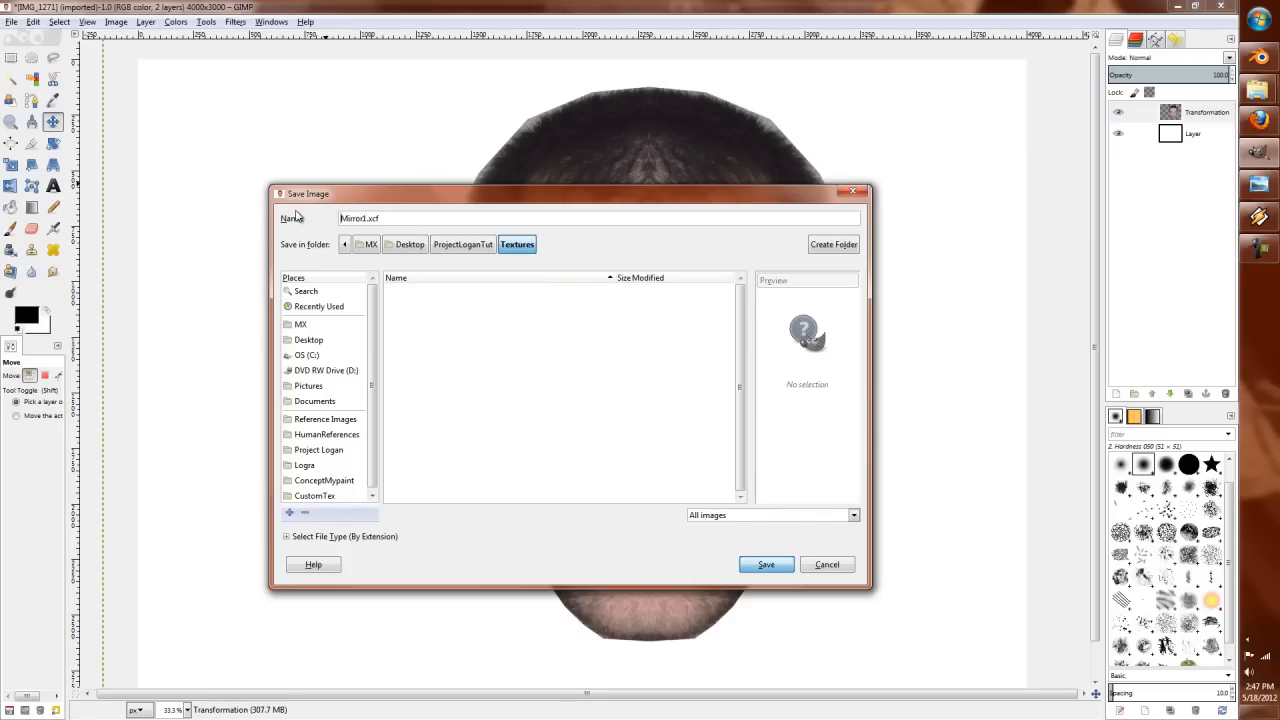
click(766, 564)
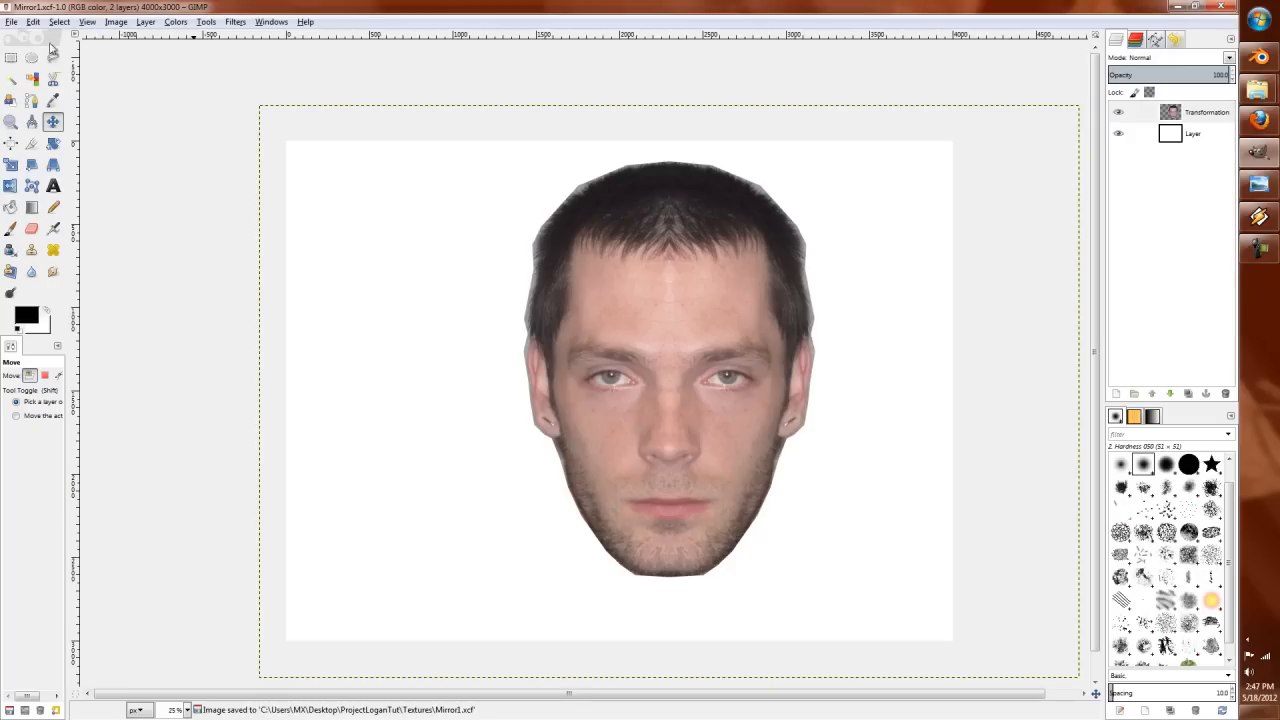
Step: Crop the image to a rectangle around the face and start an export
click(12, 52)
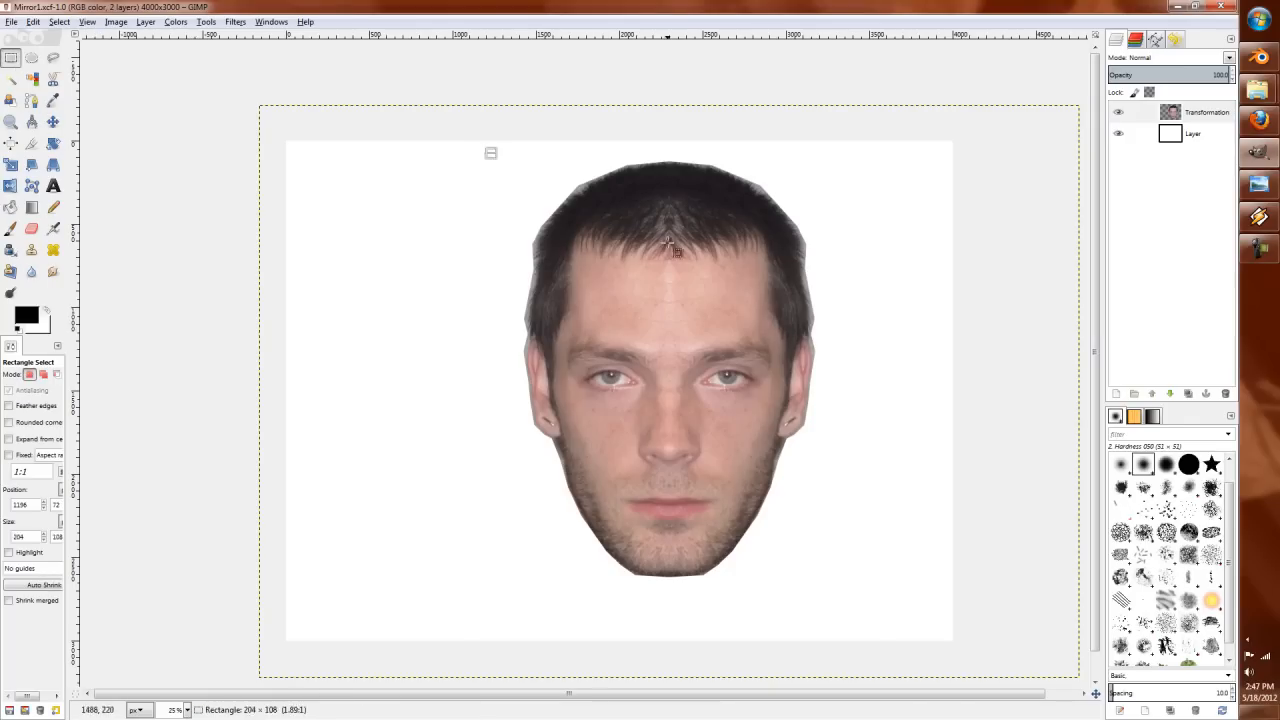
drag(490, 152, 832, 580)
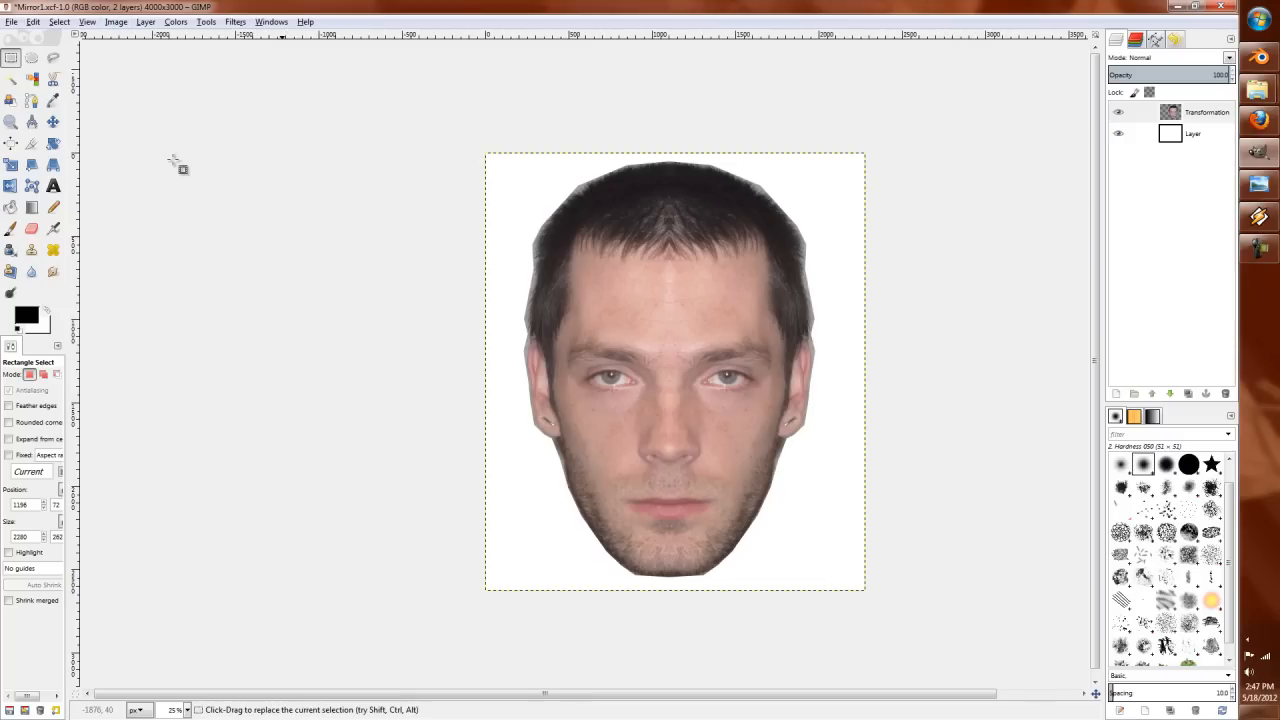
click(12, 24)
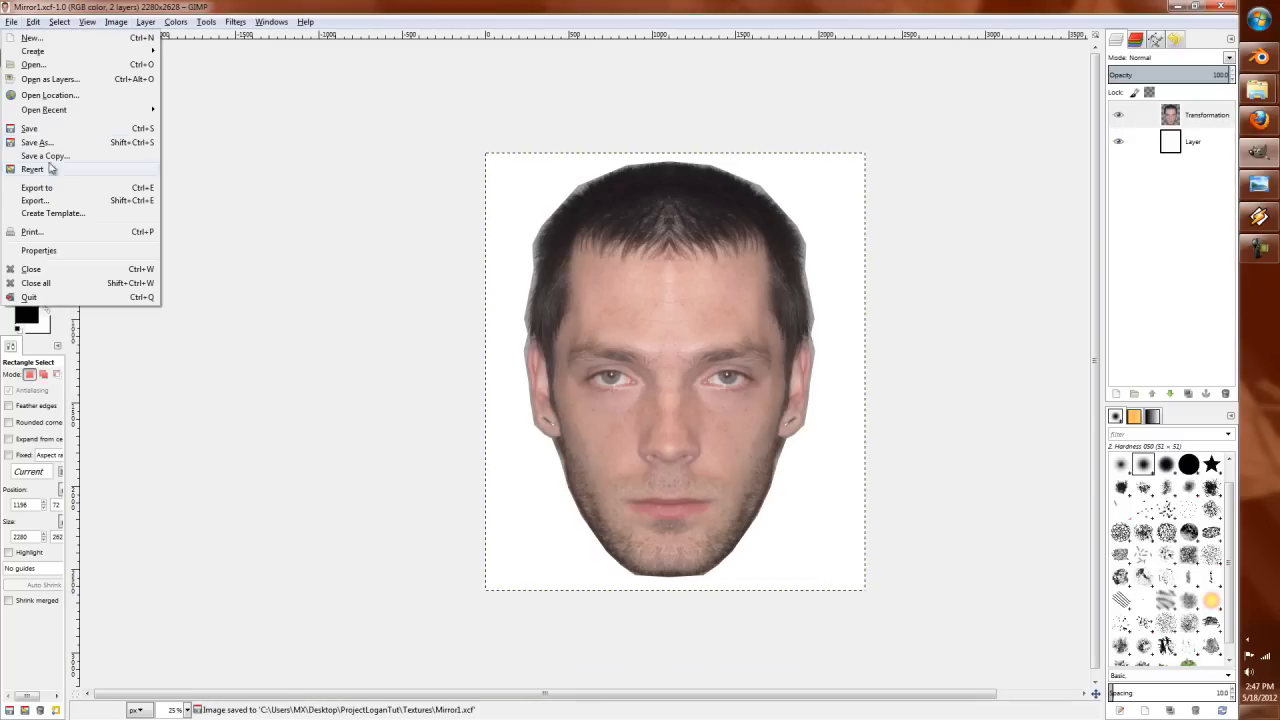
click(36, 200)
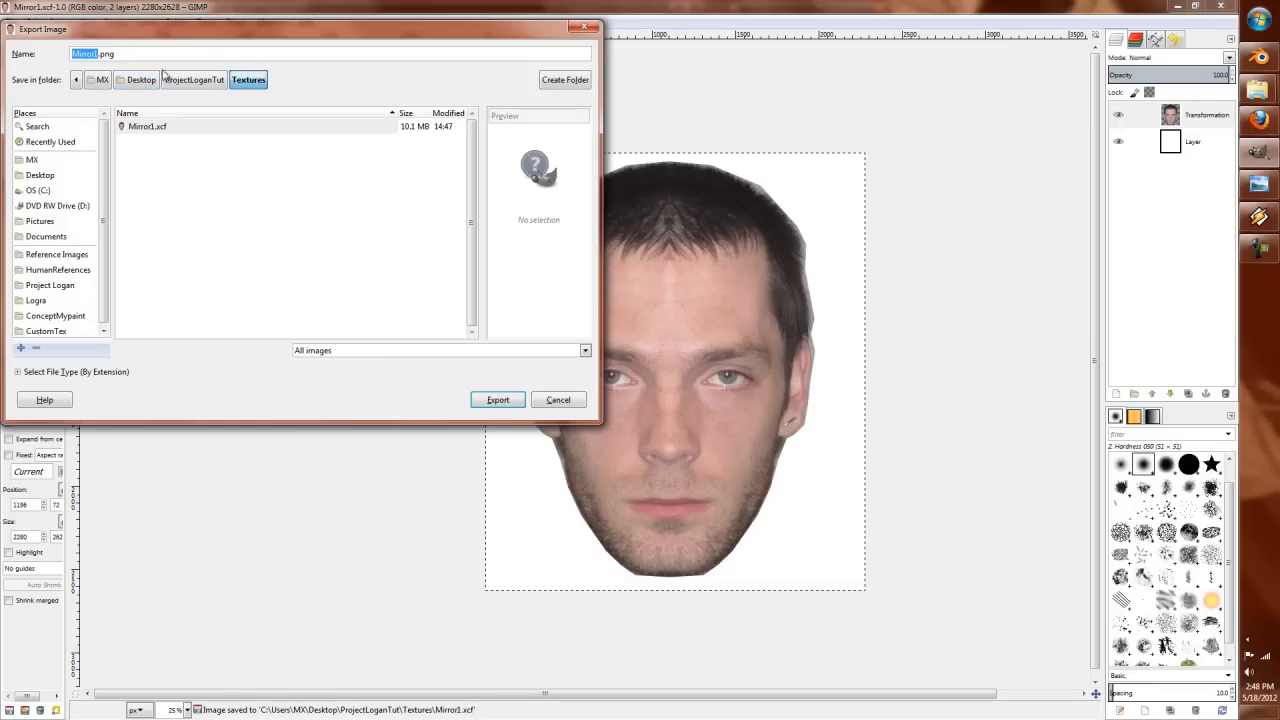
Step: Export the face as LoganMirror1.png into the Textures folder with default PNG settings
click(212, 80)
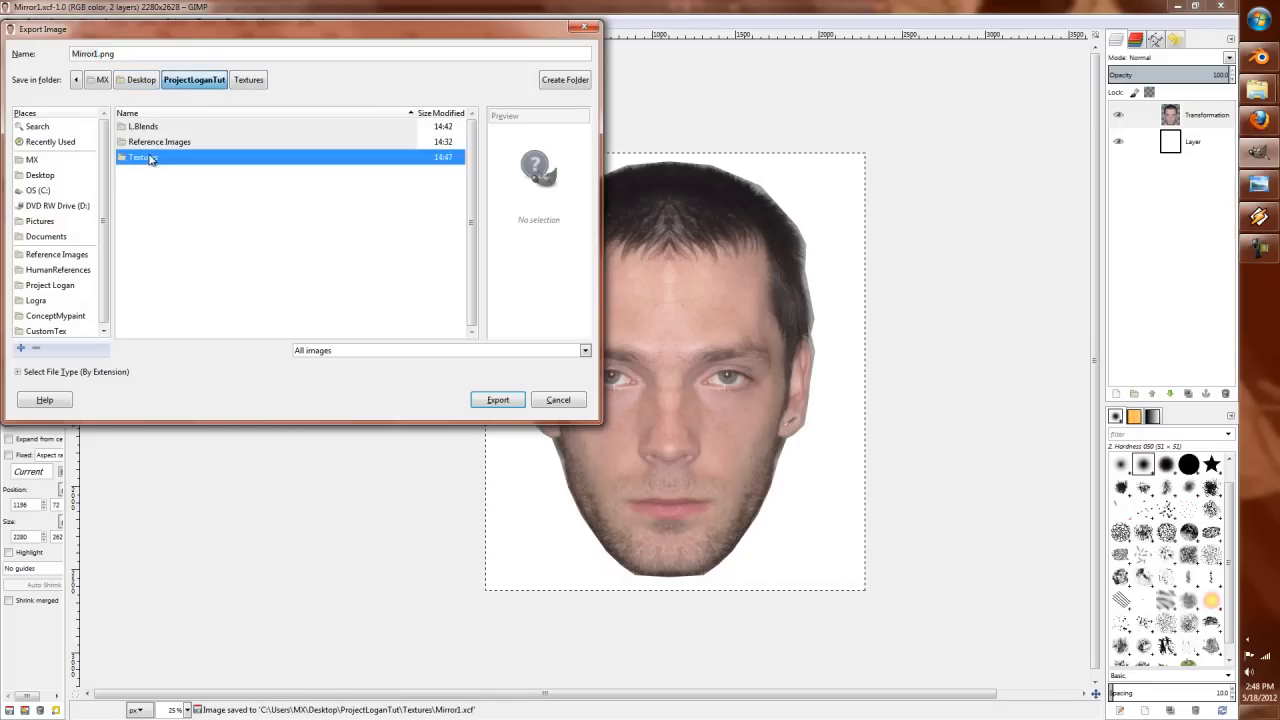
double_click(140, 156)
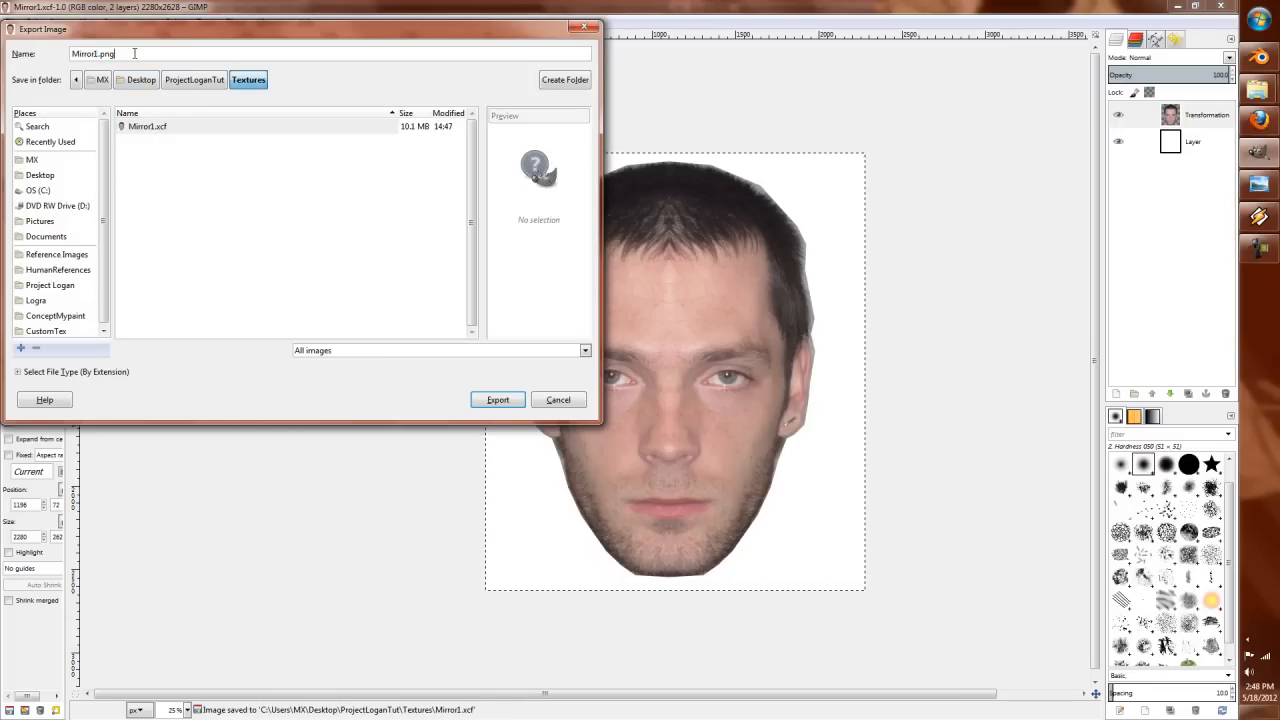
text(Logan)
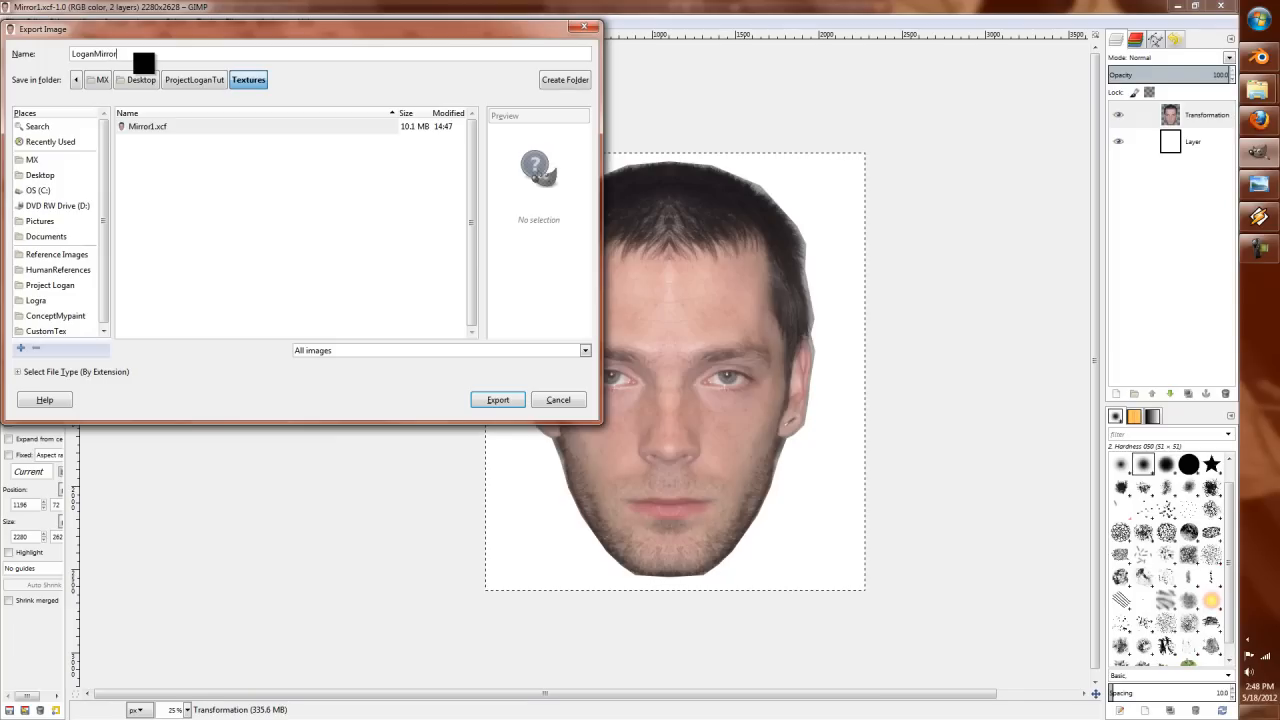
text(.)
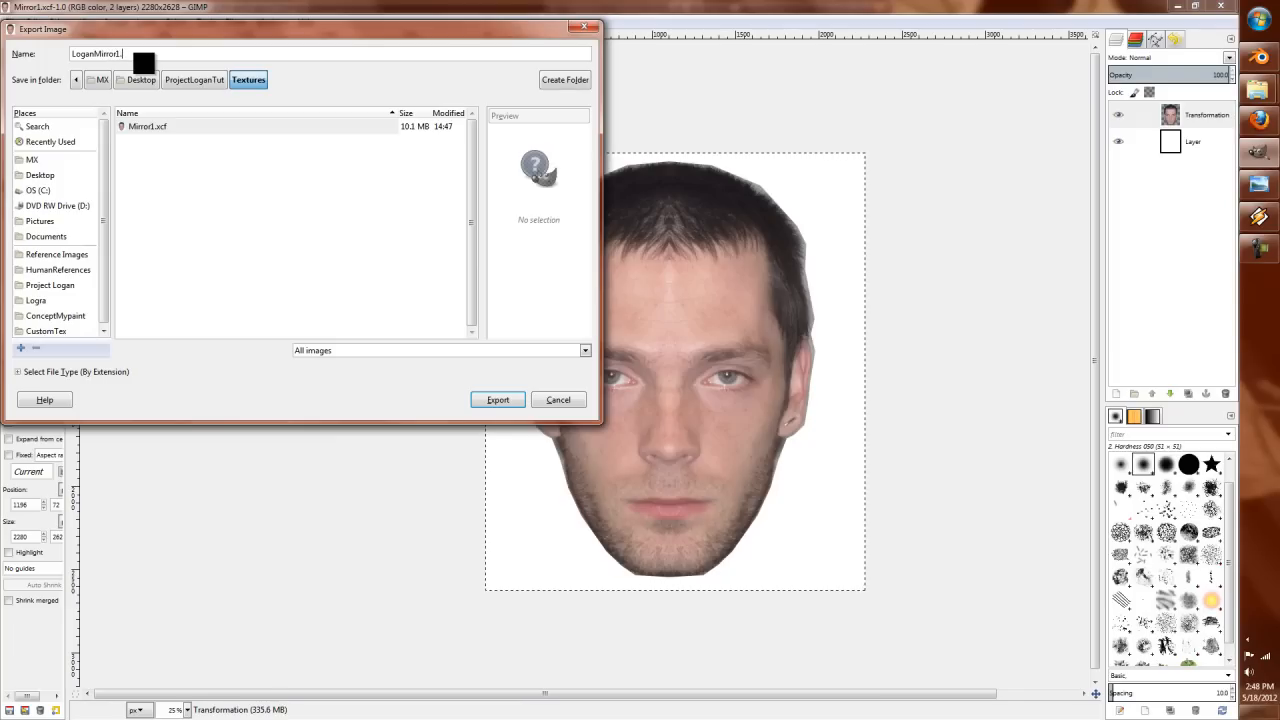
click(496, 400)
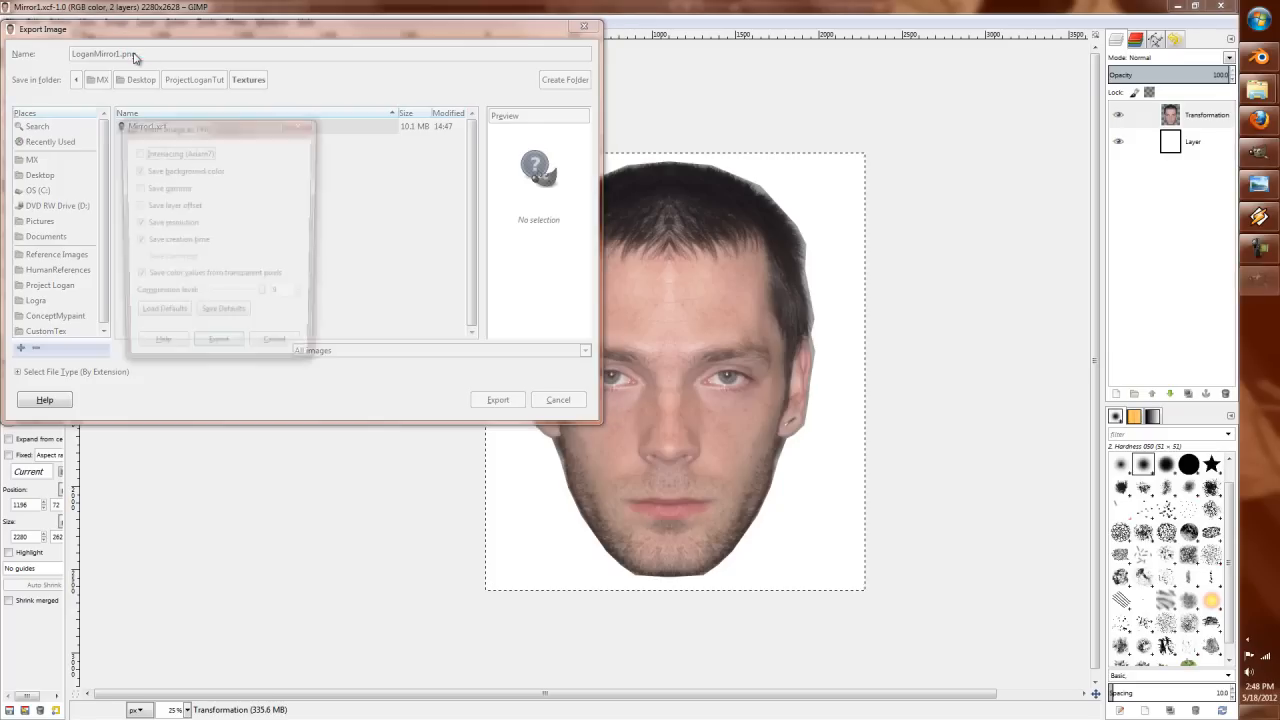
click(218, 350)
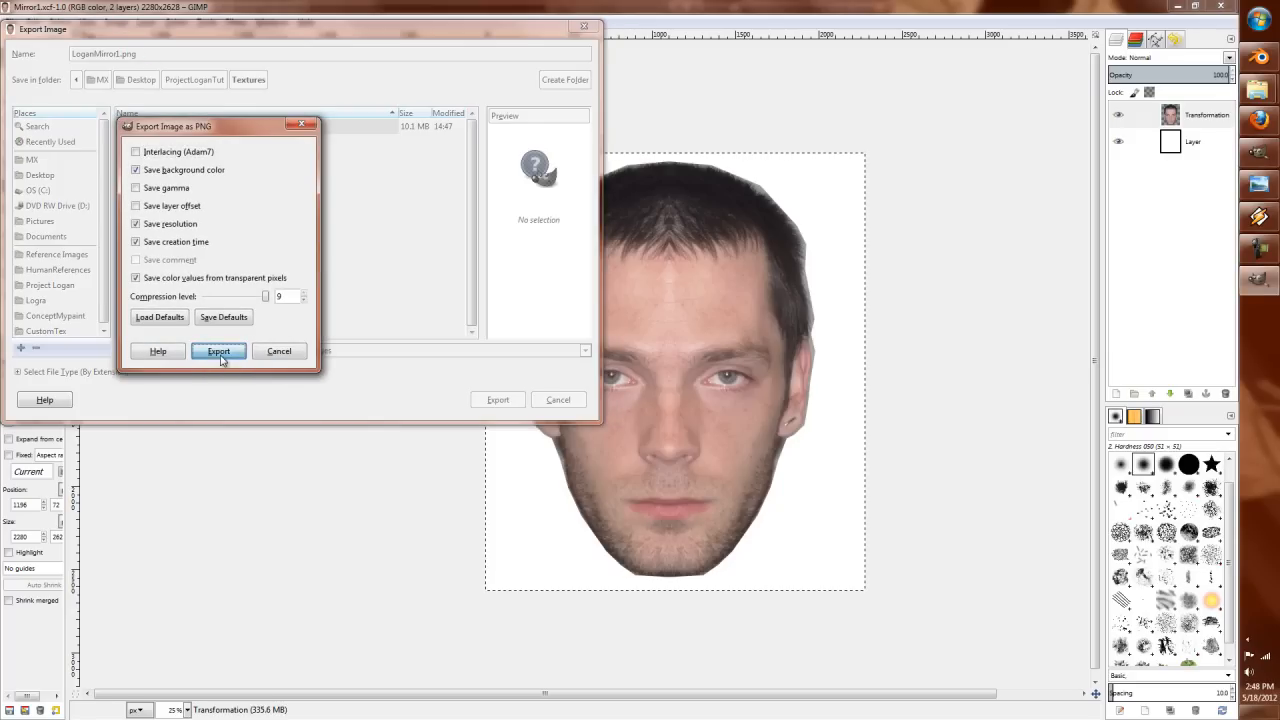
click(218, 352)
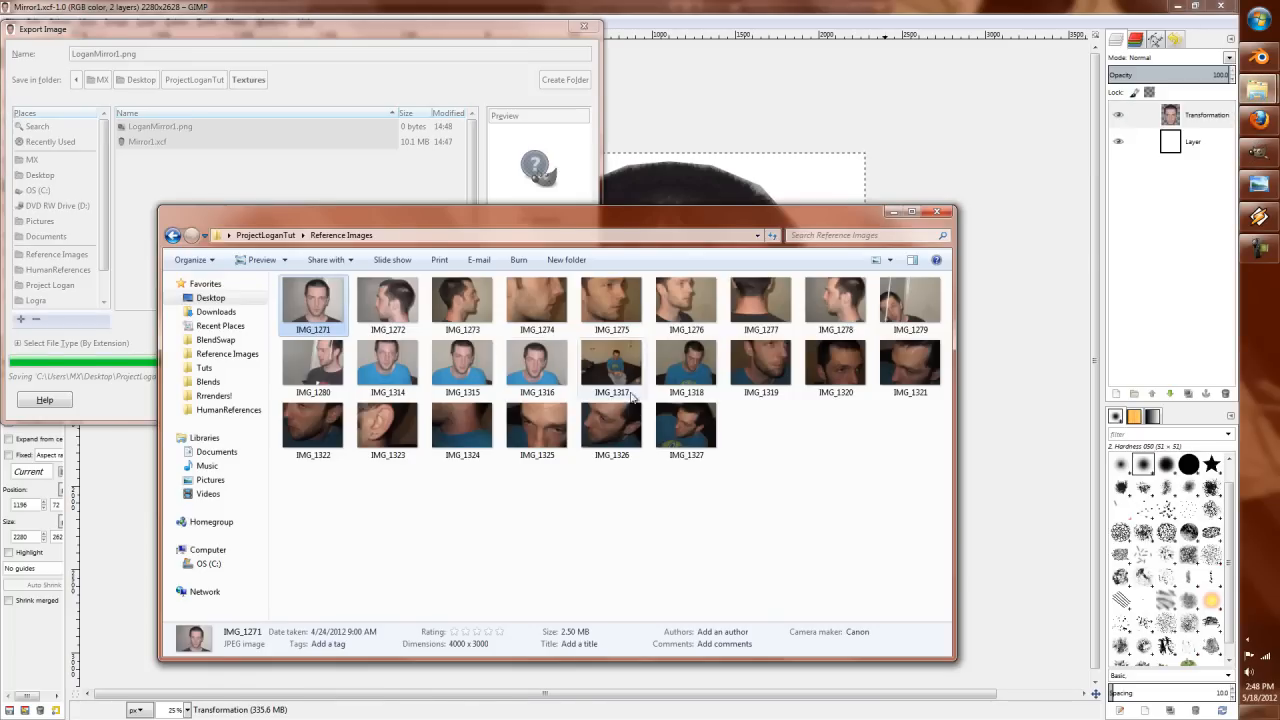
Step: Browse the close-up eye and side-view reference photos, then reopen the Textures folder
double_click(536, 424)
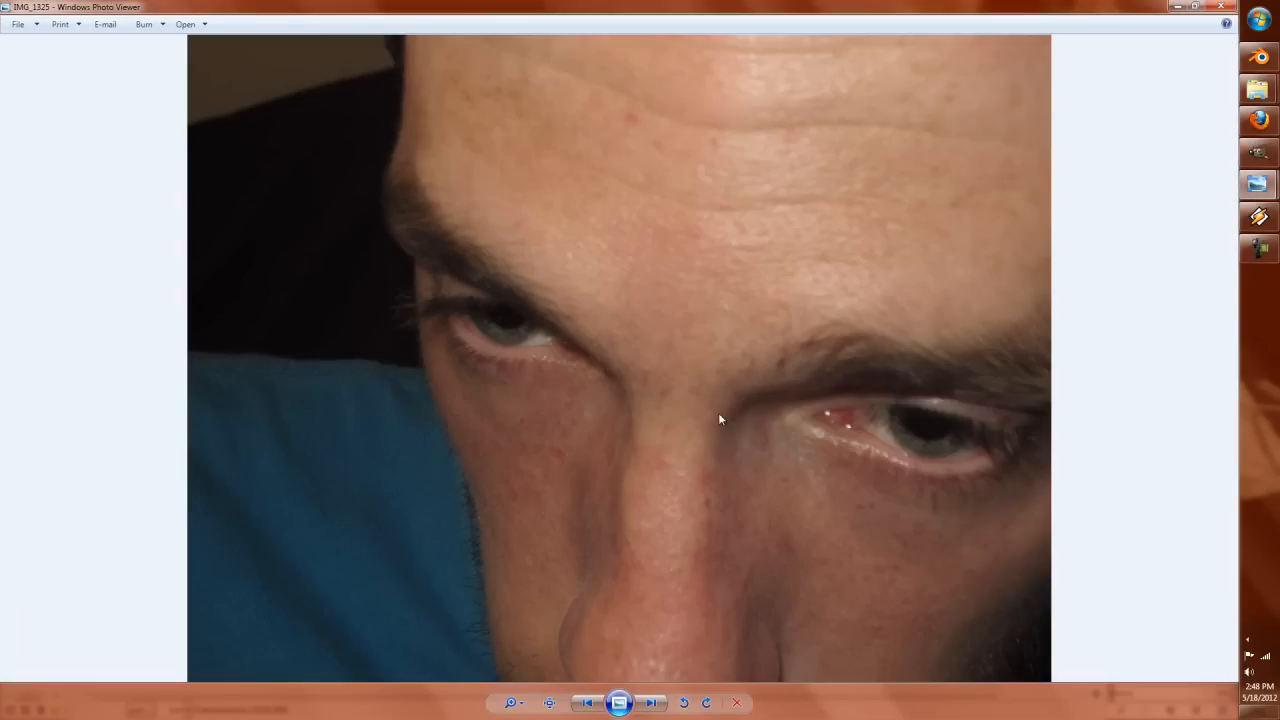
click(652, 702)
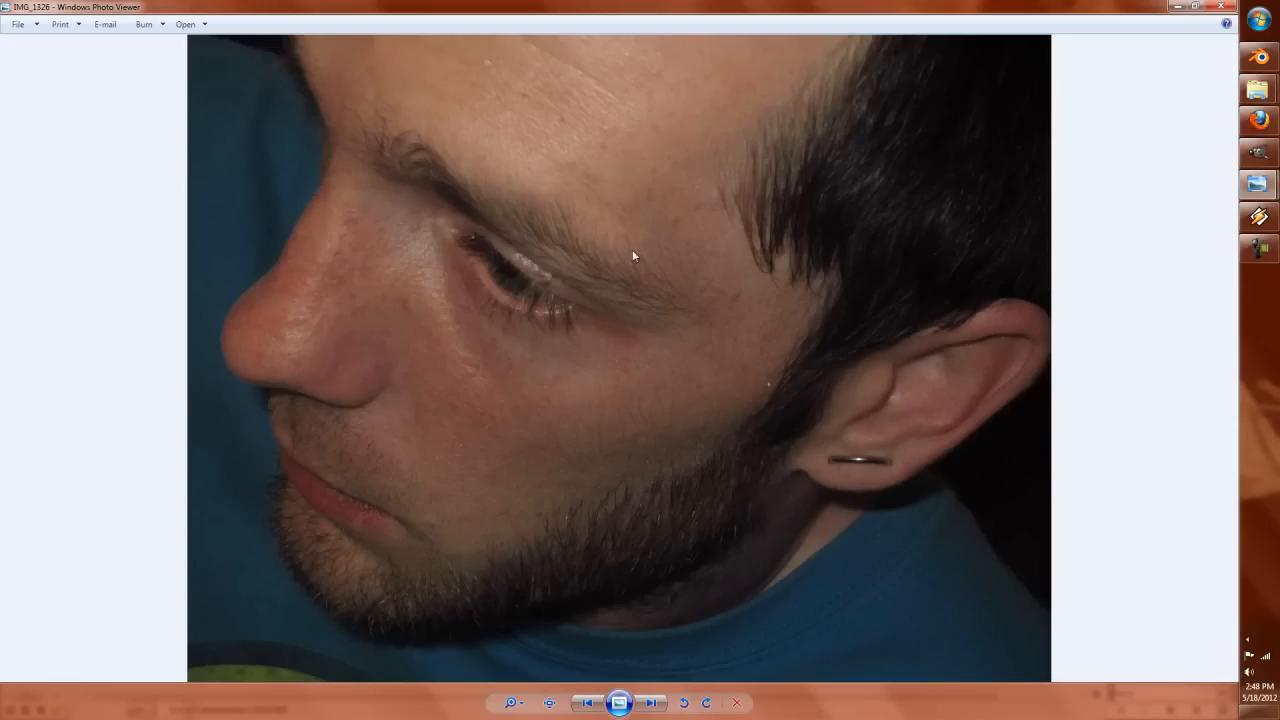
mouse_move(472, 392)
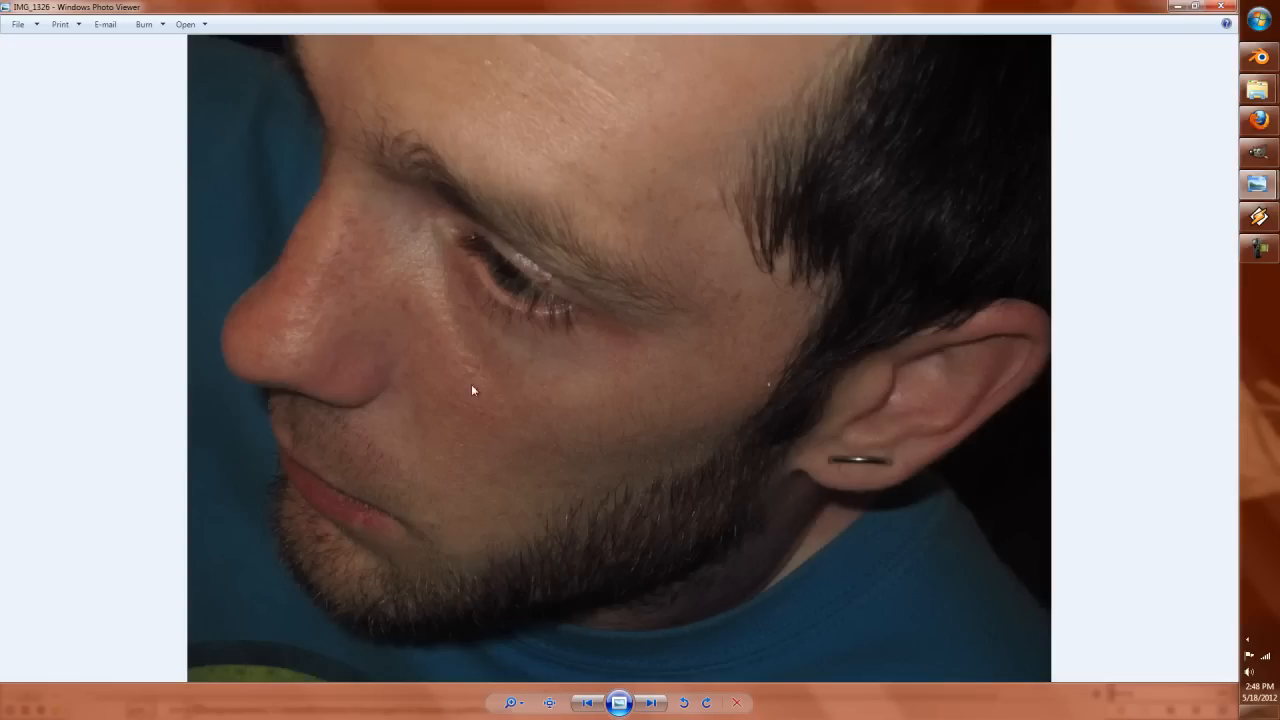
mouse_move(490, 388)
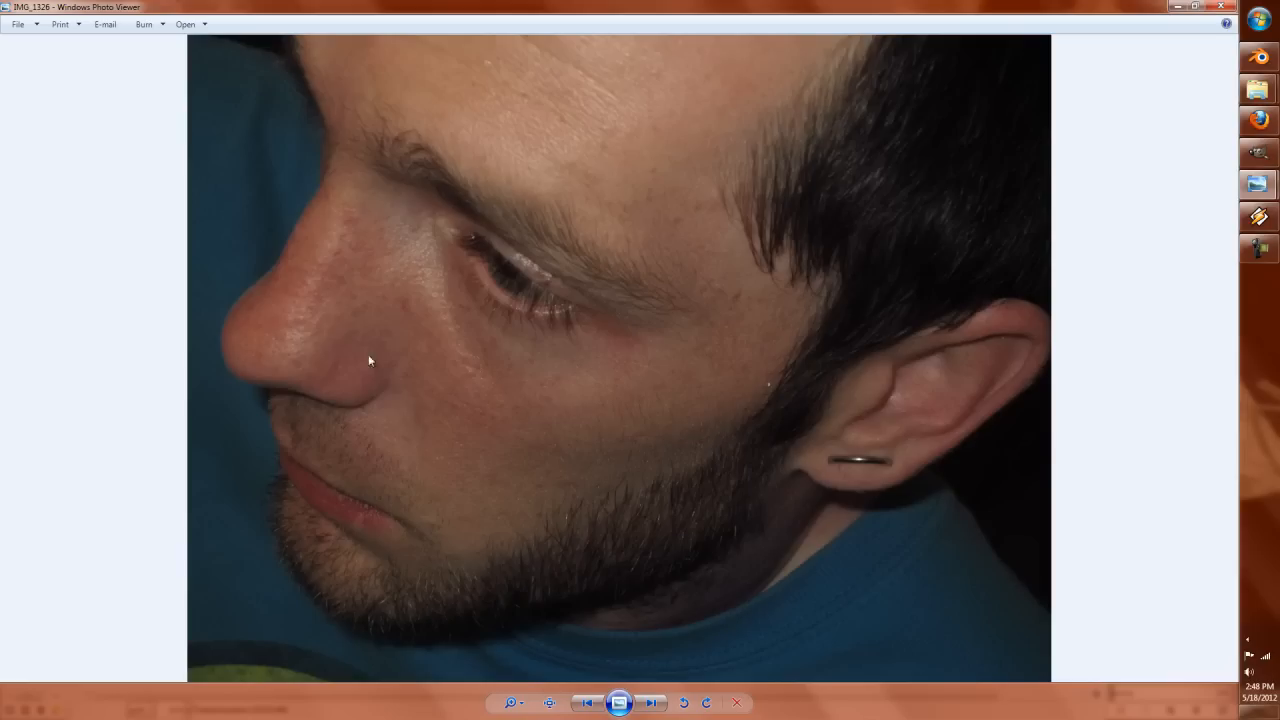
mouse_move(404, 362)
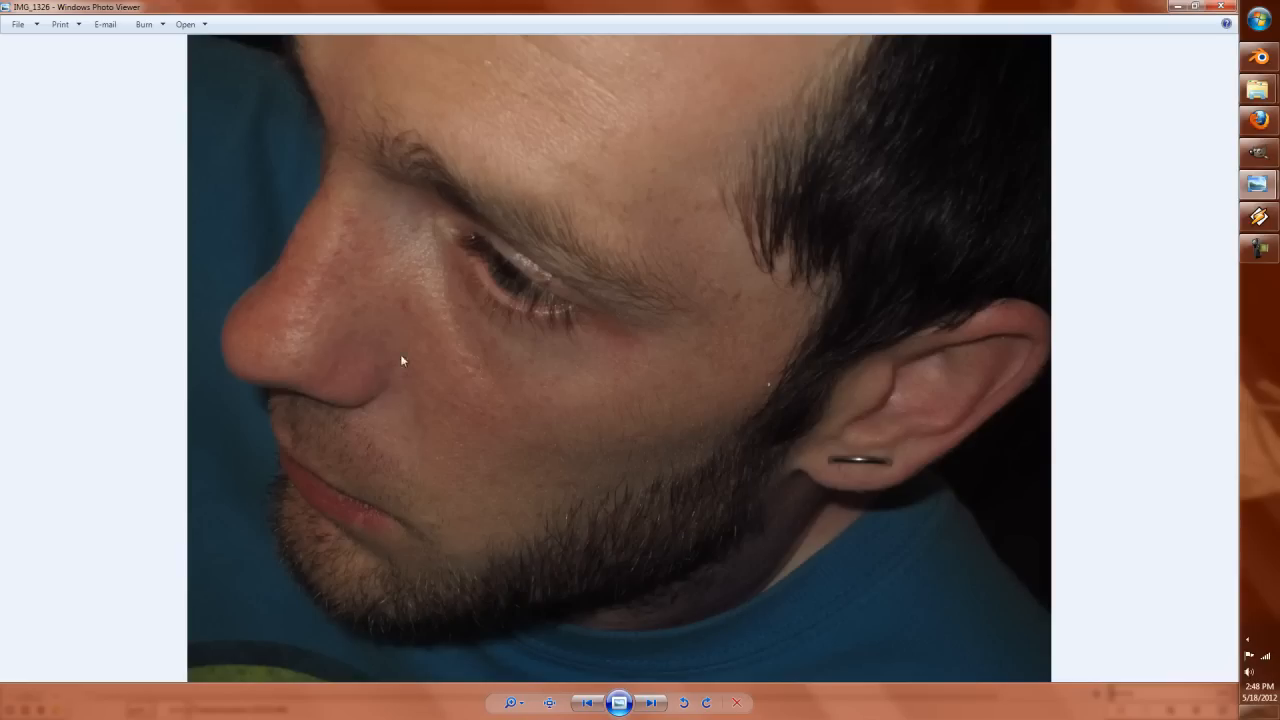
mouse_move(476, 582)
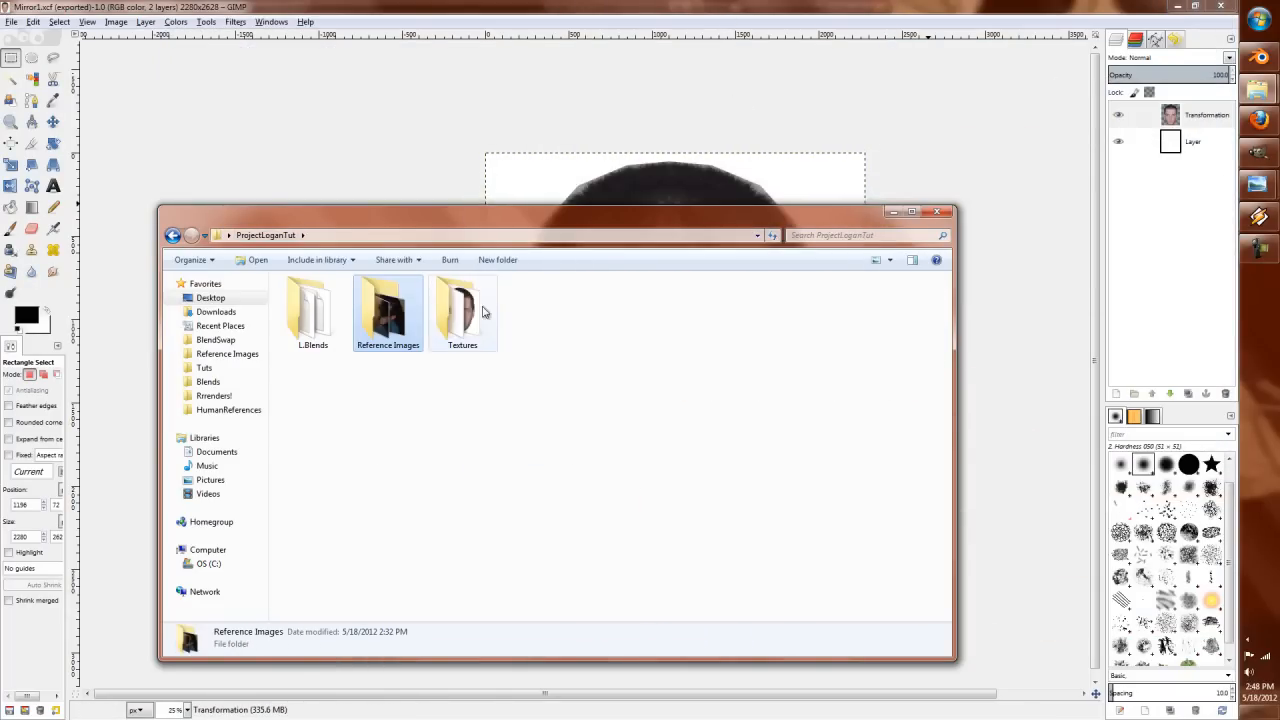
double_click(460, 310)
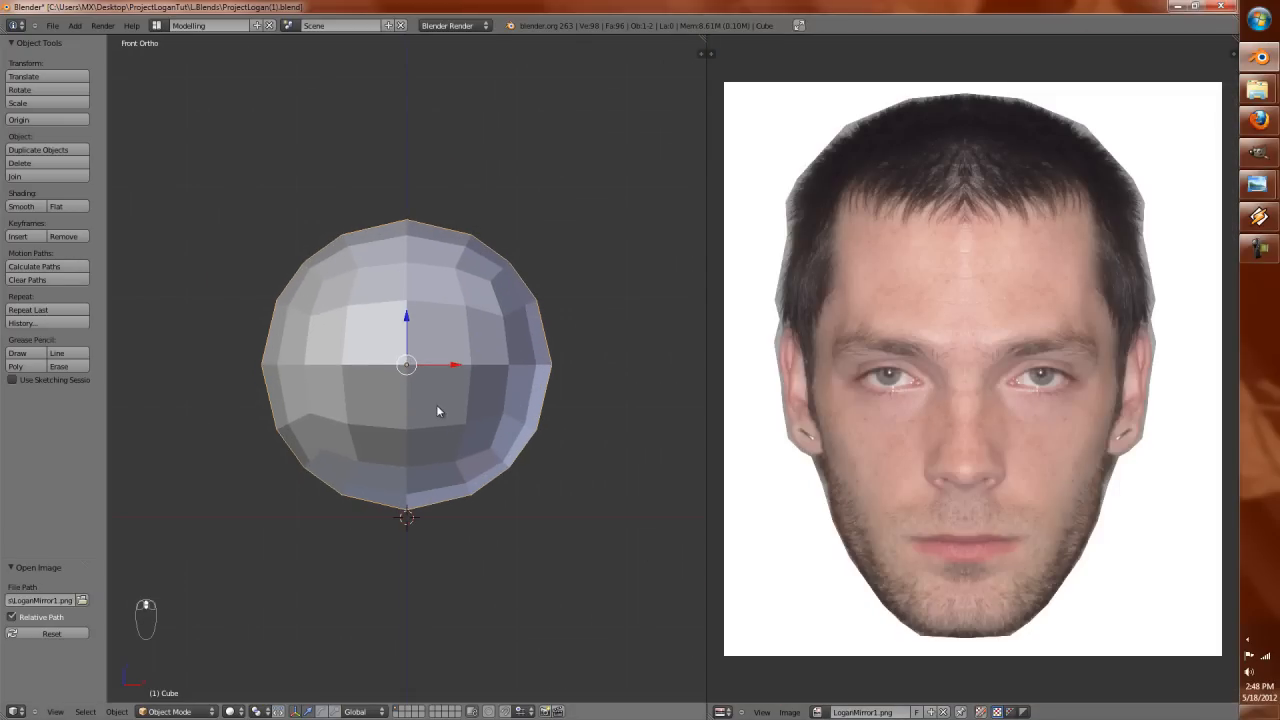
Step: Maximise the 3D view, add an Empty at the 3D cursor, and cycle the screen layout
key(ctrl+up)
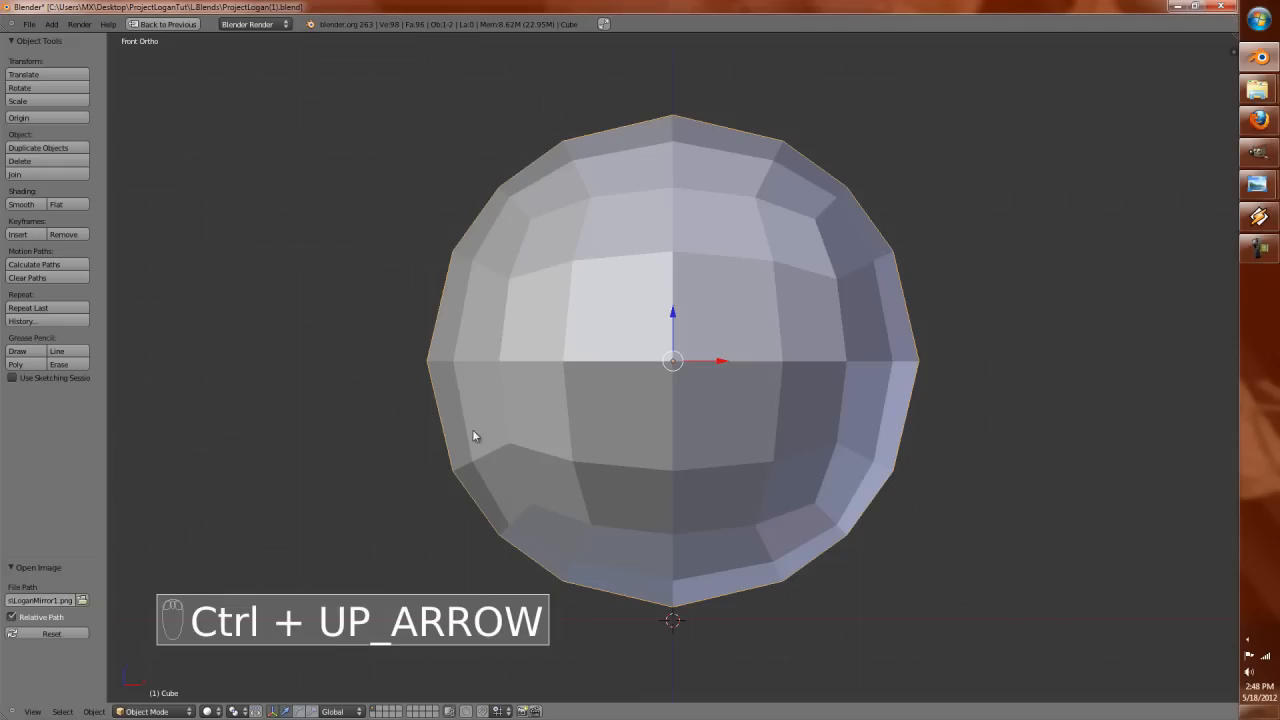
key(shift+a)
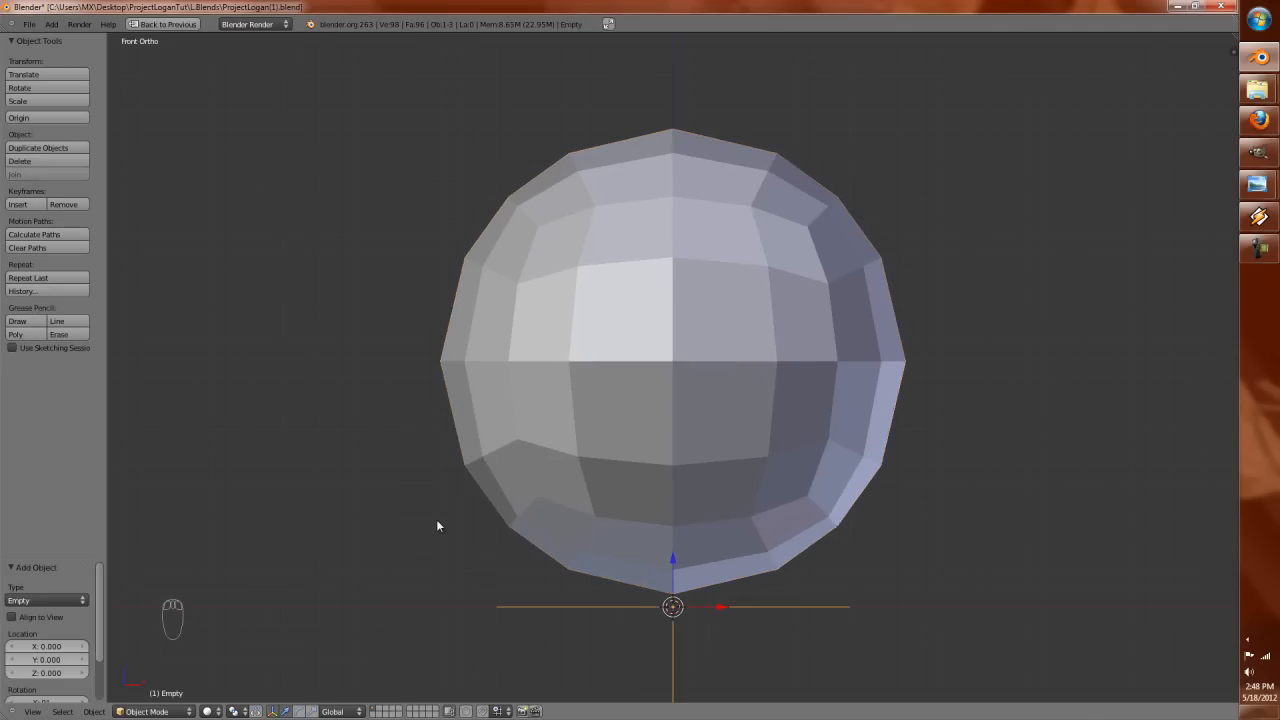
drag(436, 526, 732, 530)
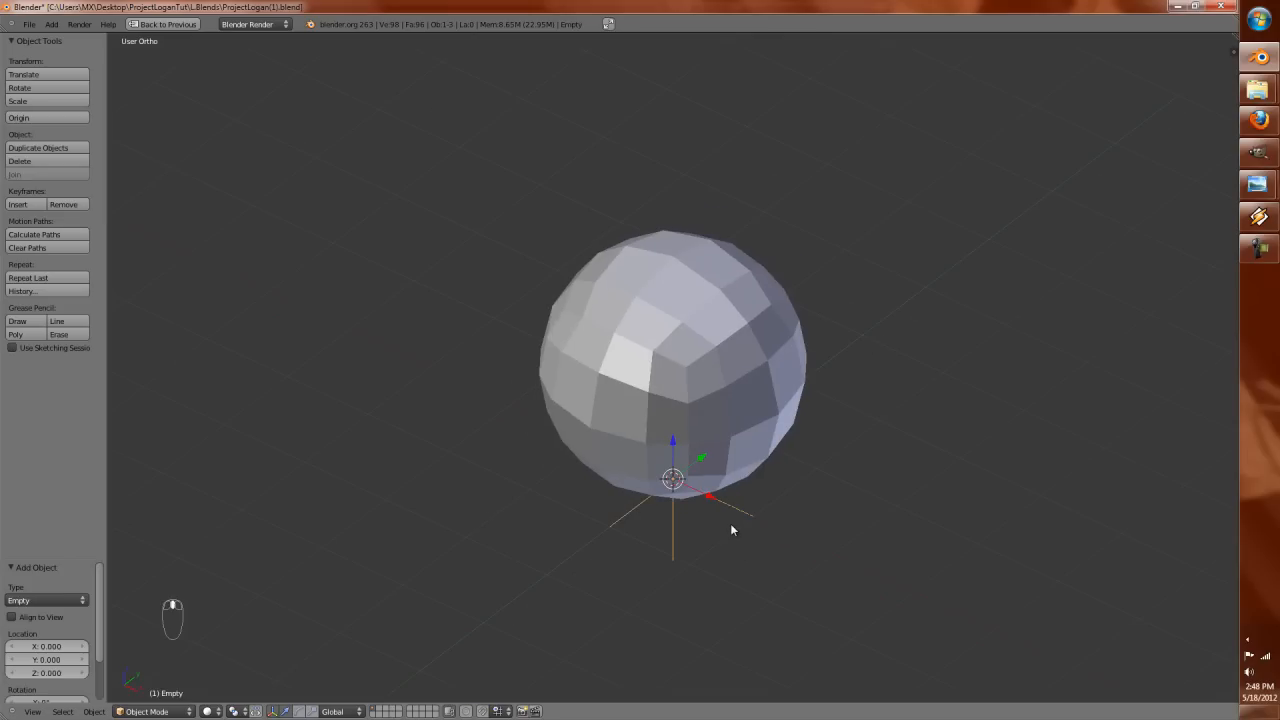
key(ctrl+left)
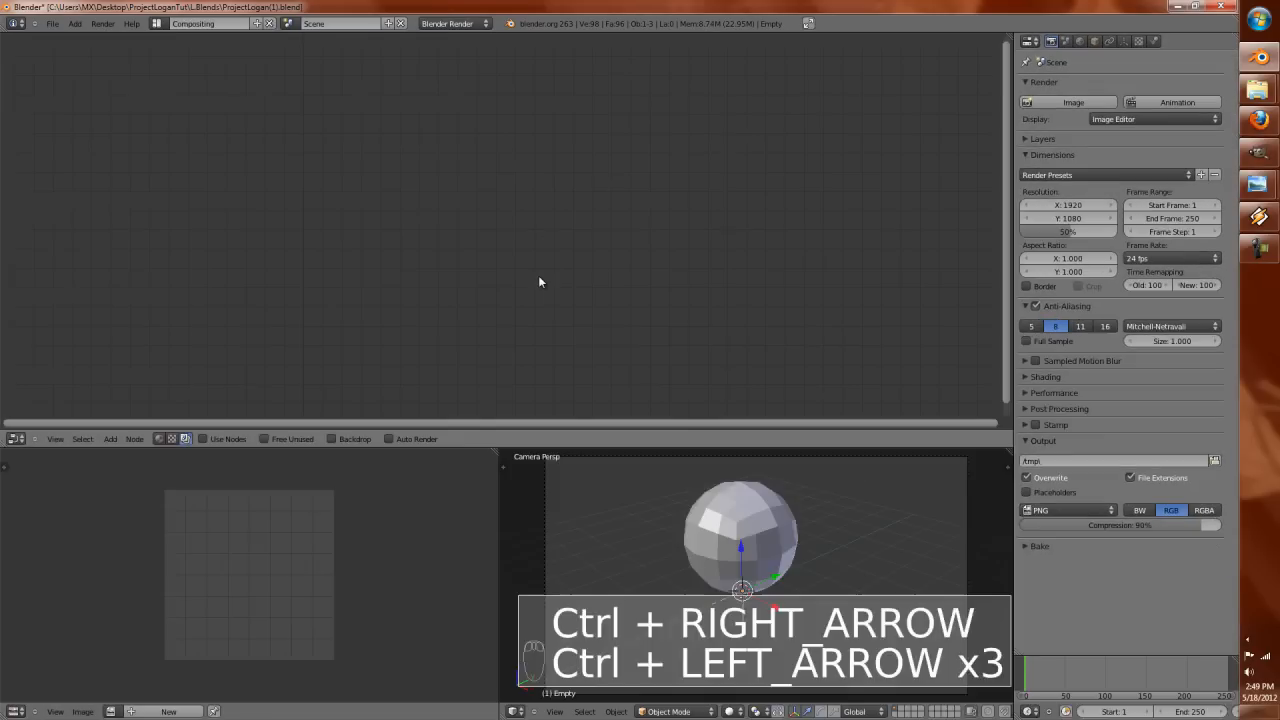
Step: Set the empty's Display to Image showing the LoganMirror1.png face photo, viewed from the front
key(ctrl+right)
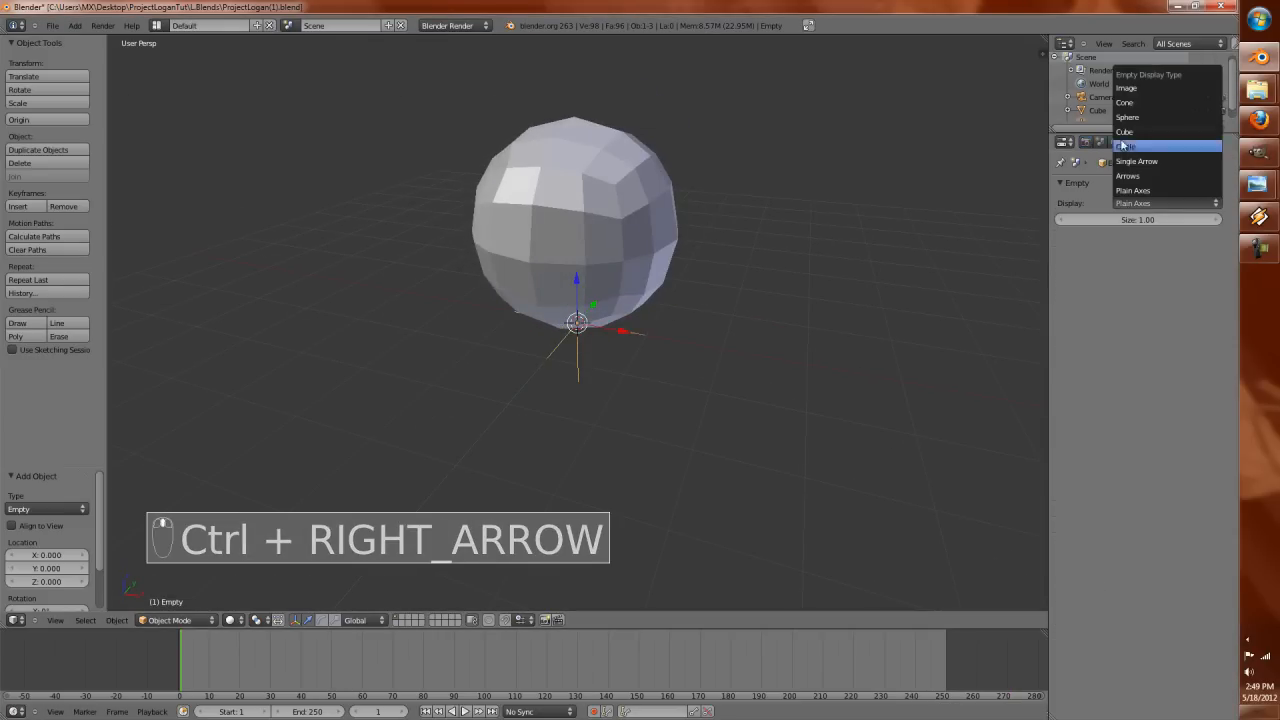
click(1124, 88)
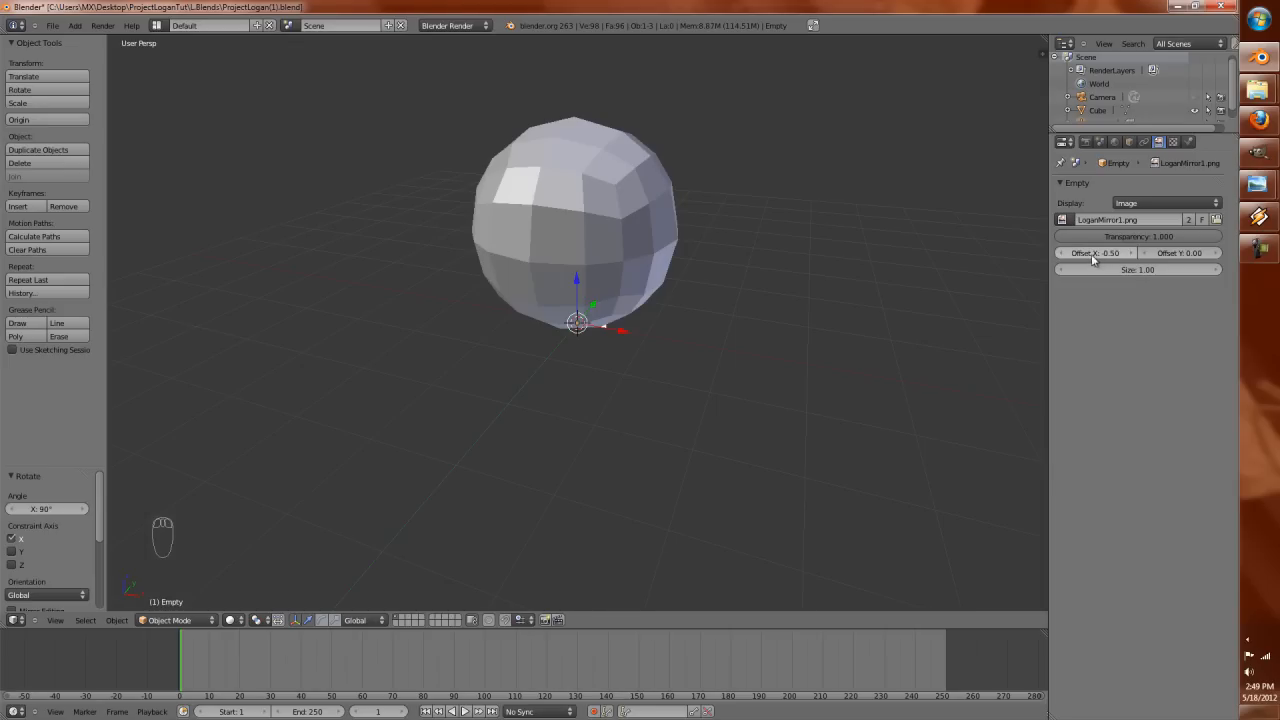
key(NUMPAD_1)
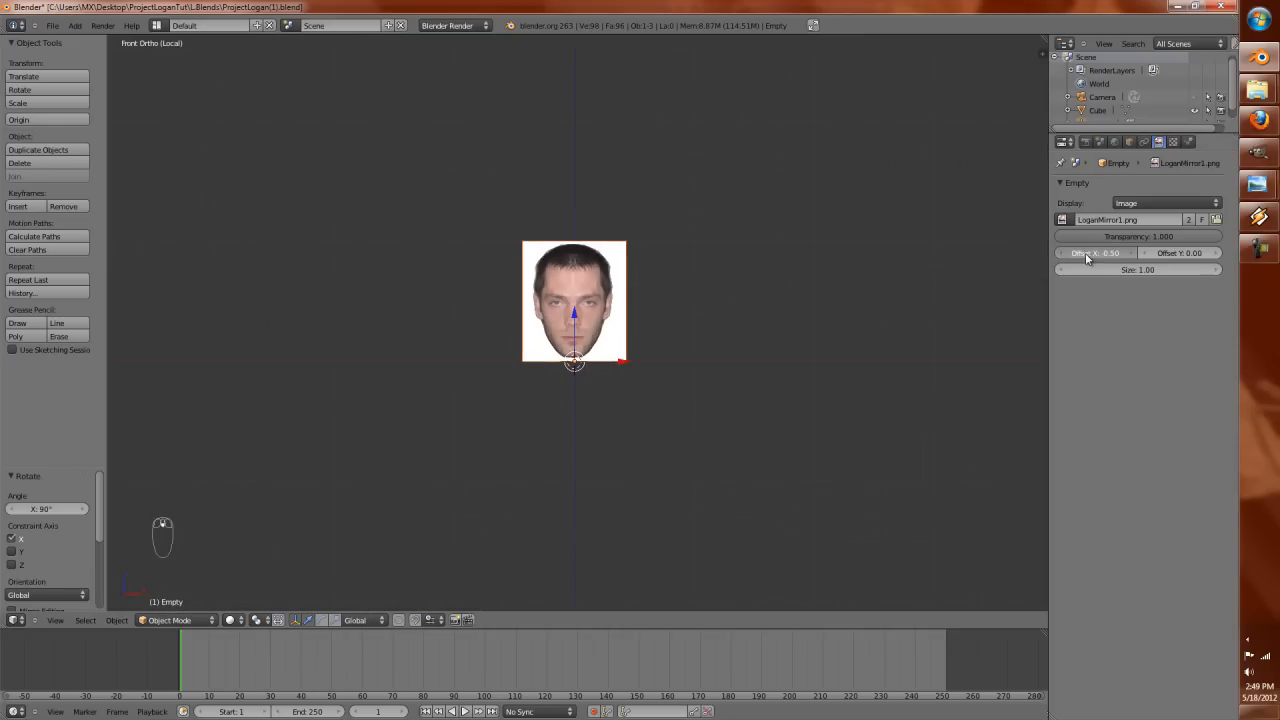
Step: Rotate the image upright and set Offset X to -0.48 so the face centres on the origin
drag(1100, 252, 1090, 252)
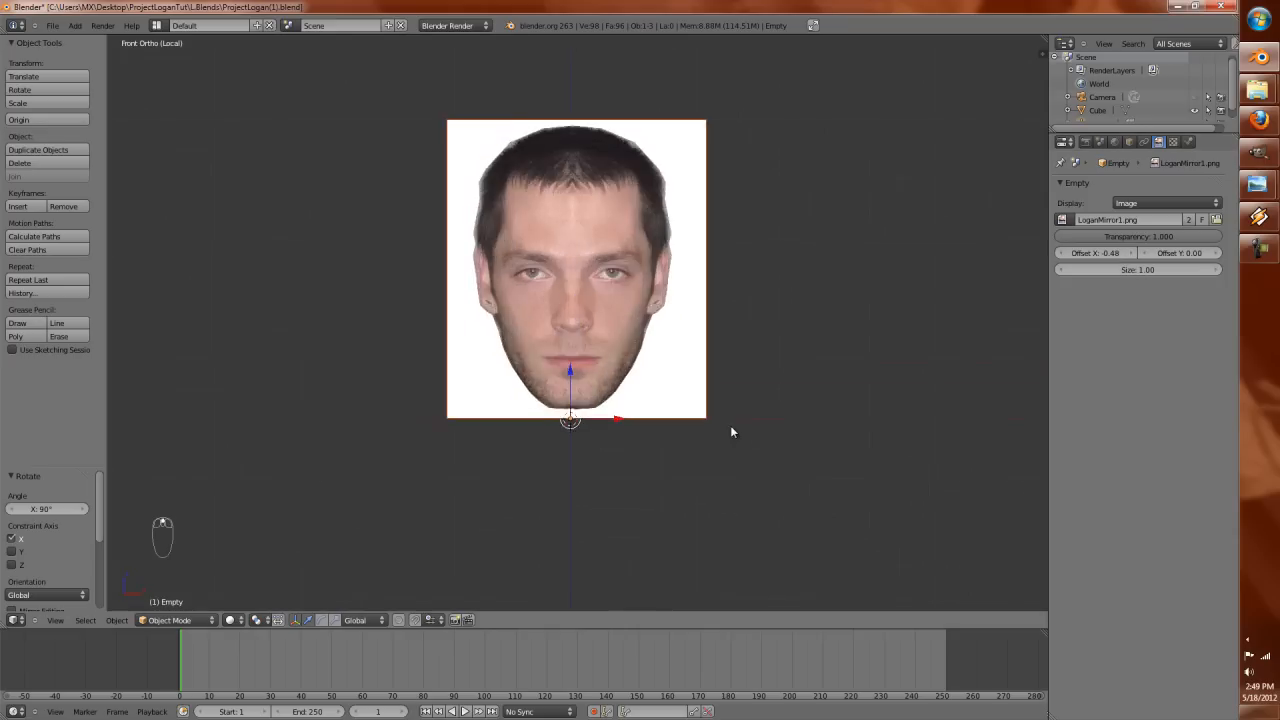
scroll(up, 3)
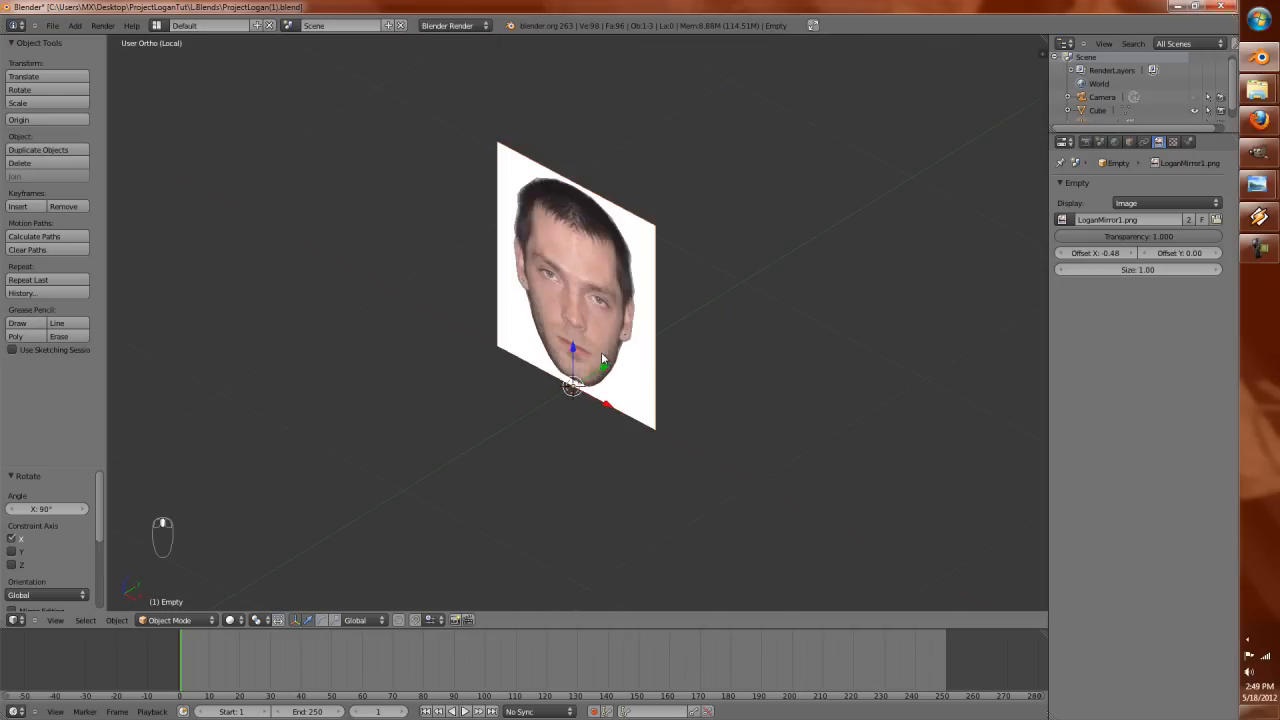
key(NUMPAD_SLASH)
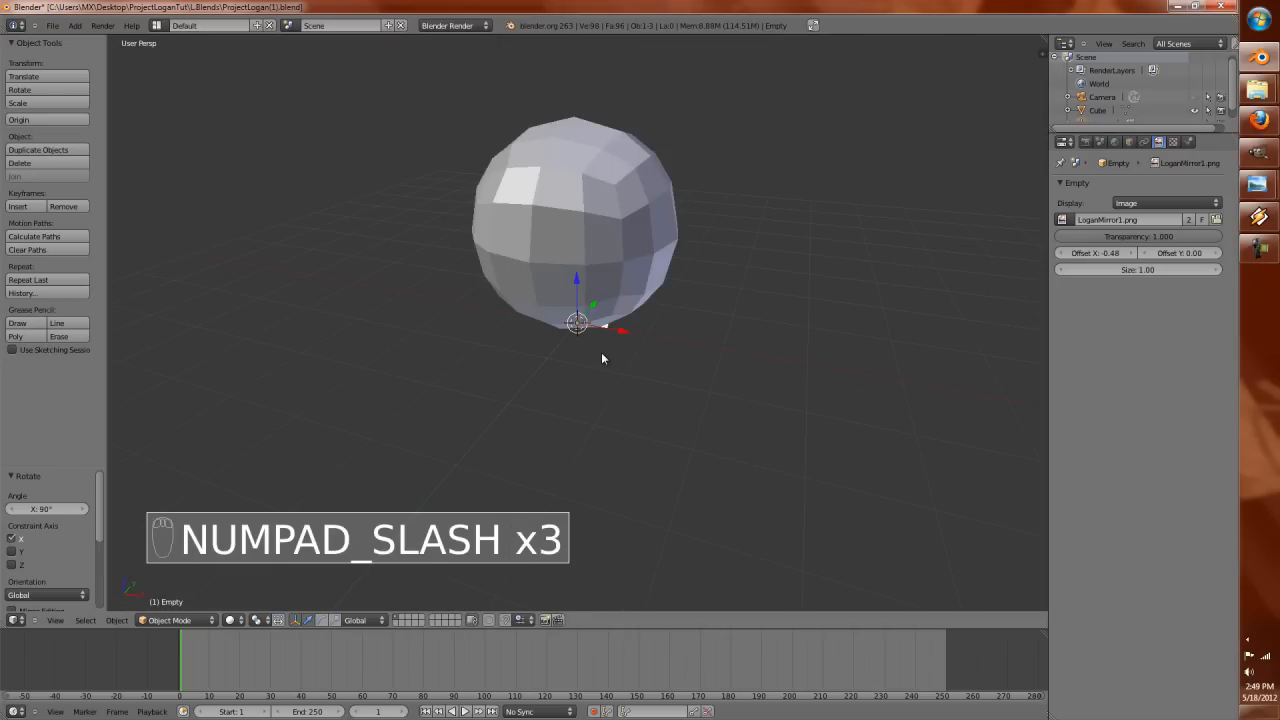
Step: Scale the sphere to head size and raise it to line up with the face photo
key(NUMPAD_1)
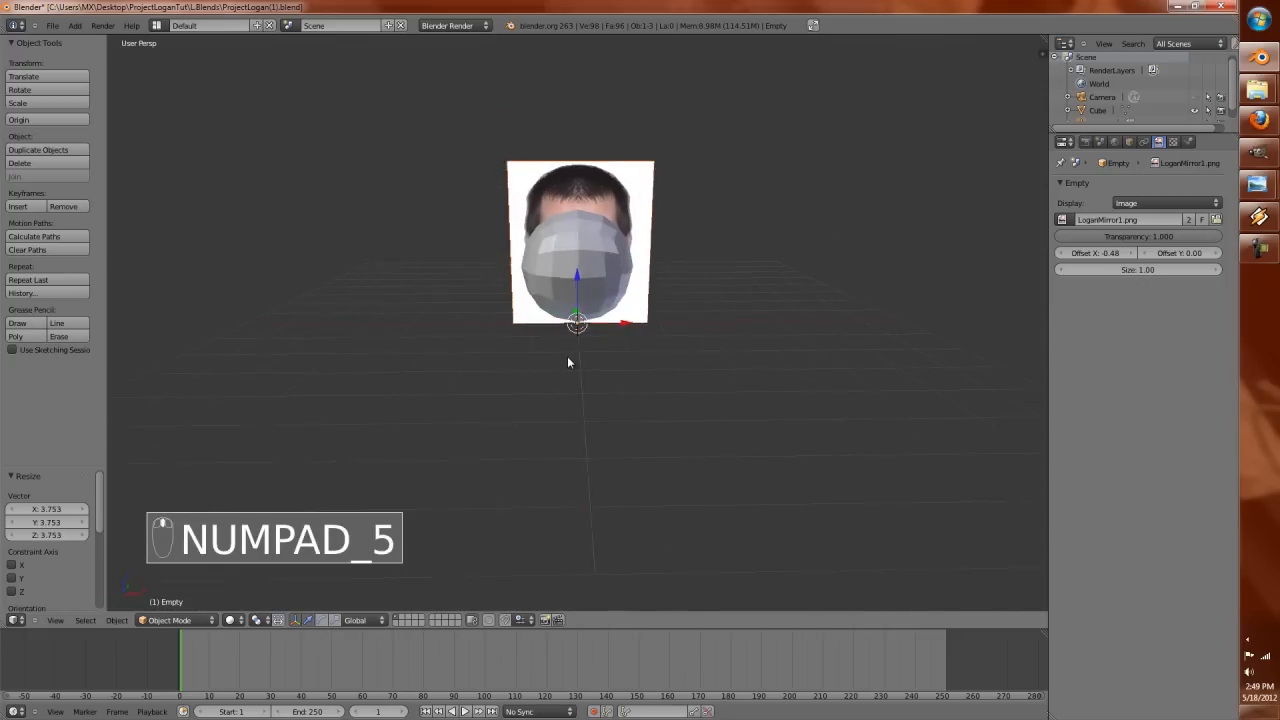
key(KP_1)
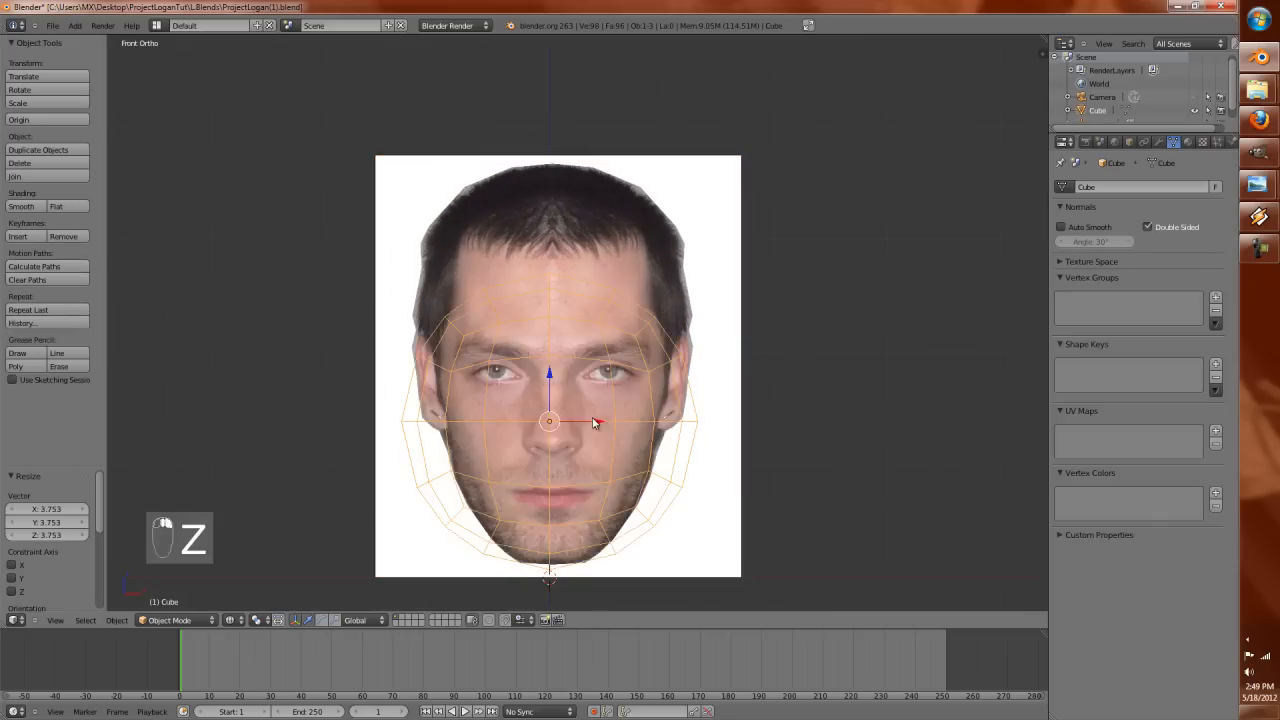
key(z)
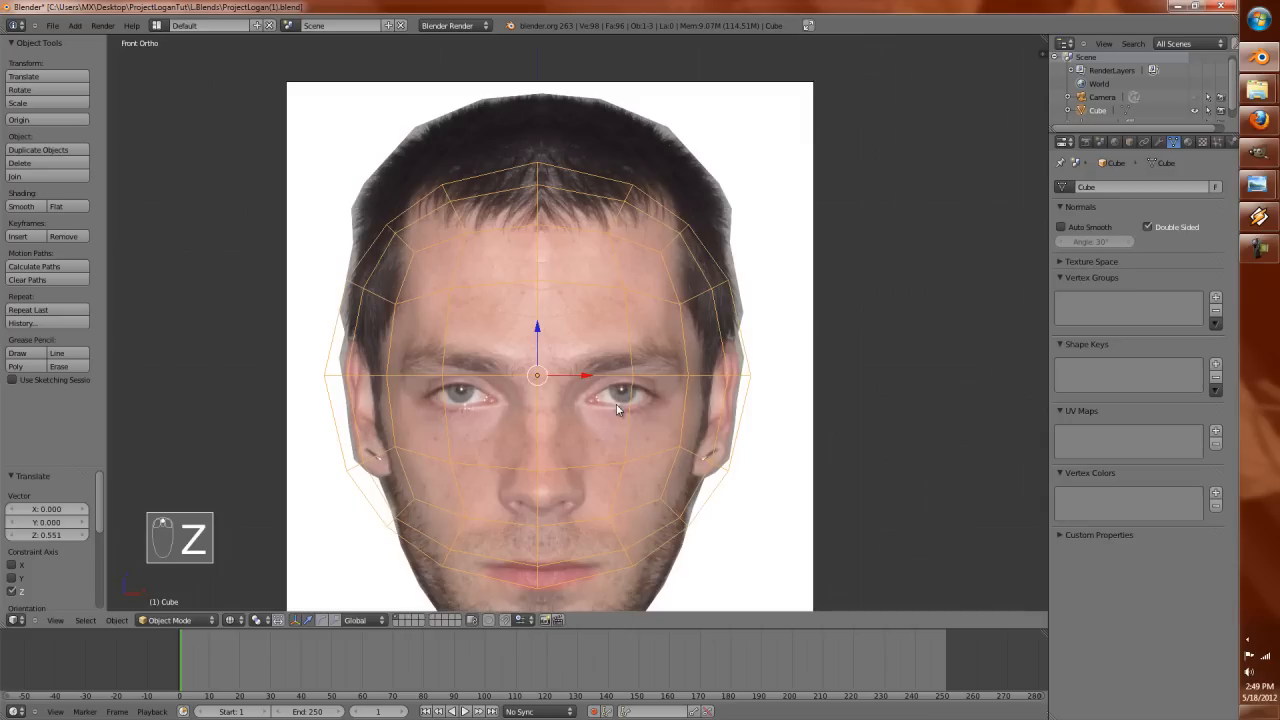
key(Tab)
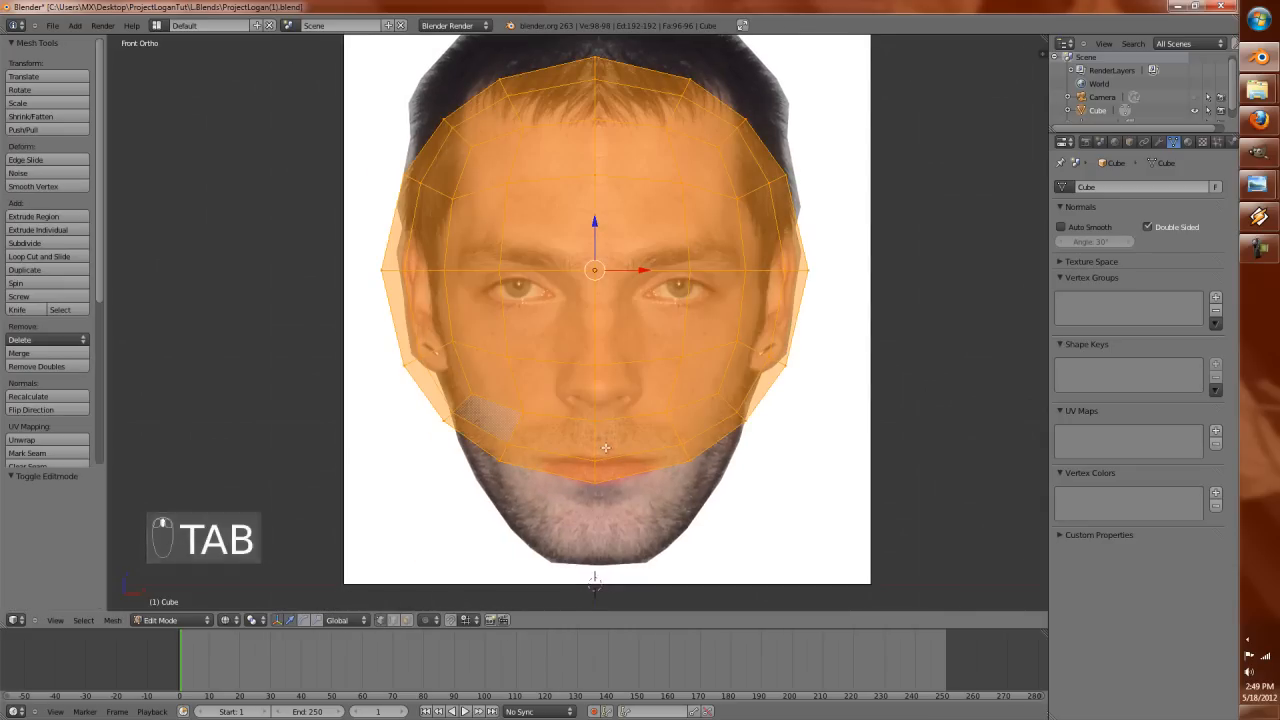
Step: Delete the right half of the sphere in wireframe and add a Mirror modifier to the remaining half
key(a)
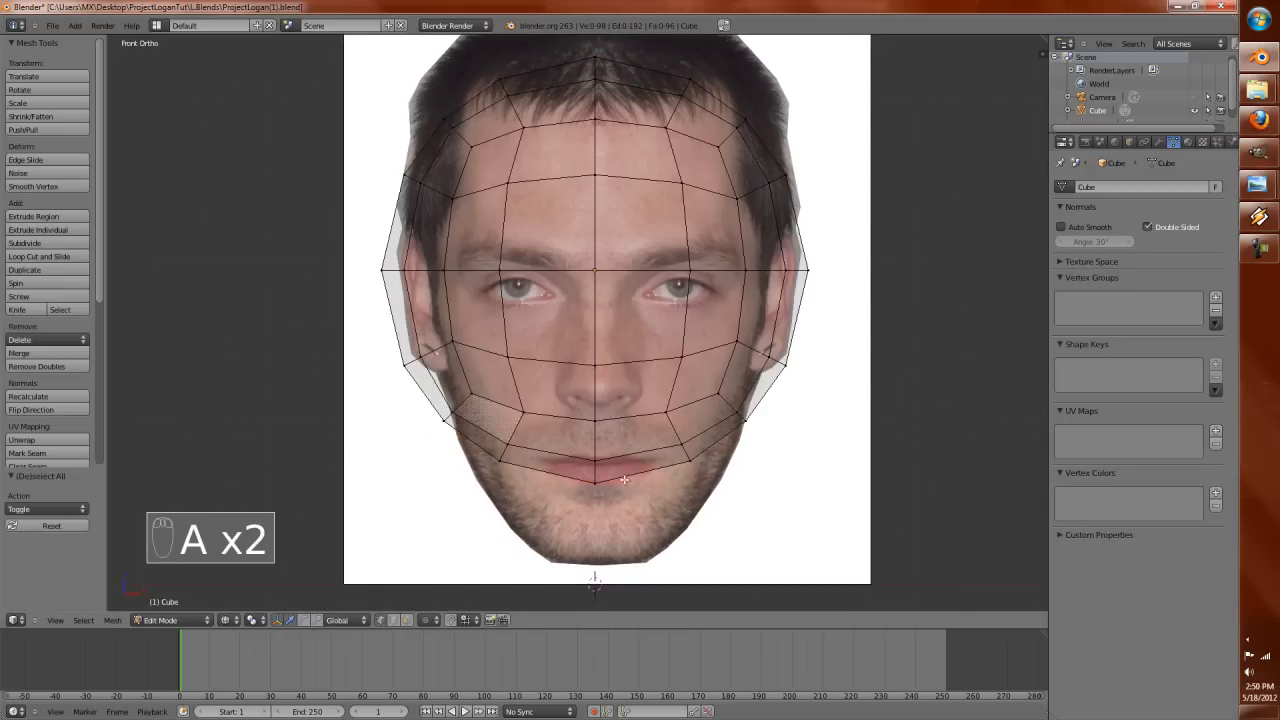
key(z)
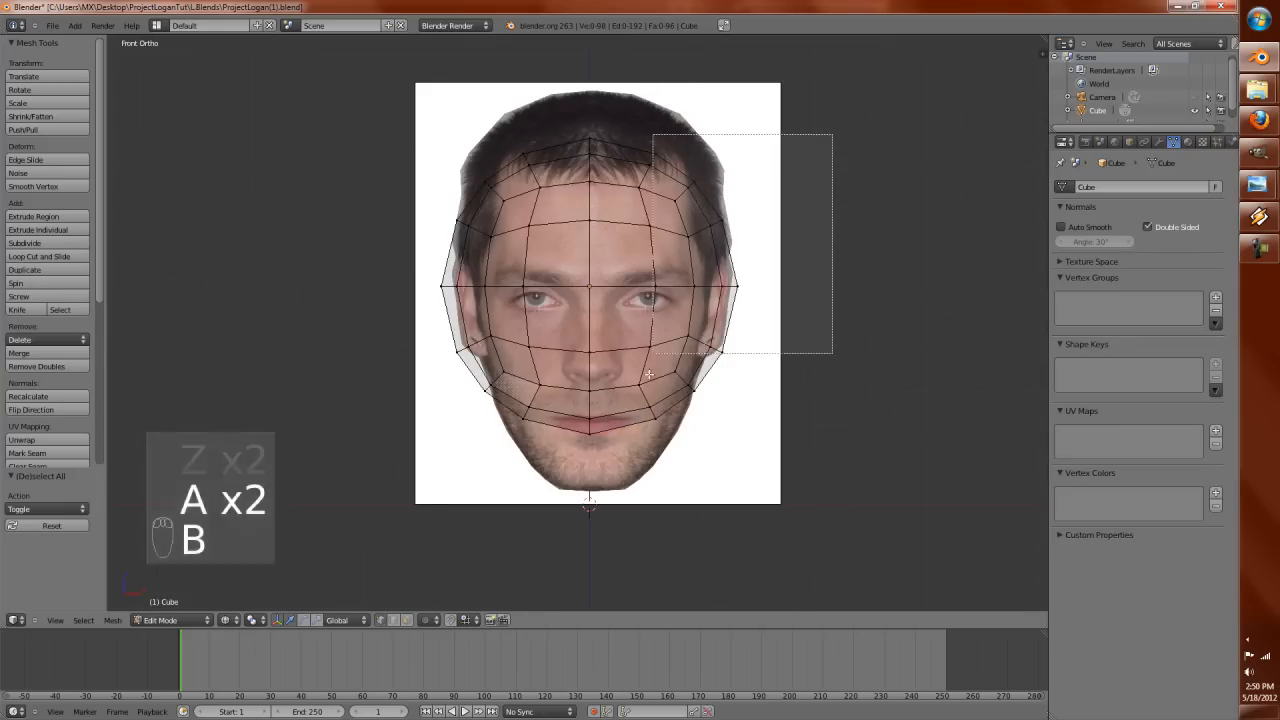
key(X)
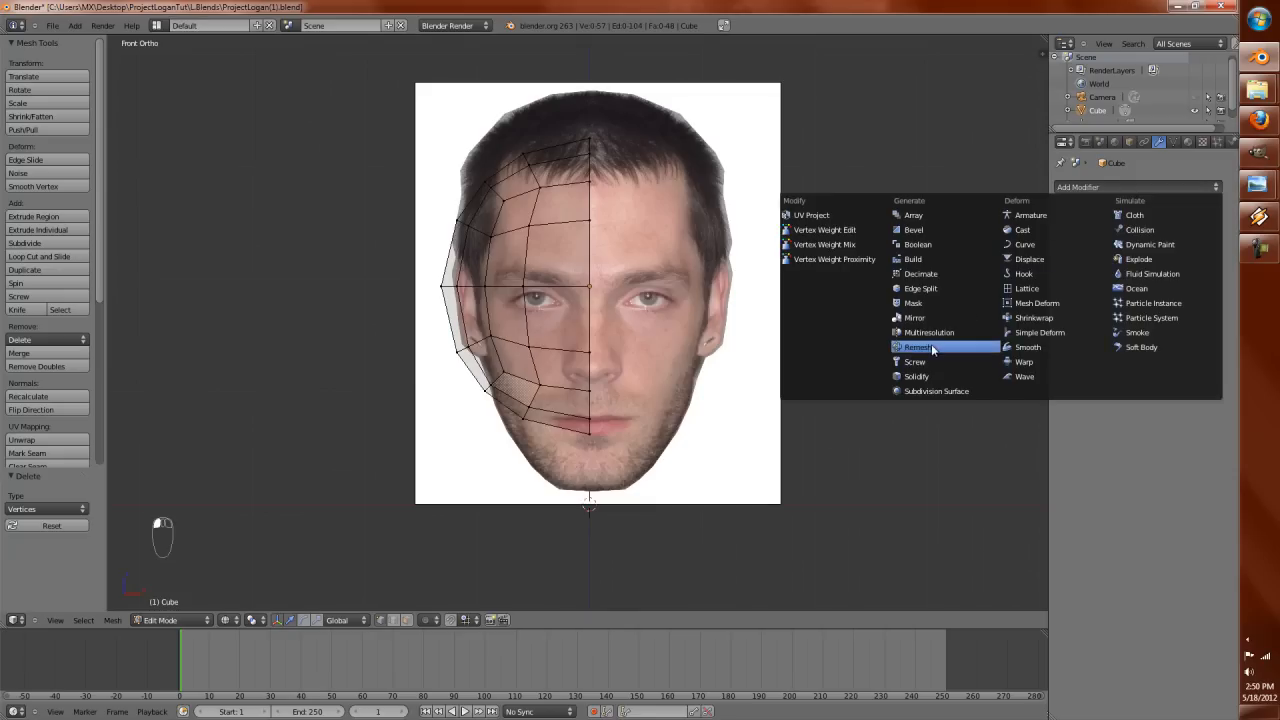
click(914, 316)
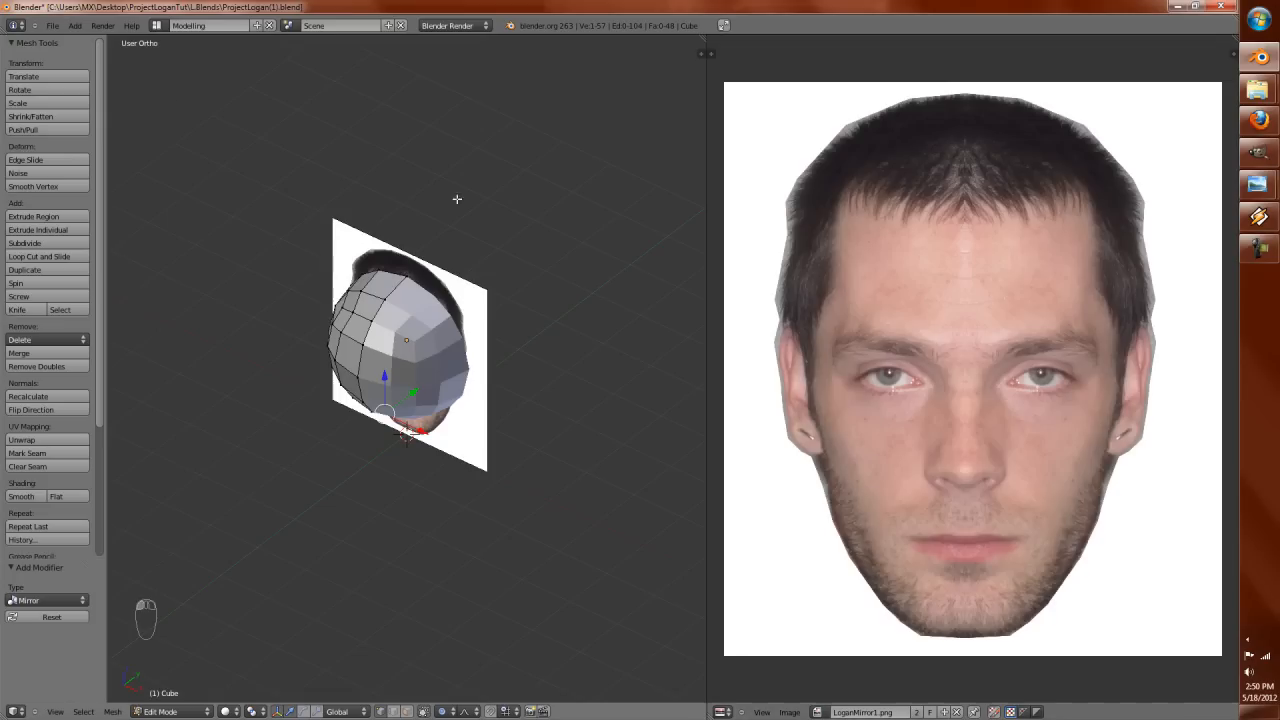
Step: With proportional editing on, pull the jaw and top-of-head vertices to match the chin and hairline
key(NUMPAD_1)
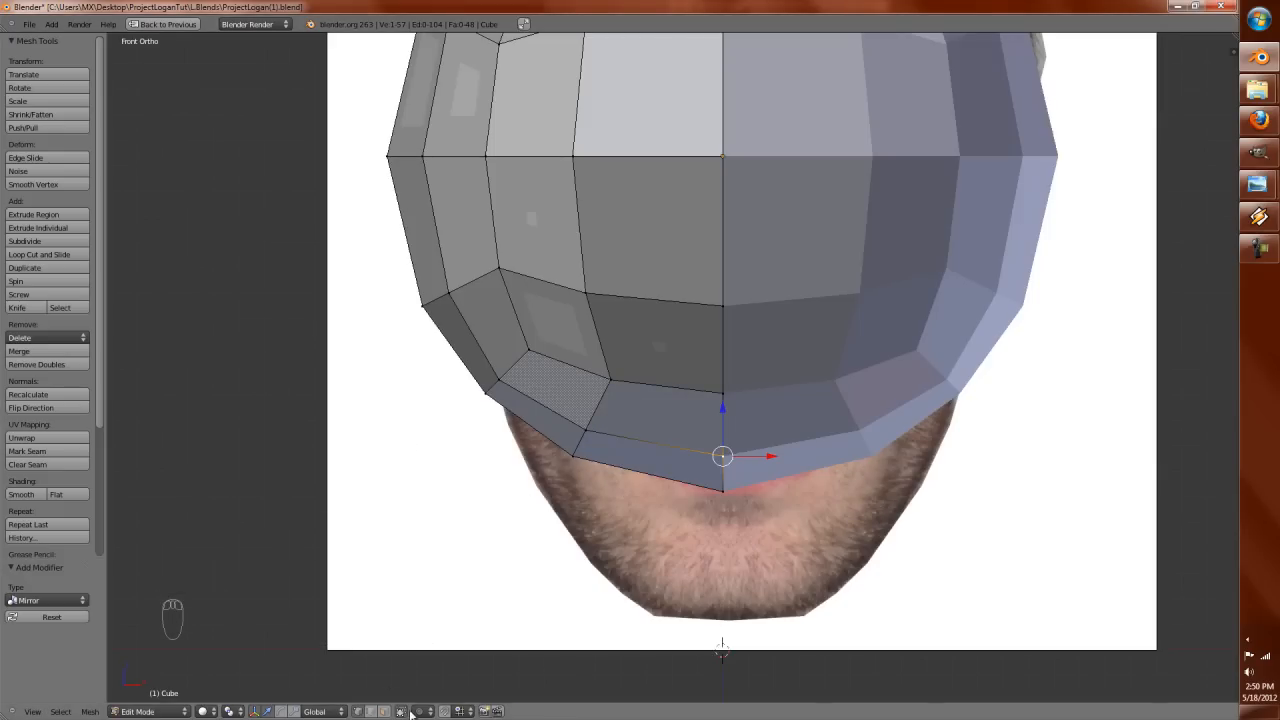
click(400, 712)
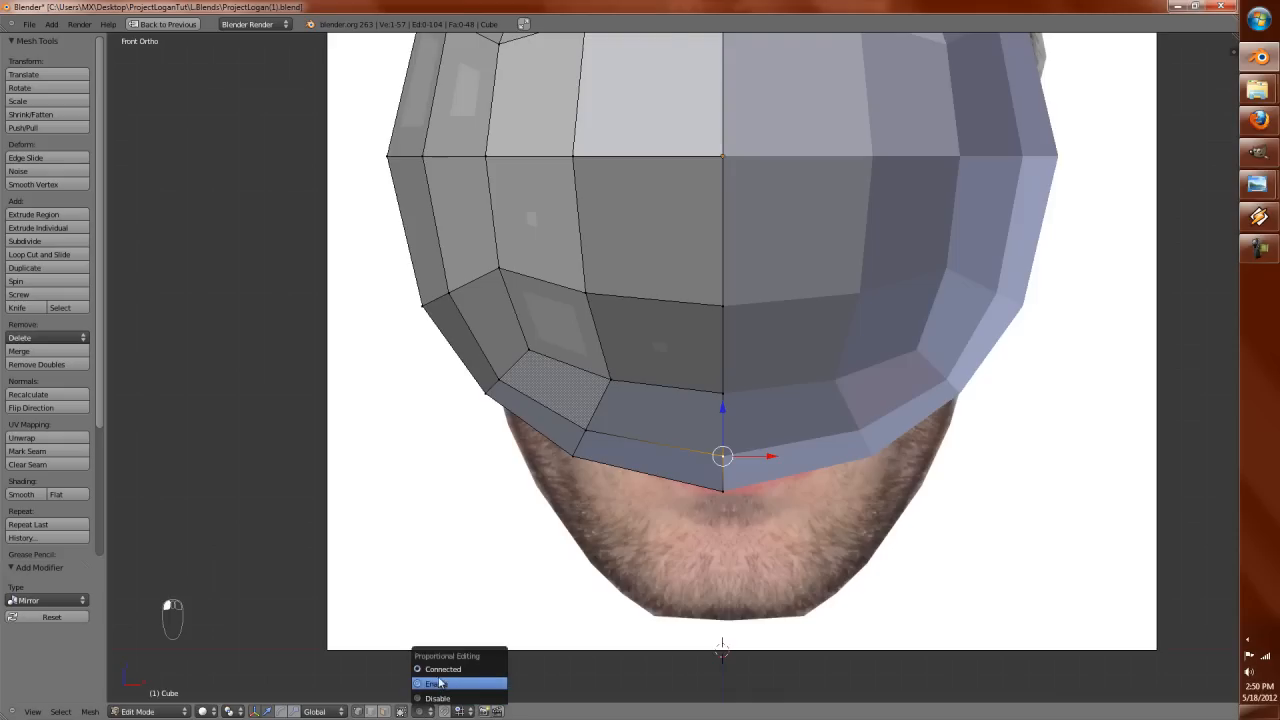
key(g)
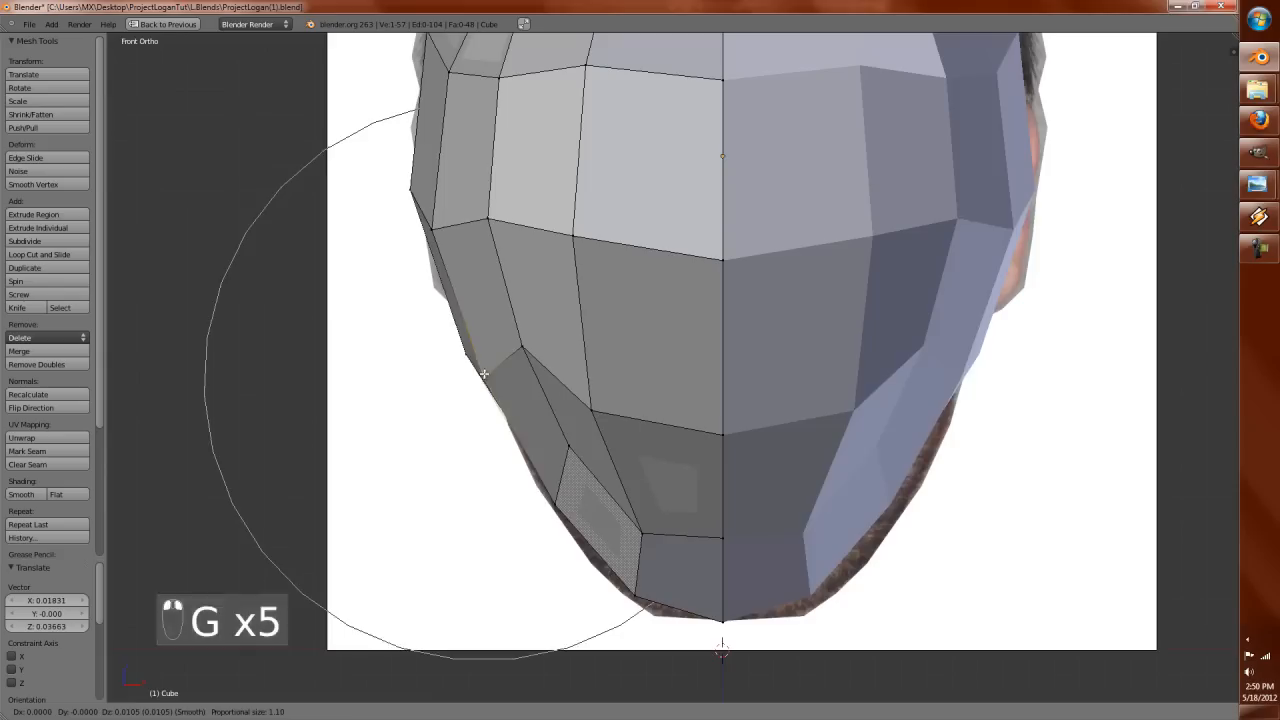
key(z)
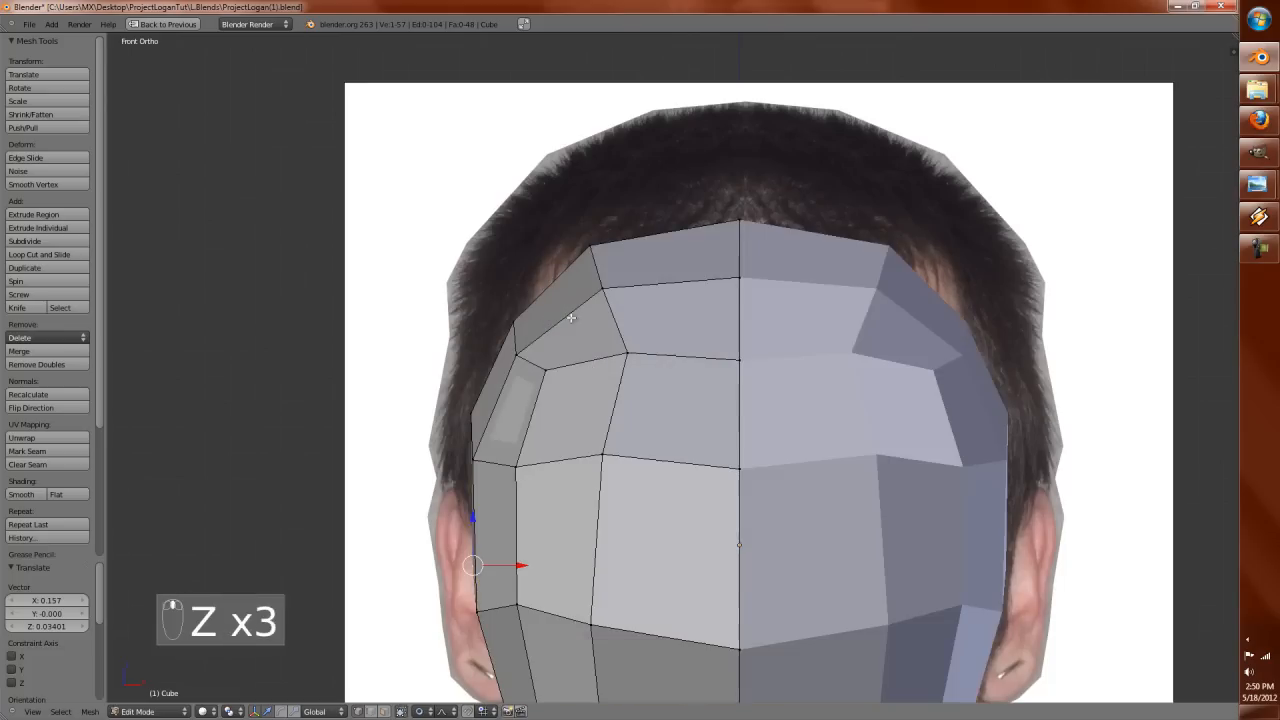
Step: Refine the crown and forehead vertices for a closer fit to the photo's outline
key(a)
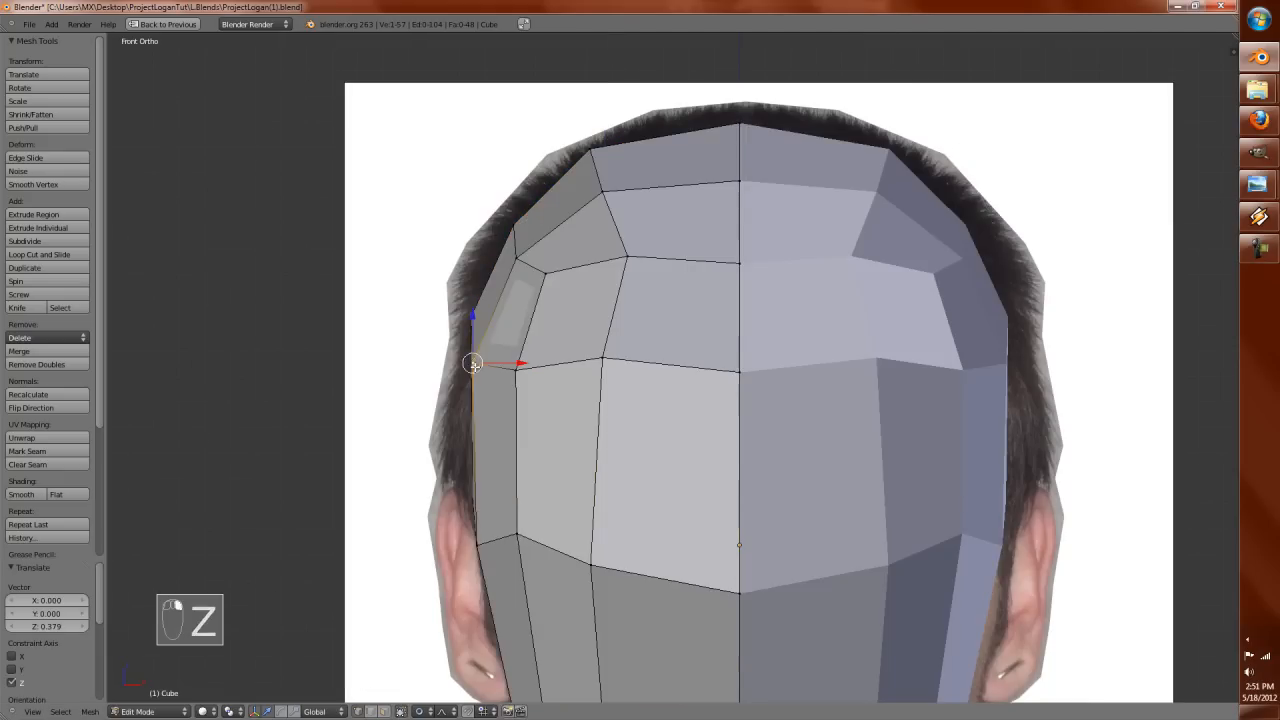
key(g)
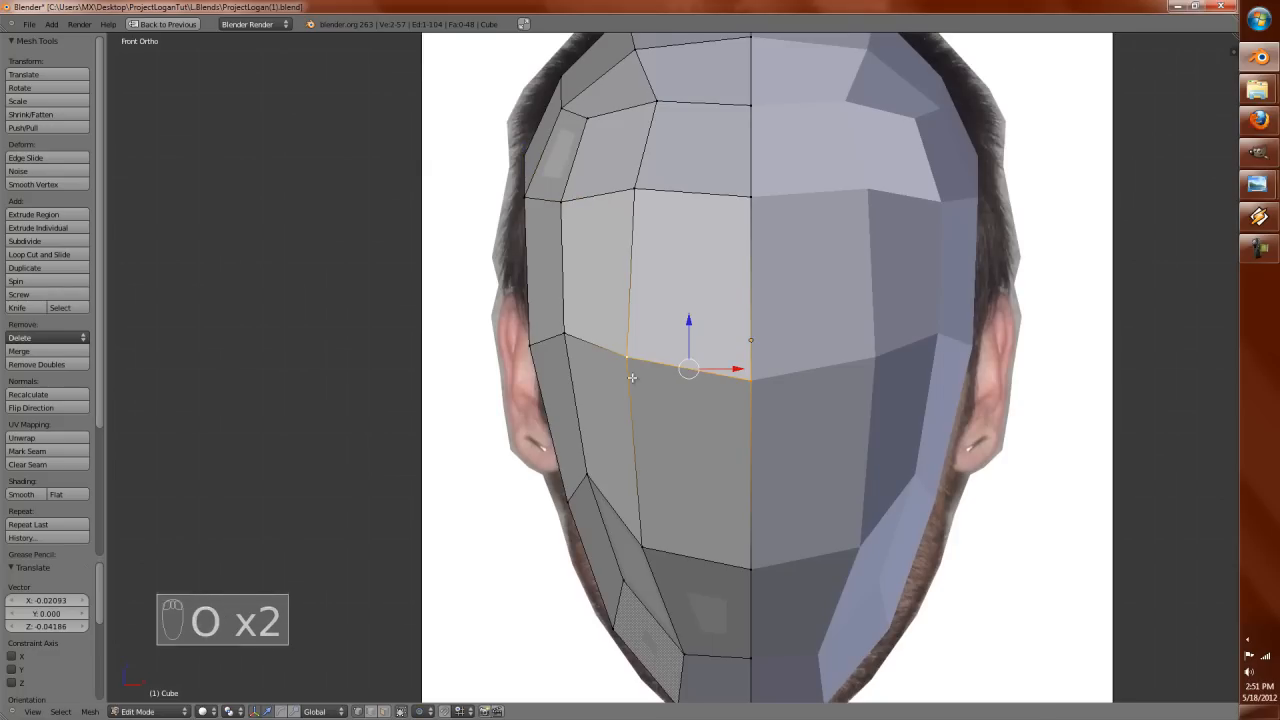
key(g)
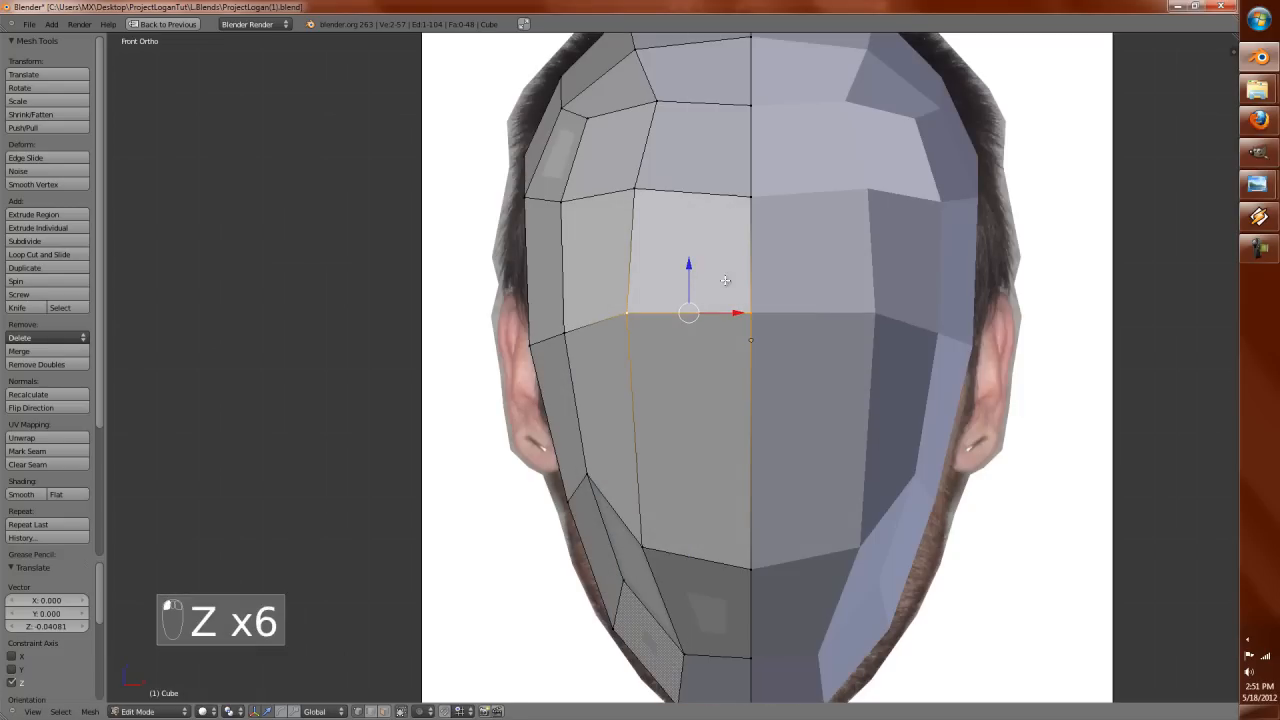
scroll(down, 3)
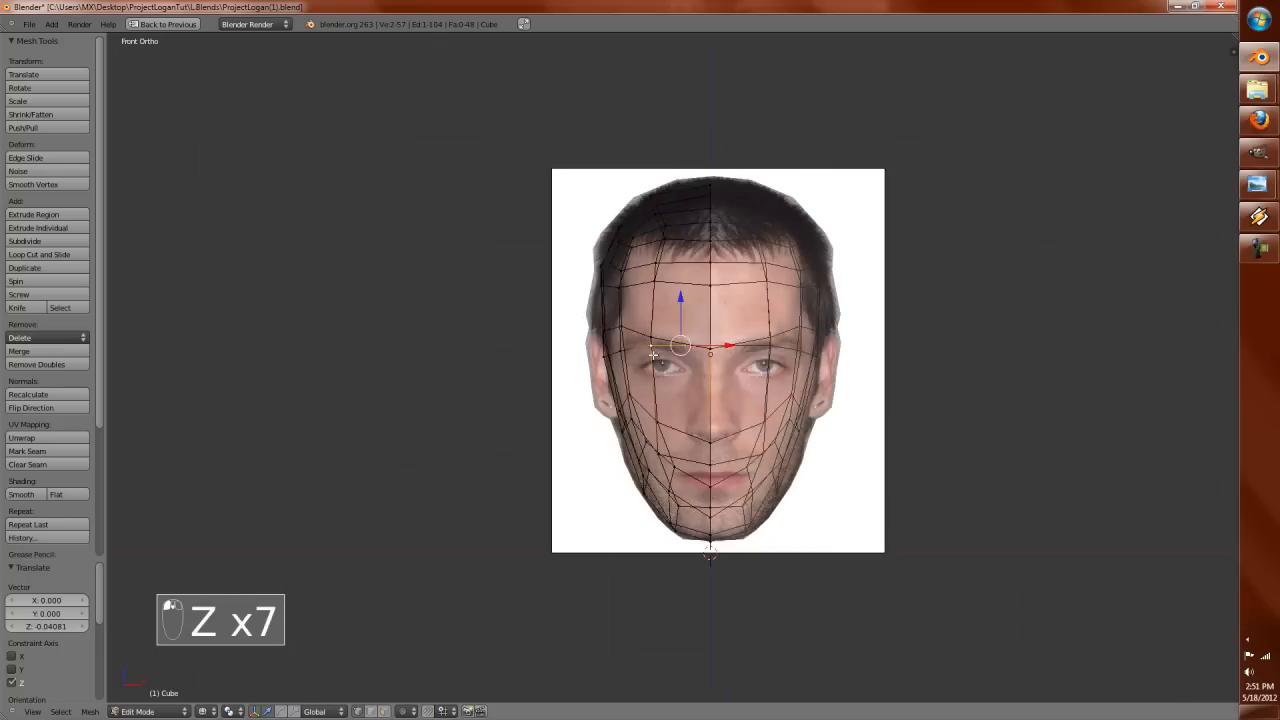
Step: Add a second Empty object, switch to the default two-view layout and re-enter Edit Mode on the head
key(Tab)
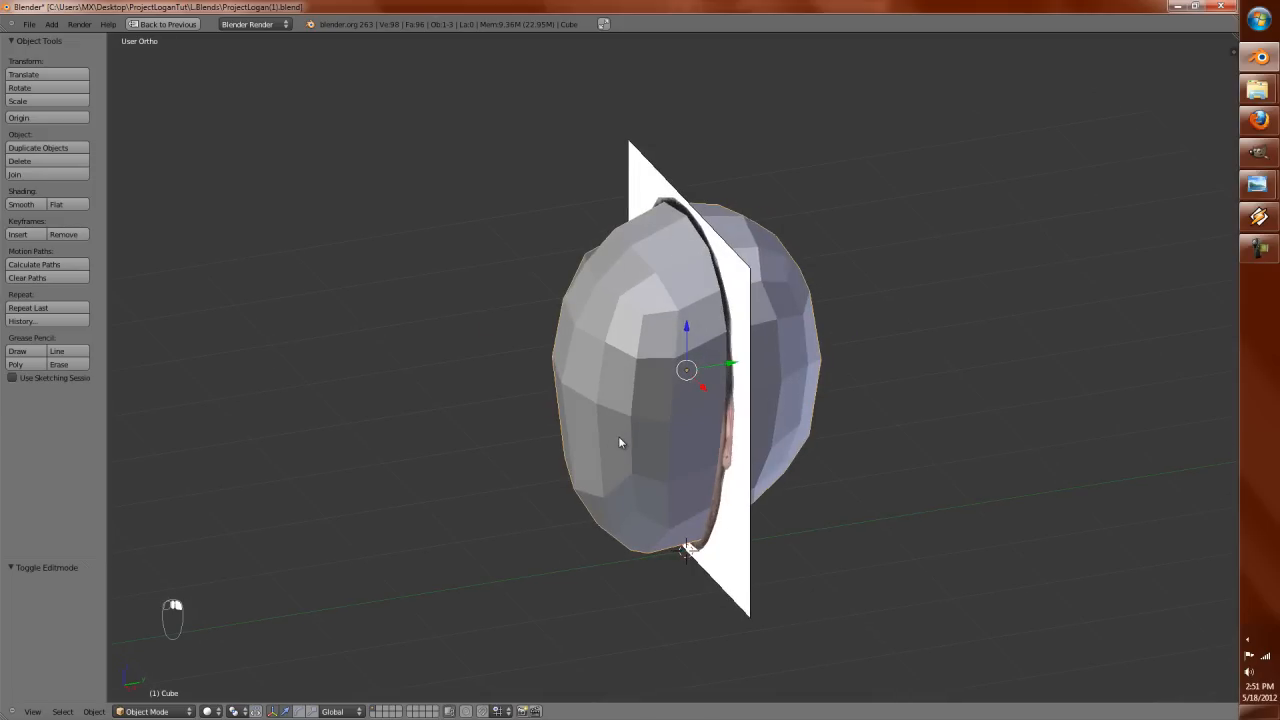
key(shift+a)
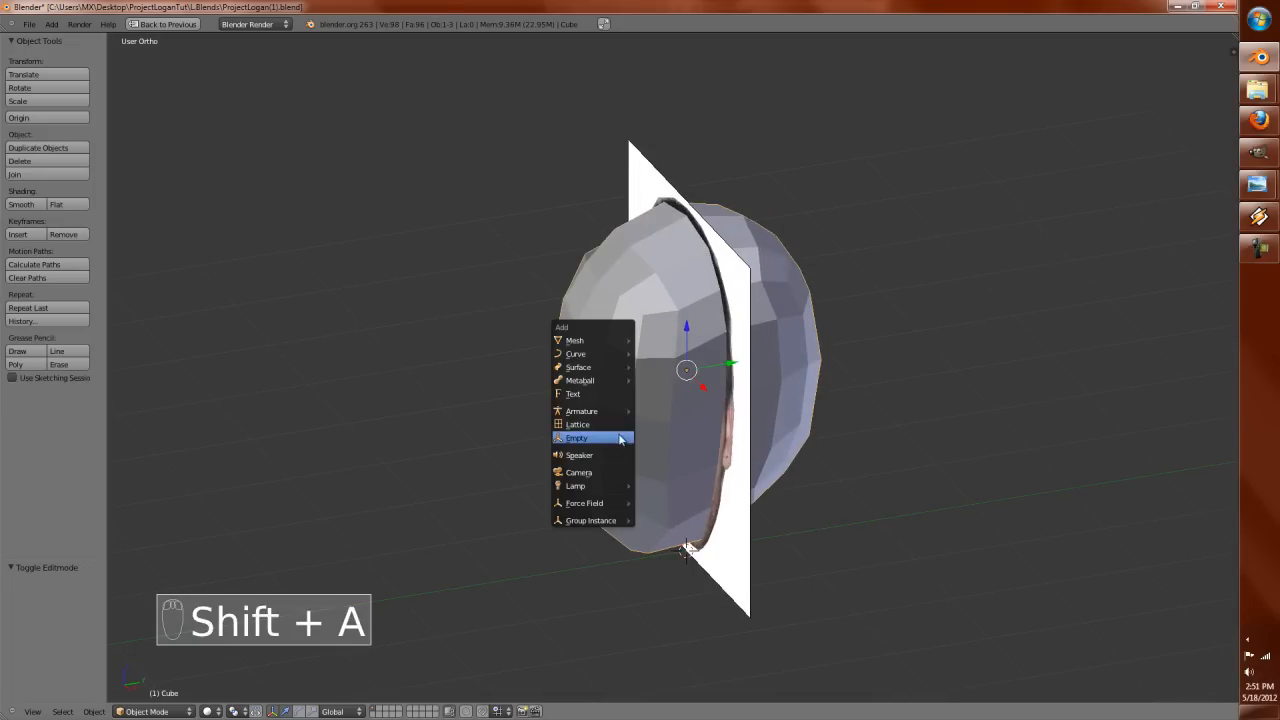
click(576, 438)
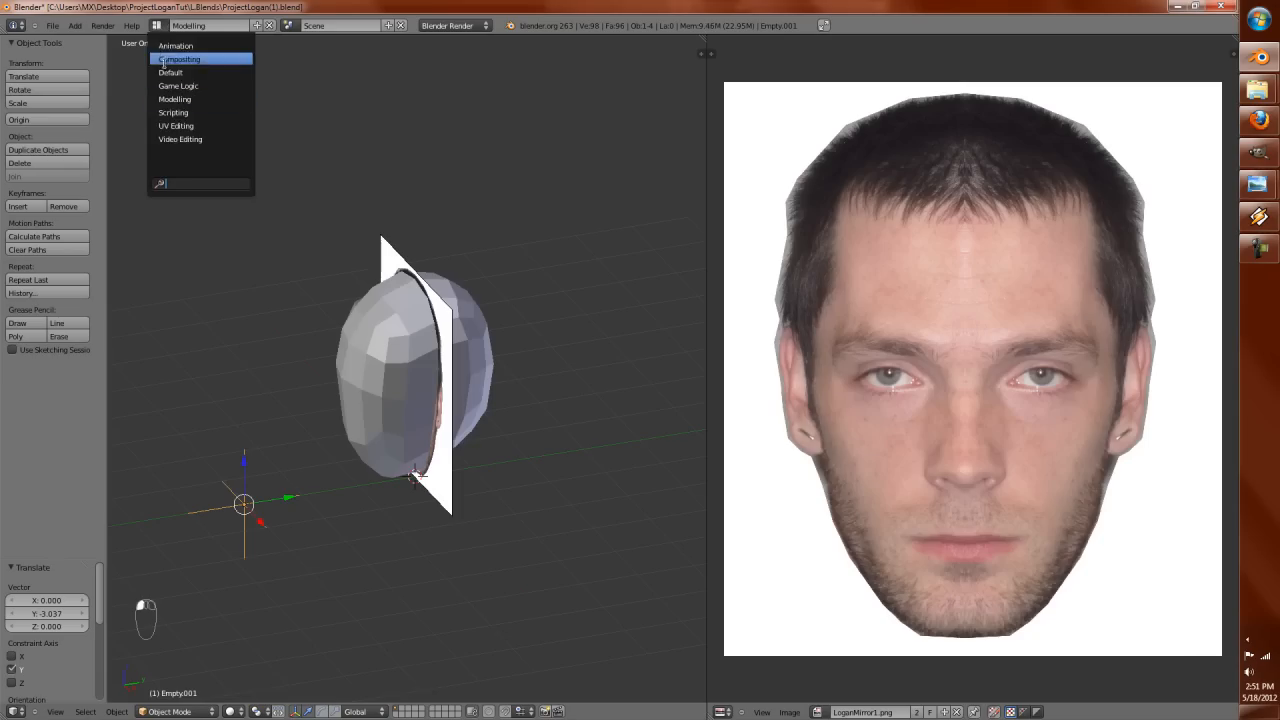
click(172, 72)
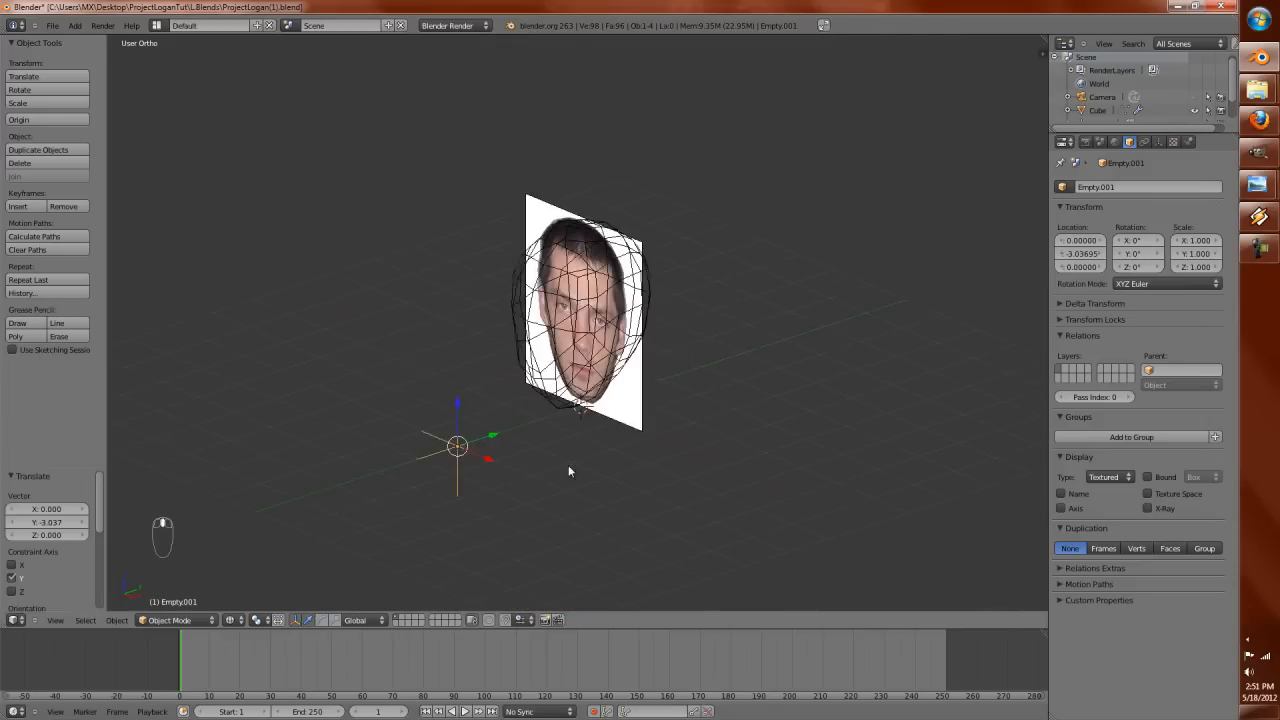
key(Tab)
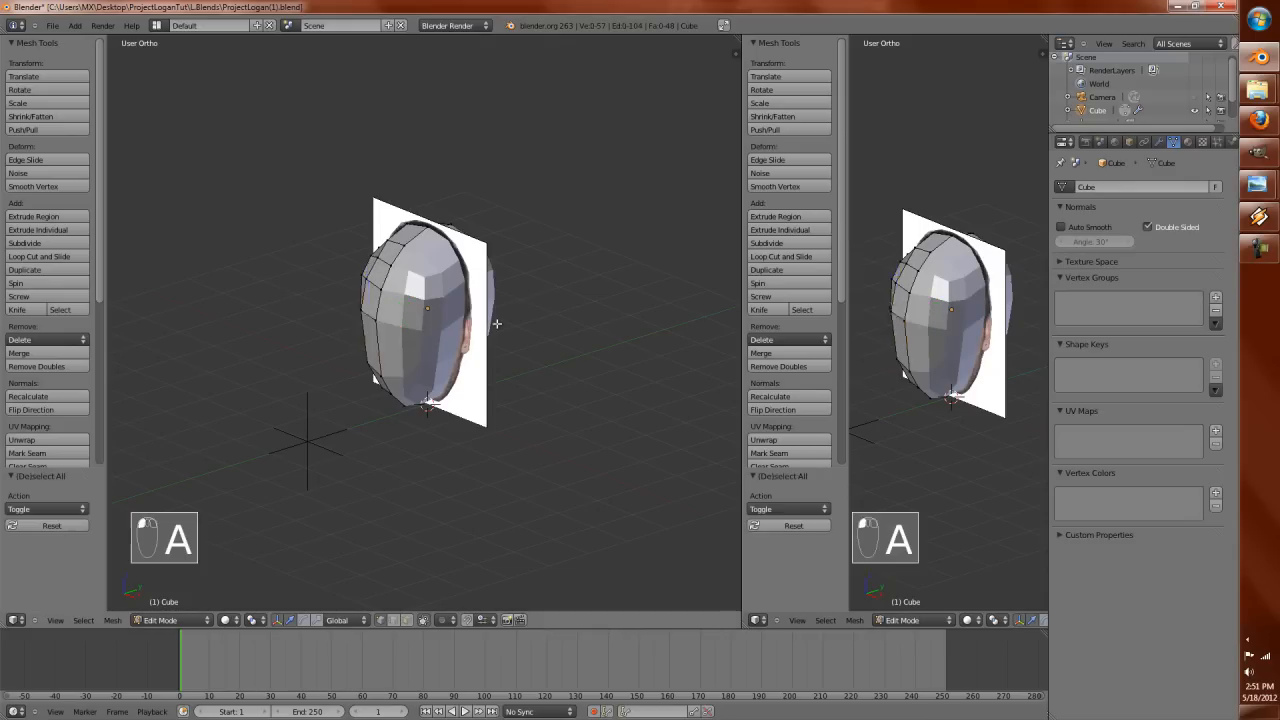
Step: UV-unwrap the head, add a second UV map named Project and save the file
key(u)
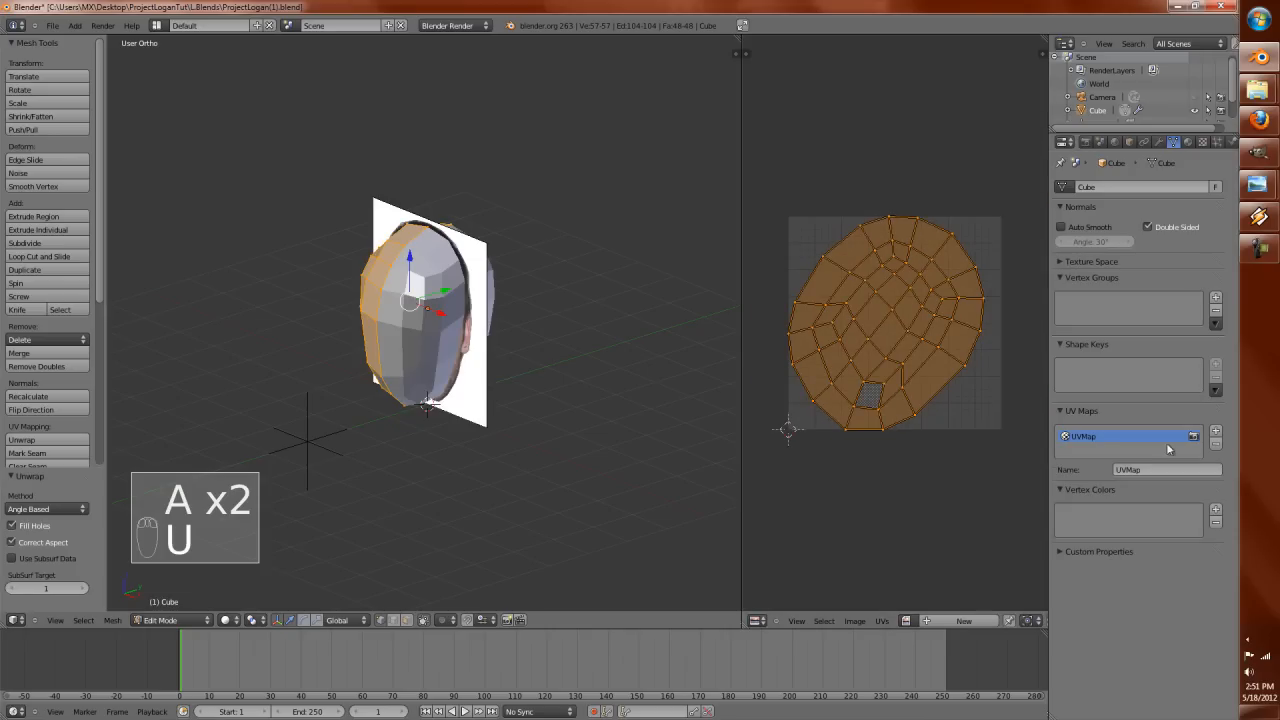
click(1216, 432)
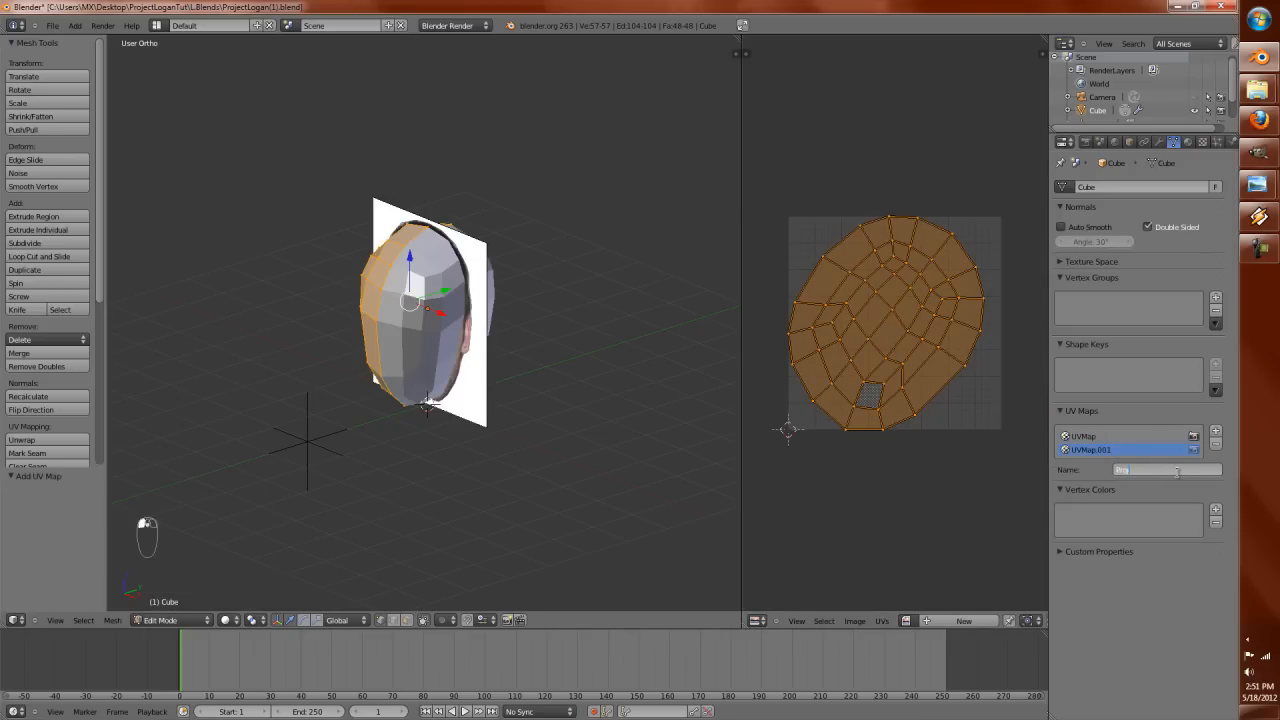
key(ctrl+s)
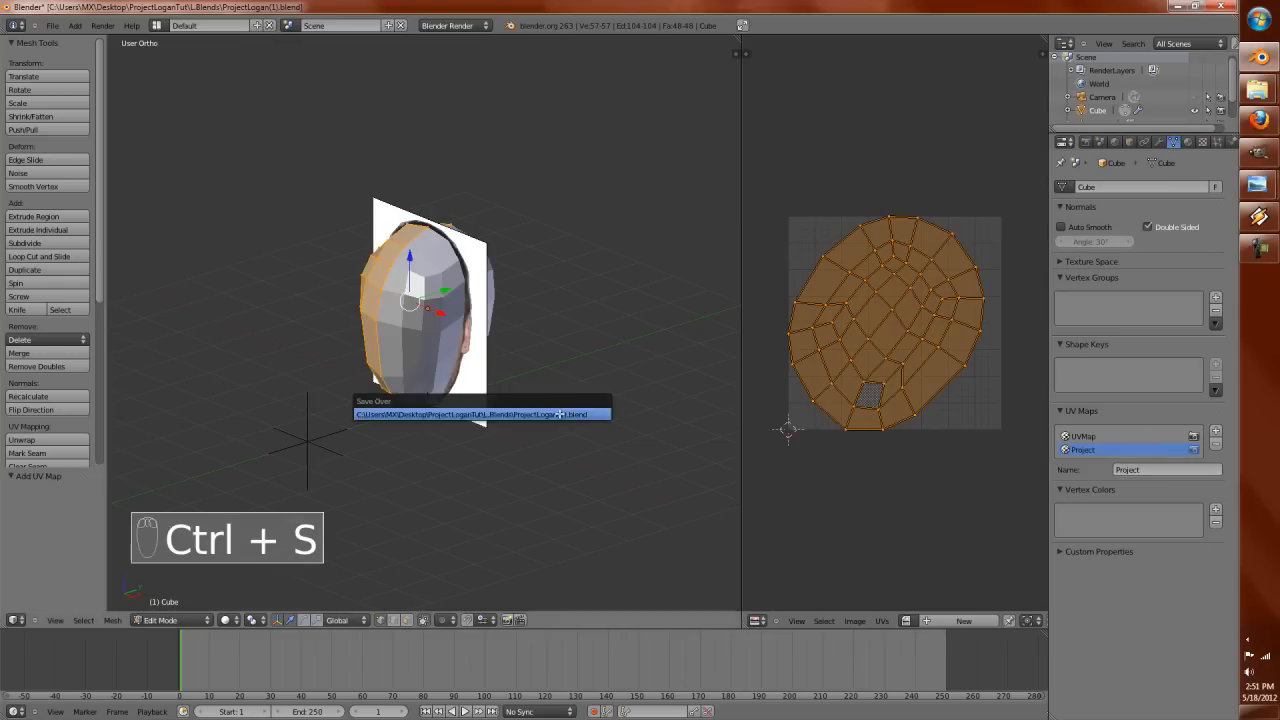
Step: Toggle between Edit and Object Mode, saving again, ending in Object Mode
key(Tab)
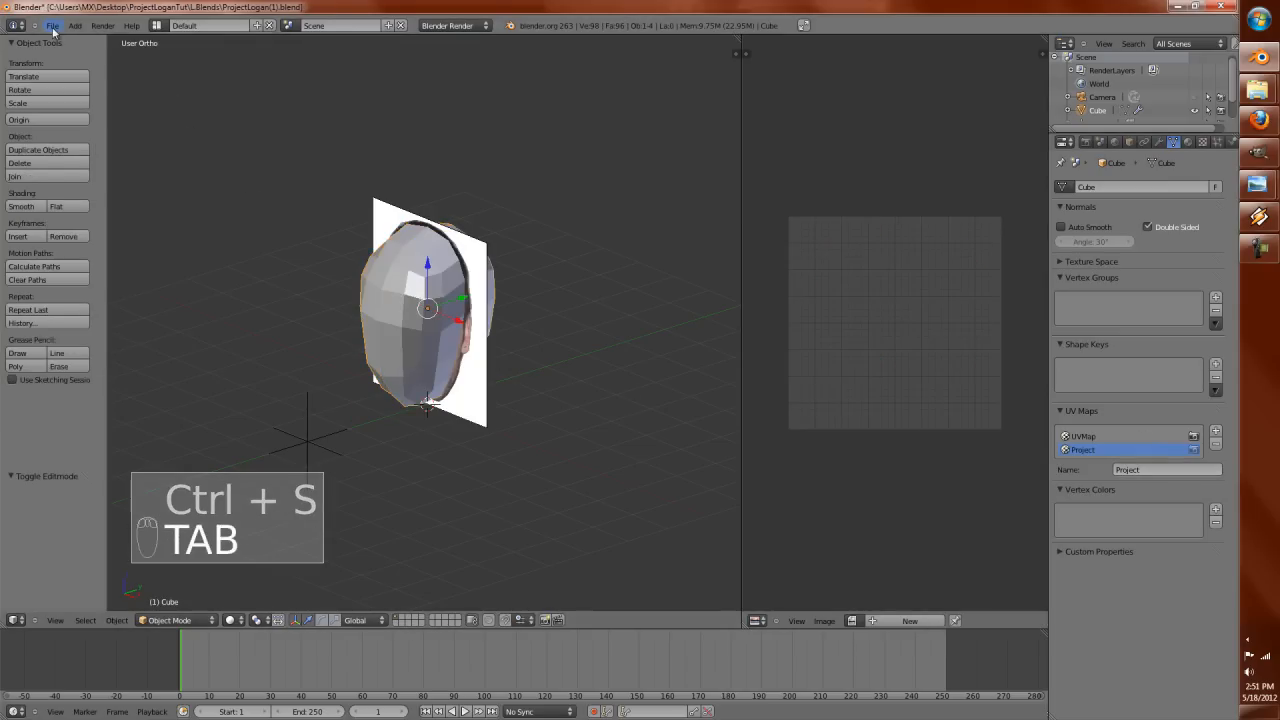
key(Ctrl+S)
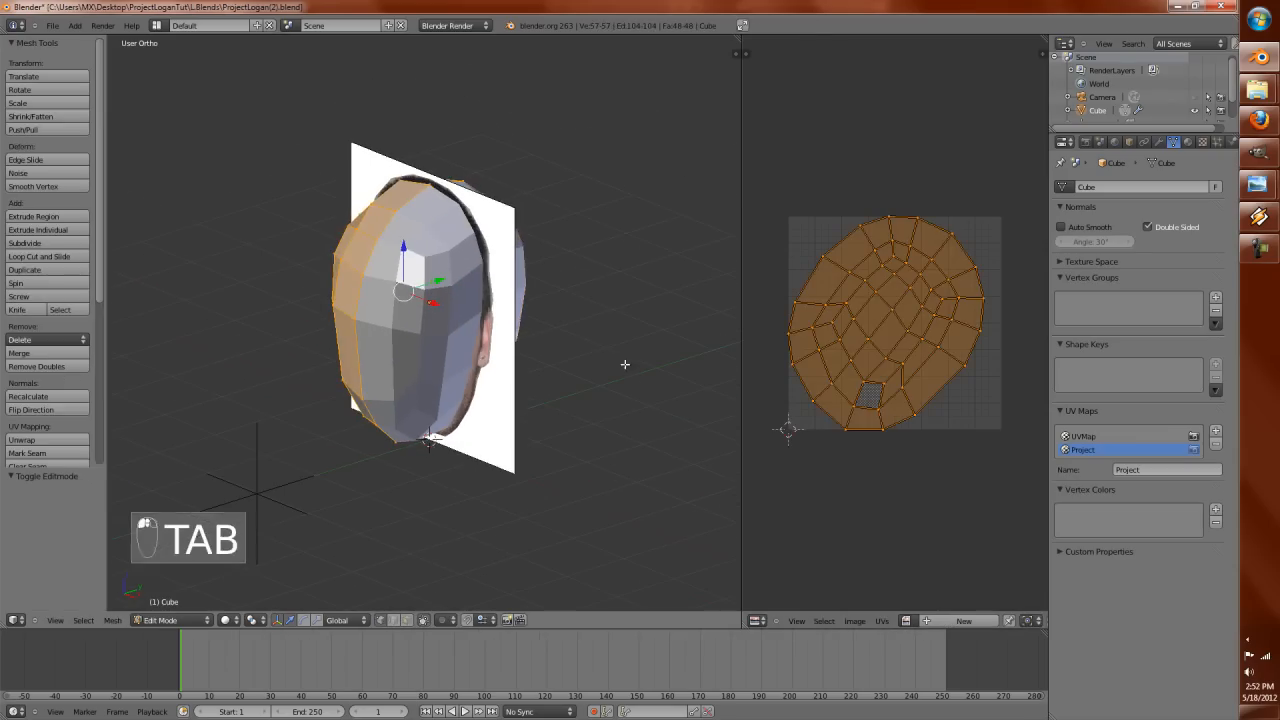
key(Tab)
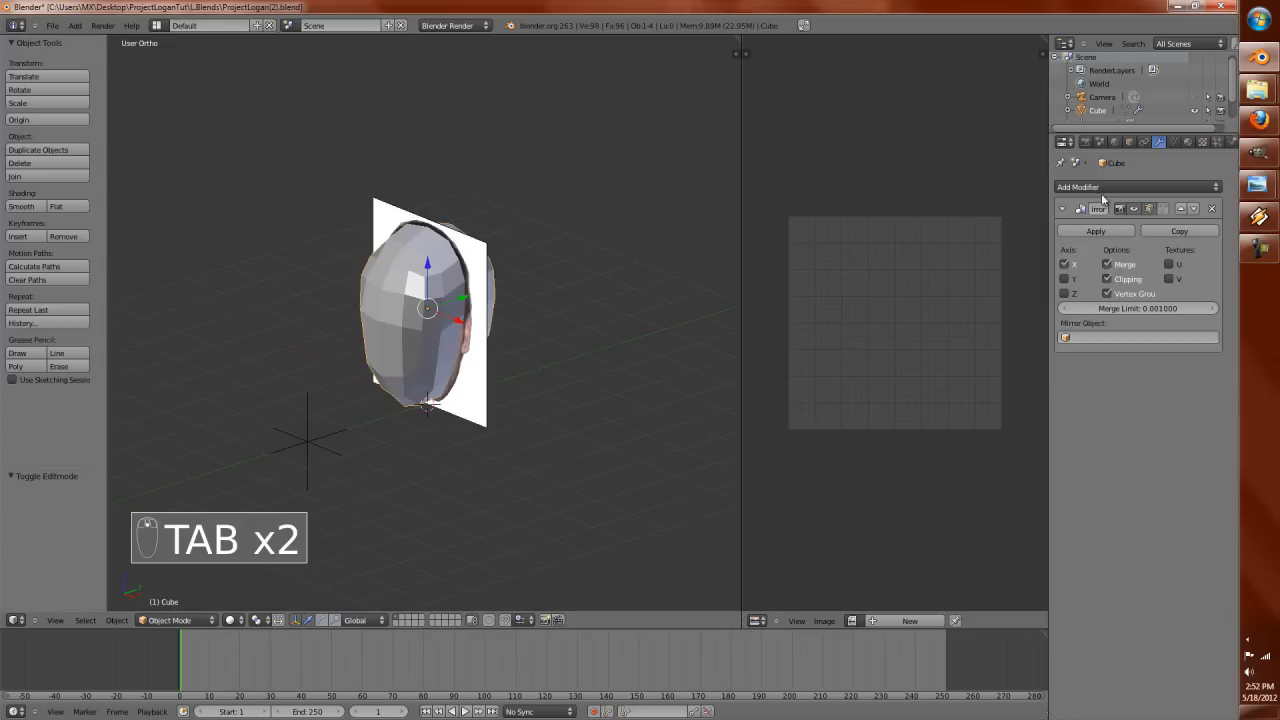
Step: Add a UV Project modifier to the head mesh and deselect its vertices
click(1136, 188)
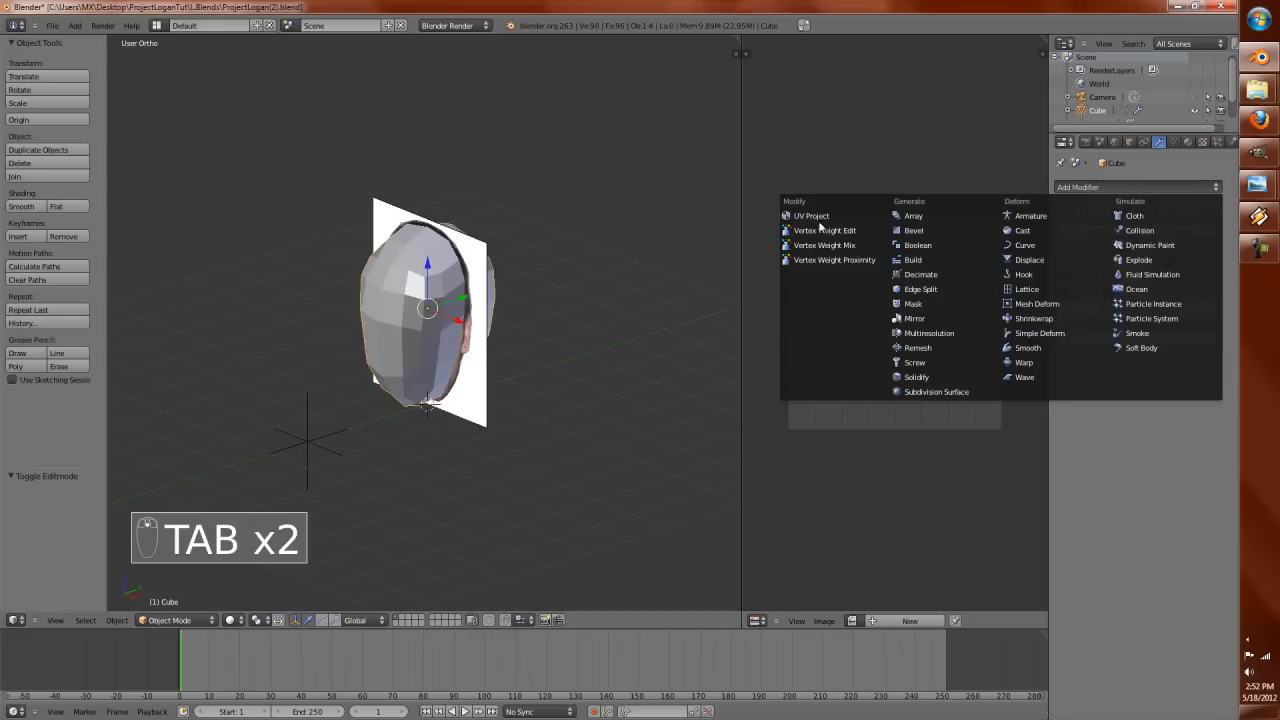
click(808, 216)
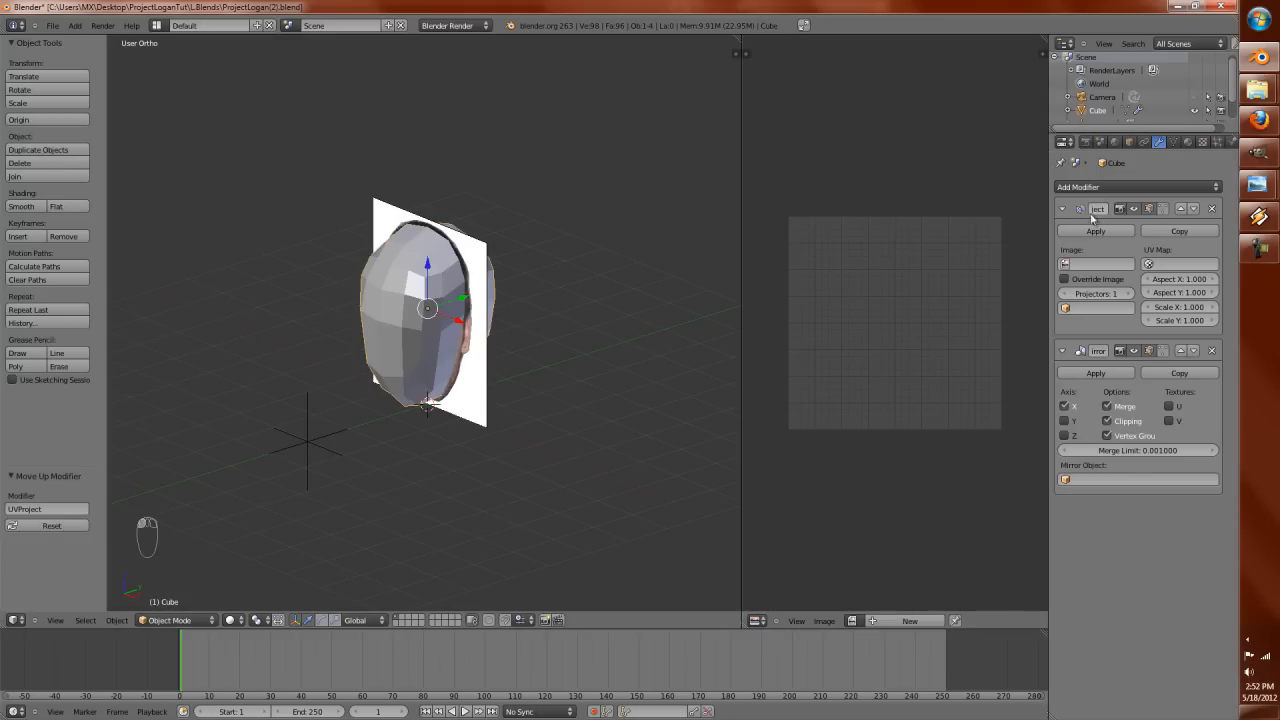
key(Tab)
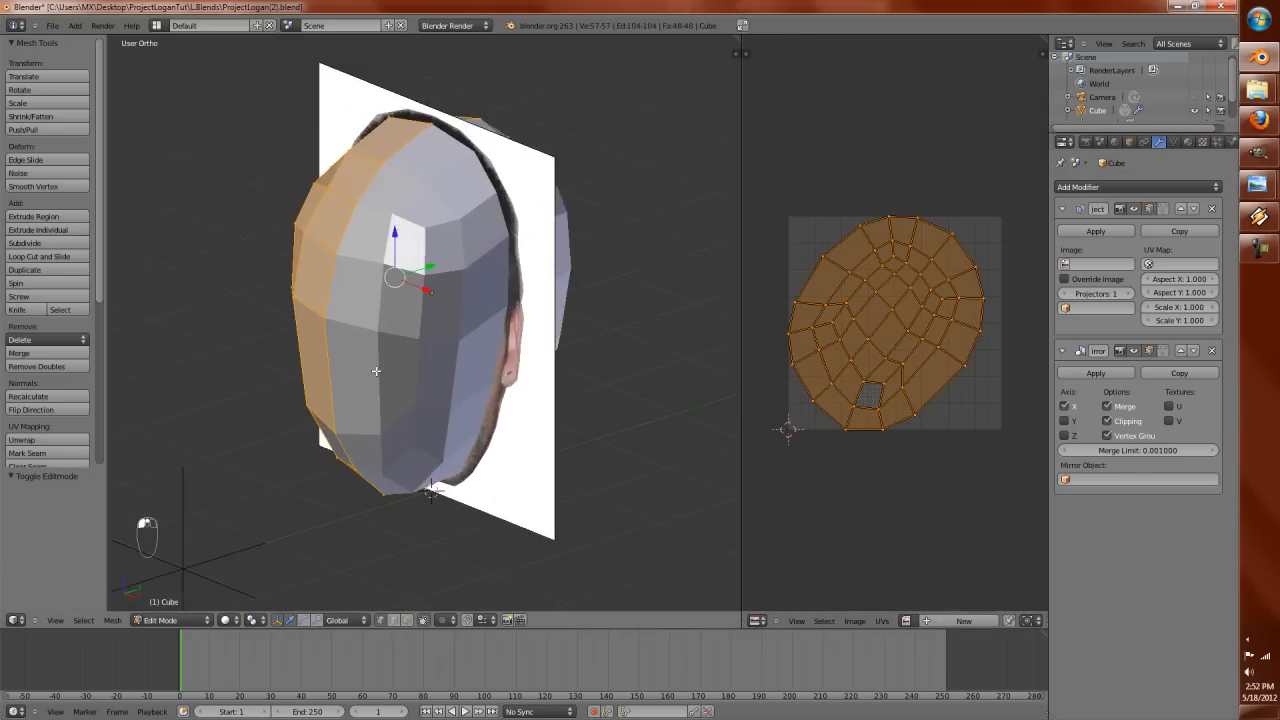
key(a)
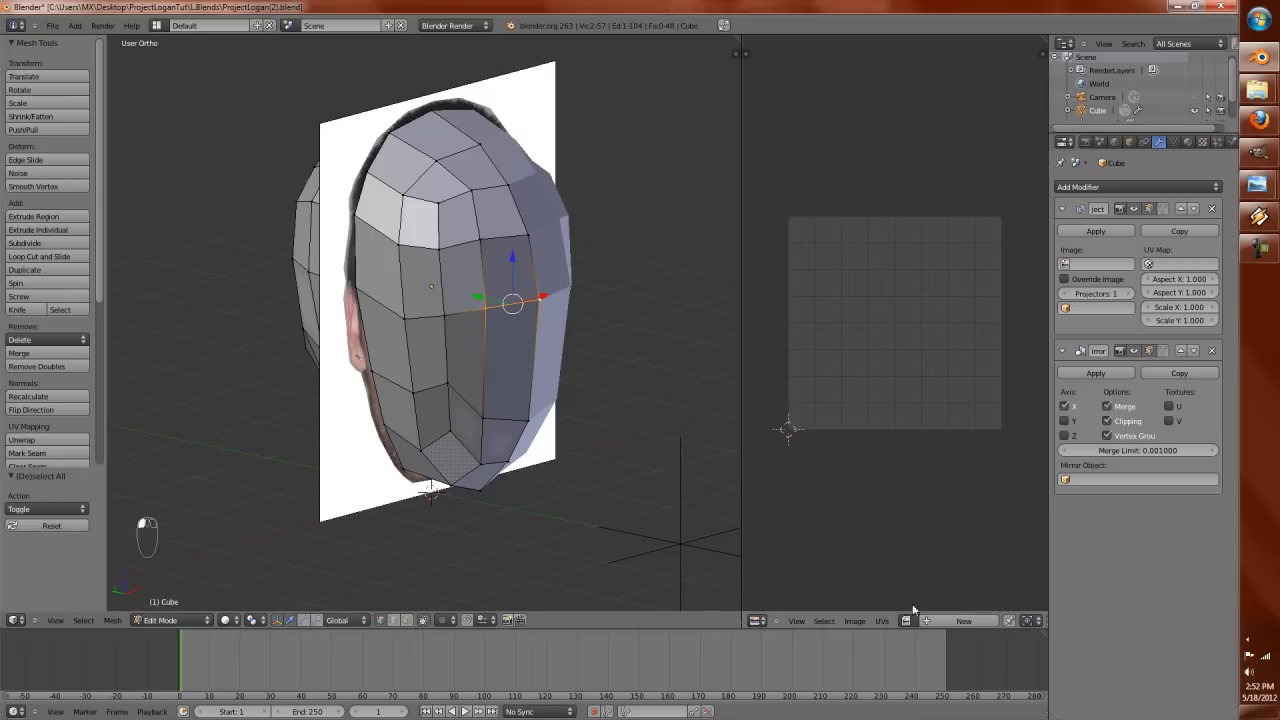
Step: Set the modifier's UV map to Project with Empty.001 as projector and view the head textured
key(a)
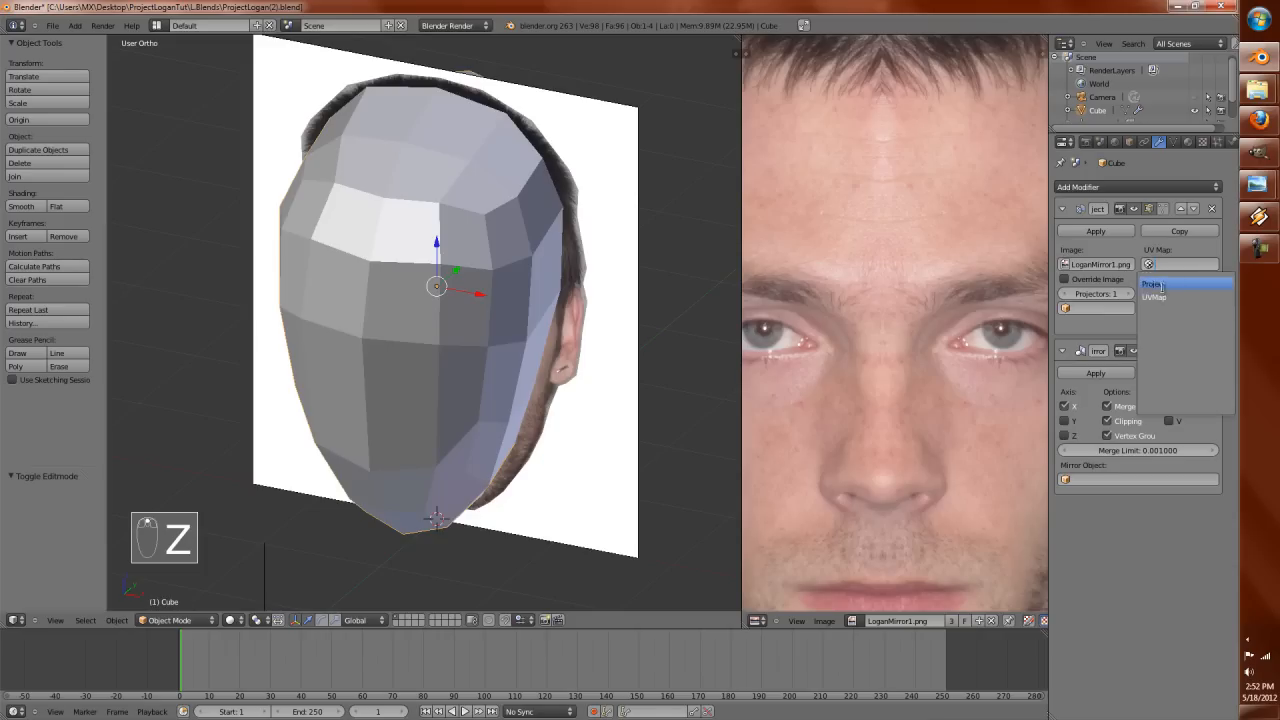
click(1176, 284)
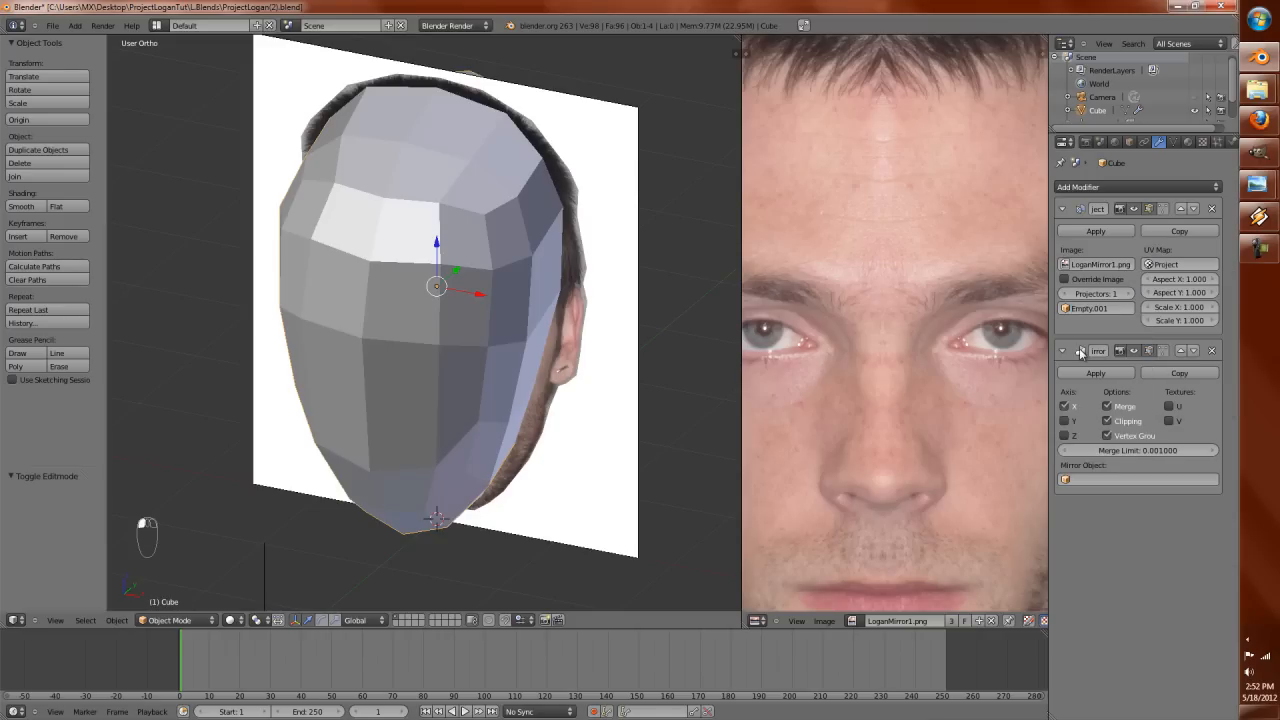
key(Alt+Z)
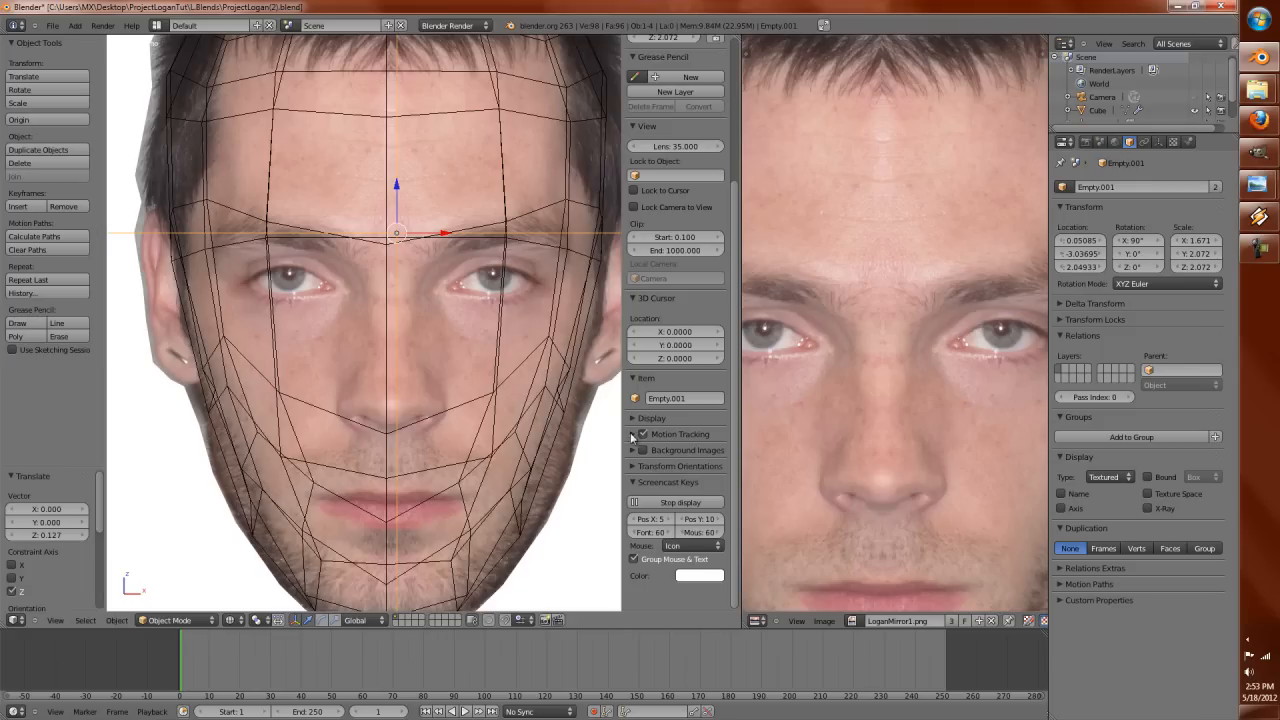
Step: Create grease pencil data with a new layer and stroke colour, and start a drawing session
click(690, 76)
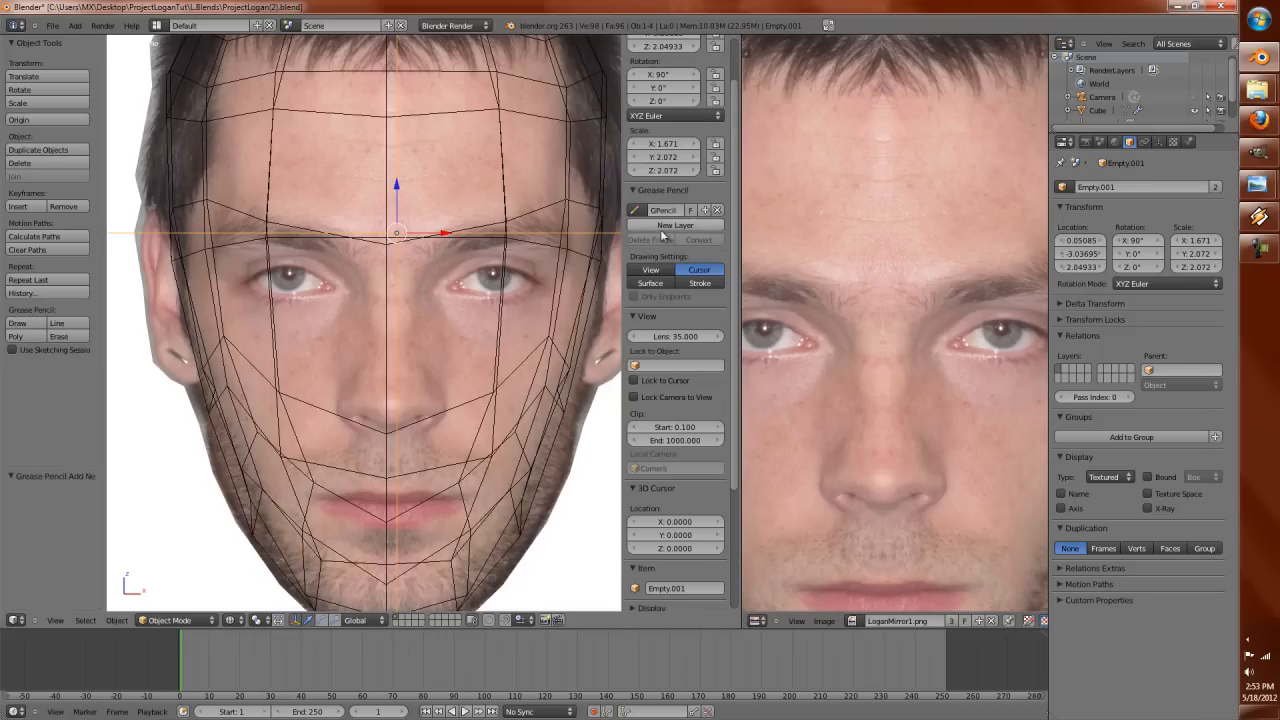
click(674, 224)
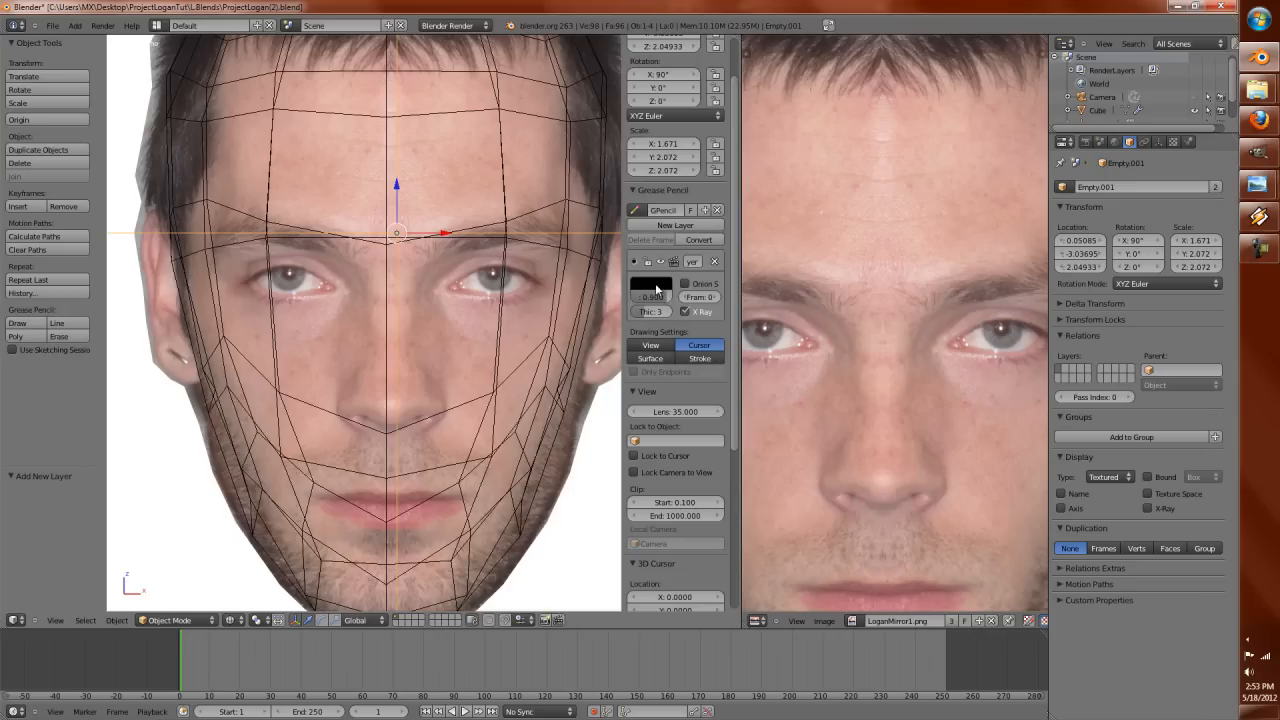
click(650, 288)
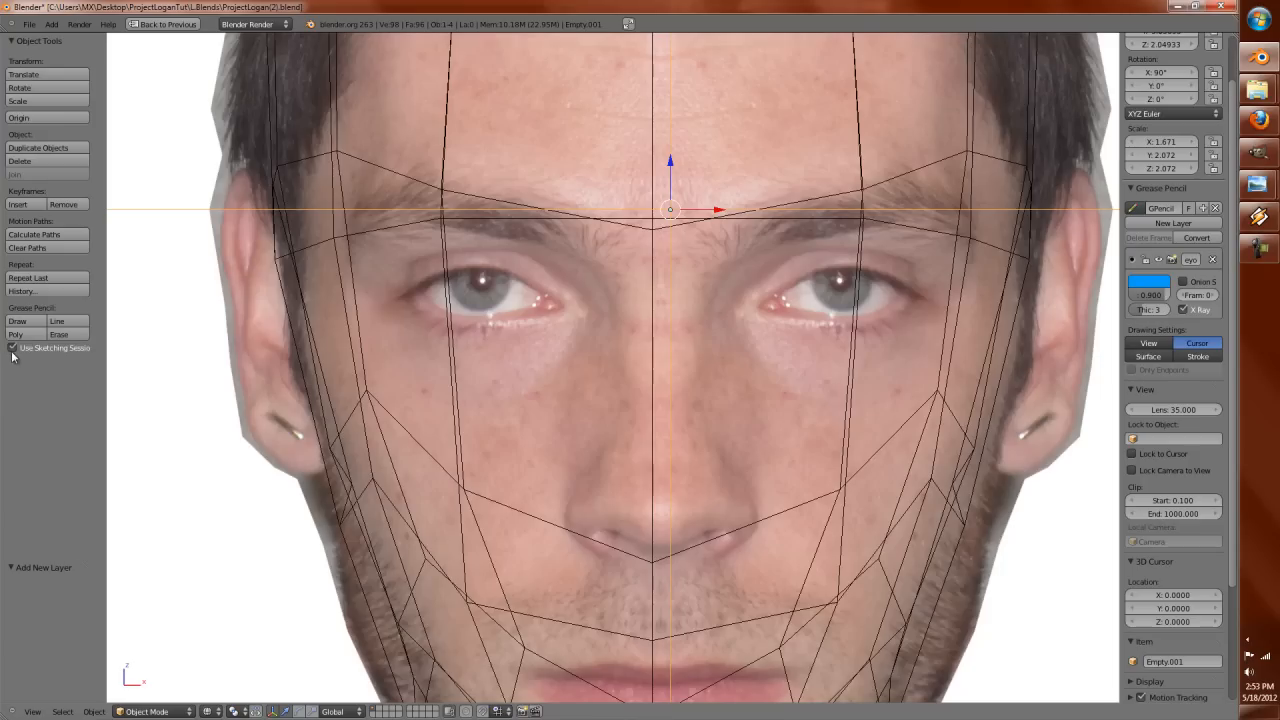
click(12, 348)
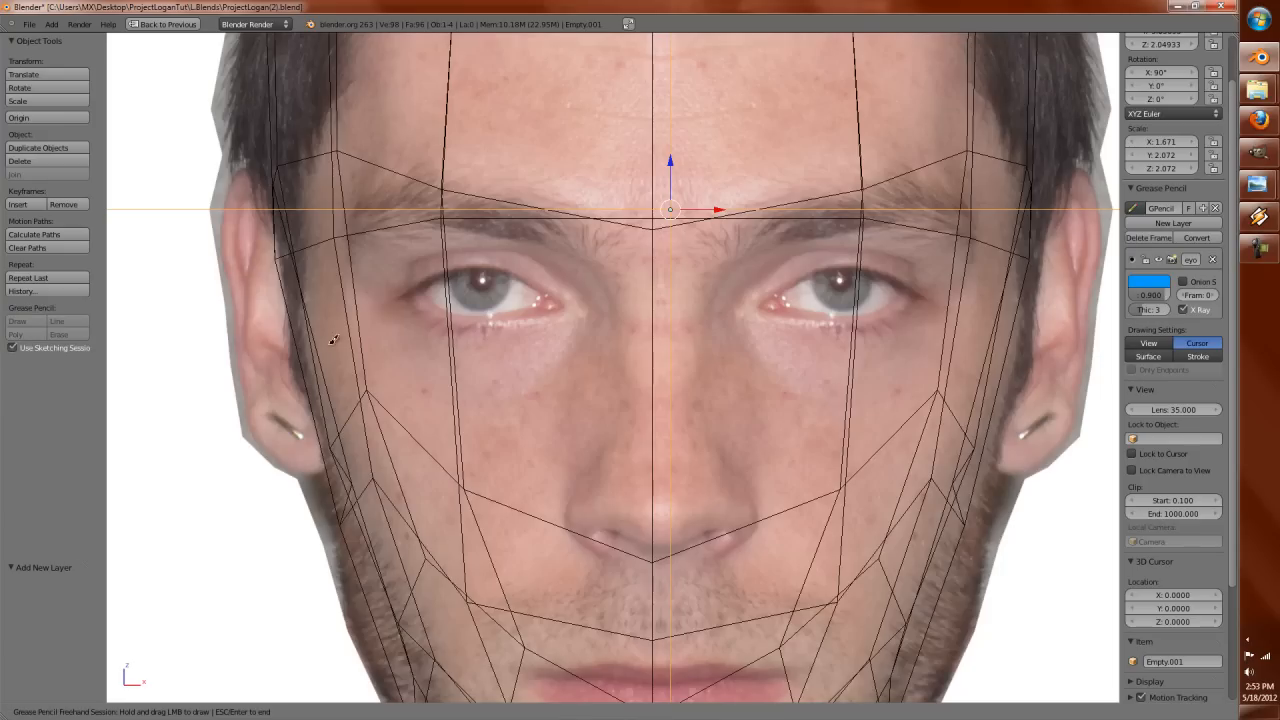
mouse_move(568, 272)
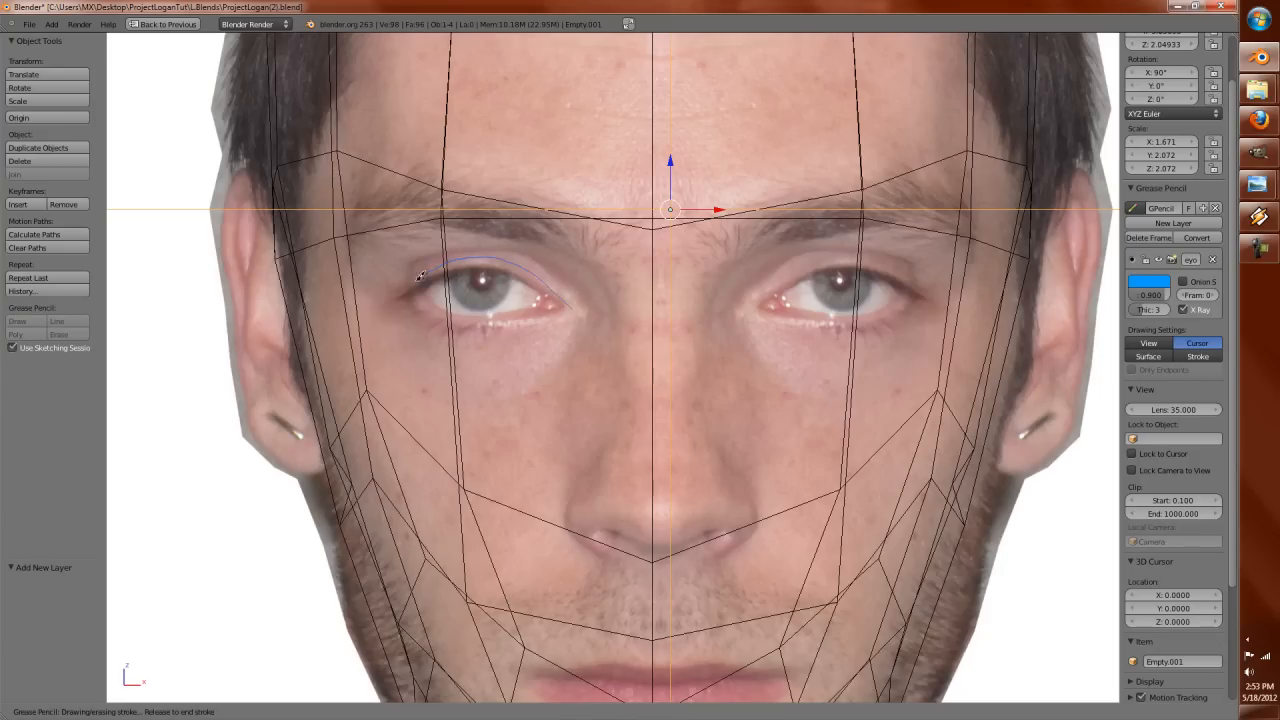
Step: Draw guide strokes over the eyebrow, eye, nose and along the lips
drag(416, 278, 564, 310)
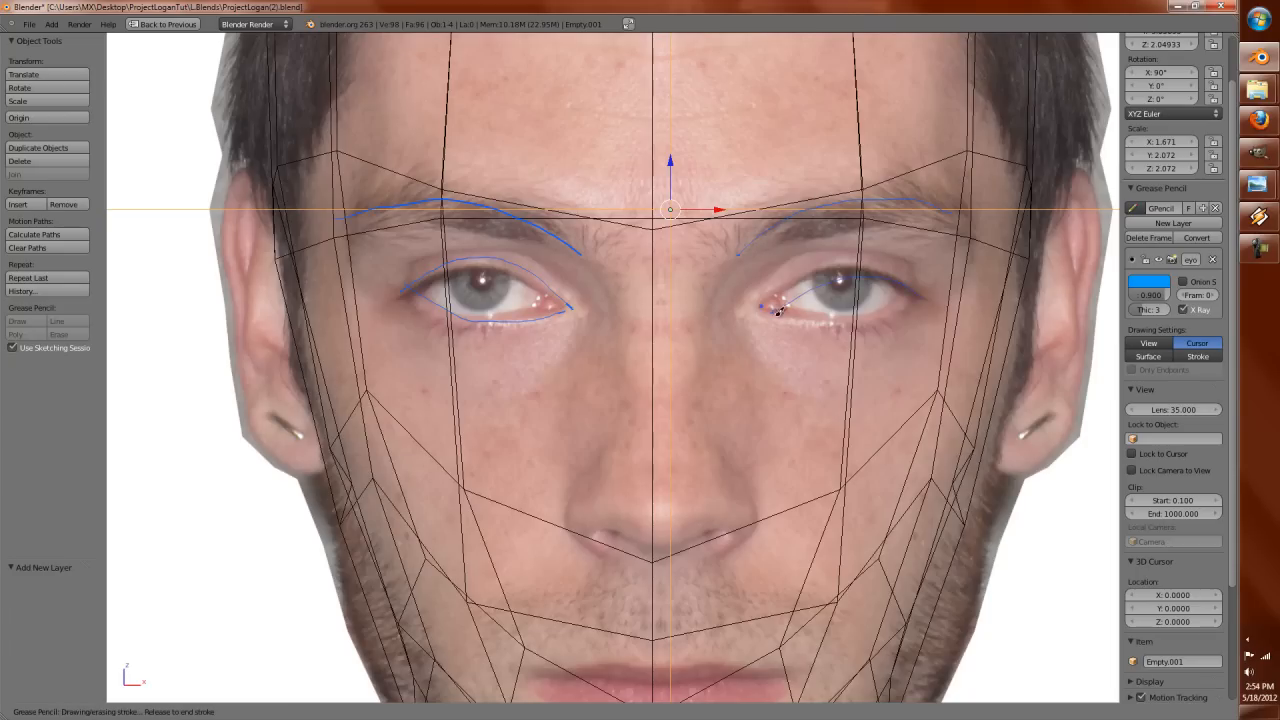
drag(760, 304, 870, 336)
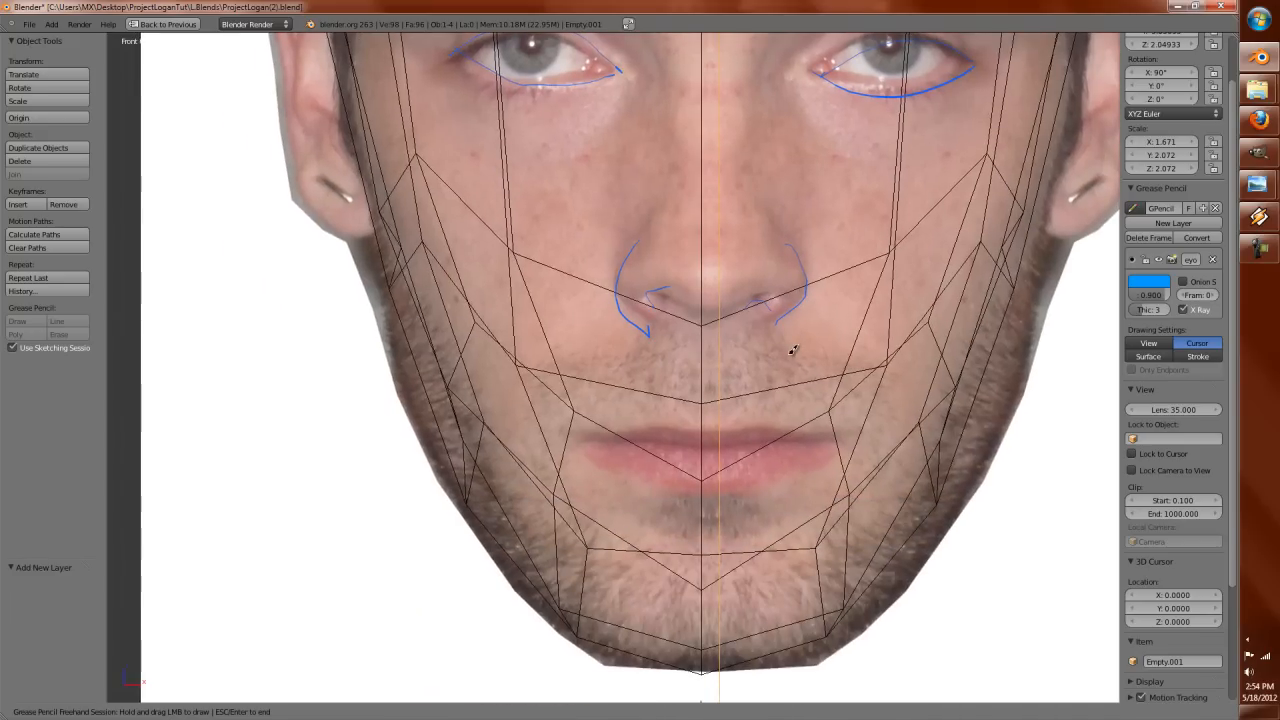
drag(590, 444, 636, 438)
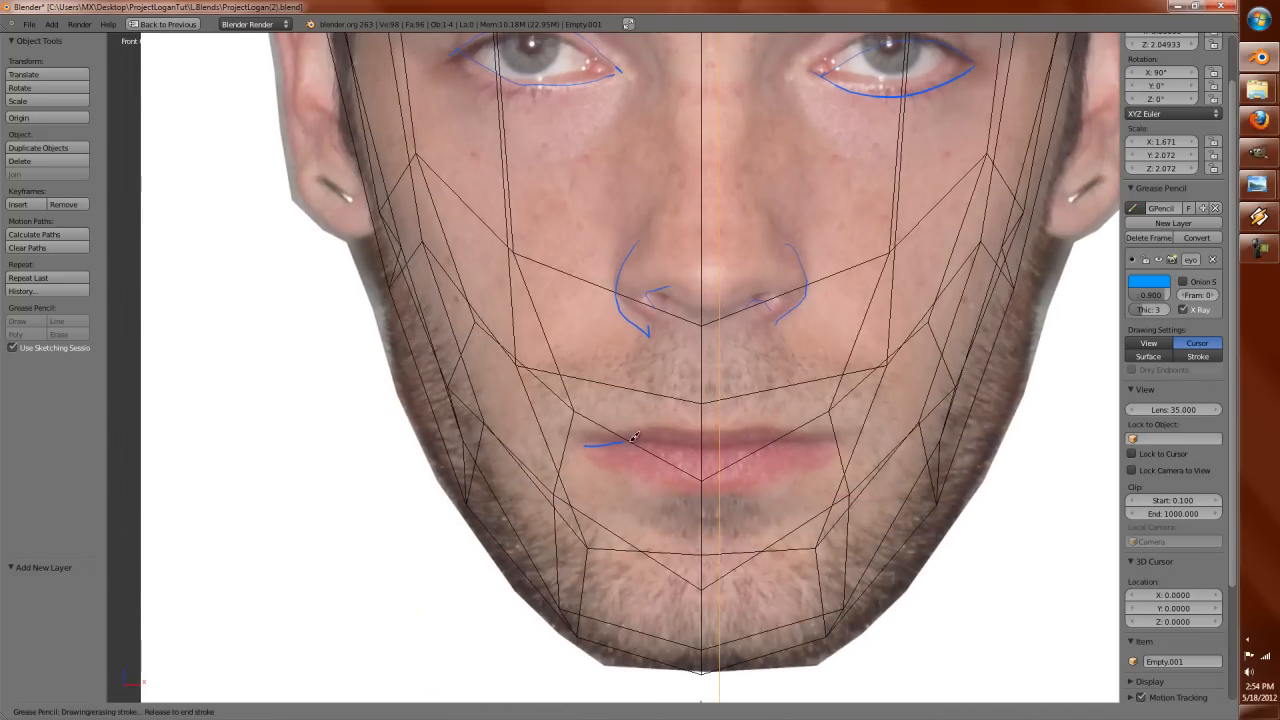
drag(630, 444, 816, 440)
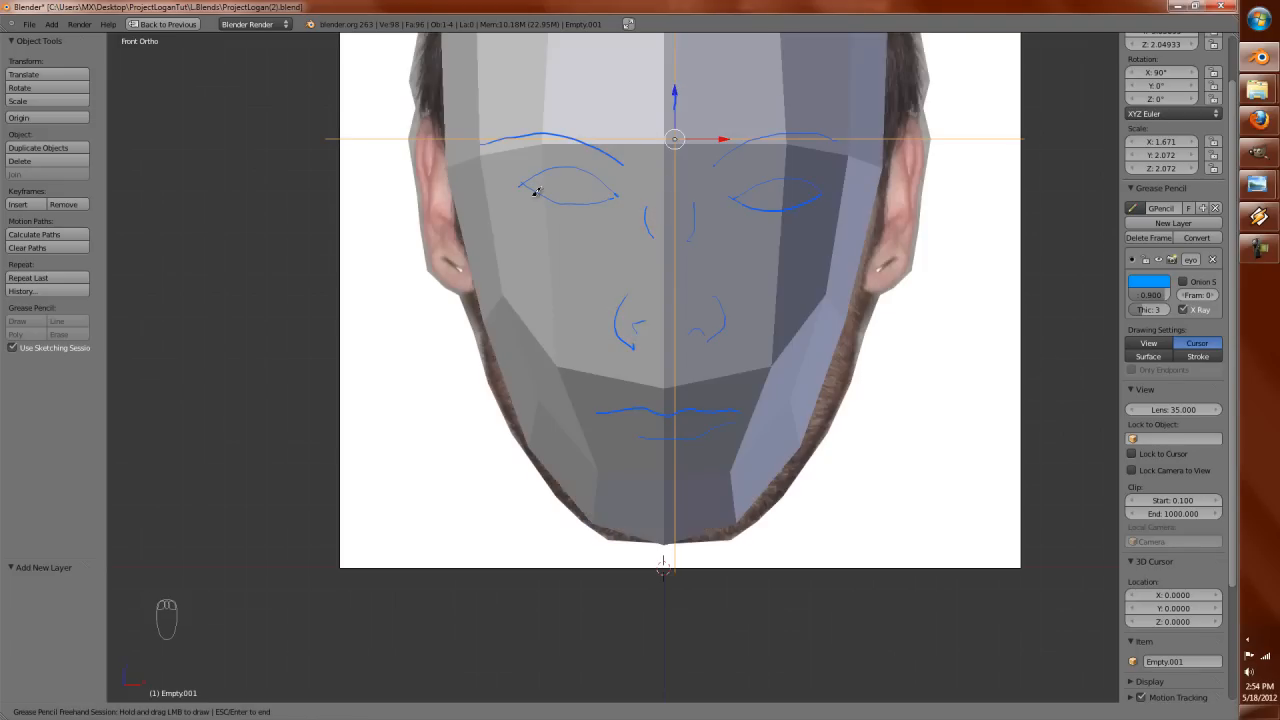
mouse_move(272, 308)
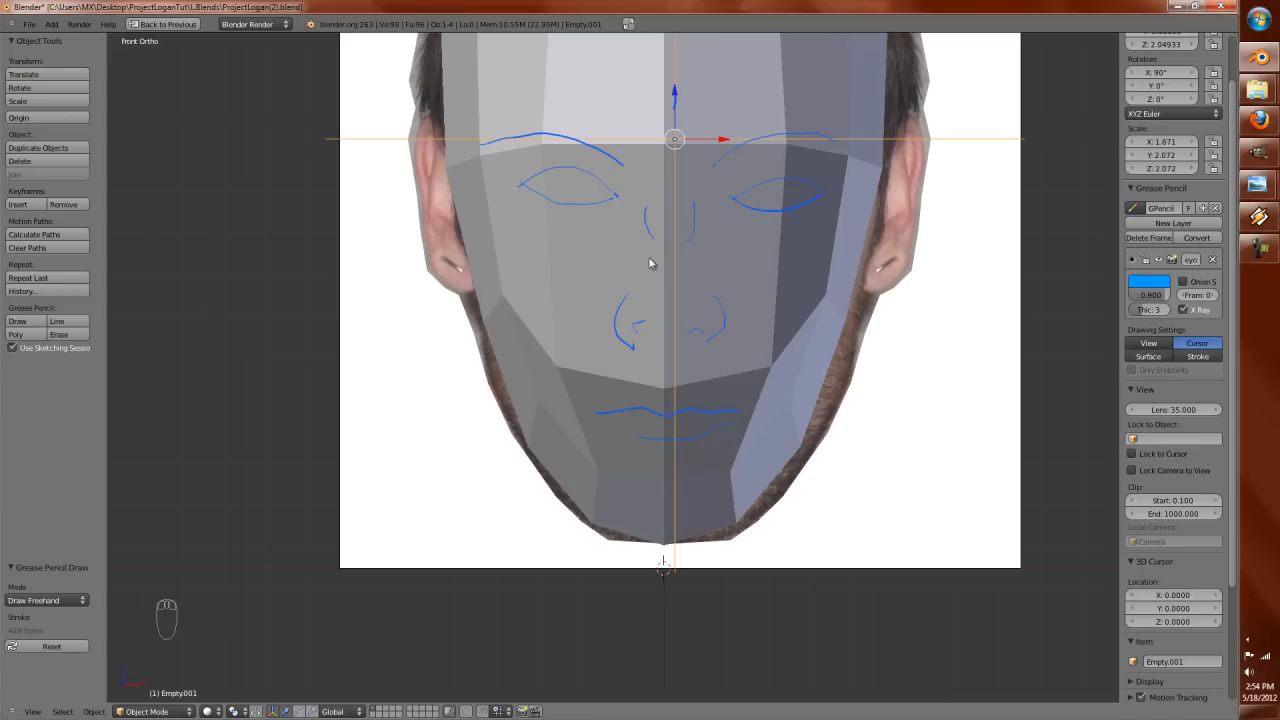
Step: Move and rescale the projector empty so the projected photo matches the guide strokes, checking by orbiting
key(g)
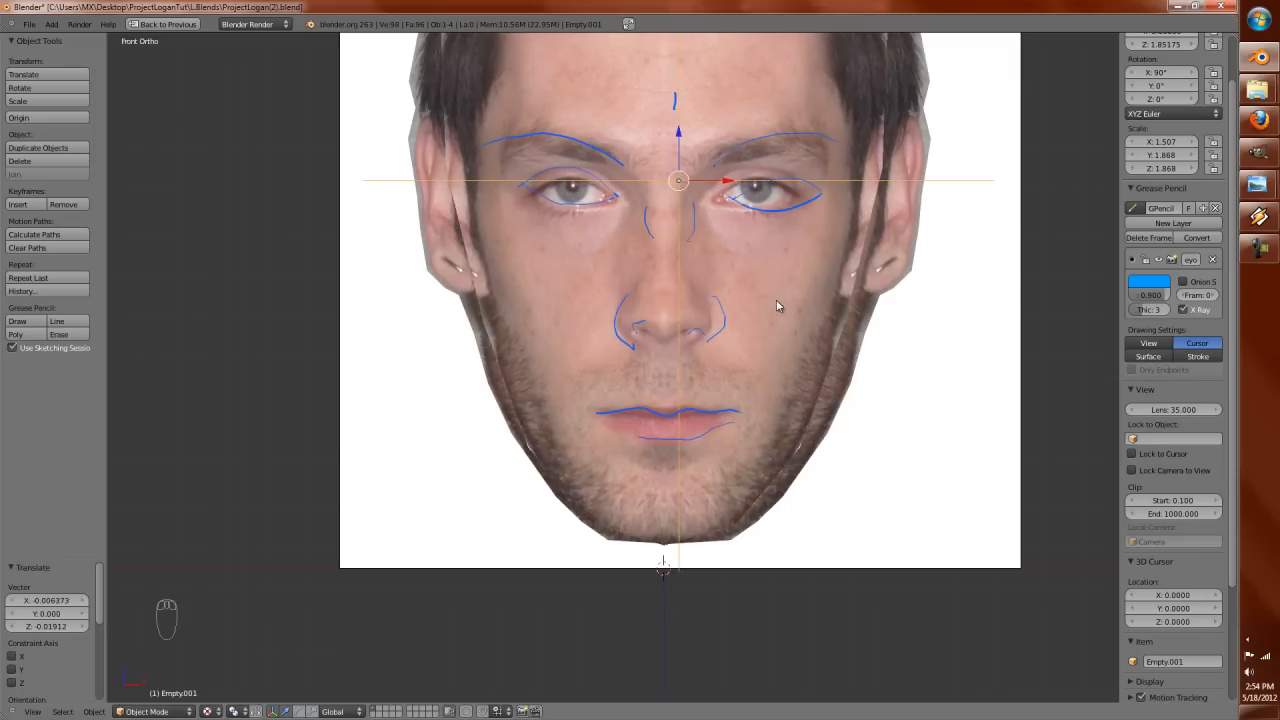
key(s)
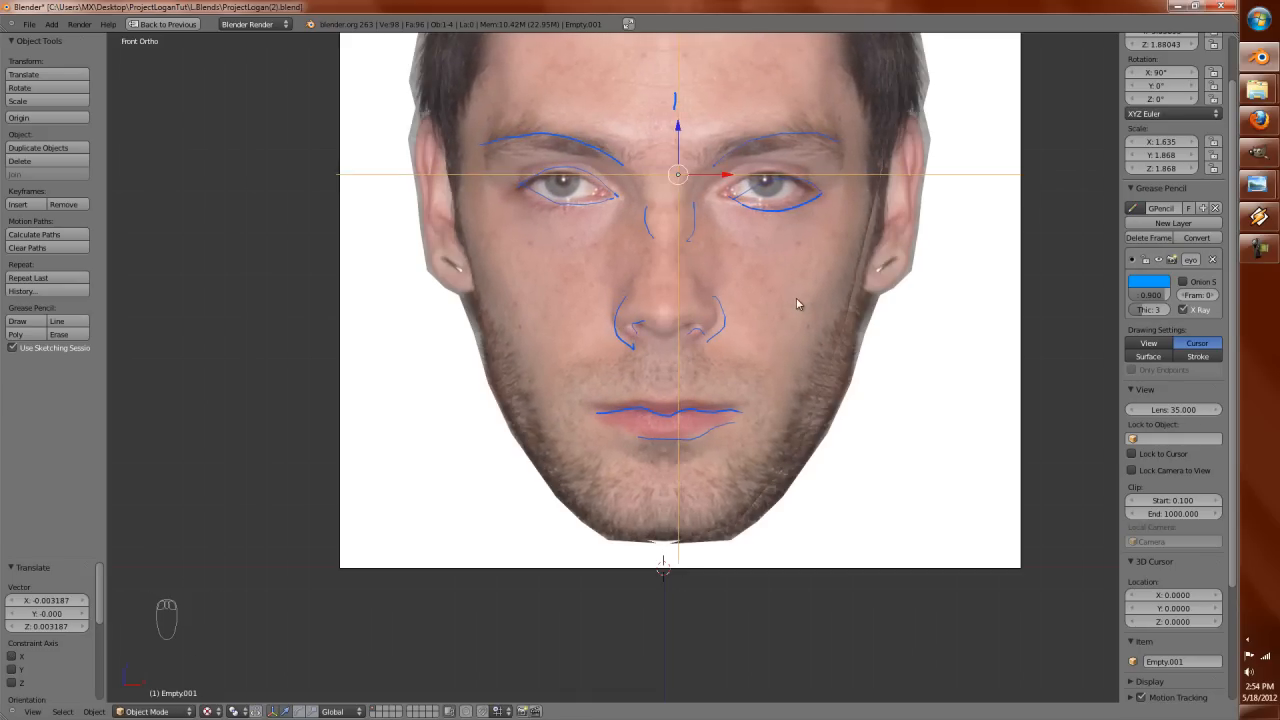
mouse_move(766, 324)
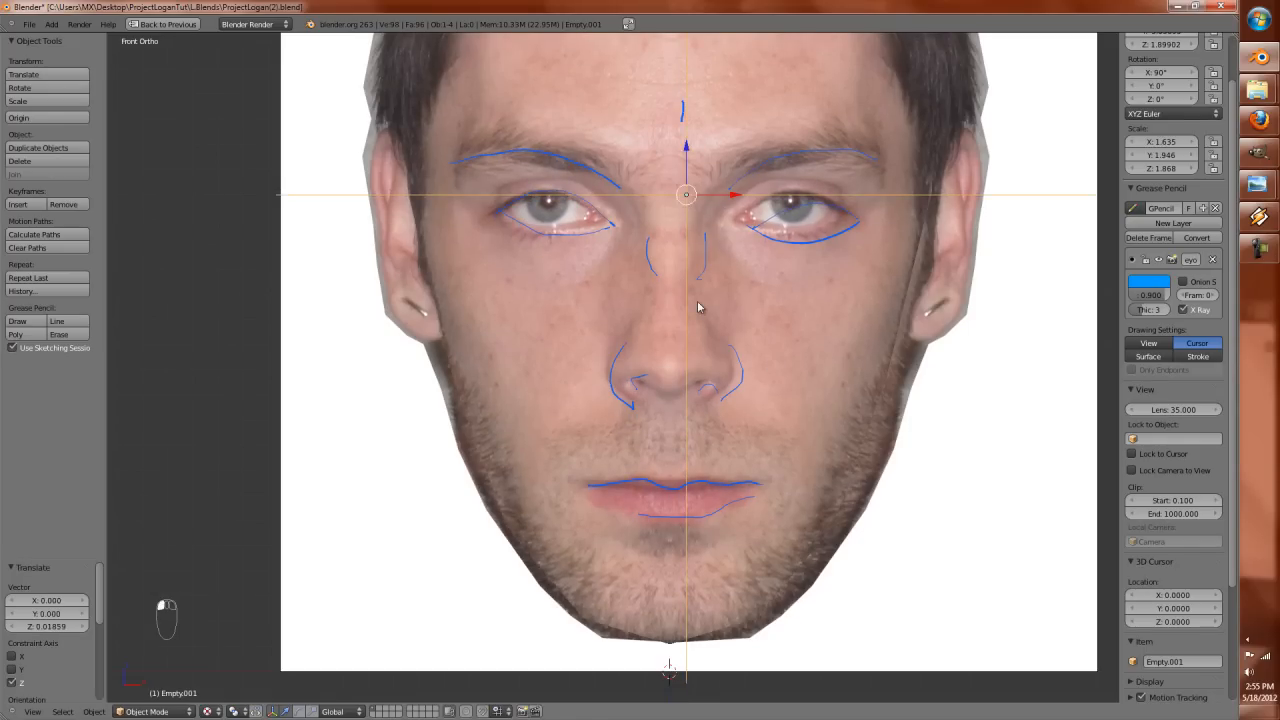
key(z)
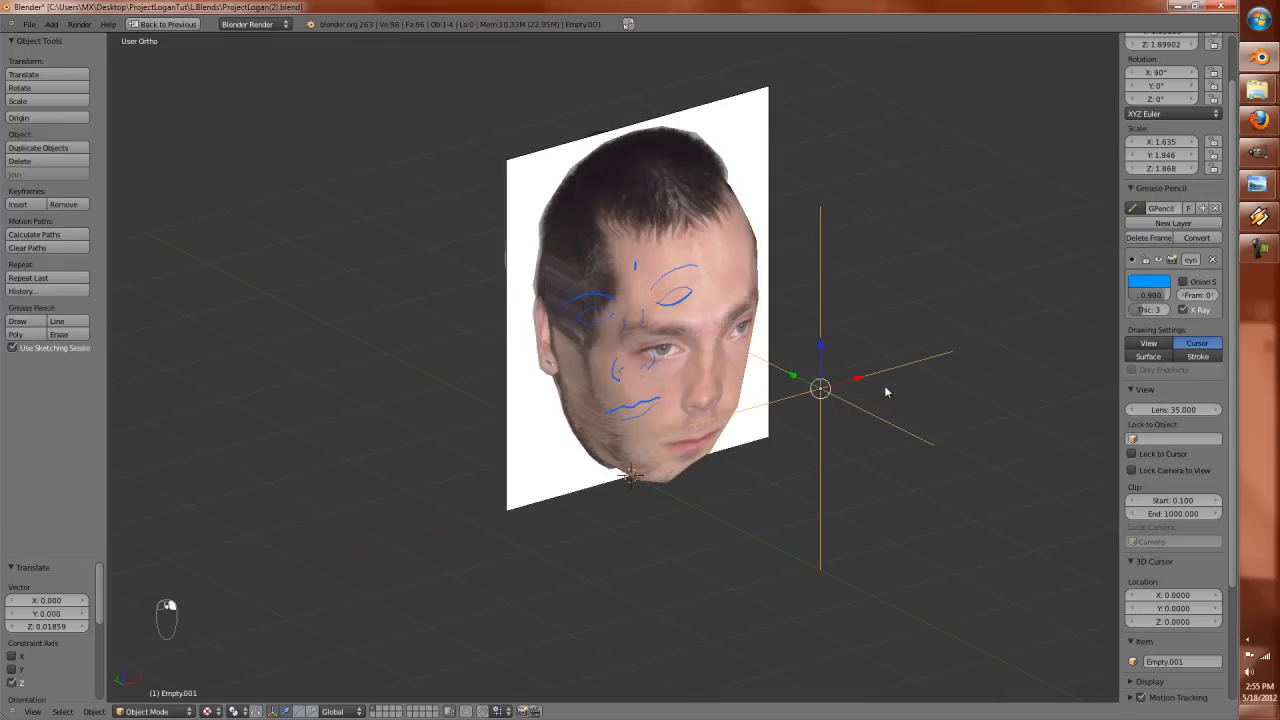
Step: Move both projector empties to another layer and enter Edit Mode on the head in front view
key(m)
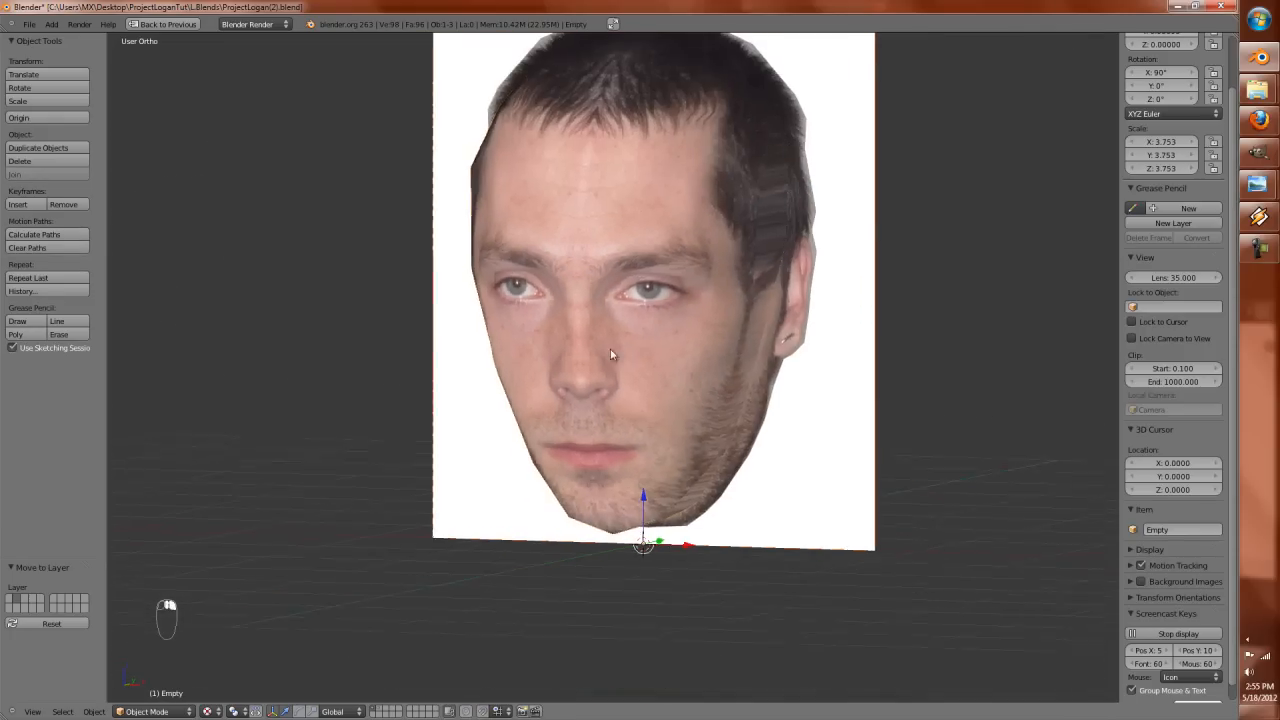
key(z)
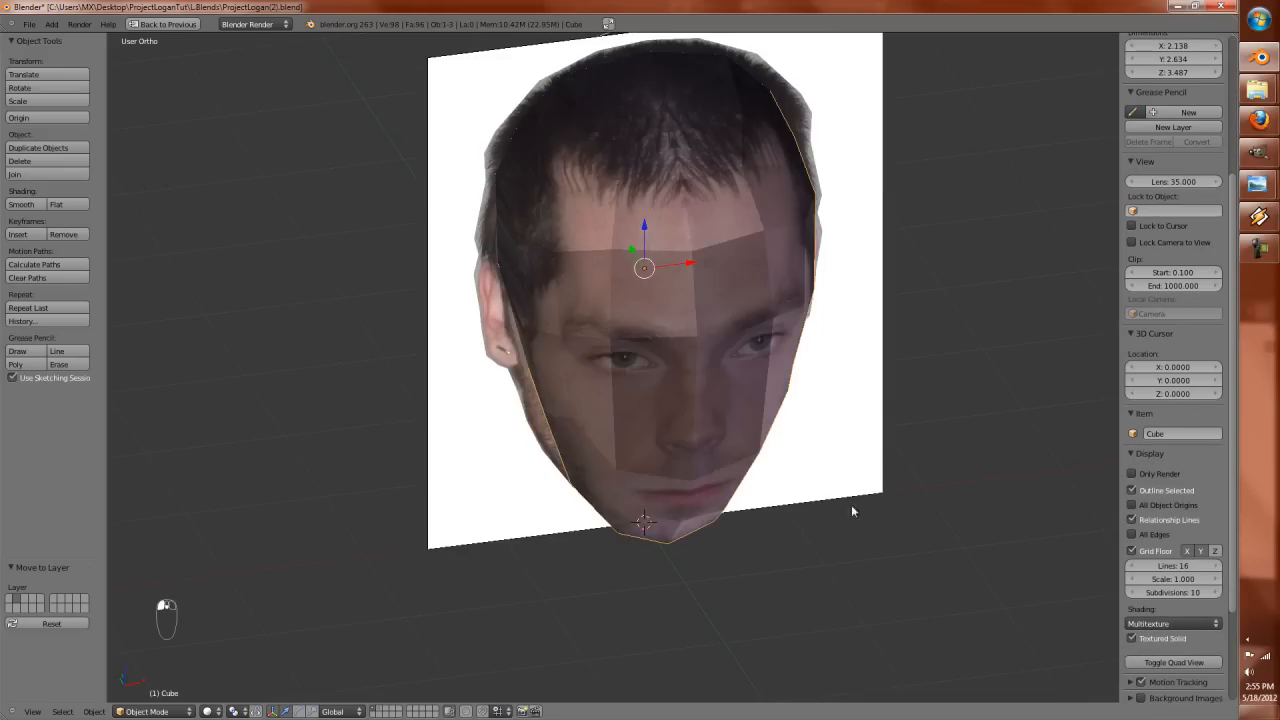
key(KP_1)
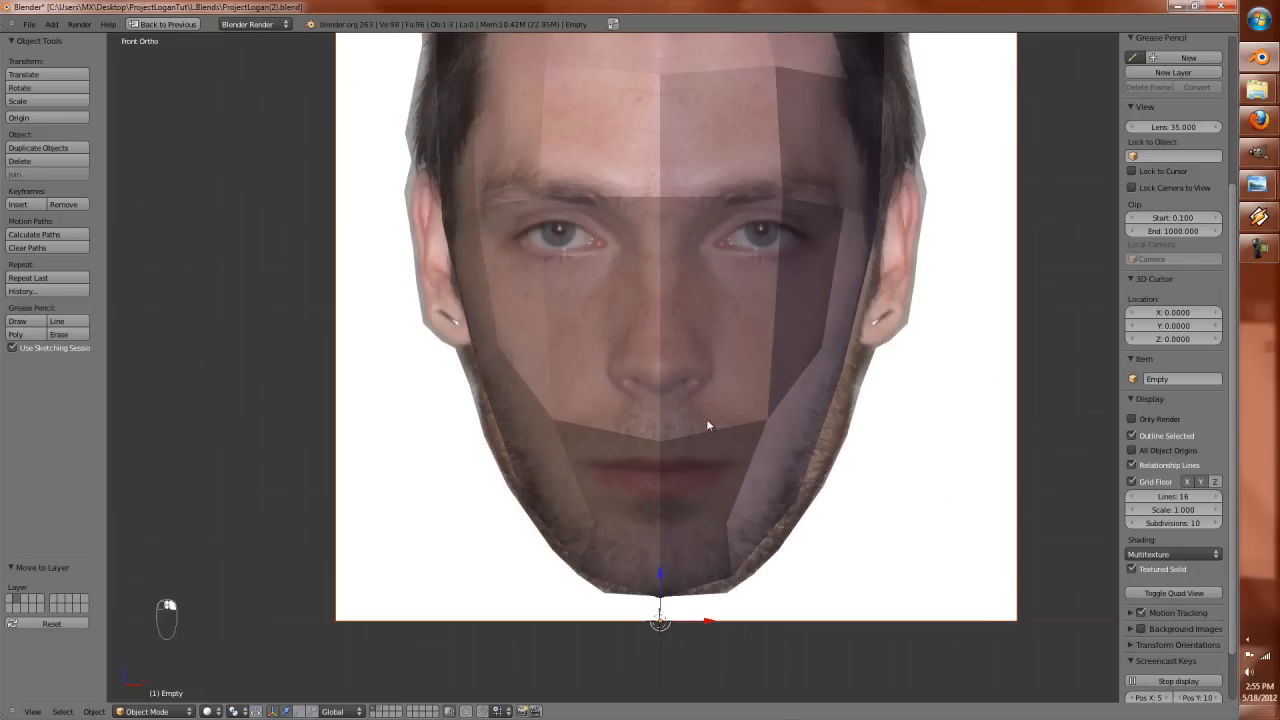
key(Tab)
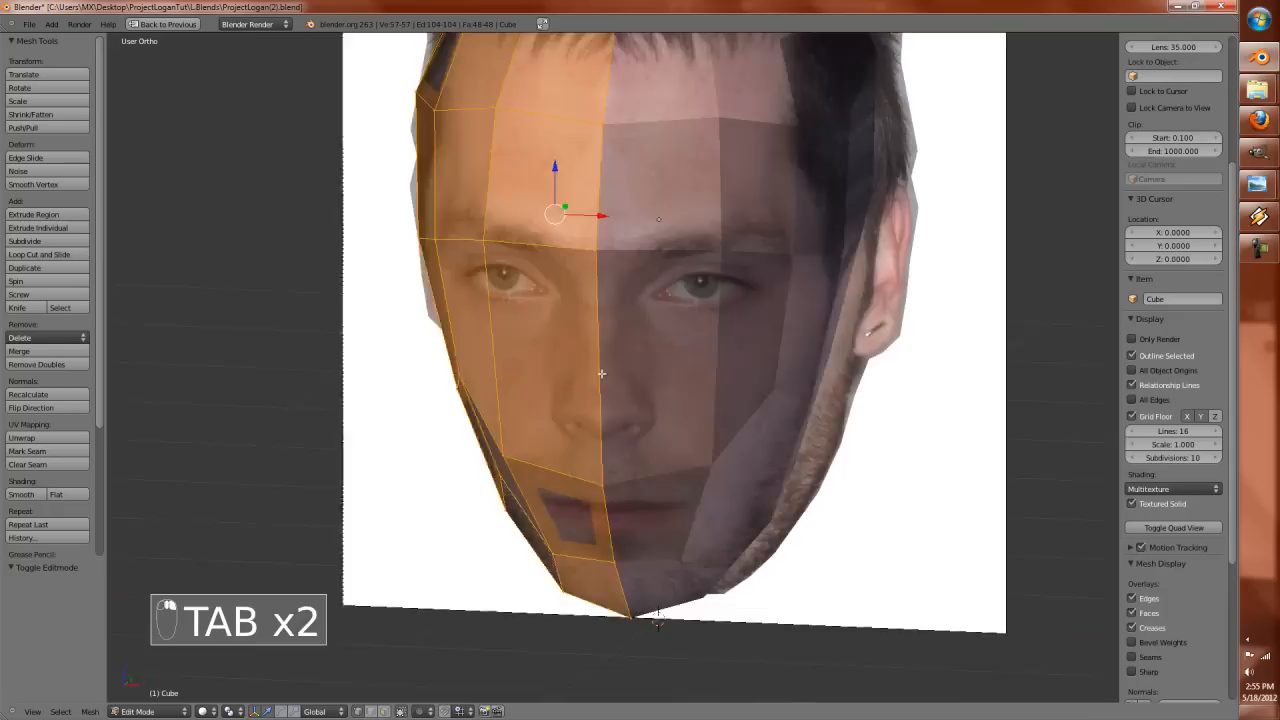
Step: Zoom in on the eyes and brow and cut an edge loop across them
key(KP_1)
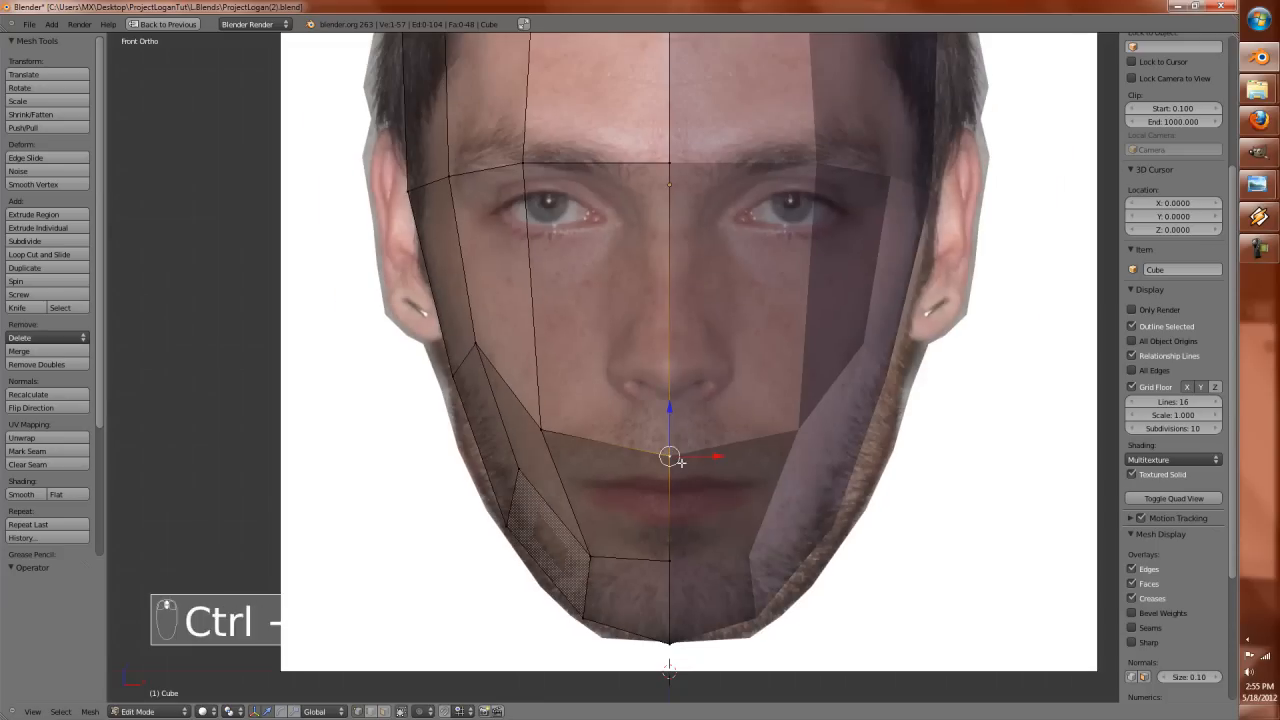
drag(668, 458, 668, 428)
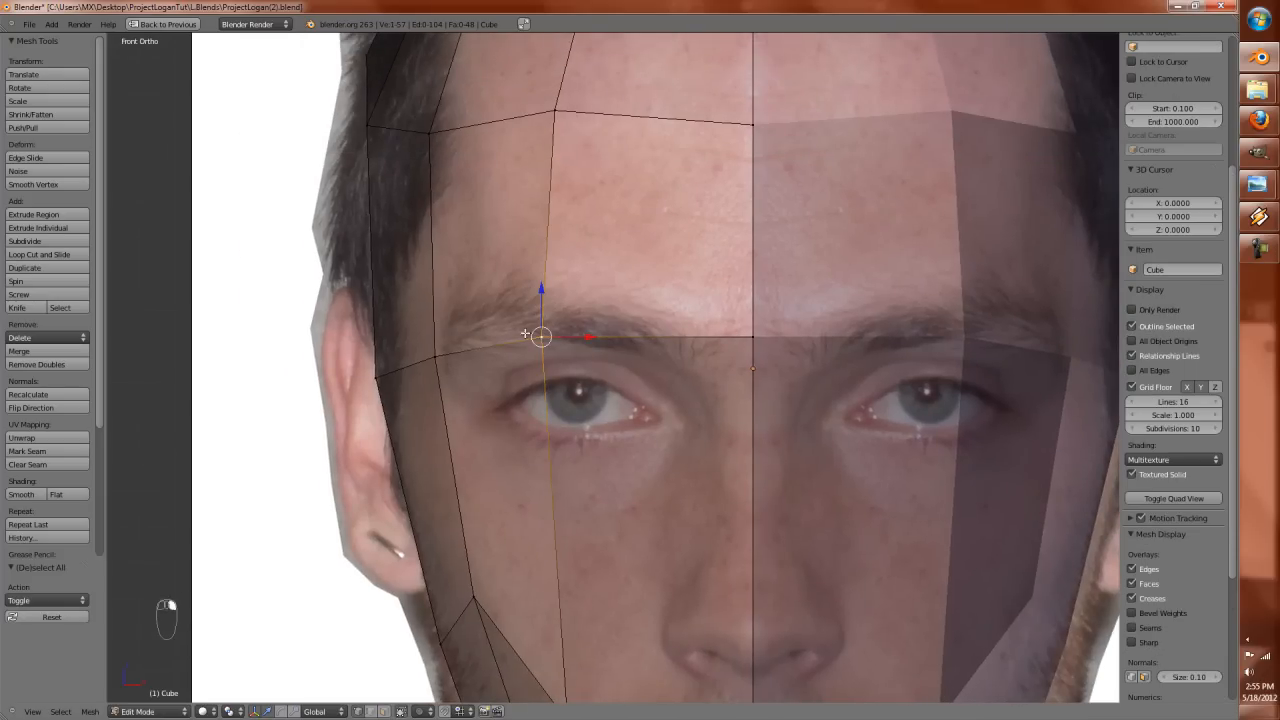
drag(540, 336, 752, 336)
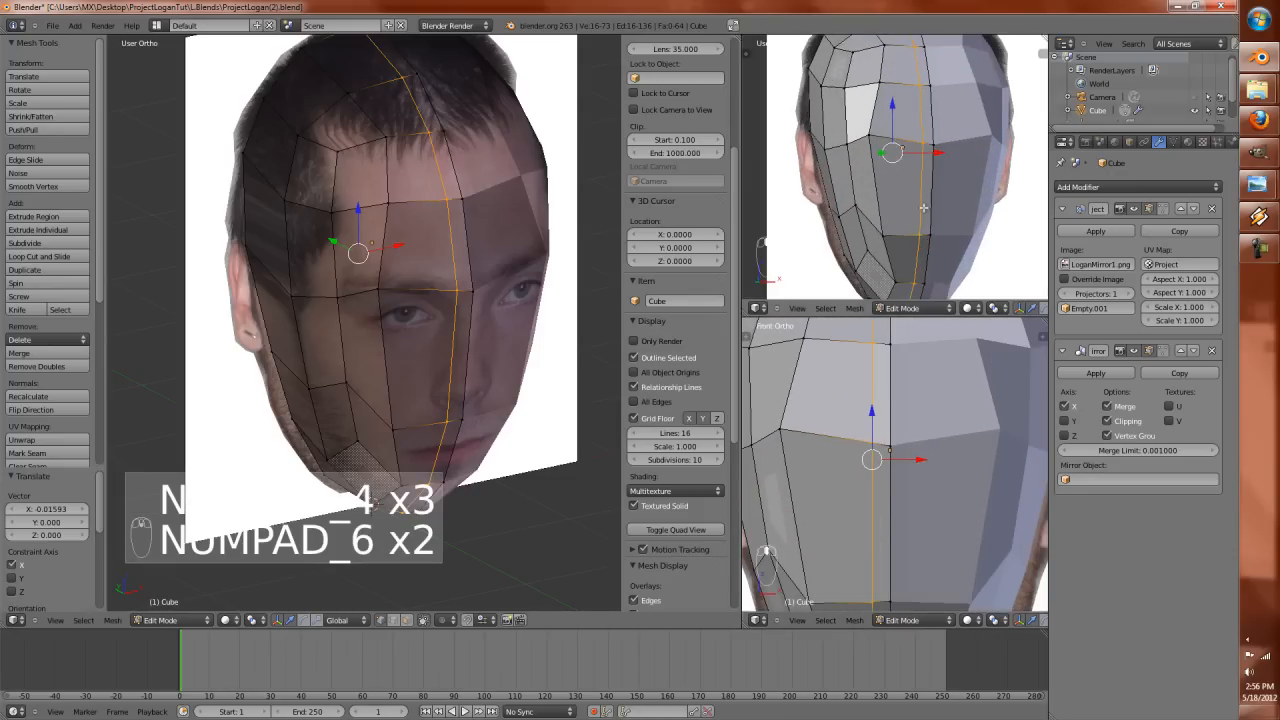
Step: Save the head file and set the upper viewport to Front Ortho
key(ctrl+s)
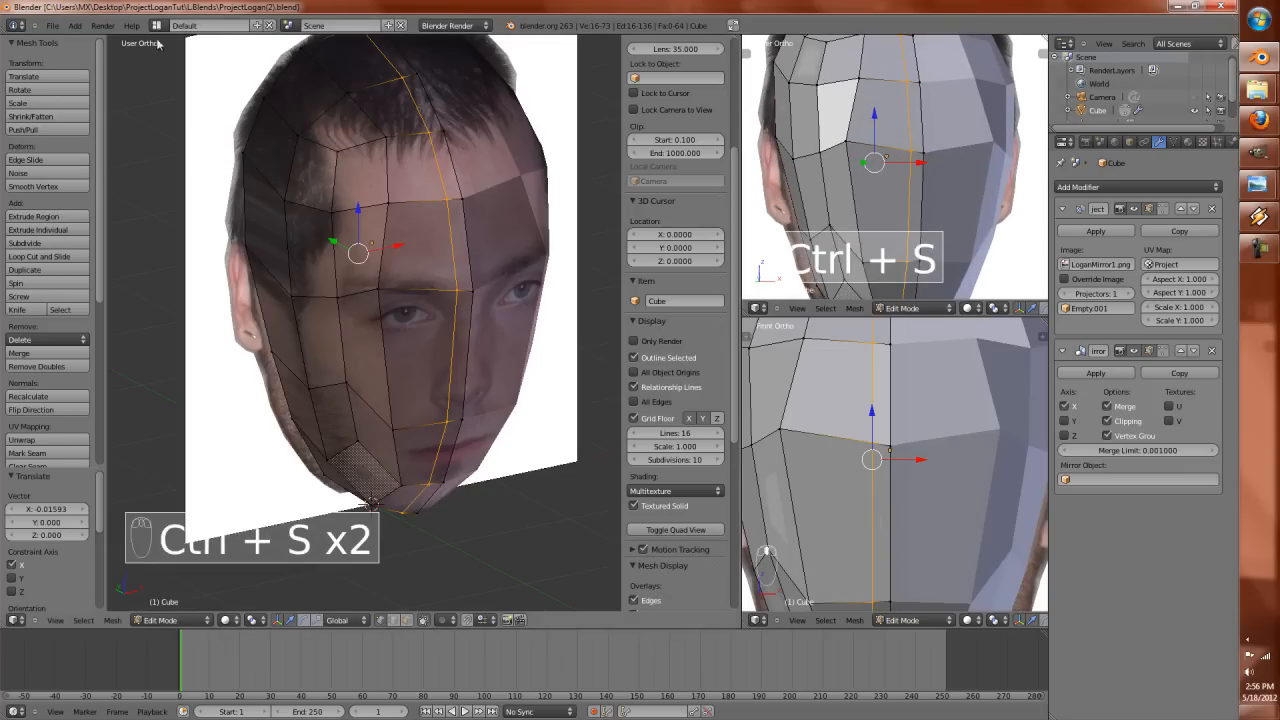
click(176, 28)
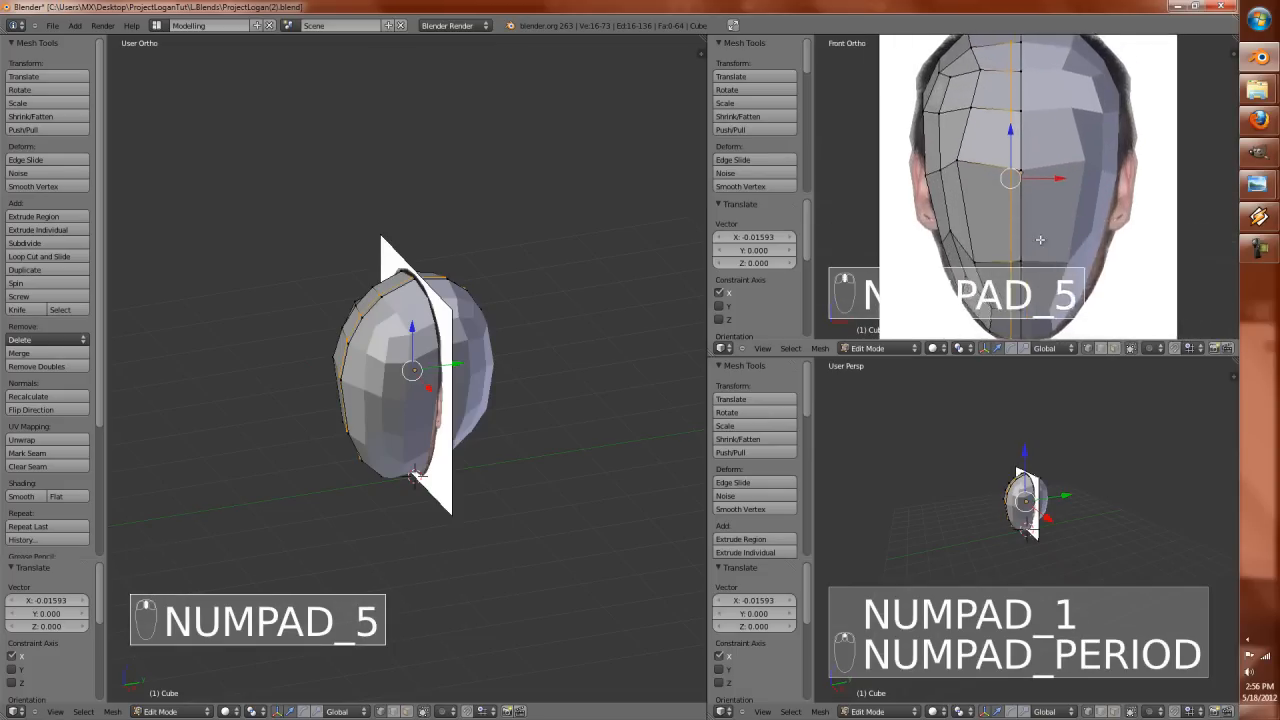
key(KP_1)
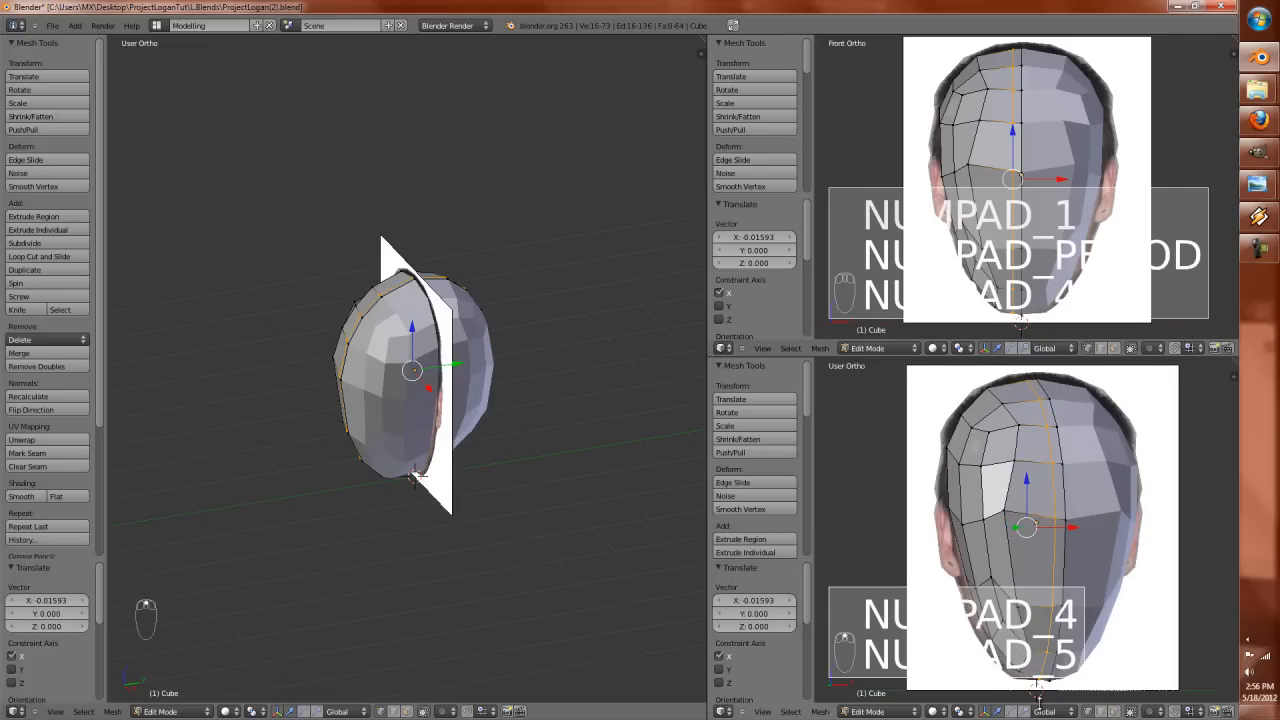
Step: Set the lower viewport to an angled view and toggle its tool and properties panels
key(N)
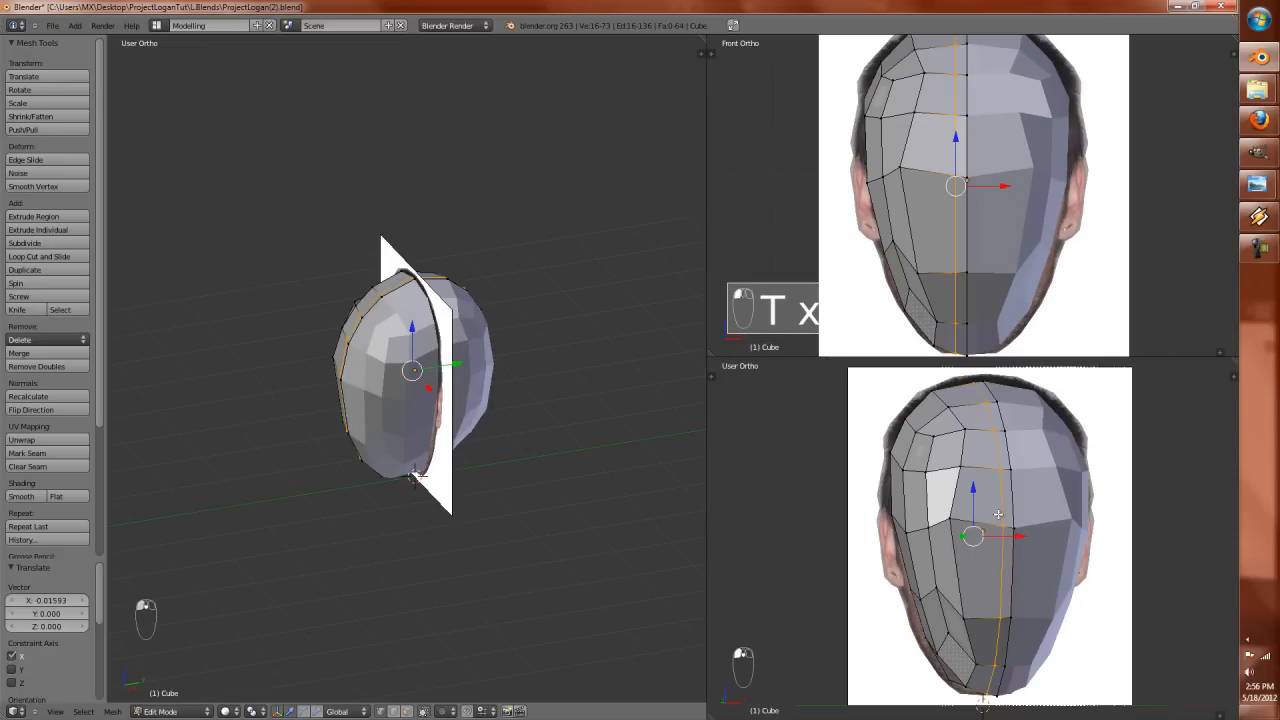
key(N)
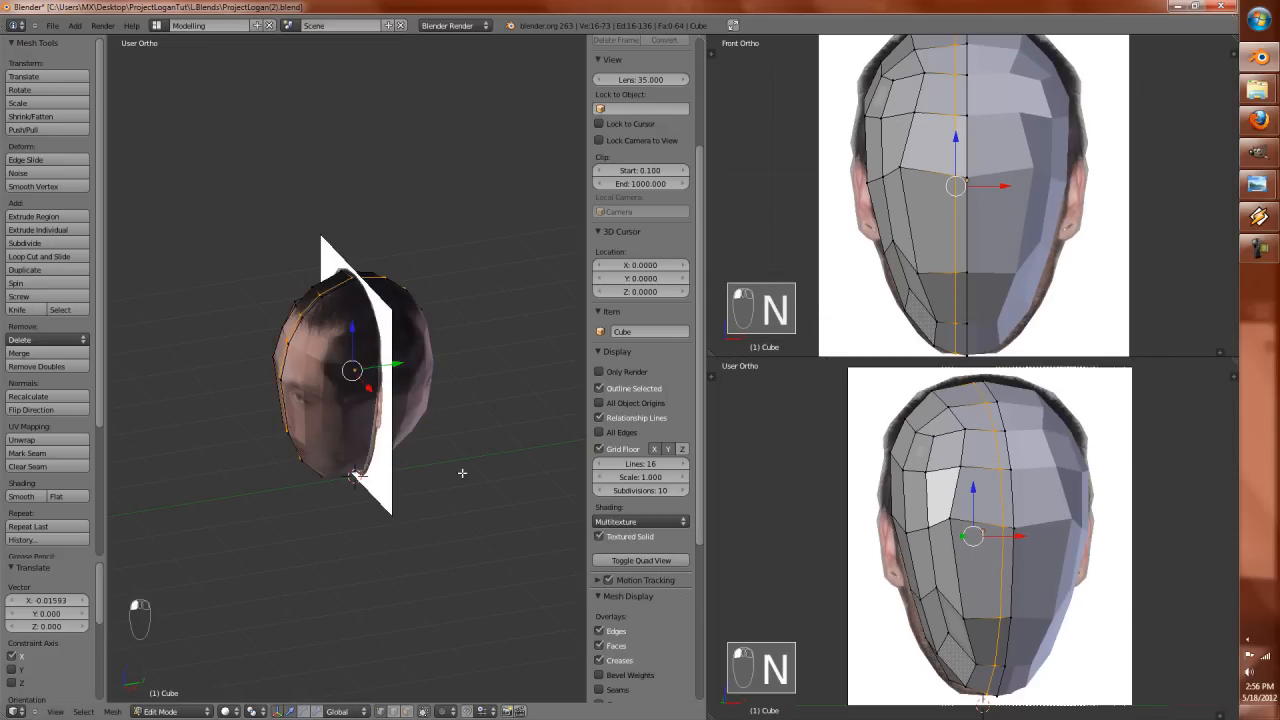
key(KP_1)
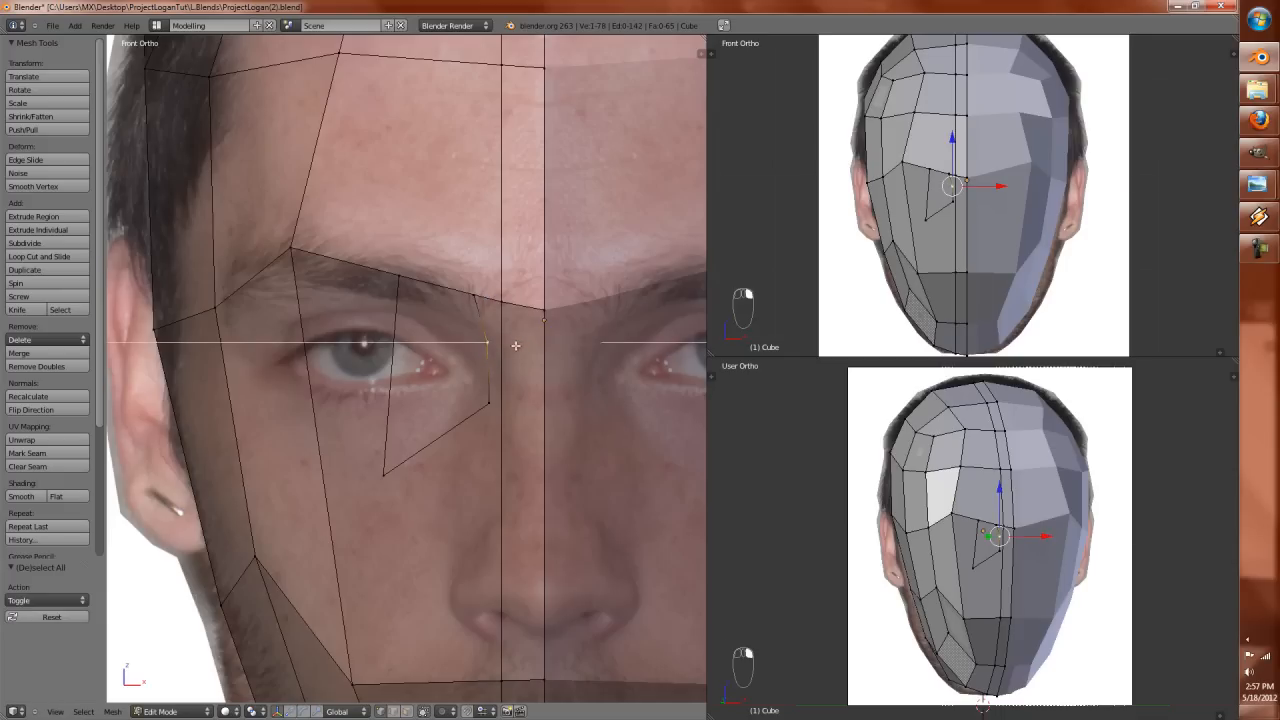
Step: Move the eye-loop vertices beside and below the eye onto the lower eyelid contour
drag(516, 346, 508, 402)
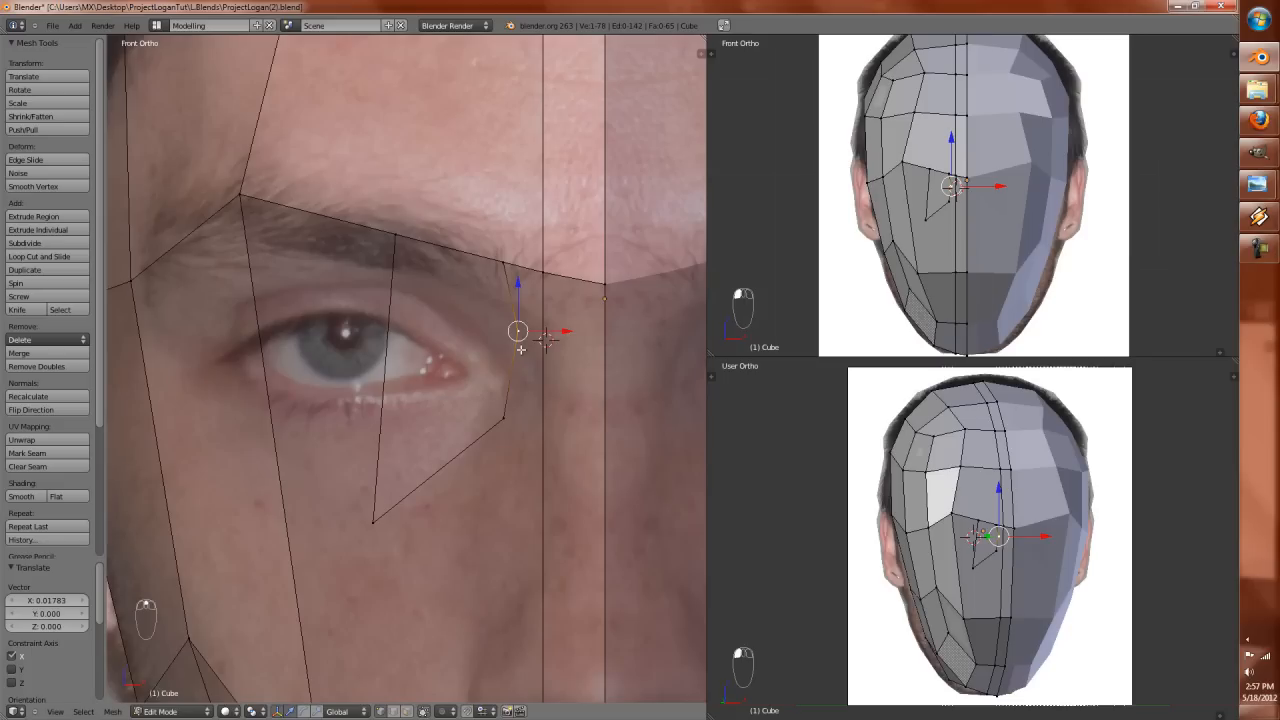
key(k)
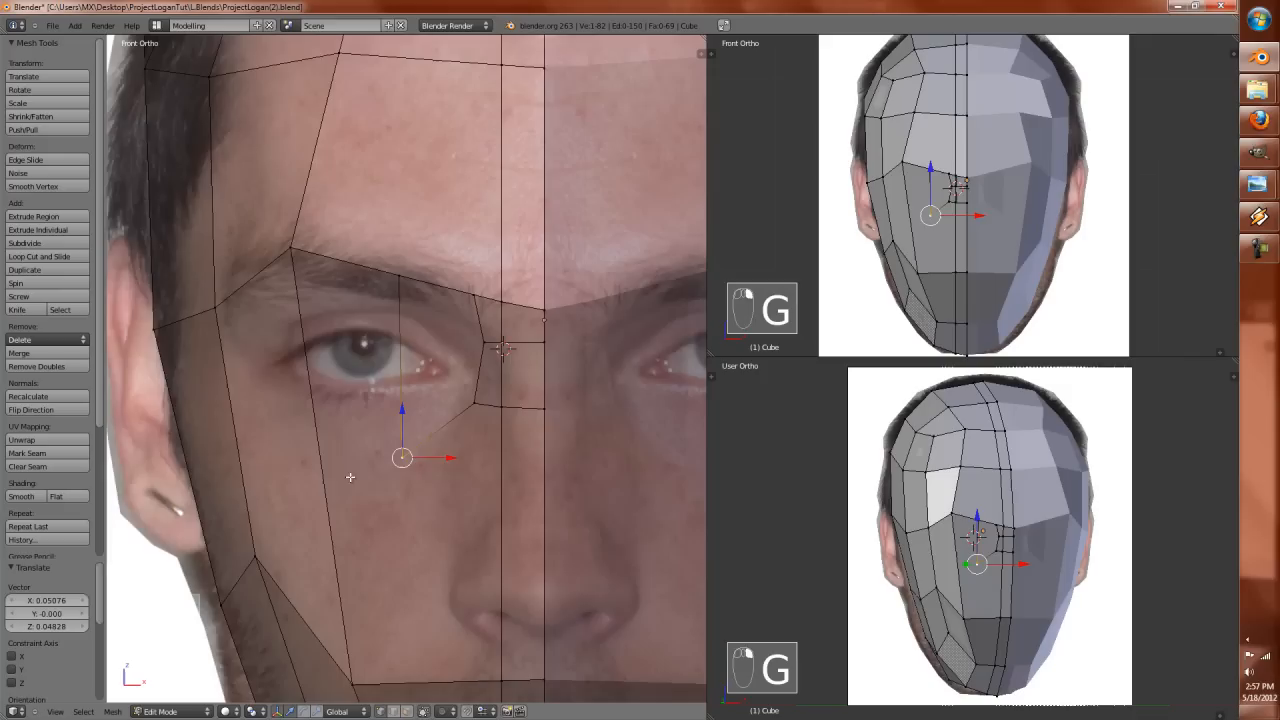
key(k)
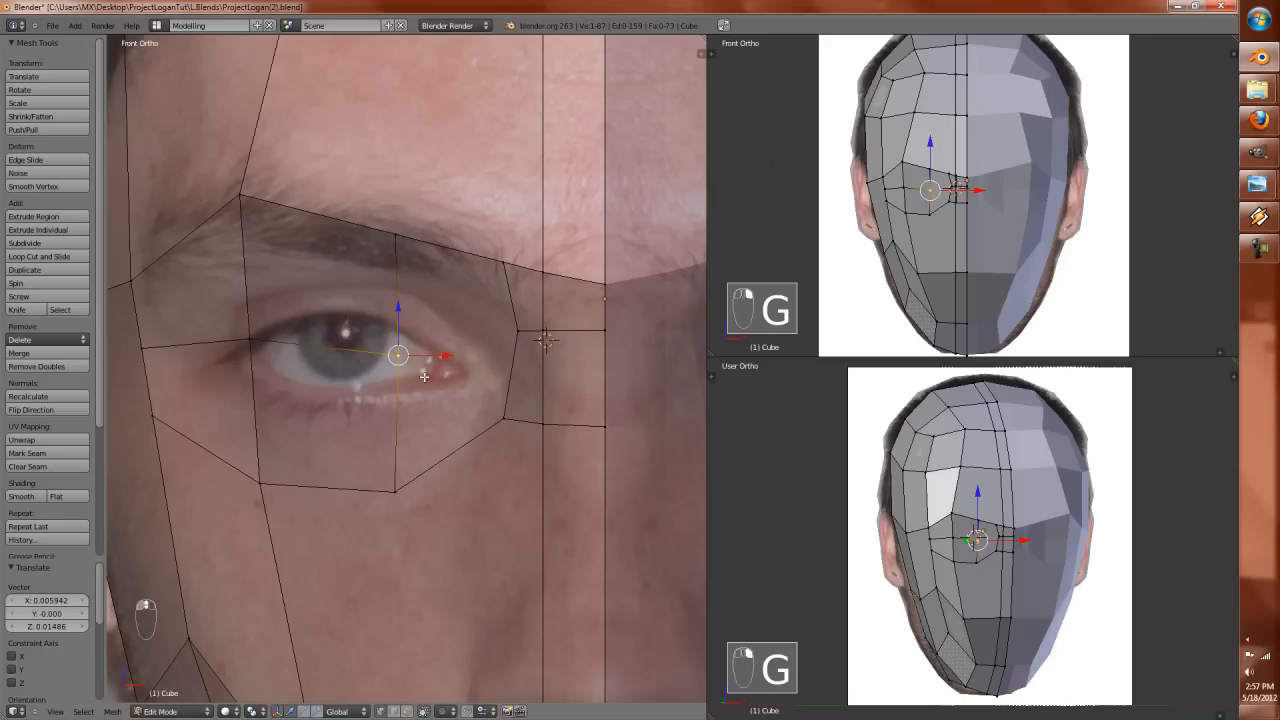
key(k)
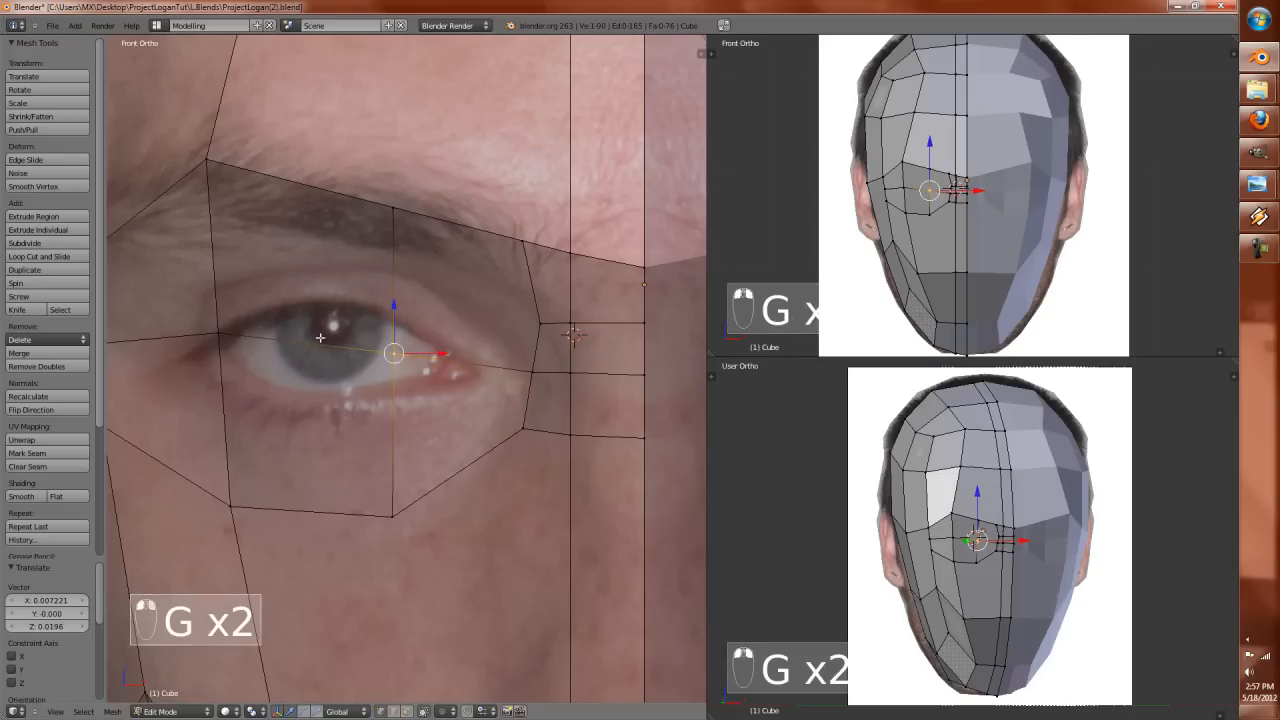
drag(392, 352, 256, 352)
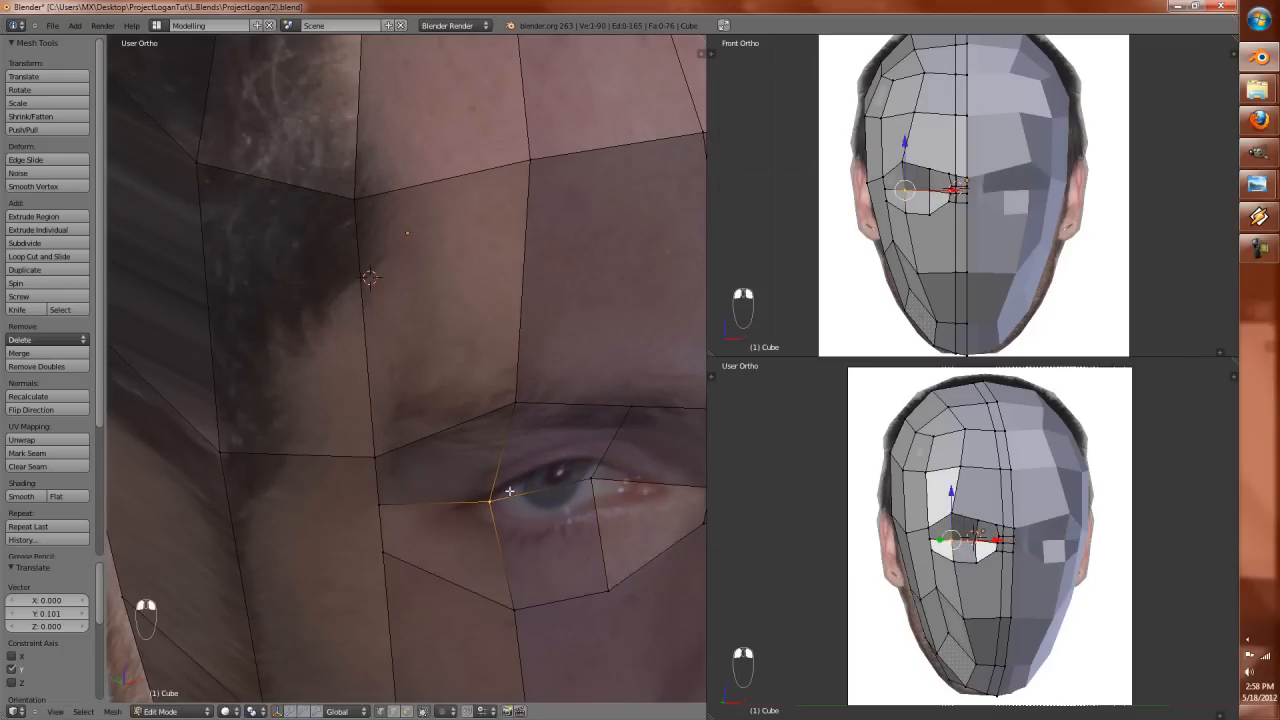
Step: In front view, pull the outer brow, outer eye-corner and under-eye vertices into place
drag(510, 490, 500, 496)
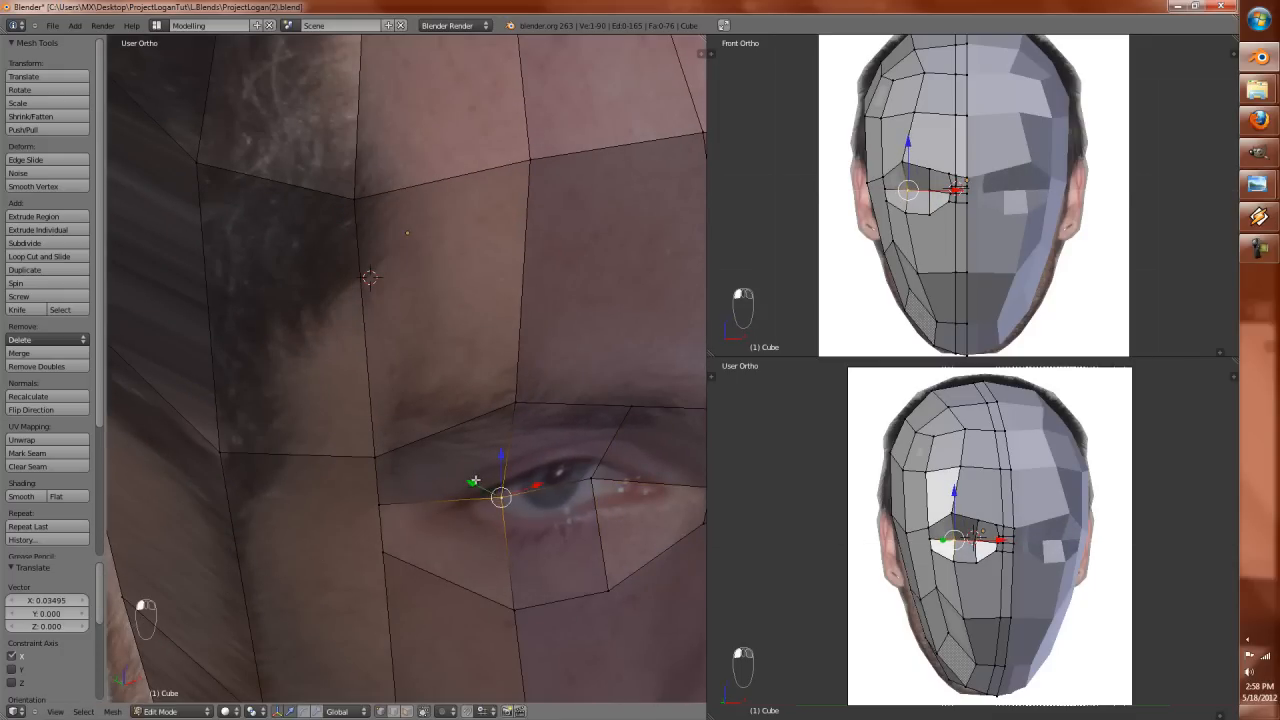
key(KP_1)
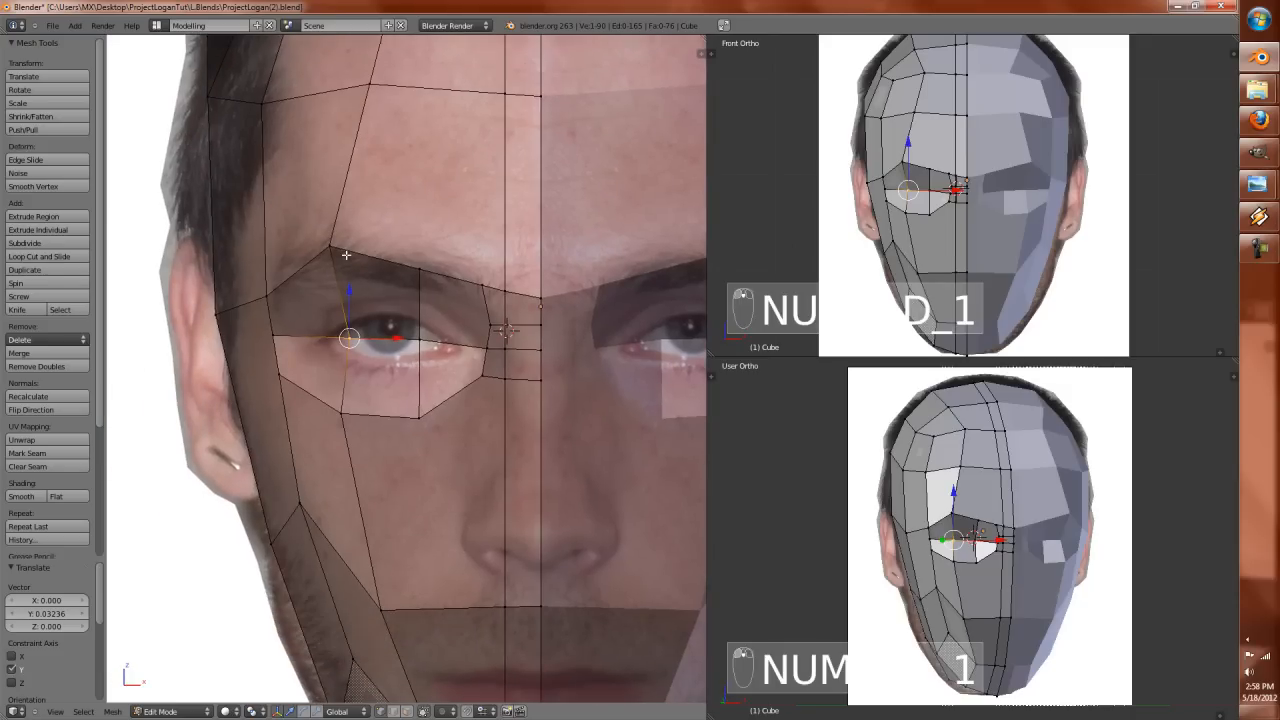
drag(350, 336, 328, 252)
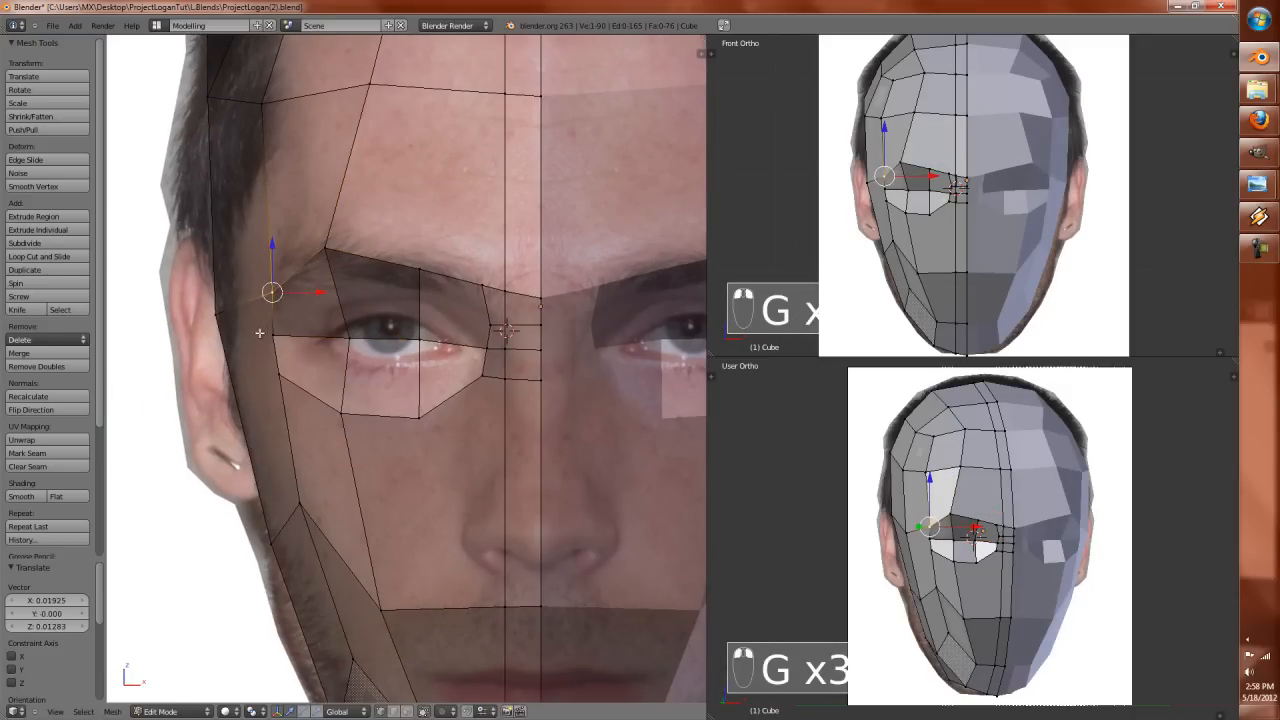
drag(270, 292, 288, 400)
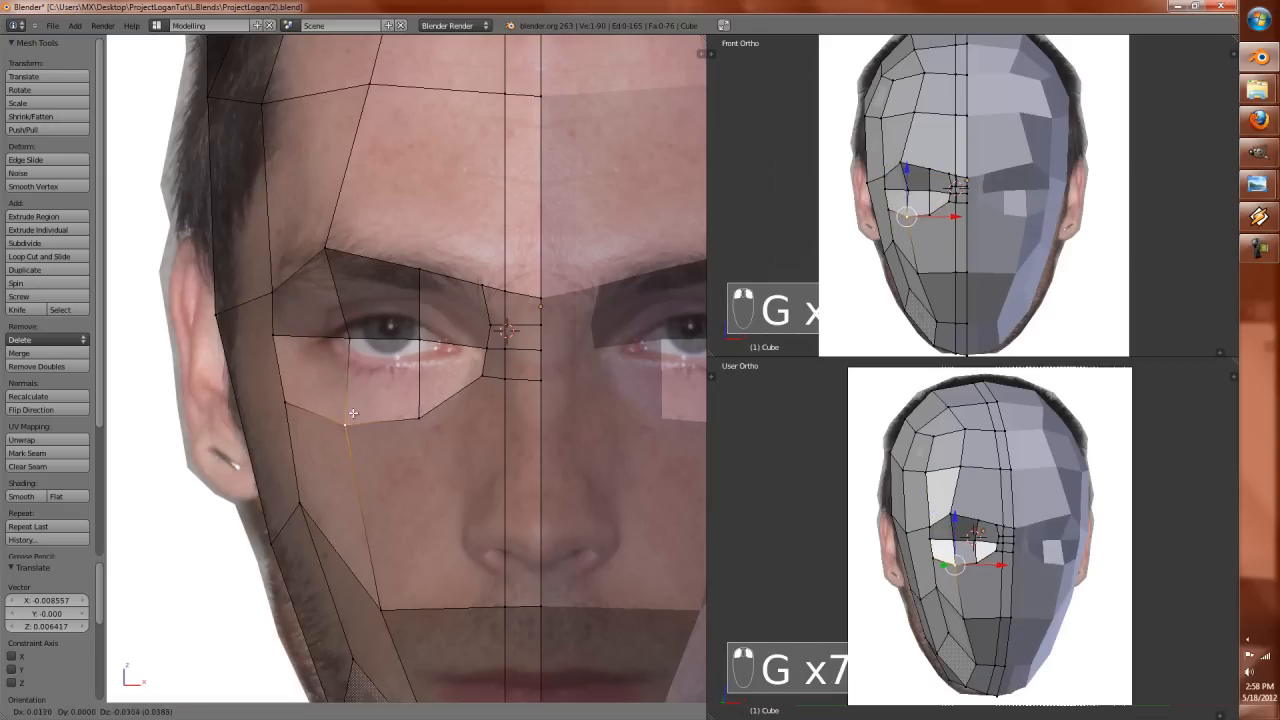
drag(352, 412, 278, 392)
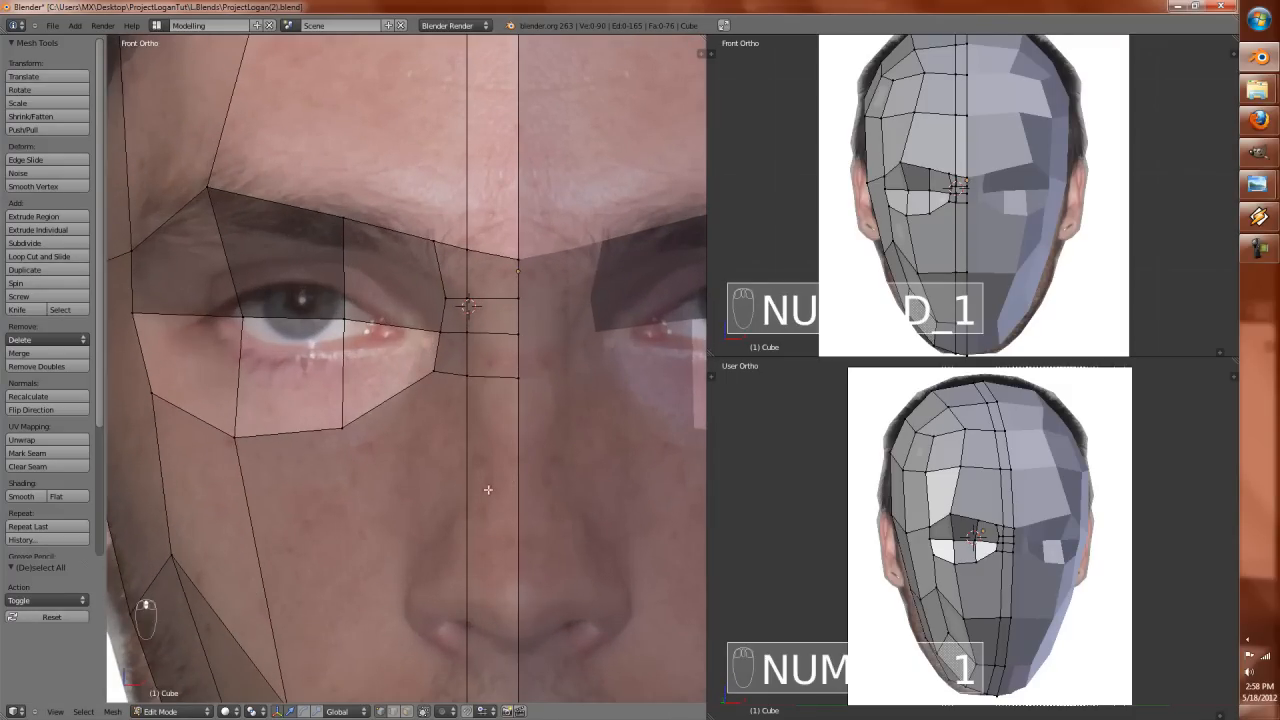
Step: In front view, position the vertices beside and under the nose
key(k)
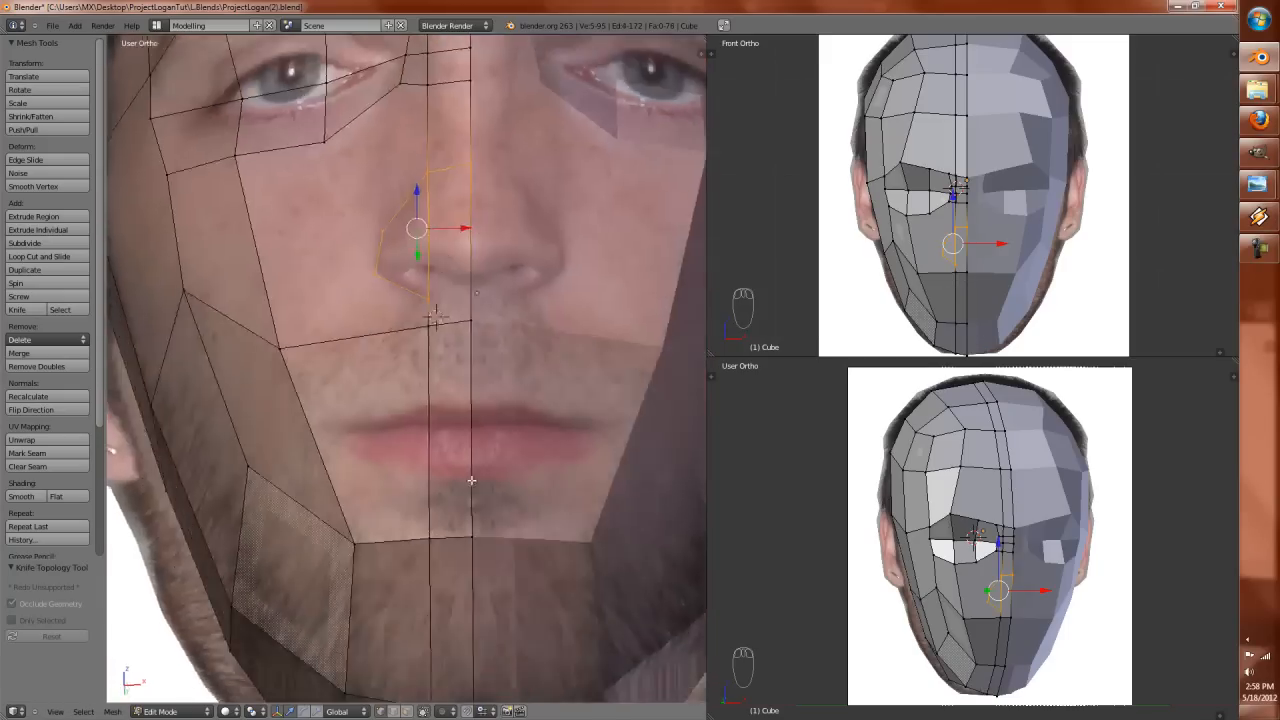
key(KP_1)
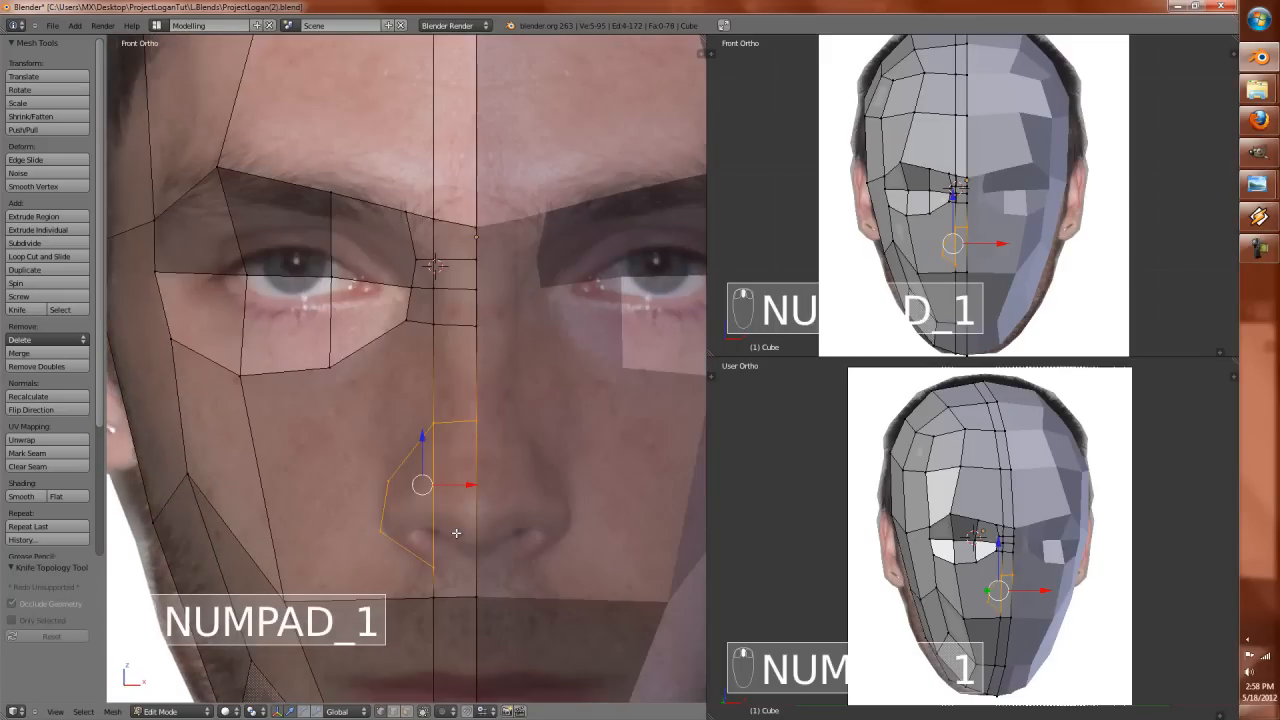
key(k)
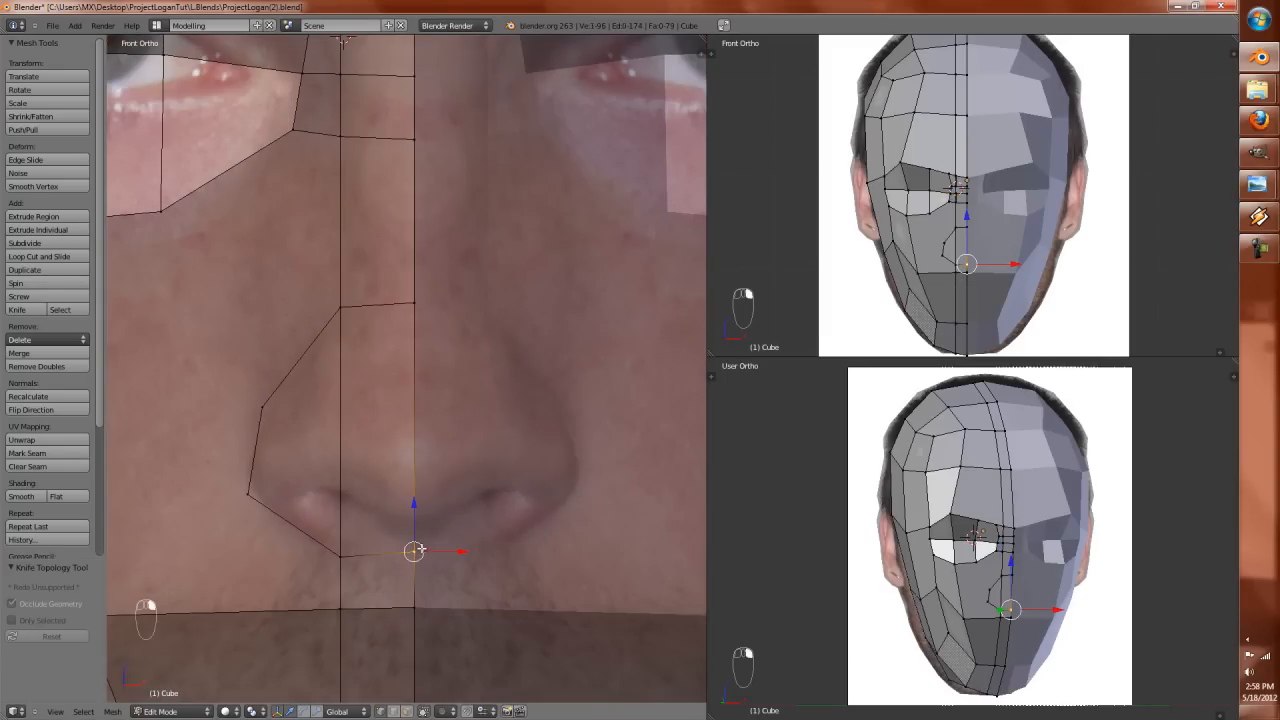
key(g)
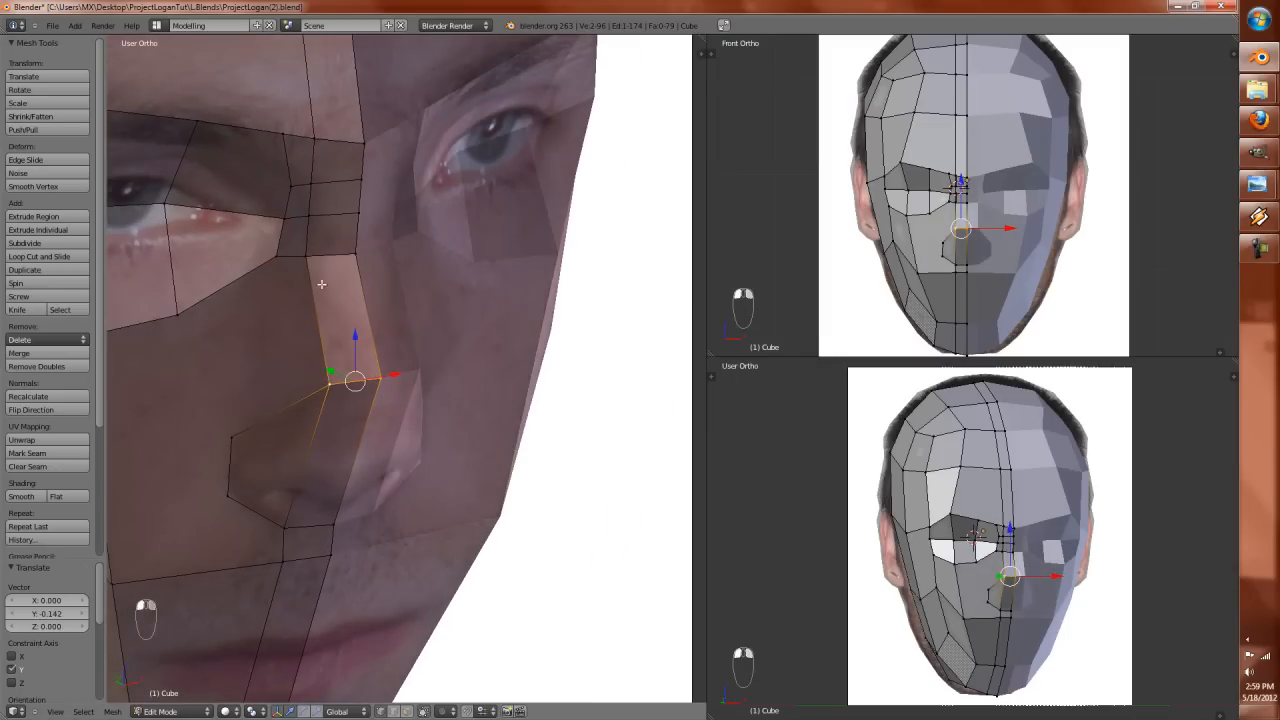
Step: Adjust the vertices along the nose bridge, at the nose top and under the nose tip
drag(356, 380, 316, 250)
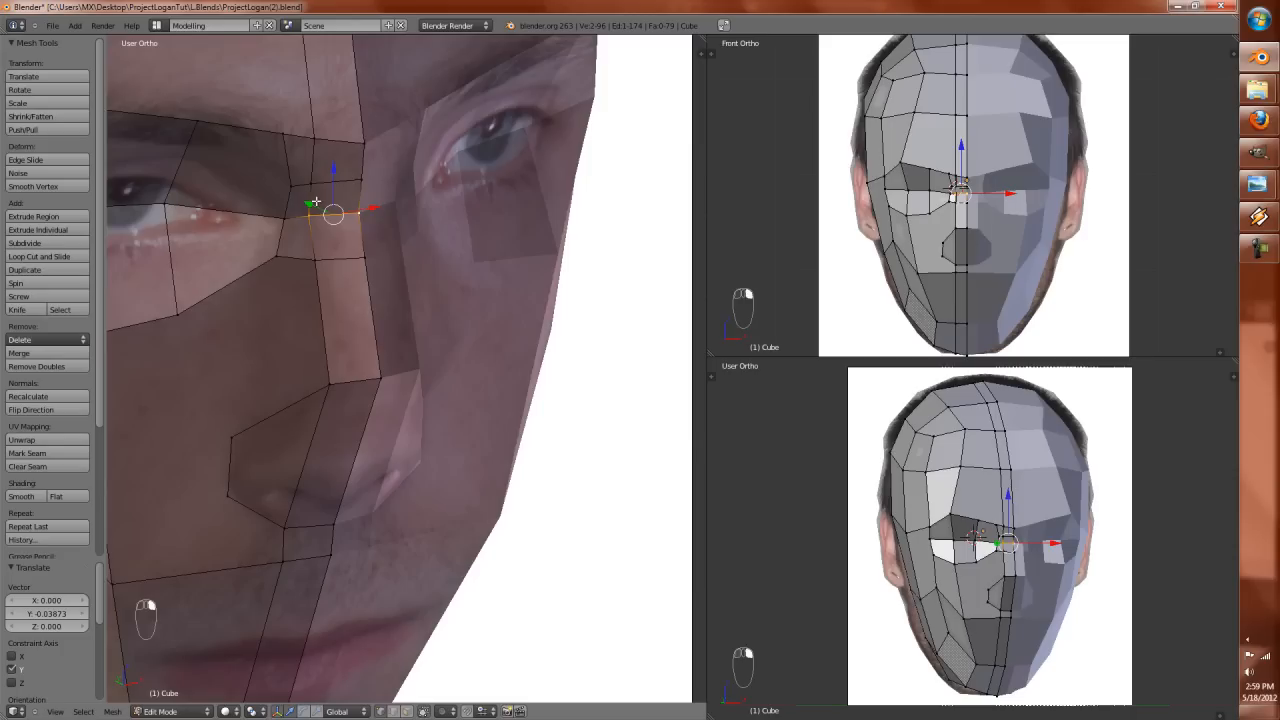
drag(332, 212, 312, 182)
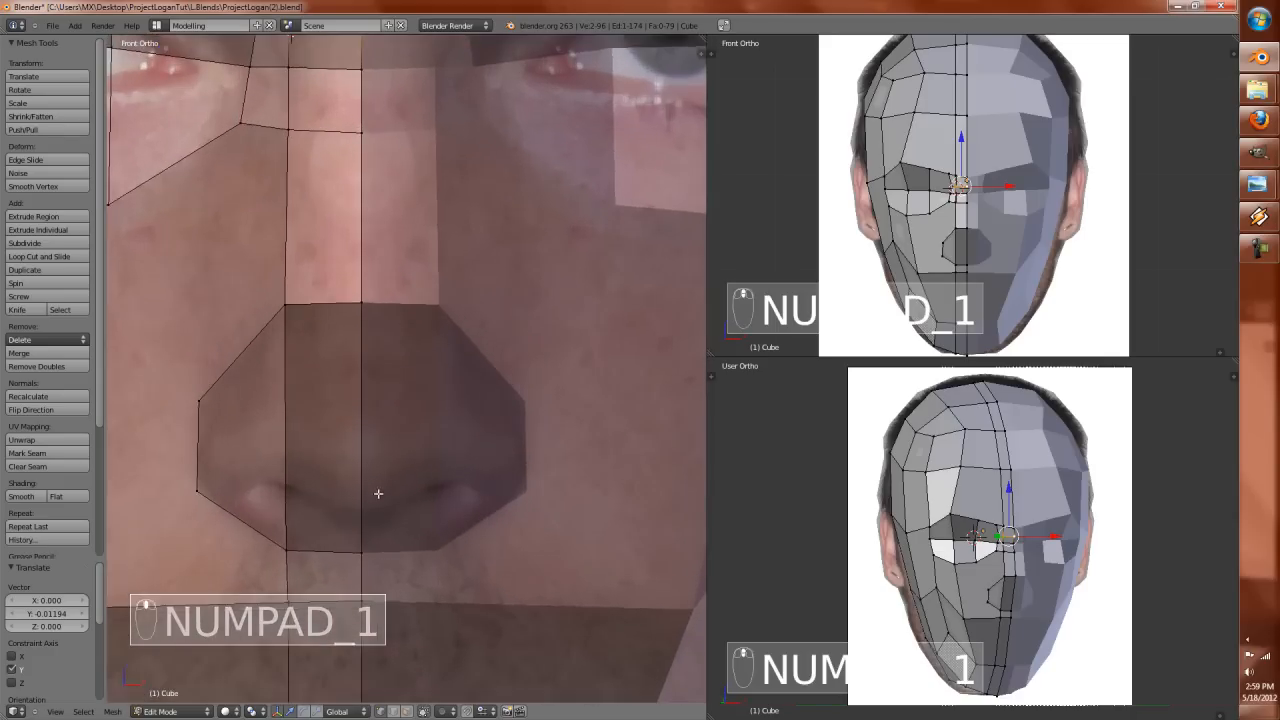
key(K)
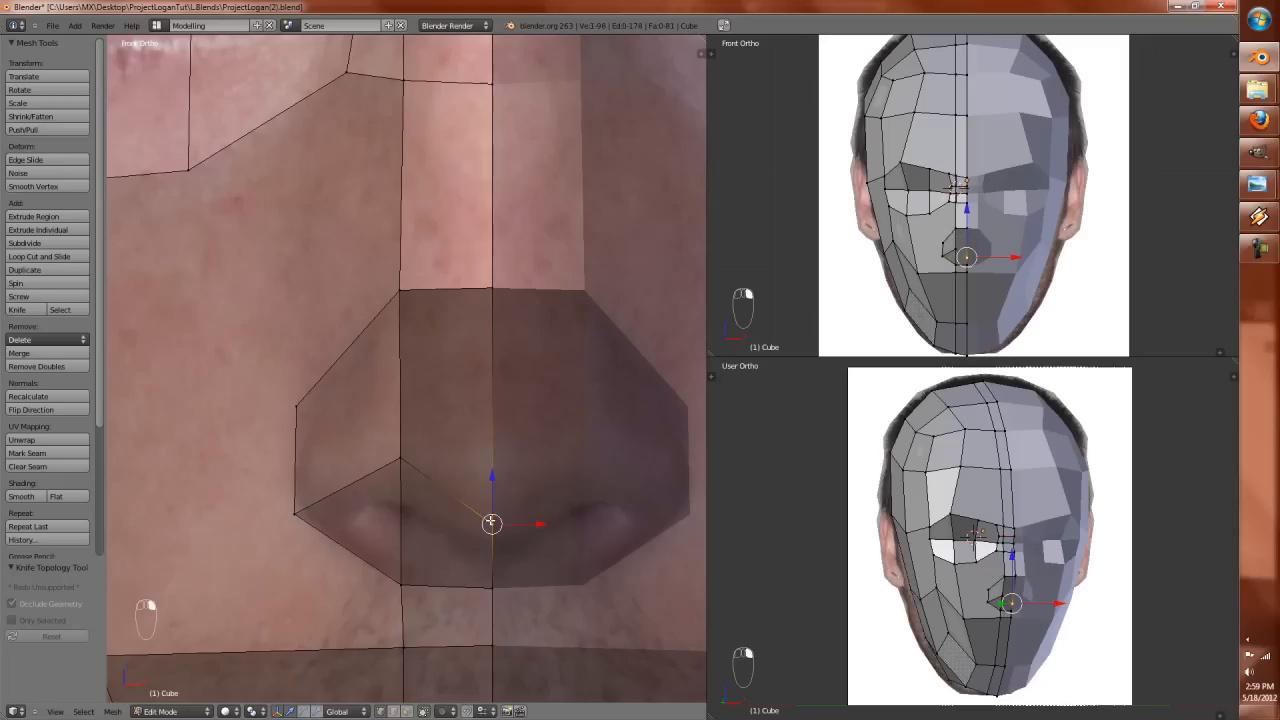
key(G)
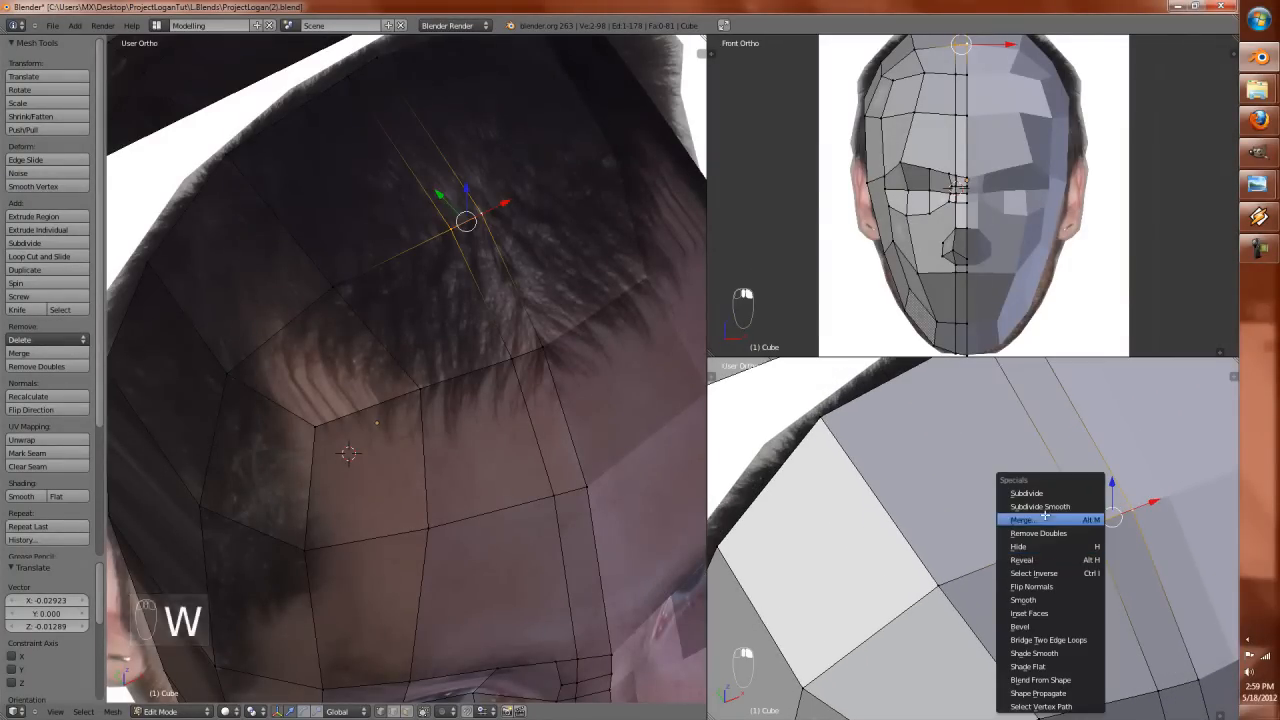
Step: Subdivide the selected crown faces, inspect the shading, then deselect and face front
click(1026, 492)
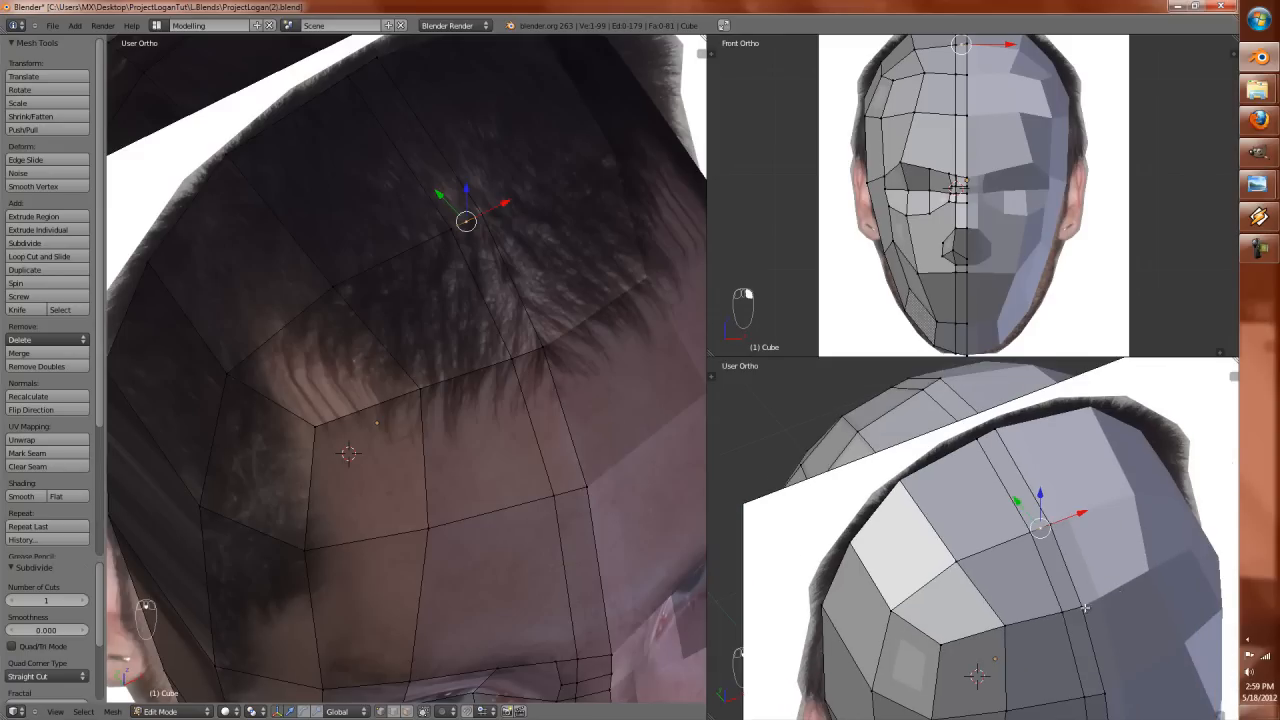
key(ctrl+r)
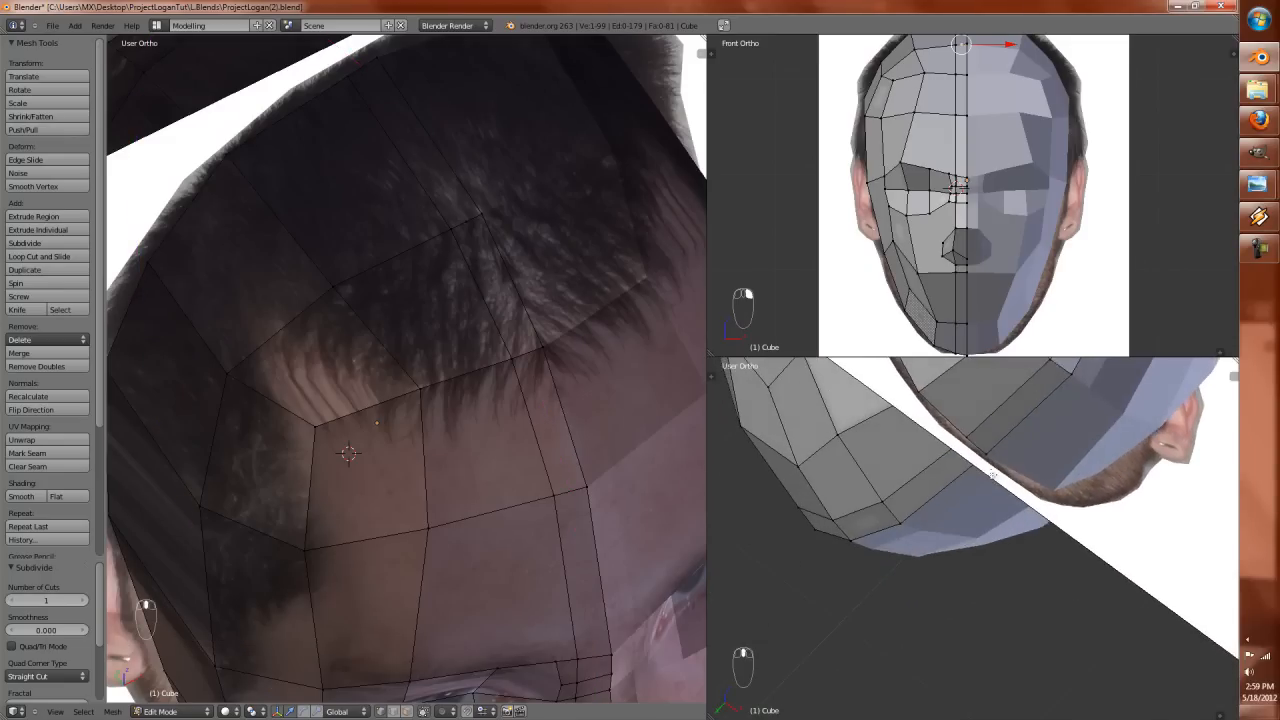
key(z)
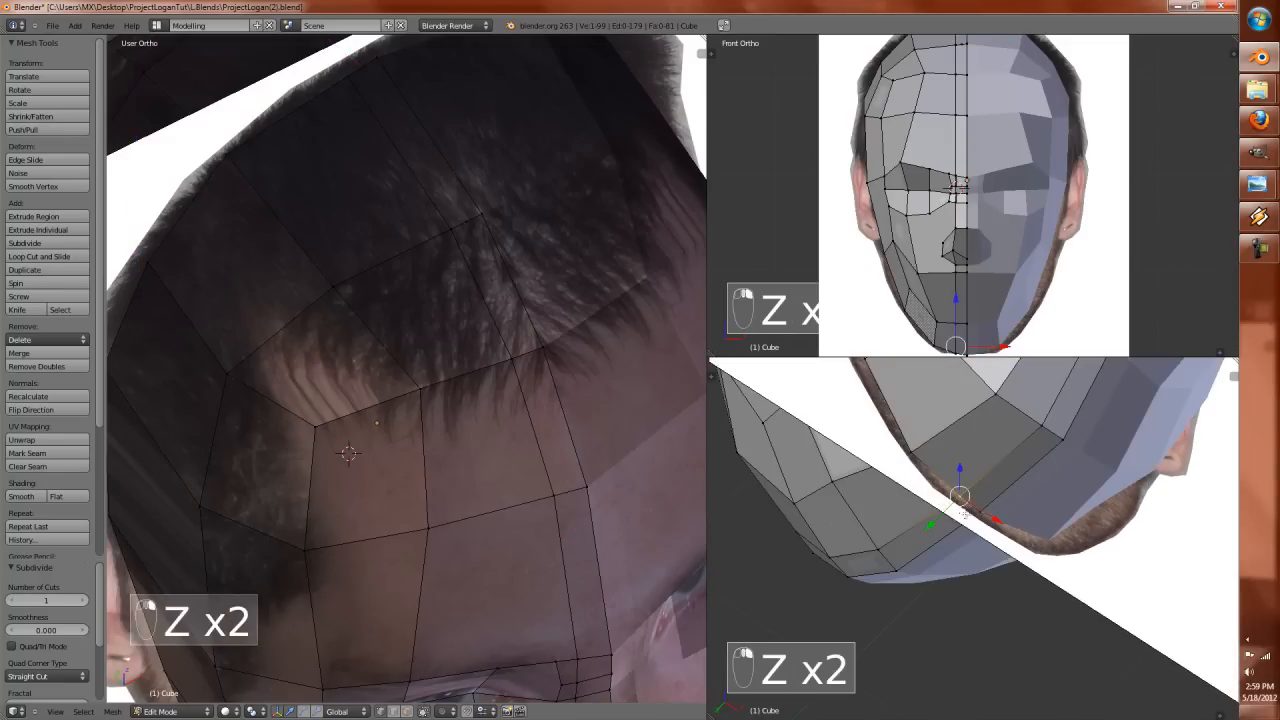
key(W)
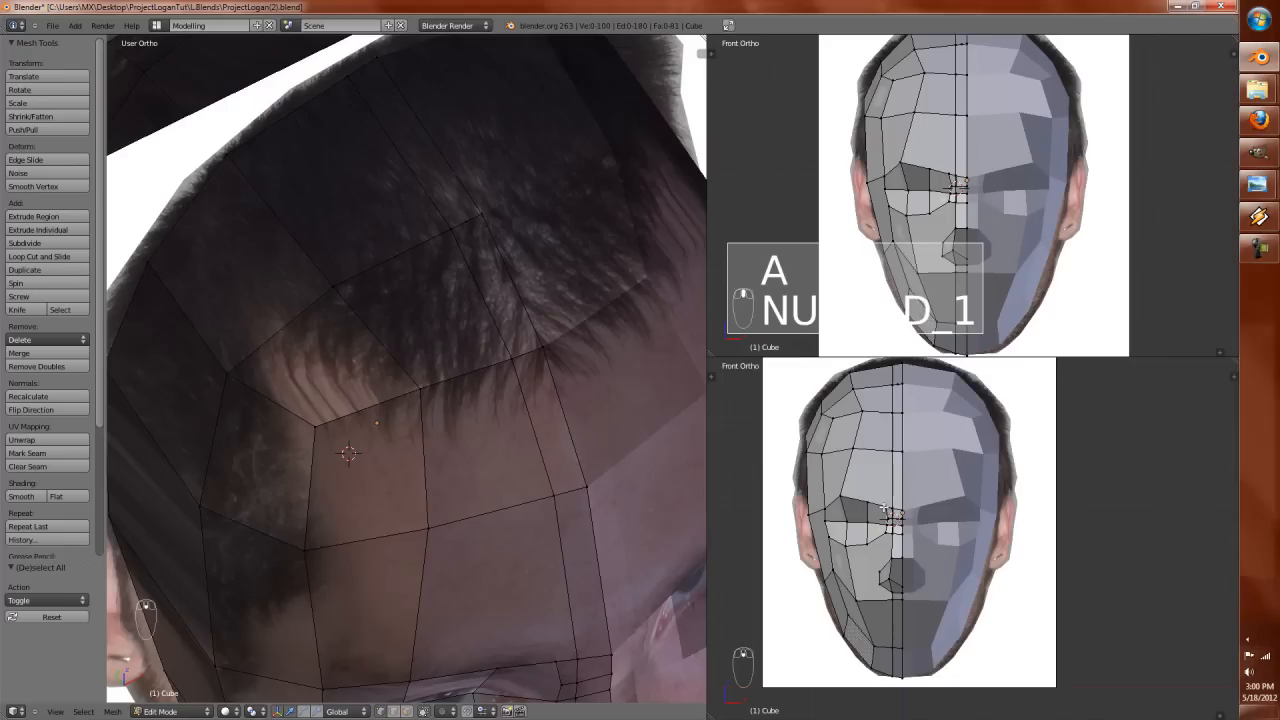
key(KP_1)
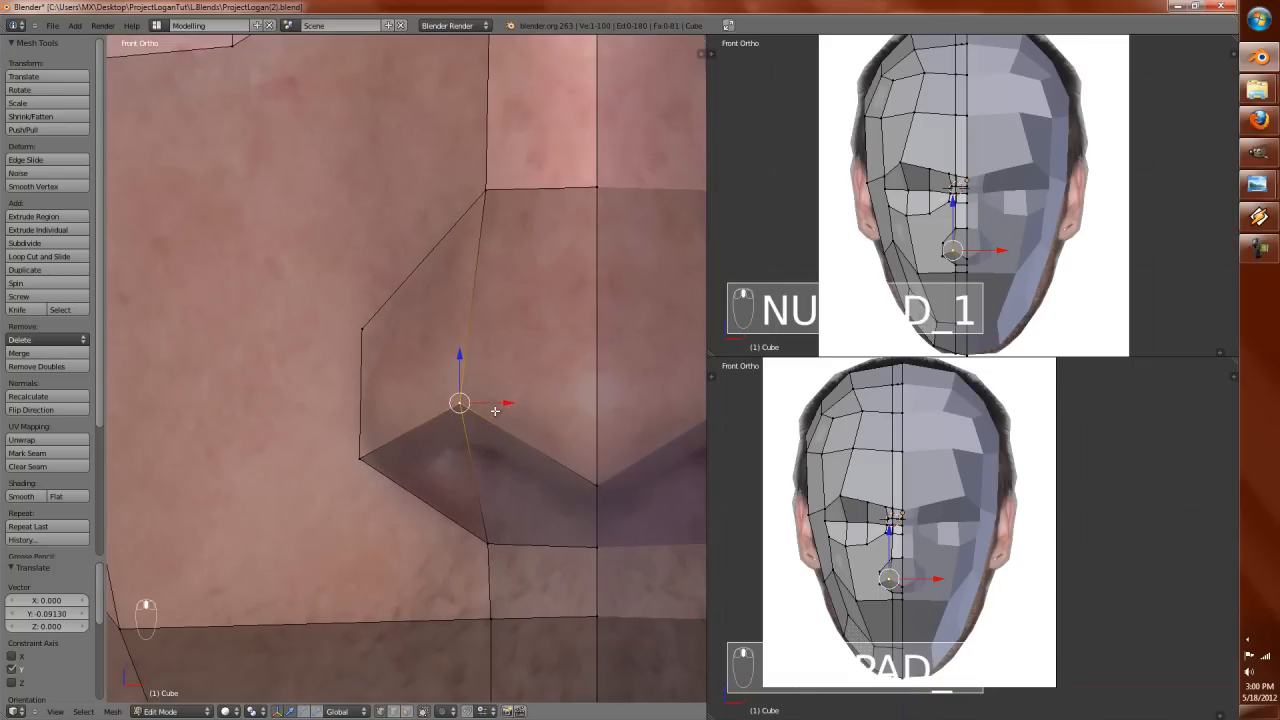
Step: Move the nostril-side vertex and clear the nose selection in edge select mode
drag(458, 402, 366, 472)
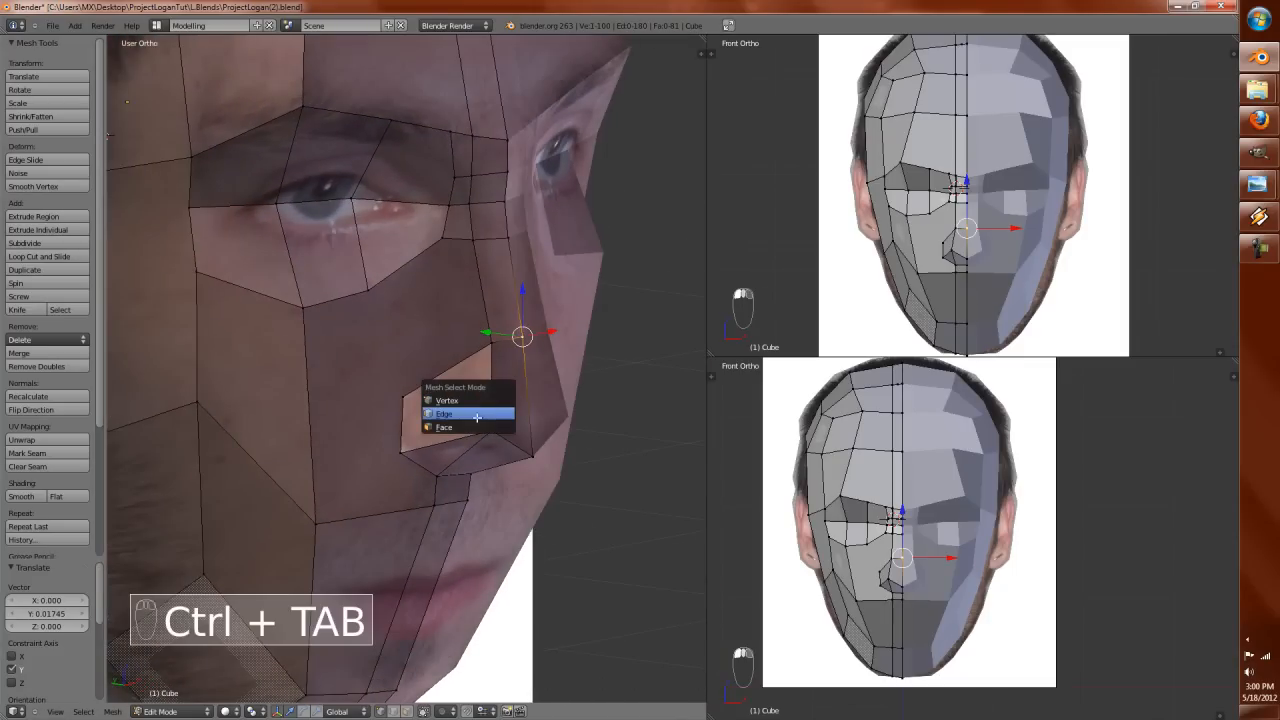
click(442, 412)
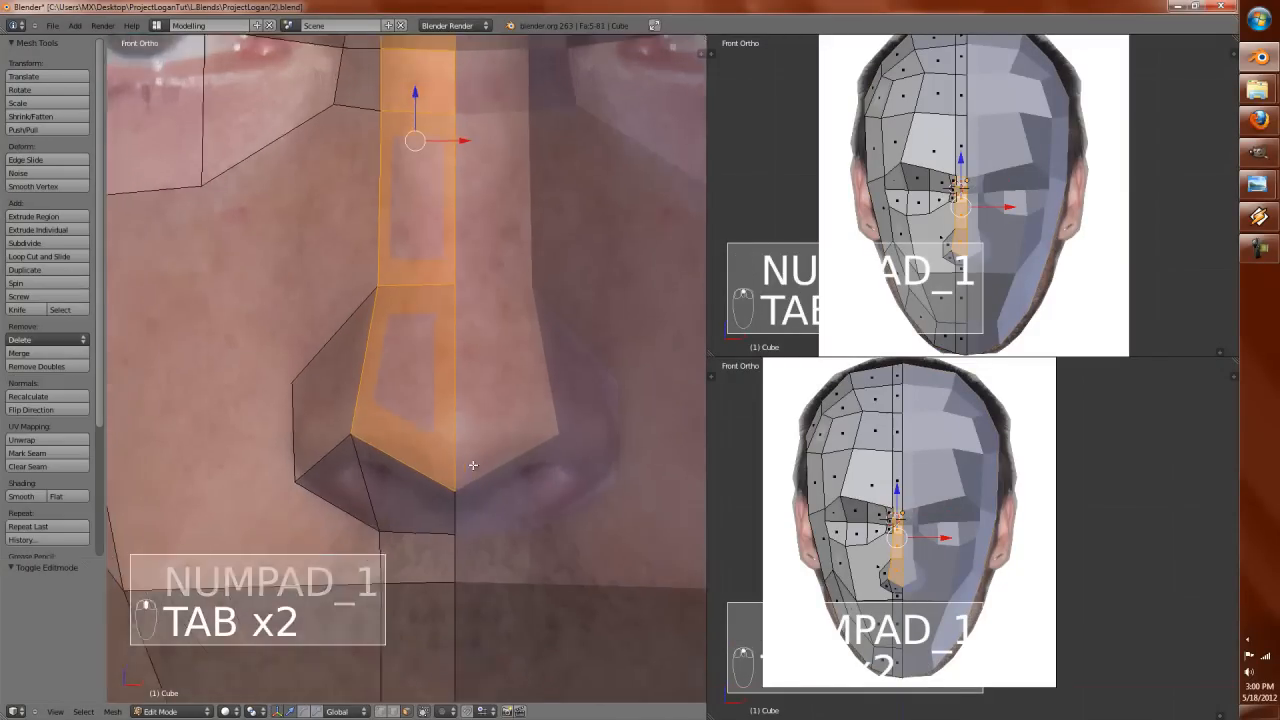
key(a)
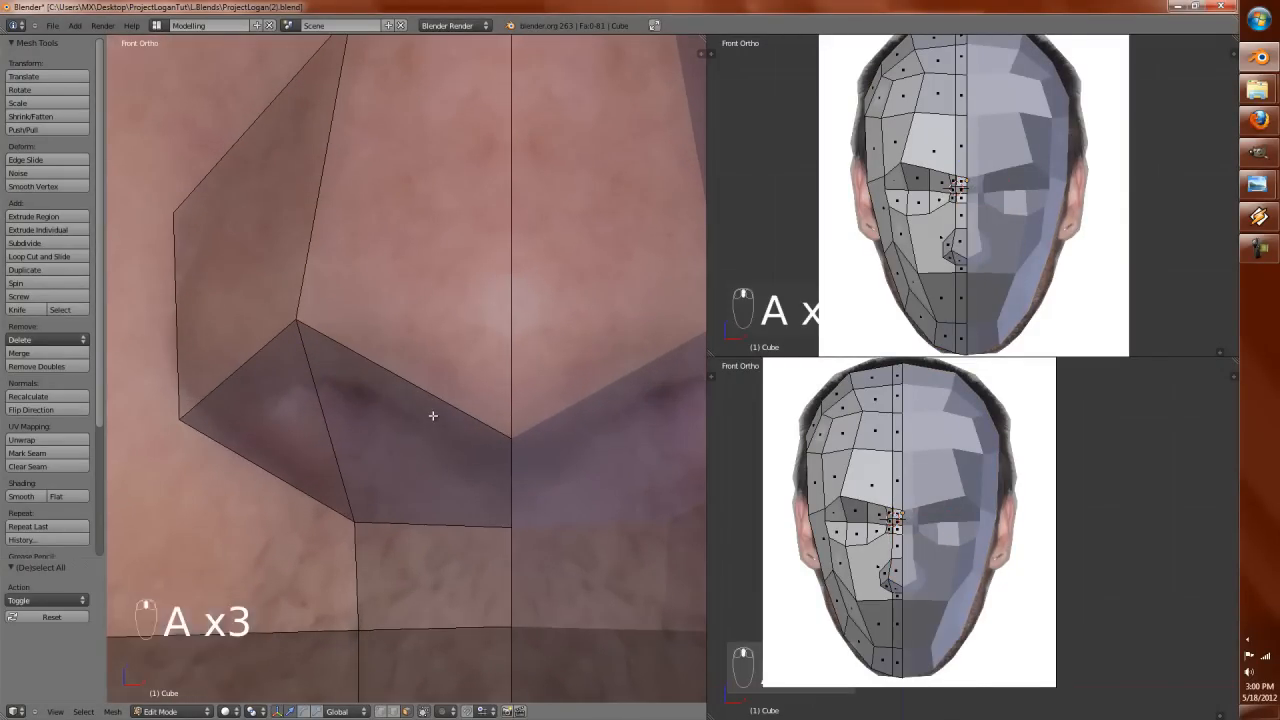
Step: Cut new edges across the nostril faces and reshape the nostril rim vertices
key(k)
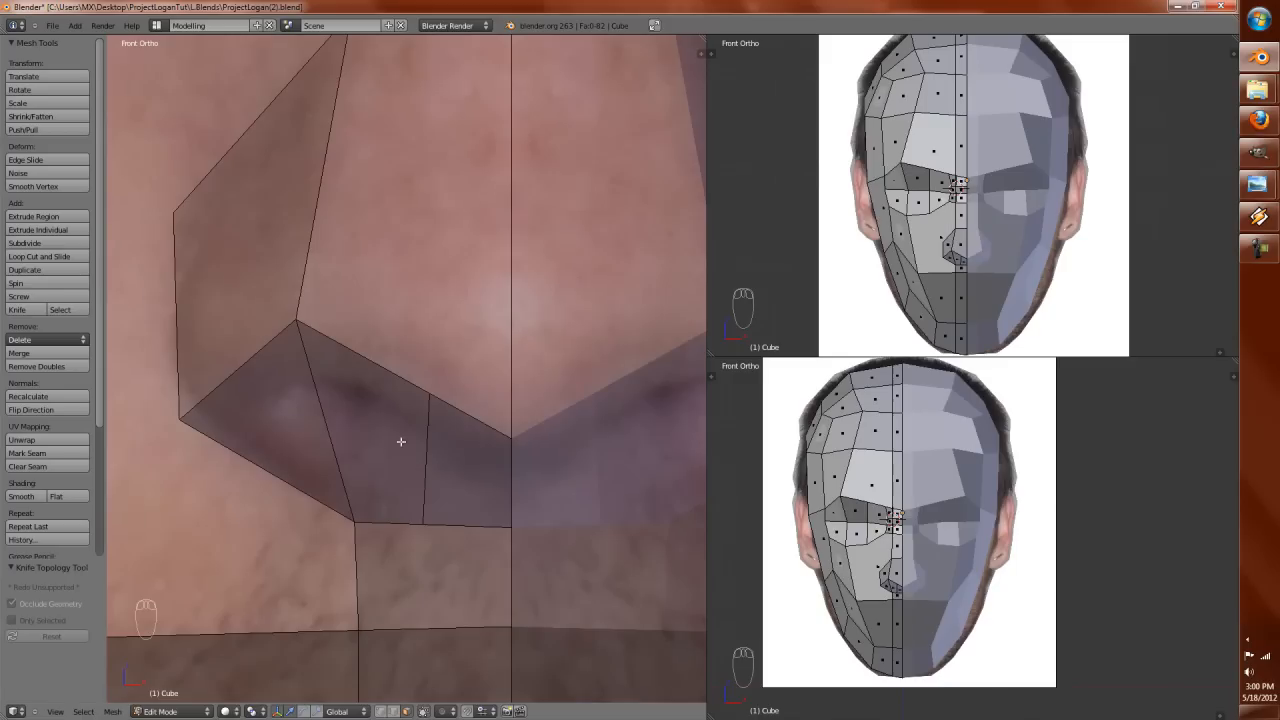
key(ctrl+r)
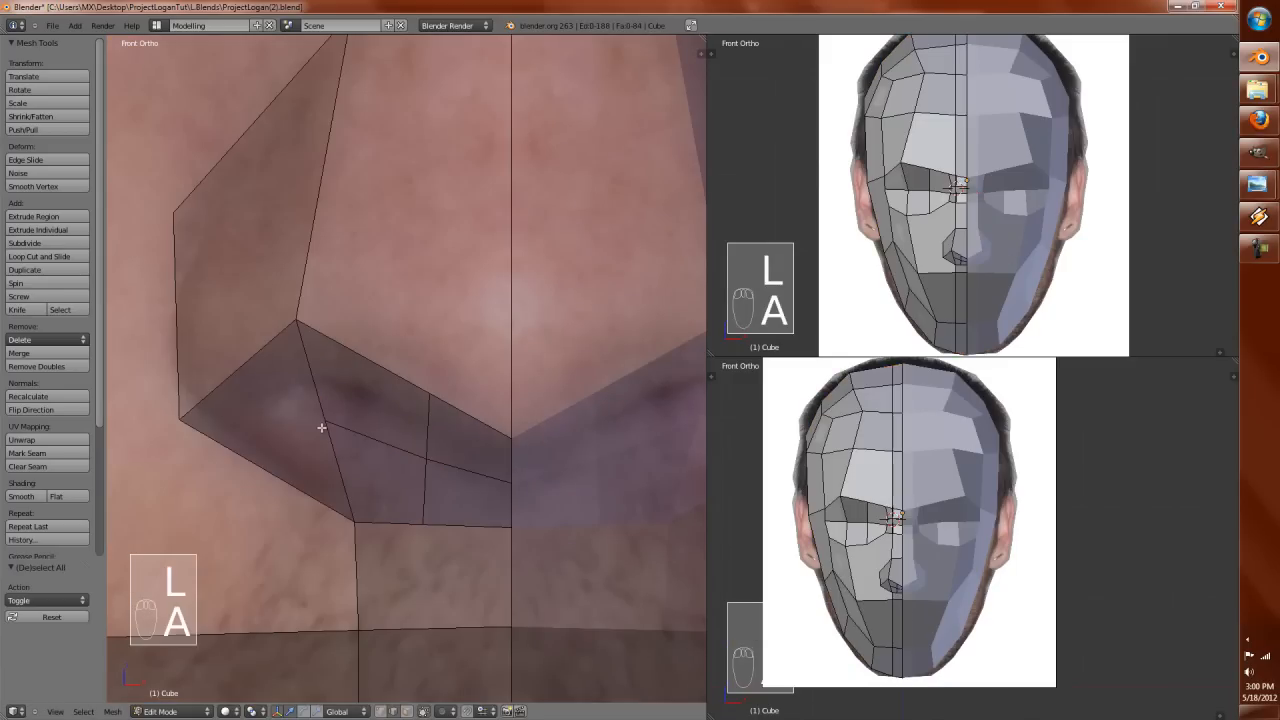
key(k)
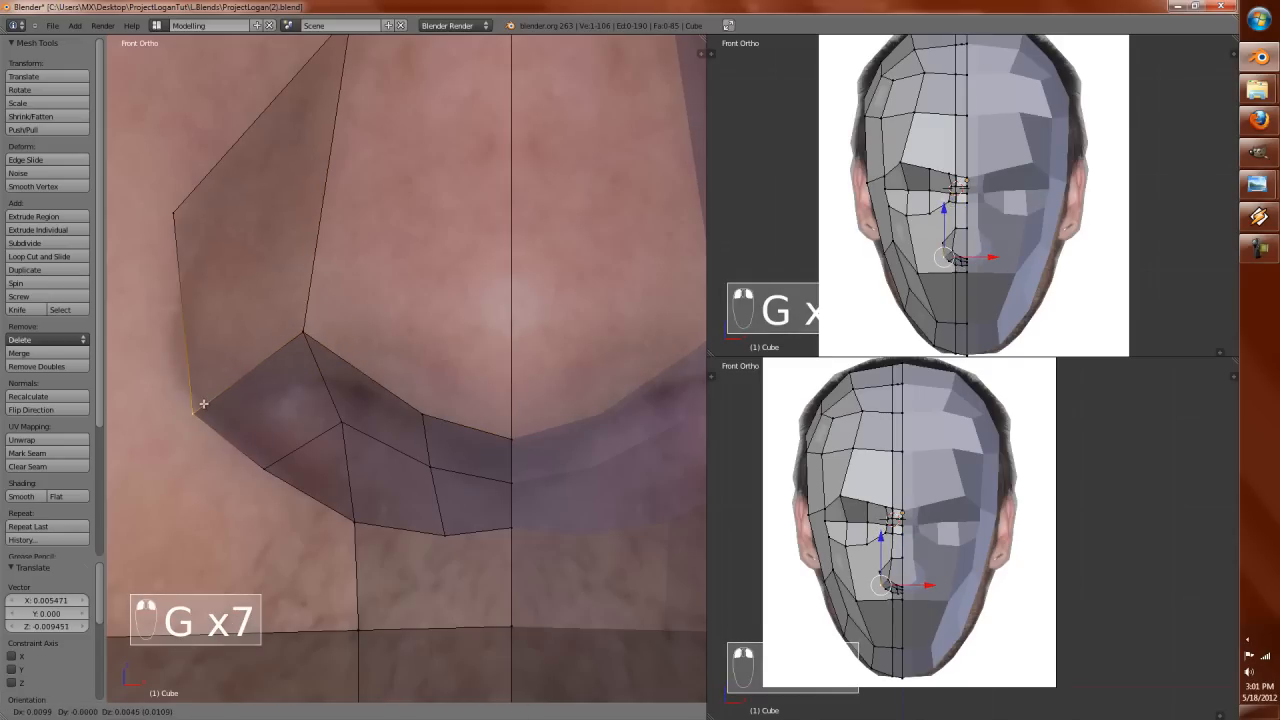
mouse_move(168, 232)
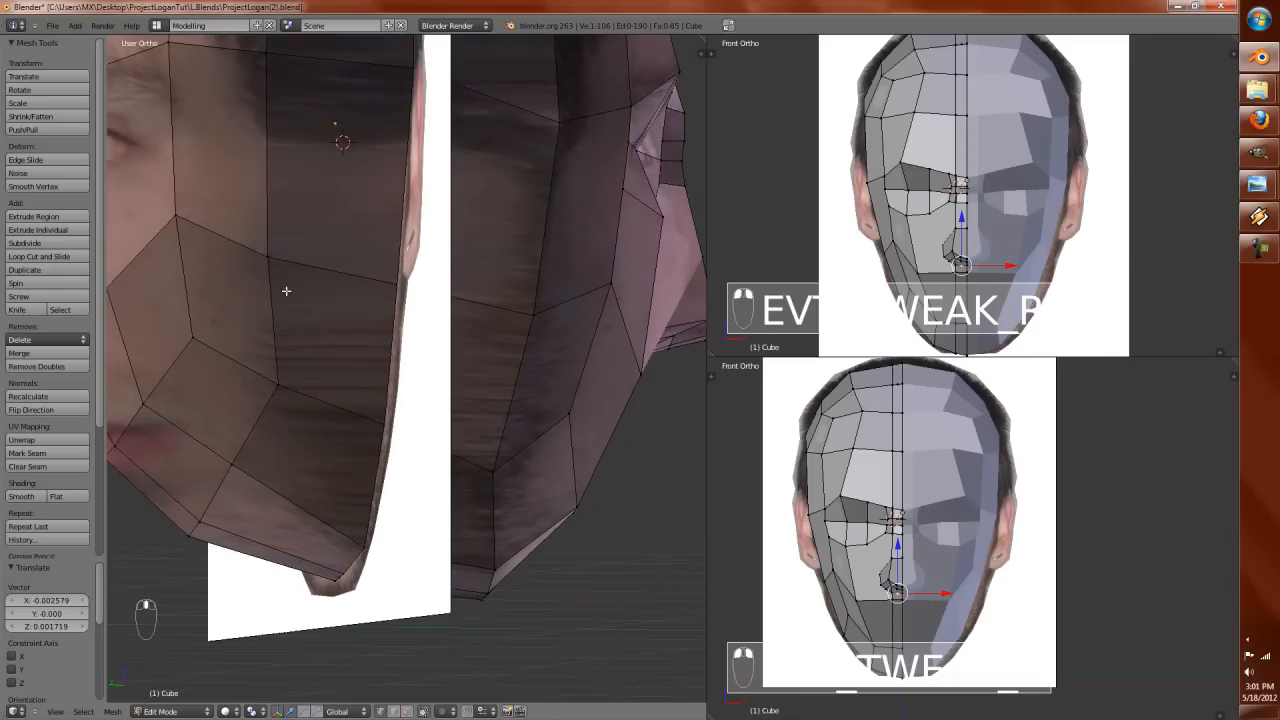
Step: In front view, place a new edge loop running down through the mouth
key(W)
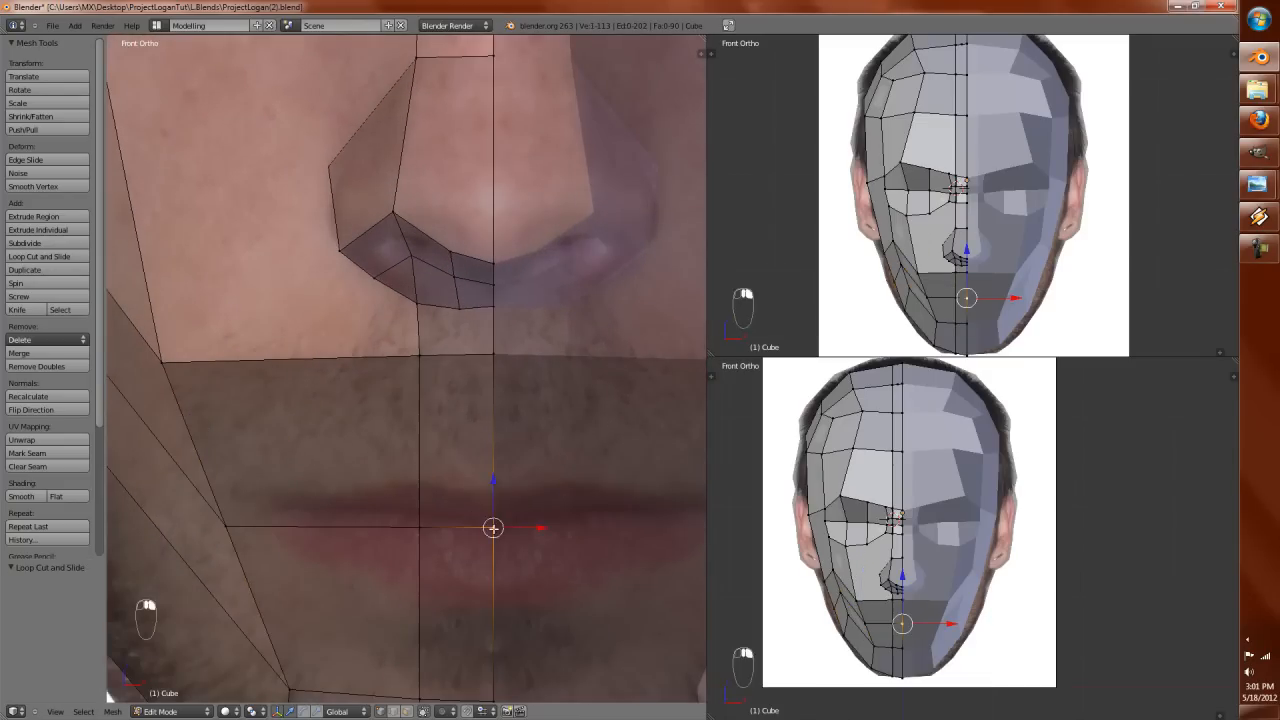
key(G)
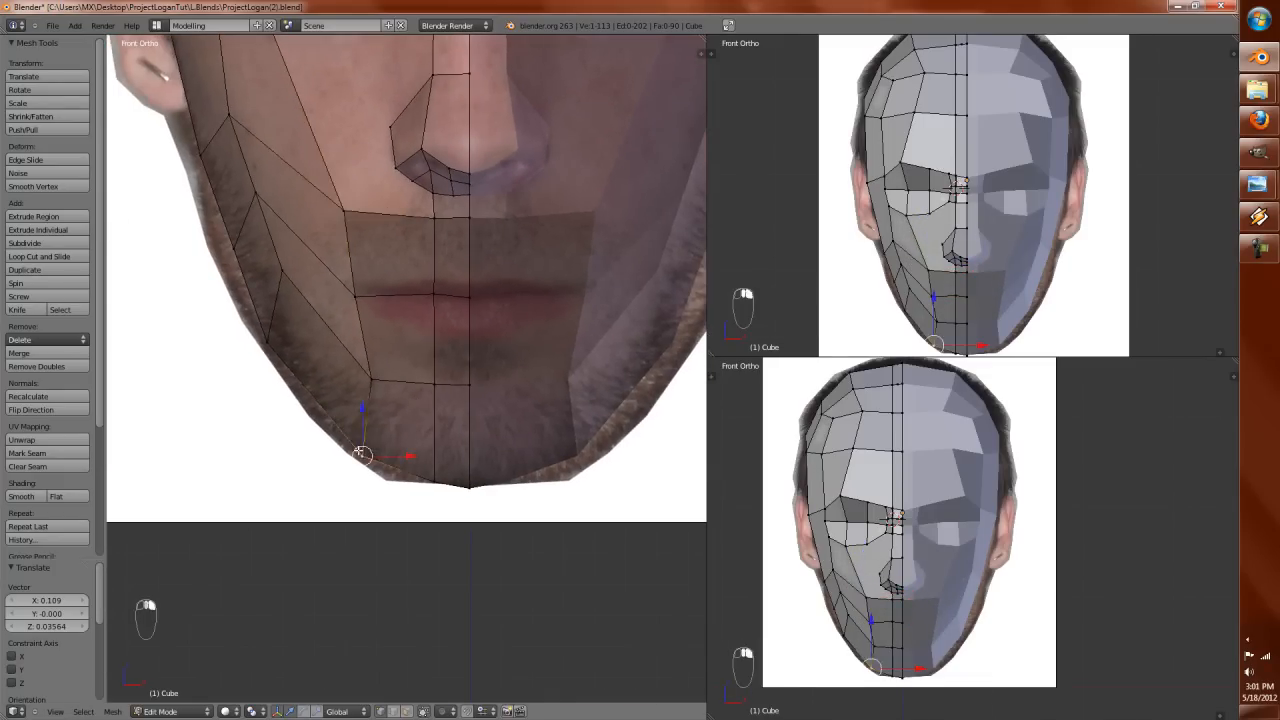
Step: Move the chin, jaw and lip-line vertices, then knife-cut new edges along the lips
key(g)
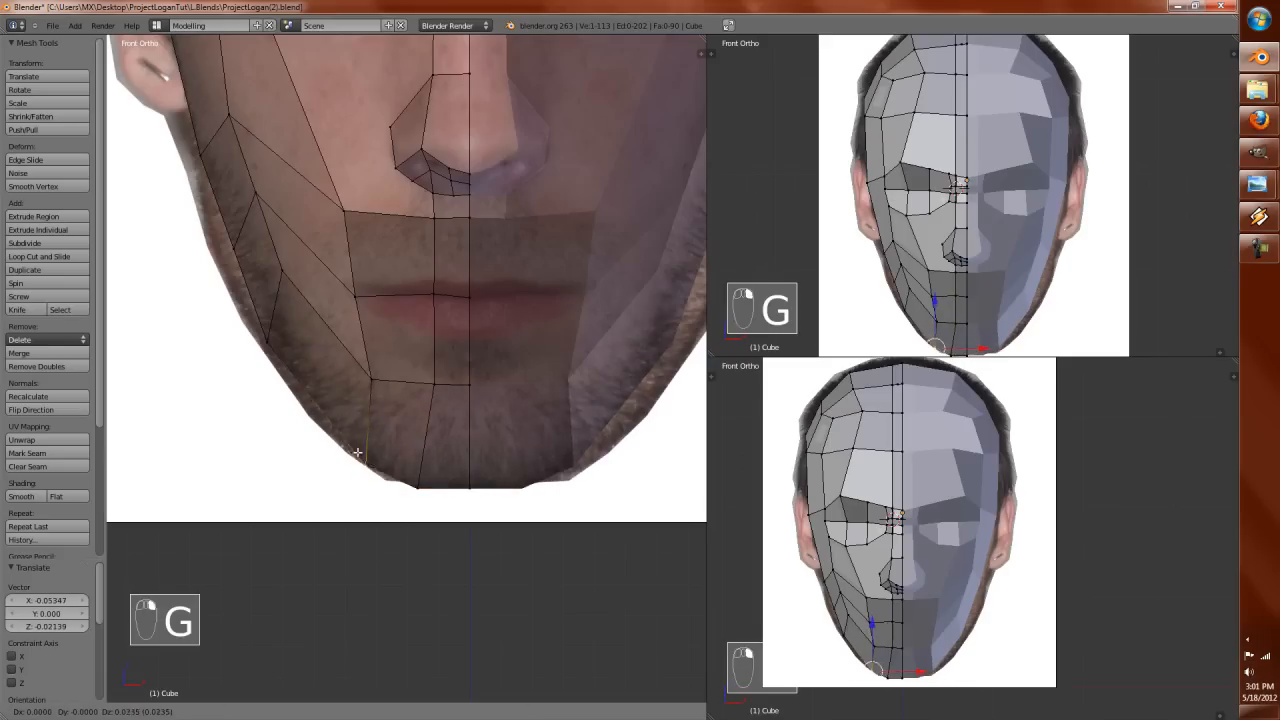
key(g)
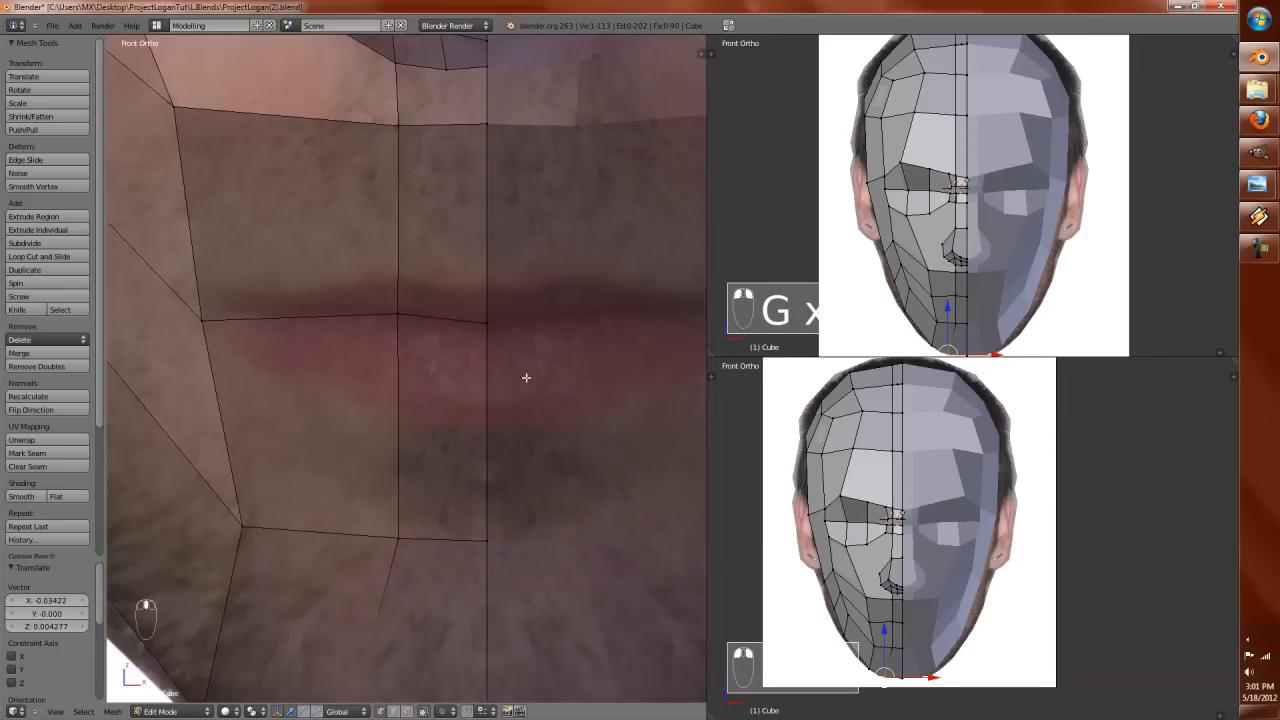
key(a)
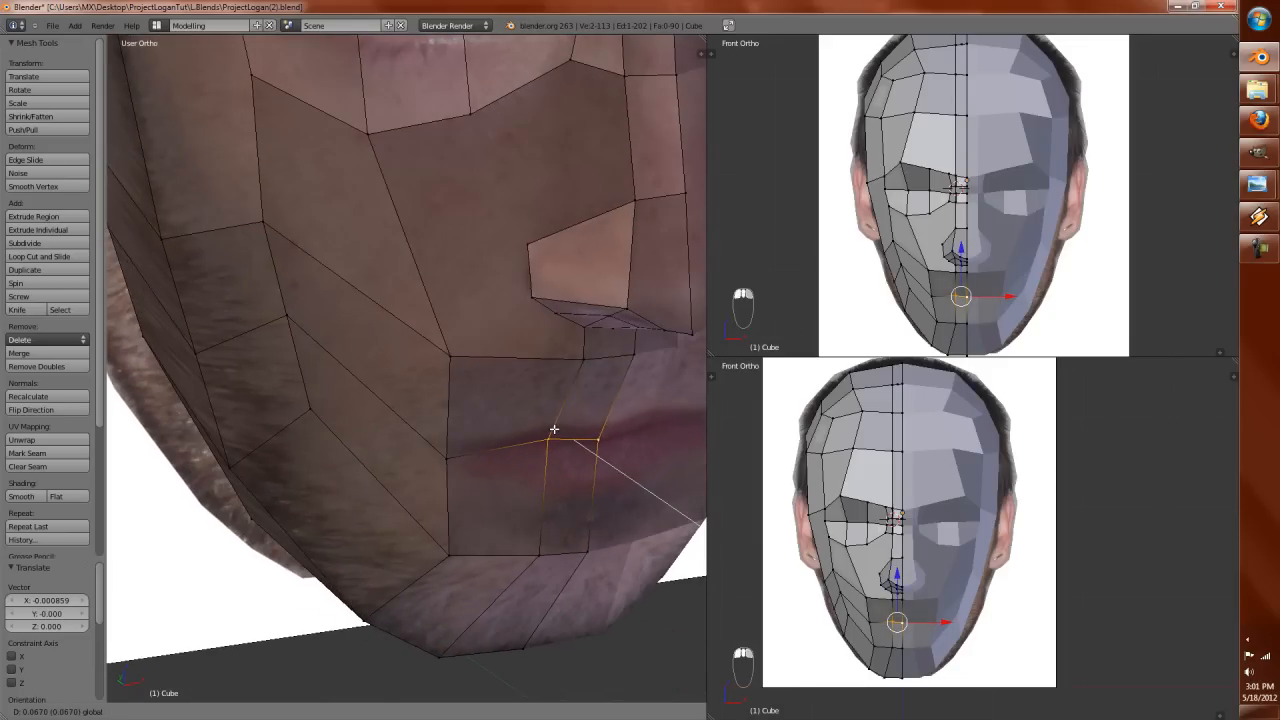
key(KP_1)
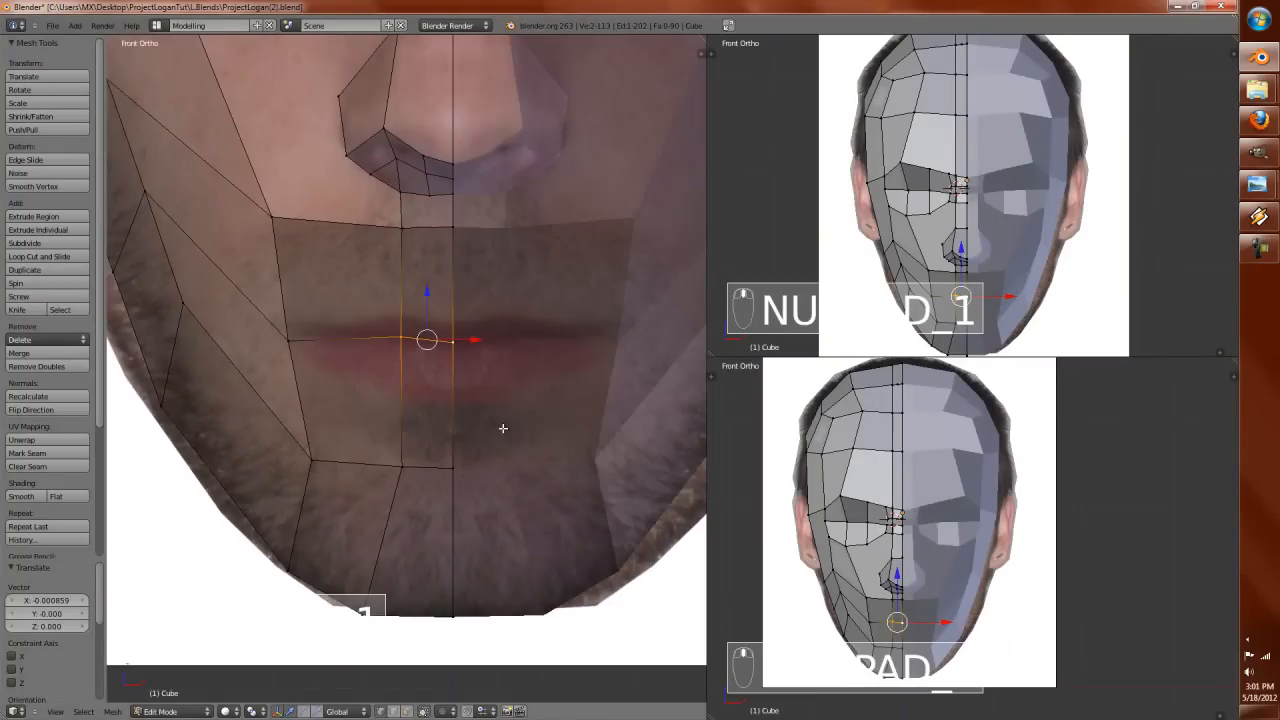
key(a)
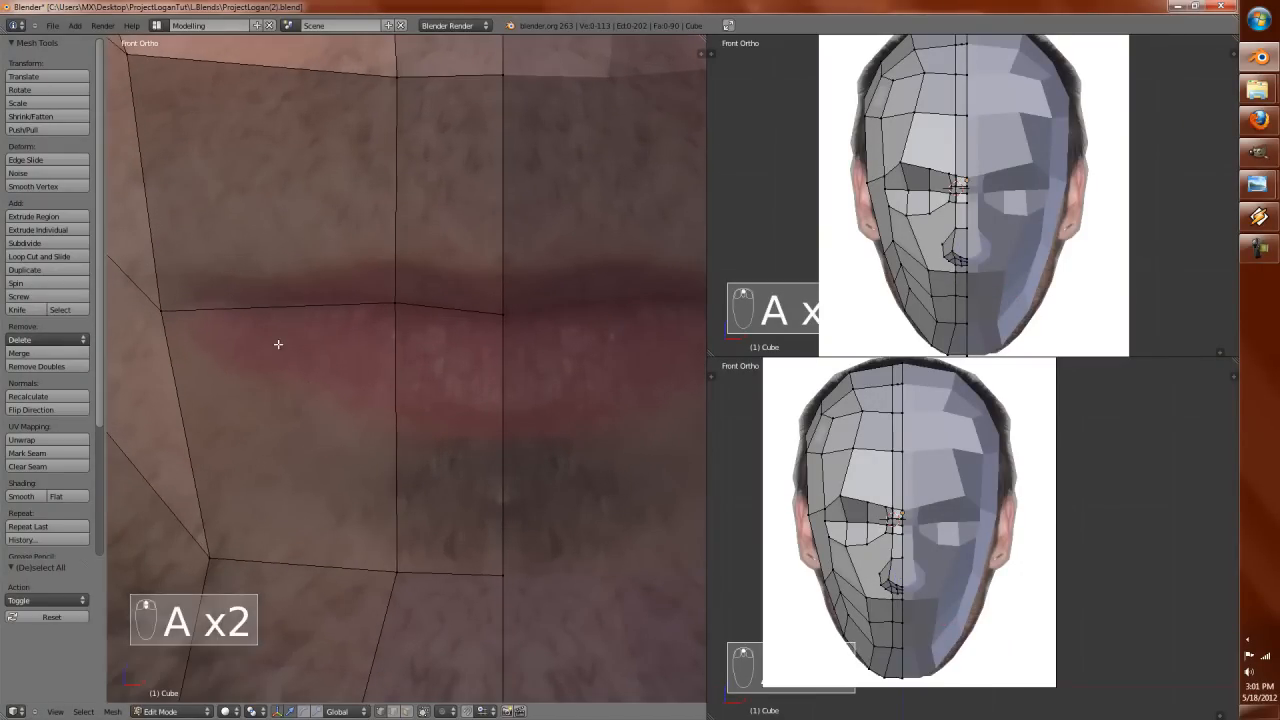
key(k)
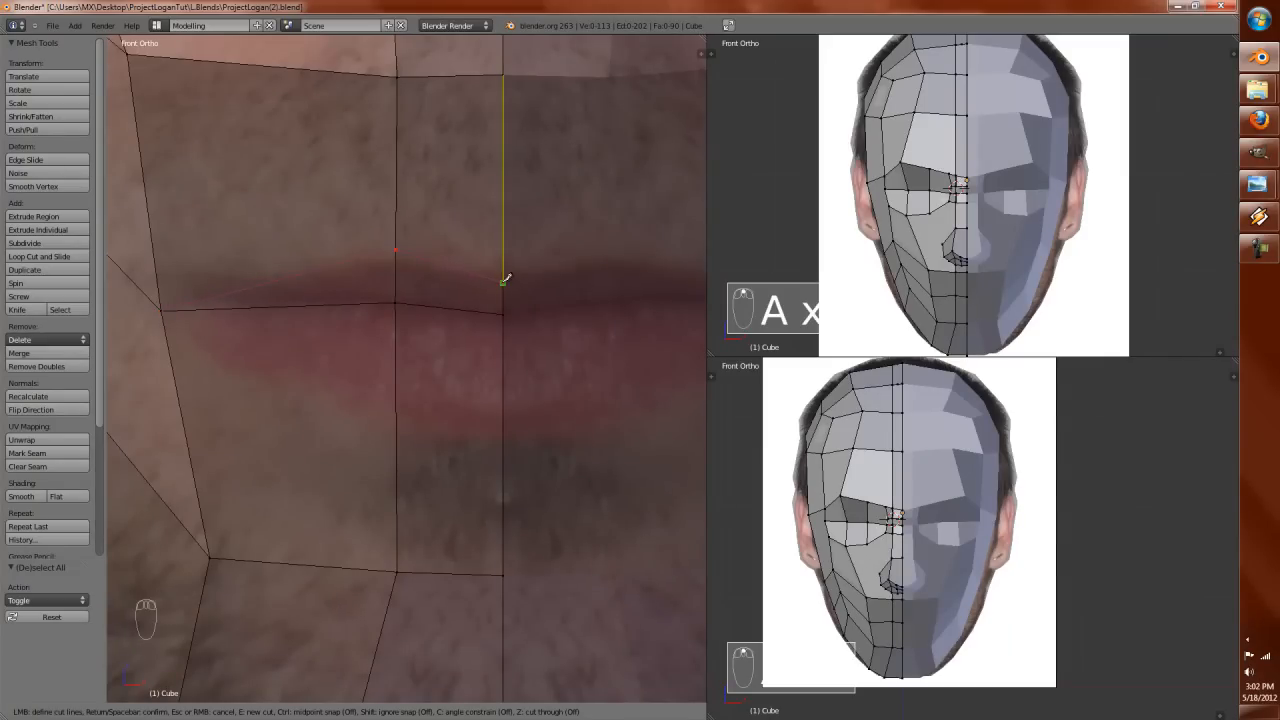
click(430, 334)
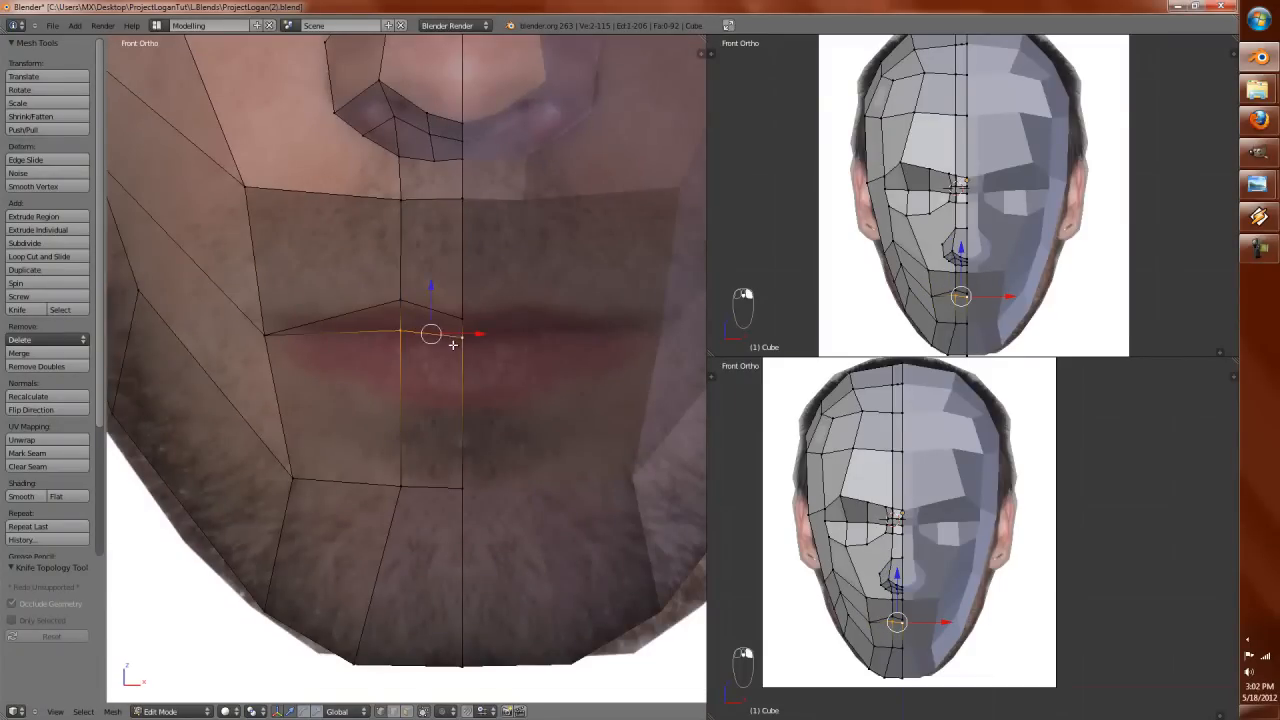
Step: Reposition the mouth-corner vertices and cut a new edge at the mouth corner
drag(430, 336, 556, 444)
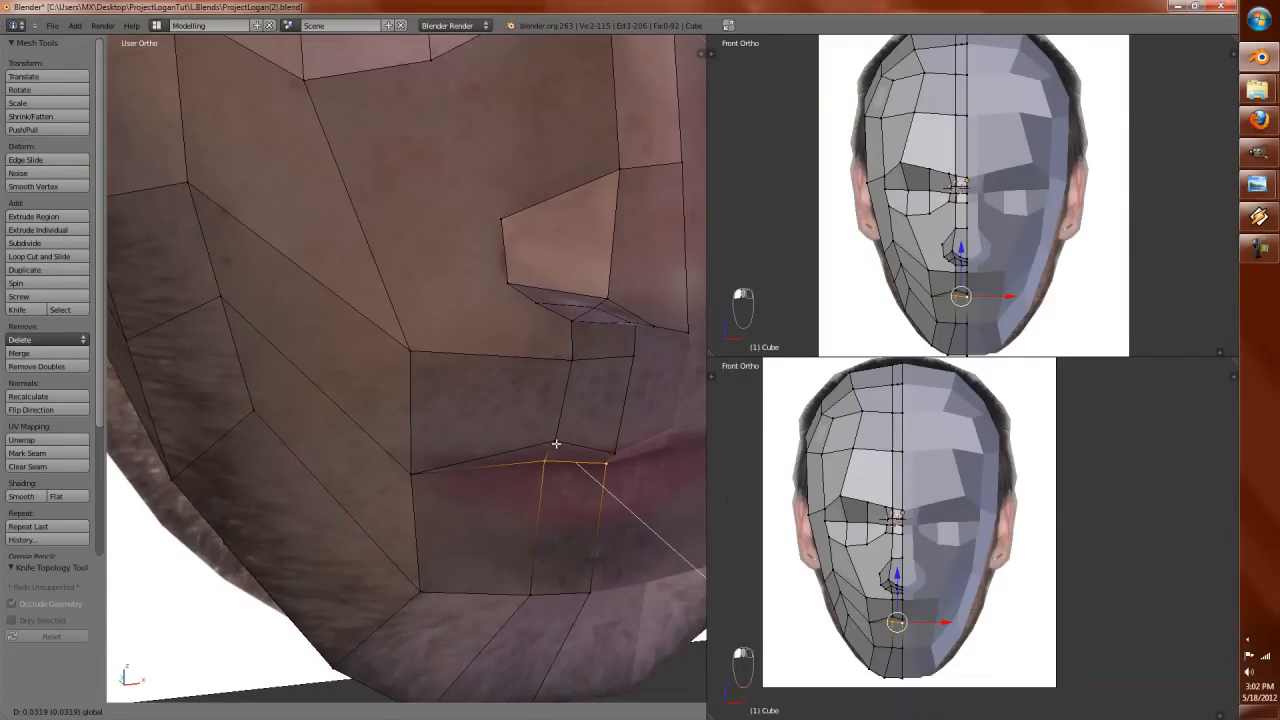
drag(556, 444, 584, 448)
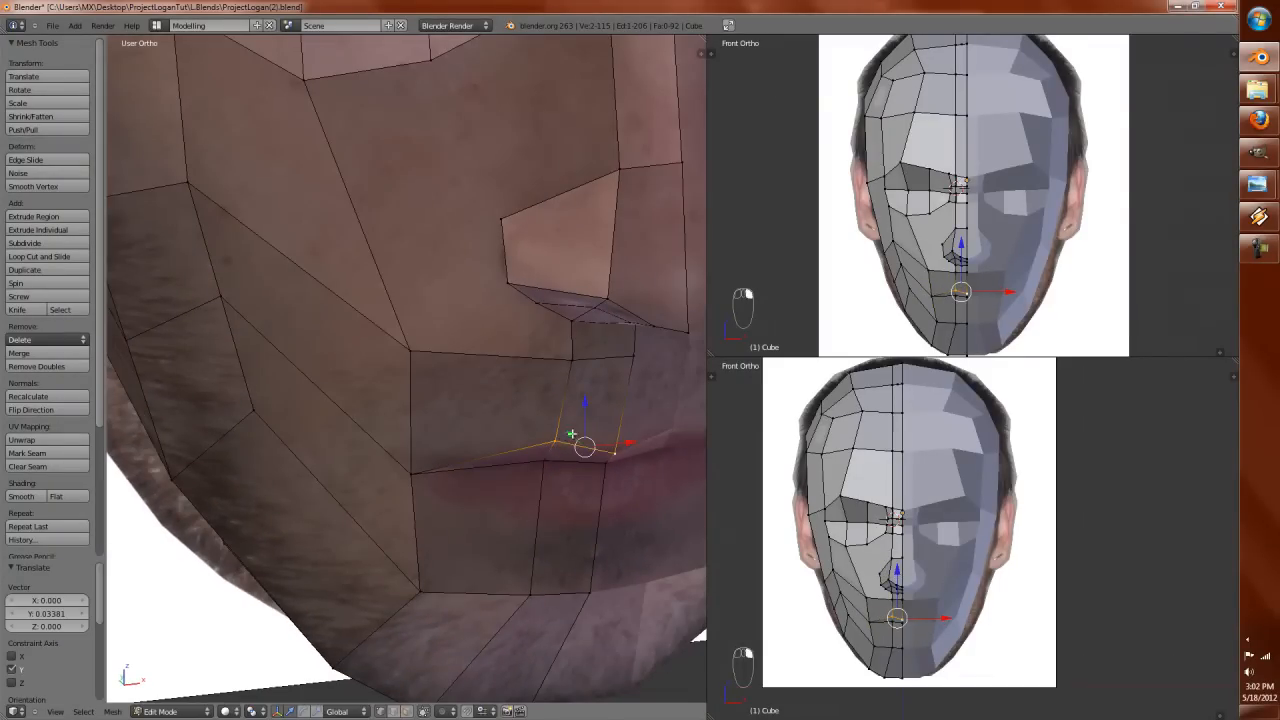
key(KP_1)
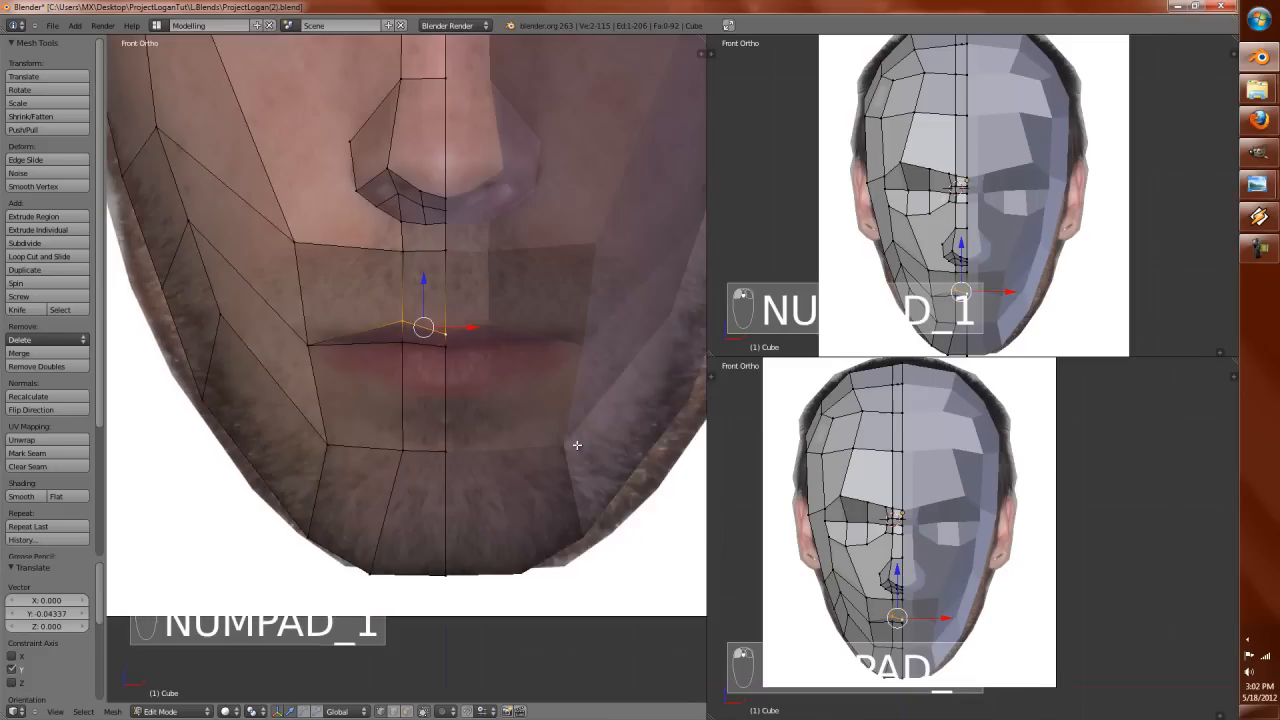
key(a)
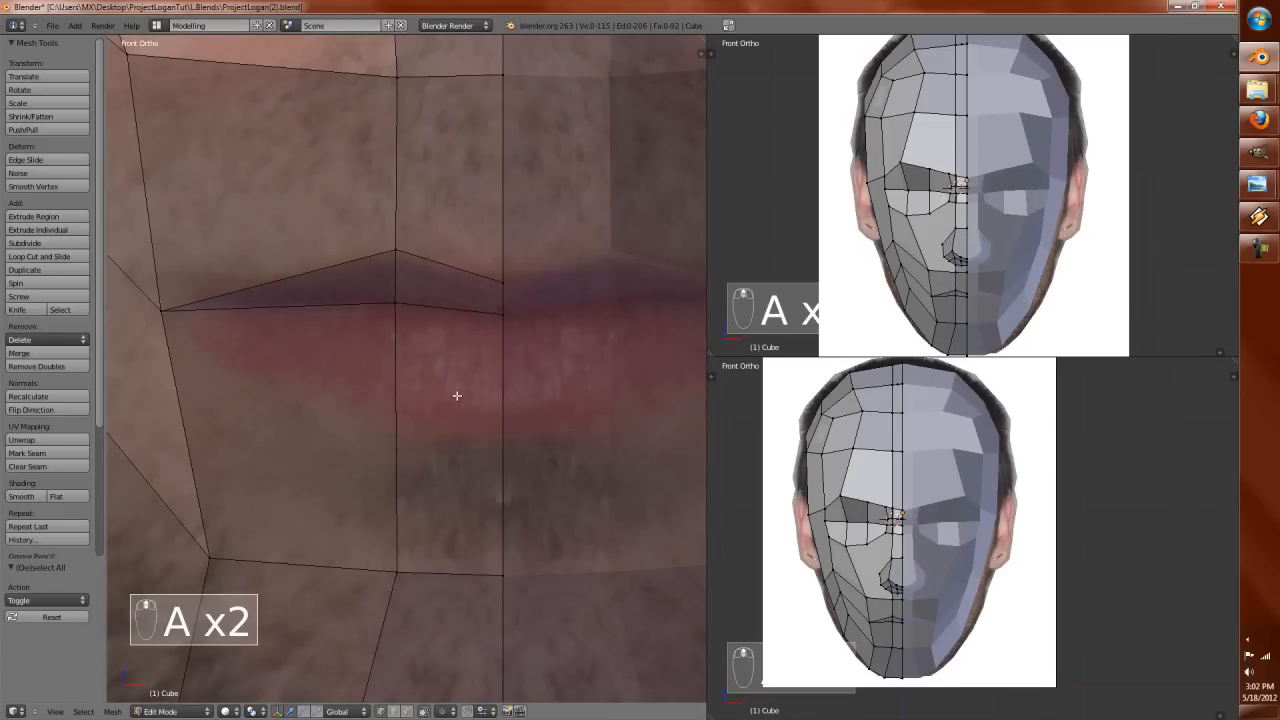
key(k)
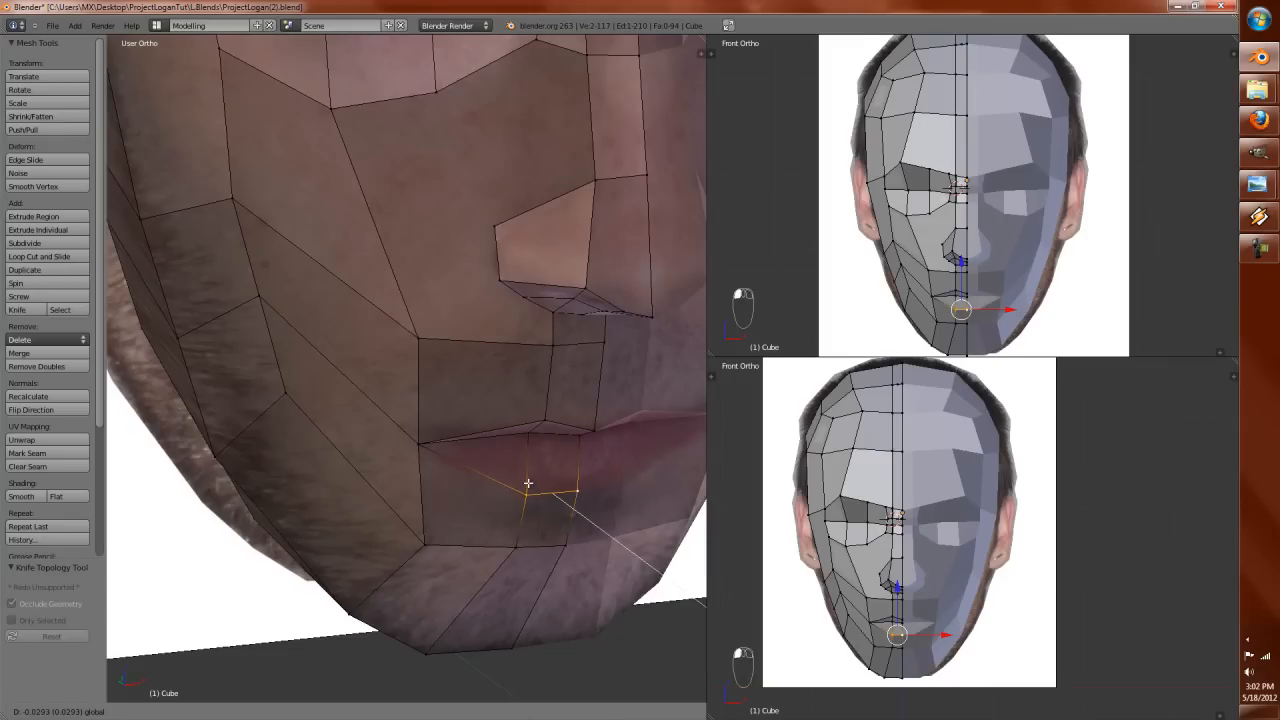
drag(528, 482, 540, 548)
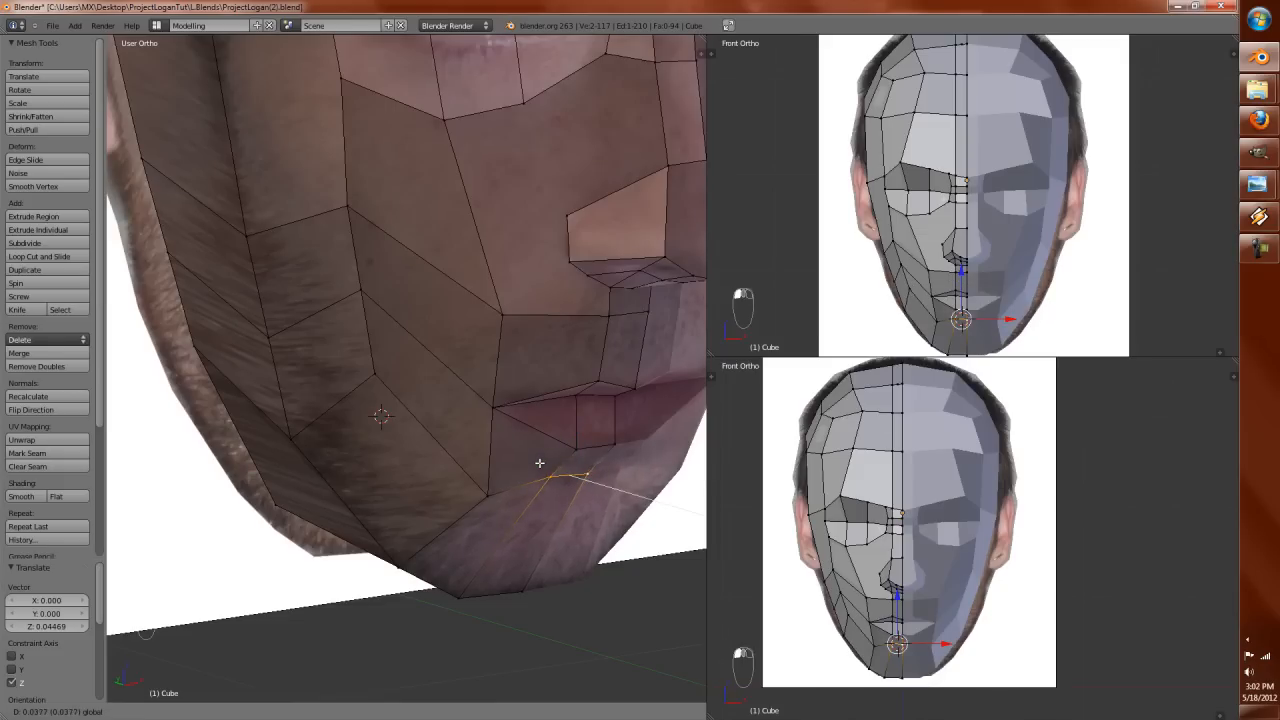
key(ctrl+r)
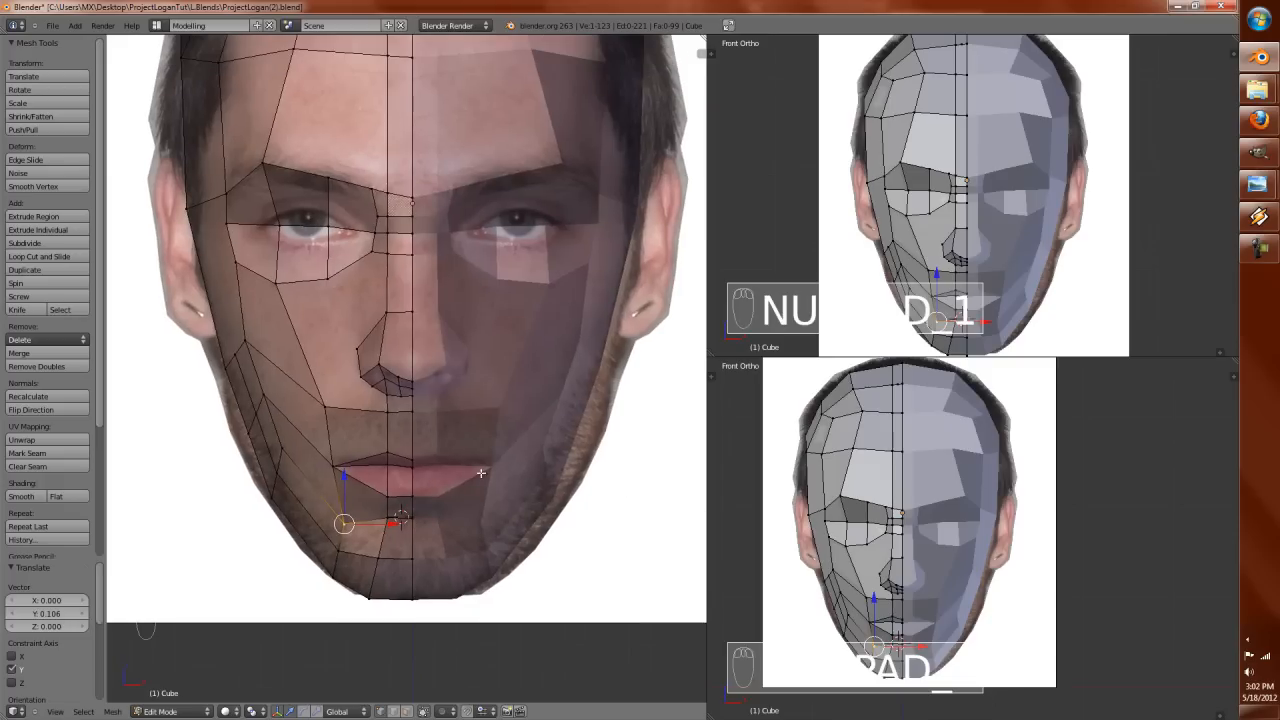
Step: Add an edge loop through the nose, place its vertex, then add an edge along the nostril side
key(ctrl+r)
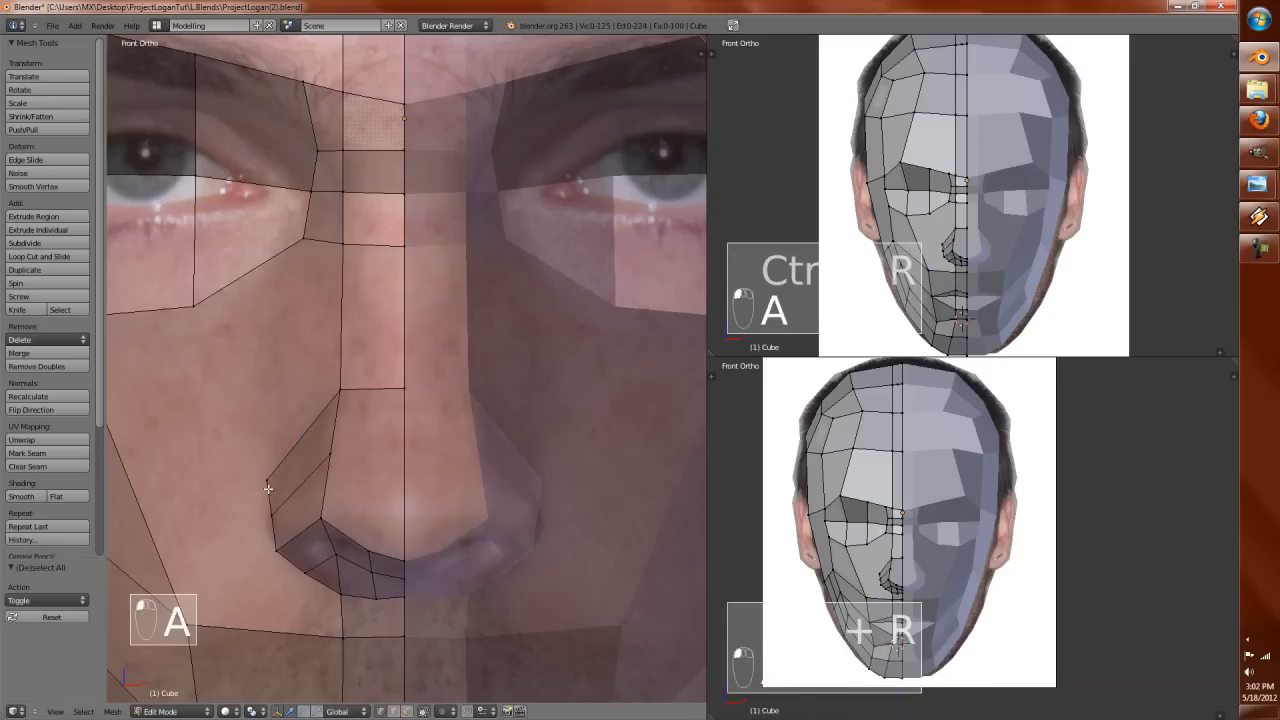
key(g)
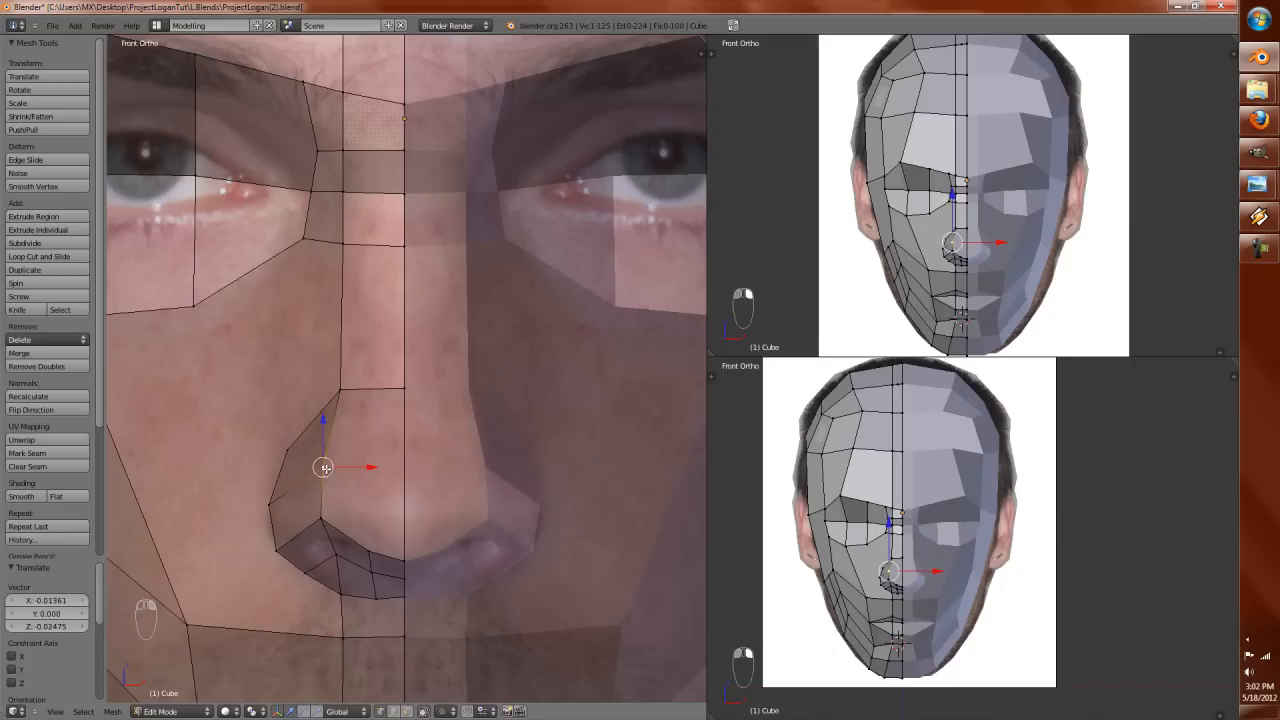
key(K)
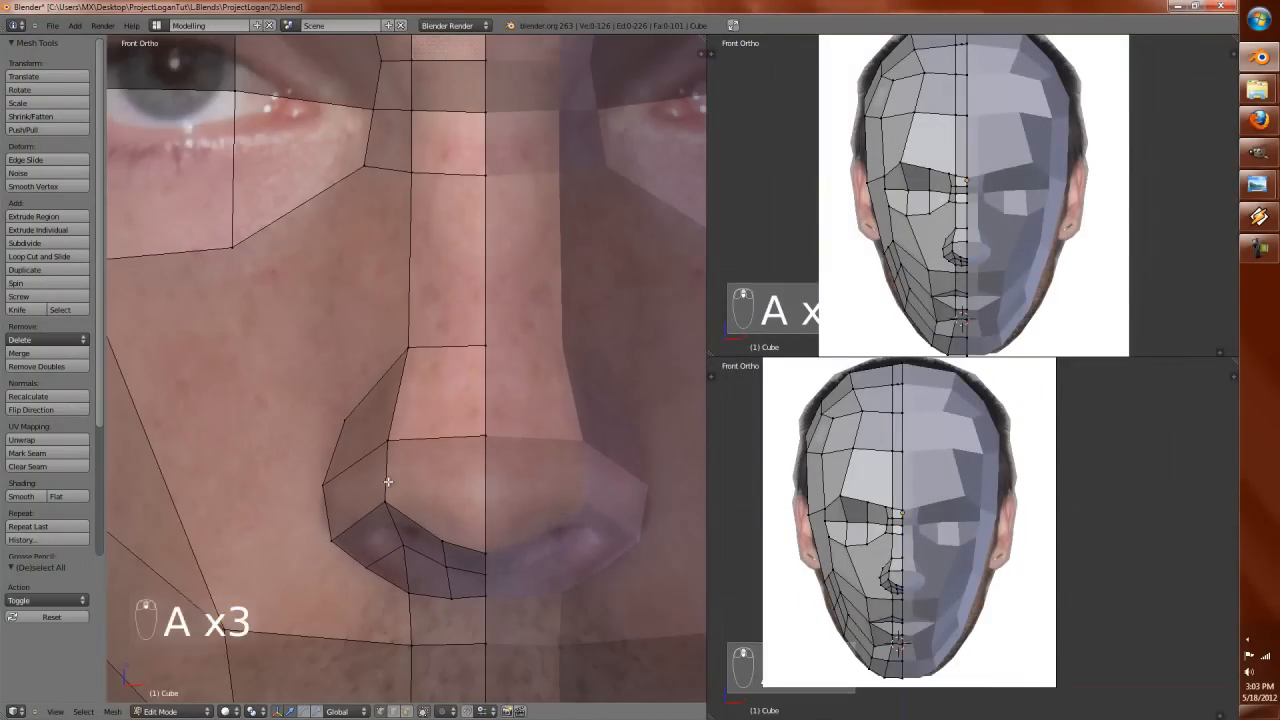
key(a)
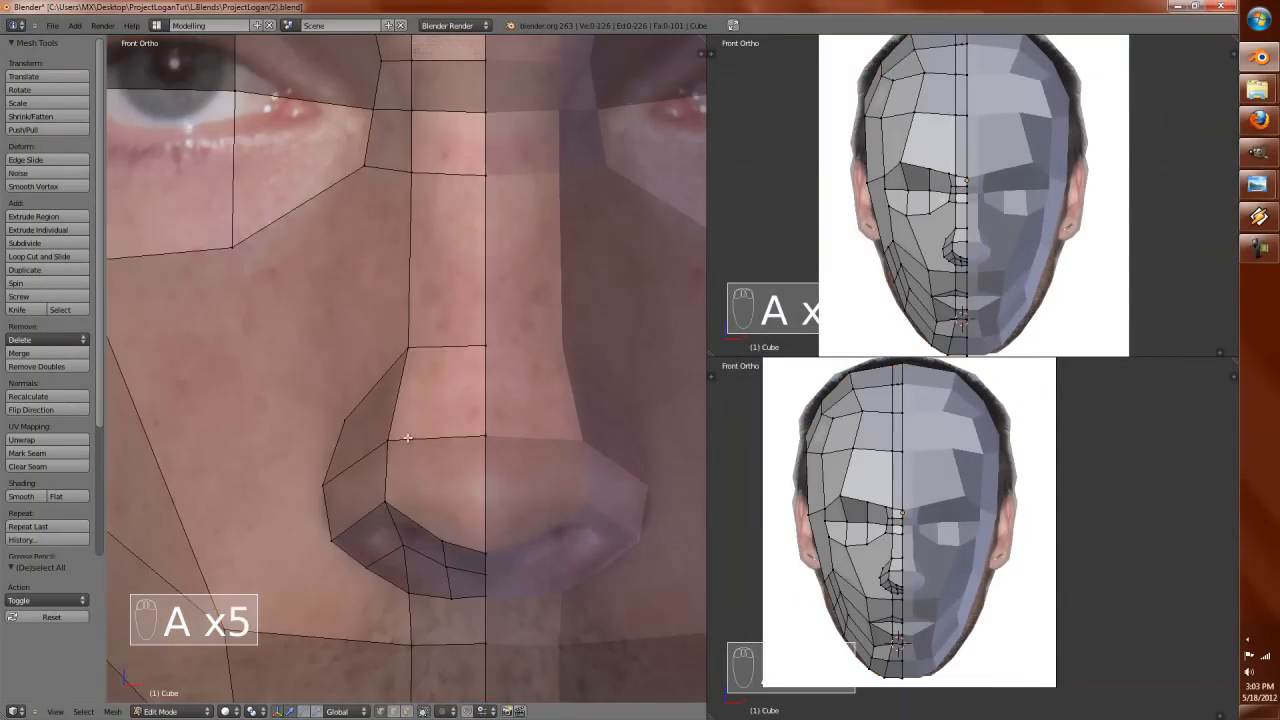
key(k)
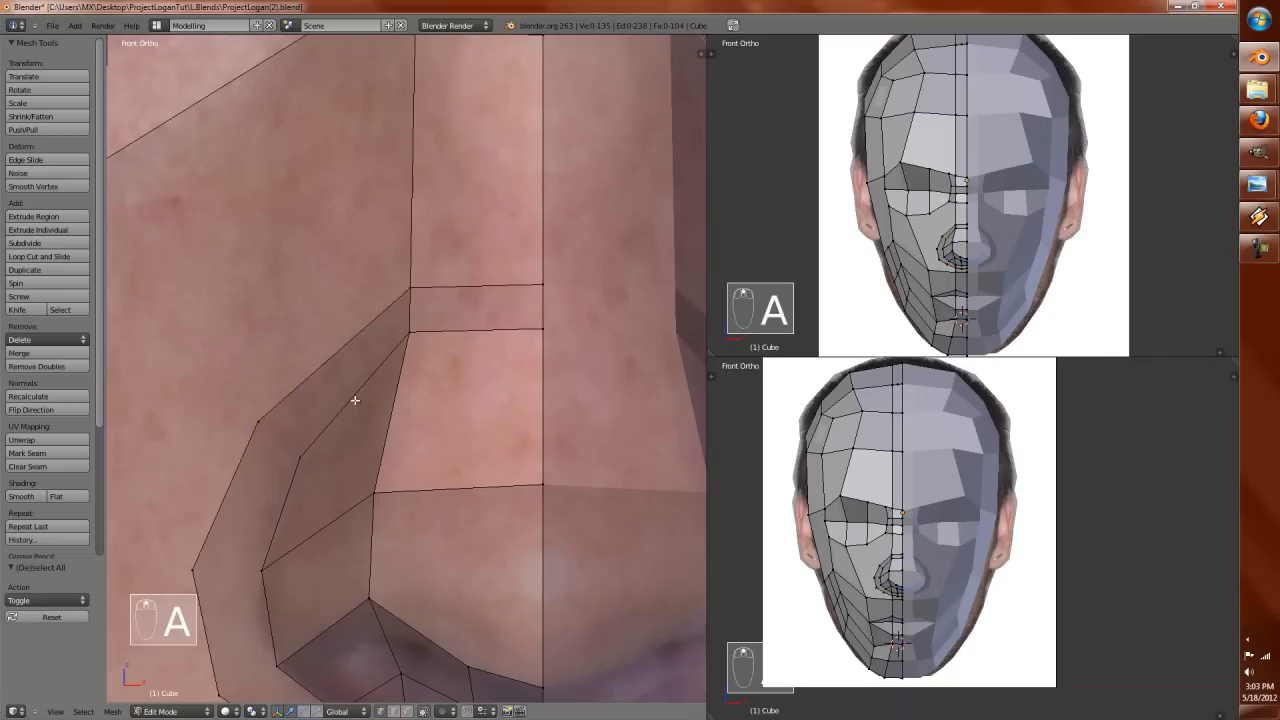
Step: Connect vertices on the nostril side and move them to follow the nostril edge
key(k)
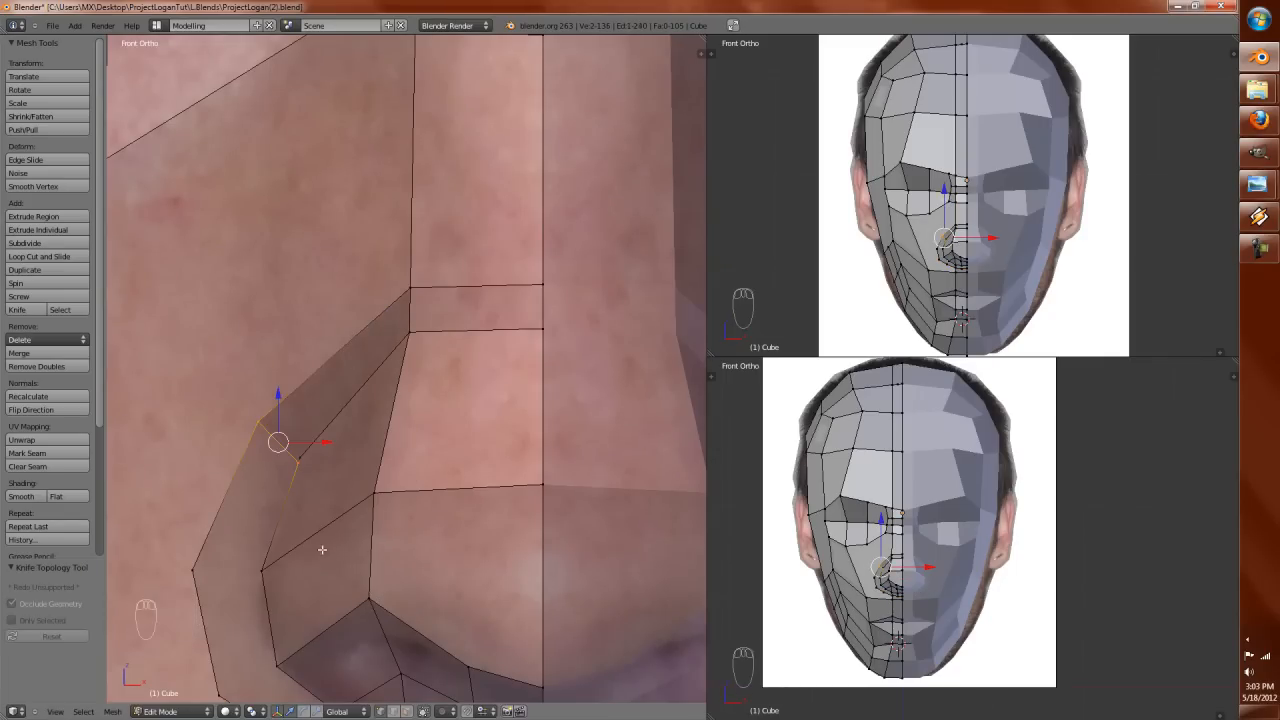
key(KP_1)
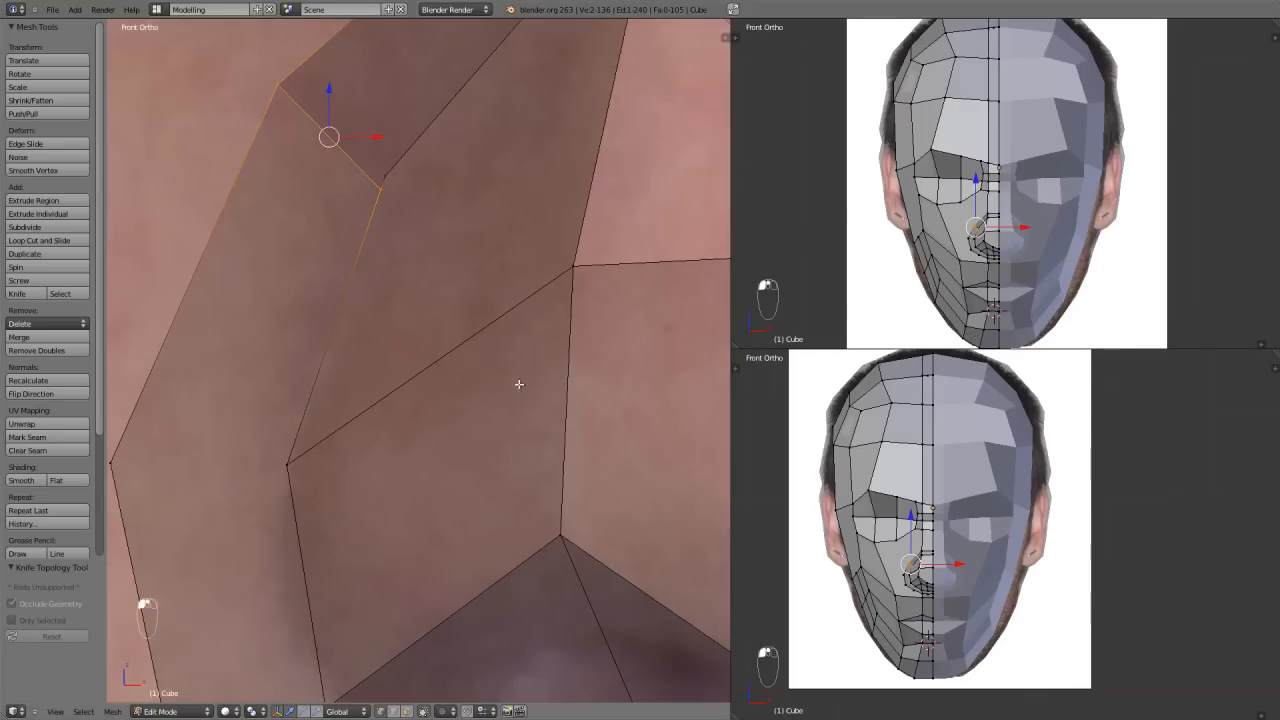
key(A)
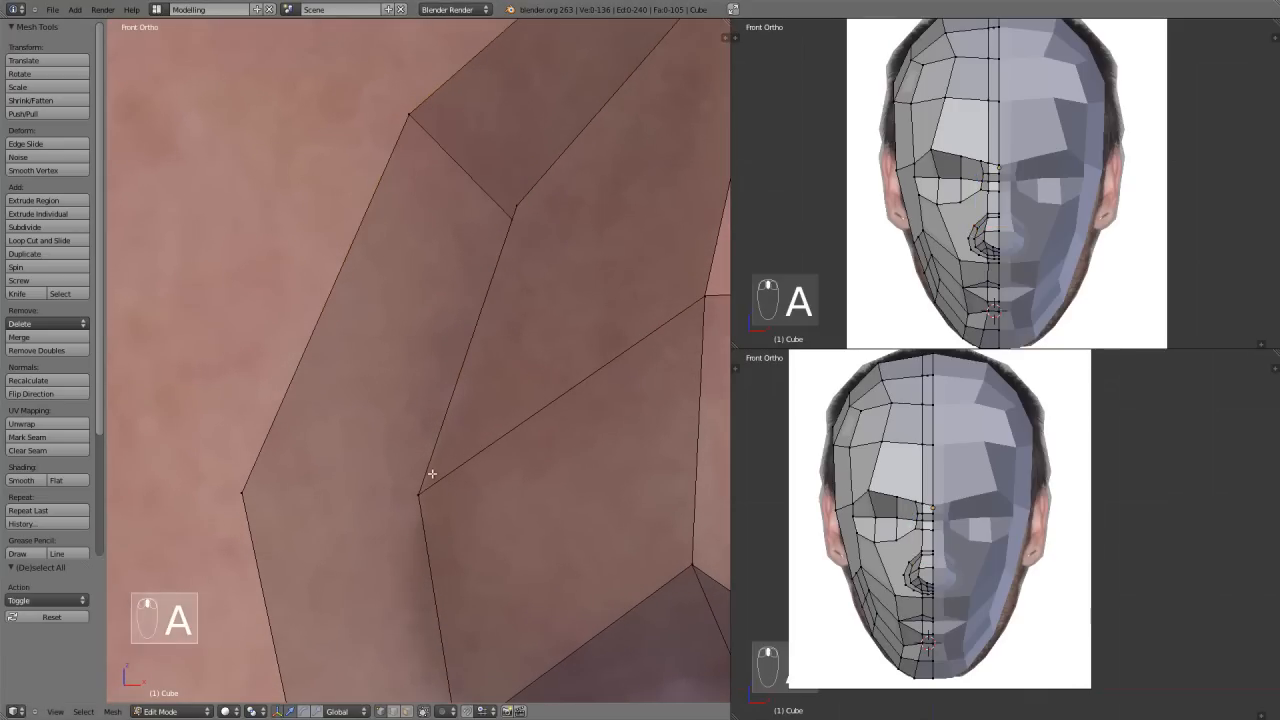
key(k)
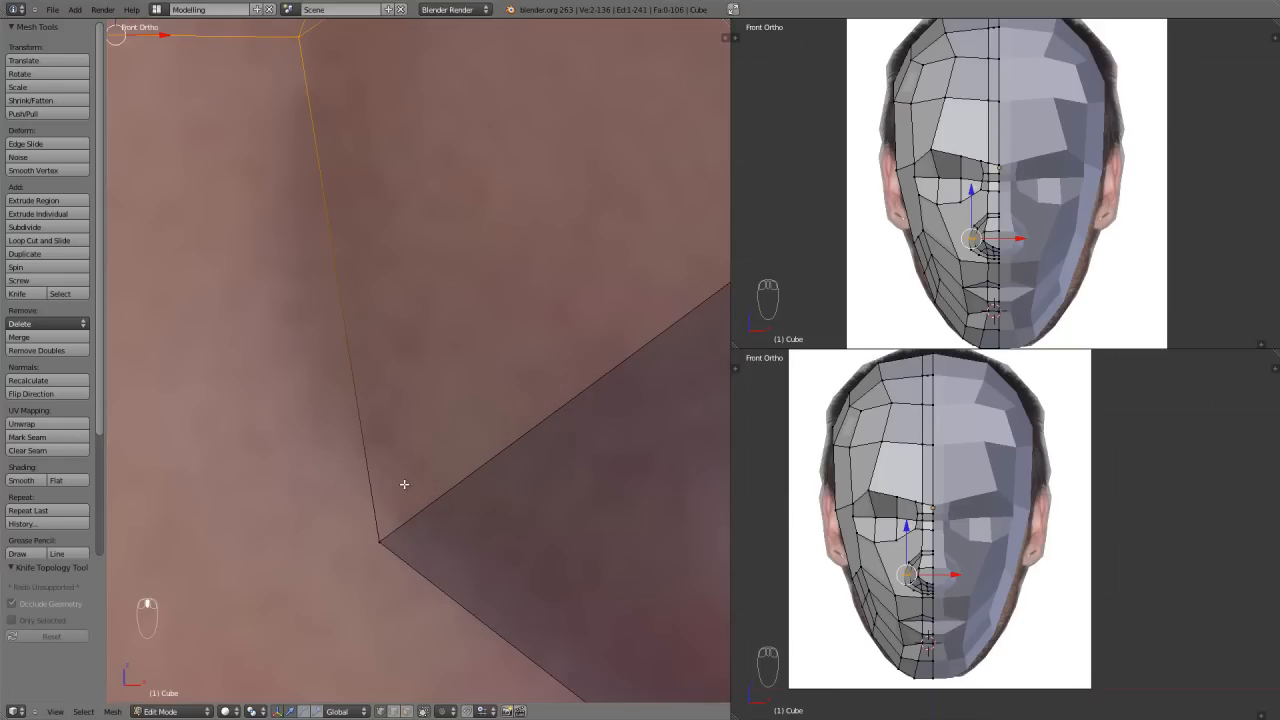
key(k)
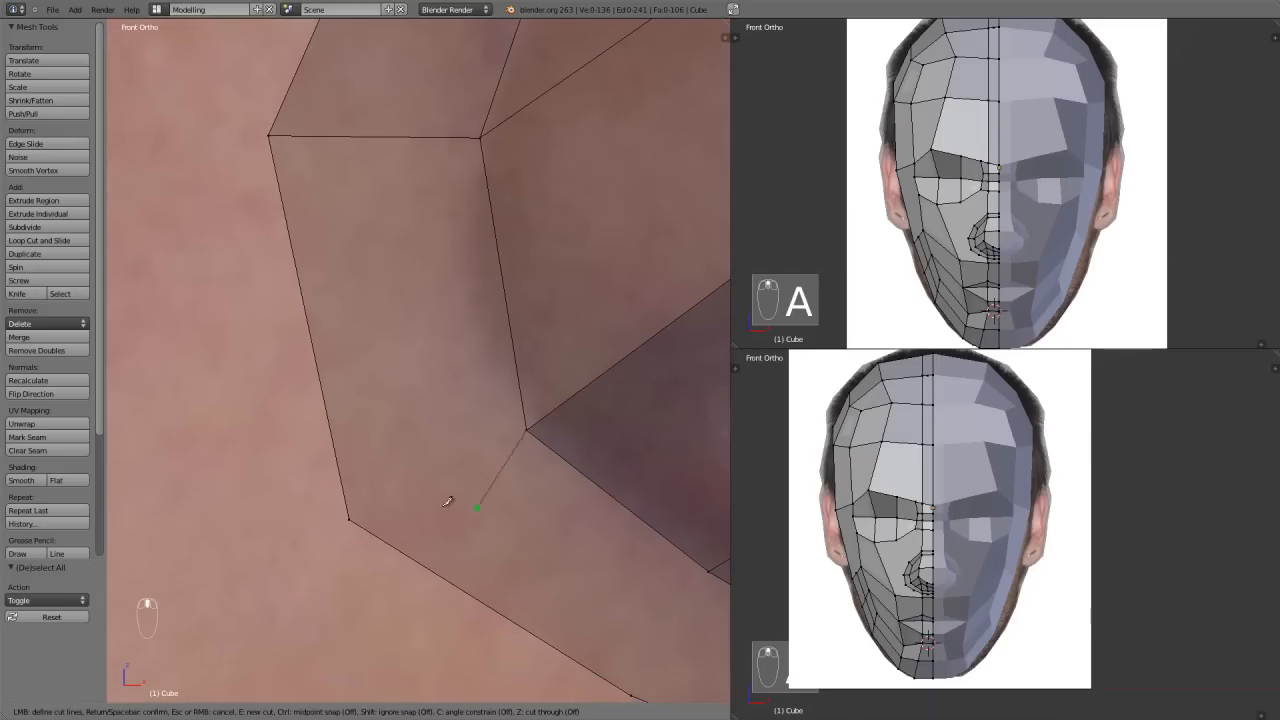
Step: Extend the quad loop along the nostril curve with additional vertices around the wing
click(448, 516)
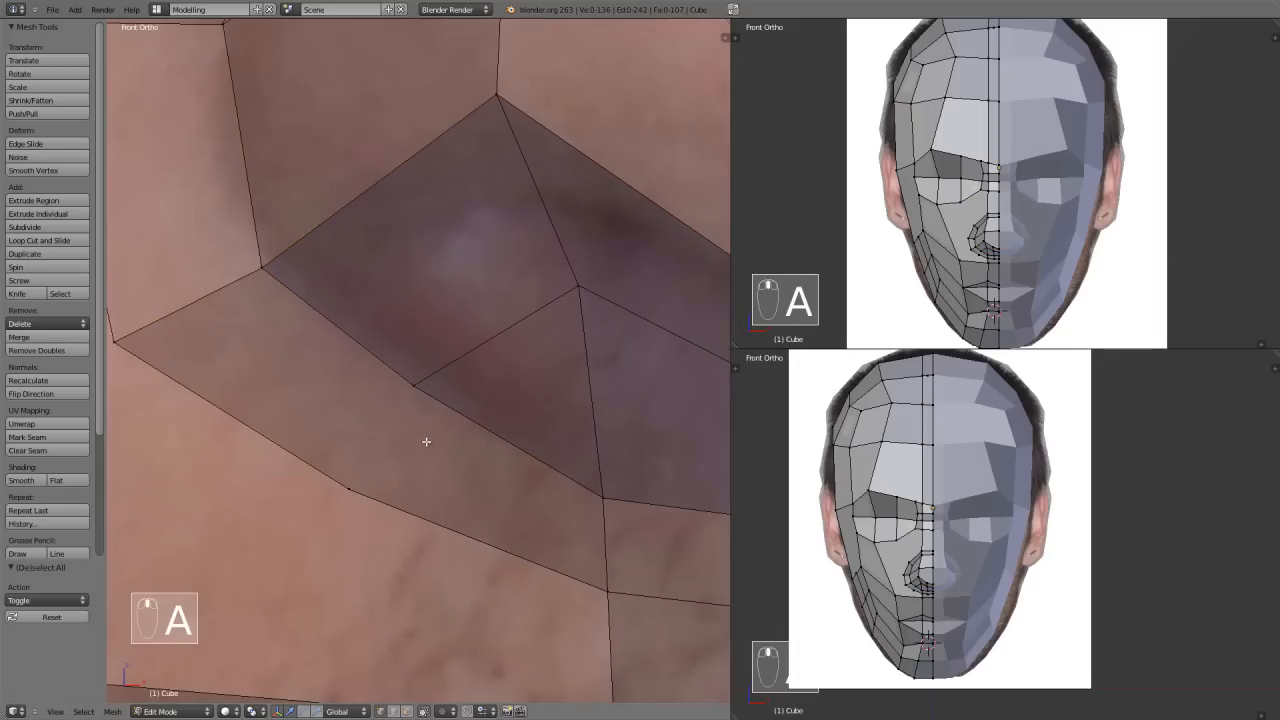
key(k)
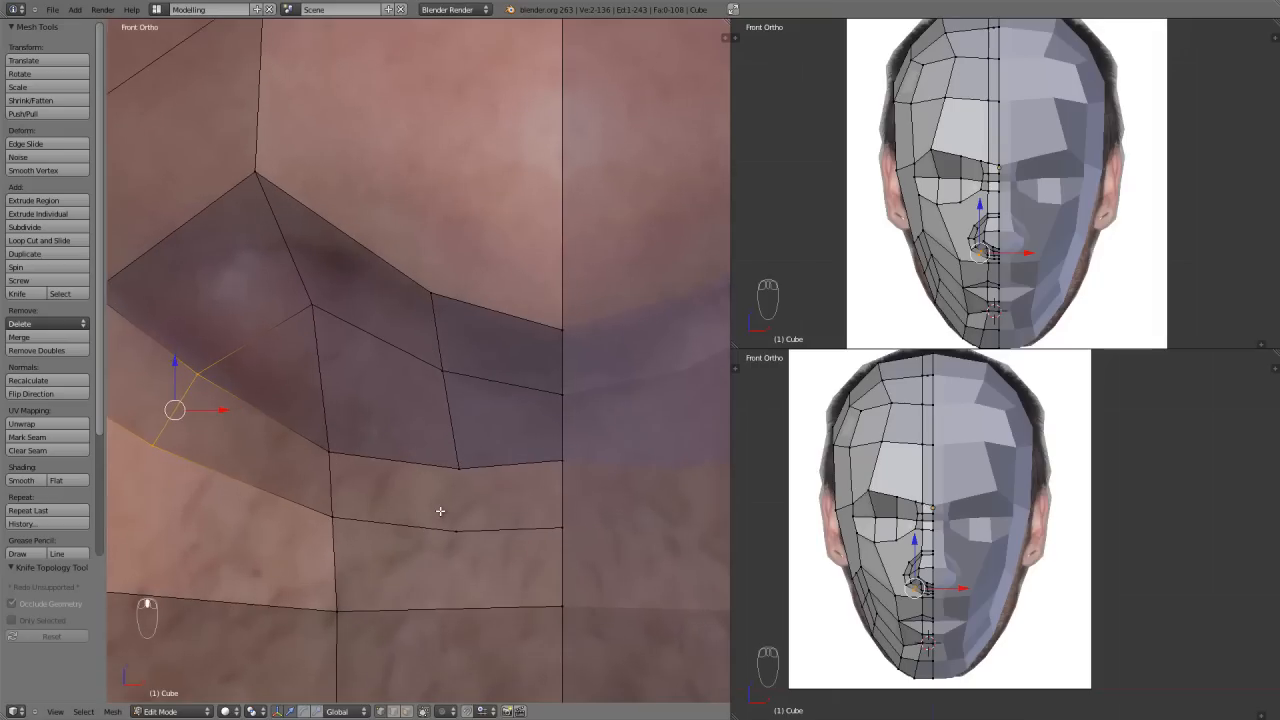
key(k)
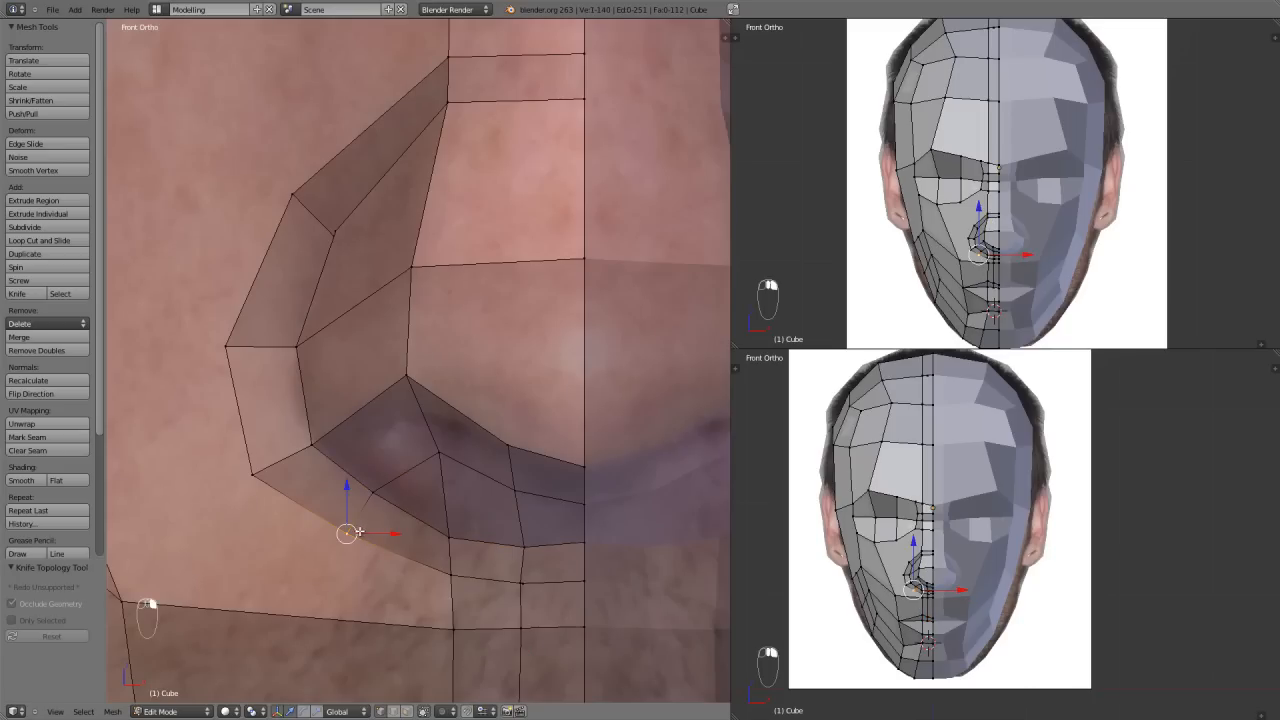
key(g)
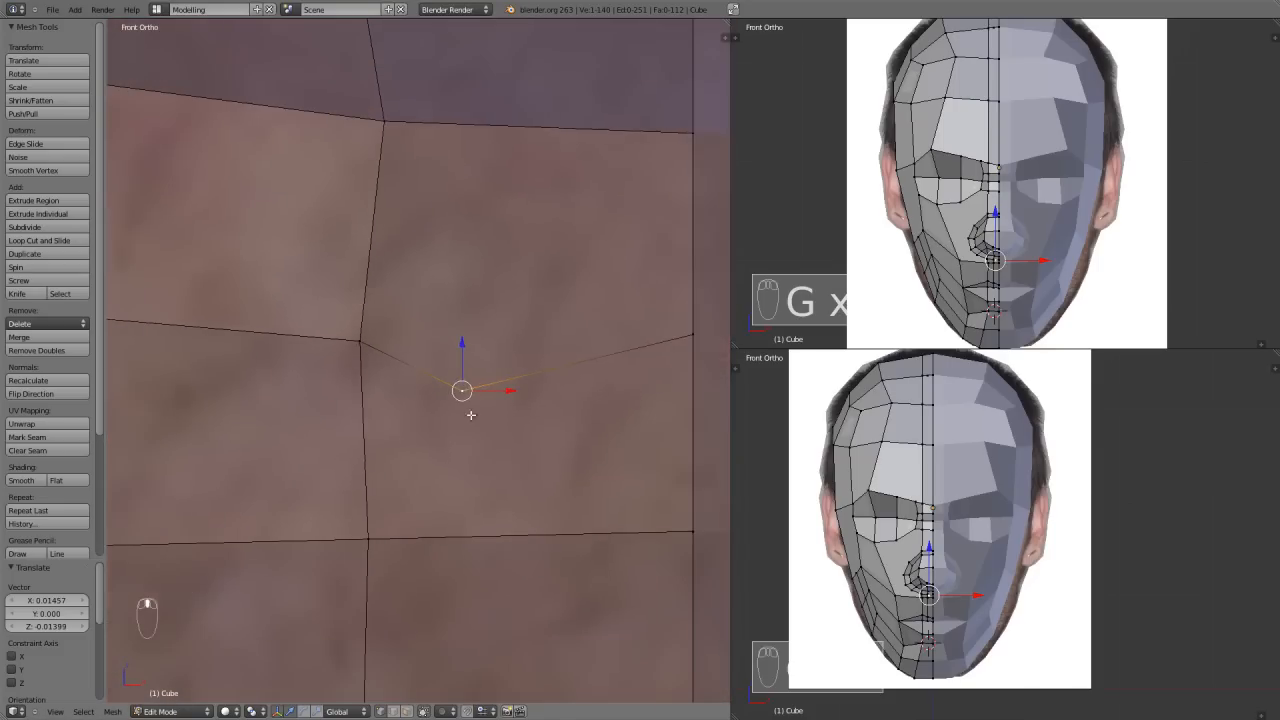
Step: Undo the stray move and place a new loop cut across the nostril face ring
key(ctrl+z)
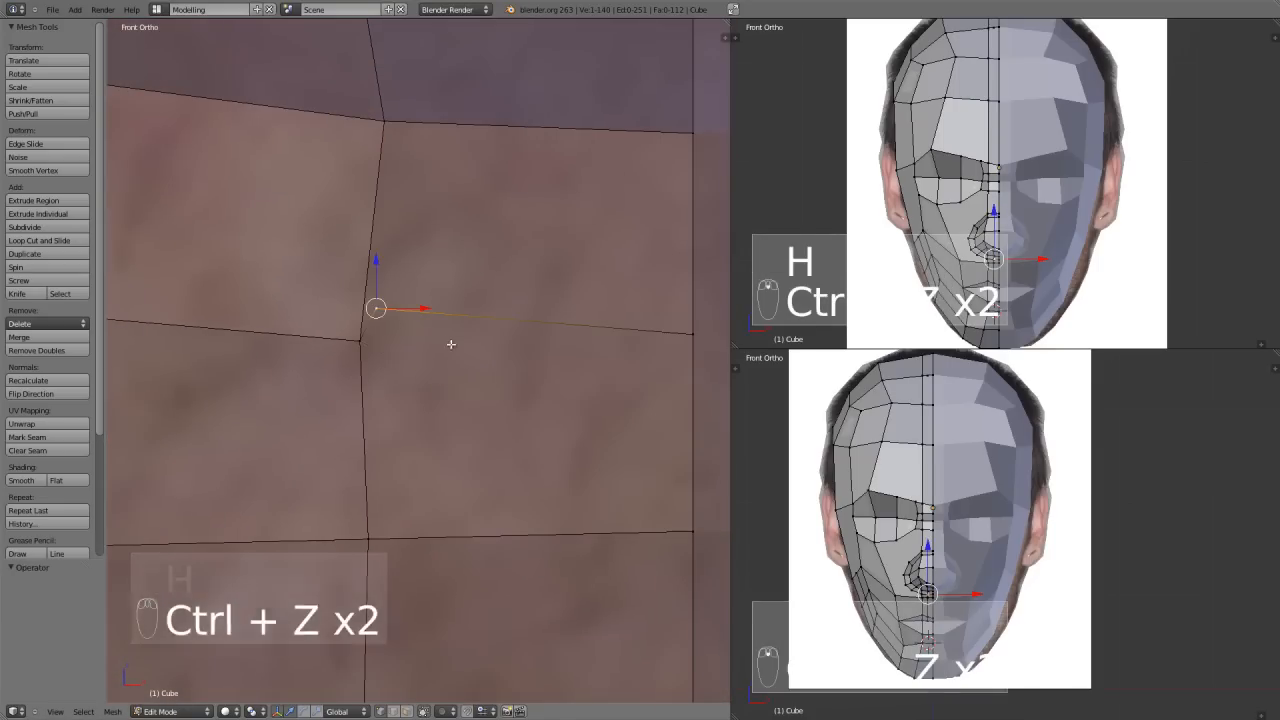
key(g)
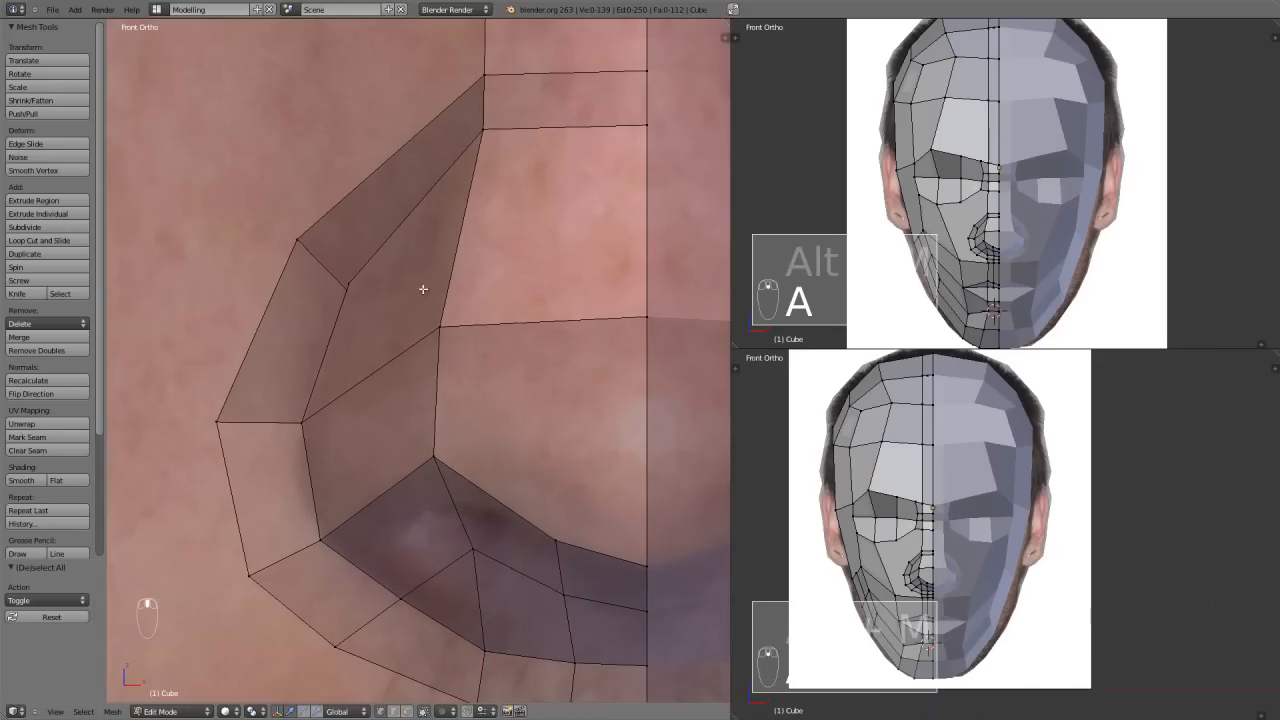
key(Ctrl+R)
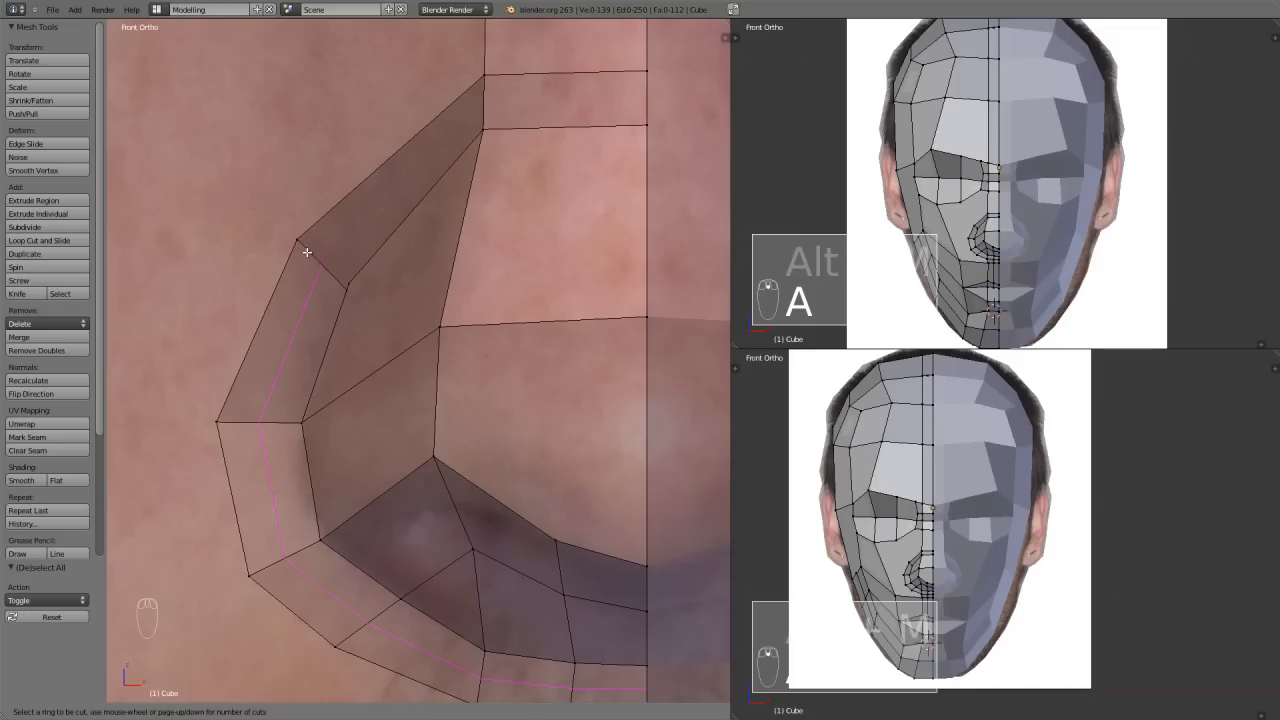
key(Ctrl+R)
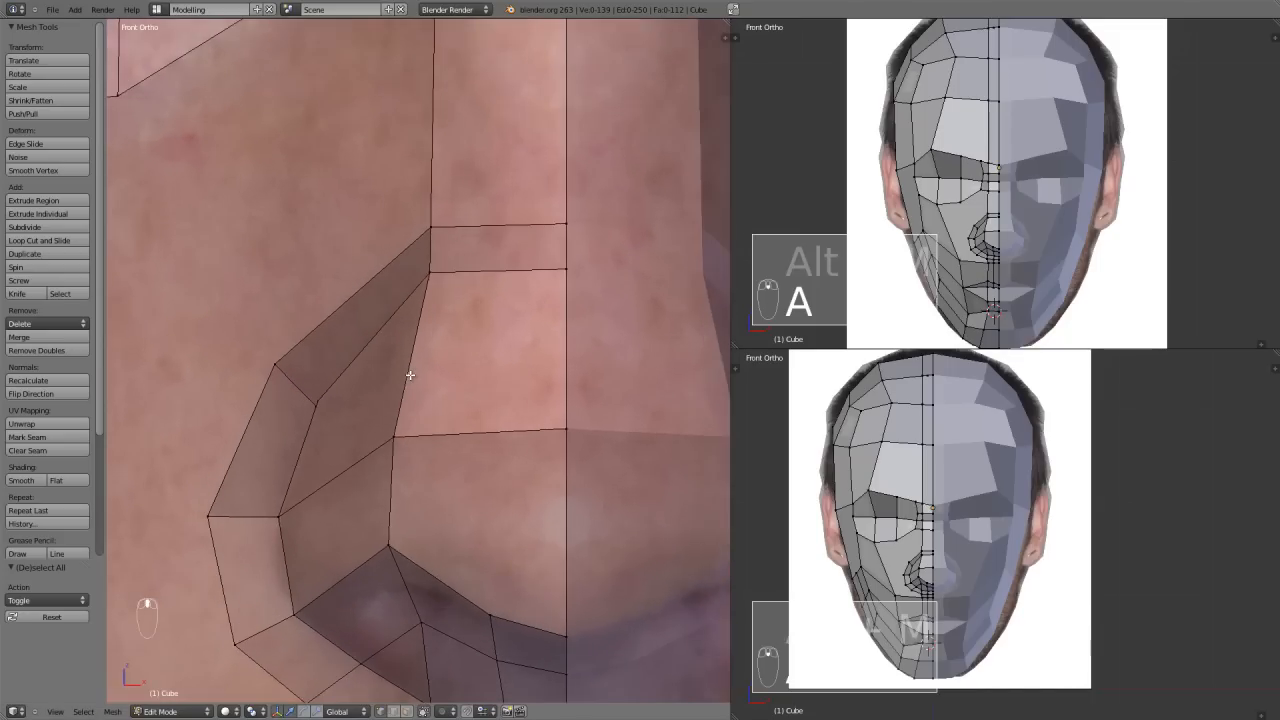
key(K)
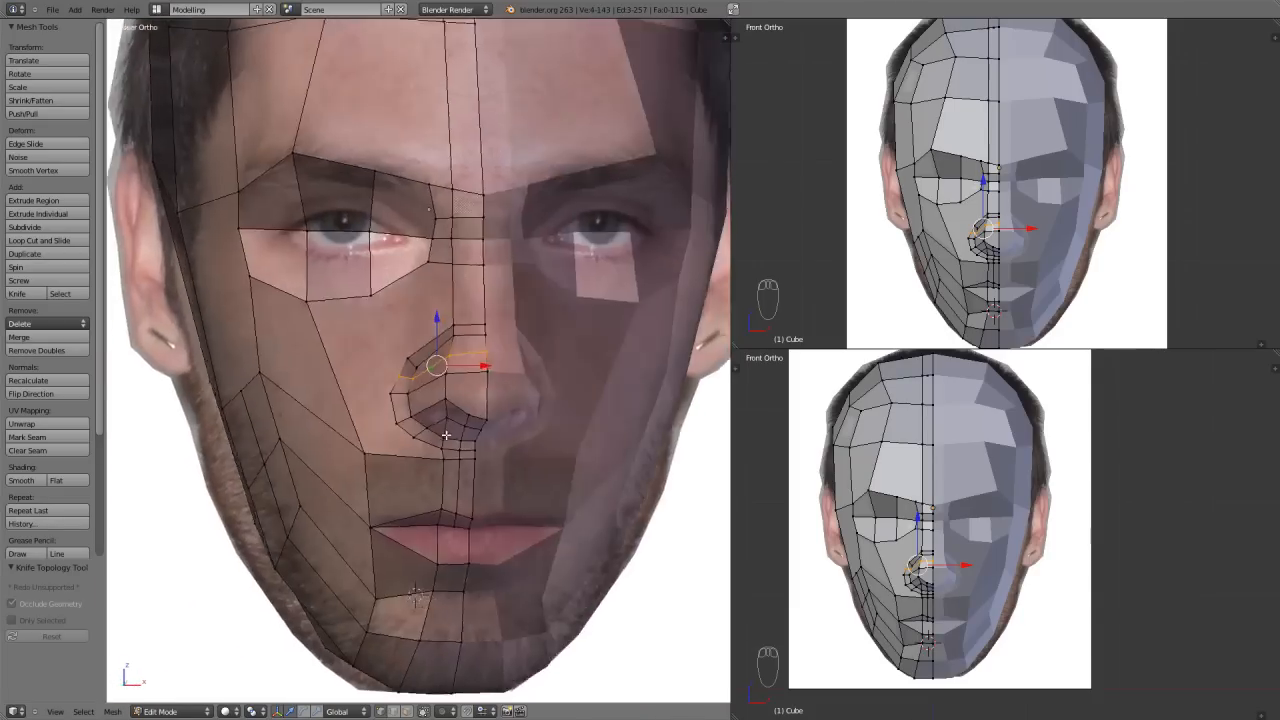
Step: Save the head model to its blend file via Save As
click(48, 8)
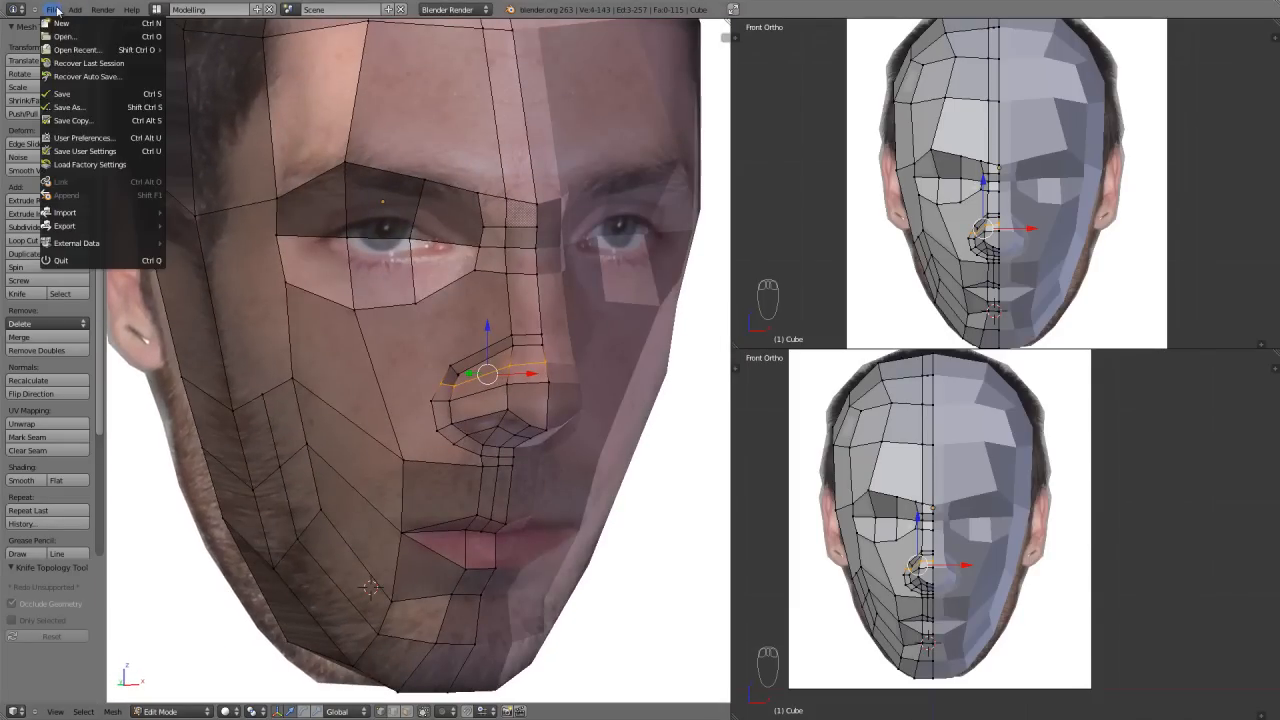
click(76, 104)
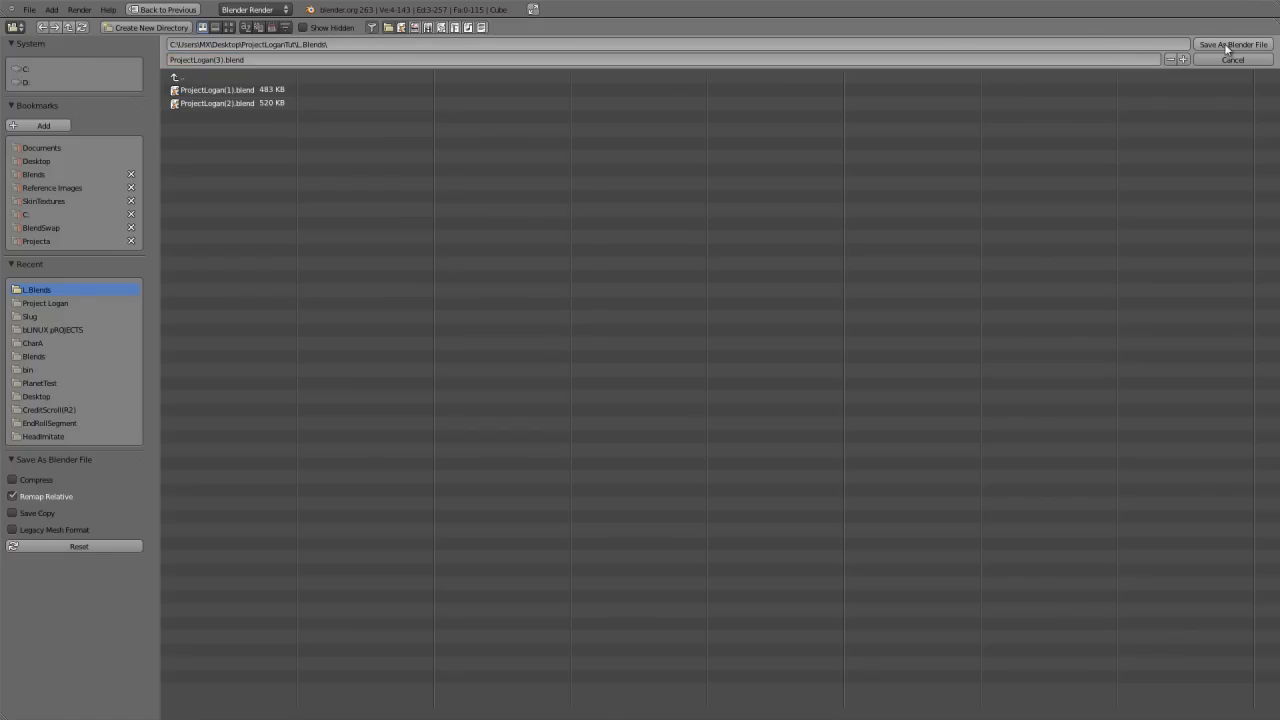
click(1230, 44)
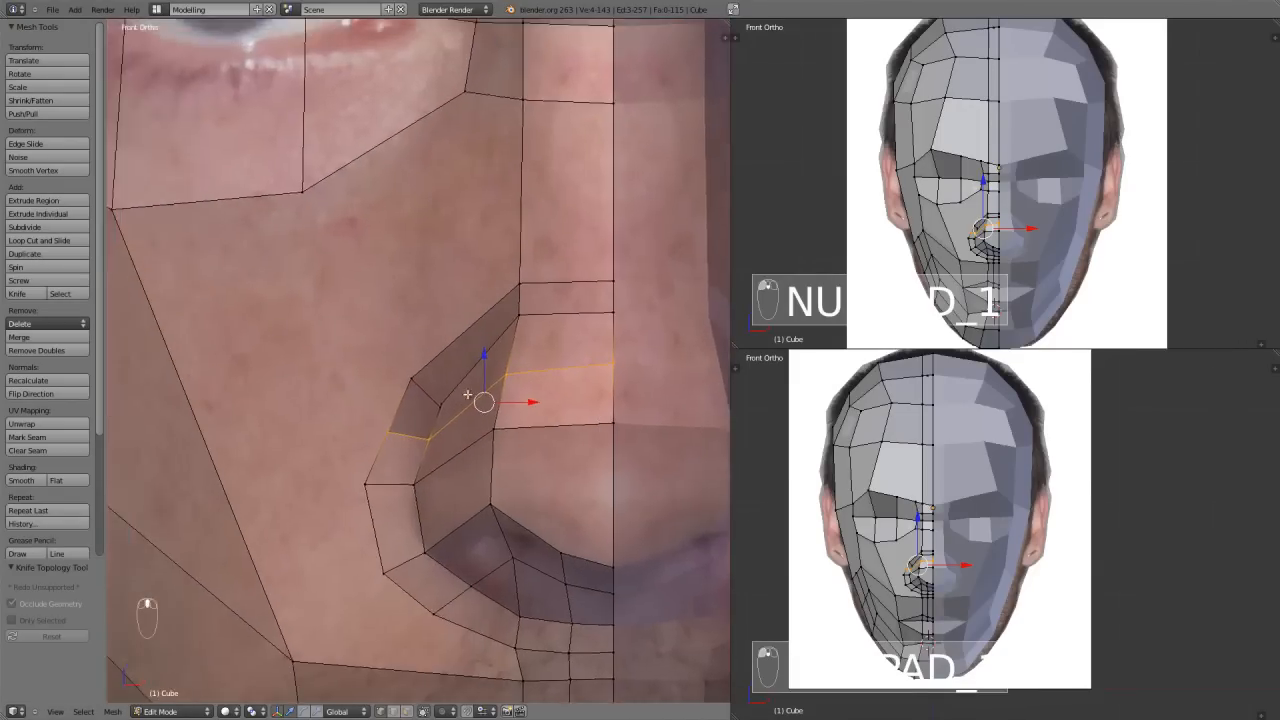
Step: Merge the nose-wing vertices and settle them and the nostril-base vertex on the nostril outline
key(g)
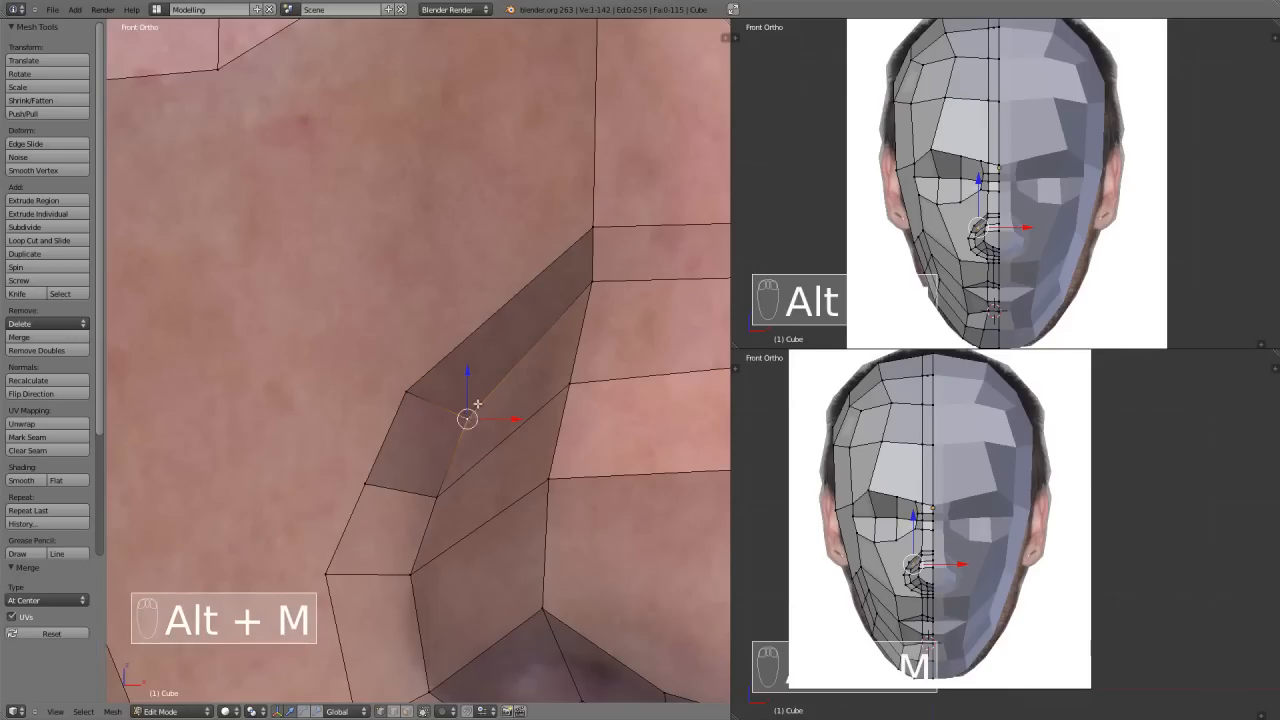
key(g)
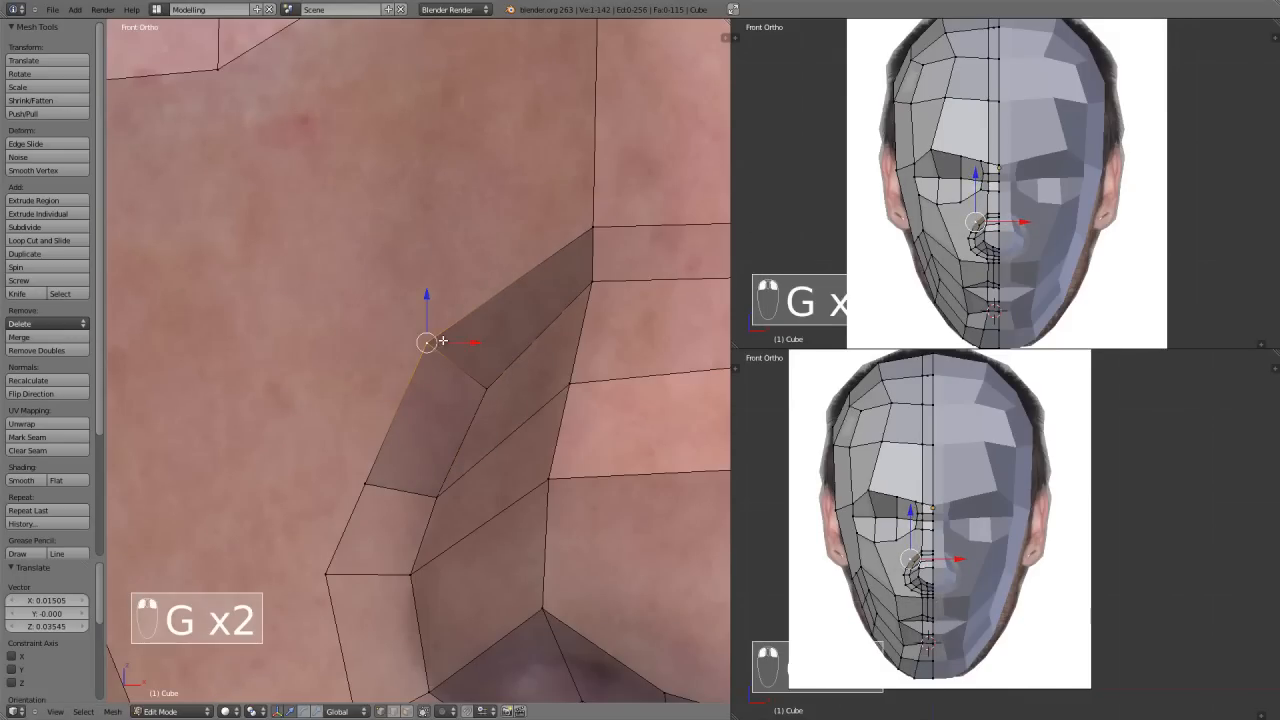
drag(428, 340, 436, 496)
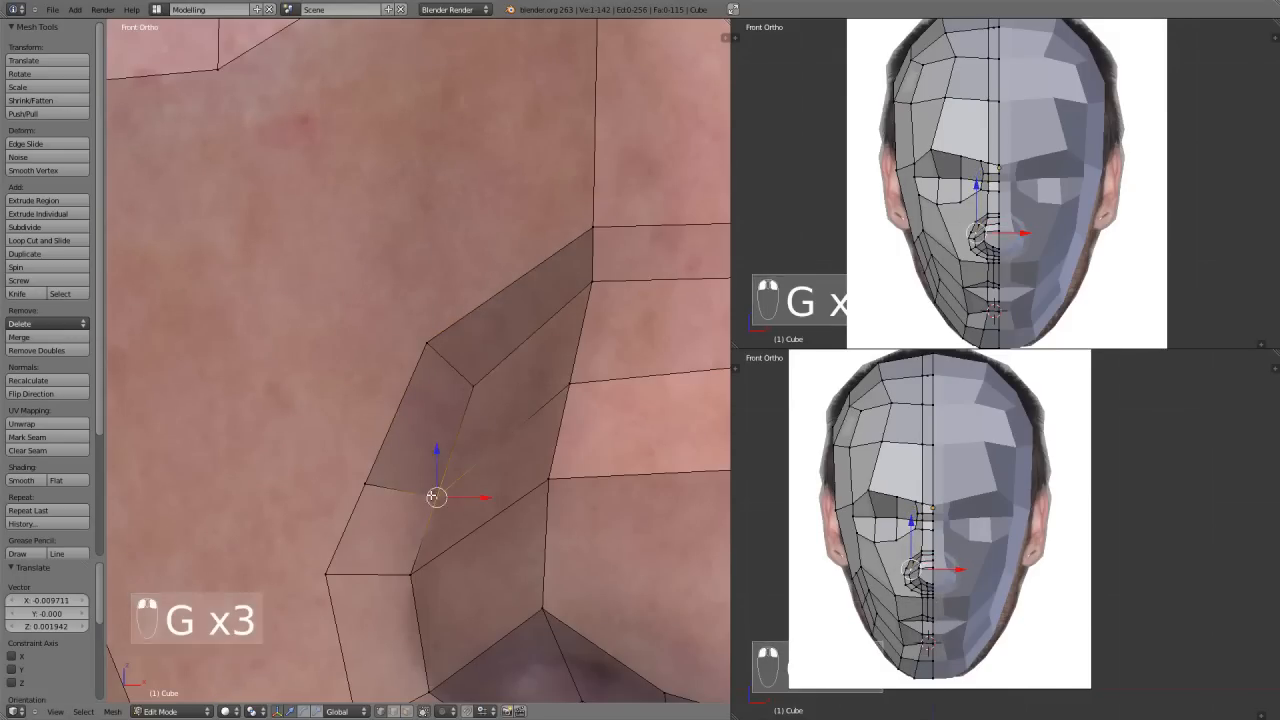
drag(436, 496, 444, 472)
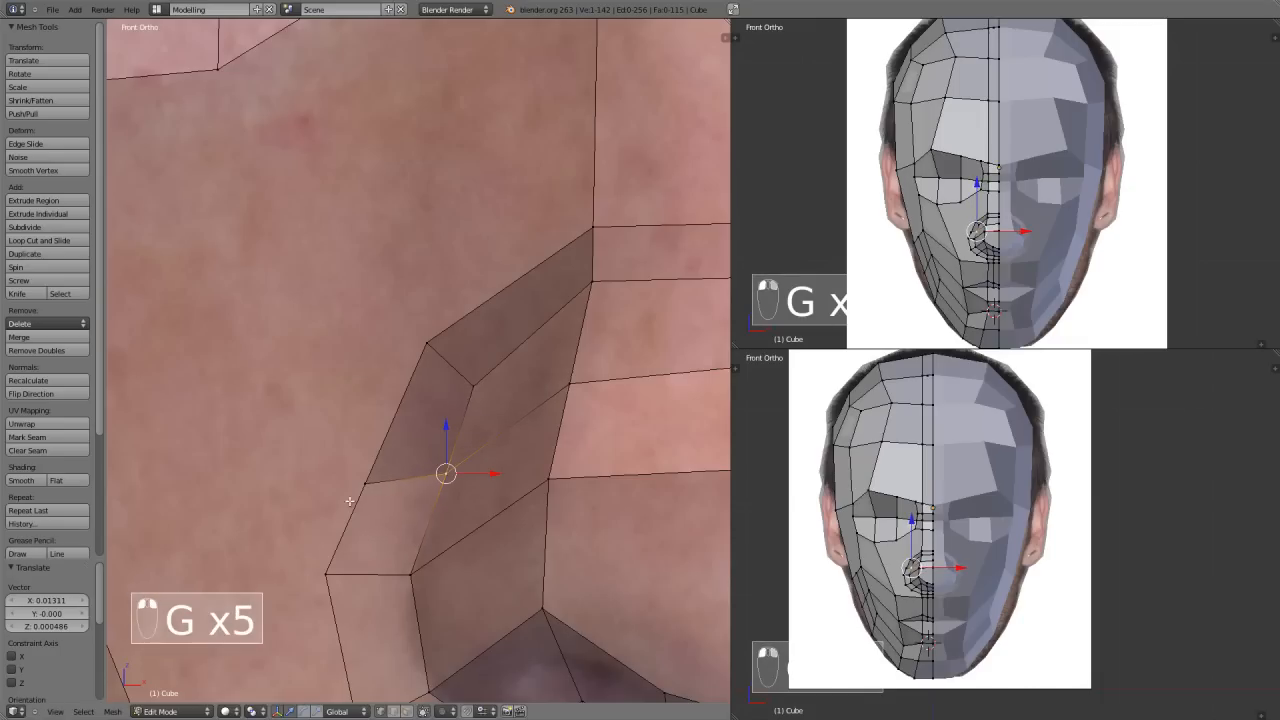
drag(444, 472, 378, 448)
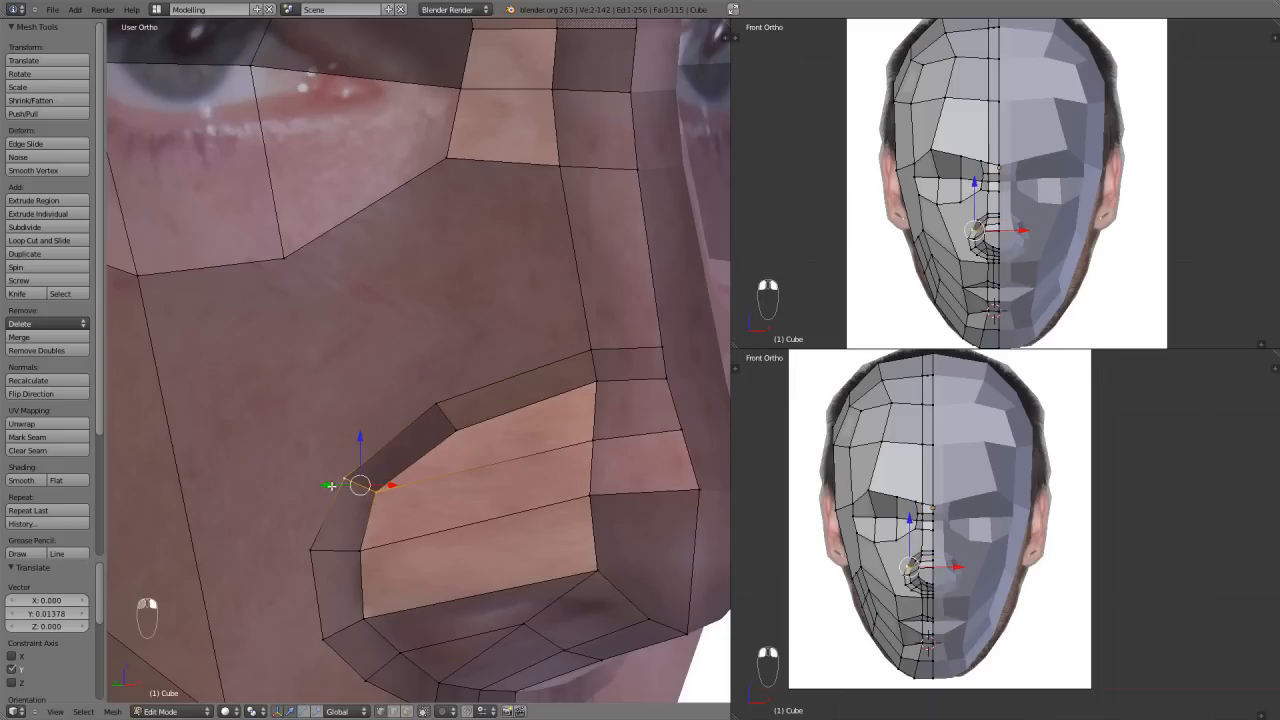
drag(360, 486, 336, 550)
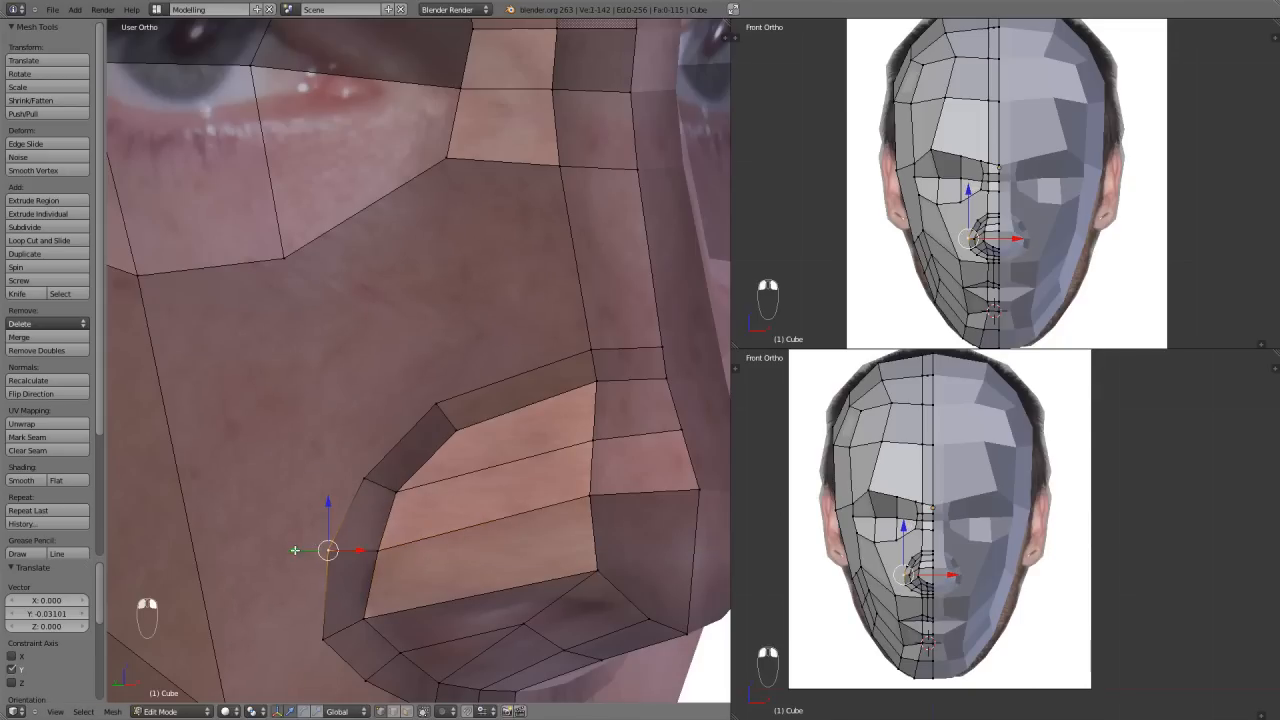
drag(328, 550, 378, 550)
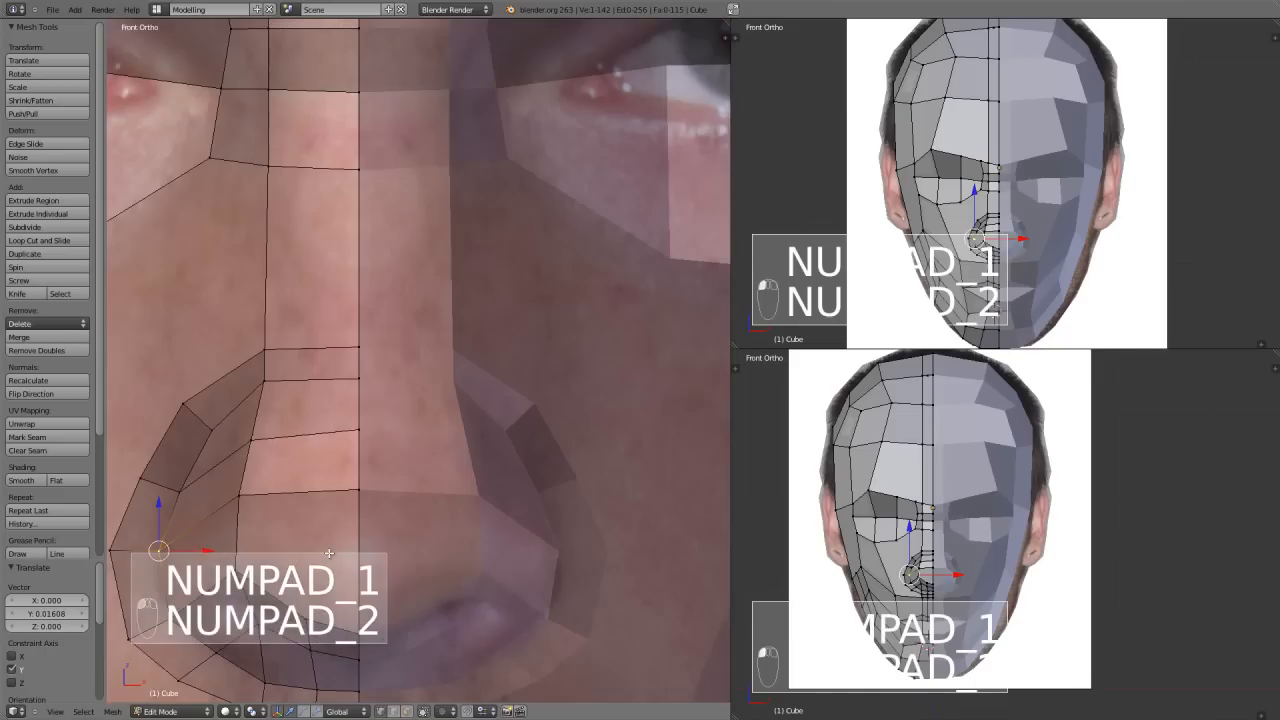
Step: Reposition the vertex above the upper lip to line up with the mouth edge
key(Ctrl+R)
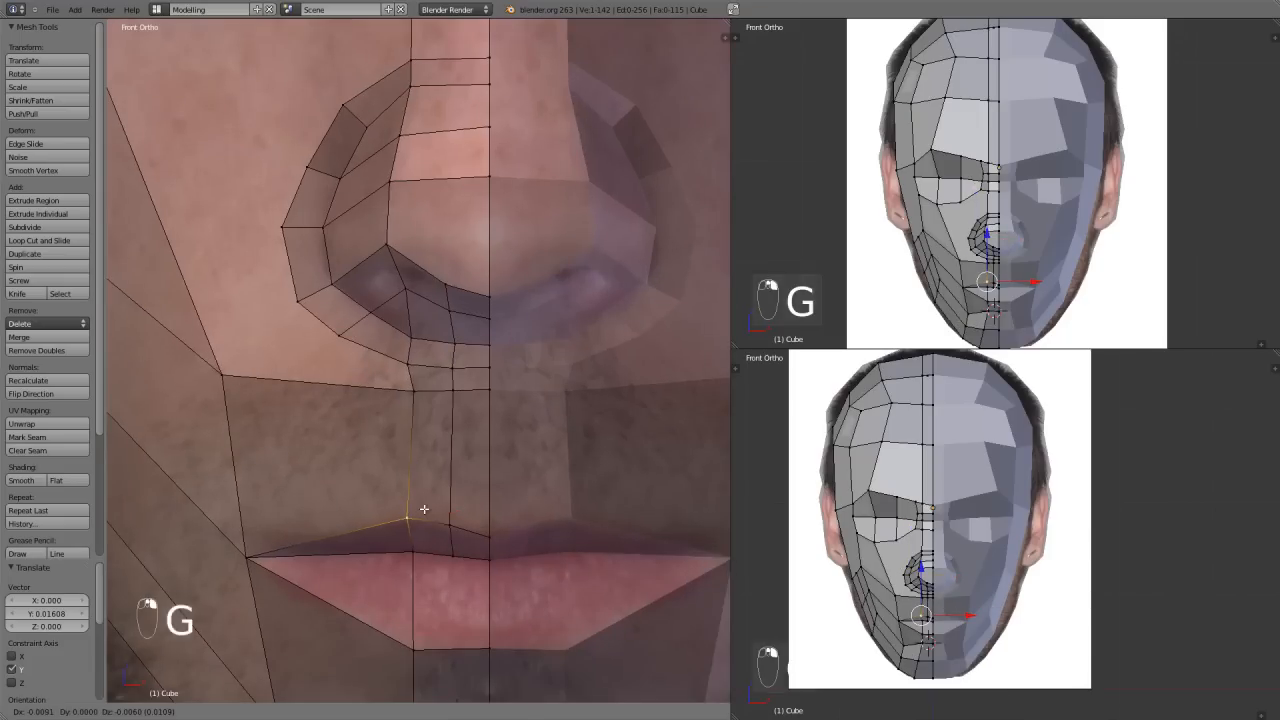
drag(424, 510, 480, 528)
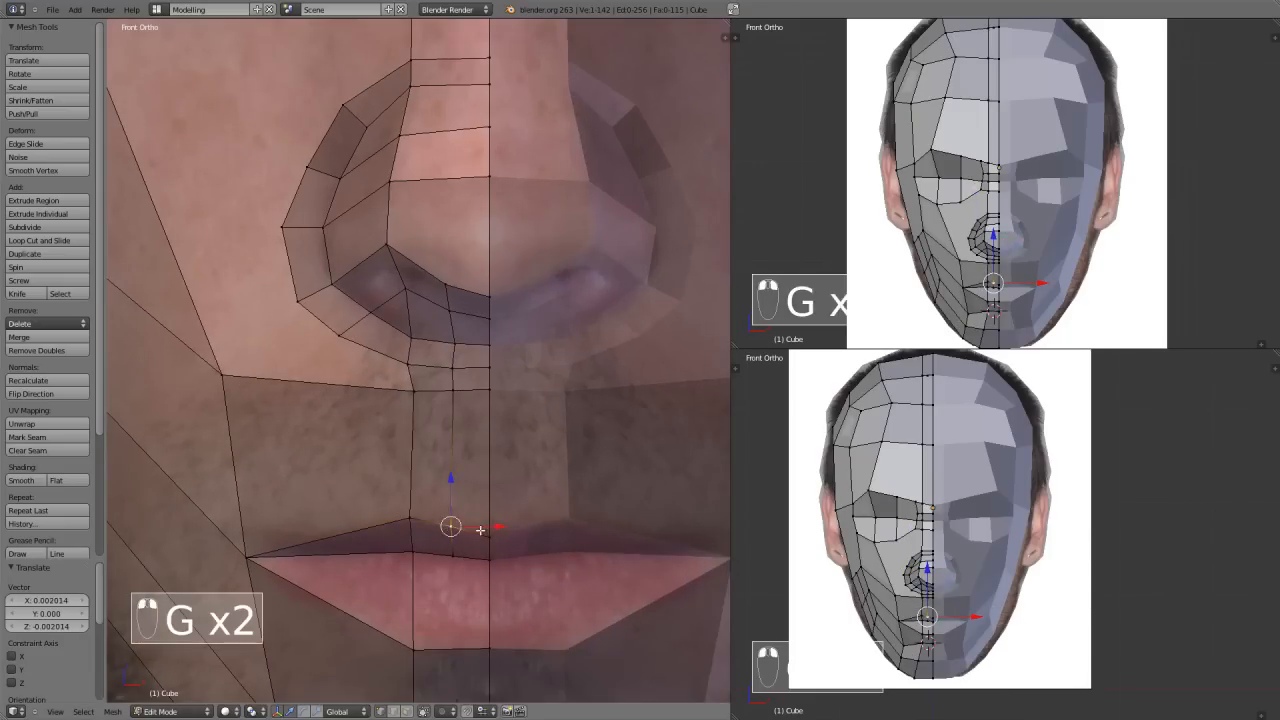
drag(450, 528, 520, 612)
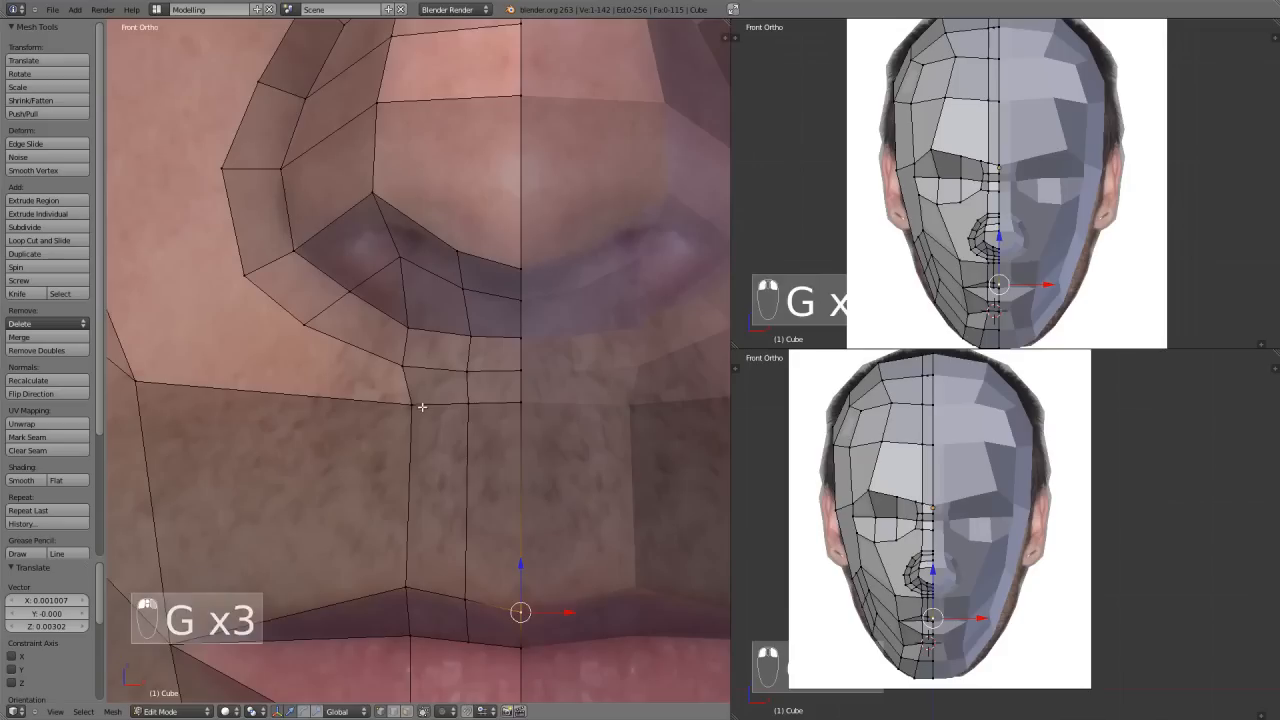
drag(520, 612, 466, 404)
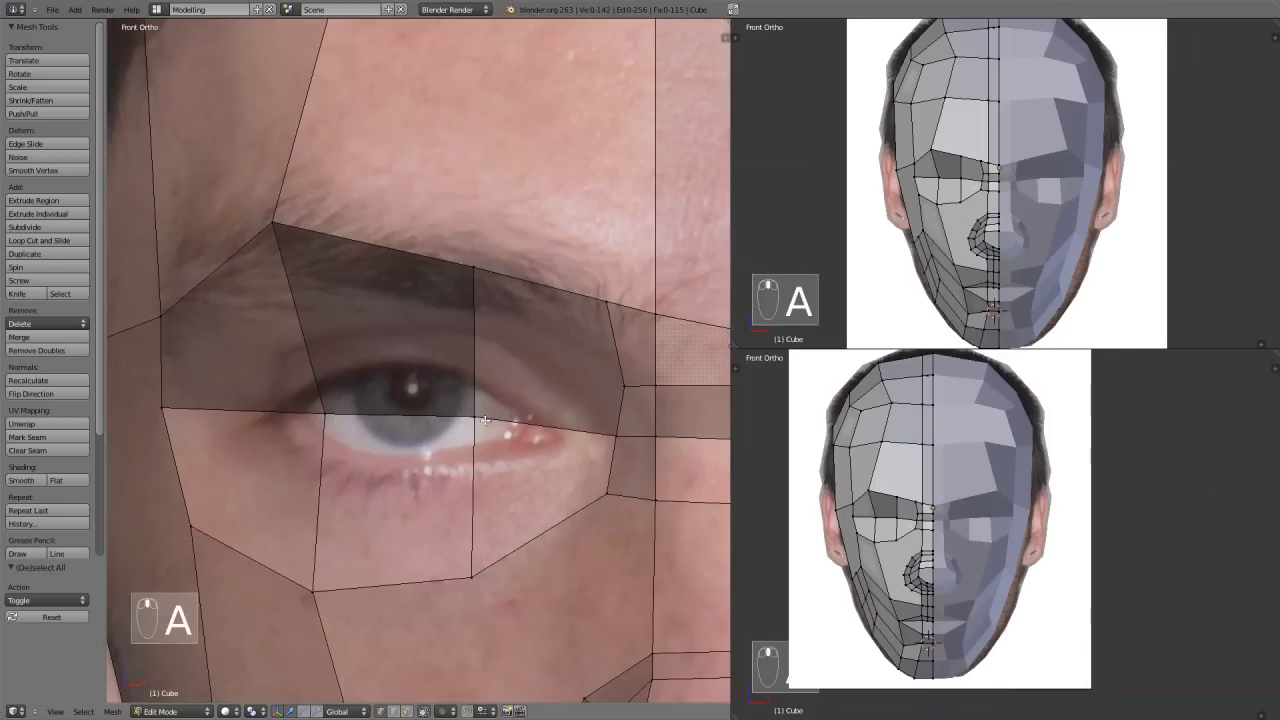
Step: Select the eye loop and move a vertex below the eye to the lower eyelid corner
key(k)
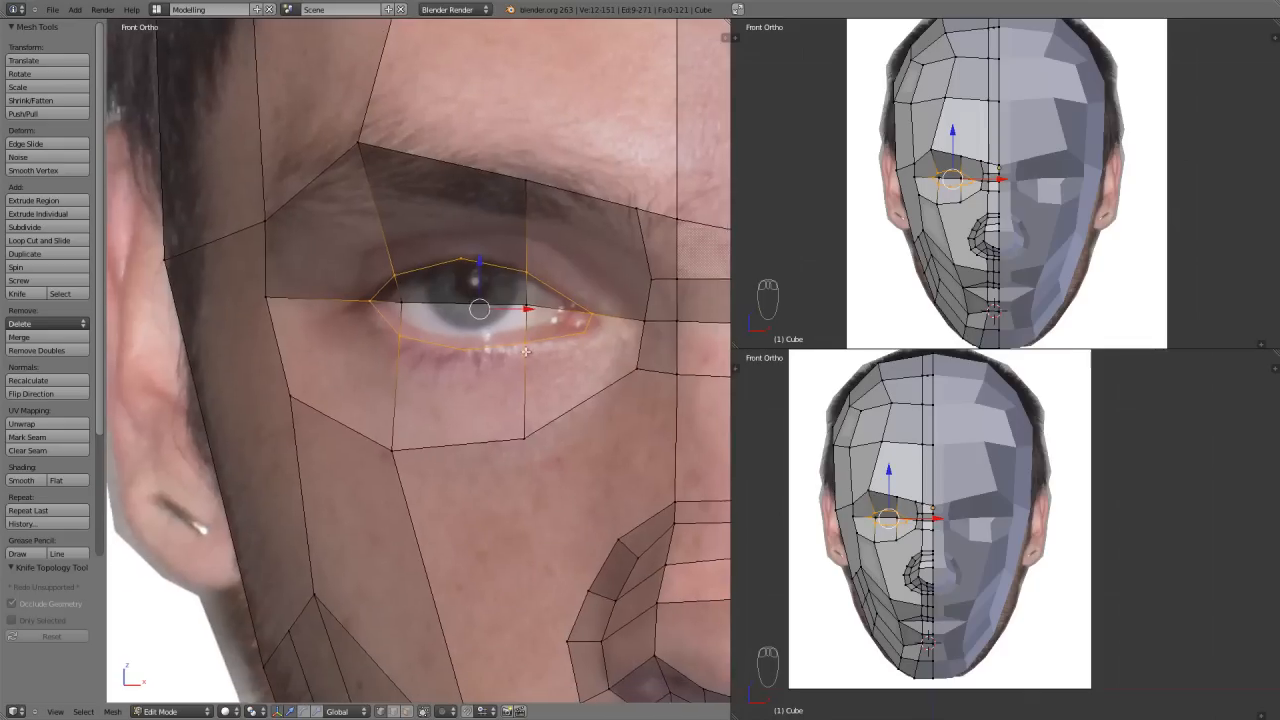
key(a)
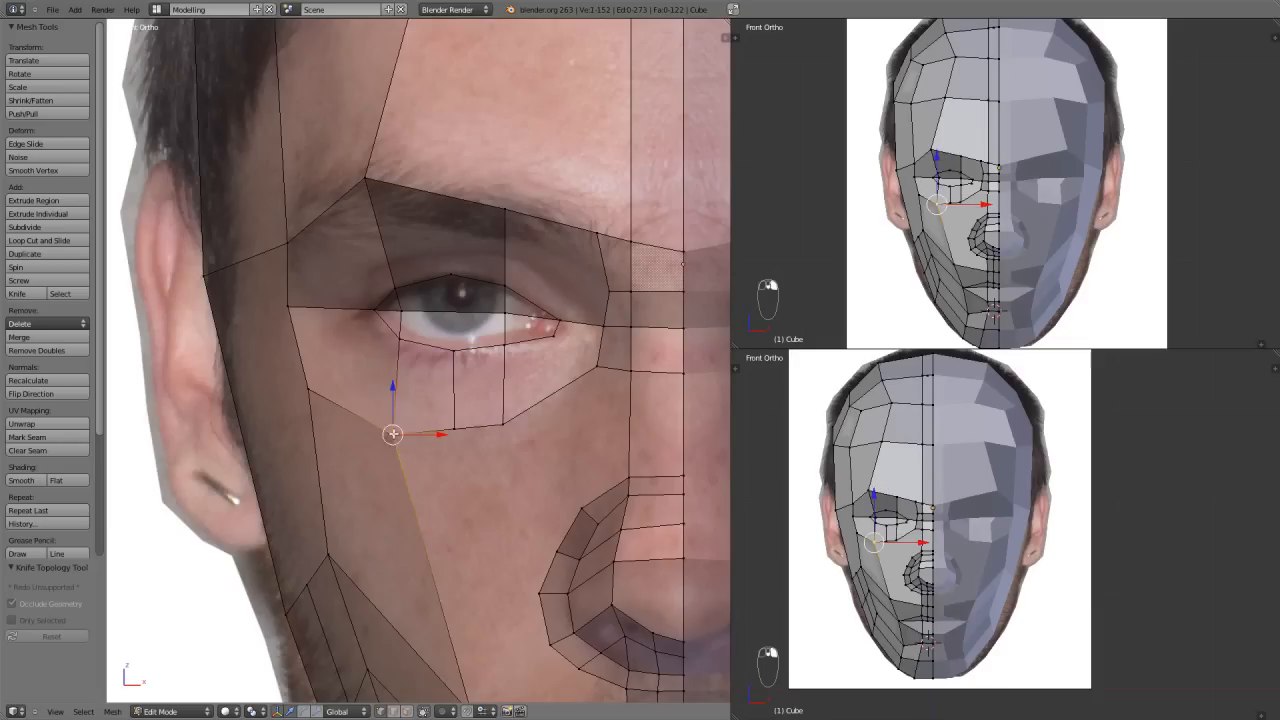
key(g)
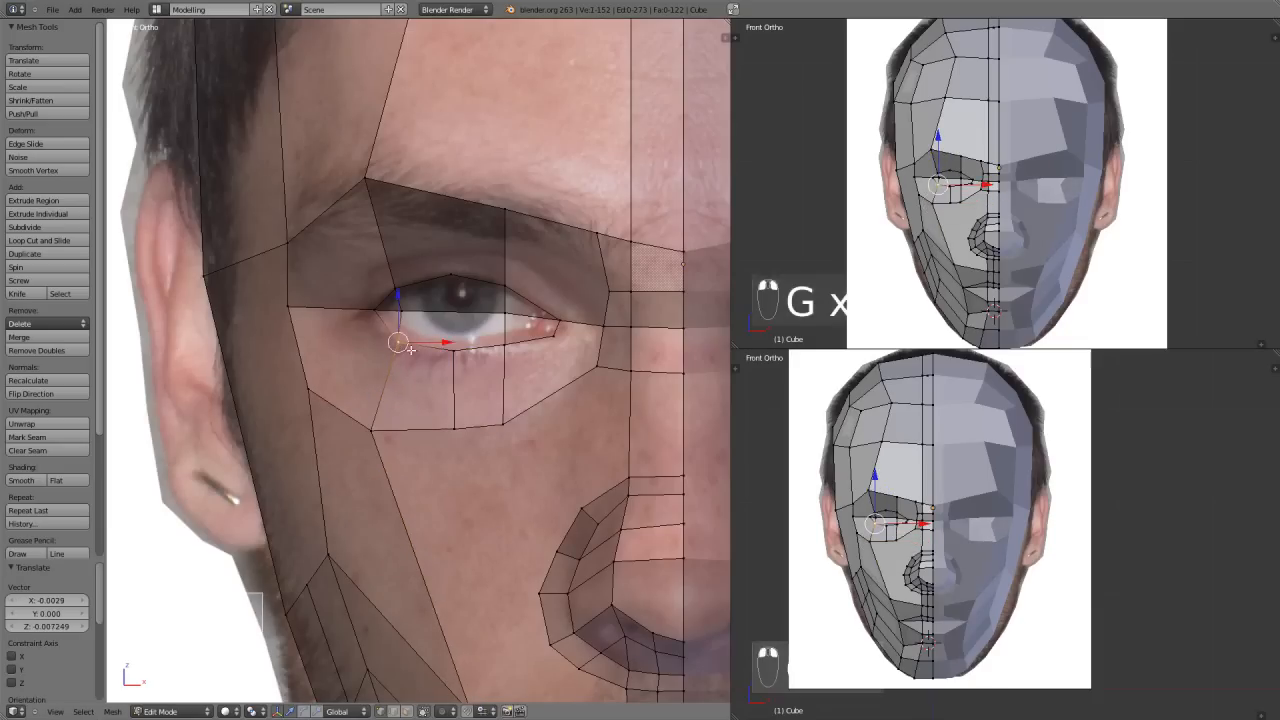
drag(398, 342, 508, 346)
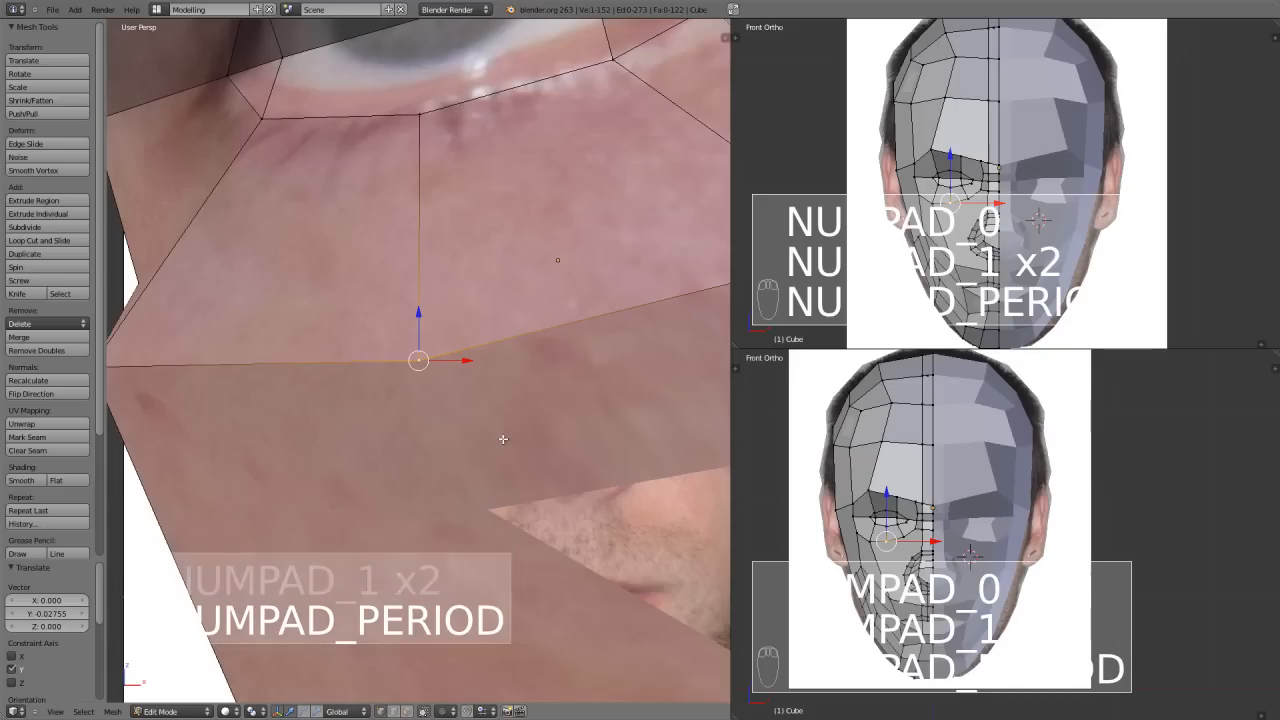
key(KP_5)
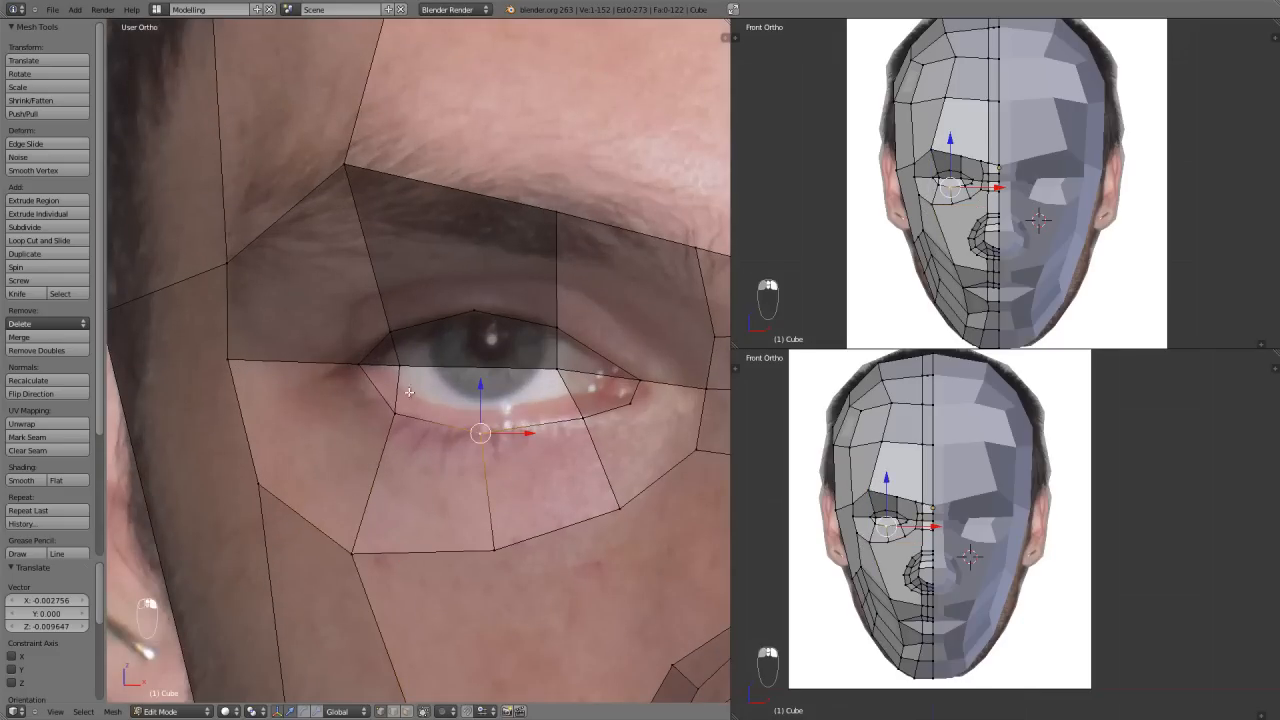
Step: Adjust the eye-corner vertex in depth and move an under-eye vertex onto the eyelid line
key(z)
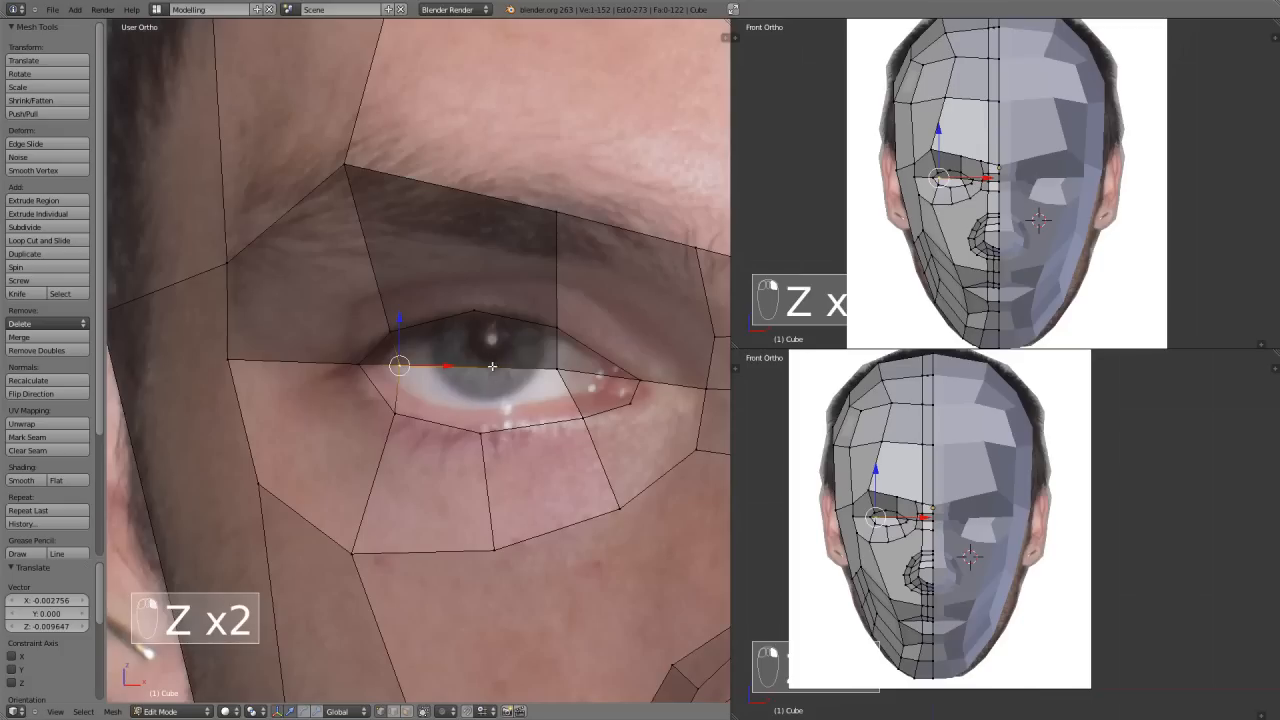
key(ctrl+r)
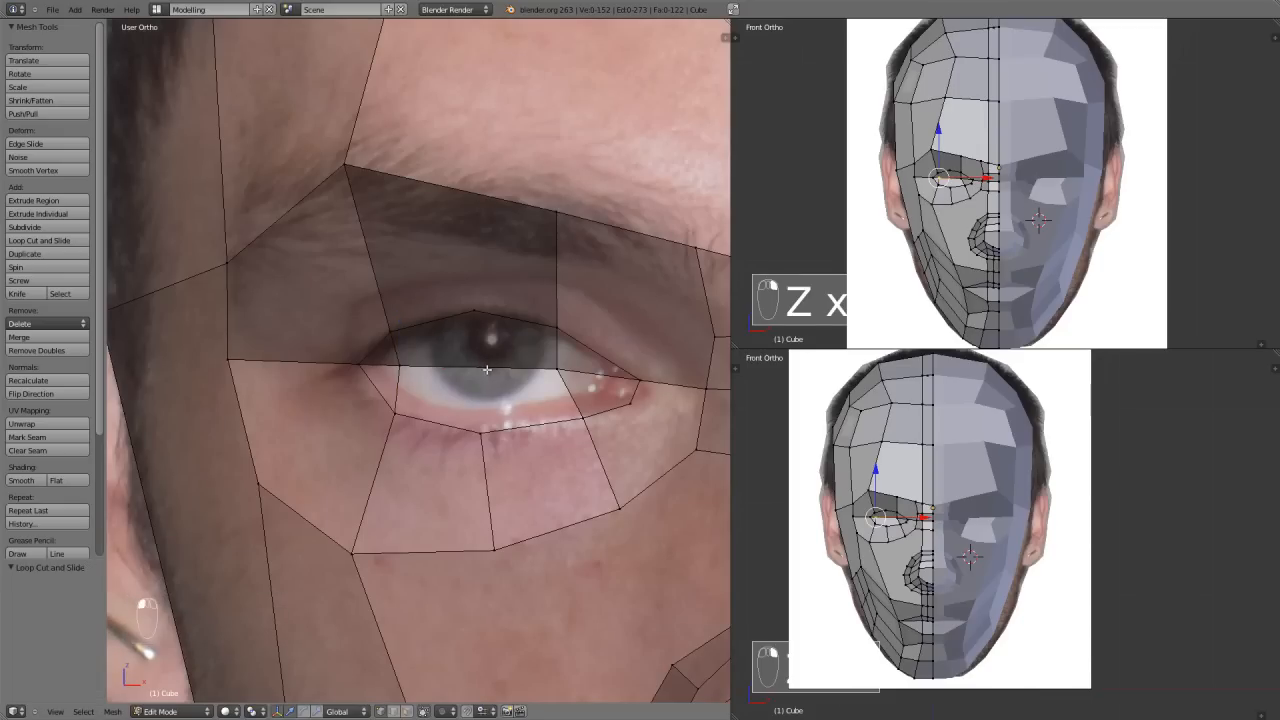
key(K)
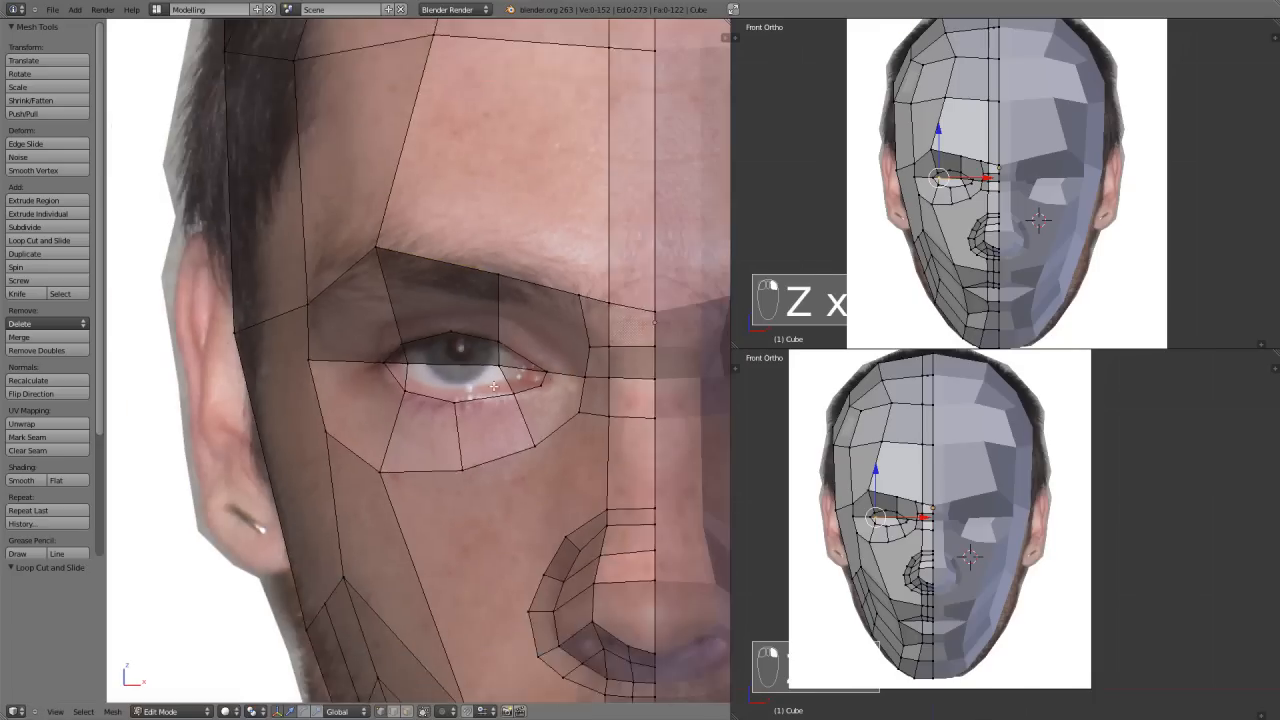
key(a)
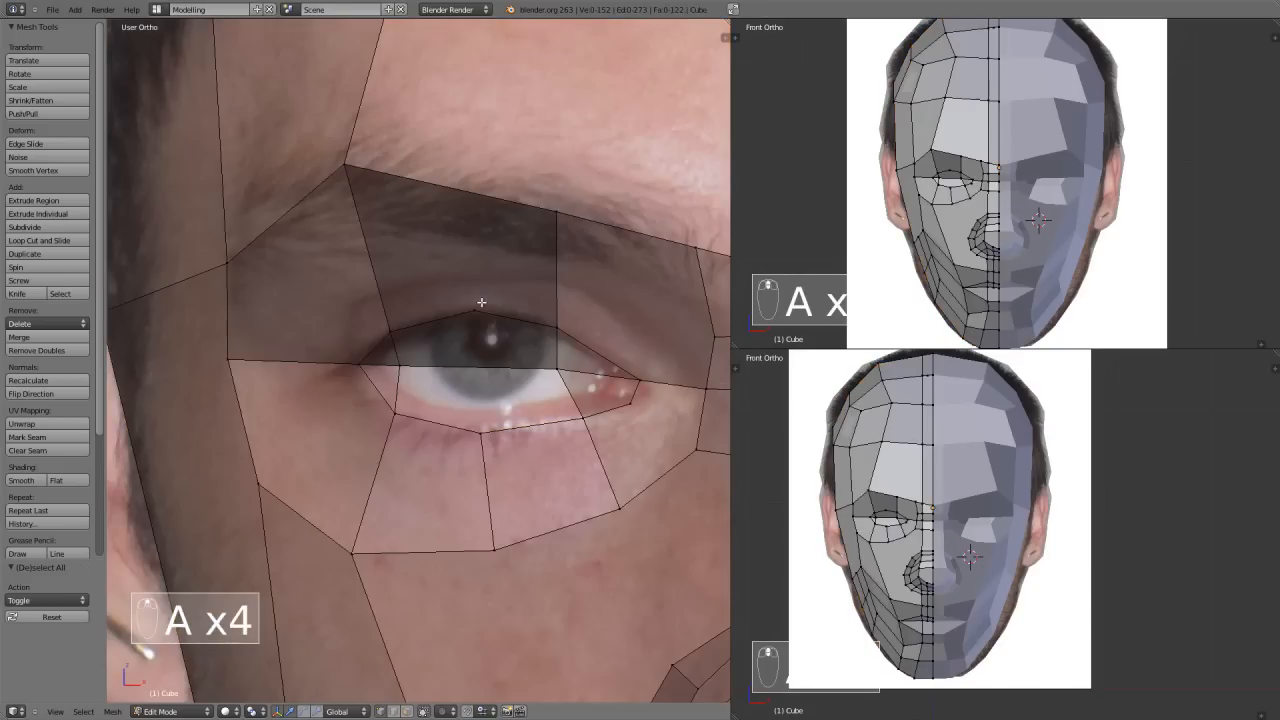
key(K)
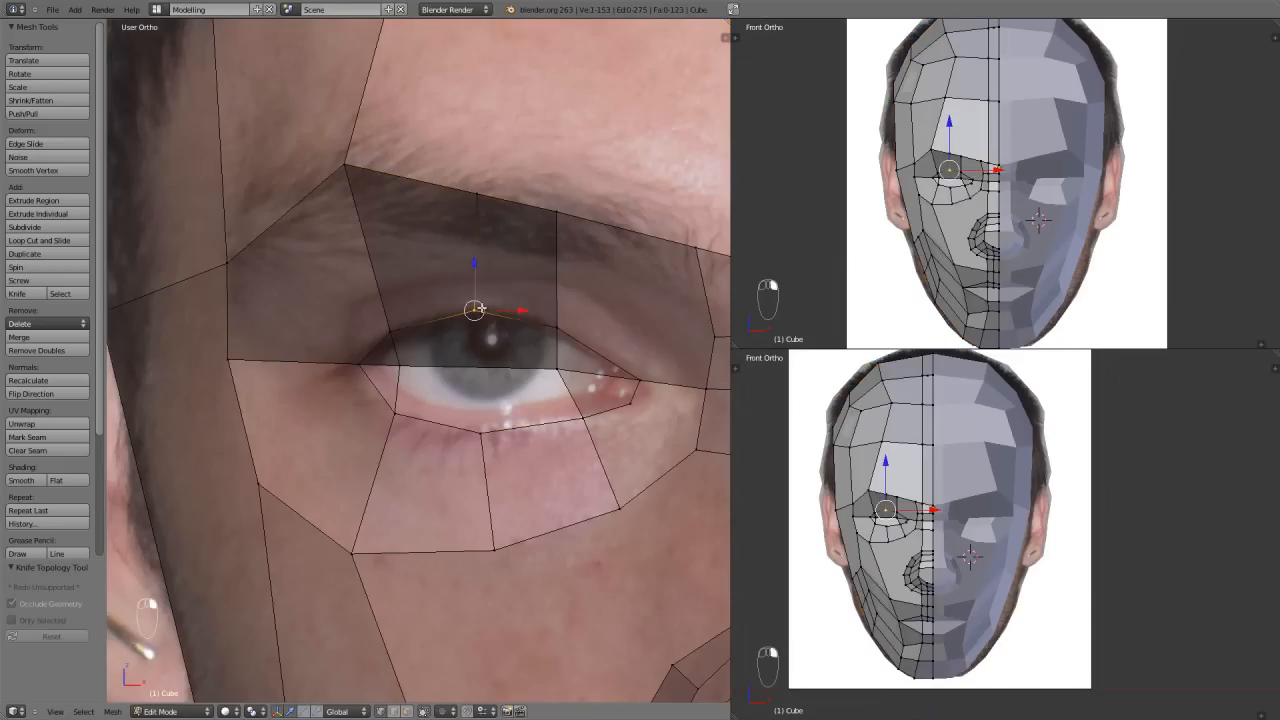
key(g)
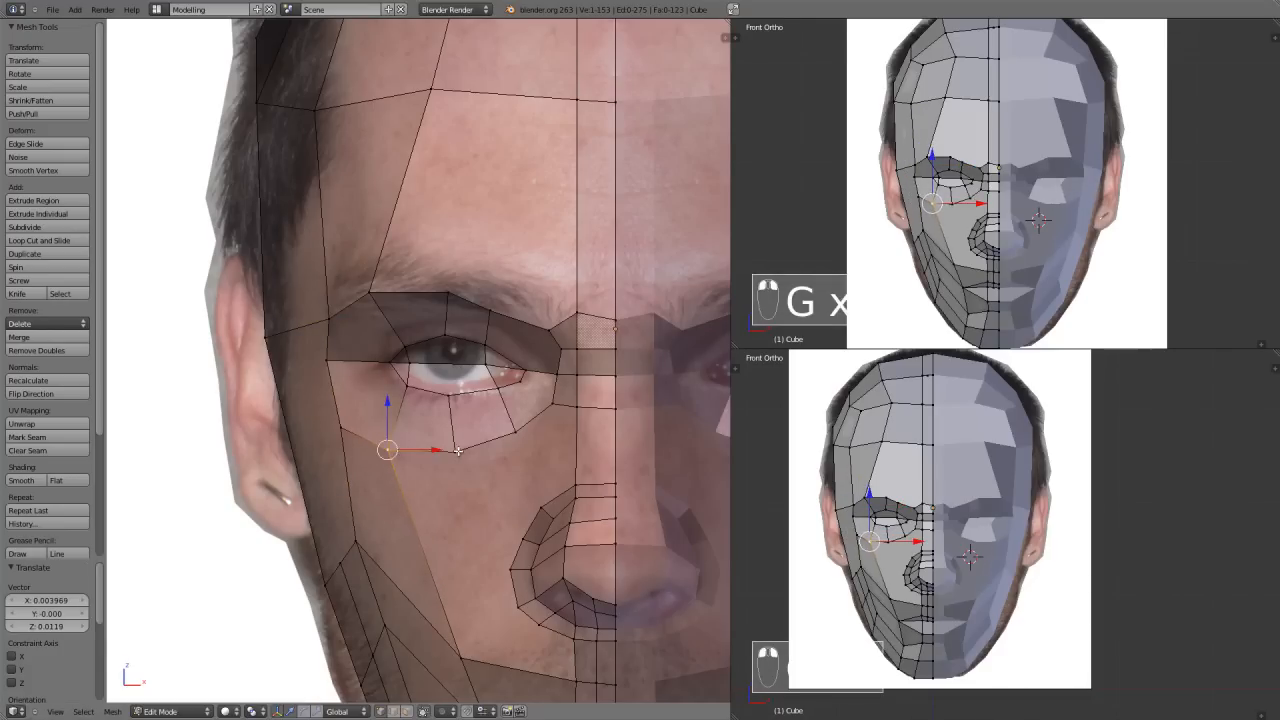
drag(388, 450, 492, 424)
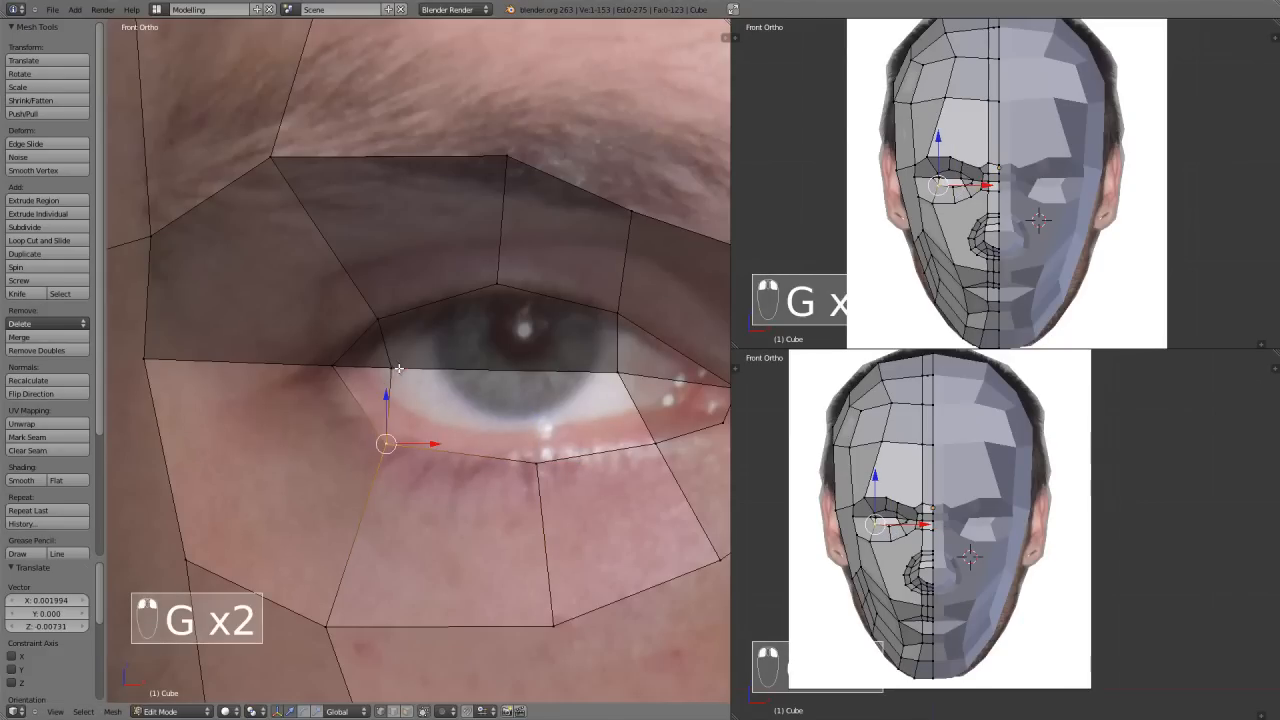
Step: Delete the vertex covering the eye opening and place a rim vertex at the outer eye corner
key(X)
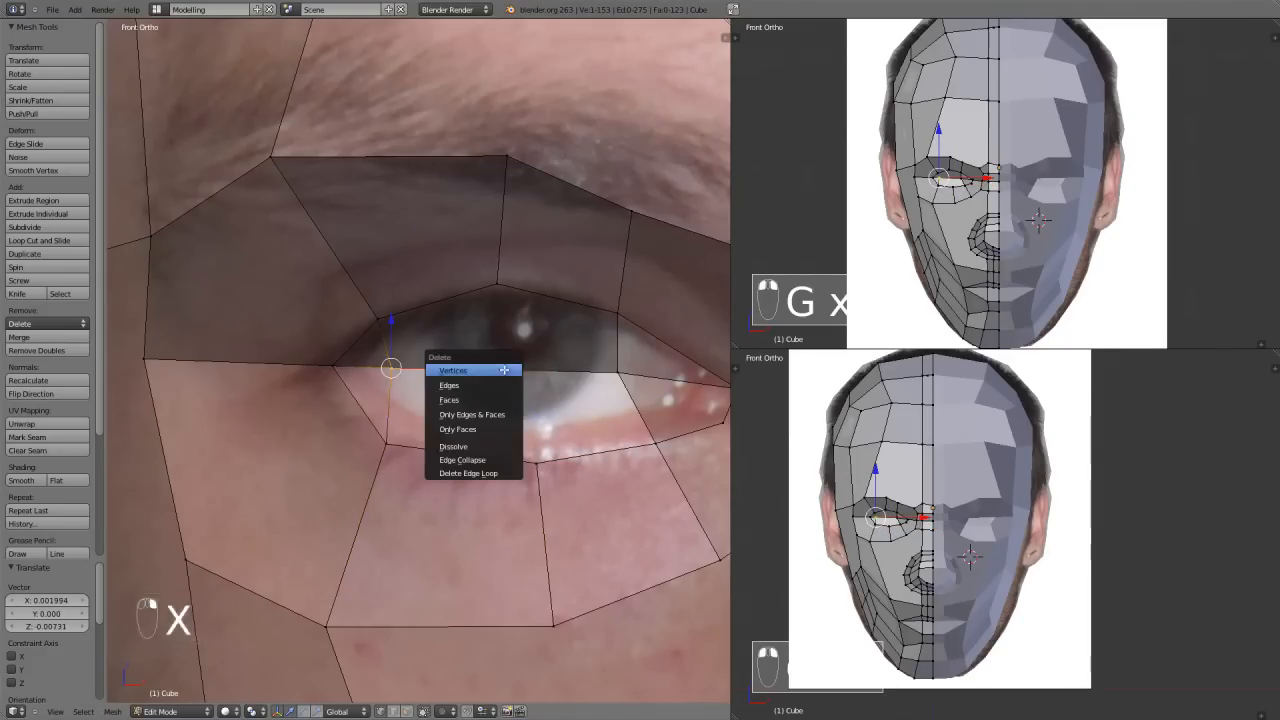
click(452, 370)
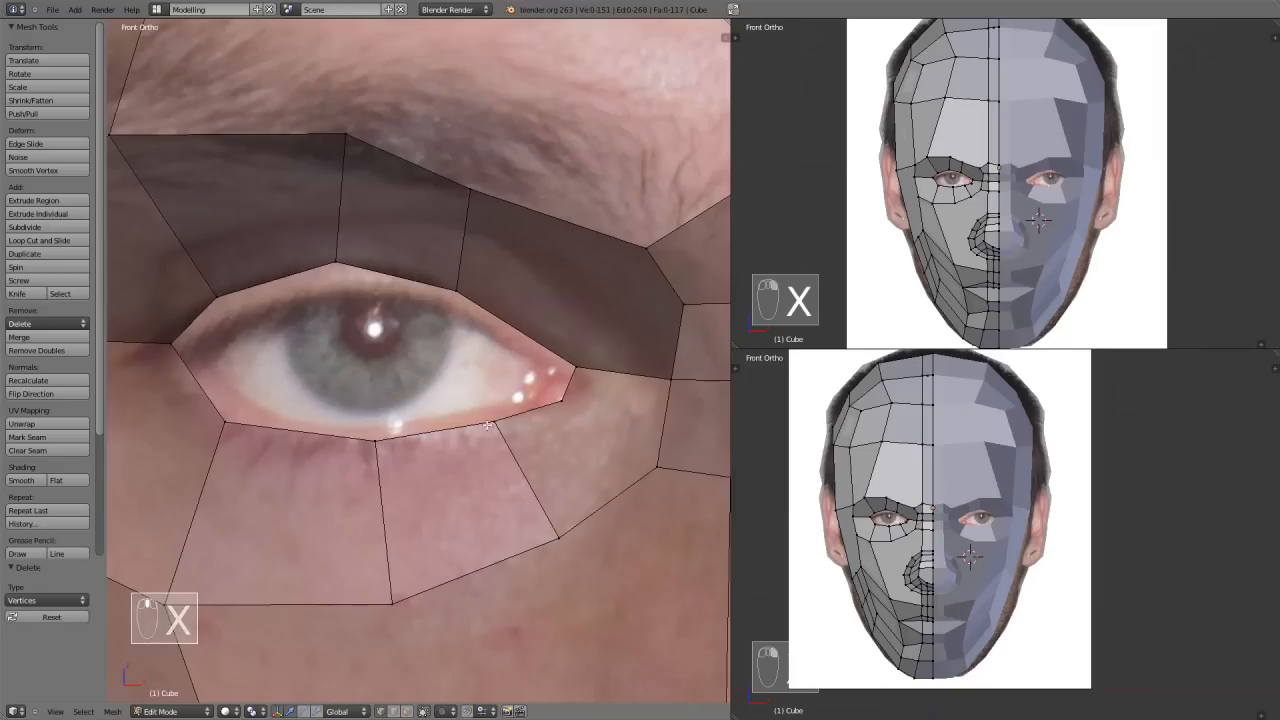
key(g)
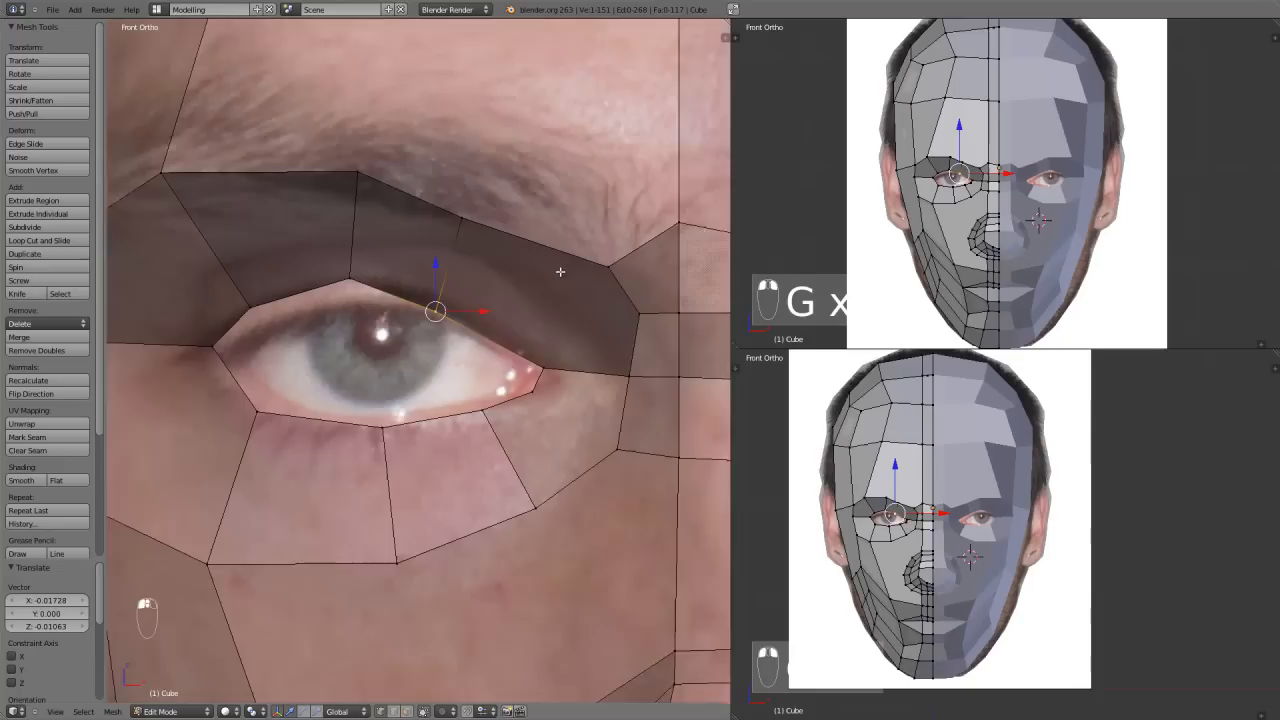
key(K)
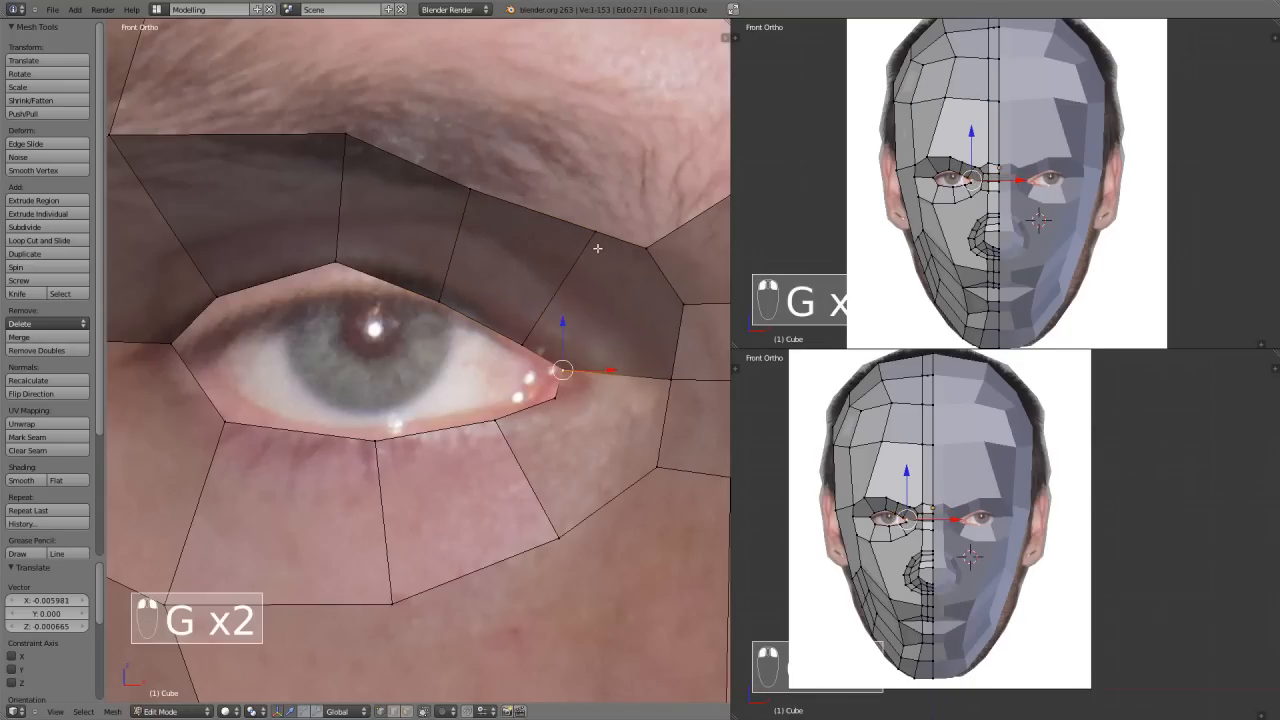
drag(564, 370, 488, 172)
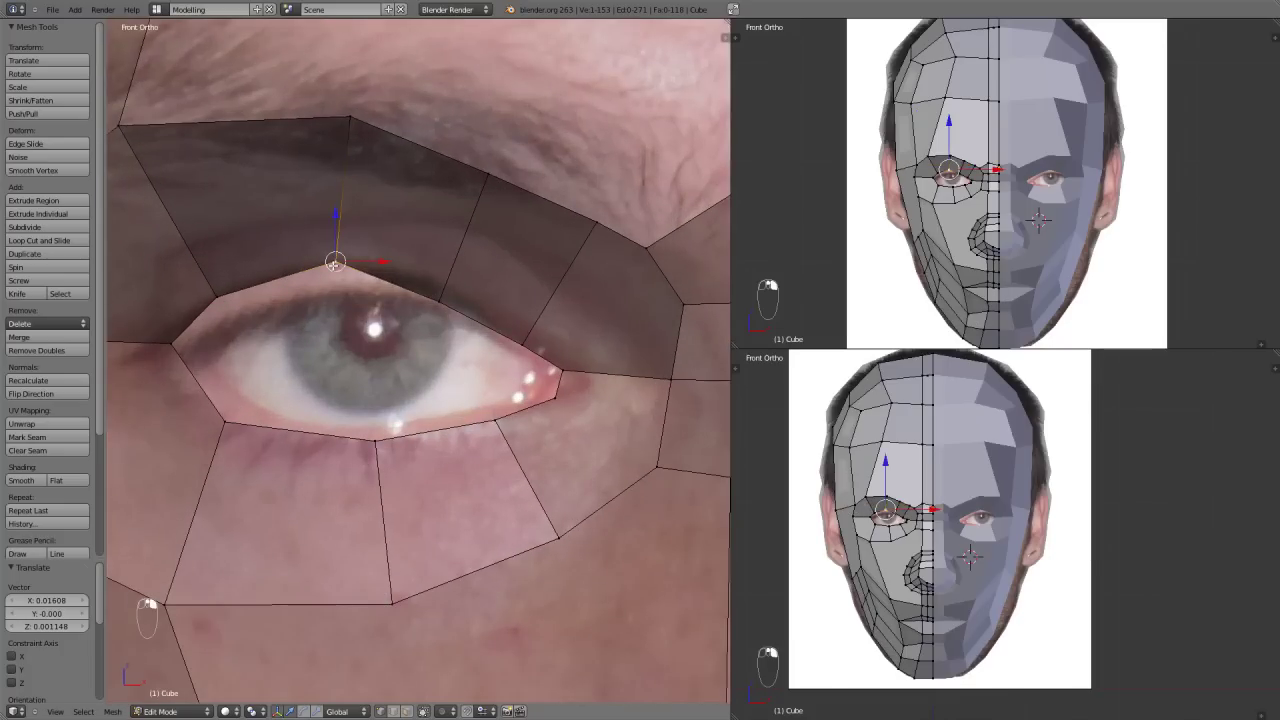
Step: Fit the upper eyelid and inner eye-corner vertices to the eye in the photo
key(g)
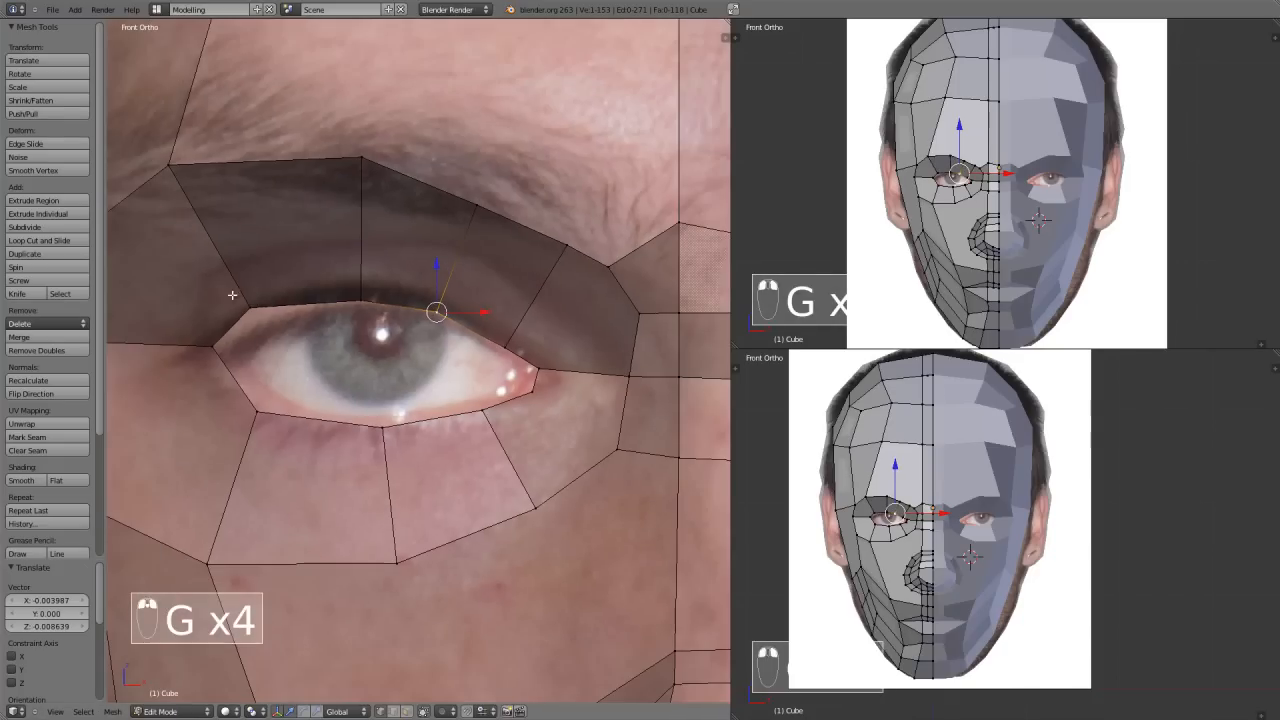
drag(436, 312, 220, 358)
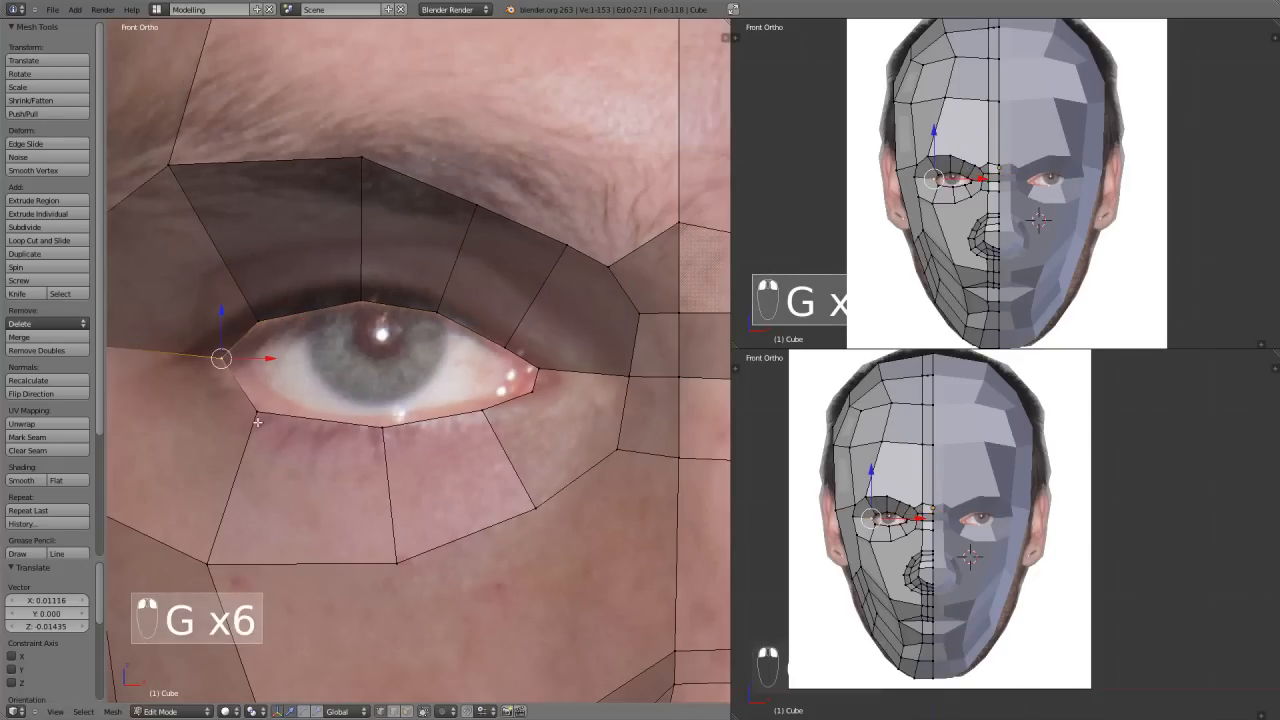
drag(222, 358, 480, 410)
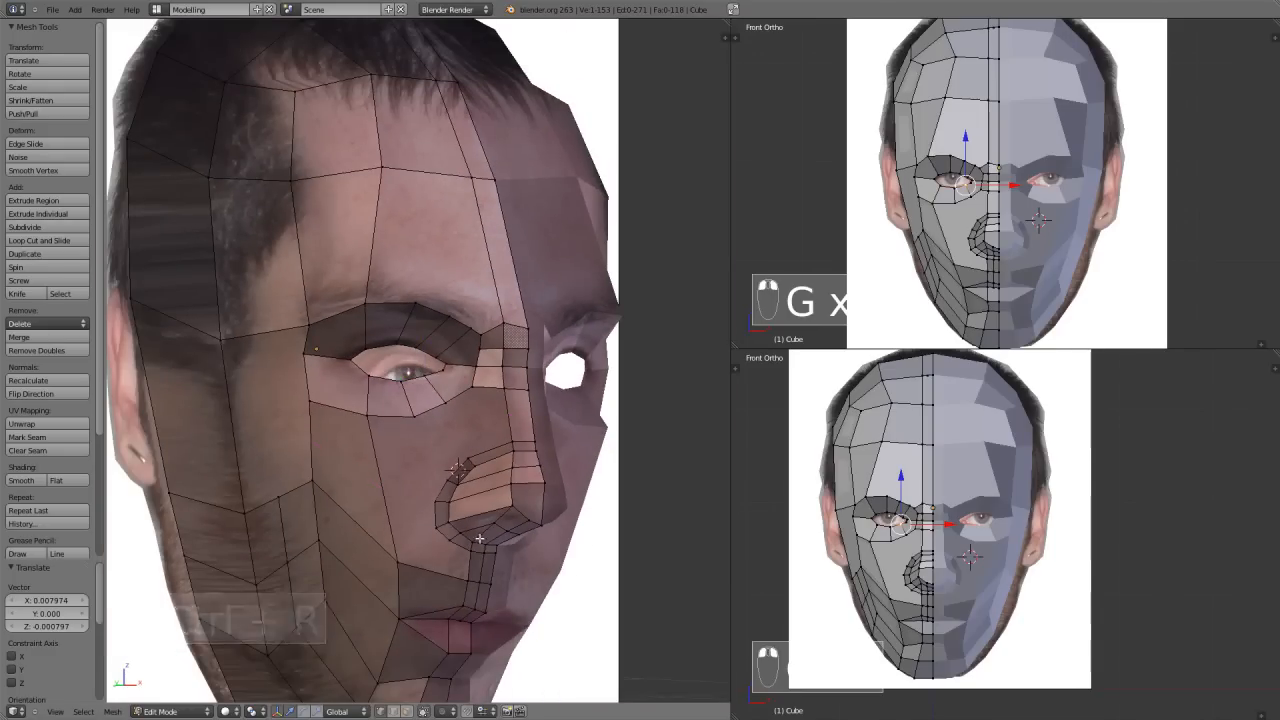
Step: Loop-cut beside the nostril, adjust the nose vertex, and leave Edit Mode
key(ctrl+r)
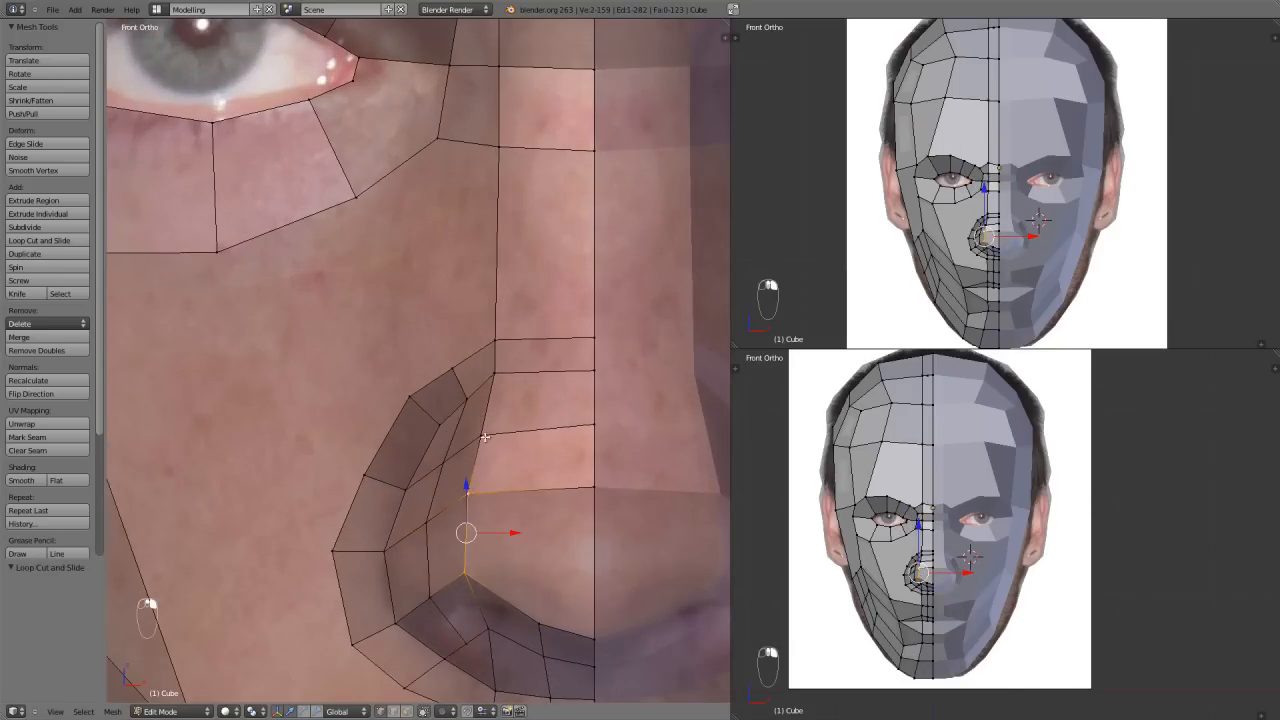
drag(466, 532, 492, 532)
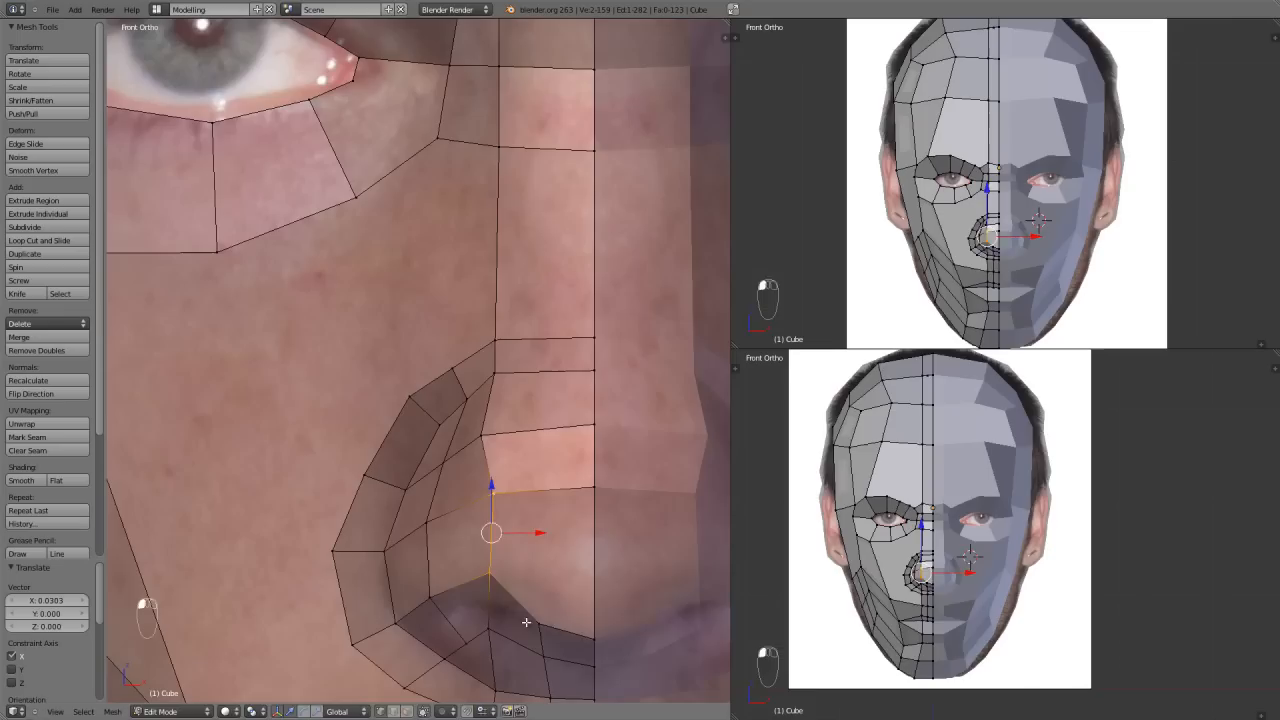
key(g)
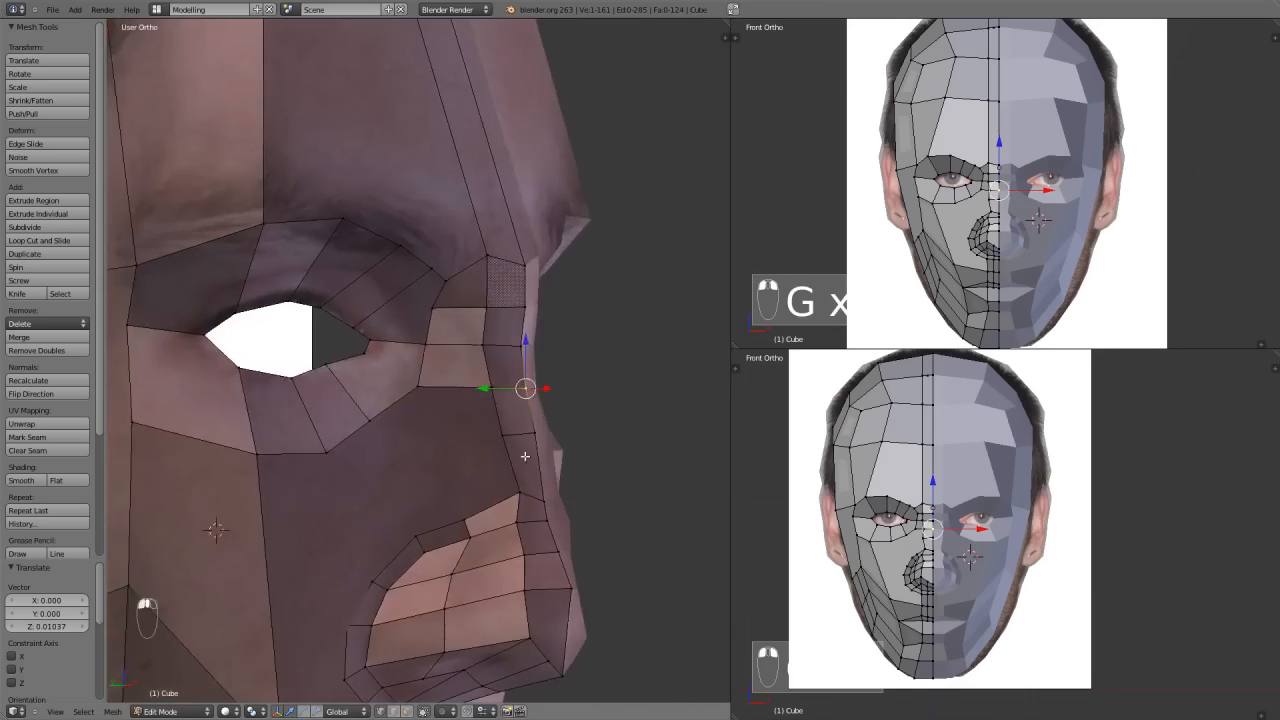
key(Tab)
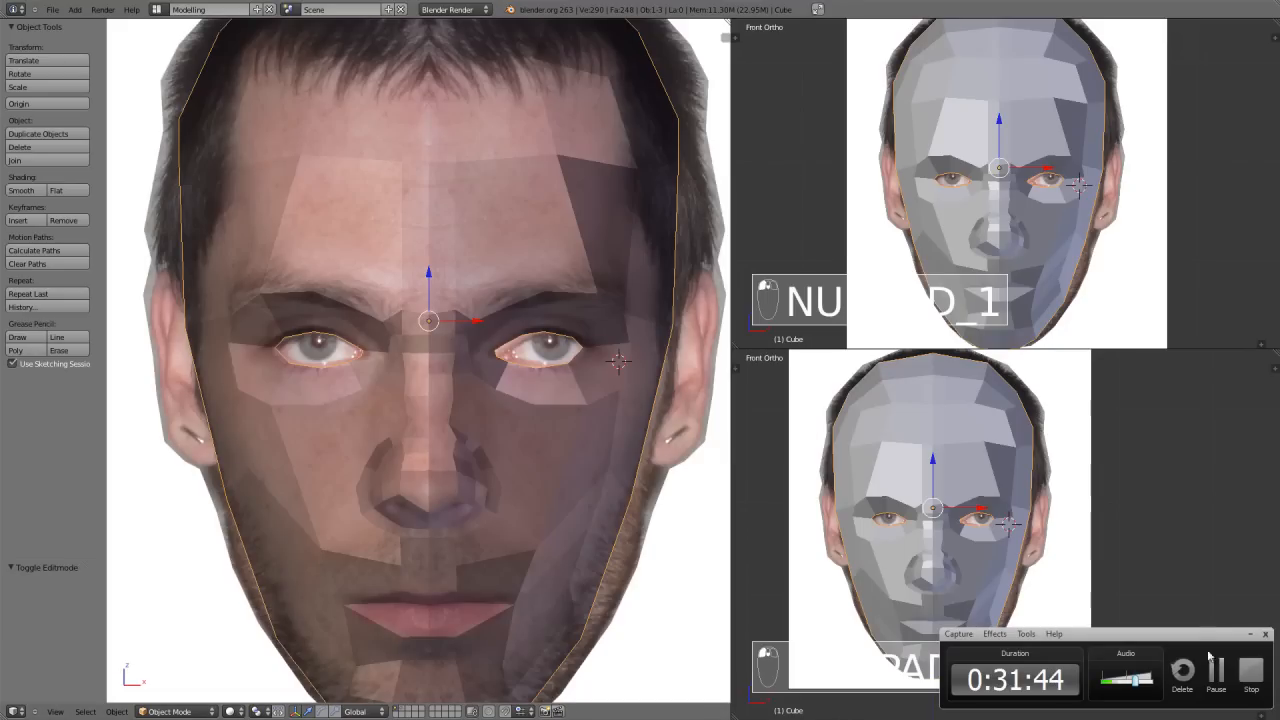
Step: Save the head model file with Ctrl+S and return to mesh editing
key(ctrl+s)
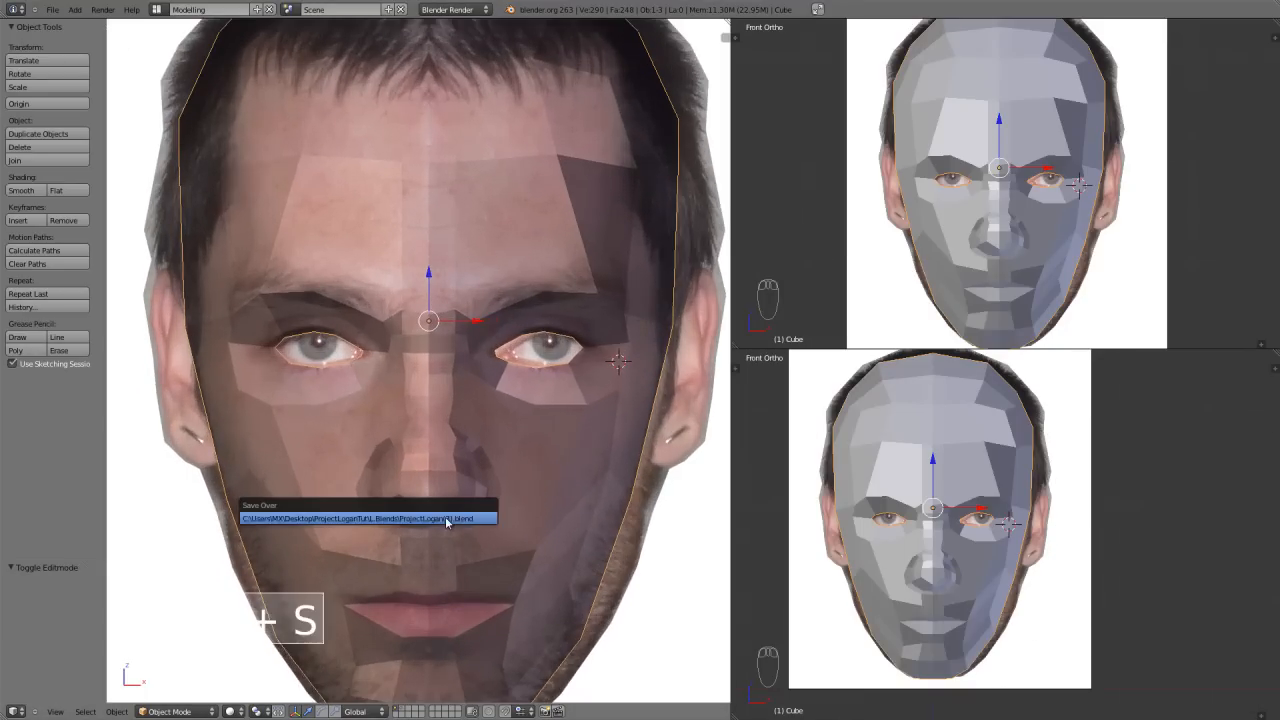
key(TAB)
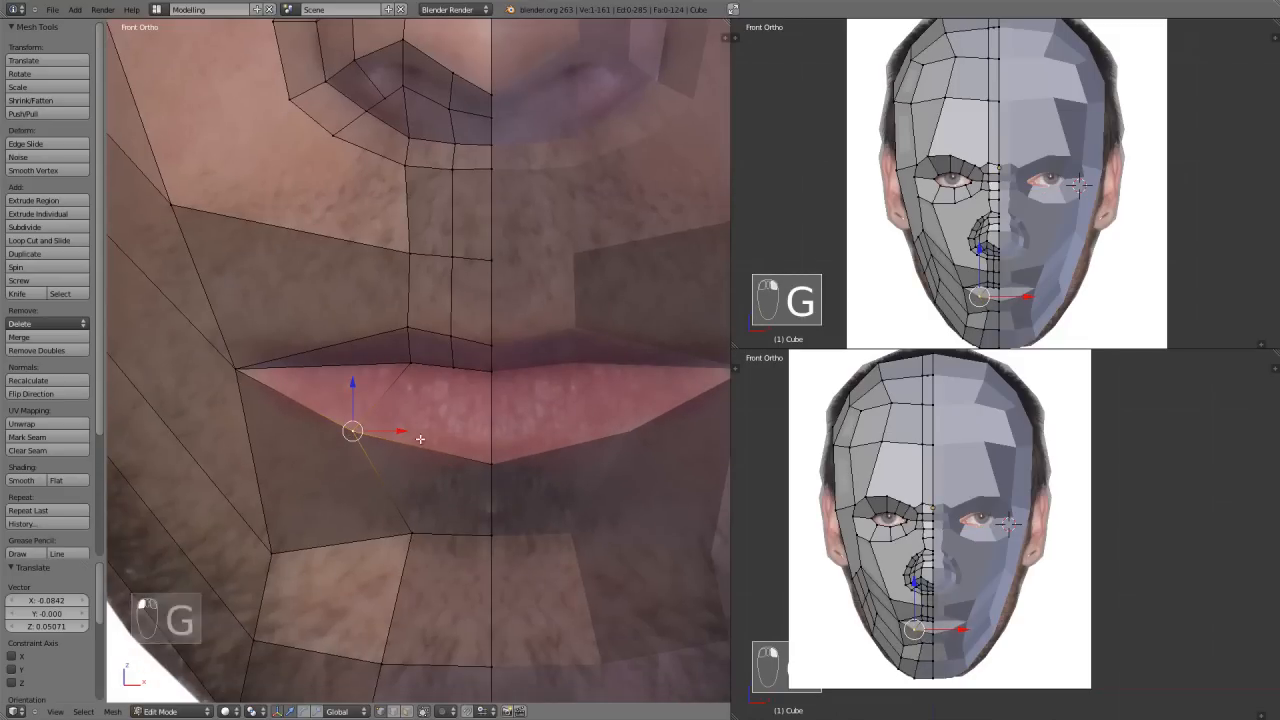
Step: Cut a new loop through the lips and pull the mouth-corner vertex into position in front view
key(ctrl+r)
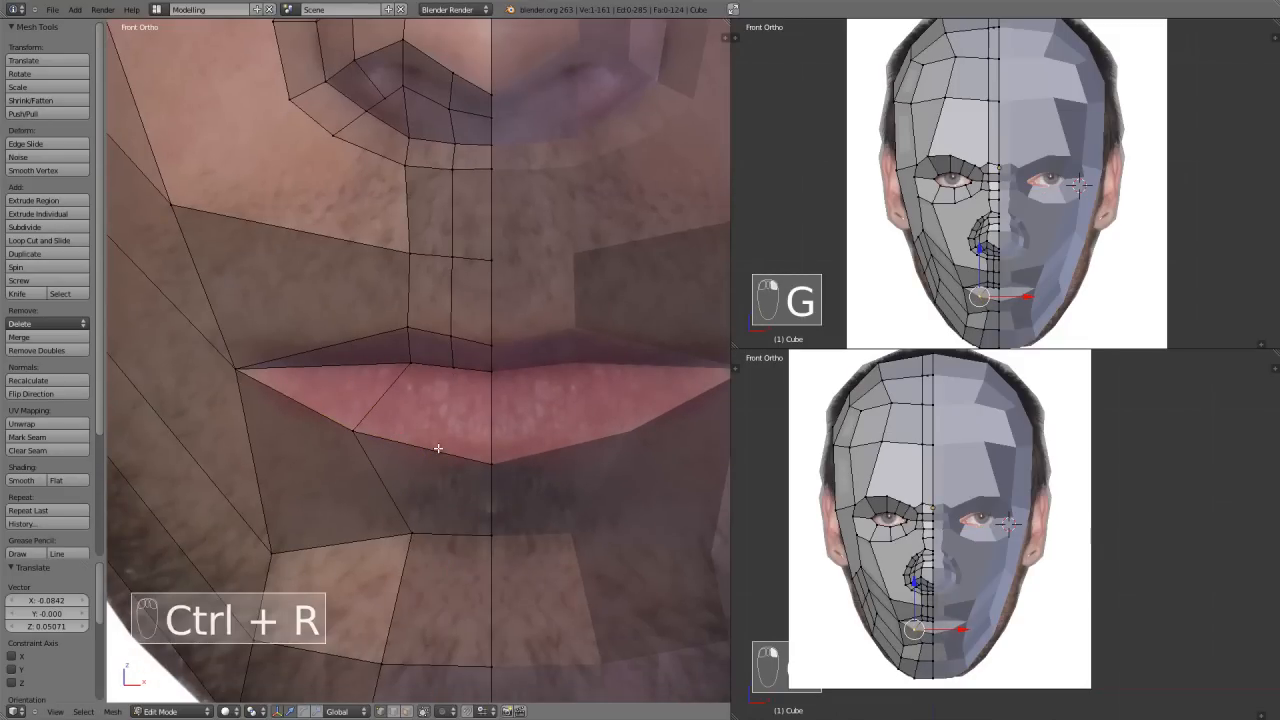
key(K)
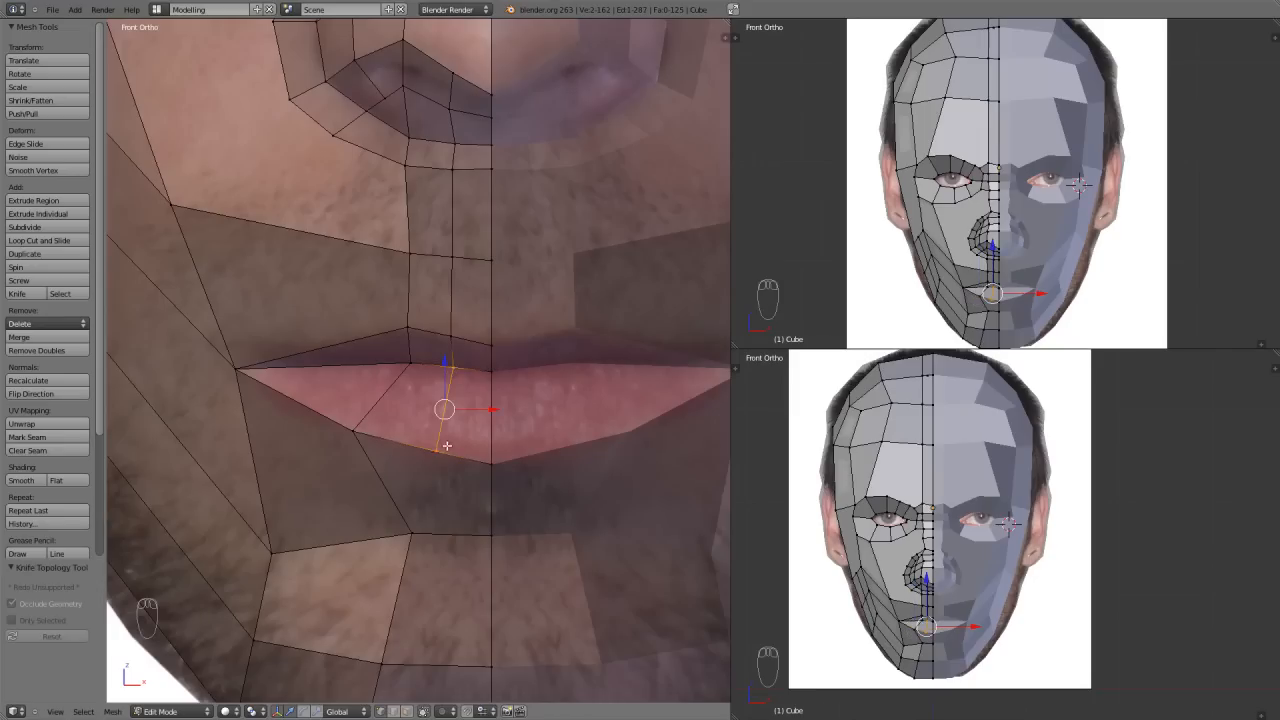
key(g)
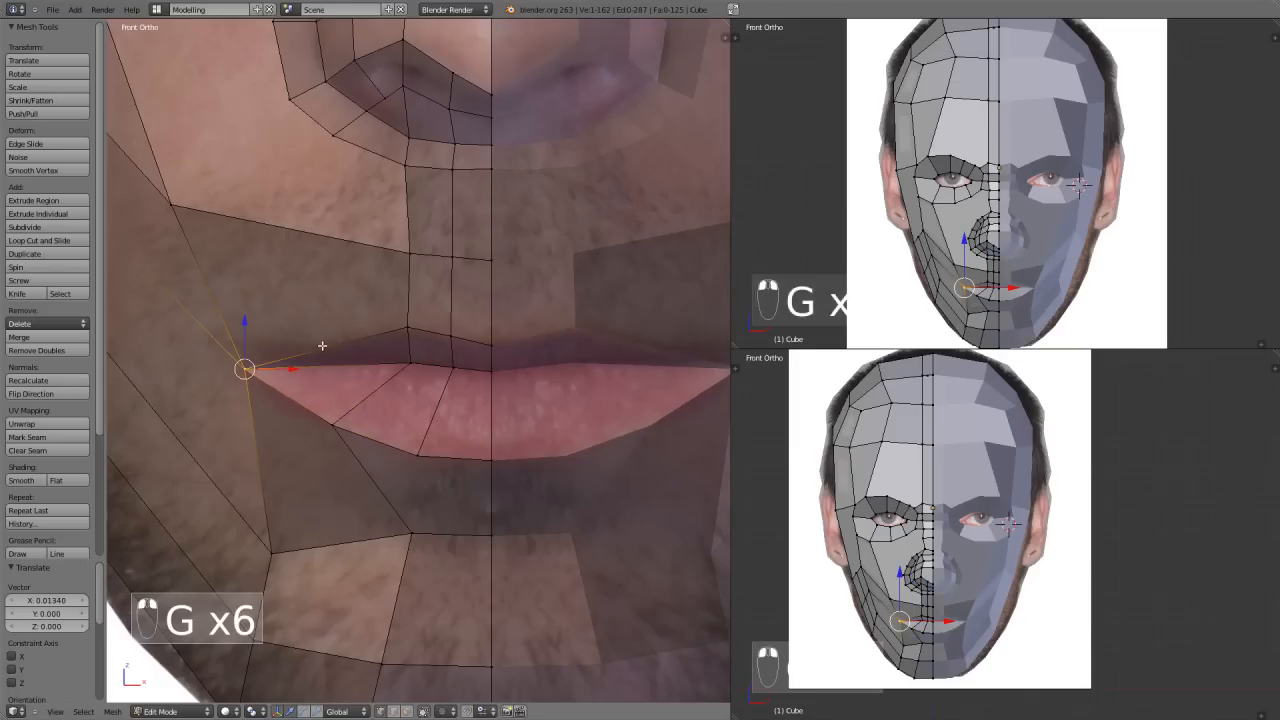
mouse_move(404, 328)
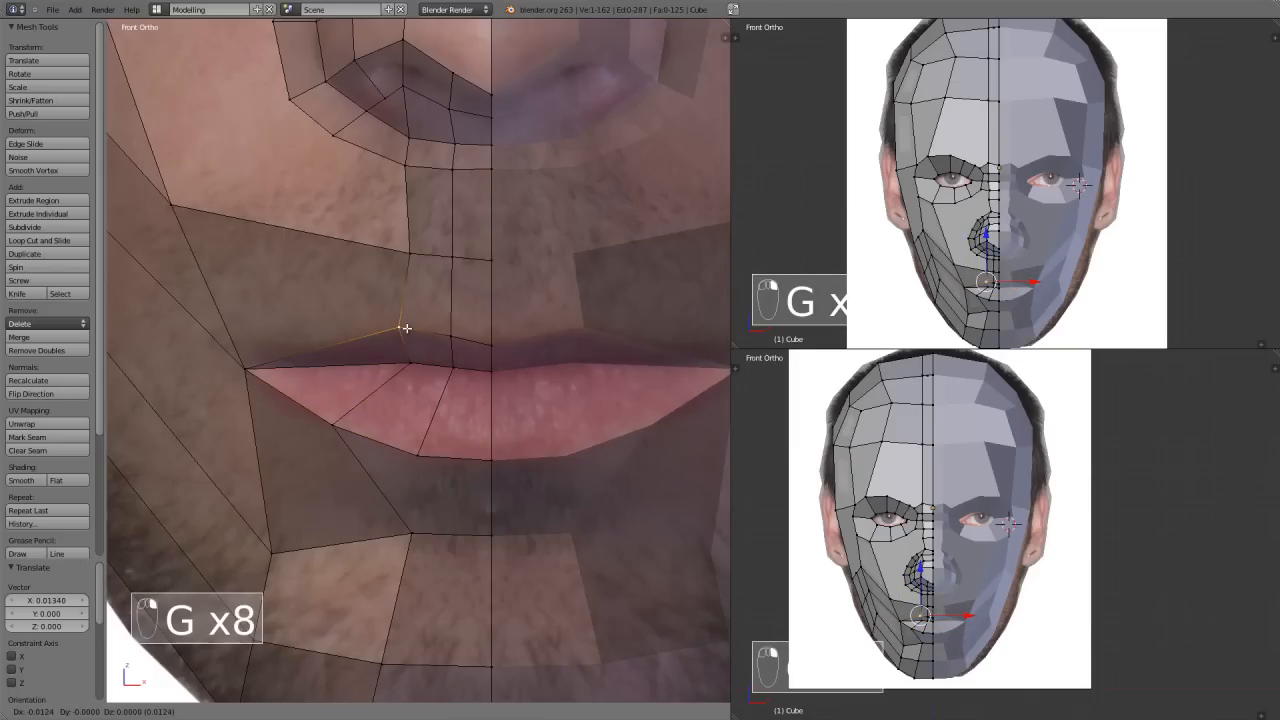
drag(404, 328, 496, 342)
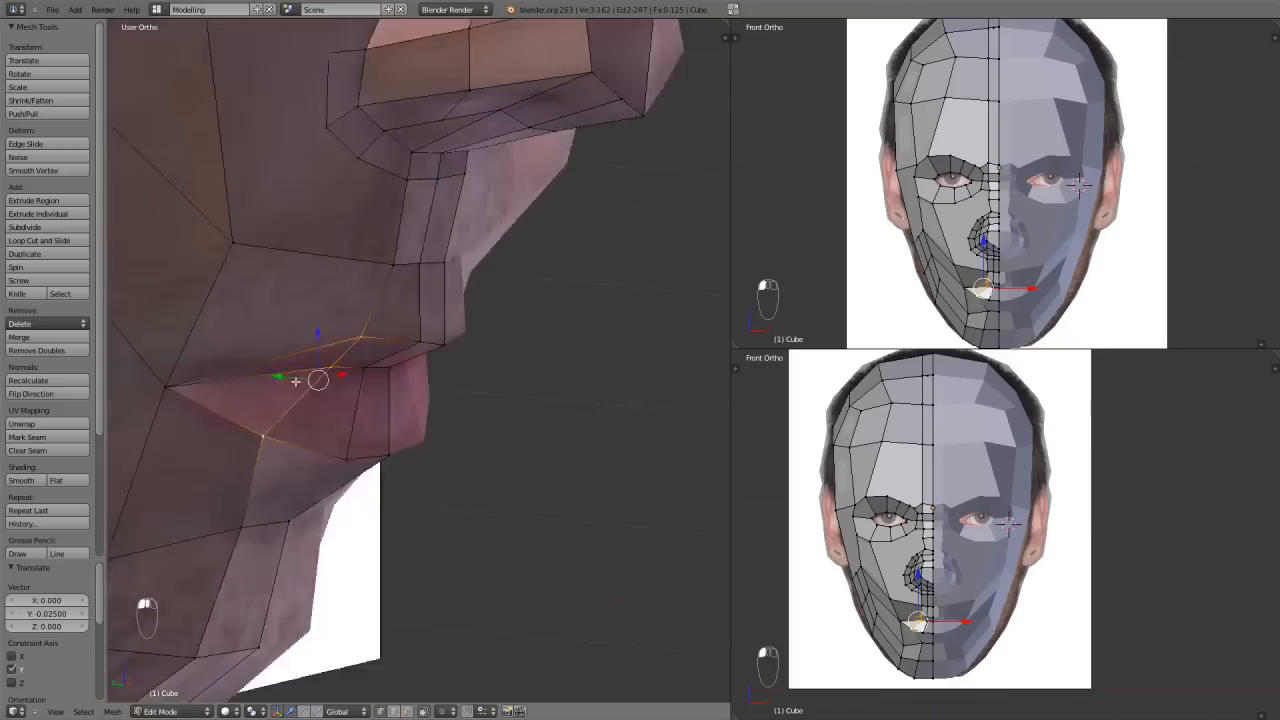
key(KP_1)
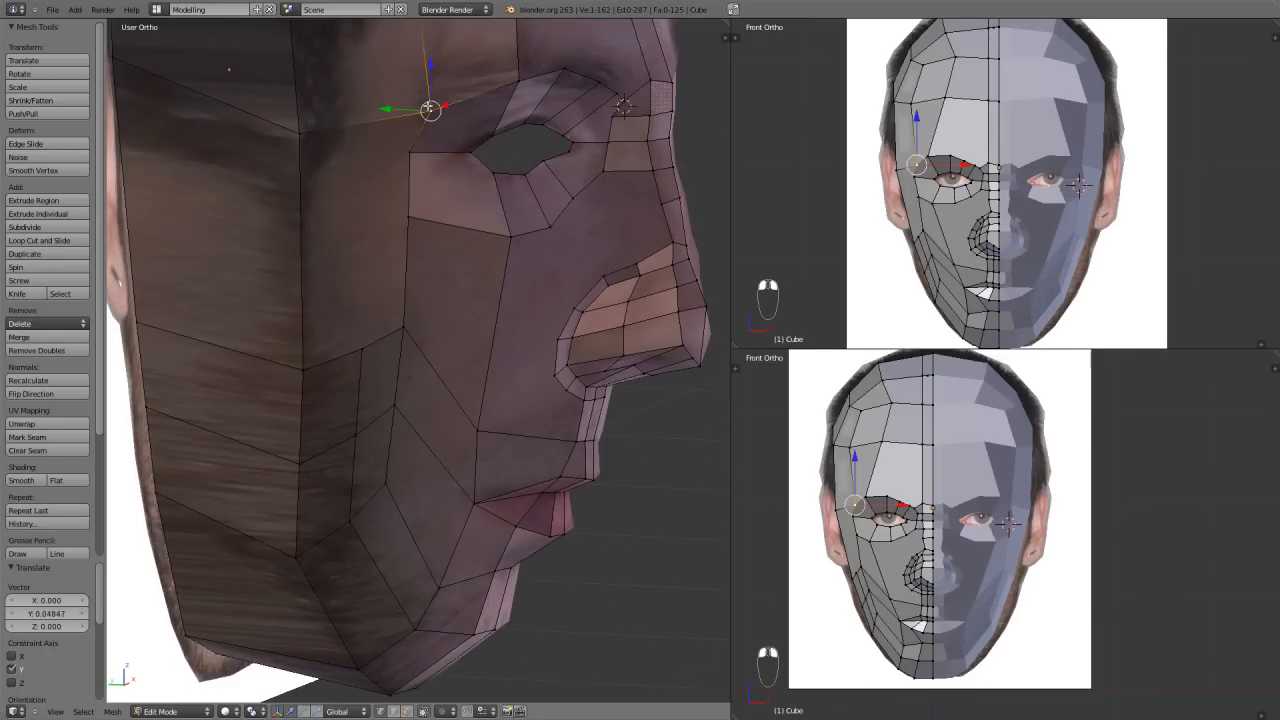
Step: Extrude a new face from the edge below the nostril and place it against the nostril loop
drag(430, 110, 412, 108)
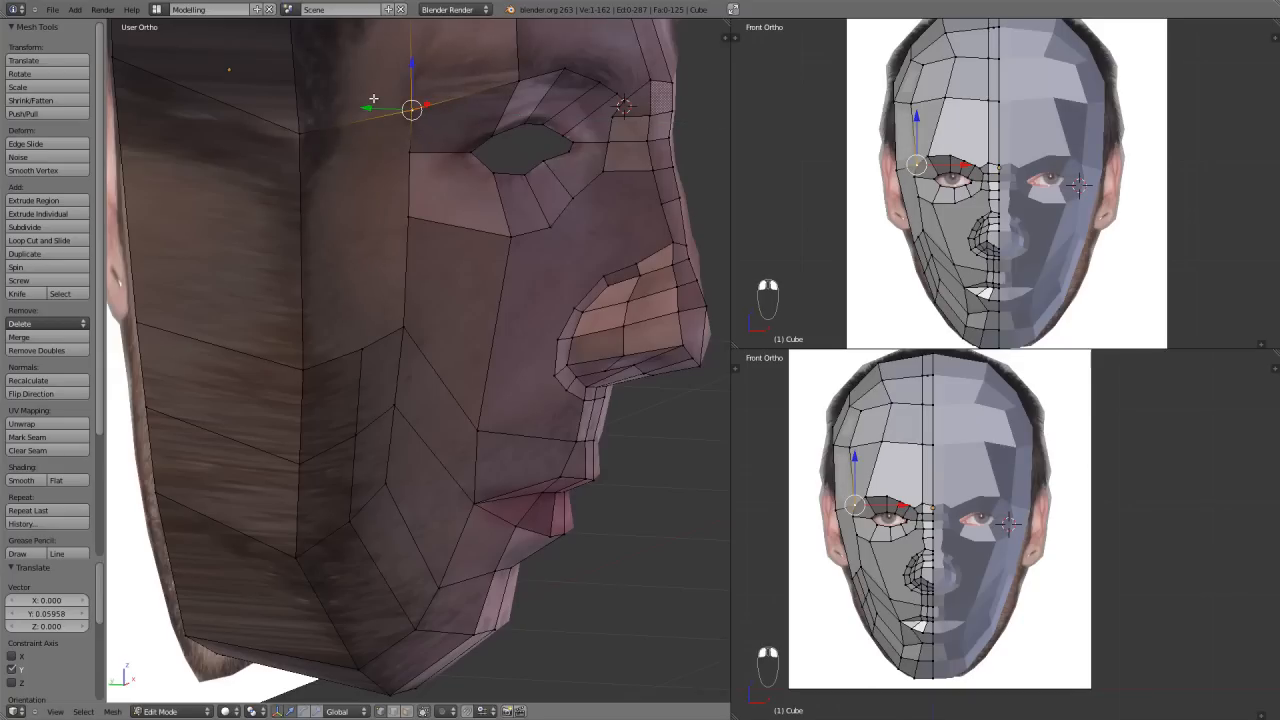
key(KP_1)
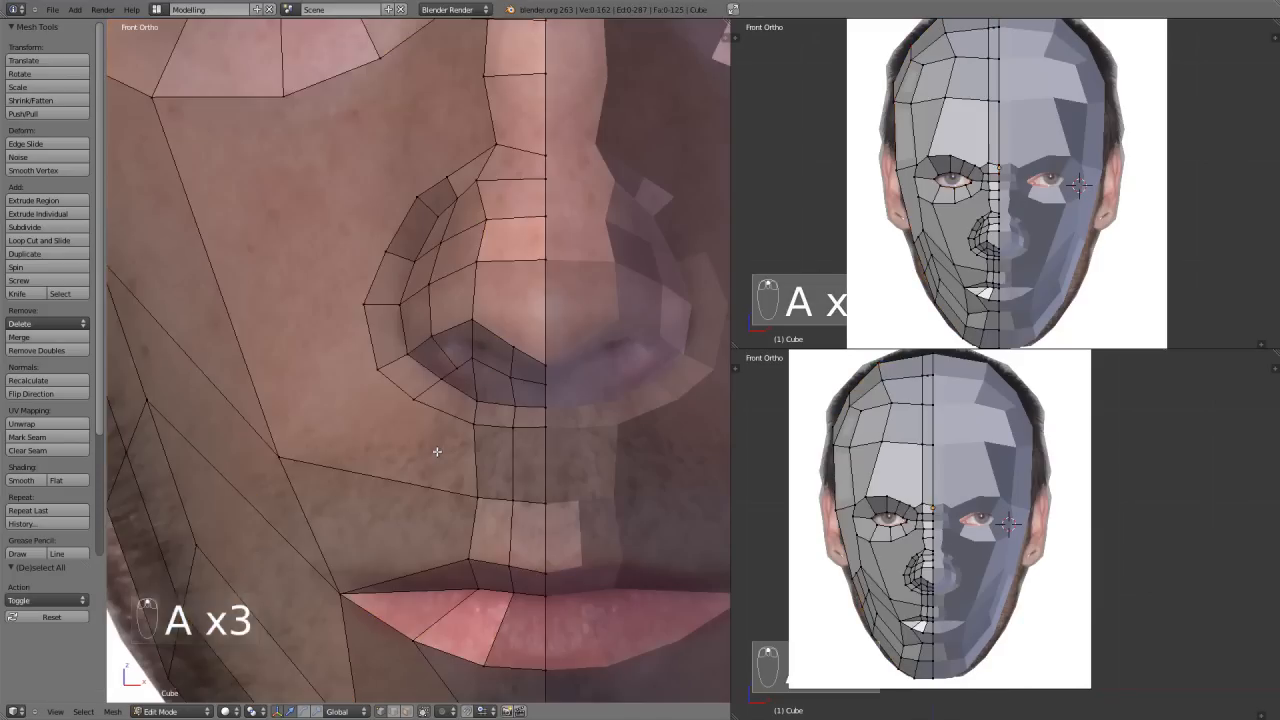
key(k)
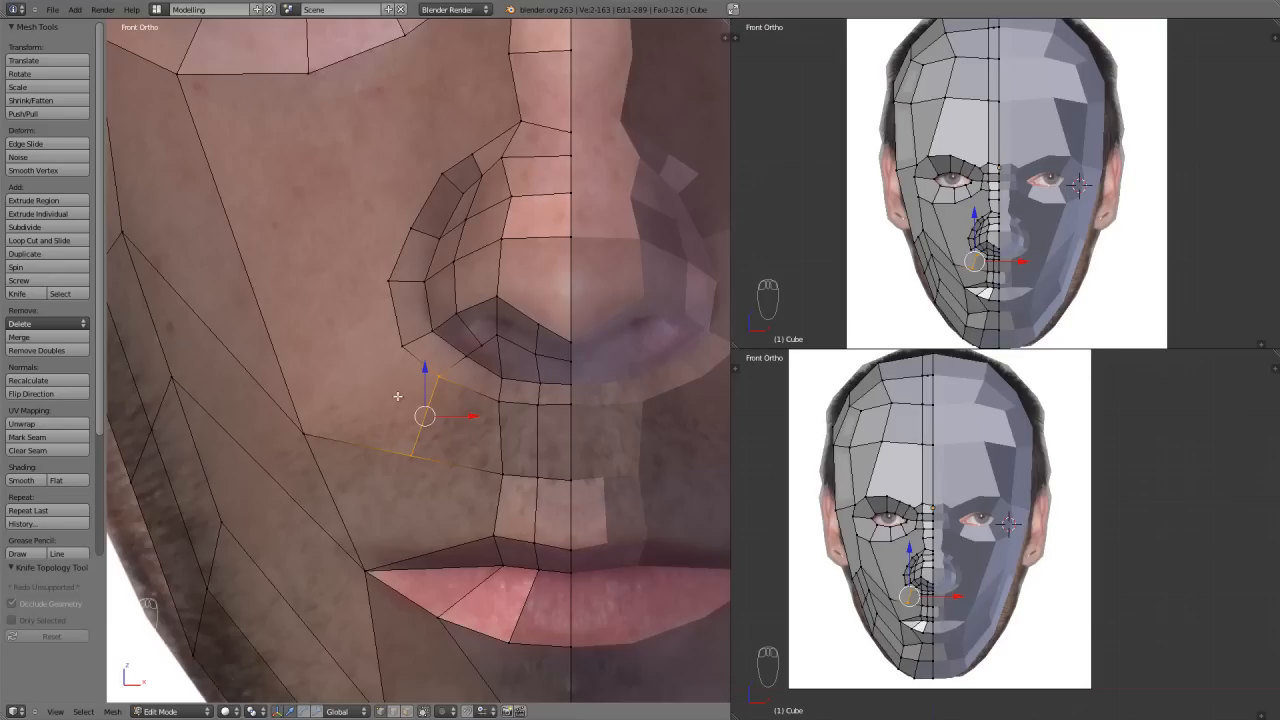
key(k)
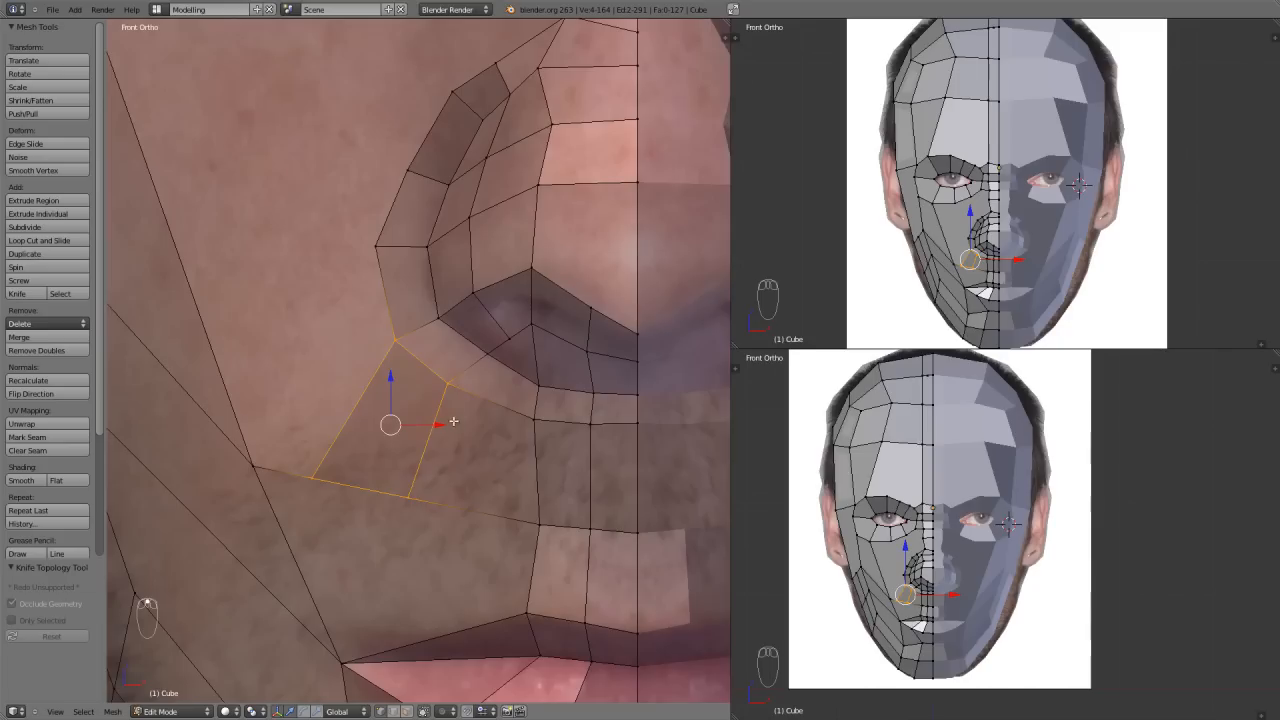
key(g)
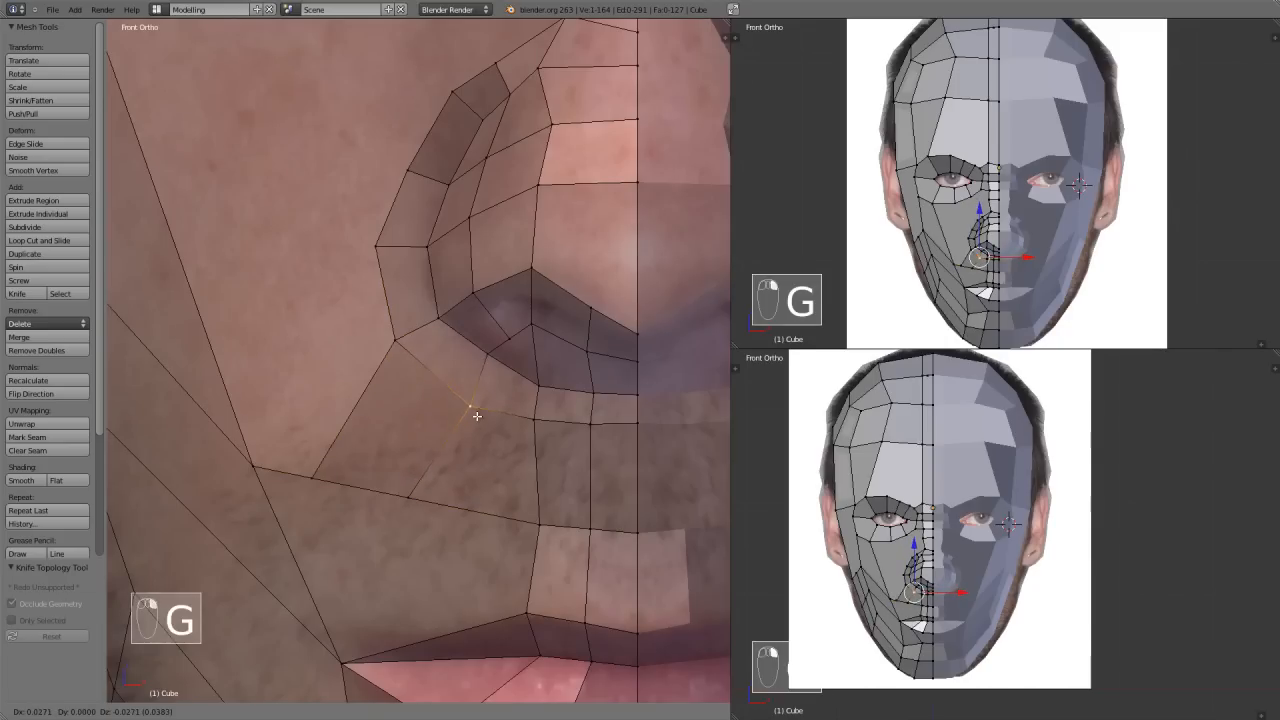
drag(476, 416, 408, 496)
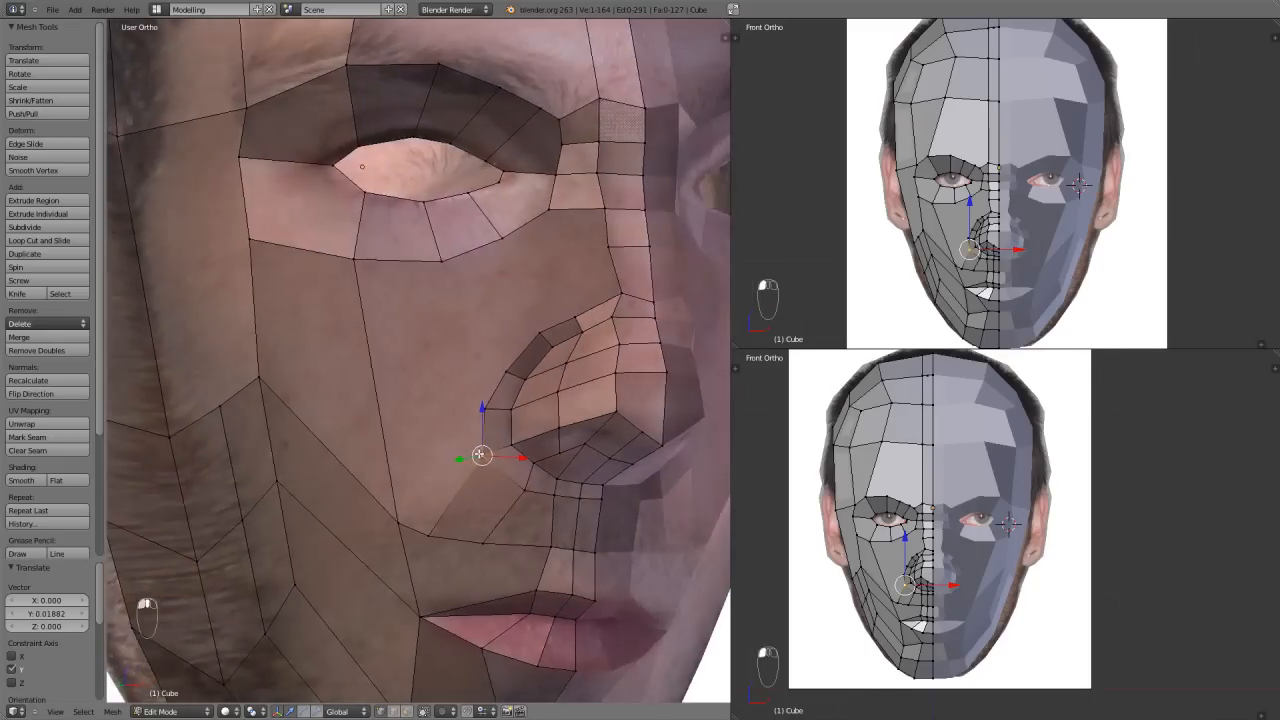
key(KP_1)
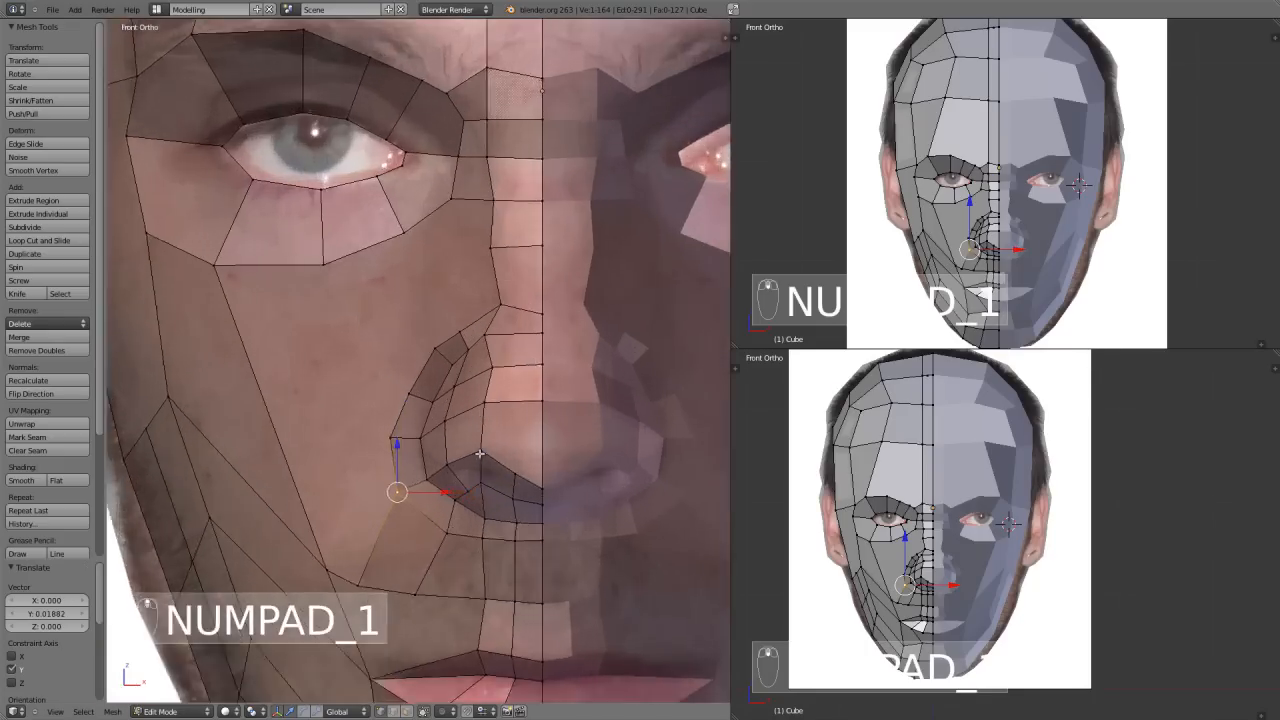
Step: Add an edge loop down the nose bridge and move nose vertices onto the photo's nose edge
key(A)
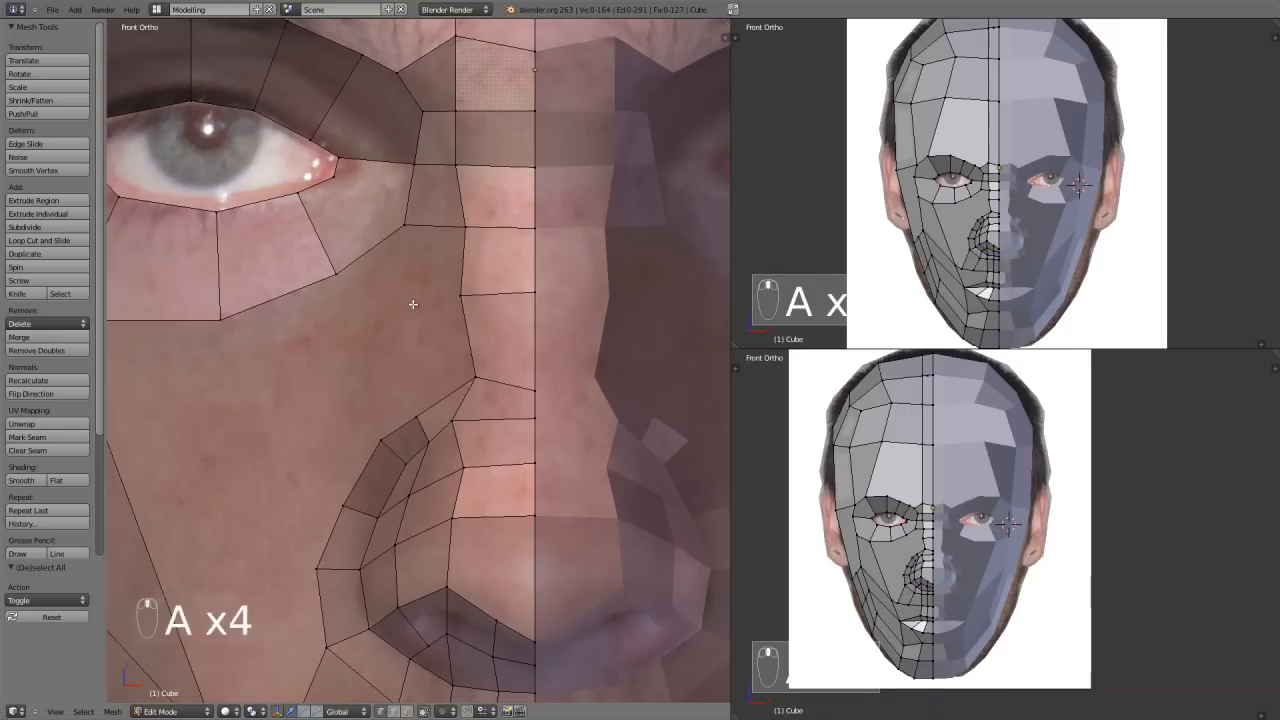
key(k)
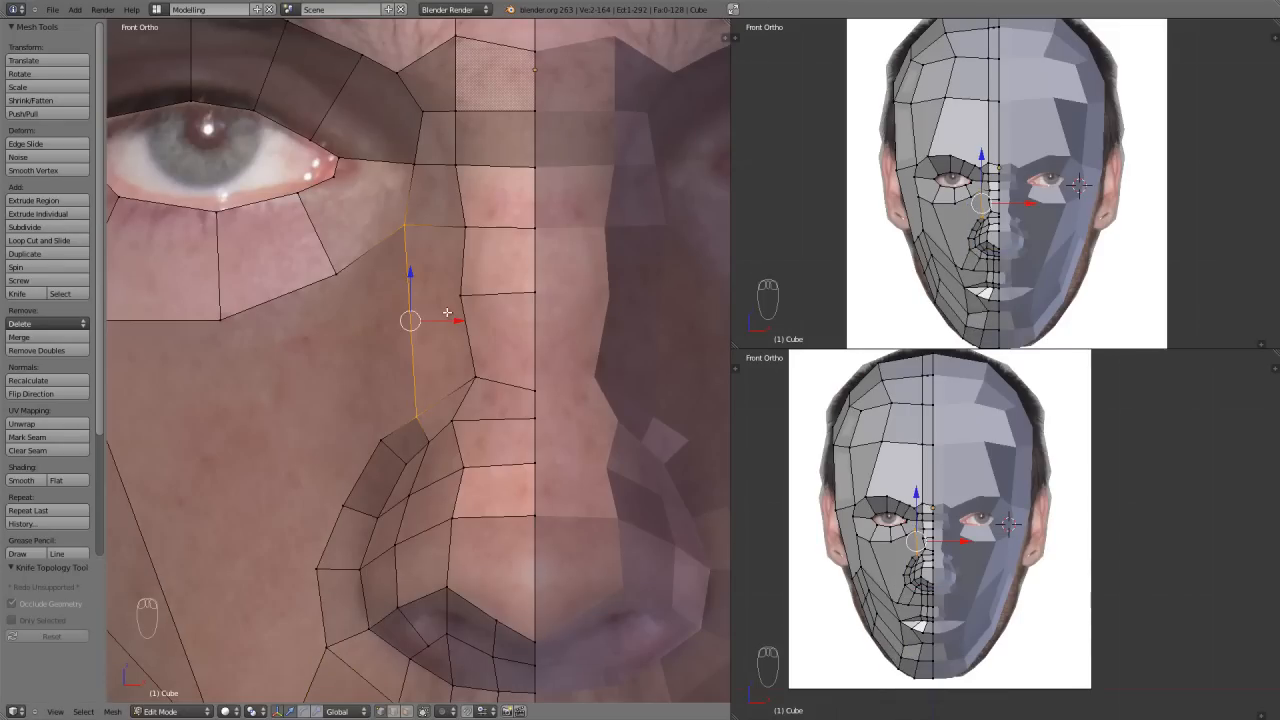
key(k)
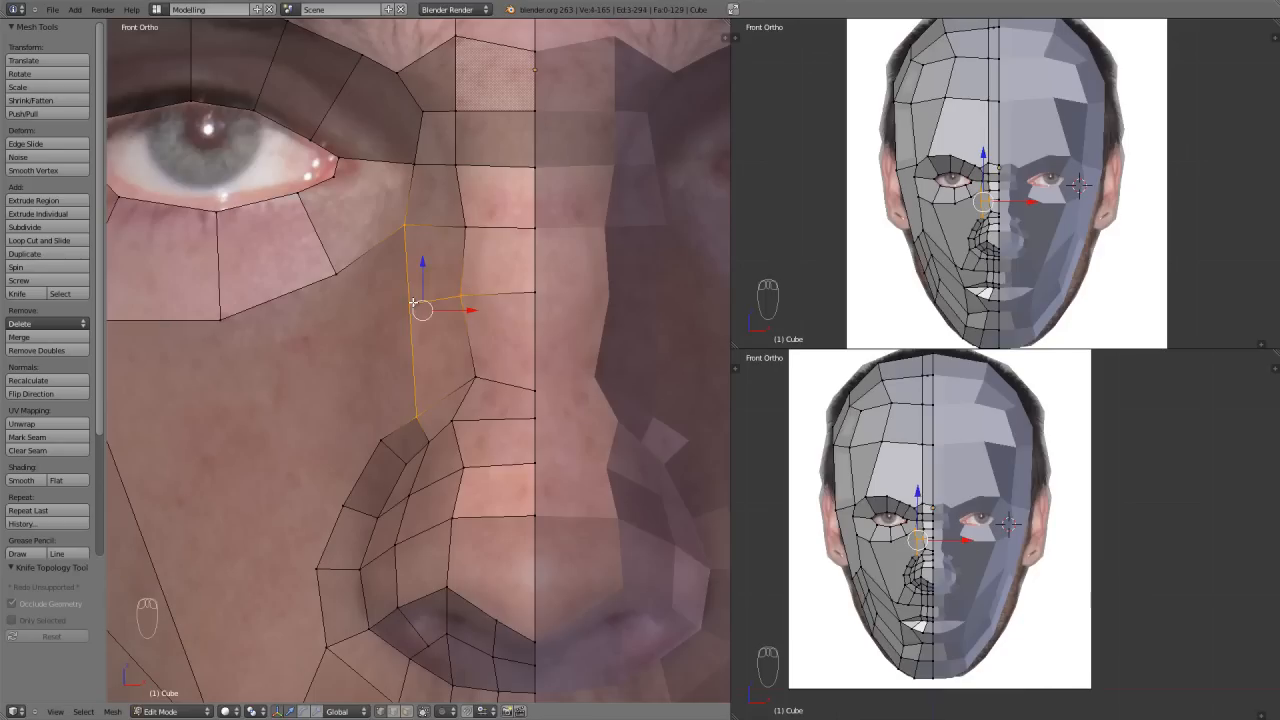
key(g)
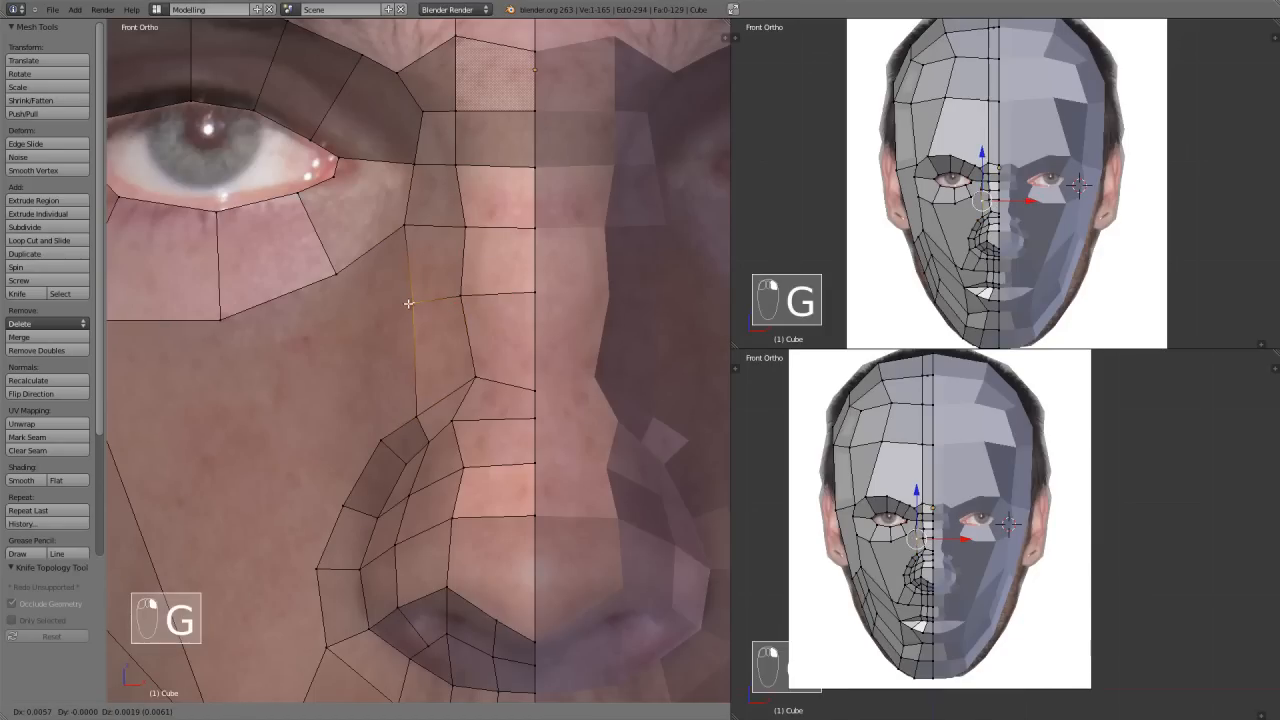
key(Ctrl+R)
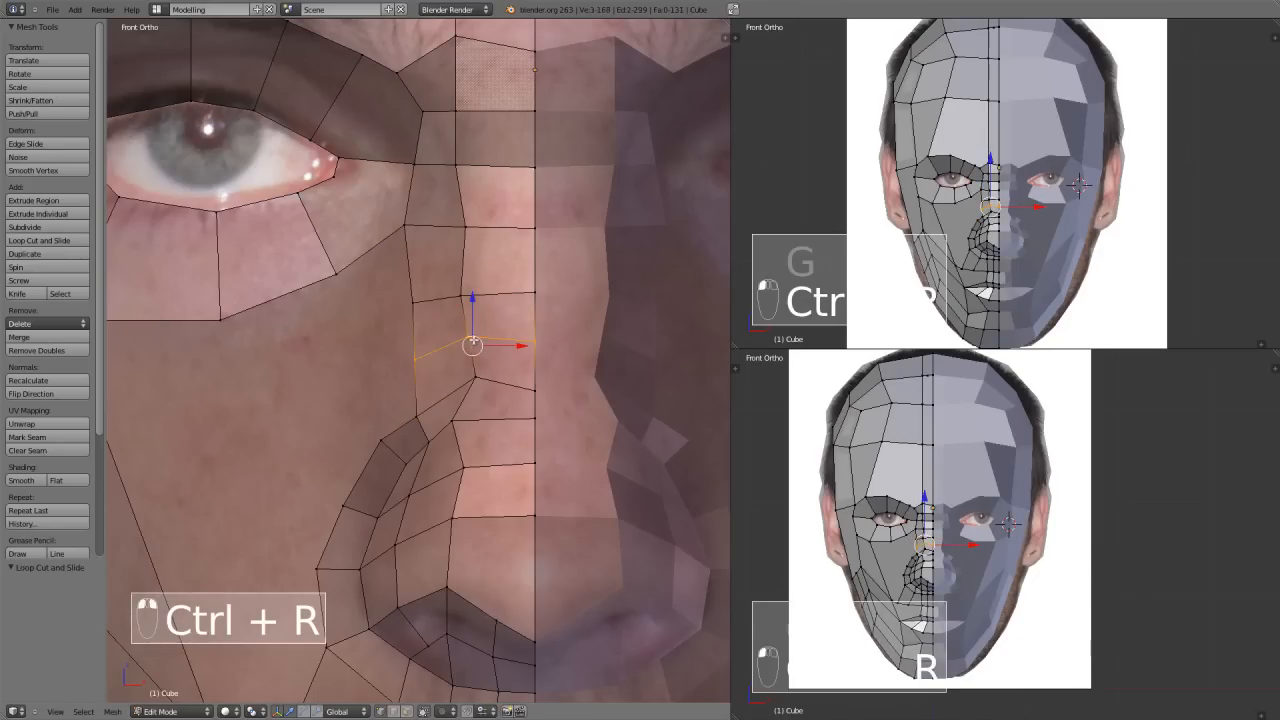
key(g)
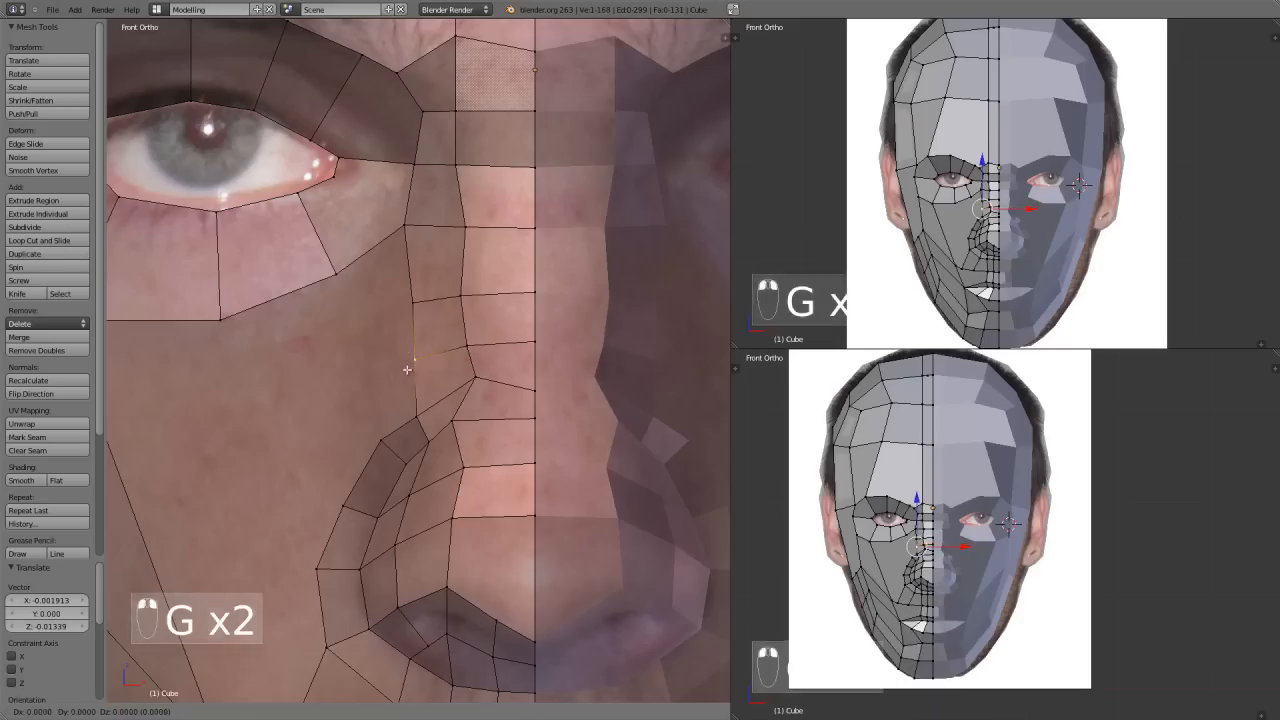
drag(408, 370, 400, 312)
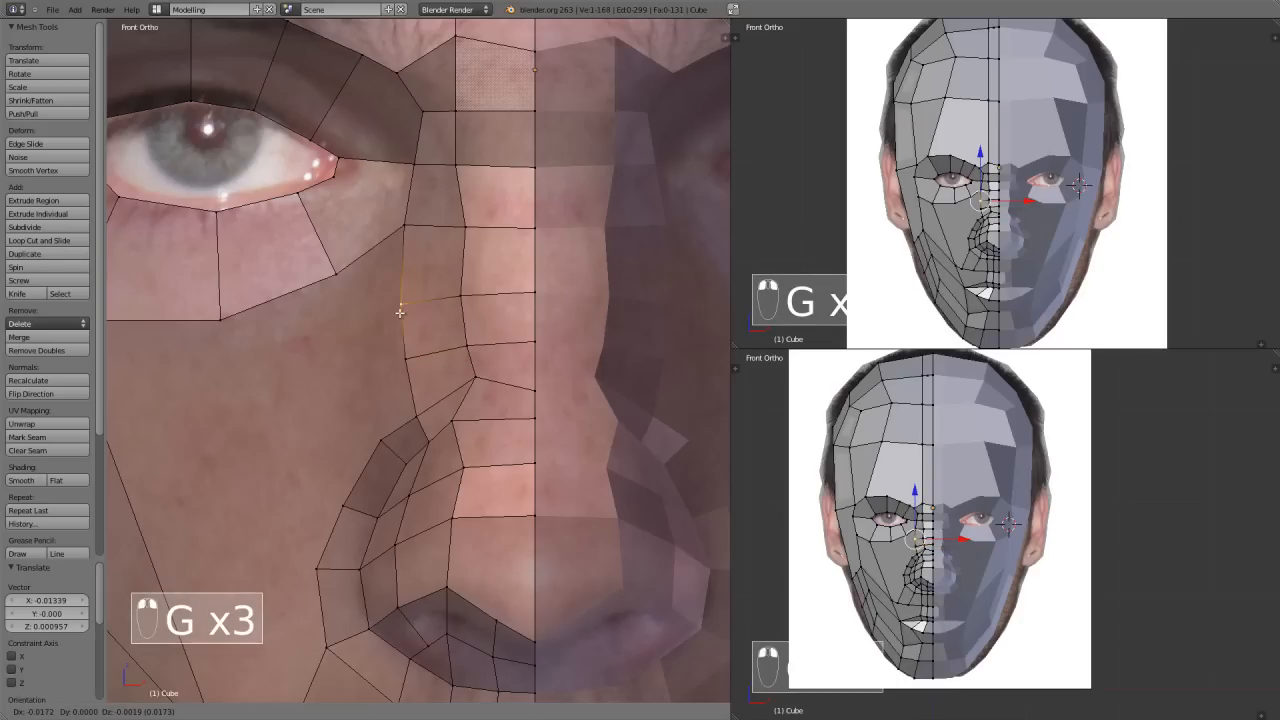
drag(400, 350, 540, 404)
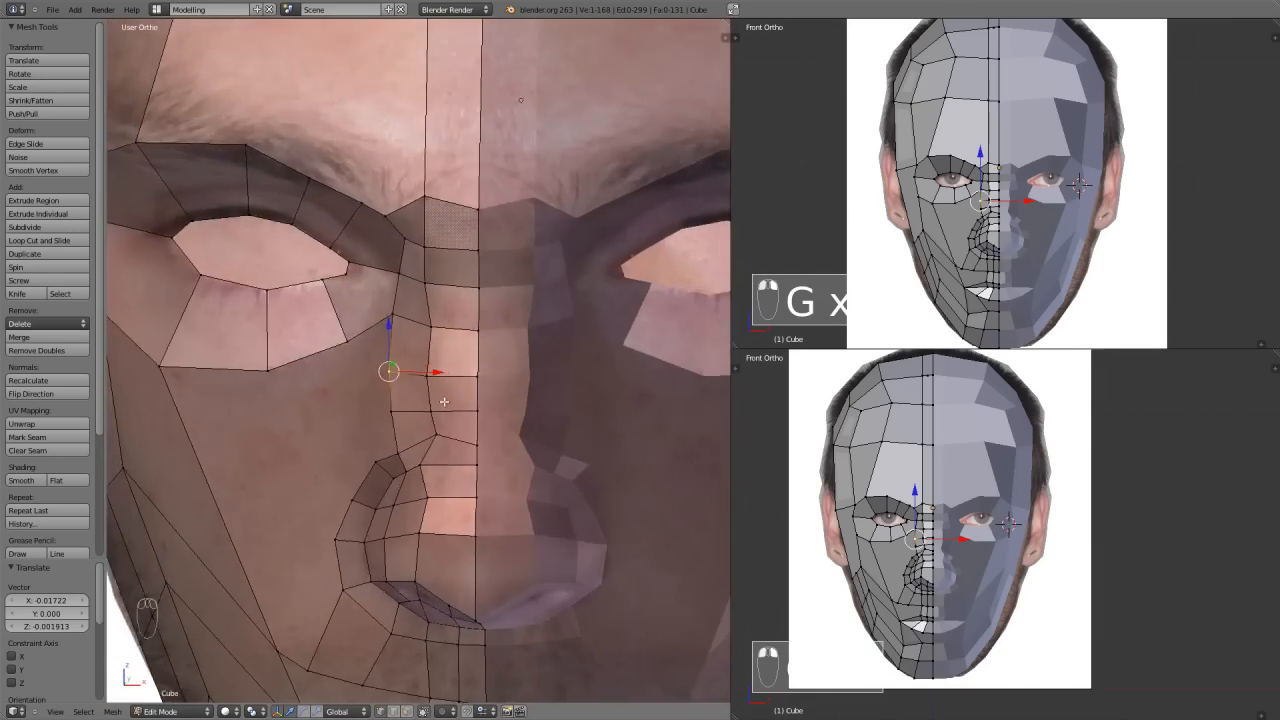
key(KP_1)
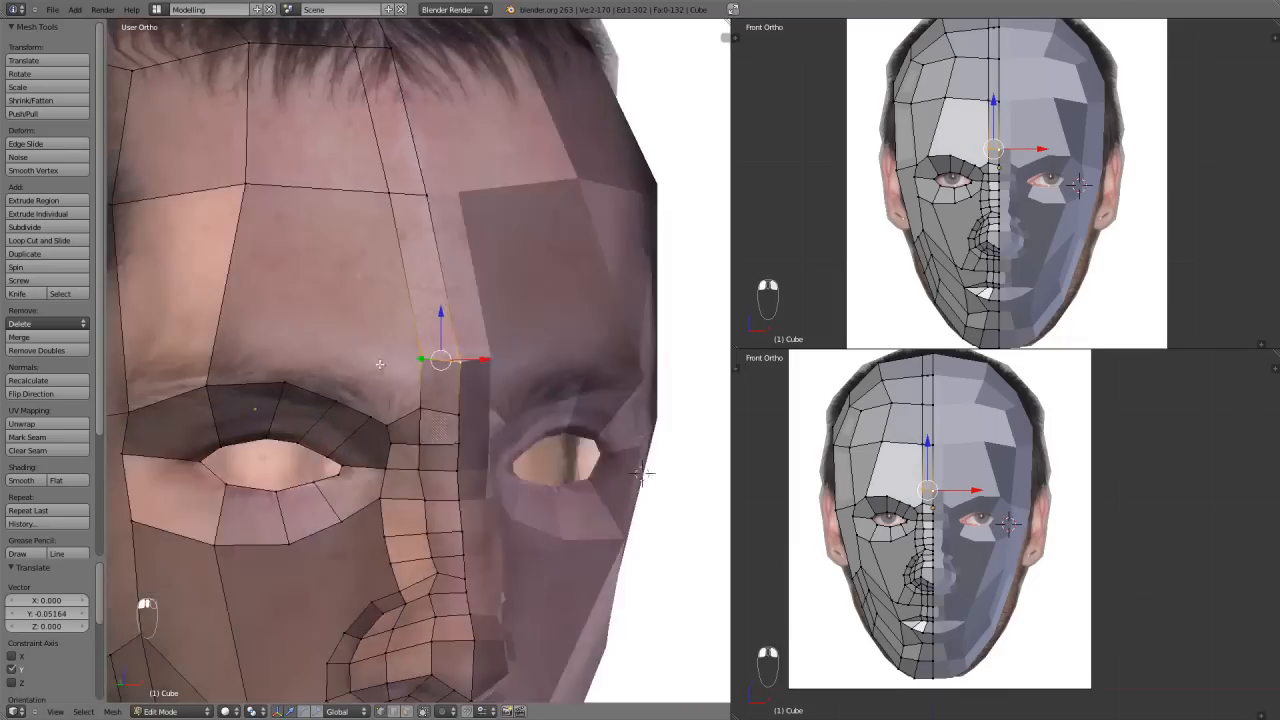
Step: Pull the under-eye and upper-eyelid vertices onto the photo's eyelid creases
key(KP_1)
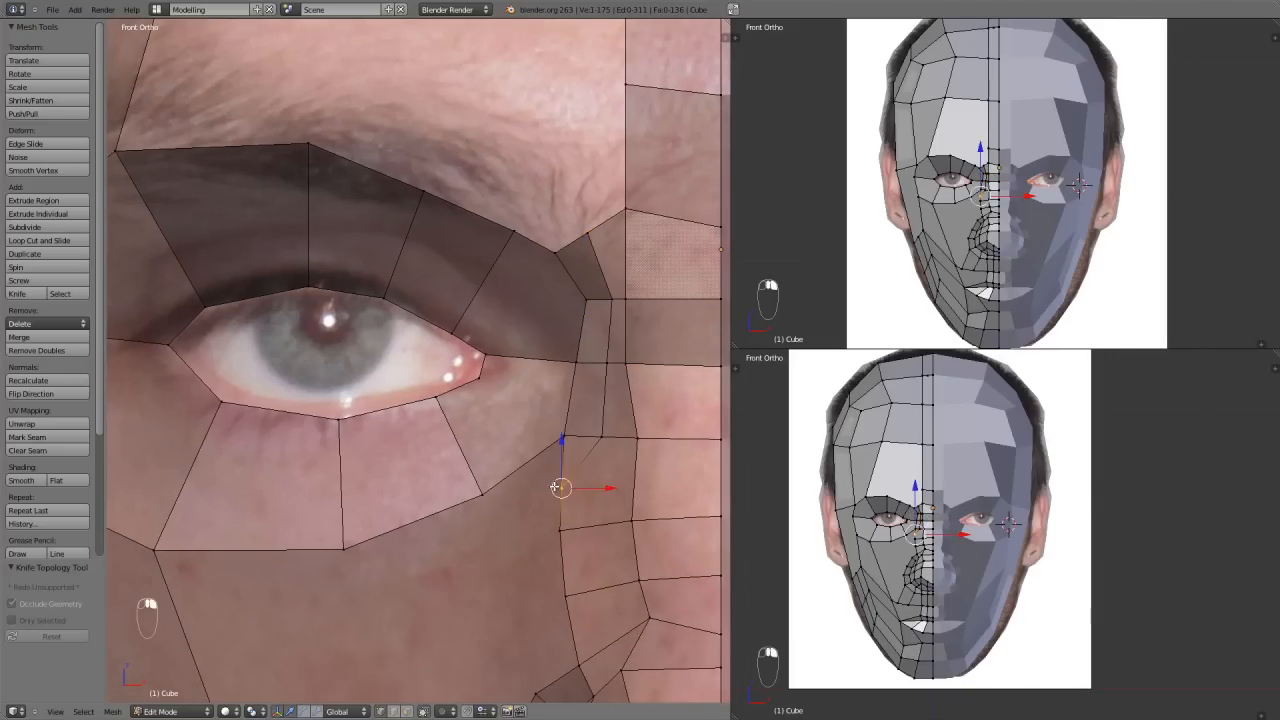
key(g)
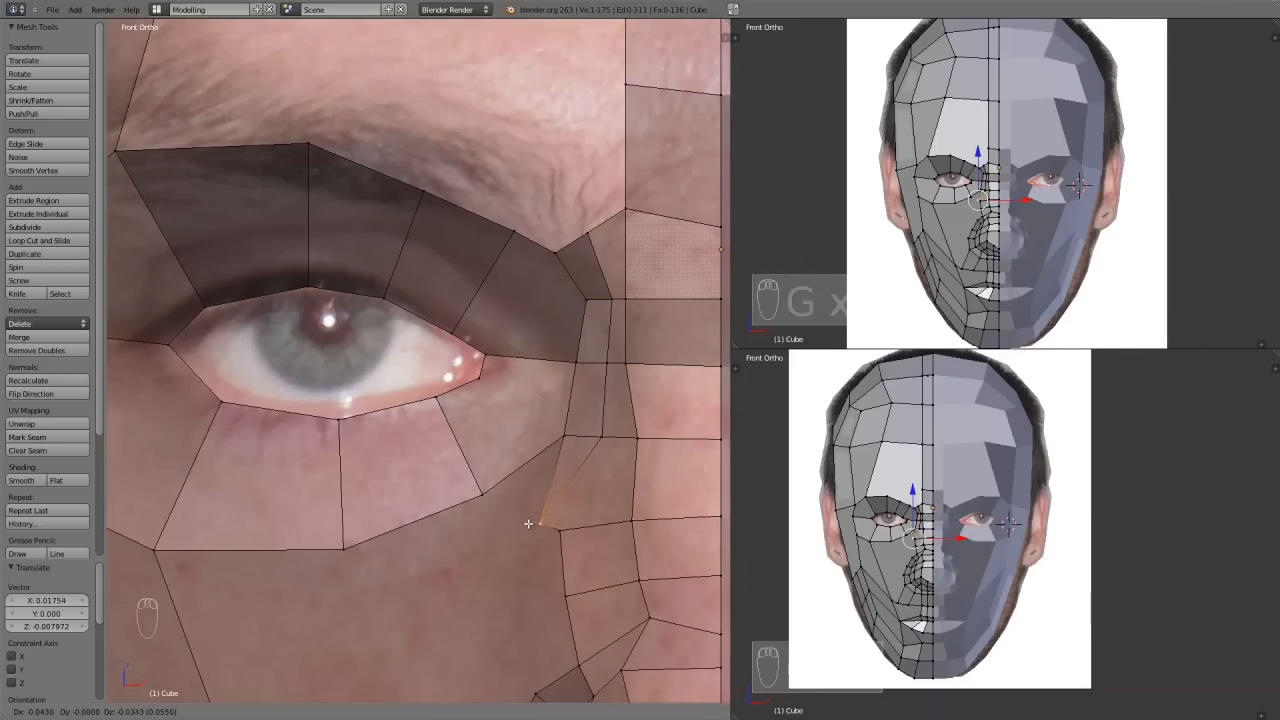
key(k)
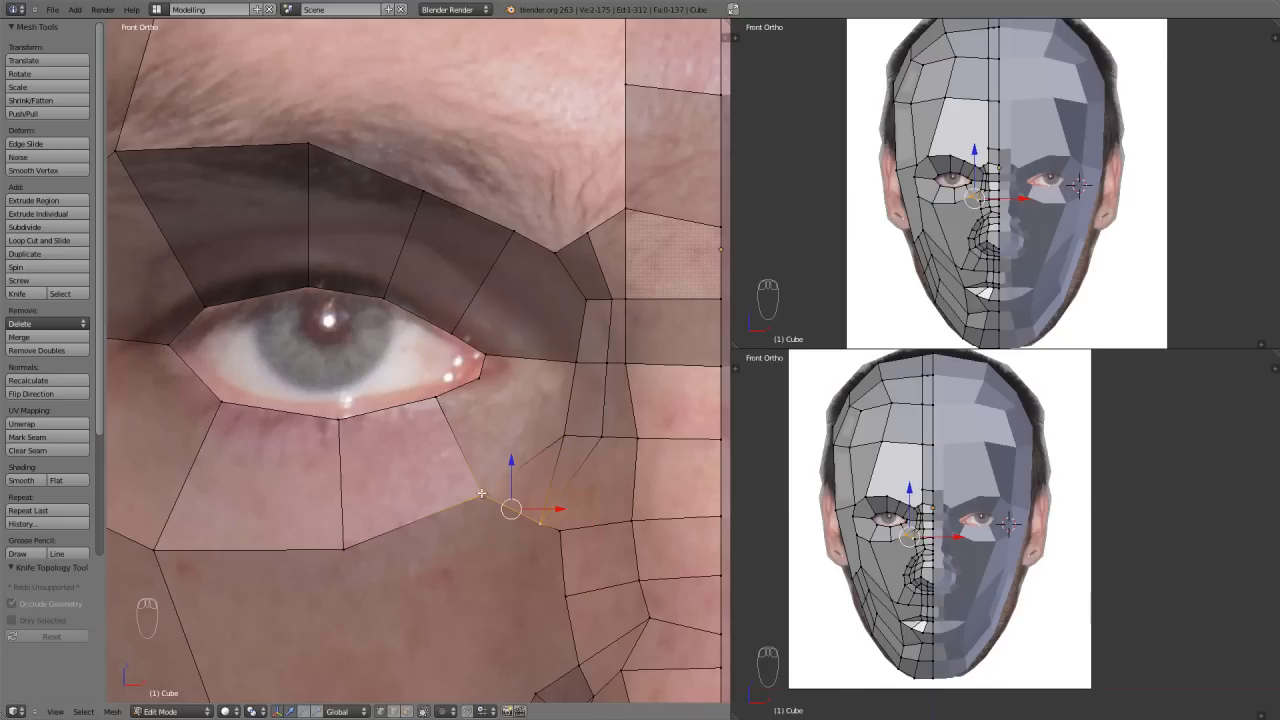
key(ctrl+tab)
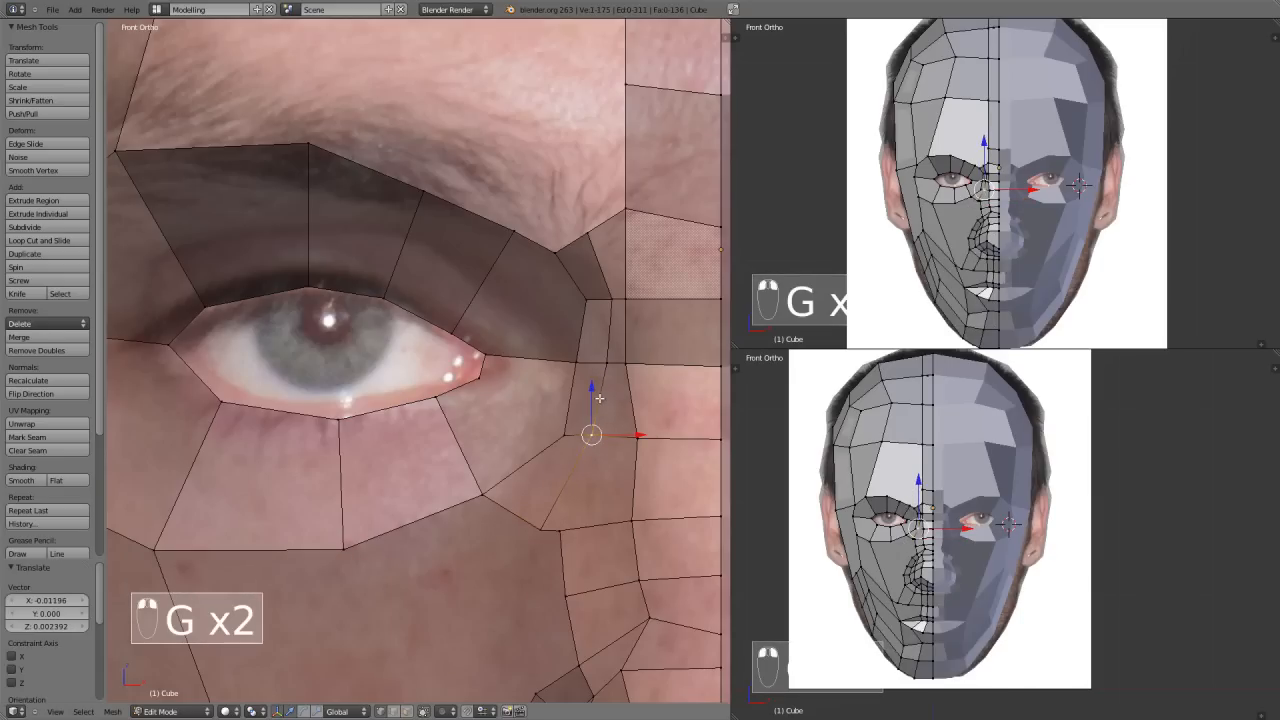
key(KP_1)
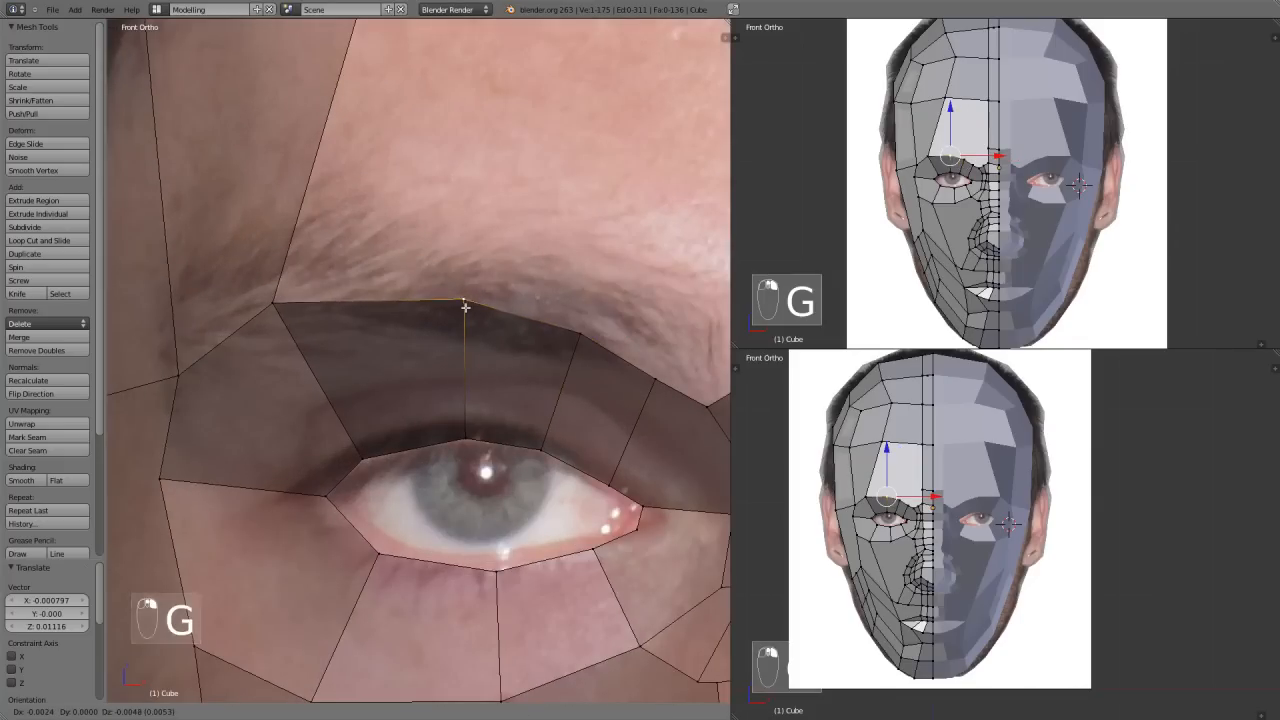
drag(464, 304, 282, 348)
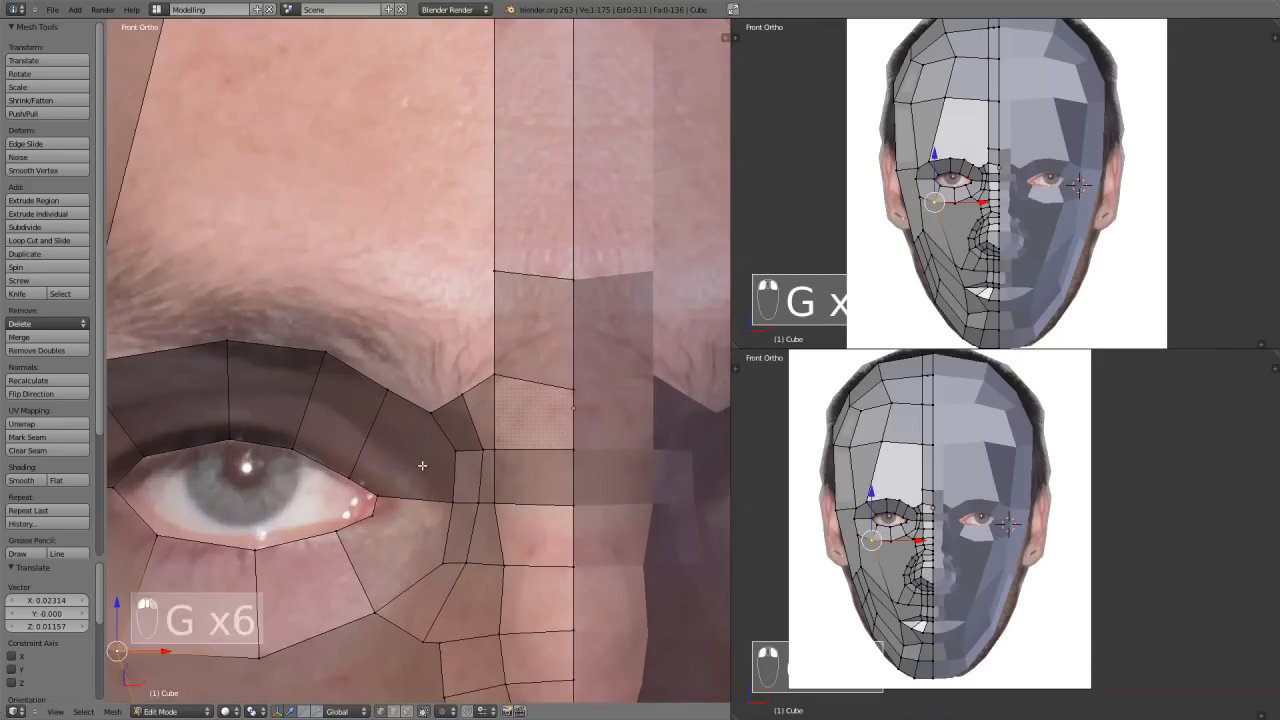
key(a)
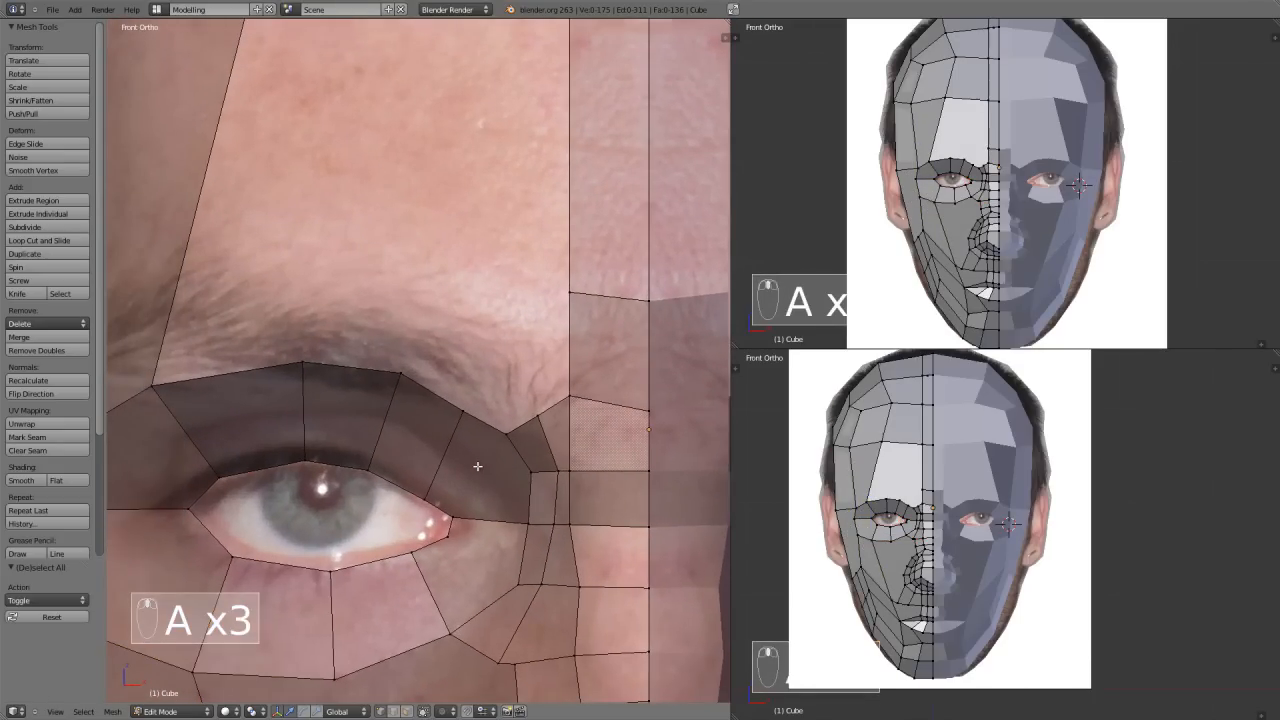
key(k)
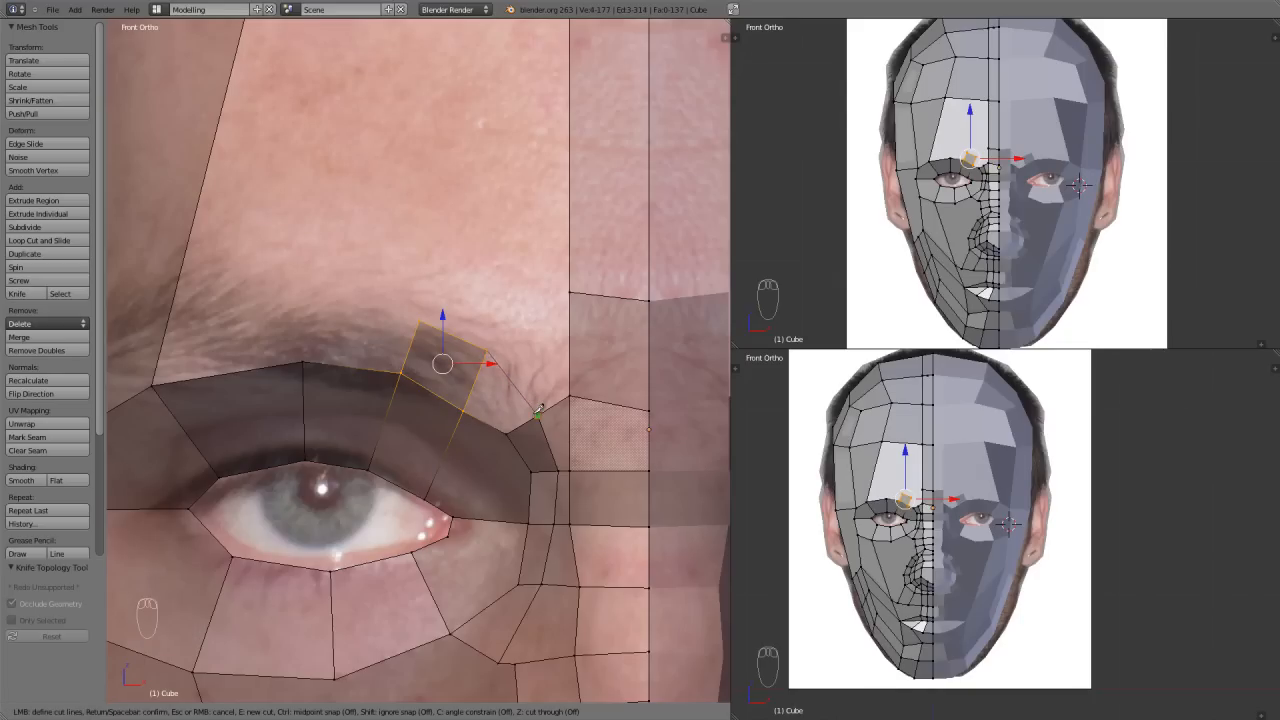
Step: Shape the new brow loop's vertices toward the temple to follow the photo
key(g)
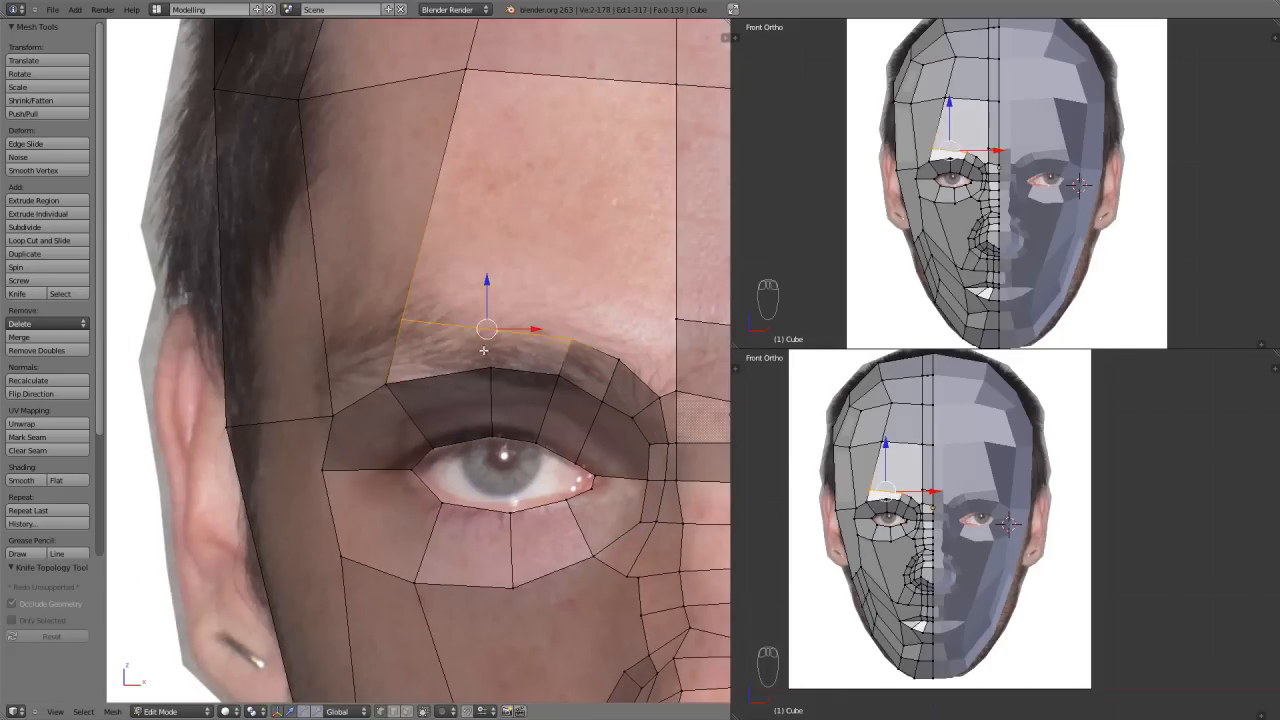
key(K)
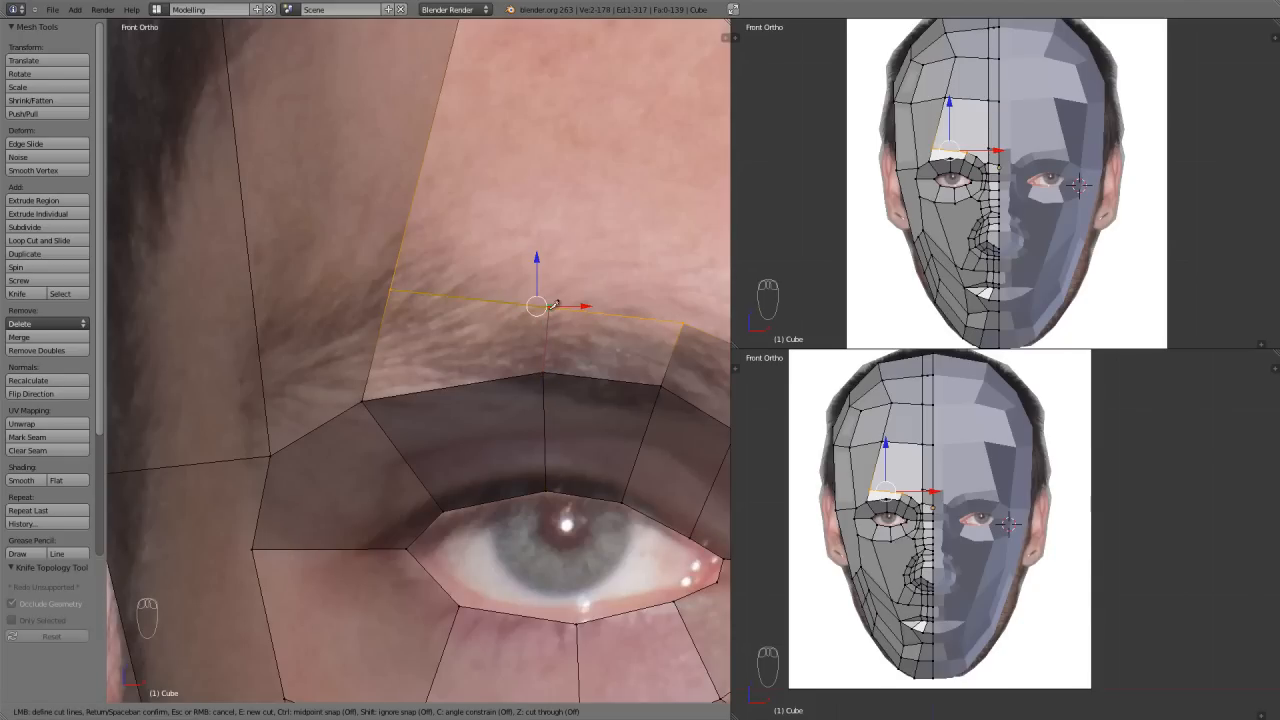
key(g)
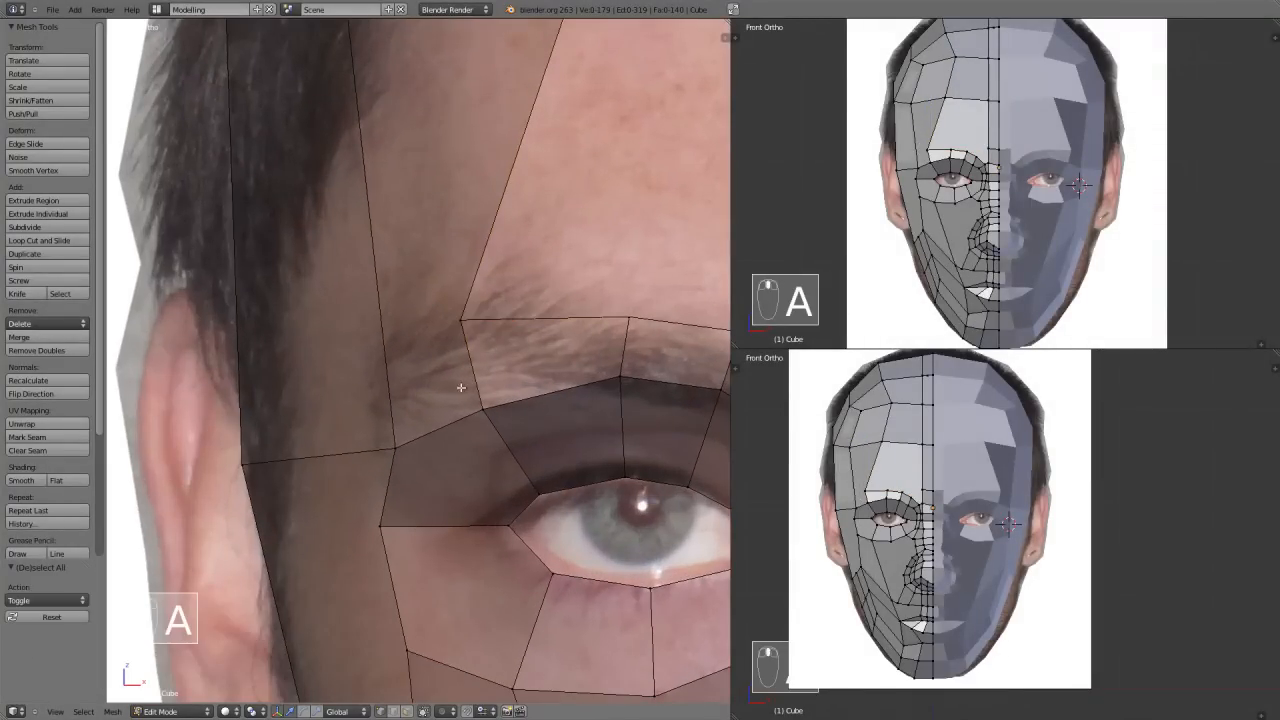
key(k)
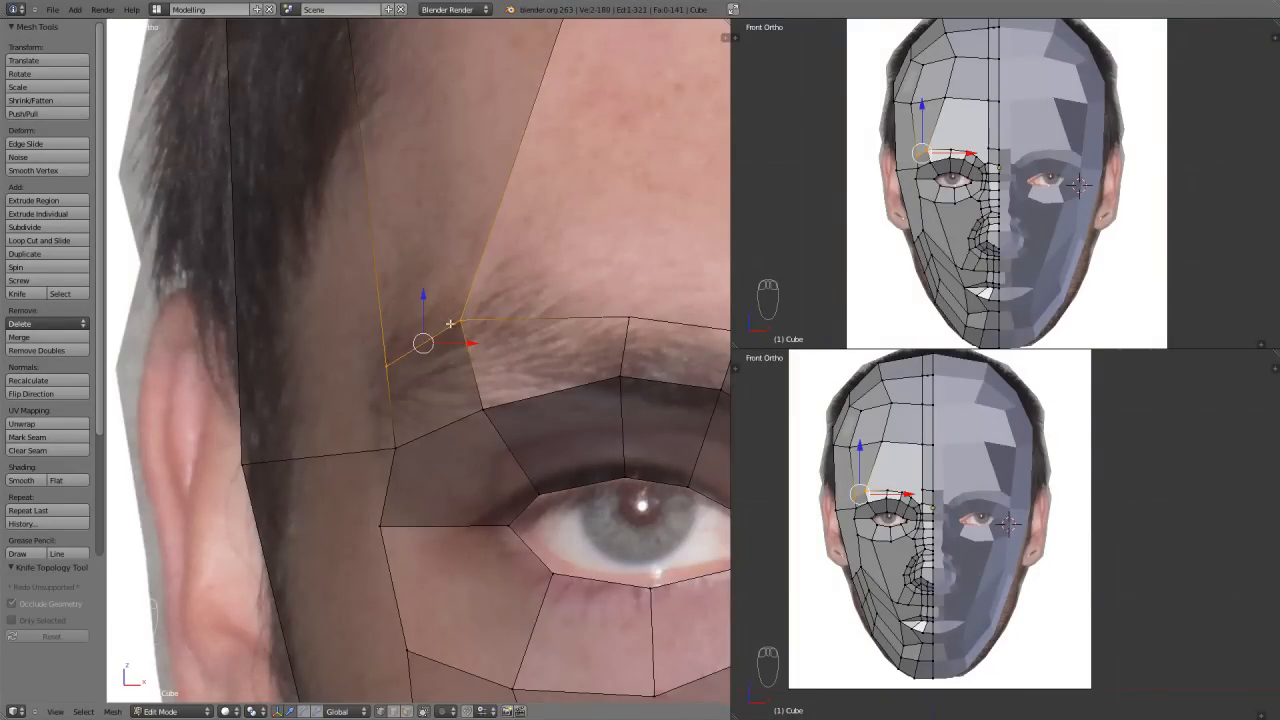
key(g)
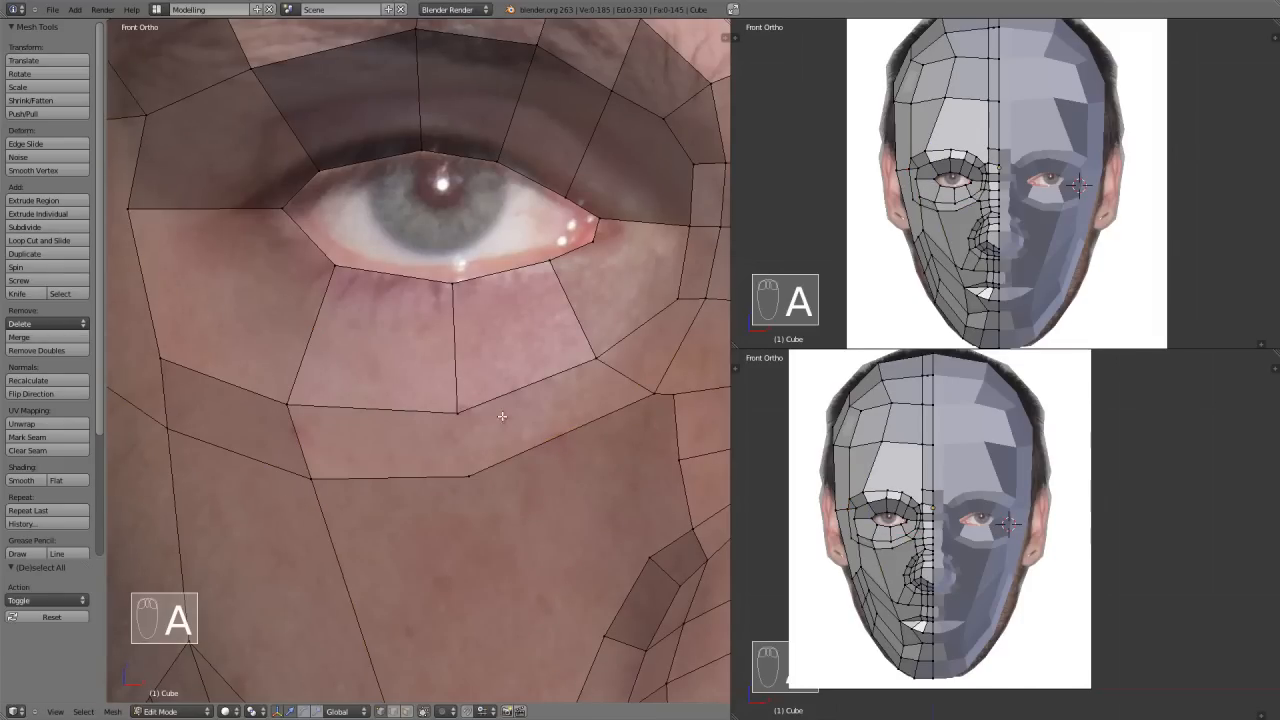
Step: Reposition the temple vertices beside the outer eye and merge the close pair at center
key(k)
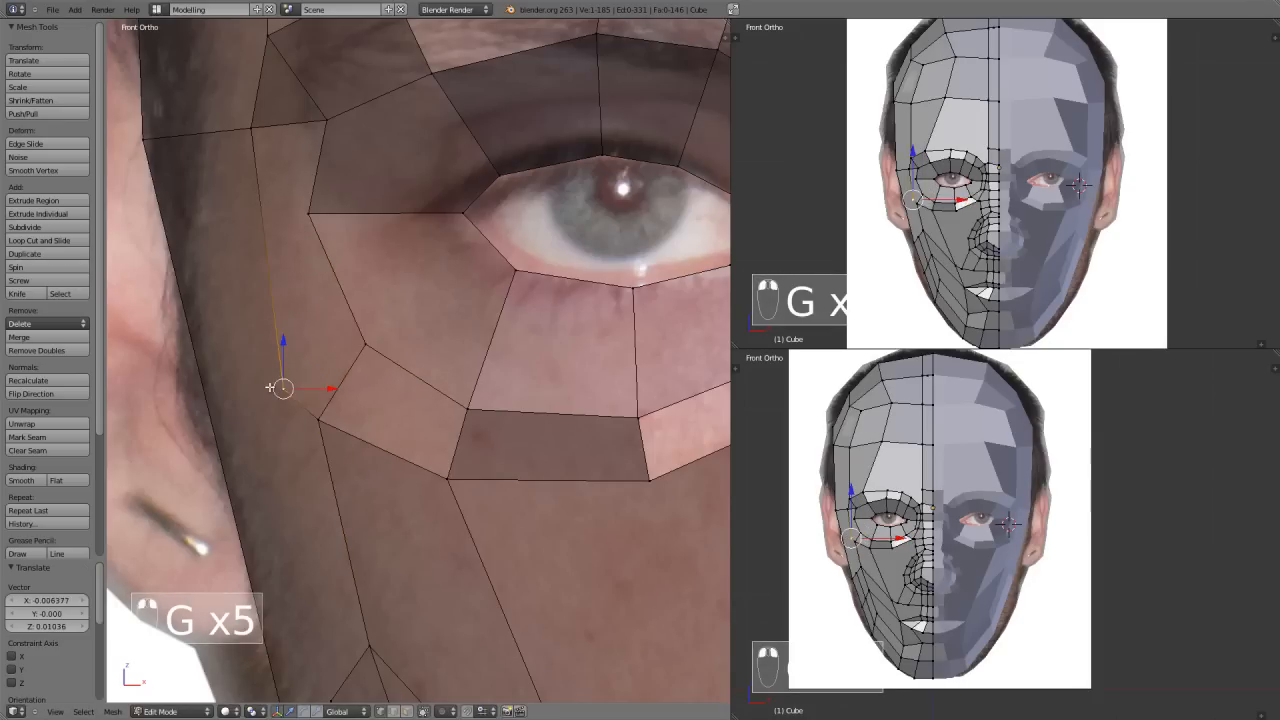
mouse_move(238, 228)
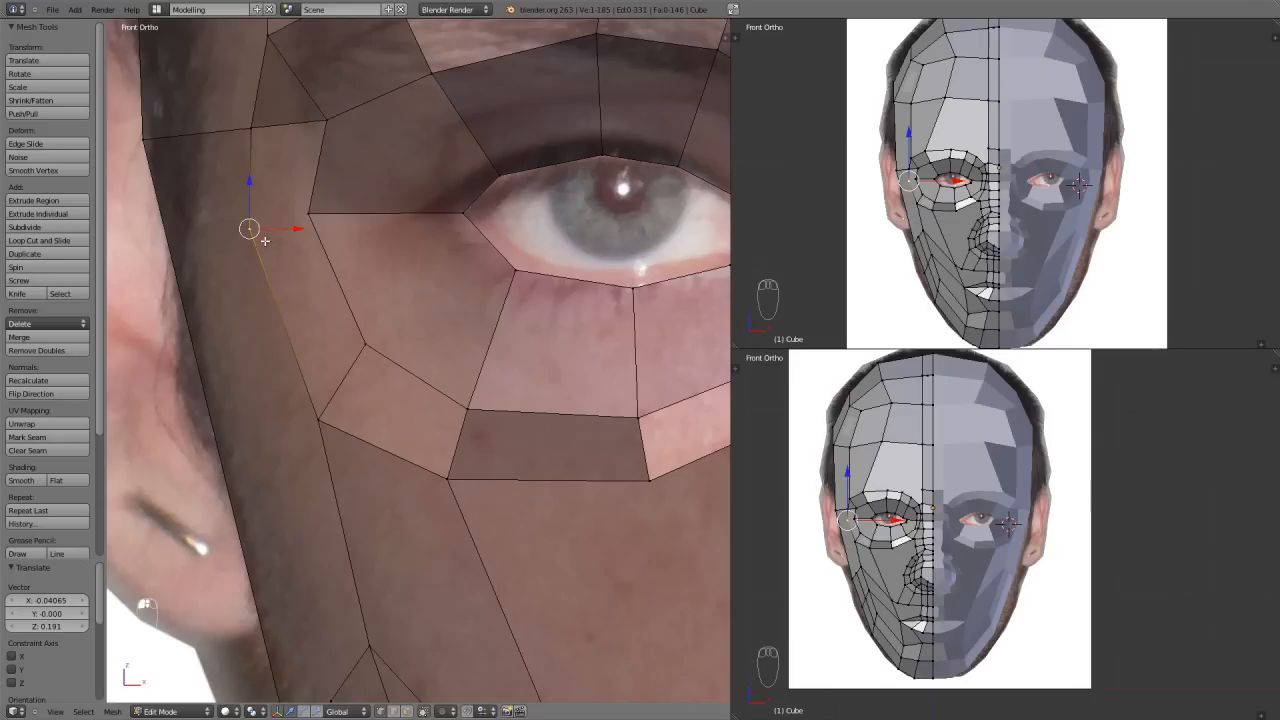
key(K)
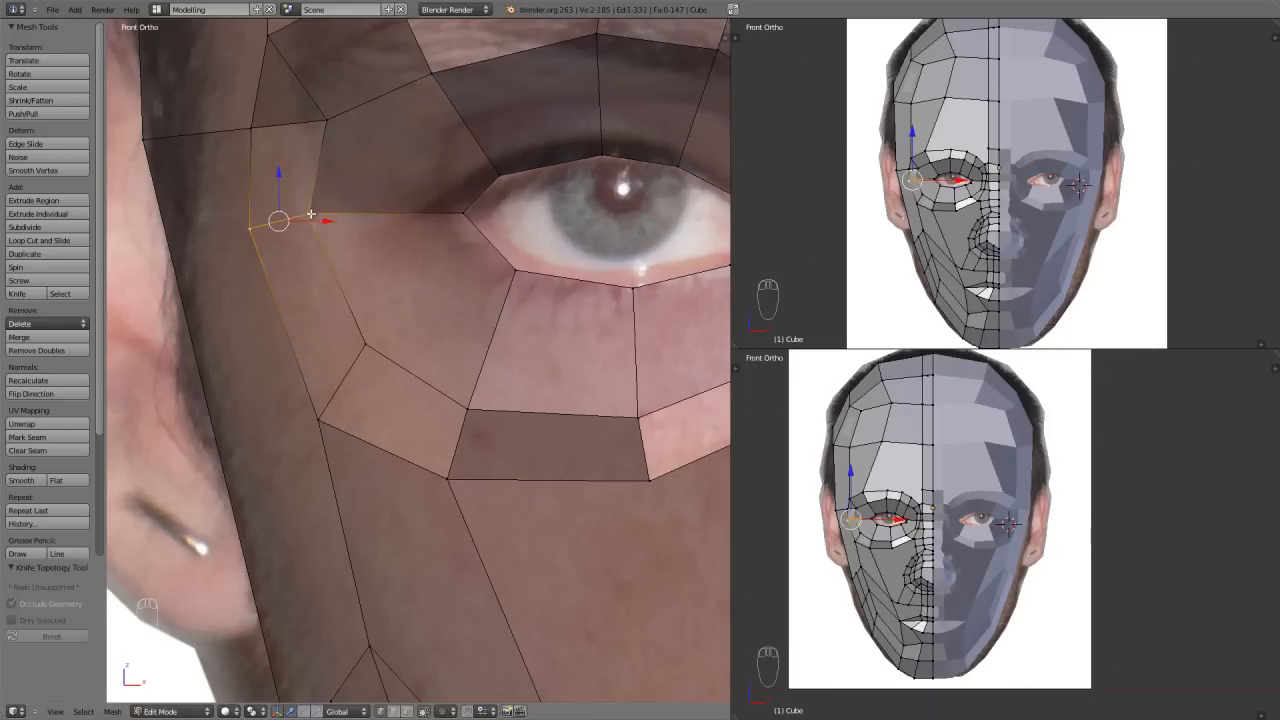
key(g)
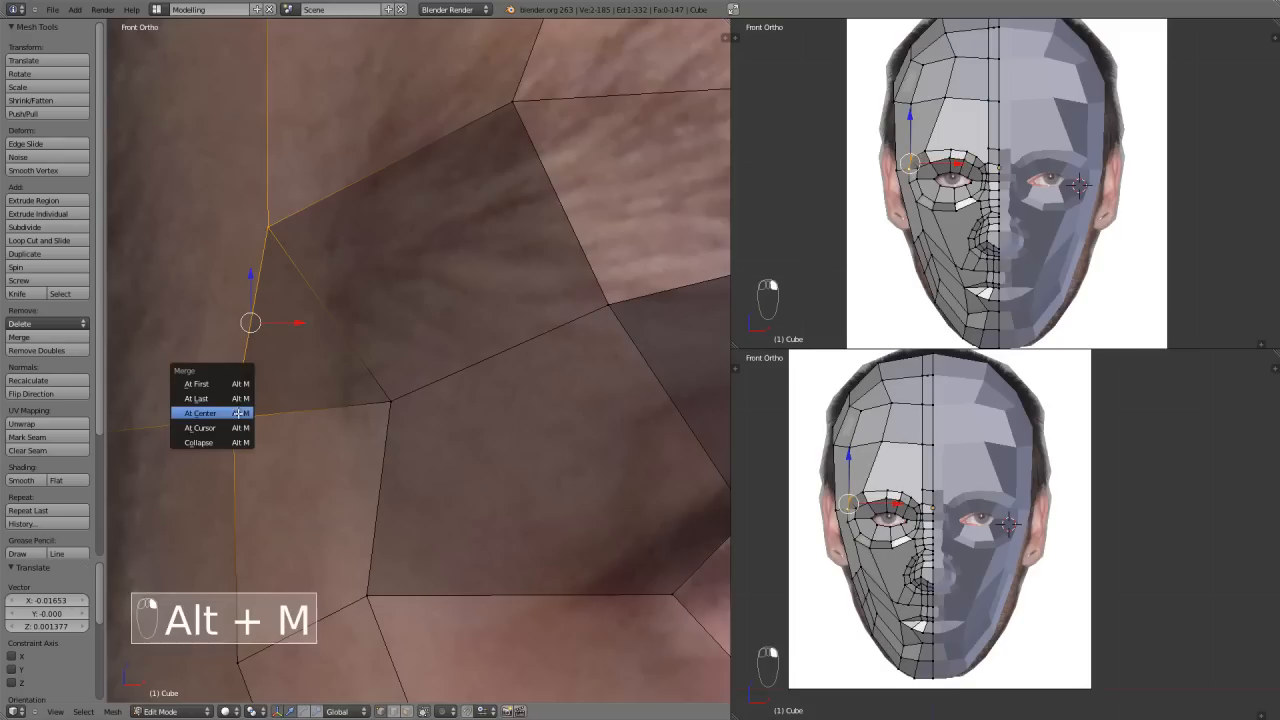
click(200, 412)
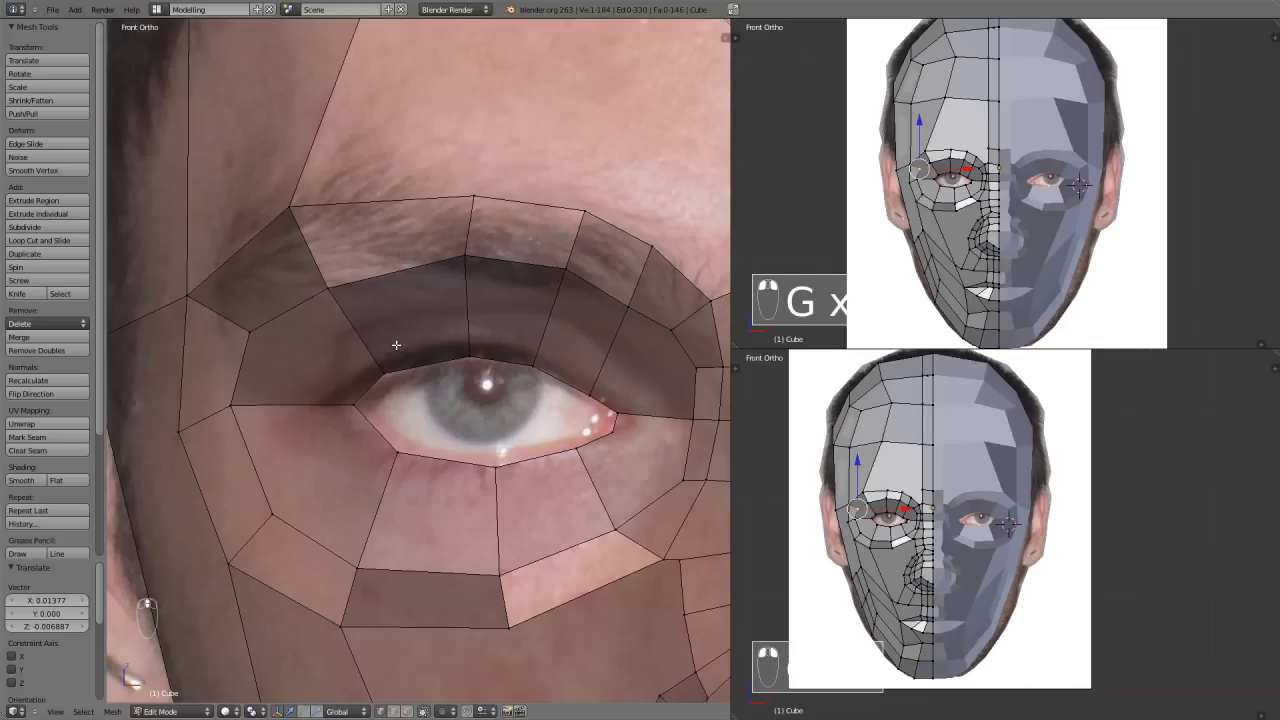
Step: Adjust the vertices above the eye and slide a new loop cut beneath the eye
key(k)
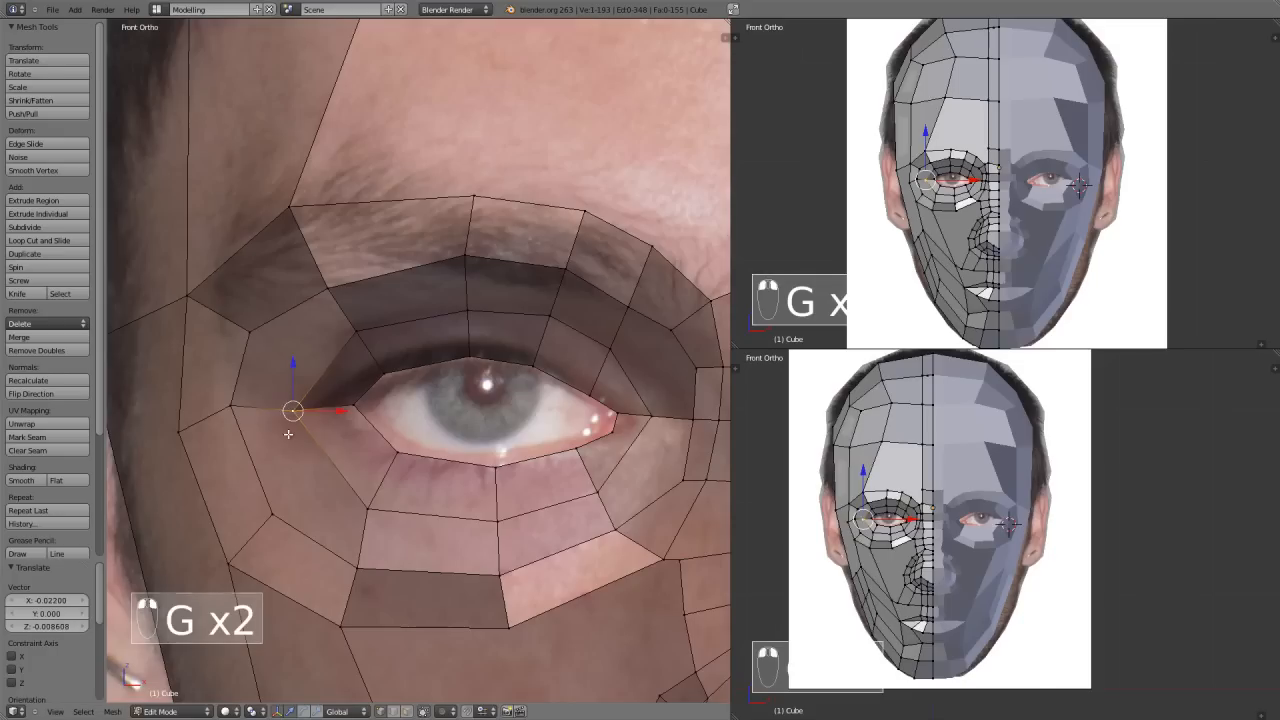
key(ctrl+r)
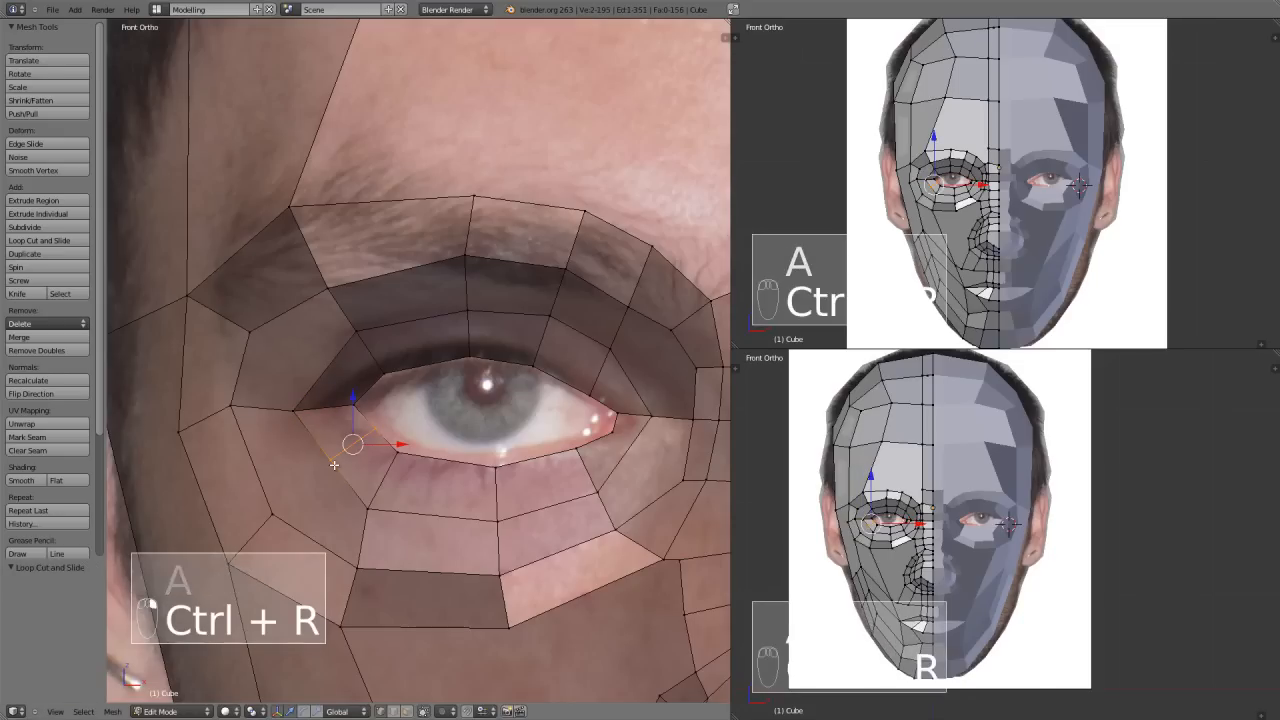
key(k)
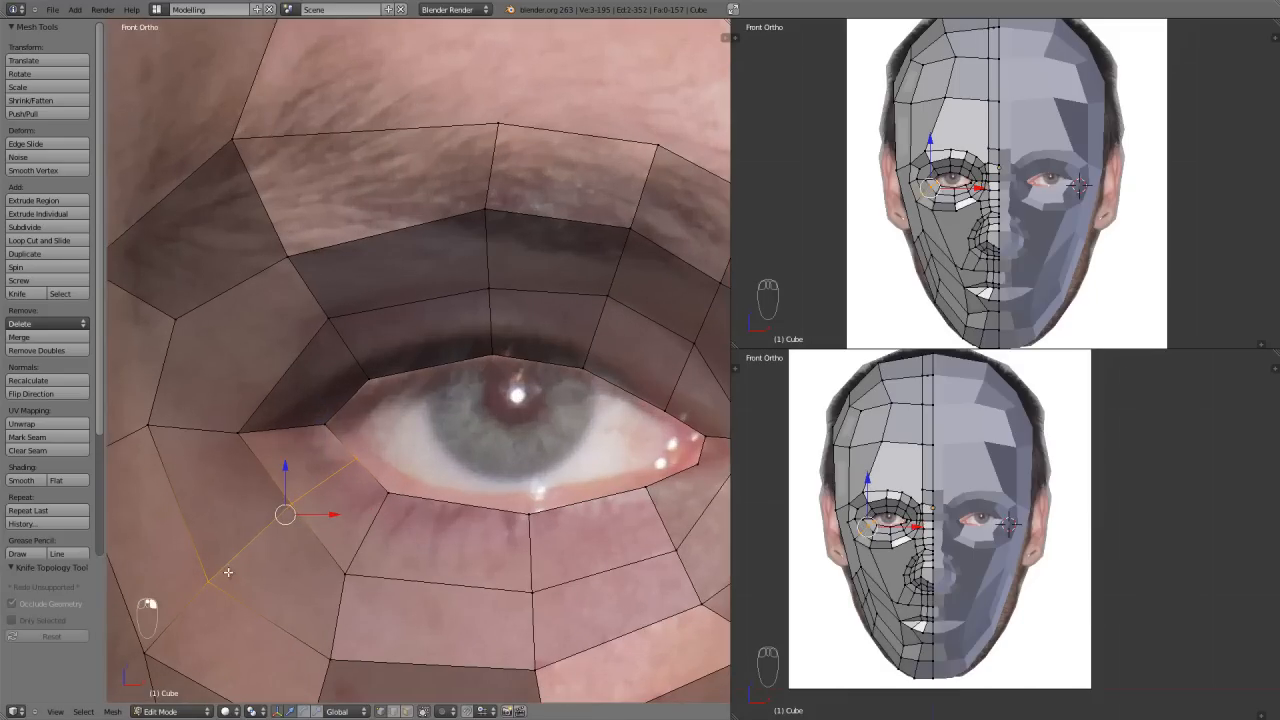
key(g)
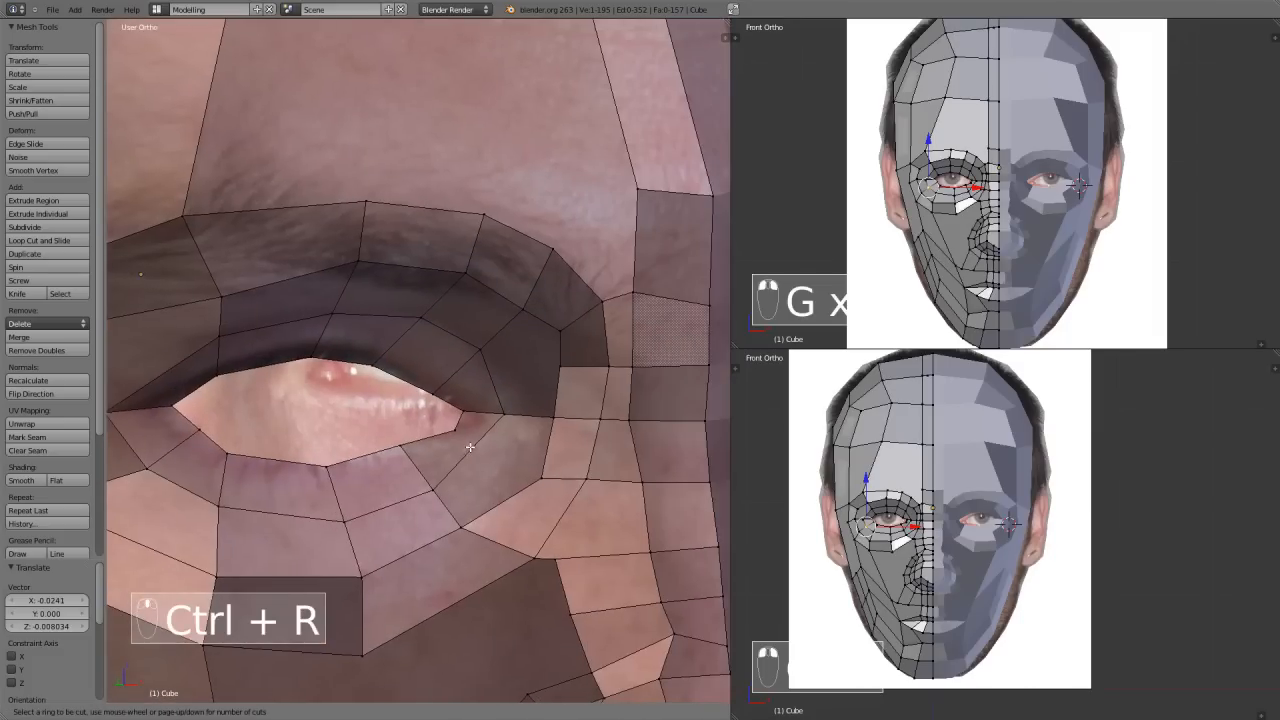
Step: Redo the loop cut at the mouth corner, dissolve the extra vertices there and return to front view
click(448, 464)
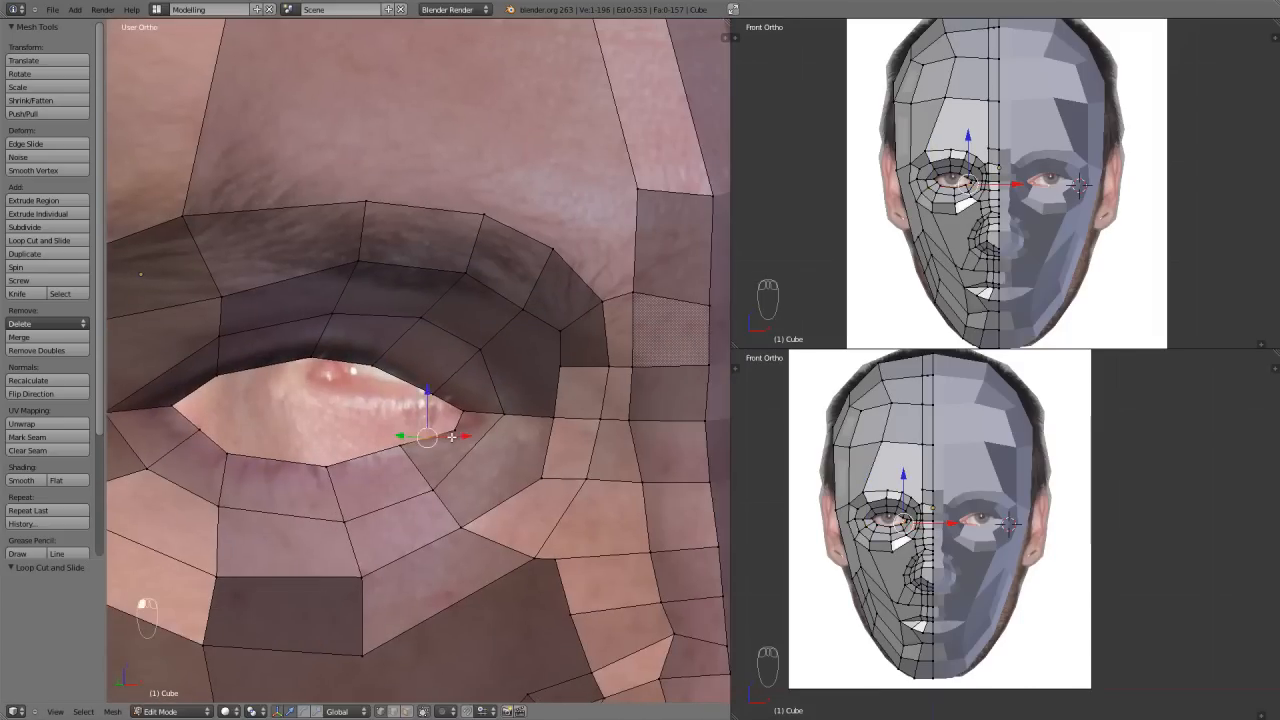
key(ctrl+z)
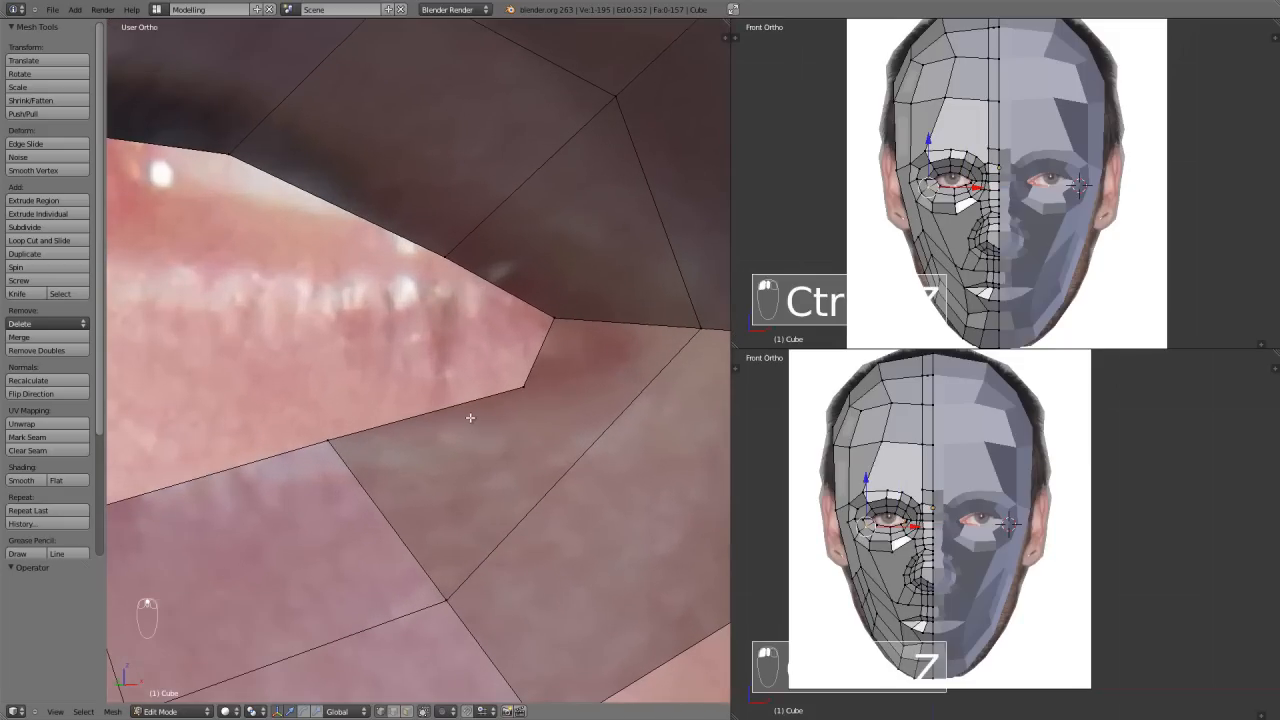
key(ctrl+r)
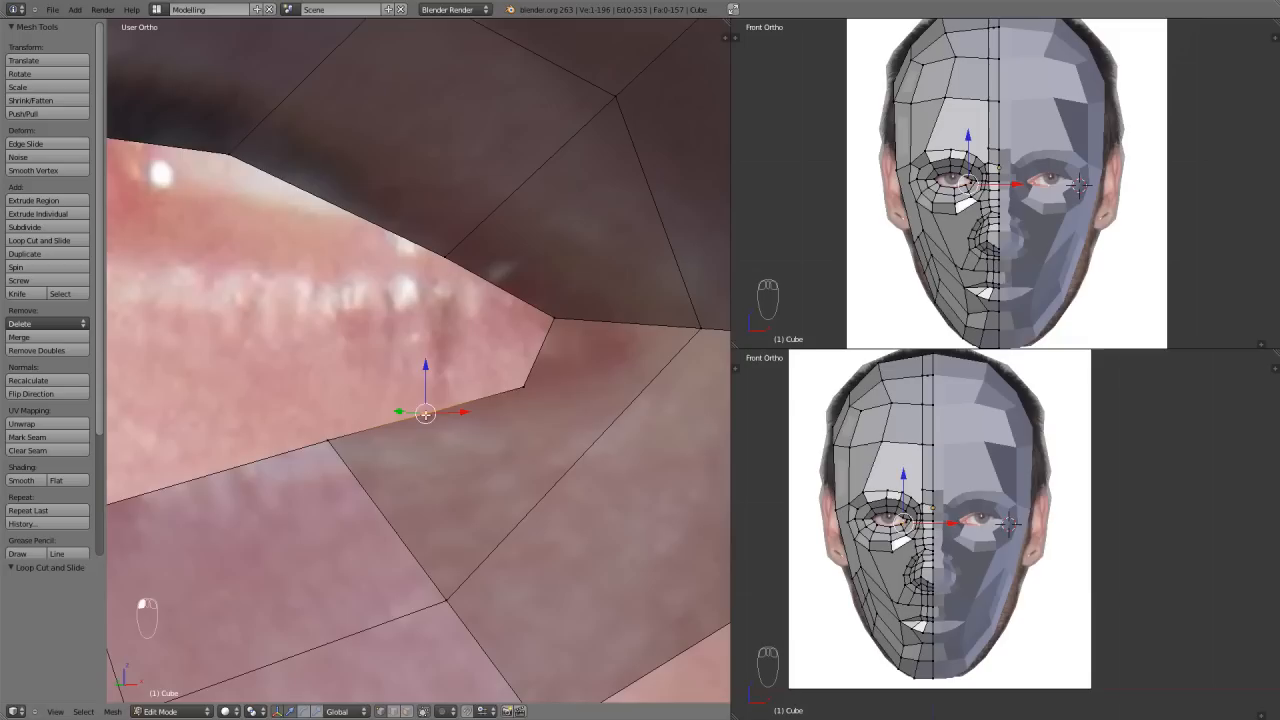
key(x)
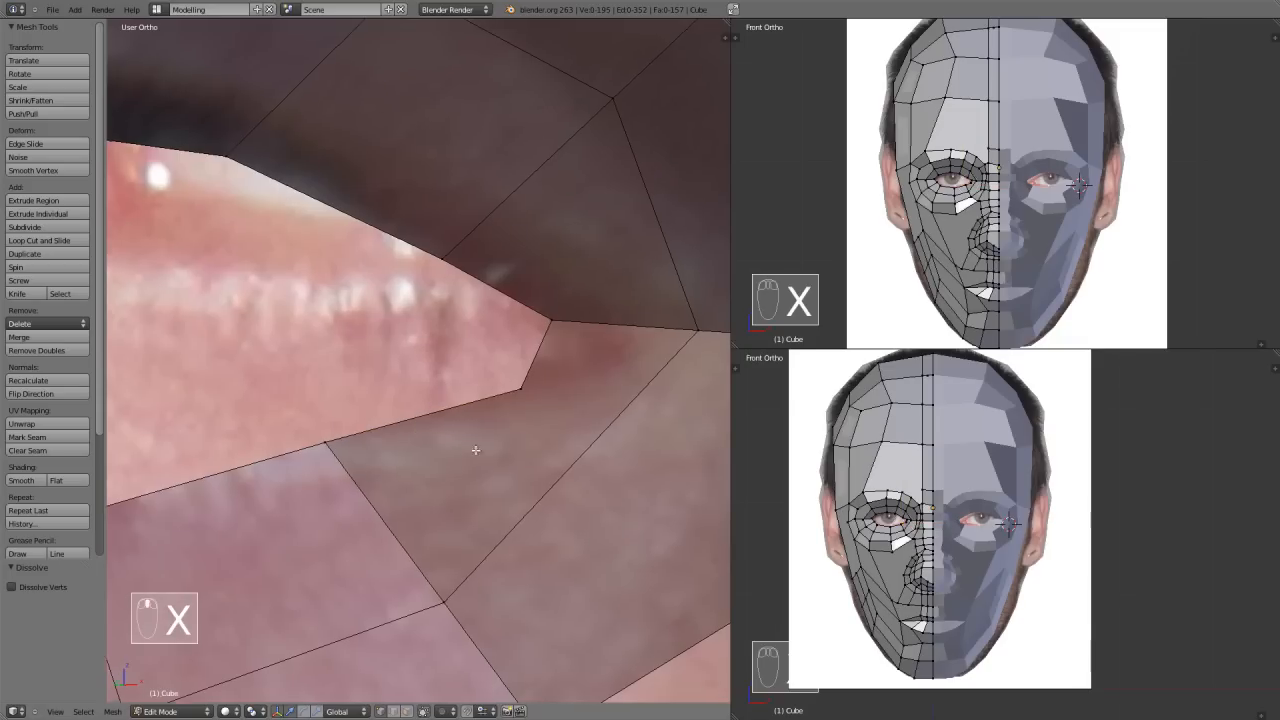
key(A)
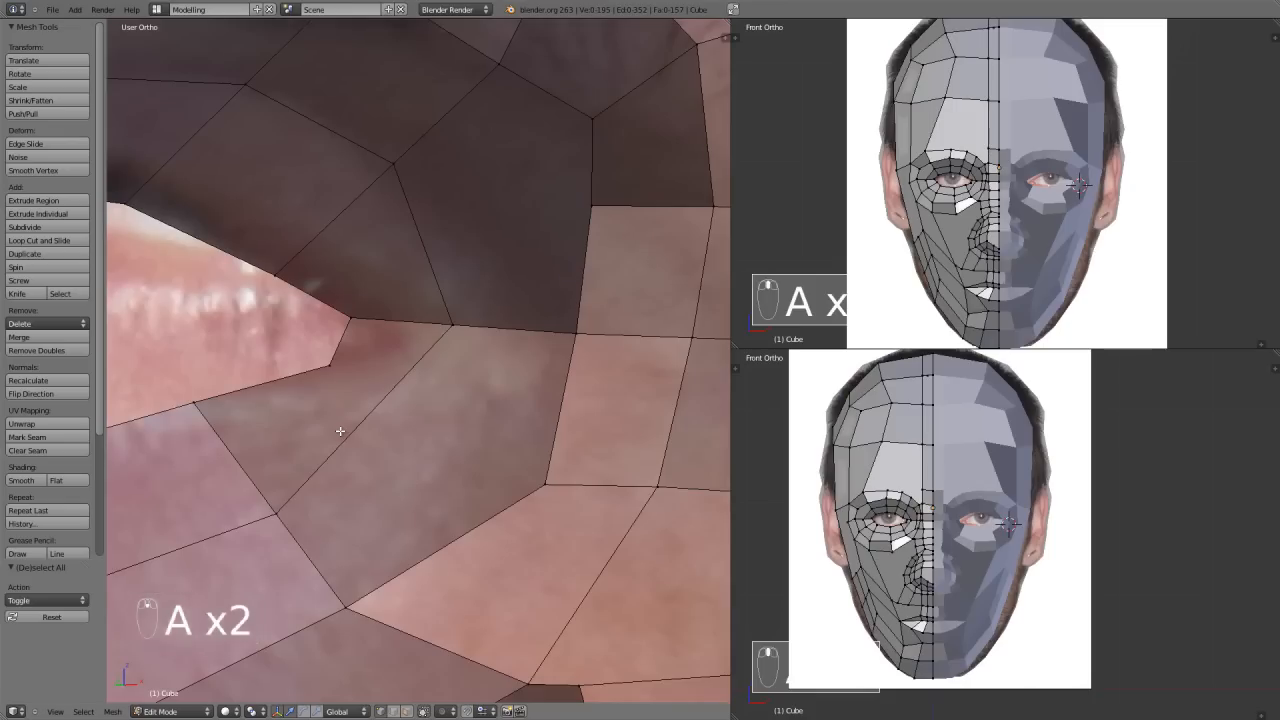
key(k)
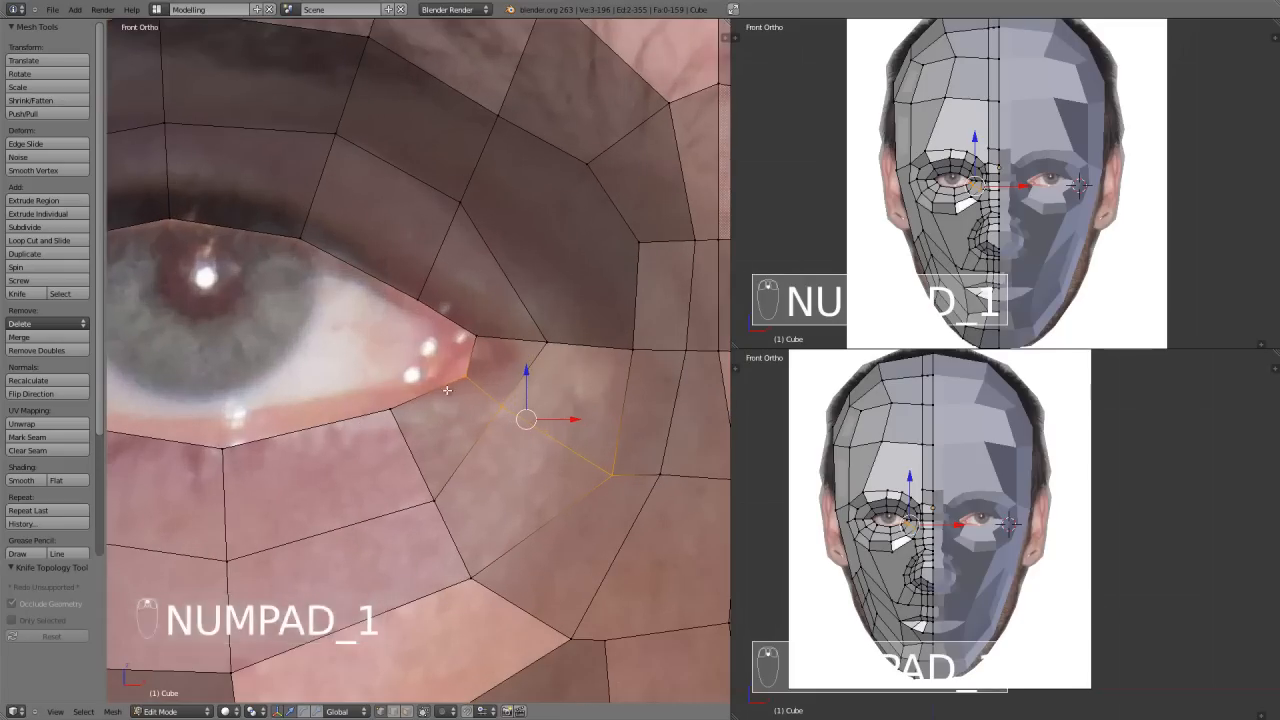
Step: Move the inner eye corner vertices onto the tear duct, undoing a stray knife cut across the socket
key(g)
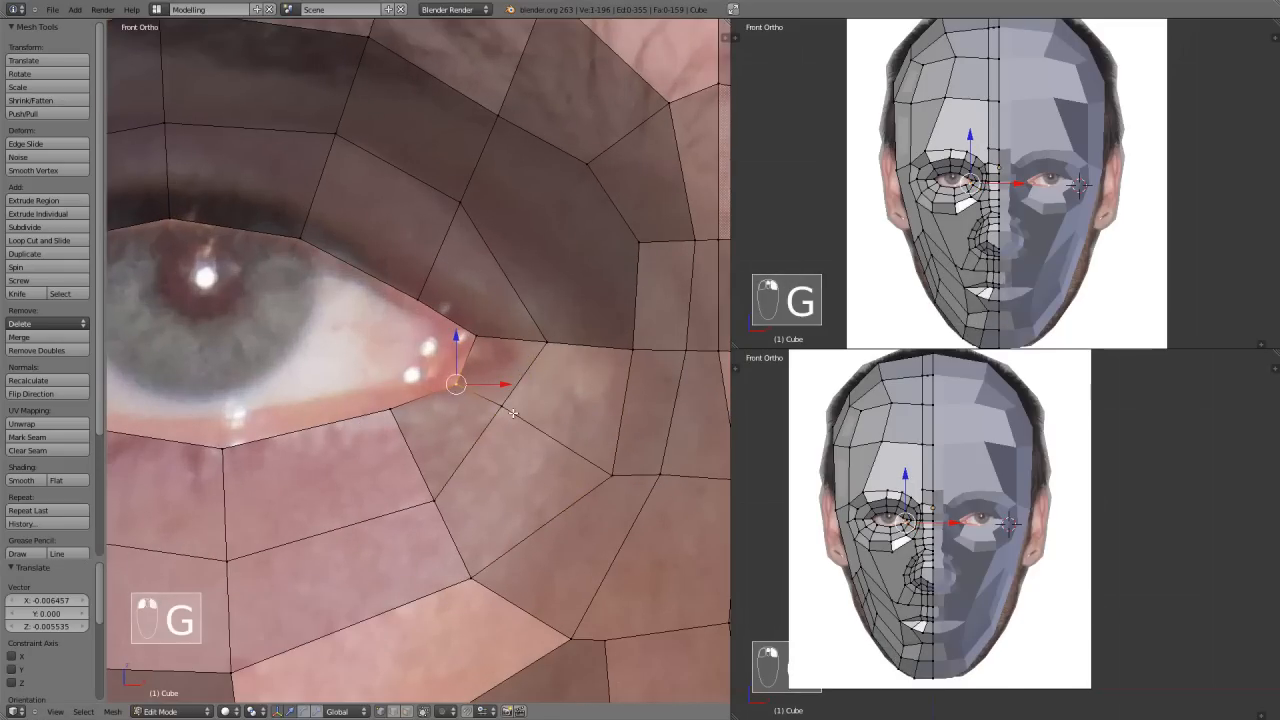
drag(456, 384, 490, 336)
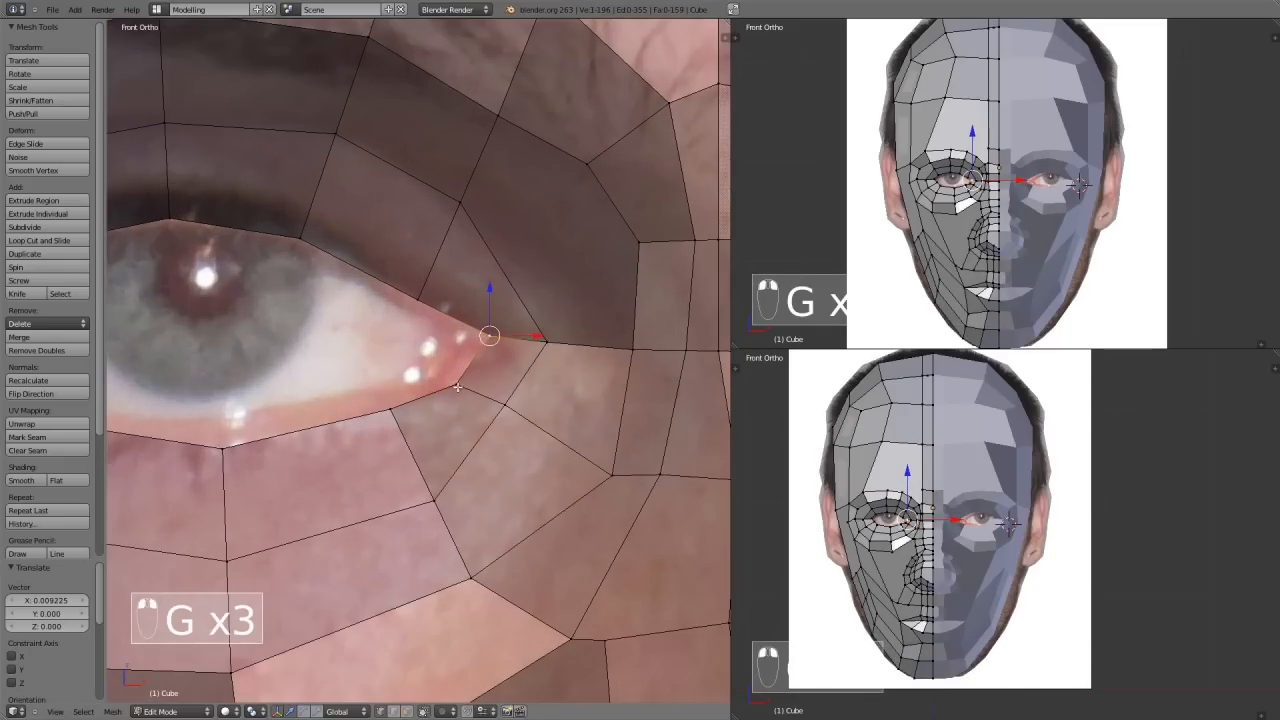
drag(490, 336, 512, 400)
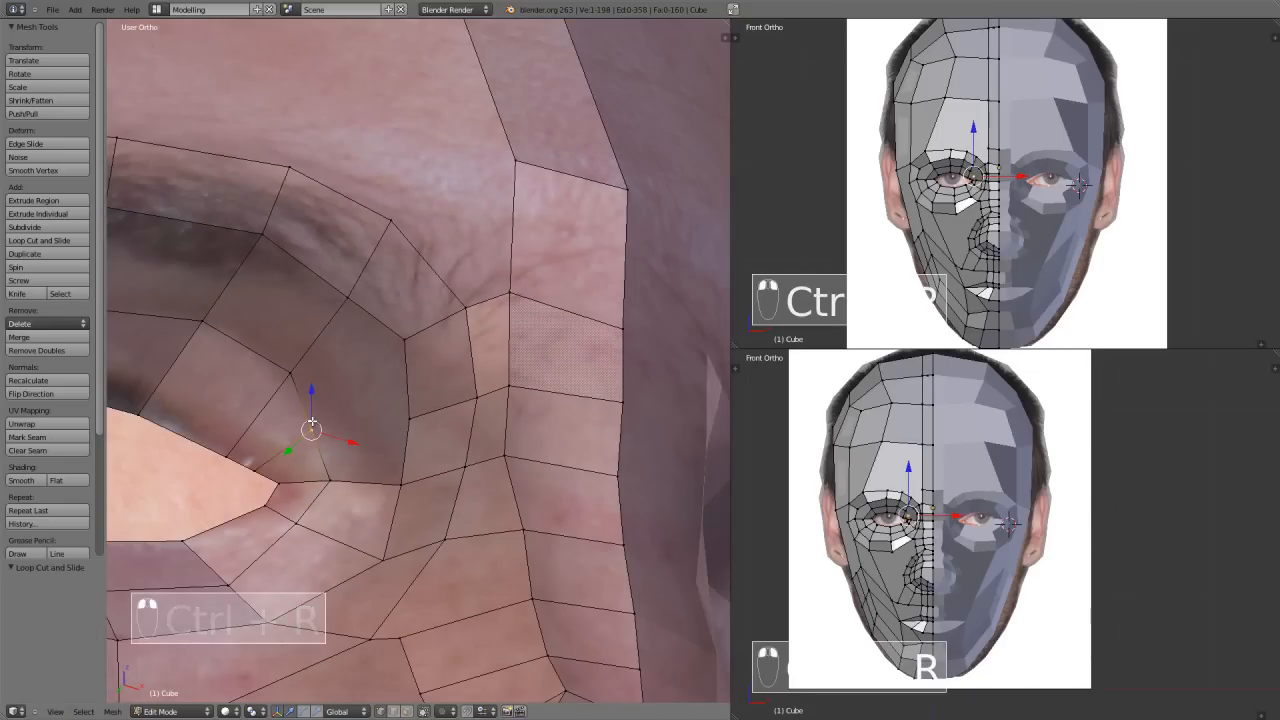
key(G)
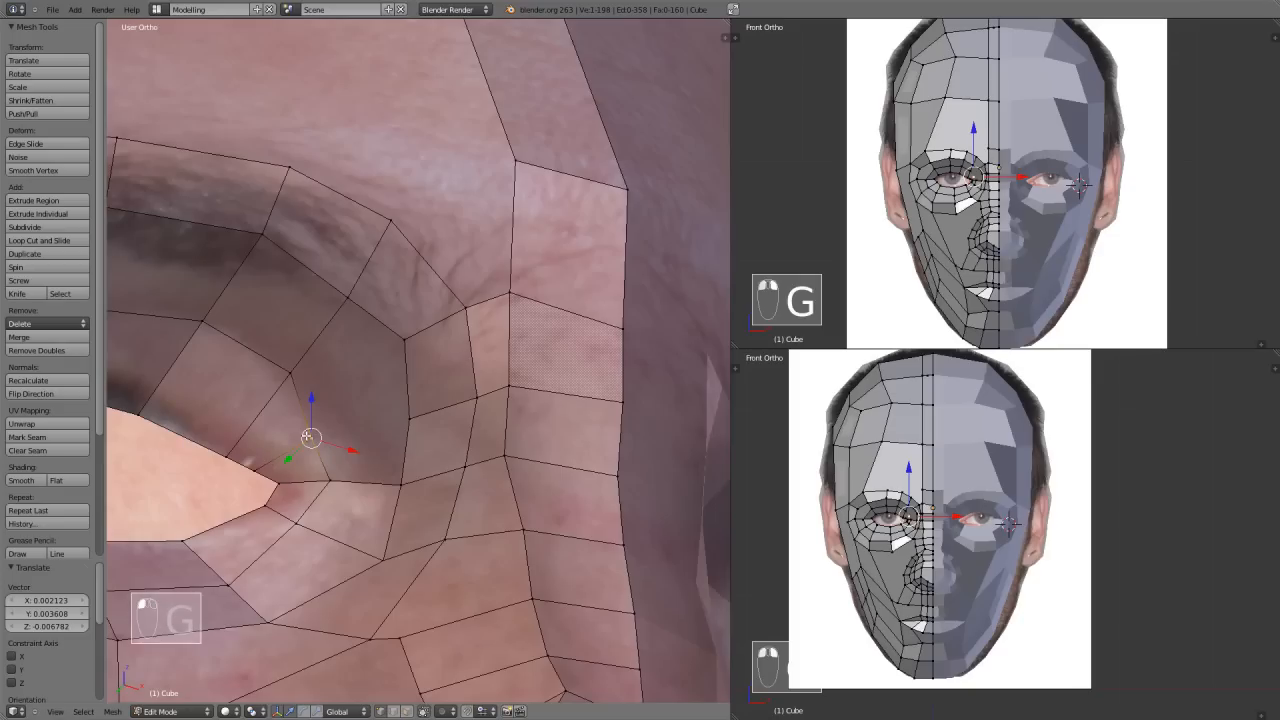
key(k)
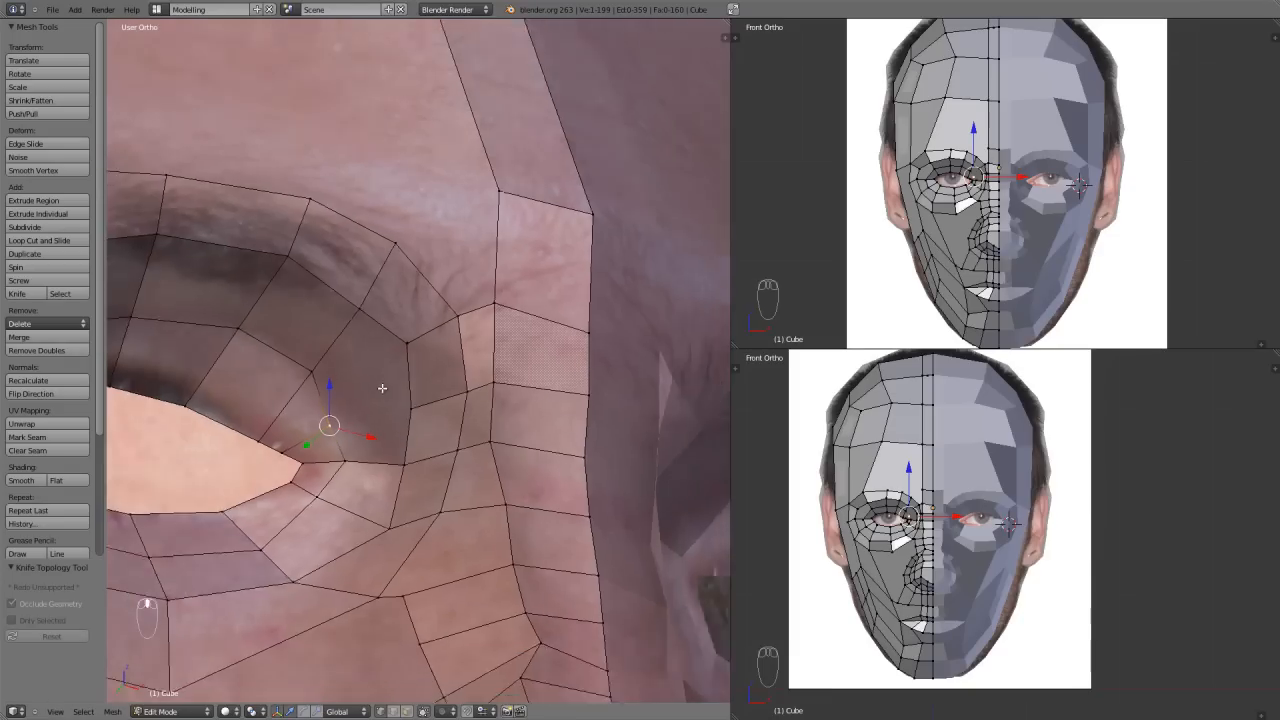
key(ctrl+z)
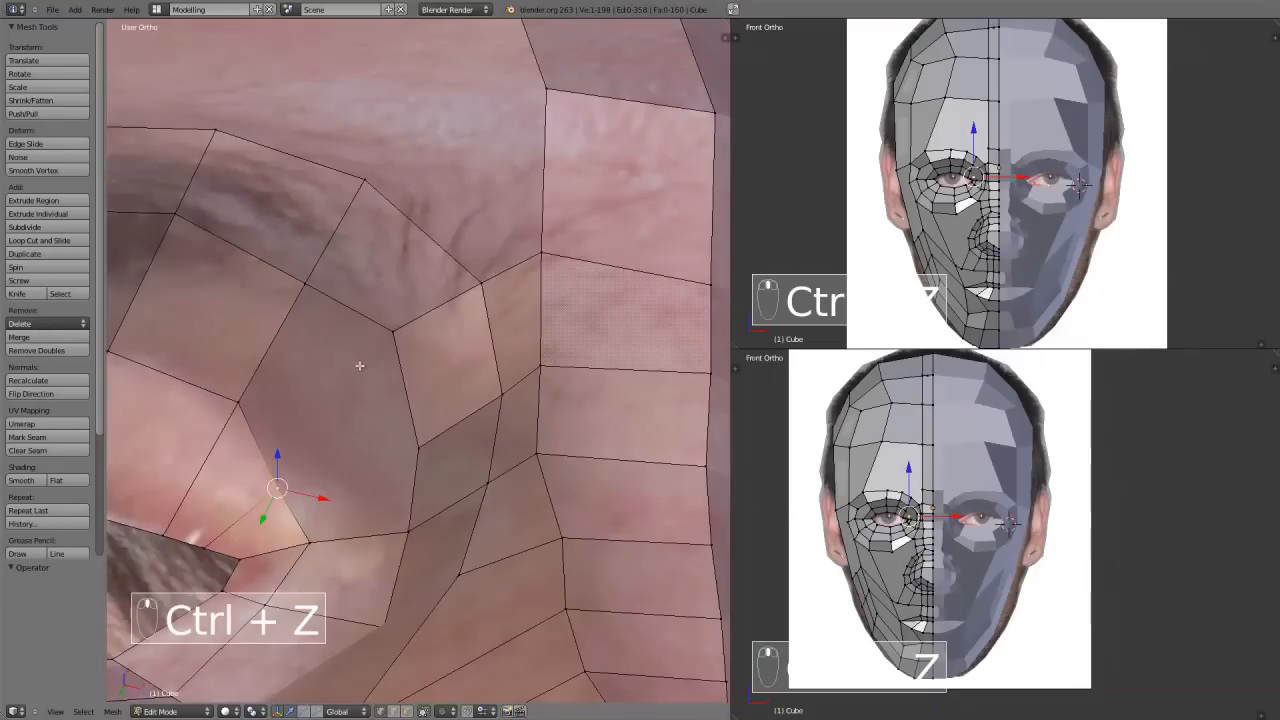
key(k)
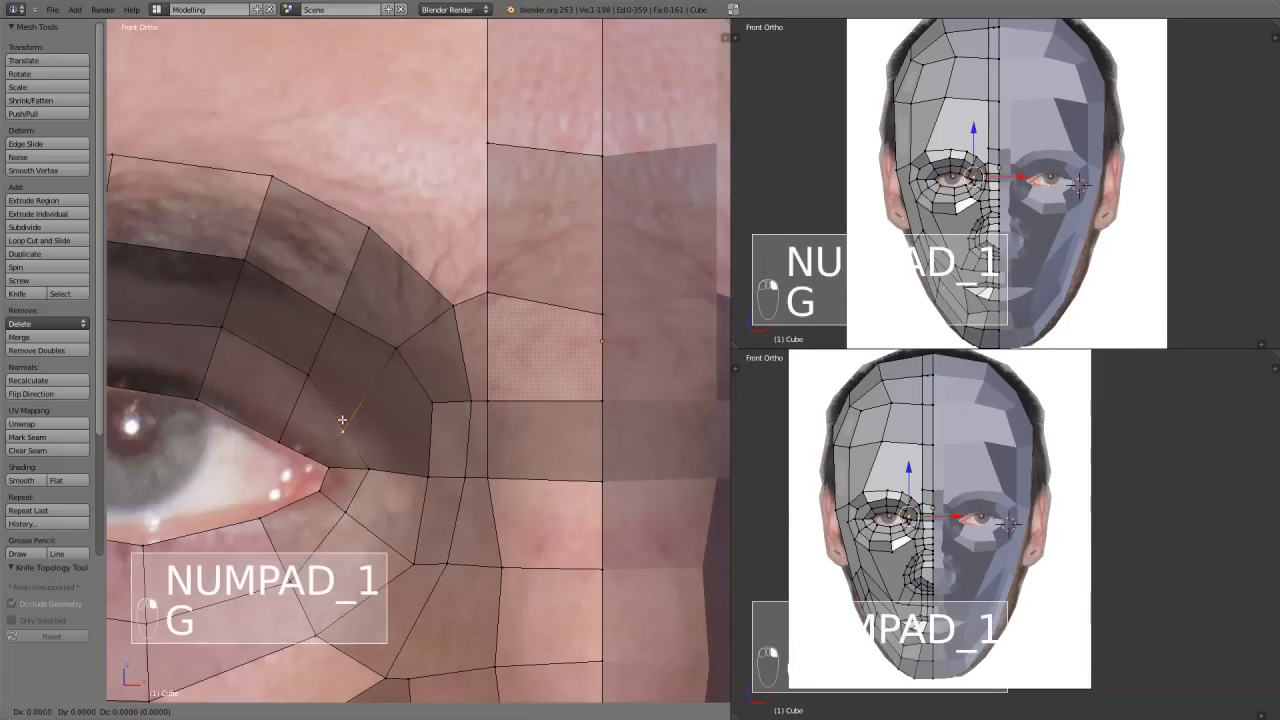
Step: Slide eyelid vertices onto the eye outline, dissolve the stray nose-bridge vertex and leave Edit Mode
key(g)
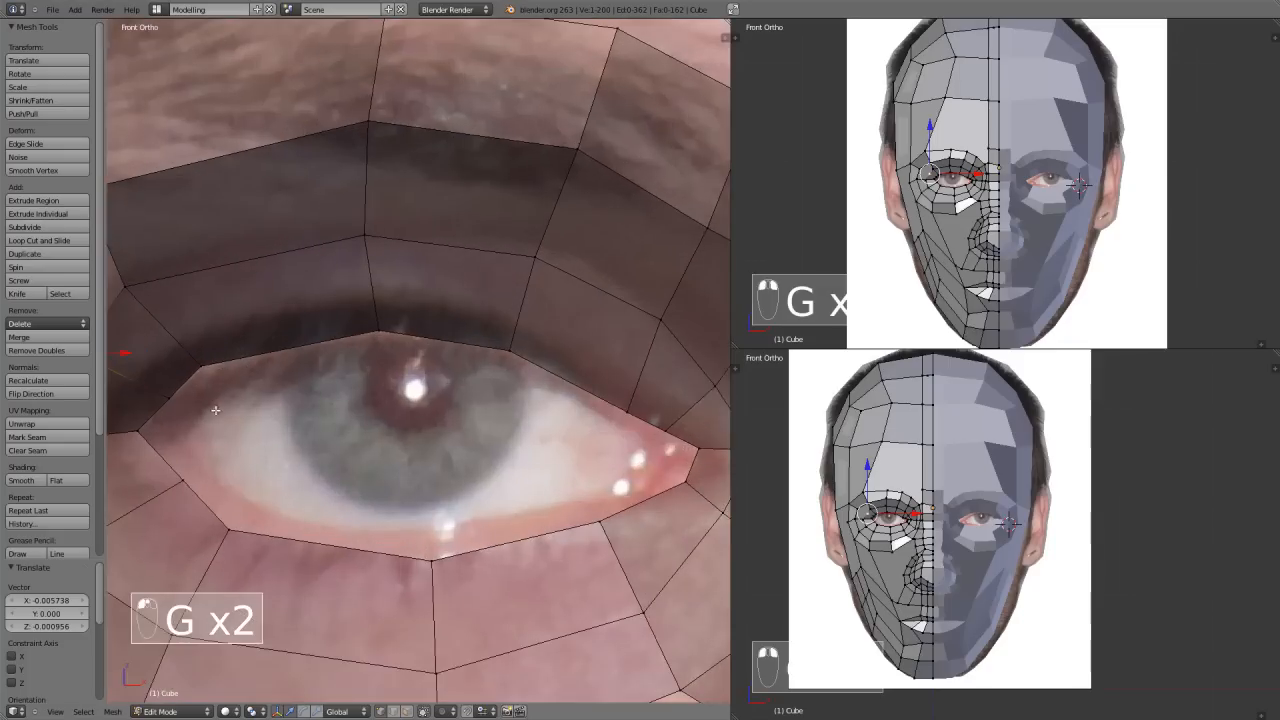
key(K)
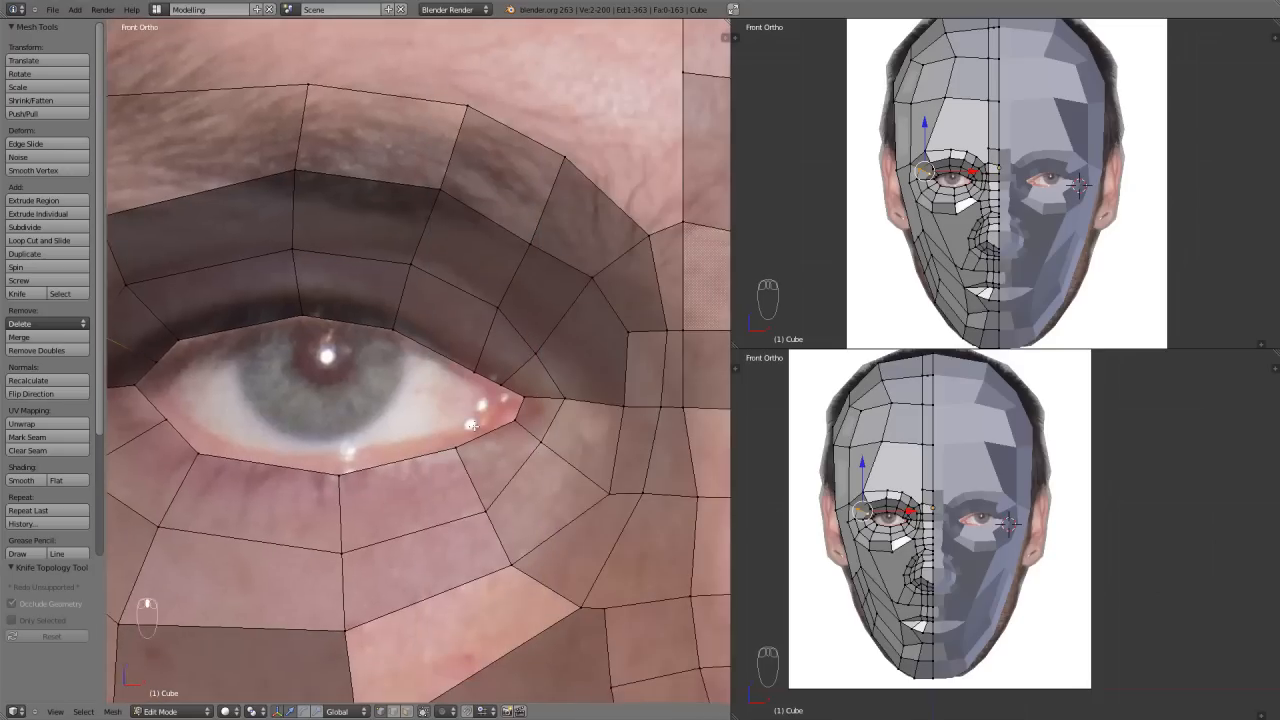
key(Ctrl+R)
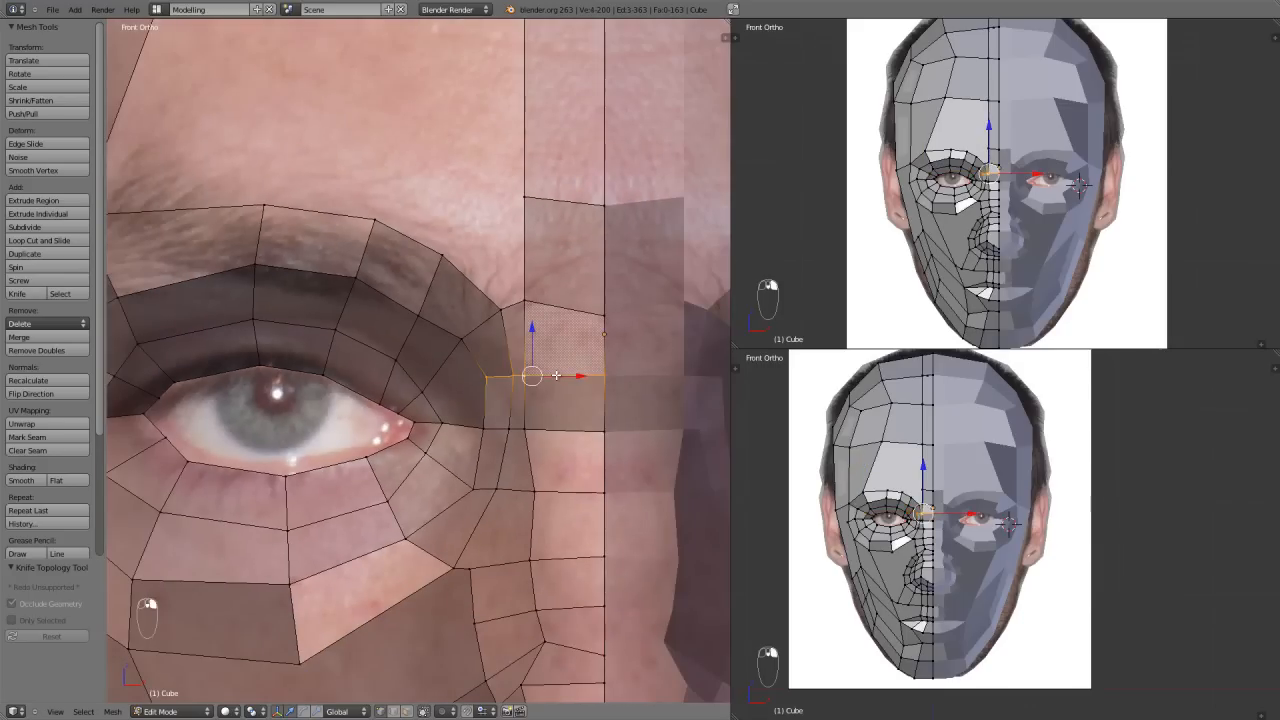
key(X)
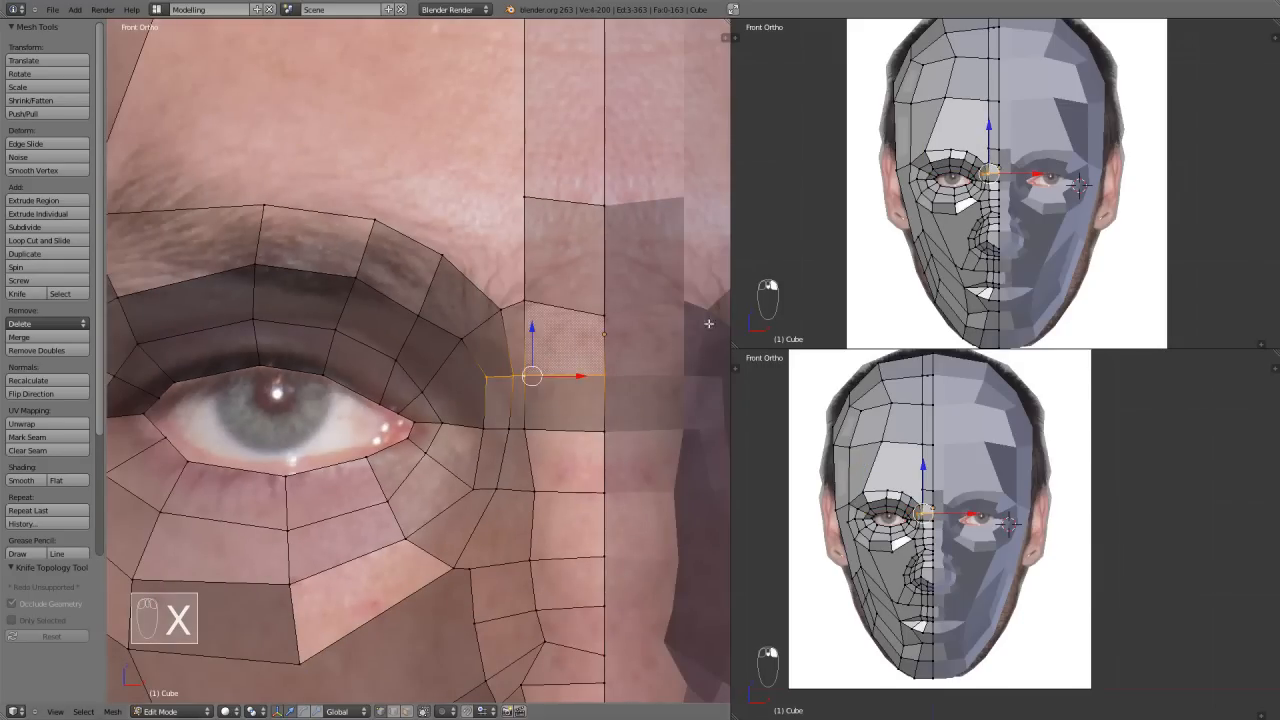
key(X)
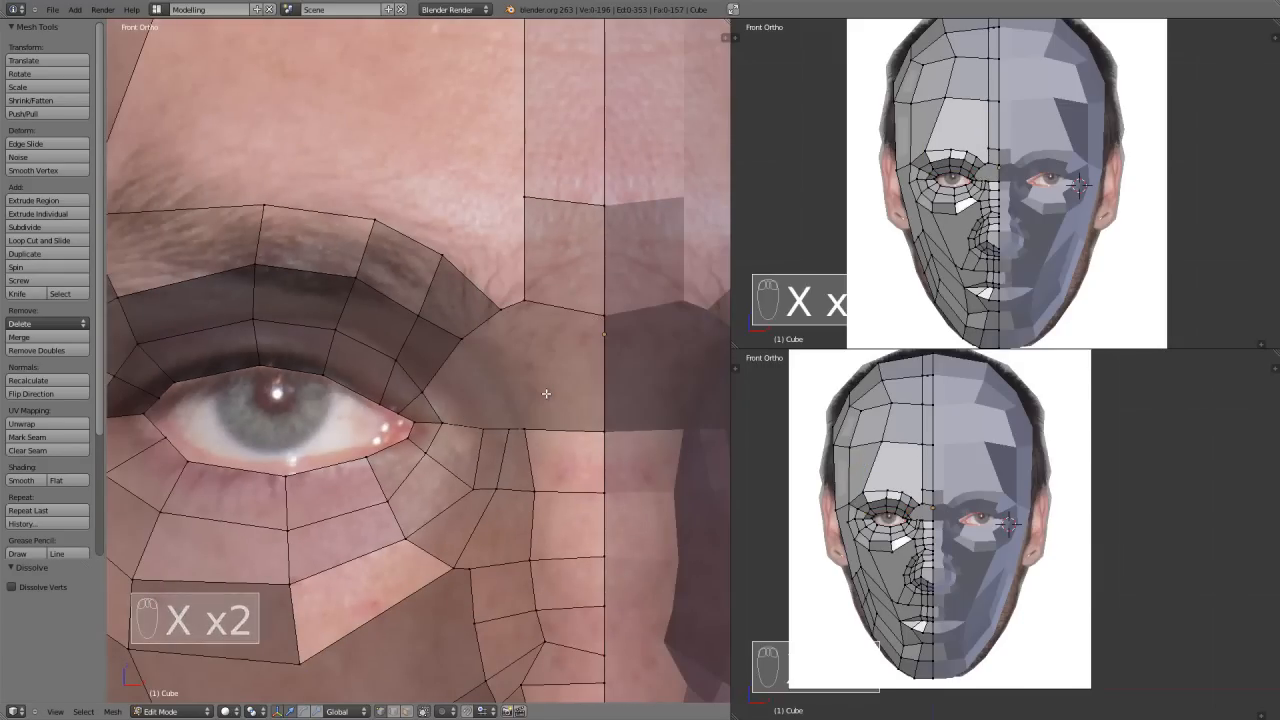
key(Ctrl+Z)
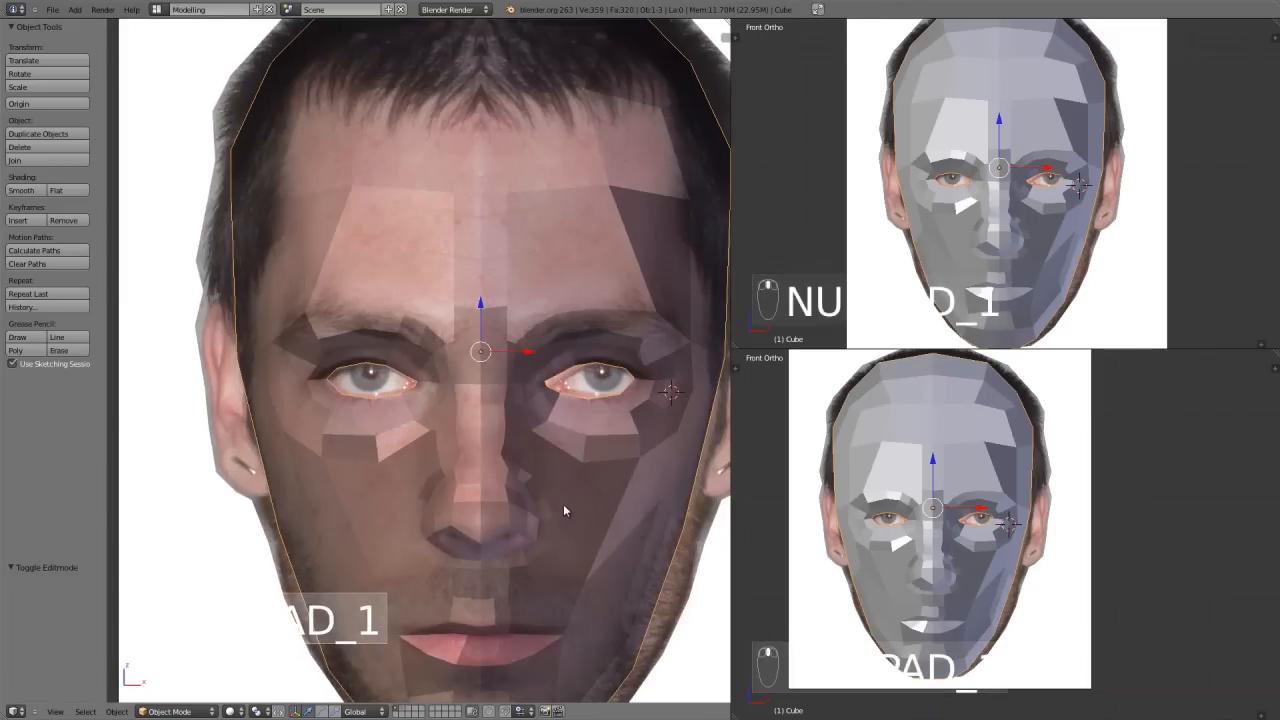
Step: Re-enter Edit Mode on the whole head mesh with nothing selected and show the N properties panel
key(Tab)
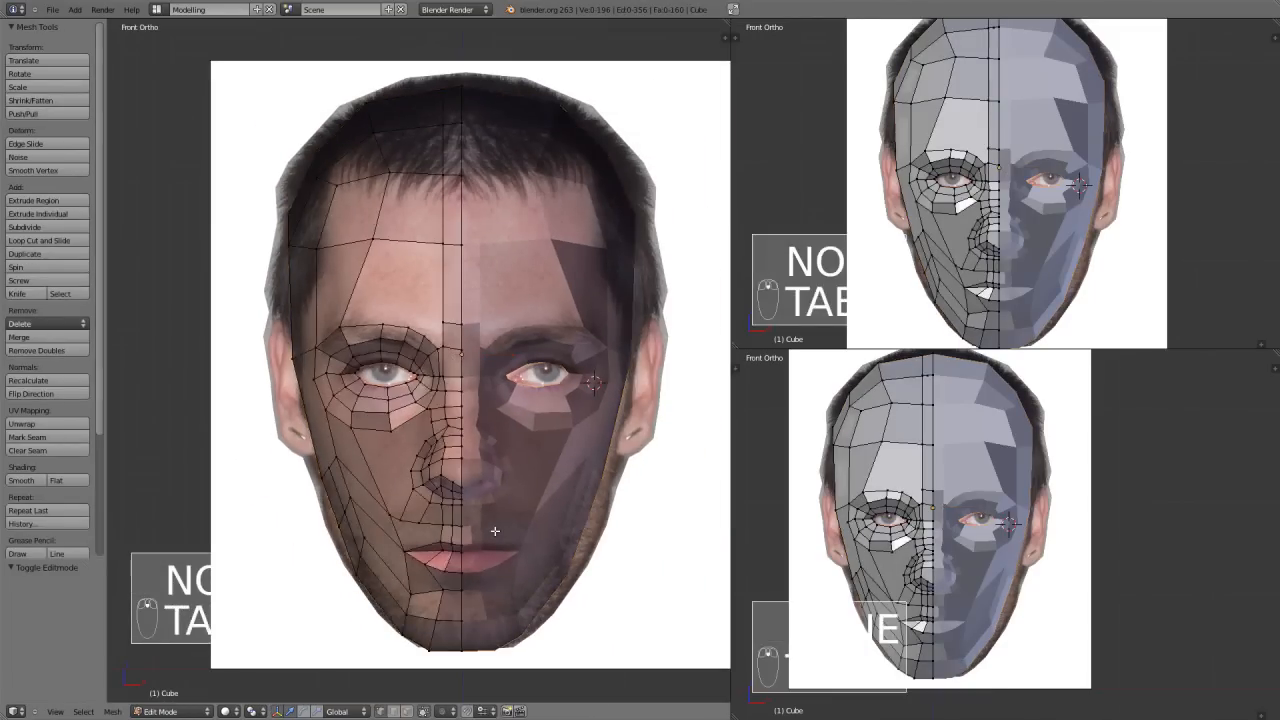
scroll(up, 3)
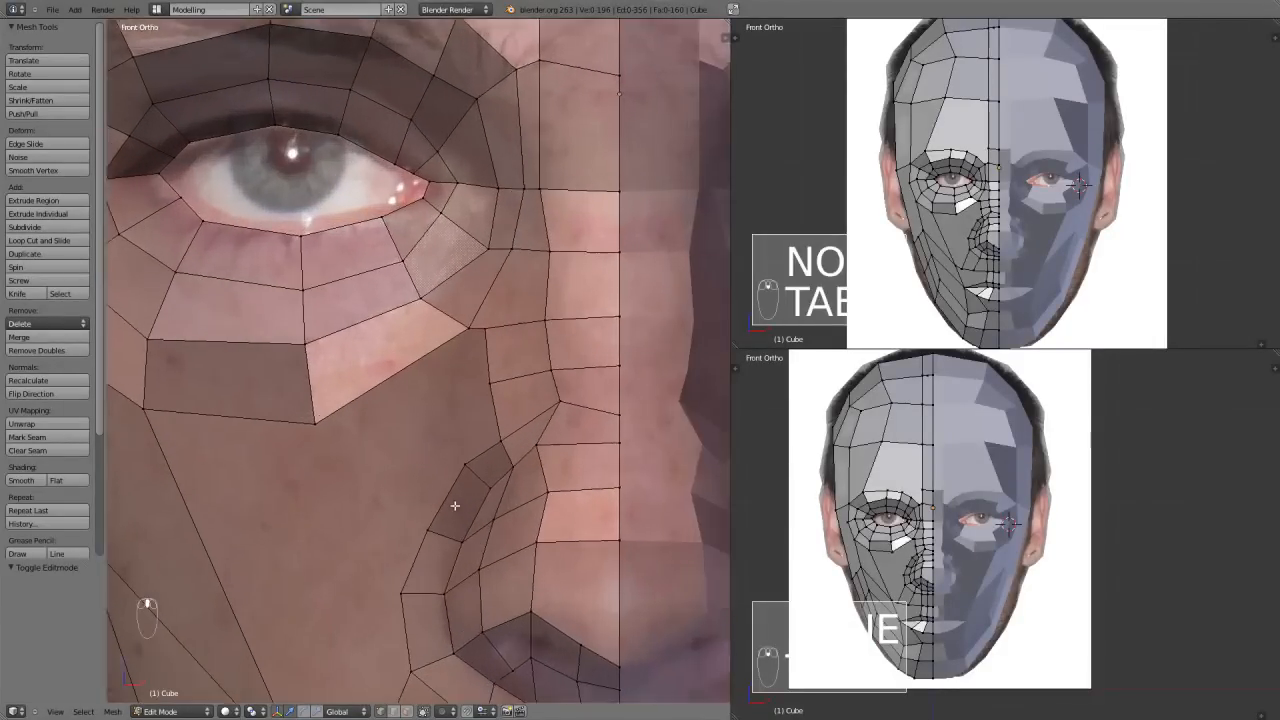
key(g)
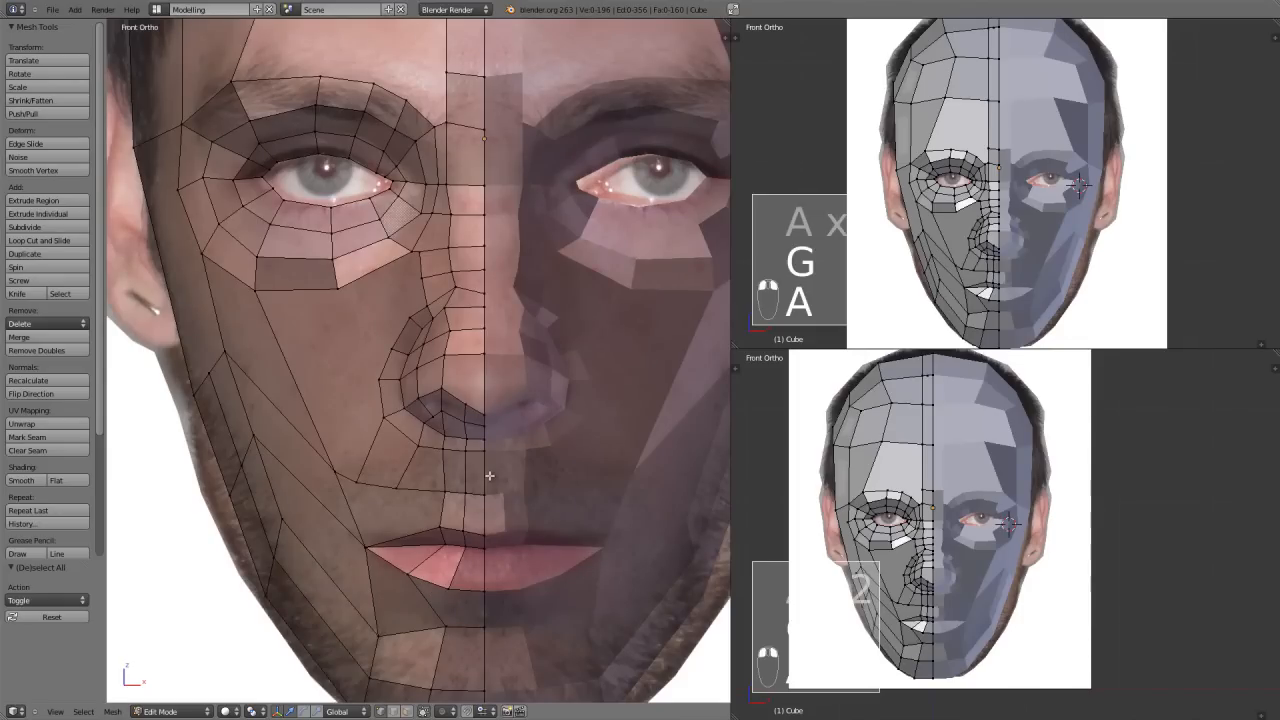
key(N)
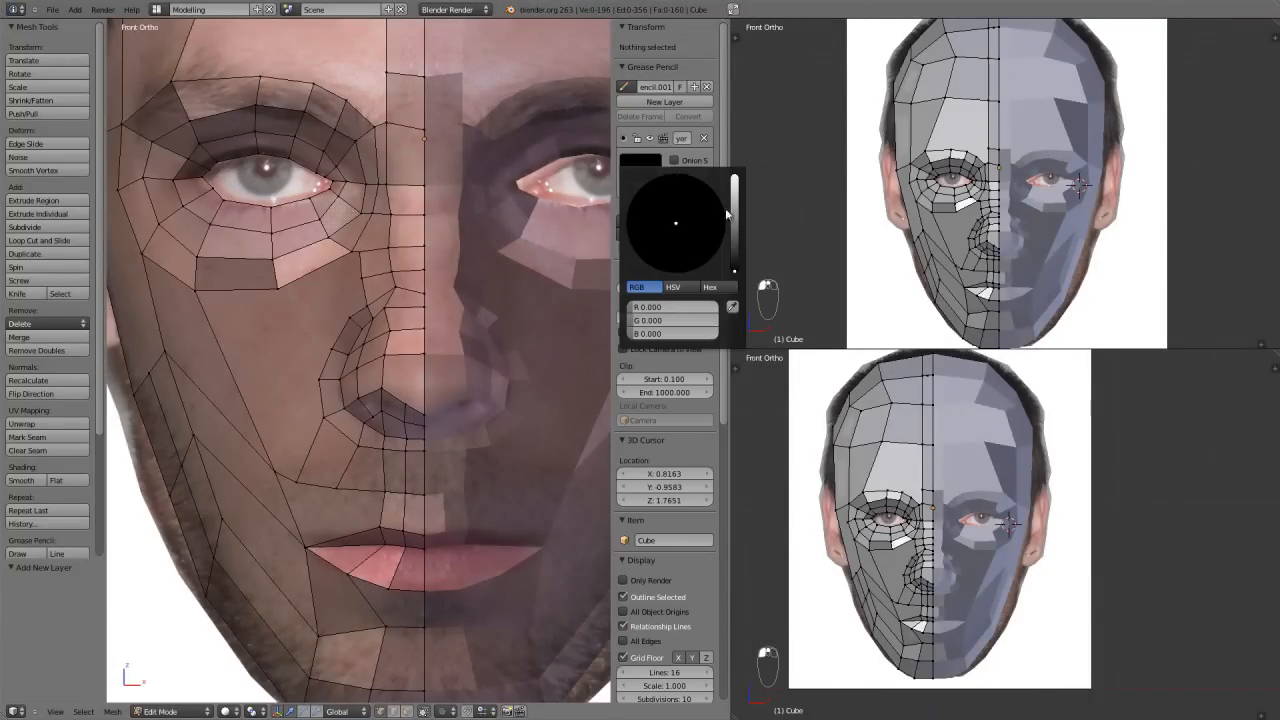
Step: Draw pink grease pencil guide strokes around the eye, nose, mouth, cheek and down to the jaw
click(698, 264)
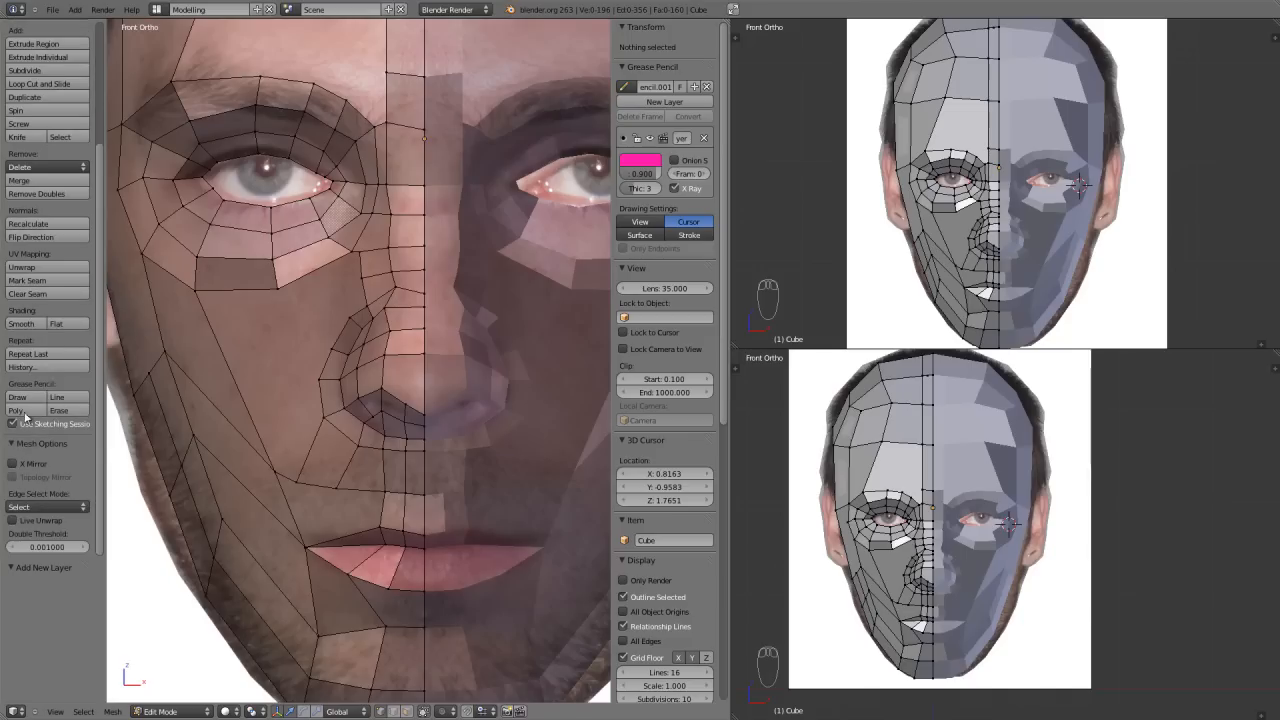
click(16, 396)
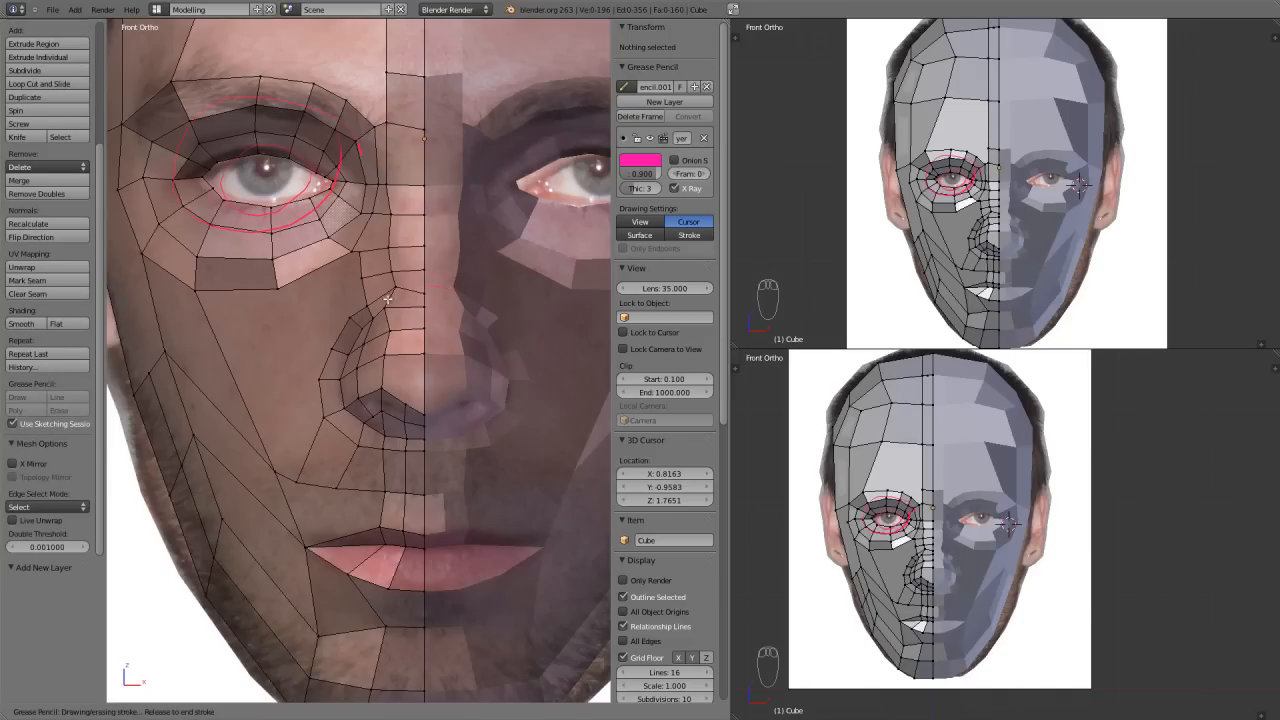
drag(400, 290, 548, 552)
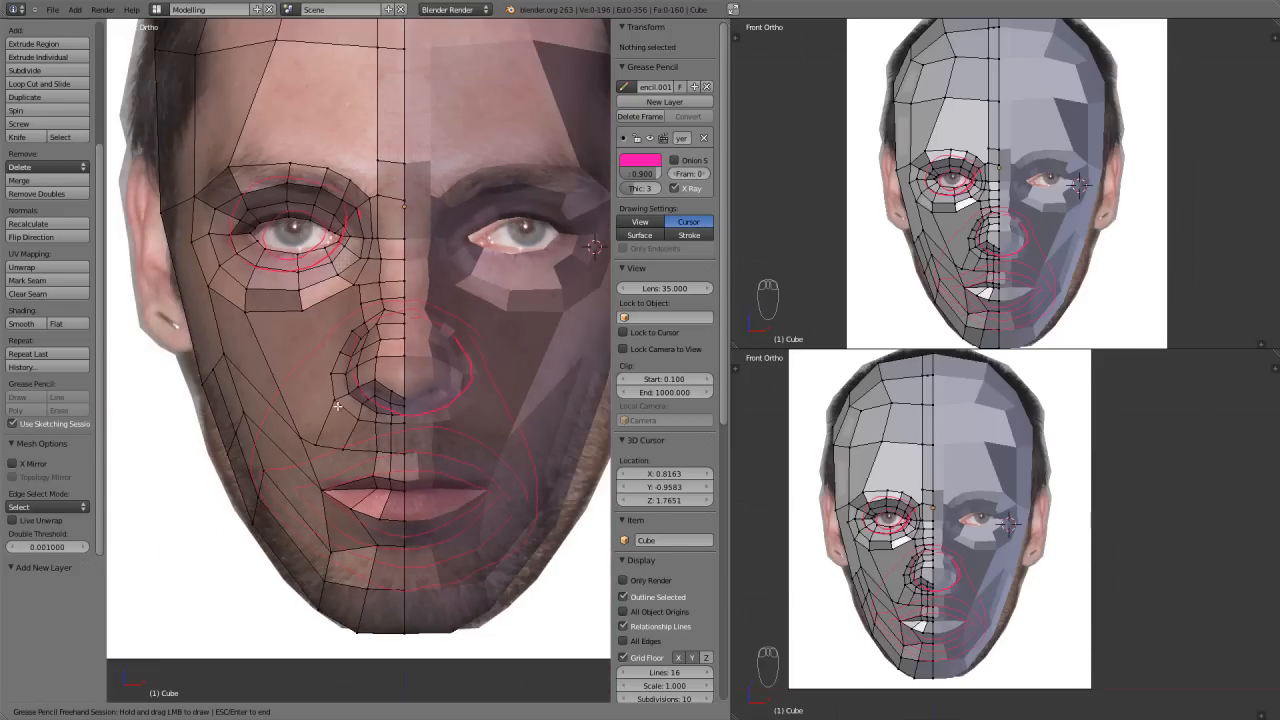
drag(338, 408, 450, 410)
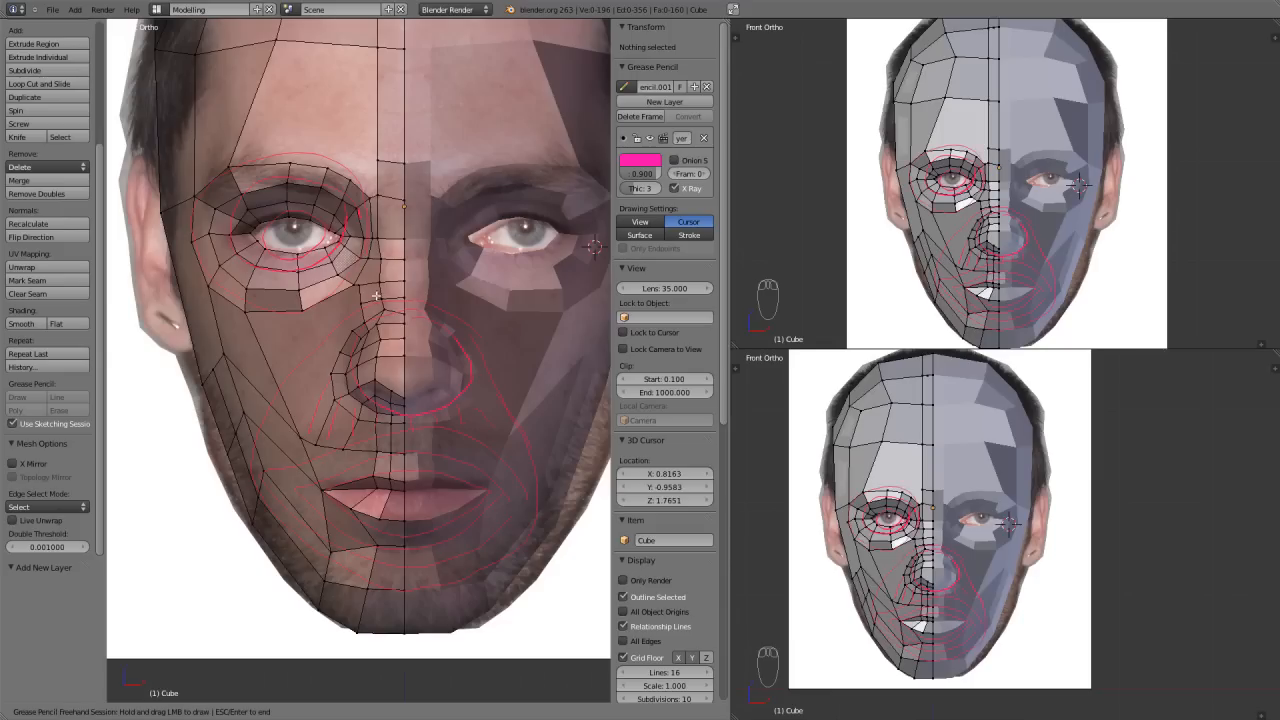
mouse_move(424, 220)
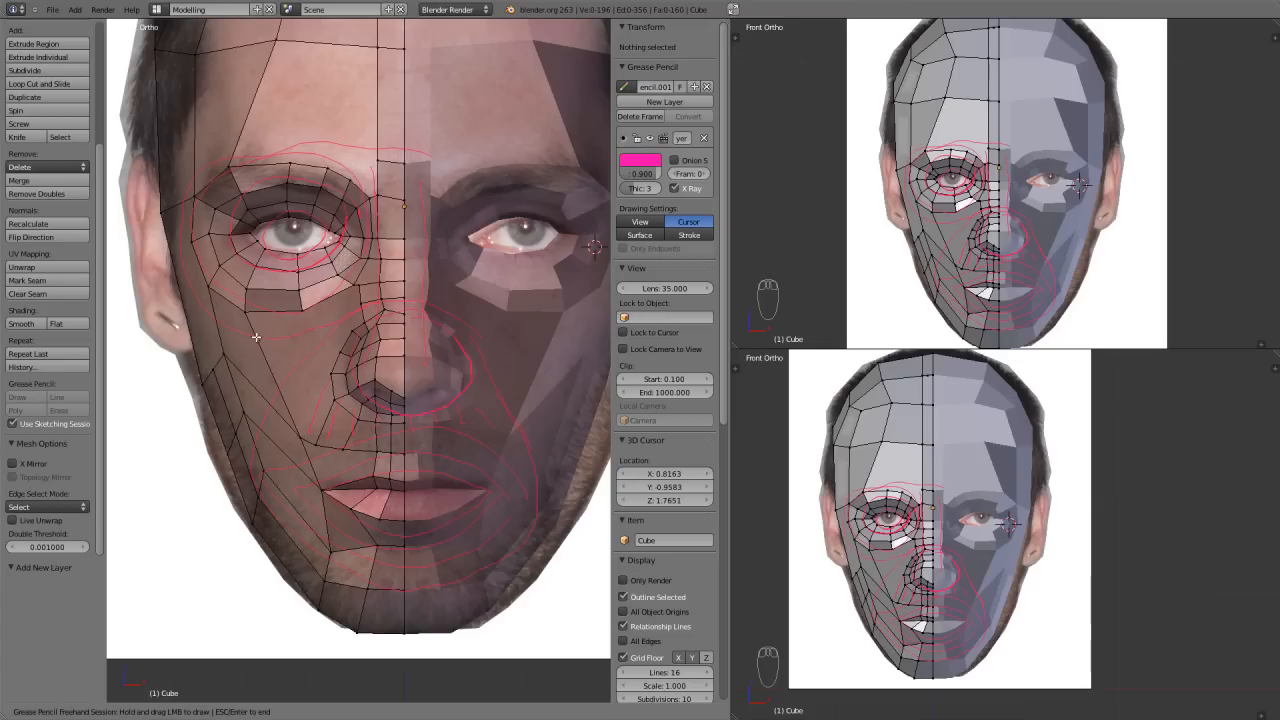
mouse_move(458, 326)
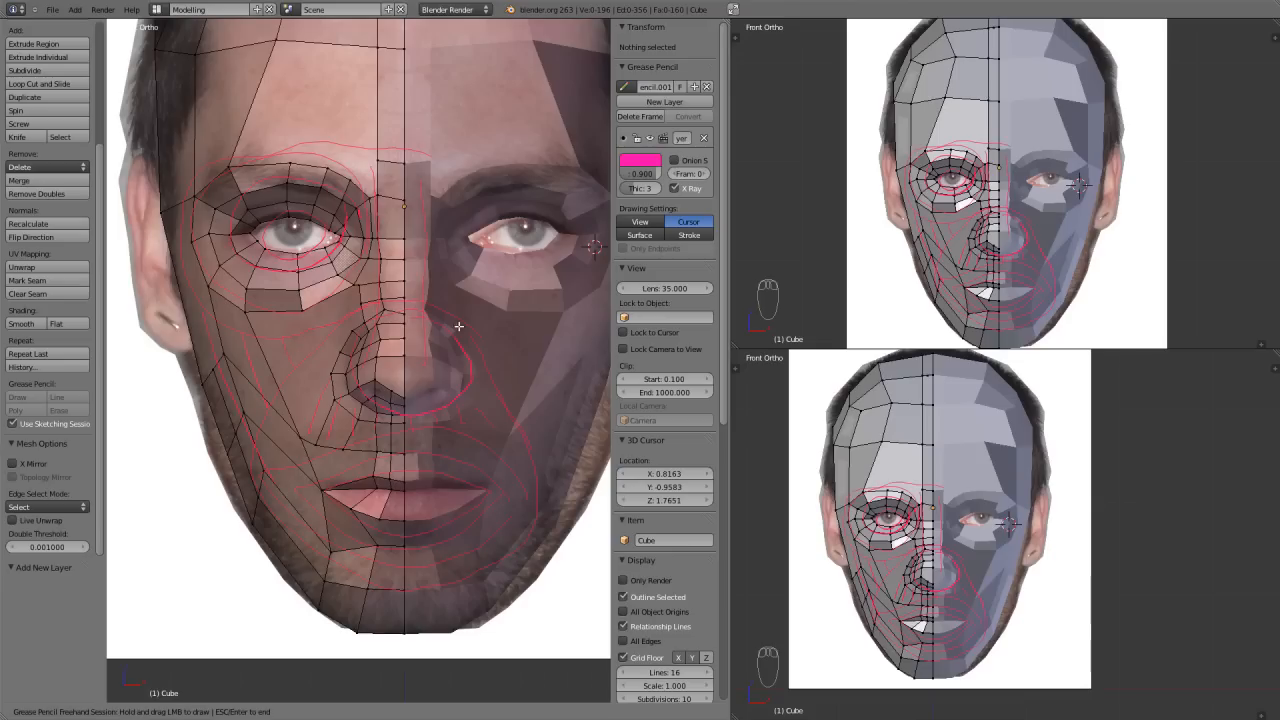
drag(460, 326, 546, 522)
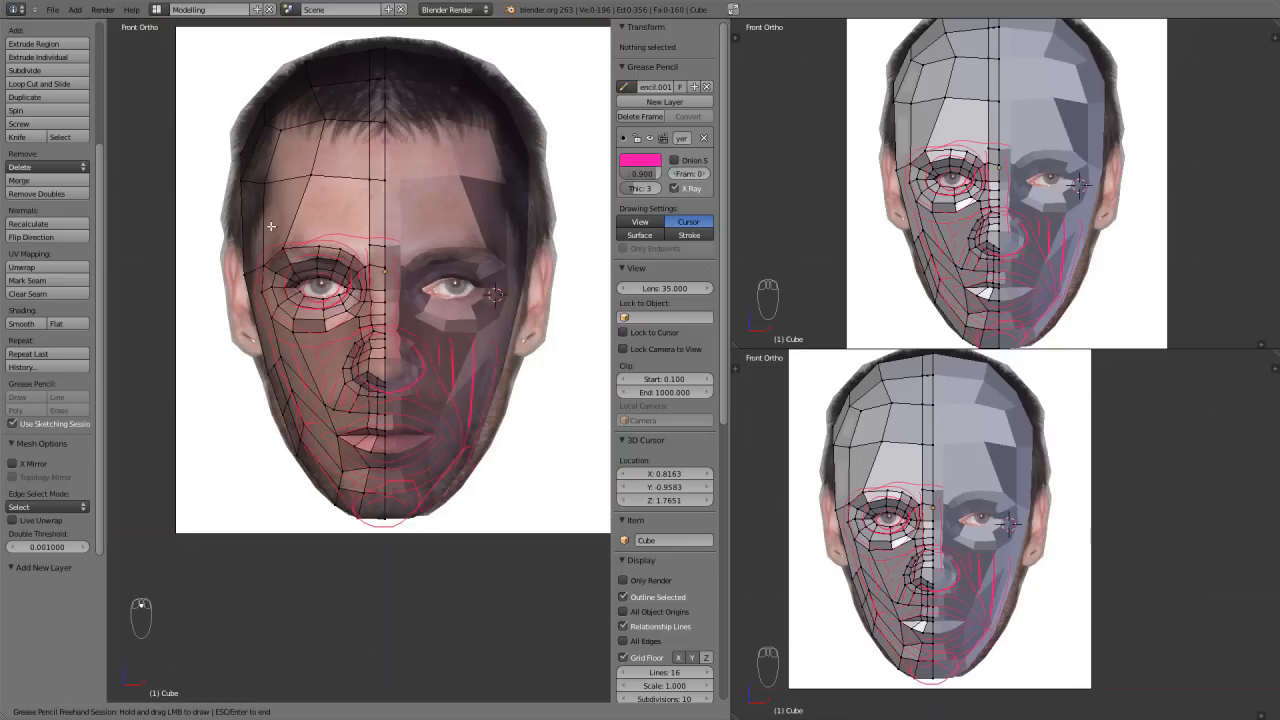
drag(270, 224, 348, 68)
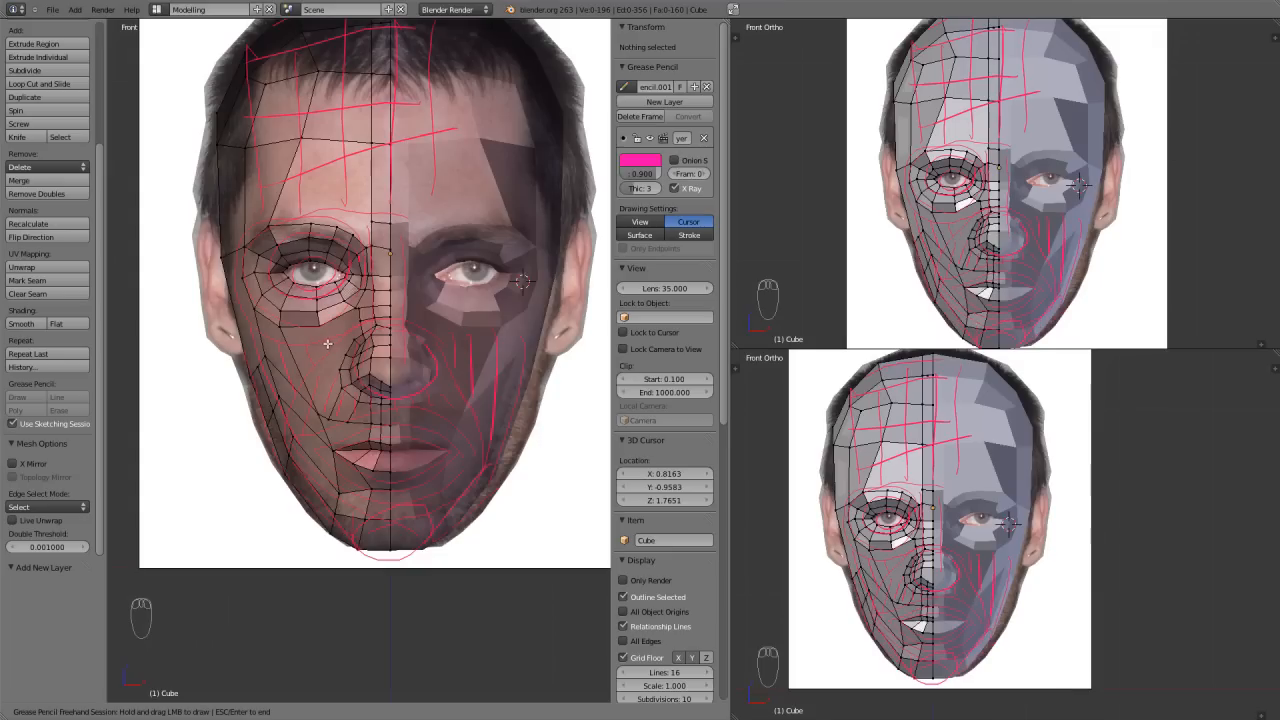
mouse_move(288, 408)
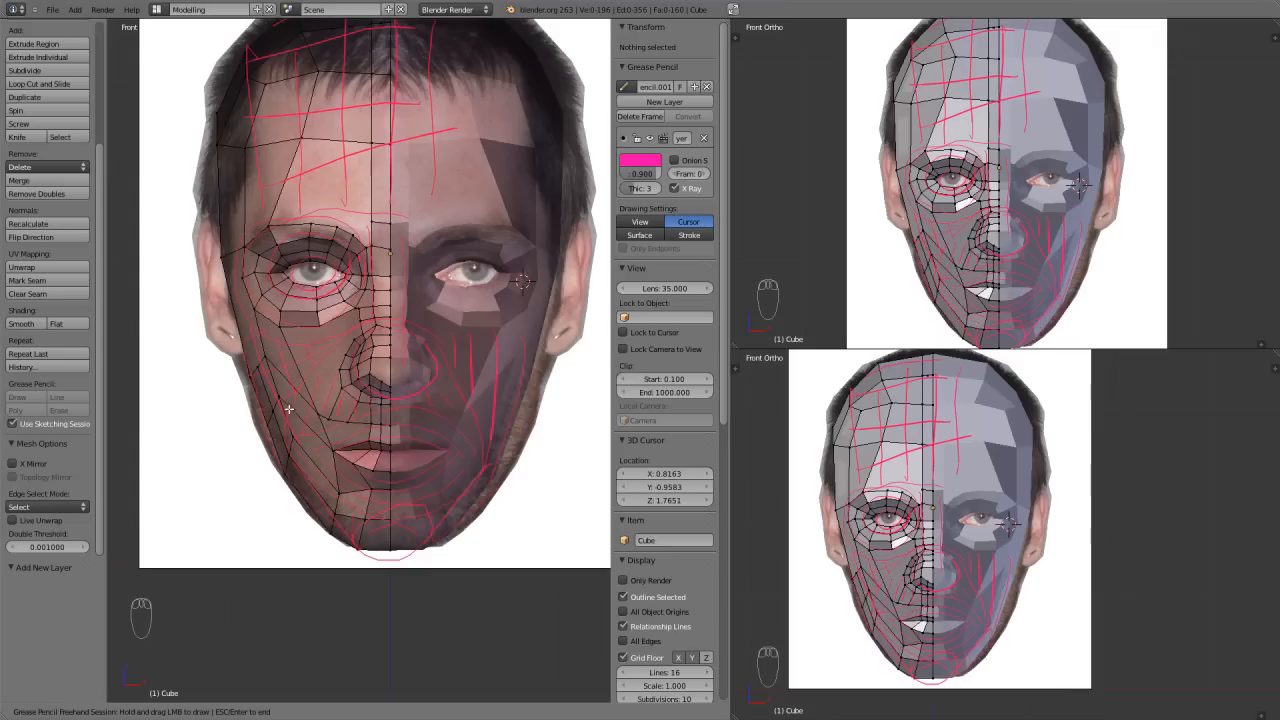
mouse_move(276, 268)
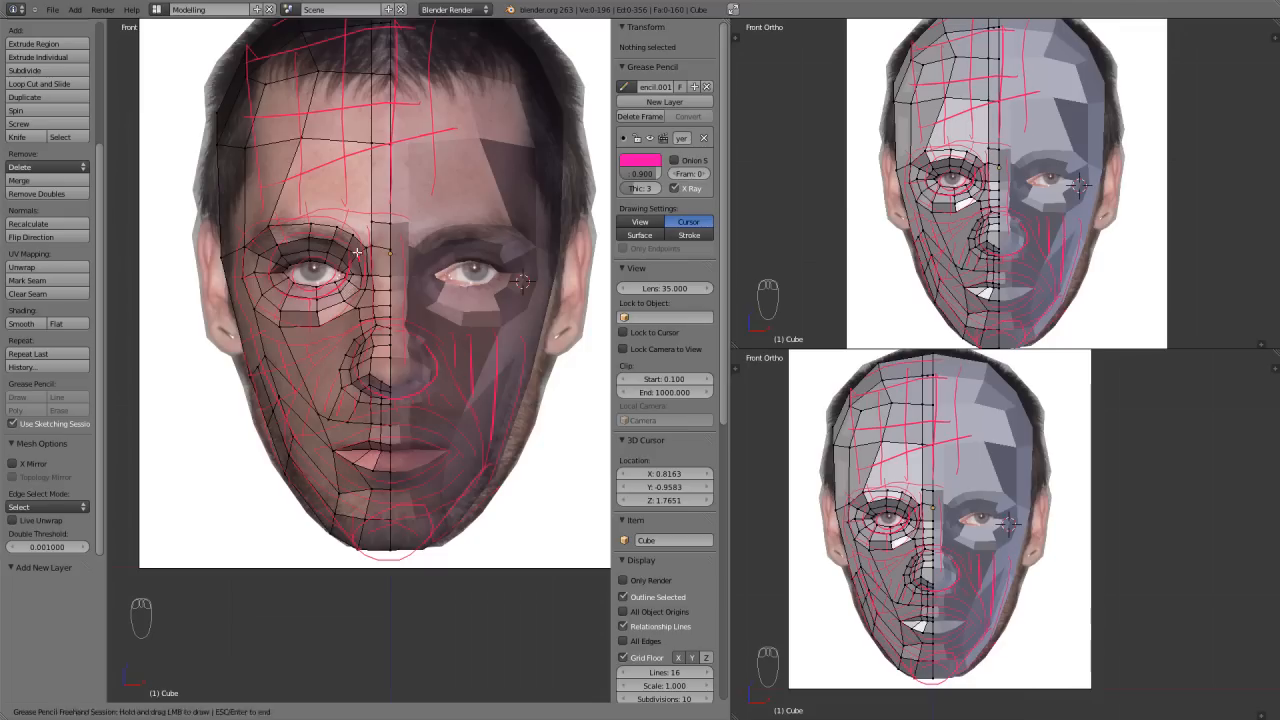
drag(356, 250, 336, 400)
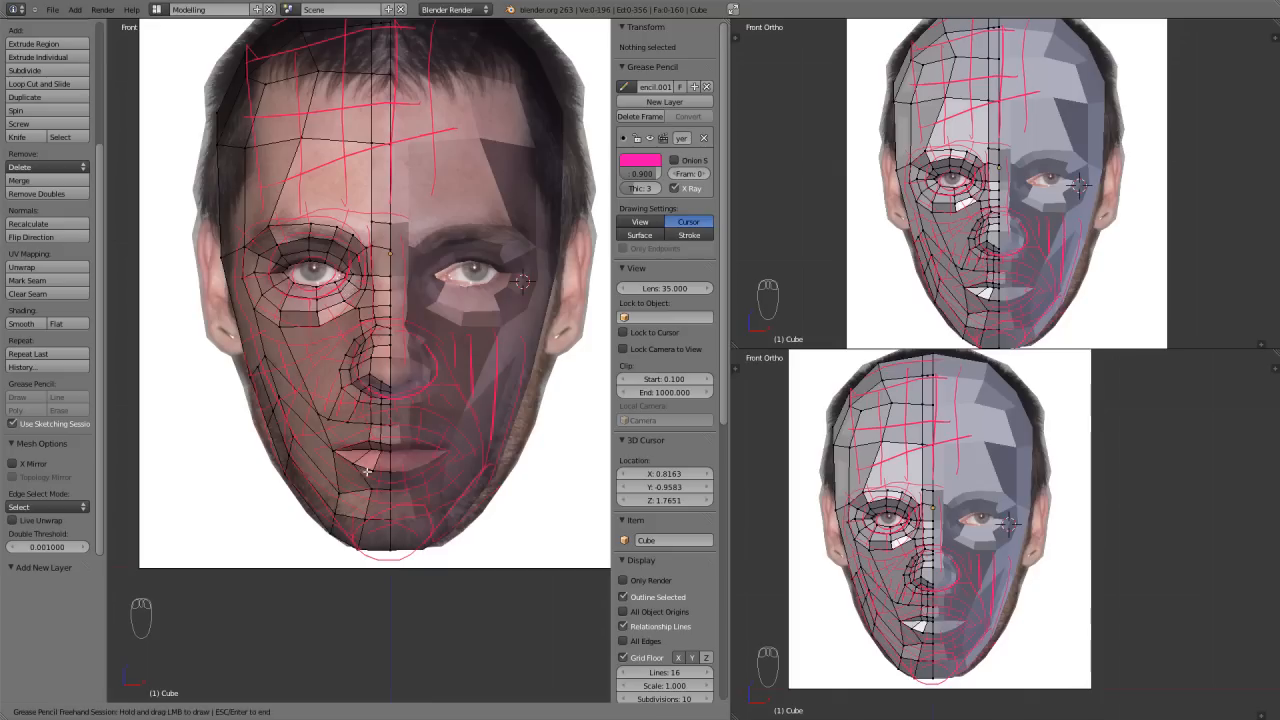
mouse_move(258, 322)
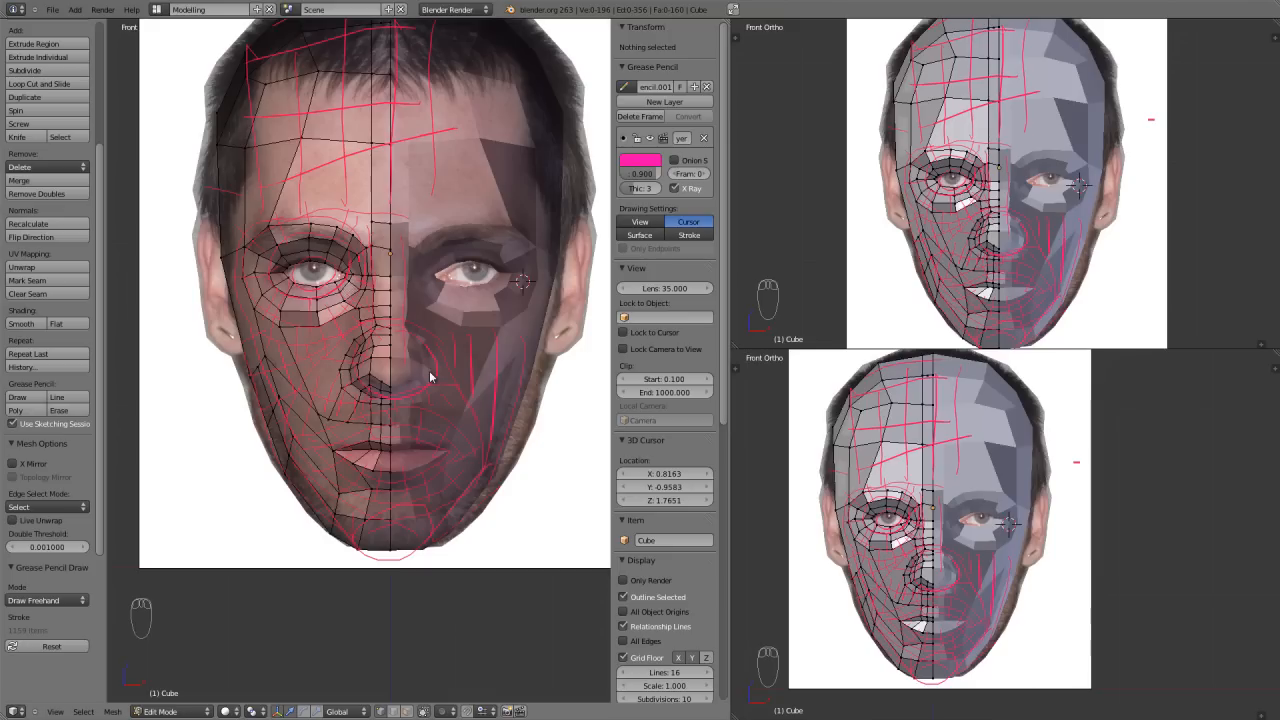
mouse_move(564, 206)
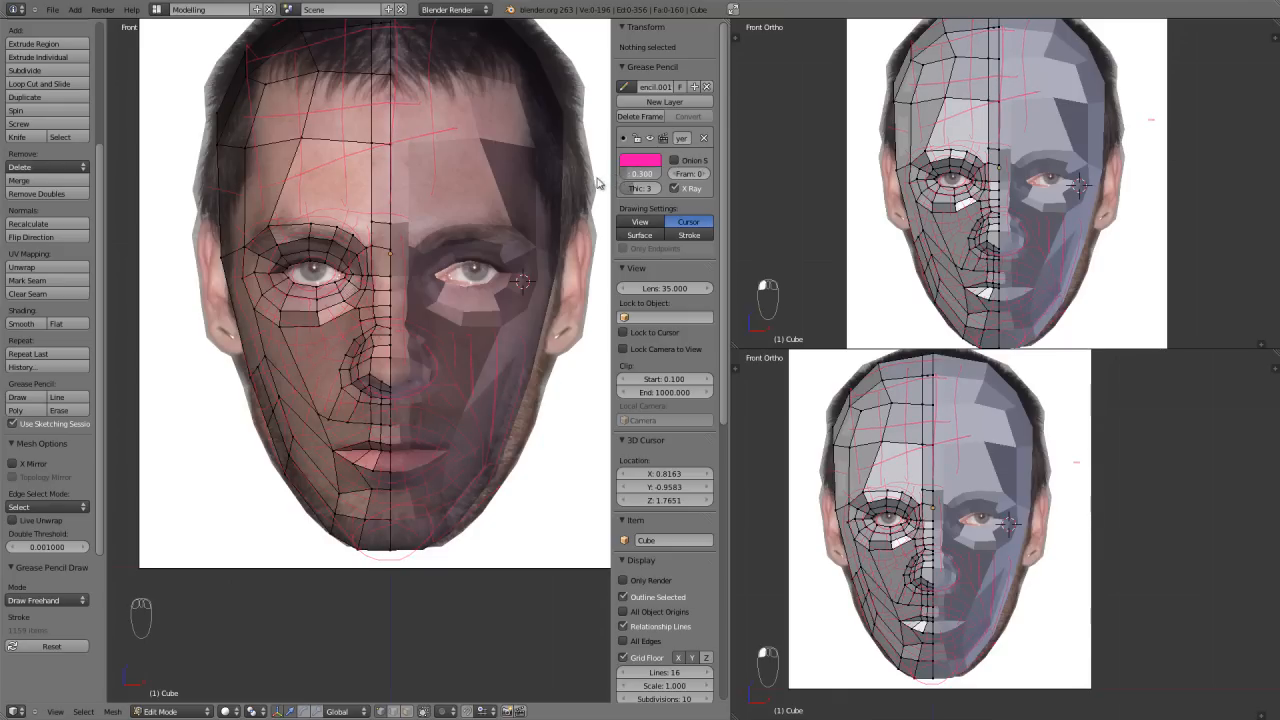
mouse_move(612, 184)
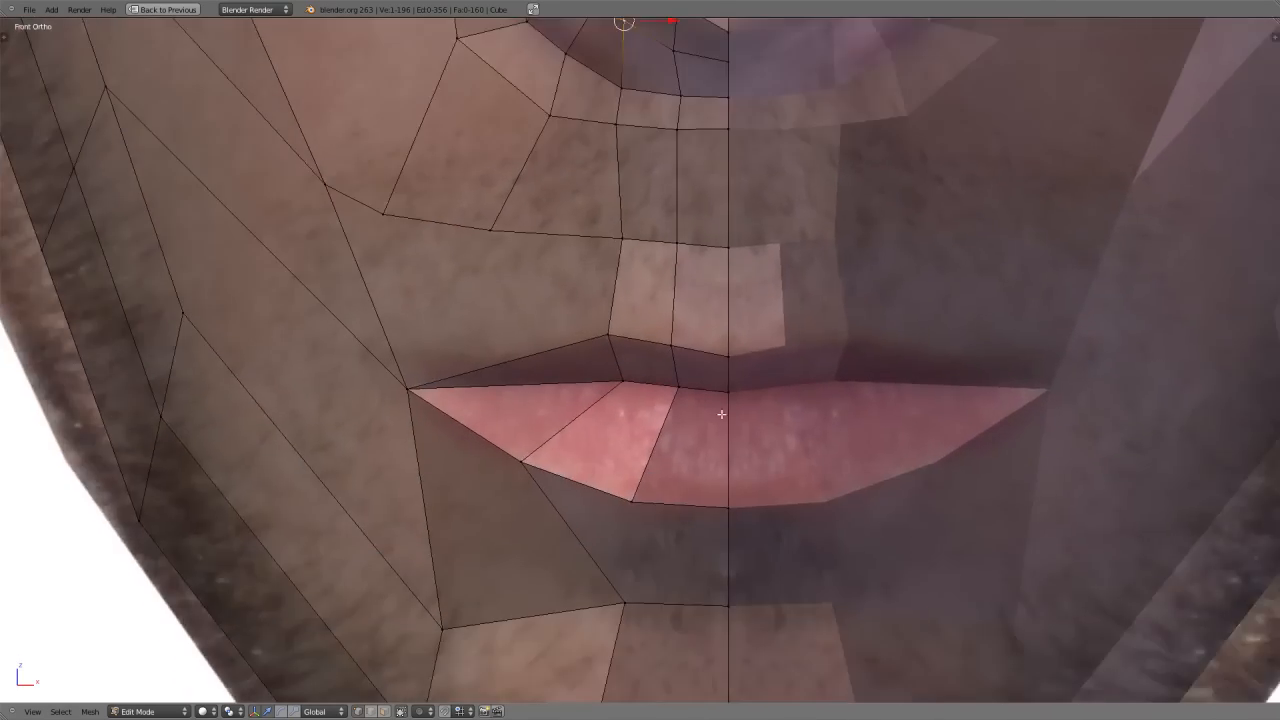
Step: Cut a new loop across the lips and another loop near the left mouth corner
key(ctrl+r)
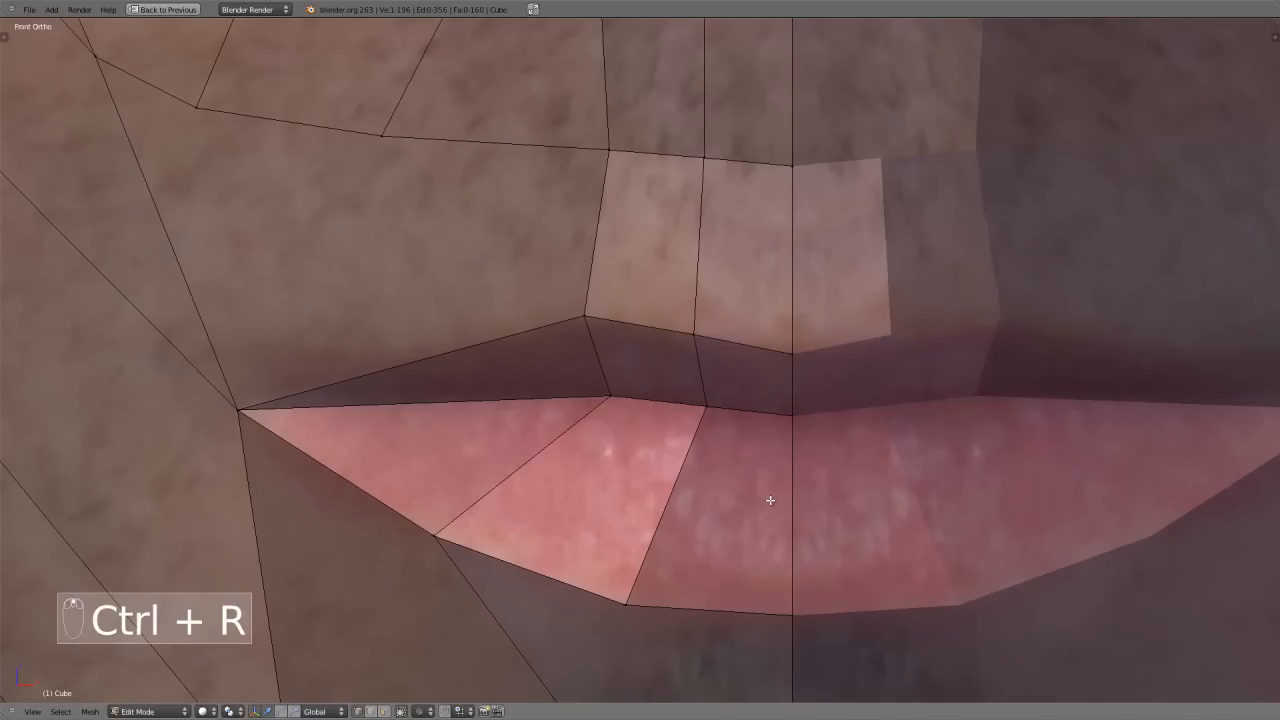
key(alt+tab)
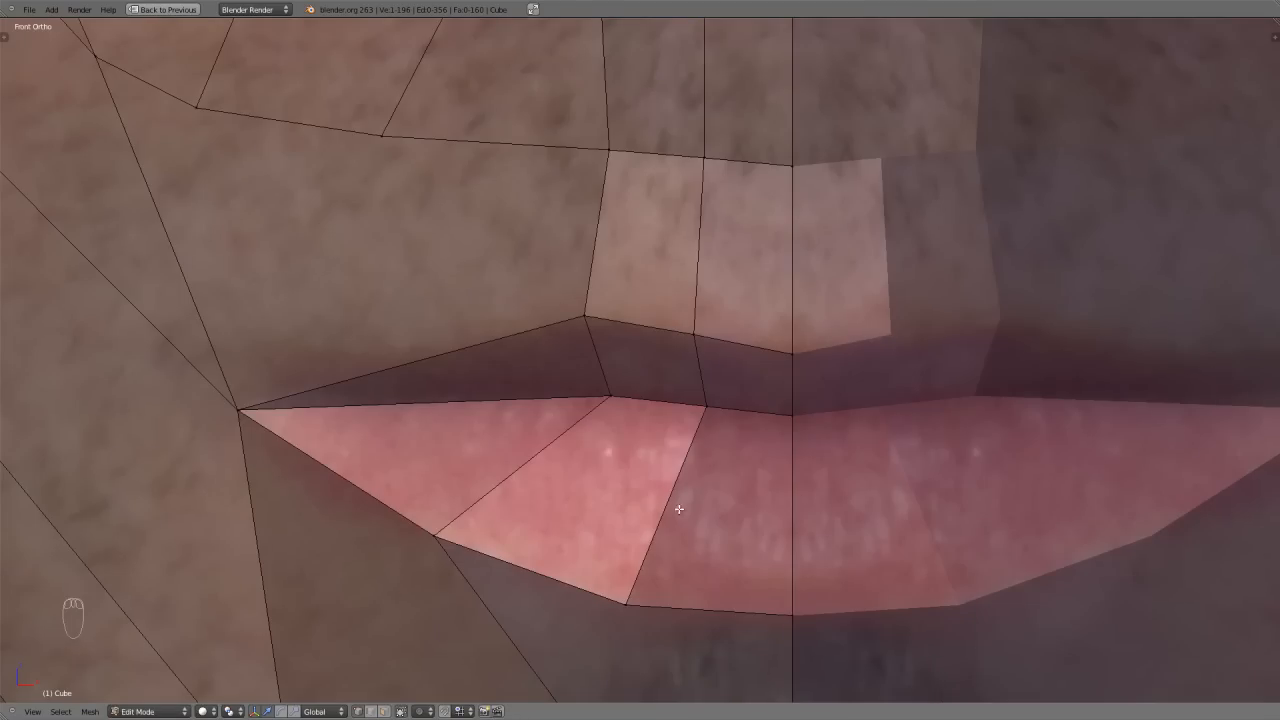
scroll(down, 3)
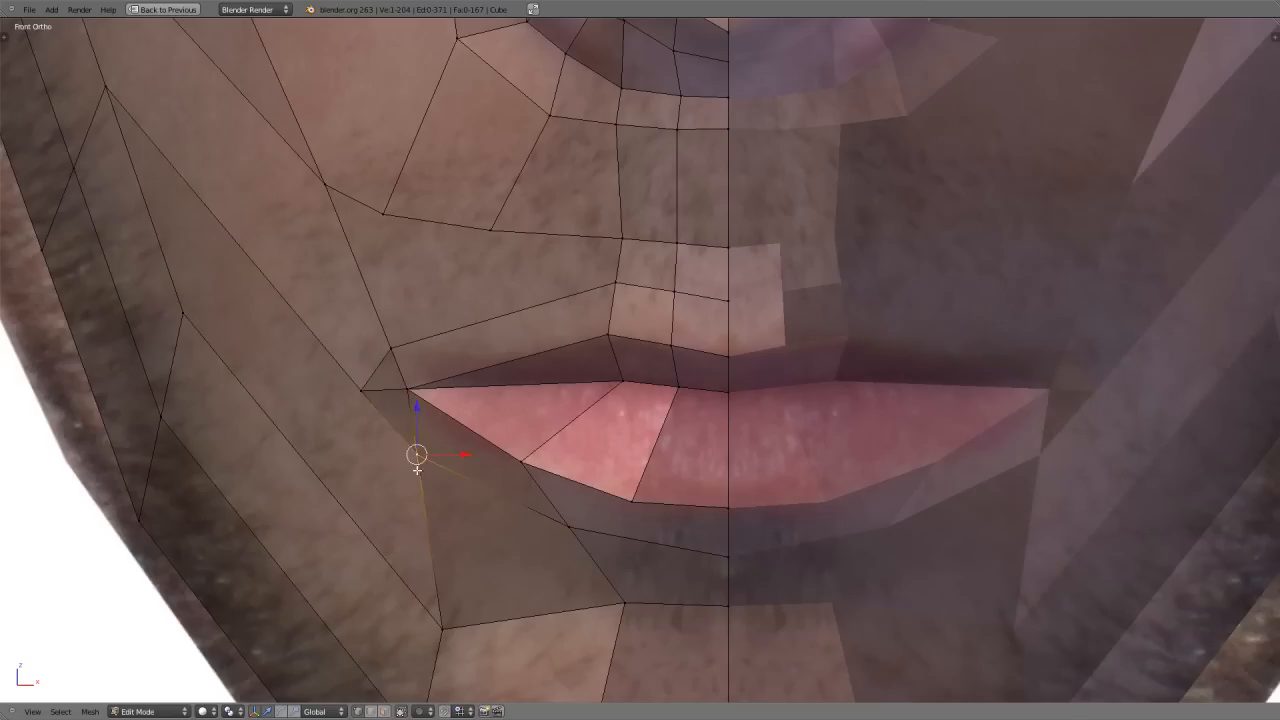
key(r)
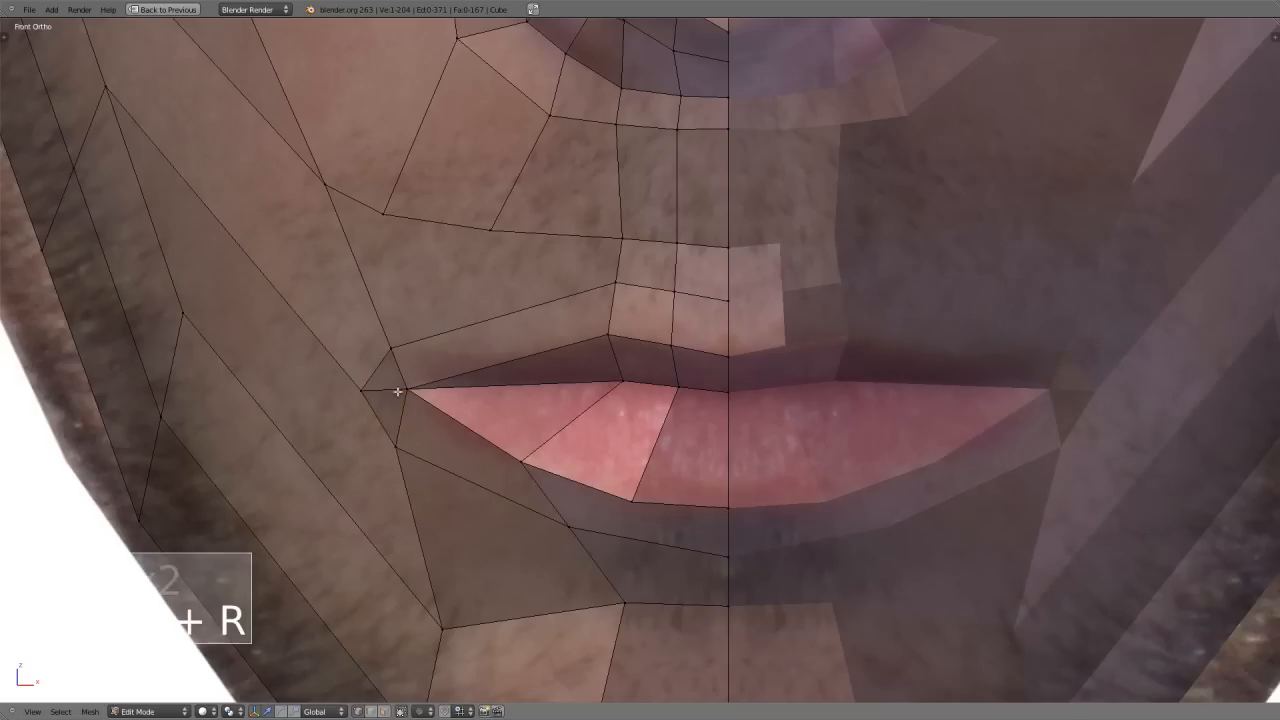
key(ctrl+tab)
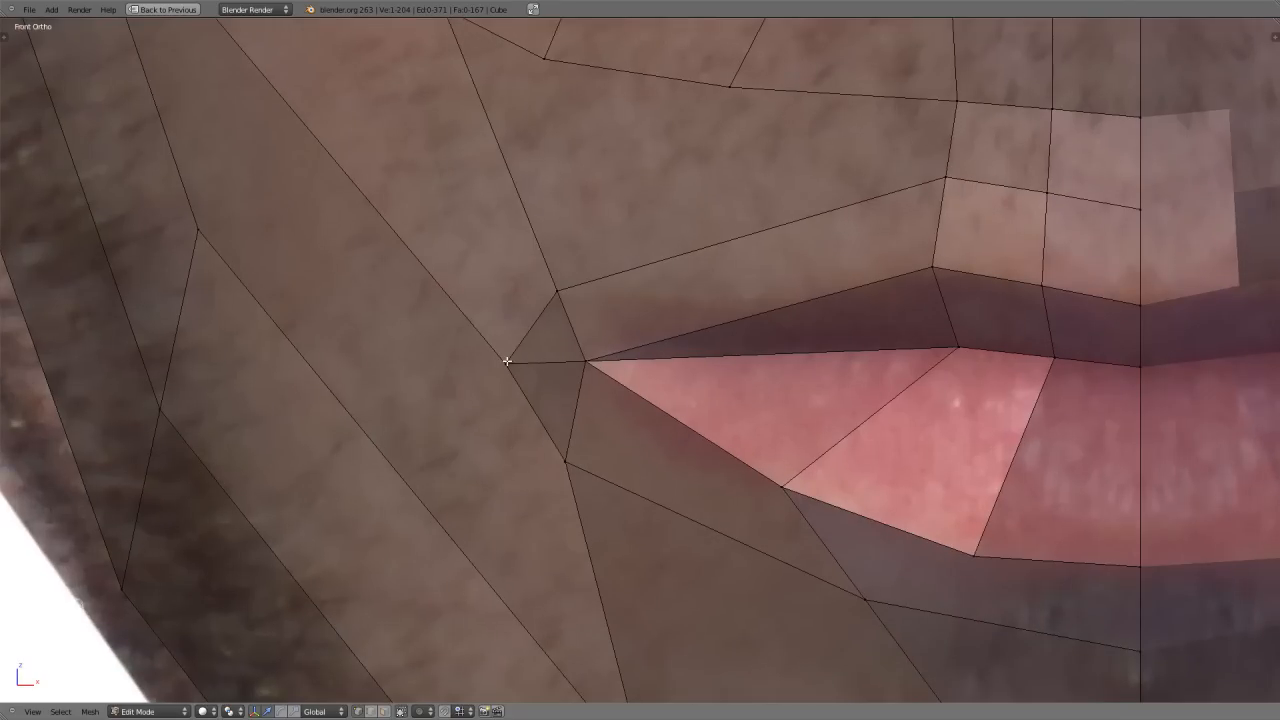
Step: Move the stray vertex into the mouth corner and merge the selected vertices together
key(g)
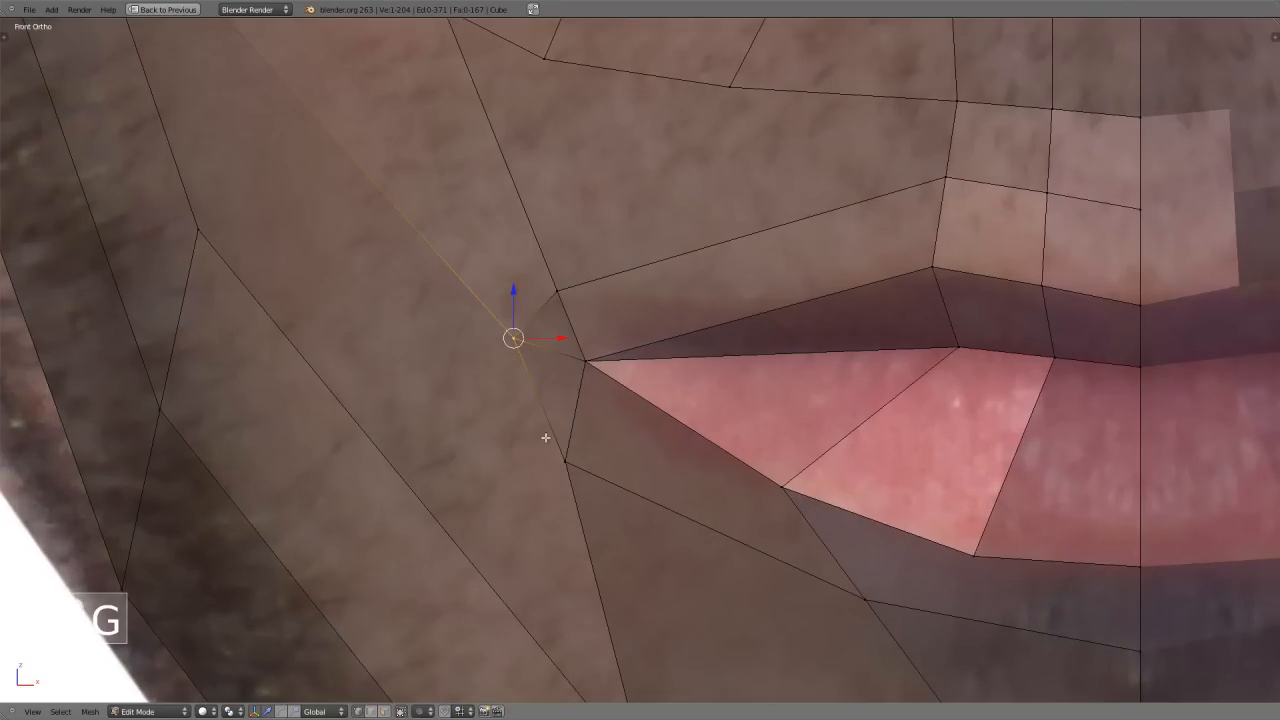
drag(512, 336, 564, 460)
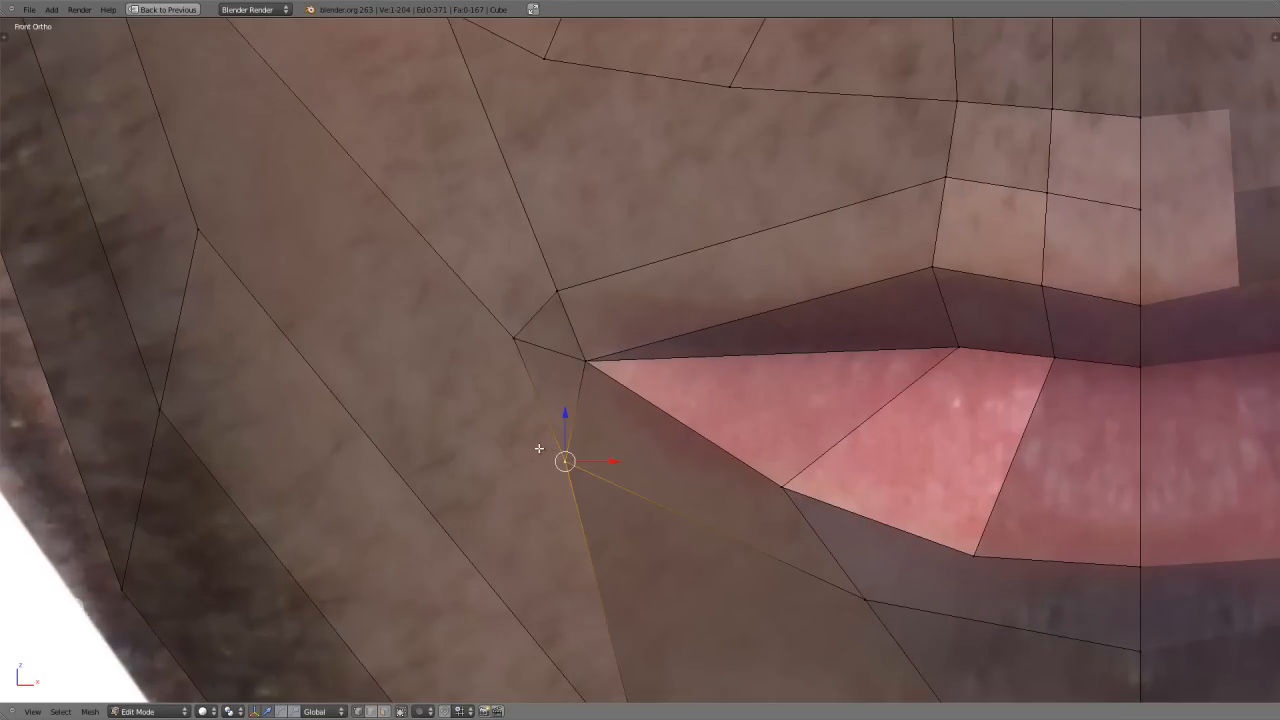
key(W)
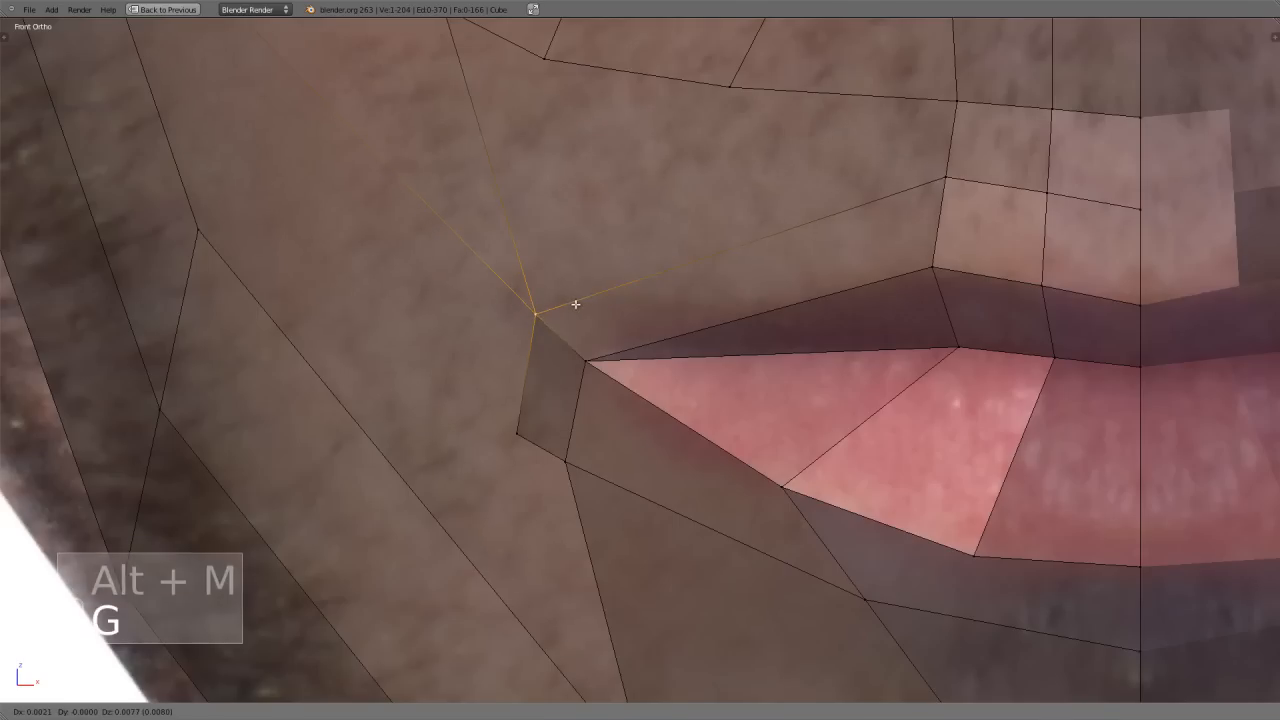
key(ctrl+r)
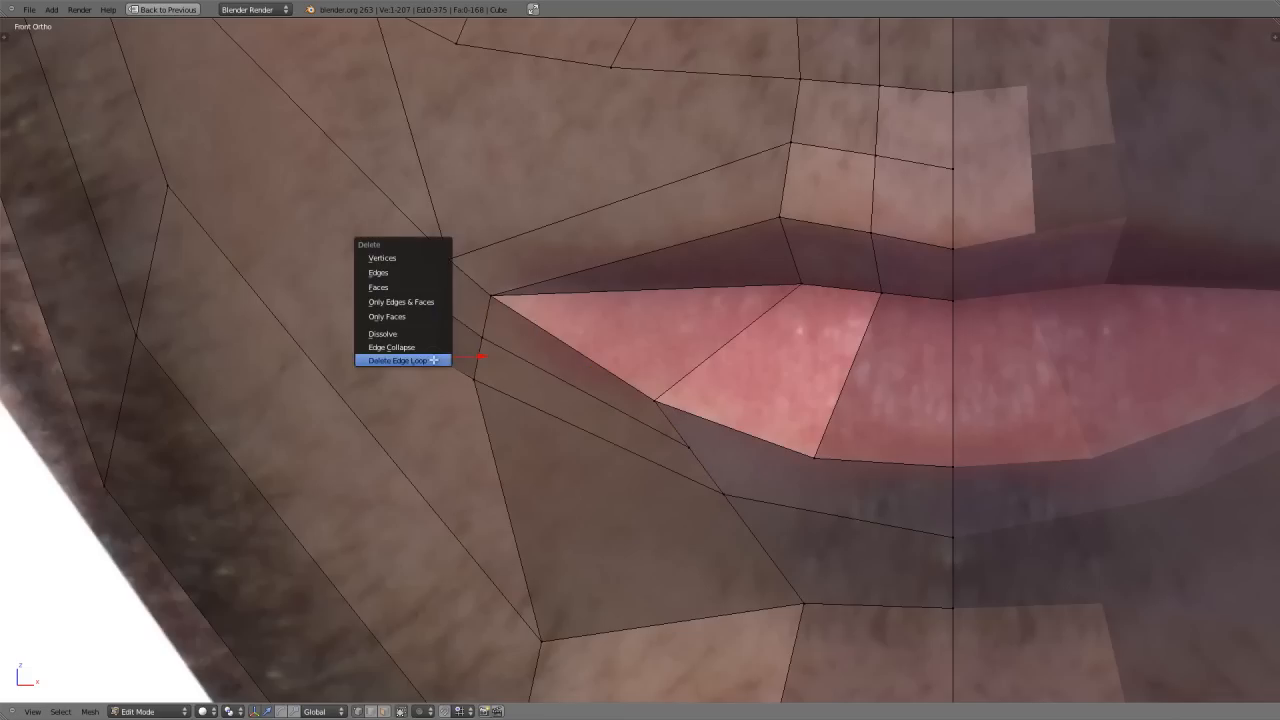
Step: Delete the unwanted edge loop at the mouth corner, merge vertices at center and start a fresh loop cut
click(400, 360)
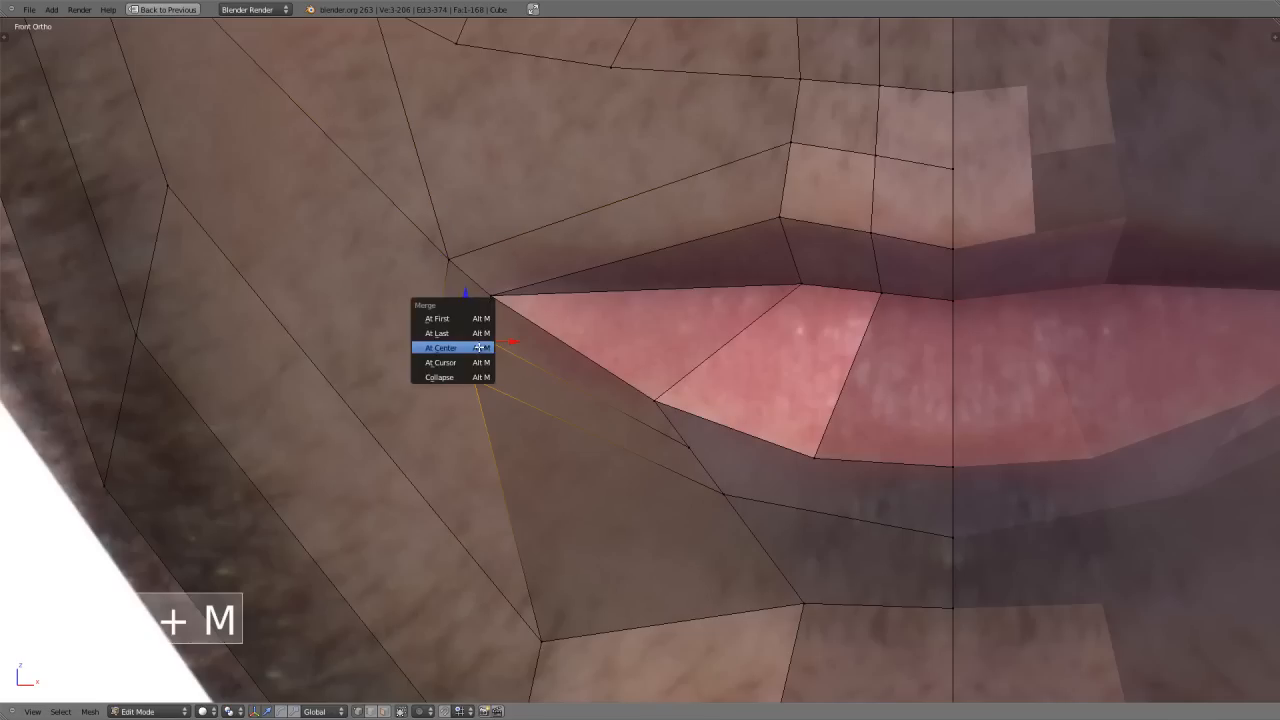
click(440, 348)
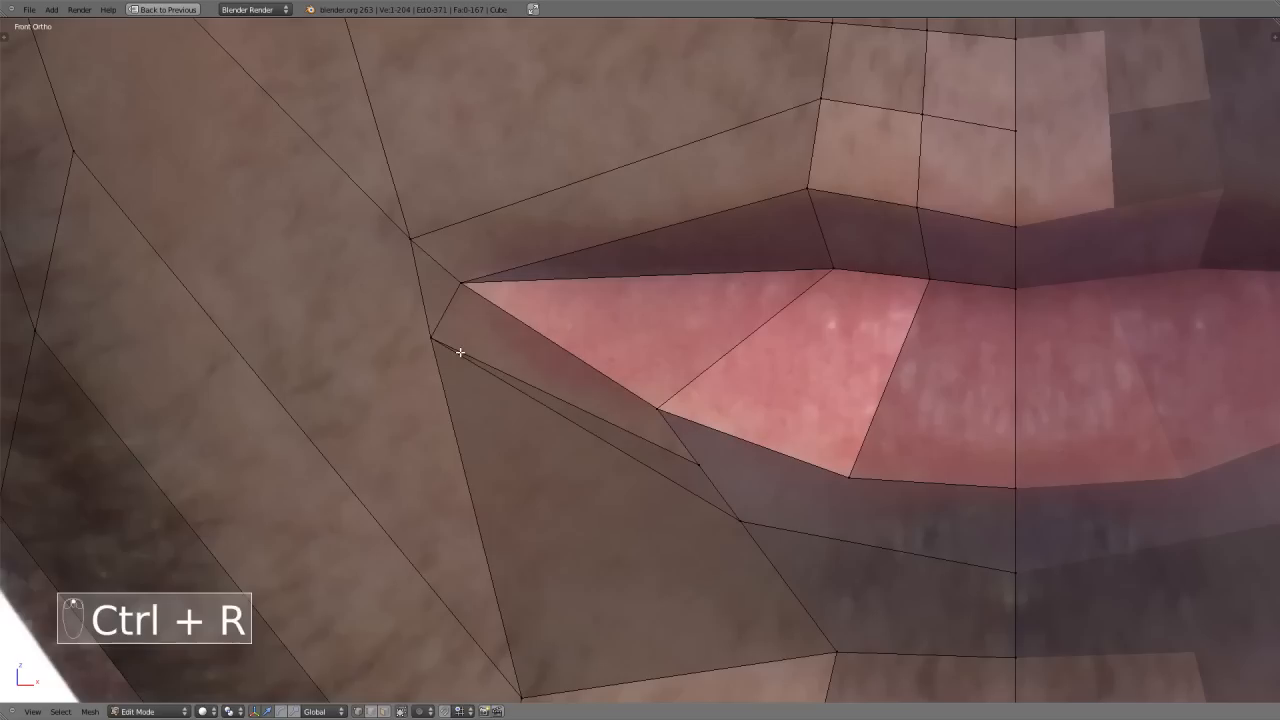
key(ctrl+z)
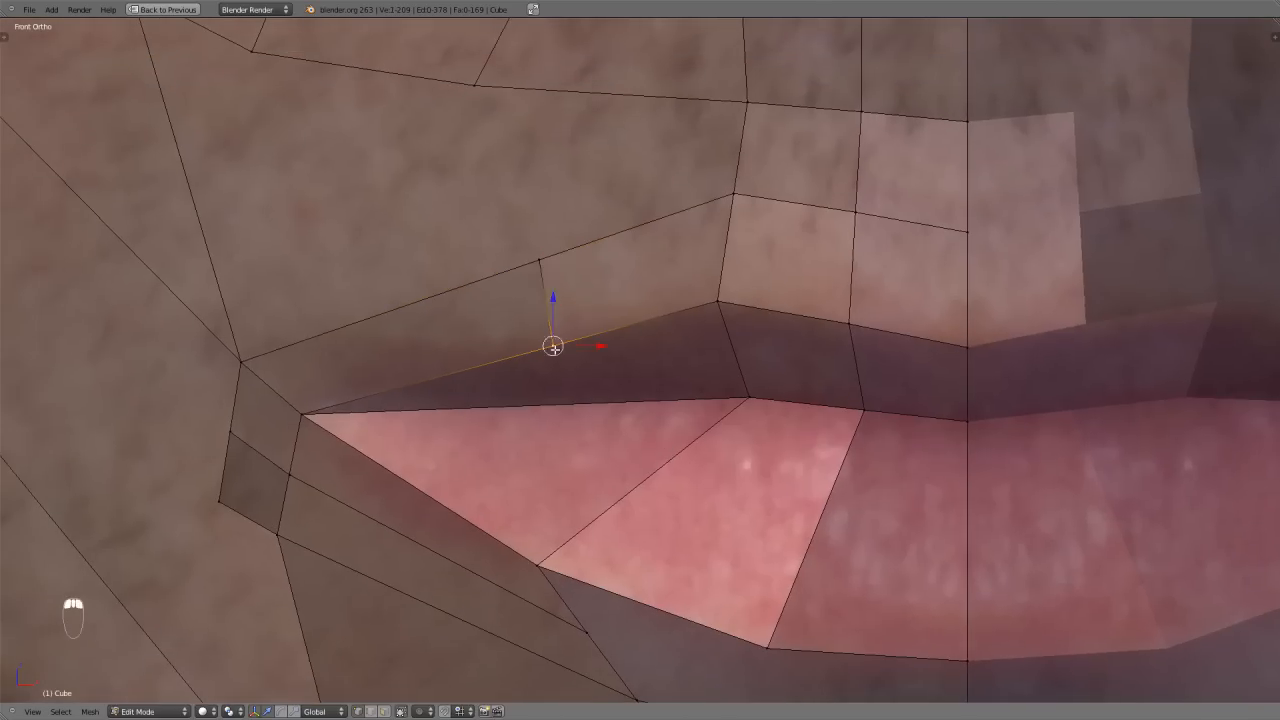
Step: Slide the new vertex onto the lip edge and begin knife-cutting edges across the upper lip
key(k)
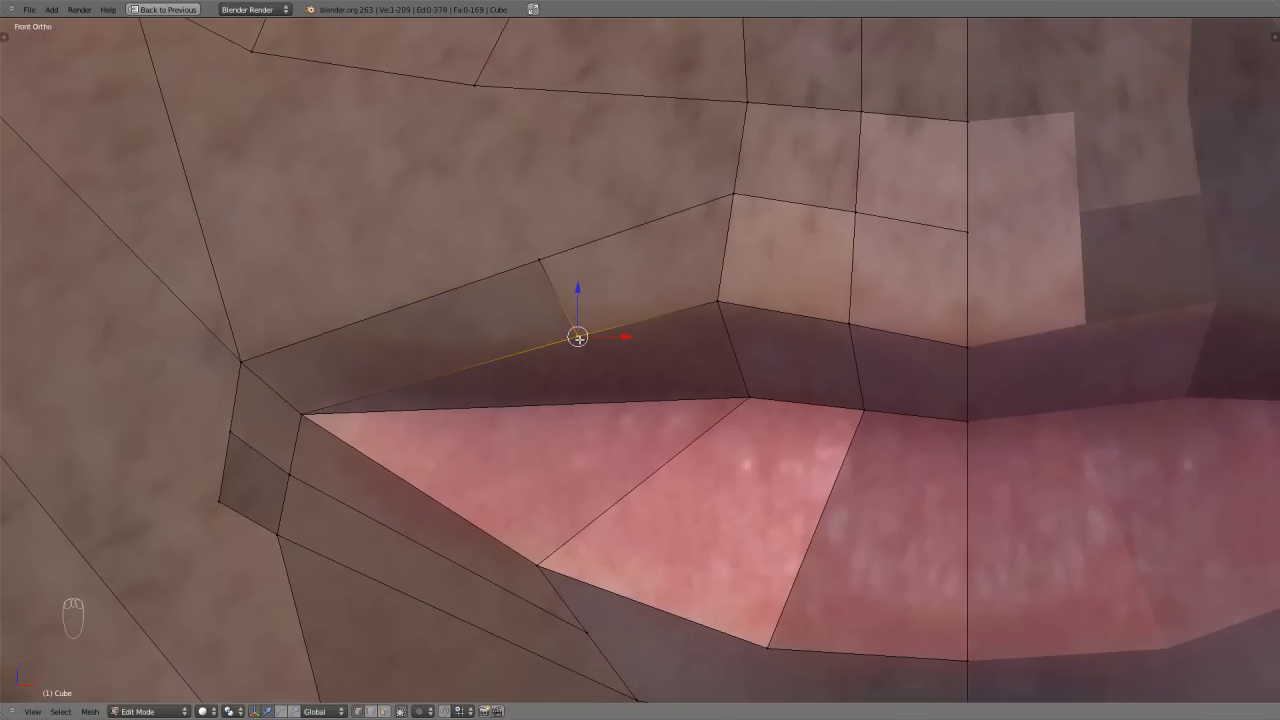
key(k)
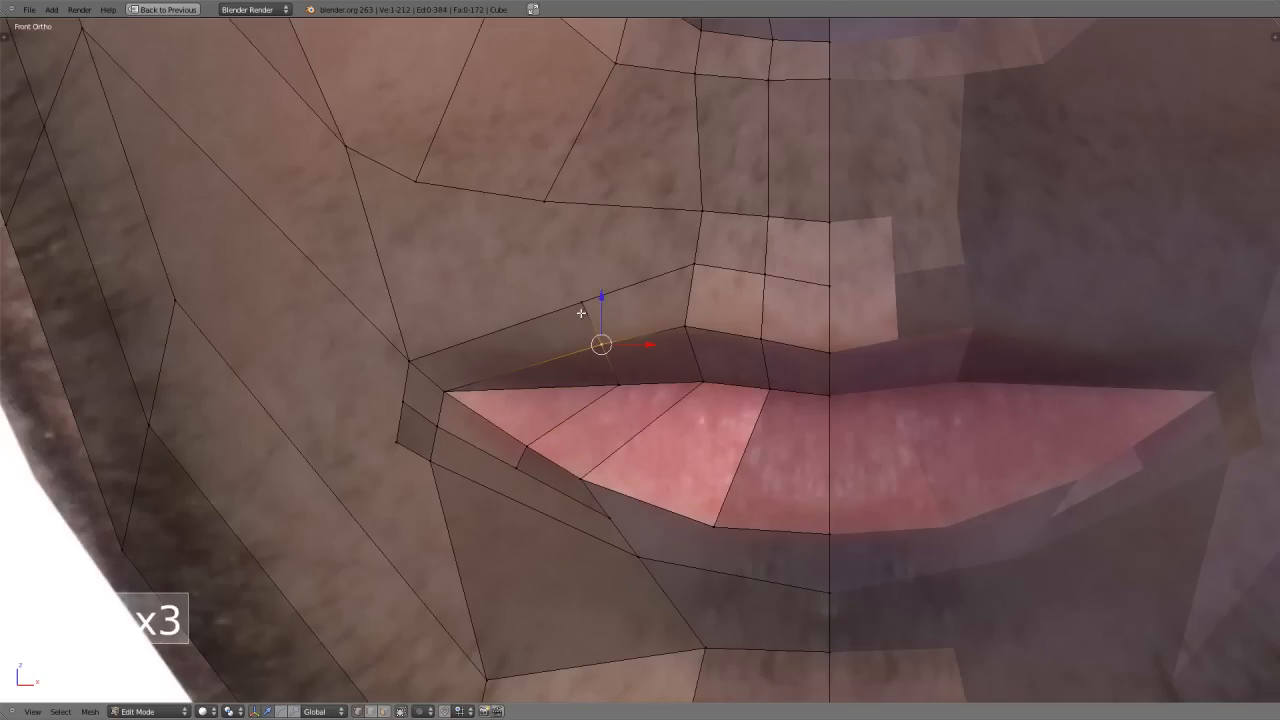
drag(604, 344, 408, 370)
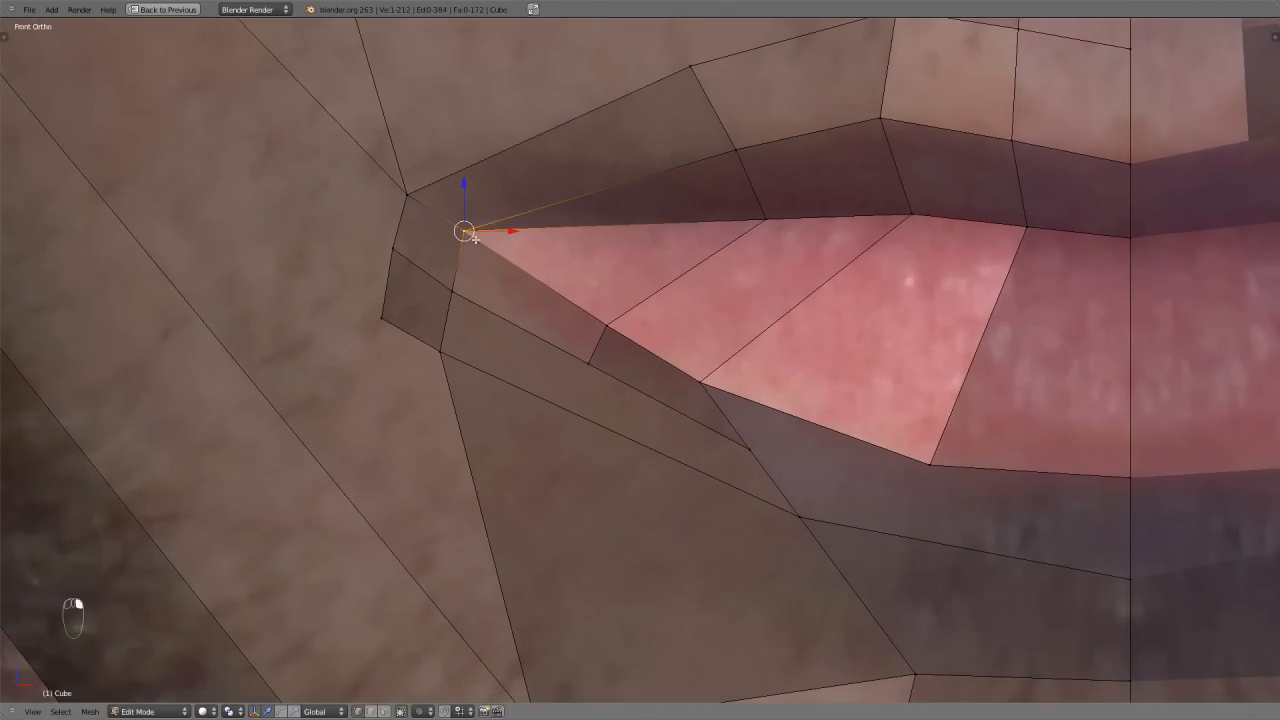
key(ctrl+r)
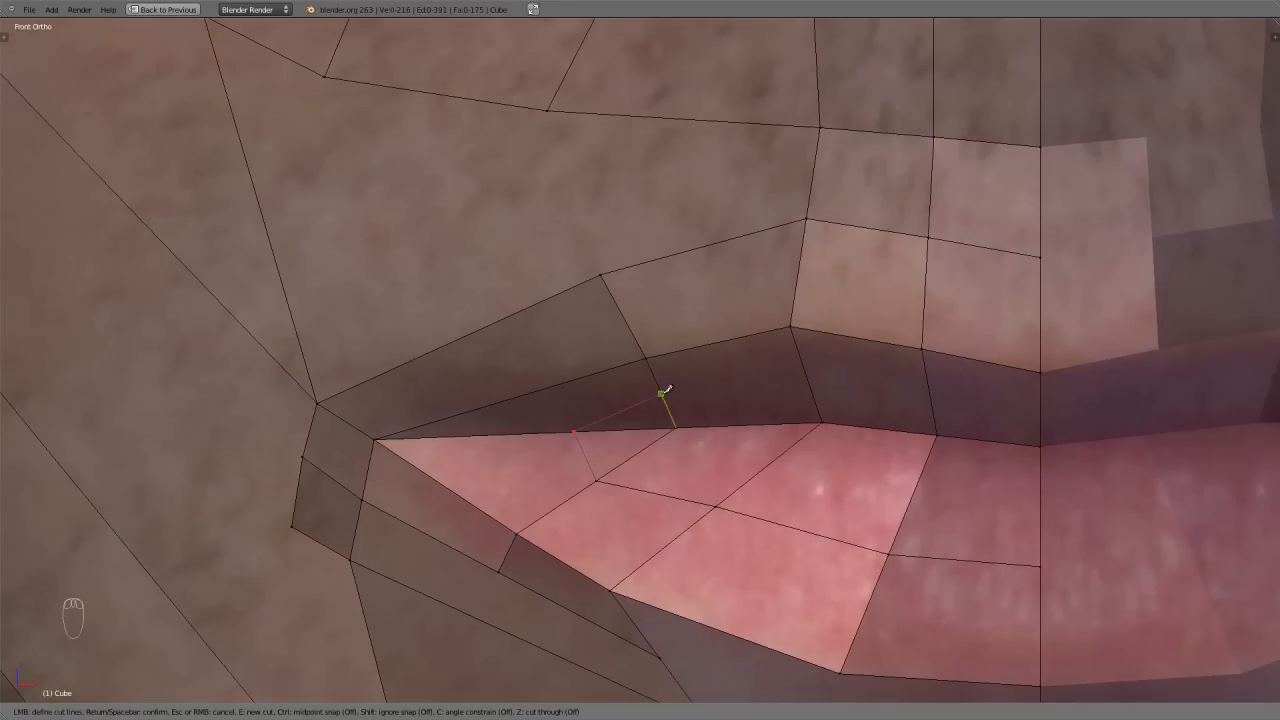
mouse_move(984, 396)
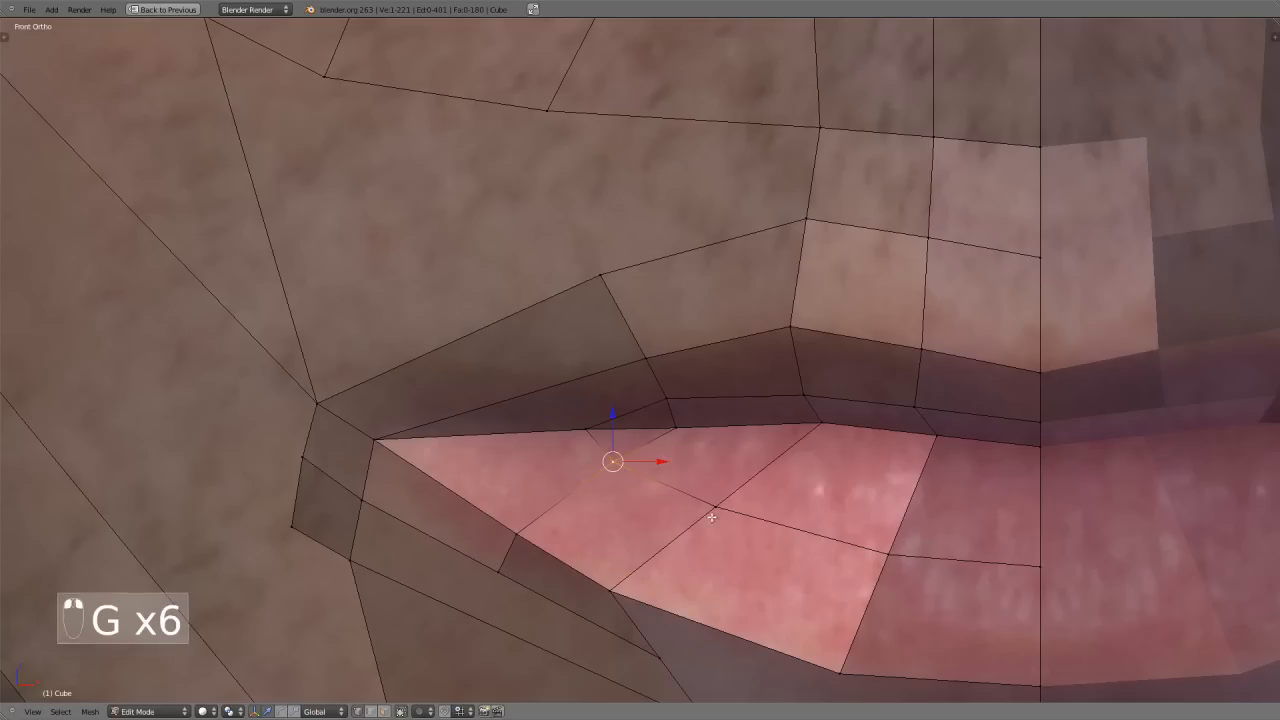
Step: Move two upper-lip vertices into place so the corner faces follow the lip shape
drag(612, 460, 884, 556)
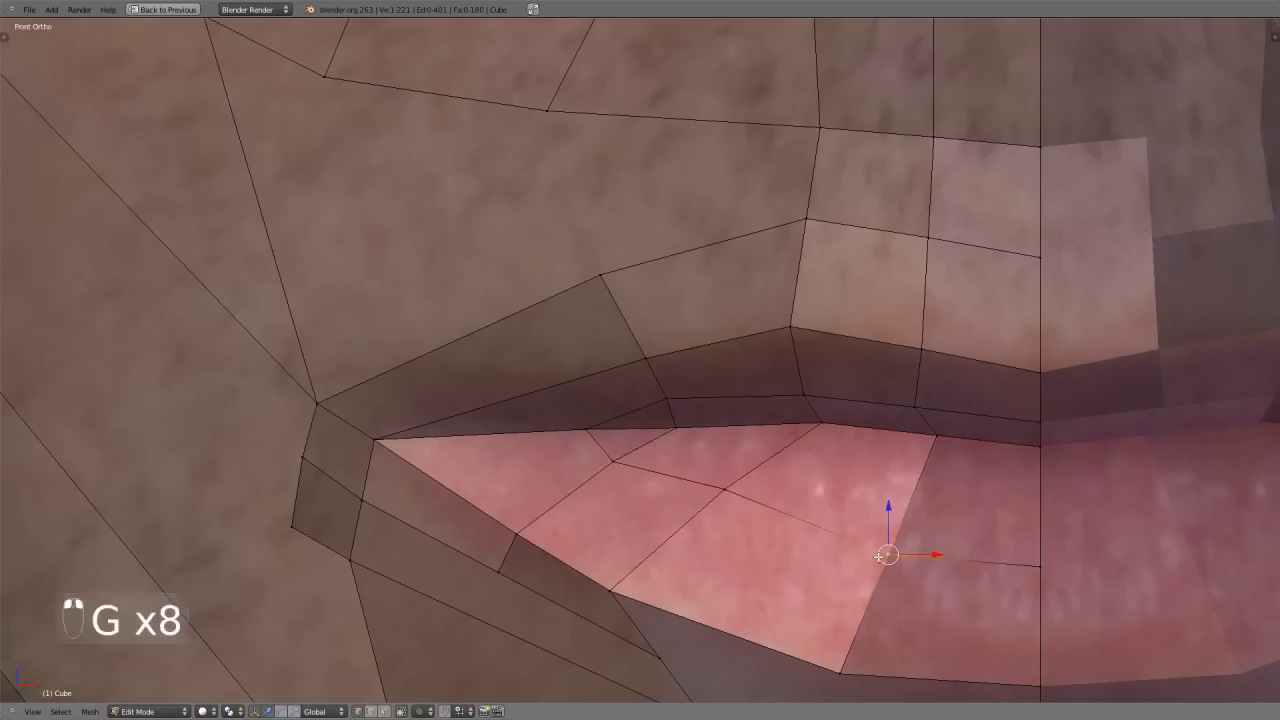
drag(884, 556, 1040, 588)
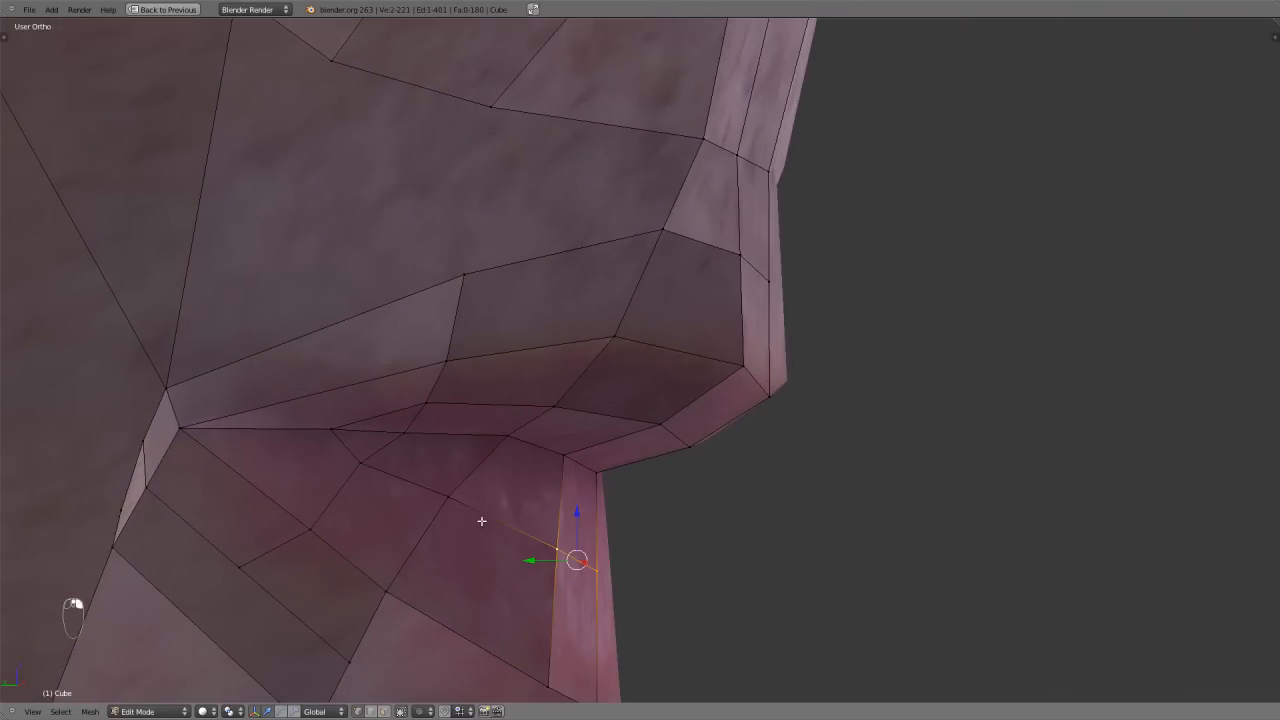
drag(578, 560, 488, 476)
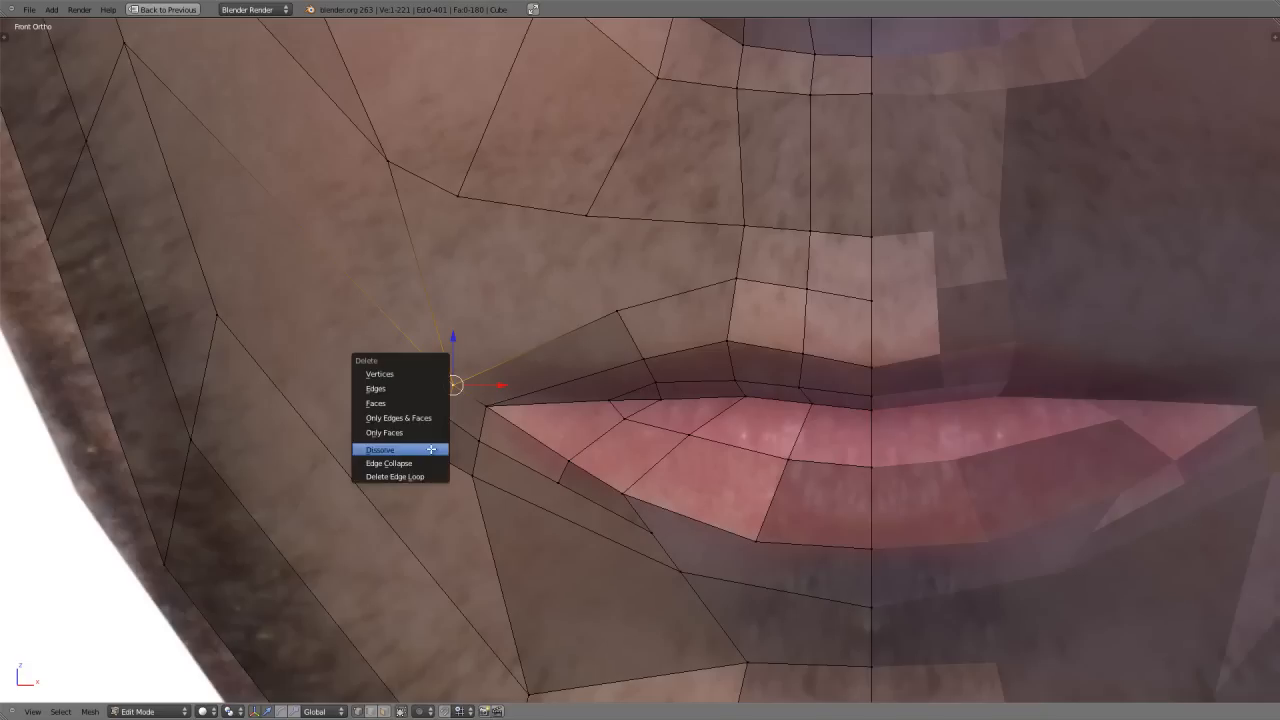
Step: Dissolve the leftover vertex beside the left mouth corner and return to a close view
click(380, 450)
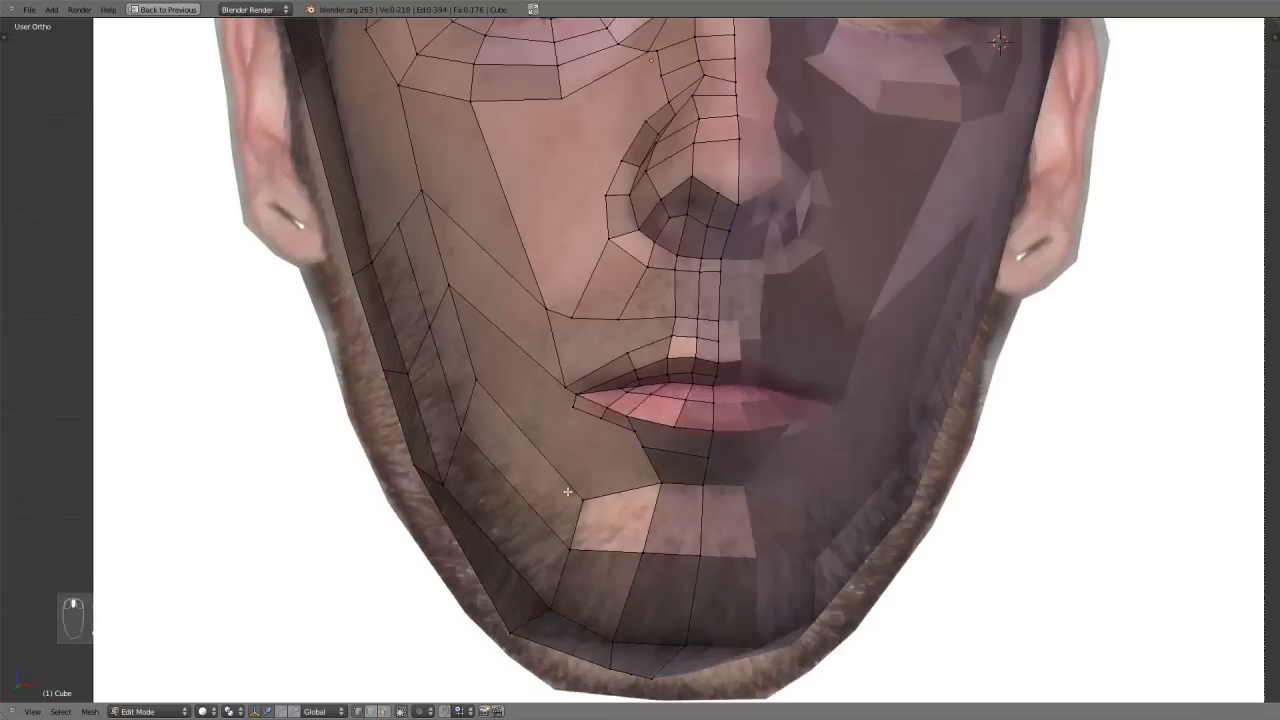
key(ctrl+up)
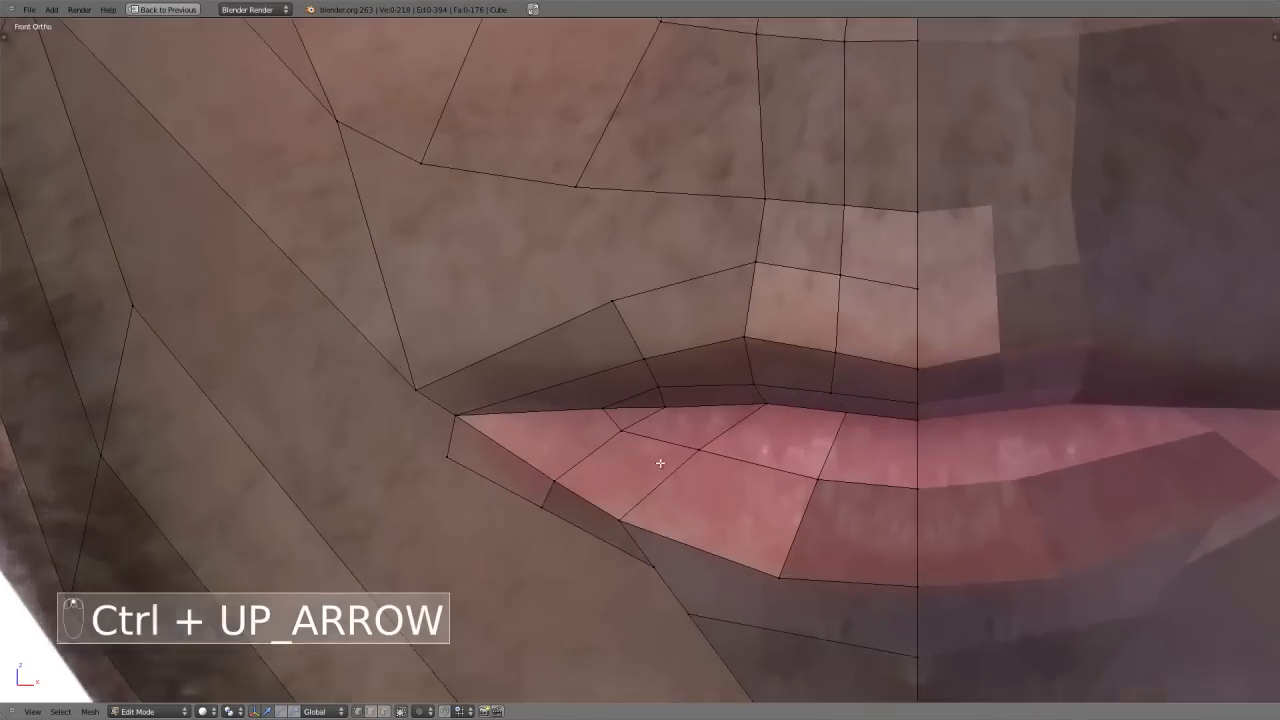
Step: Pull the mouth-corner vertex into the lip corner with repeated grab moves
key(g)
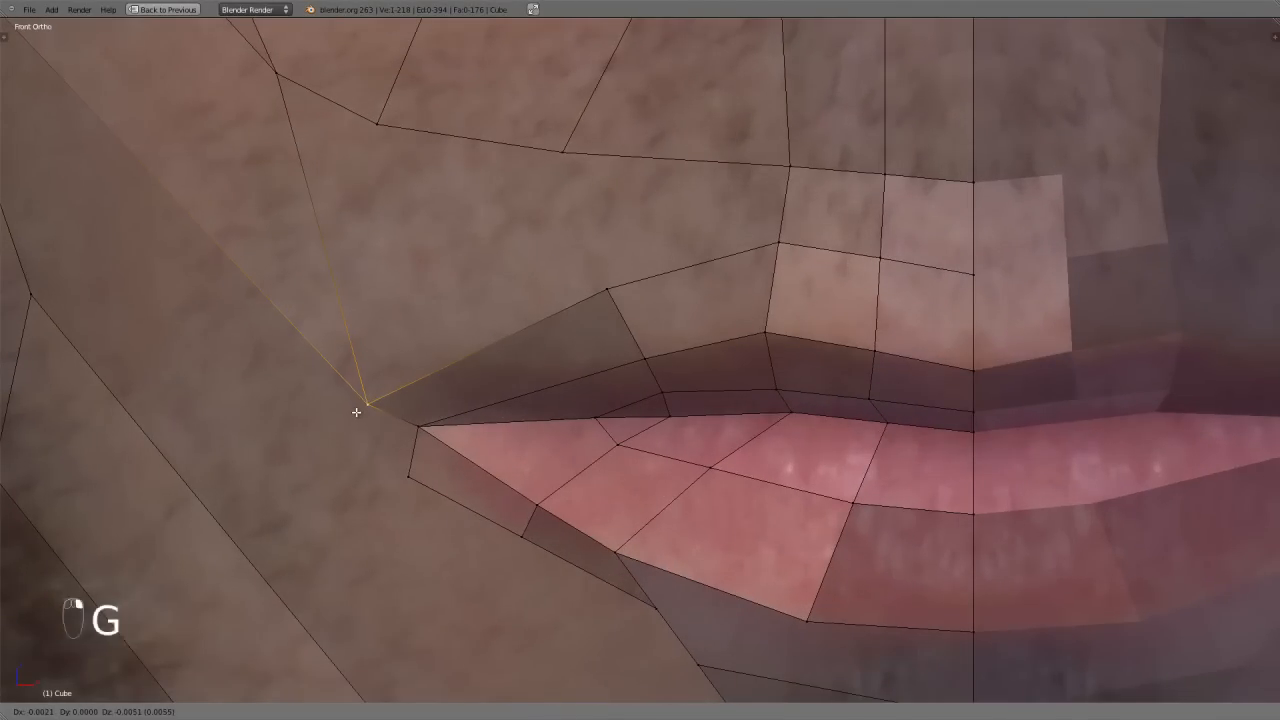
key(k)
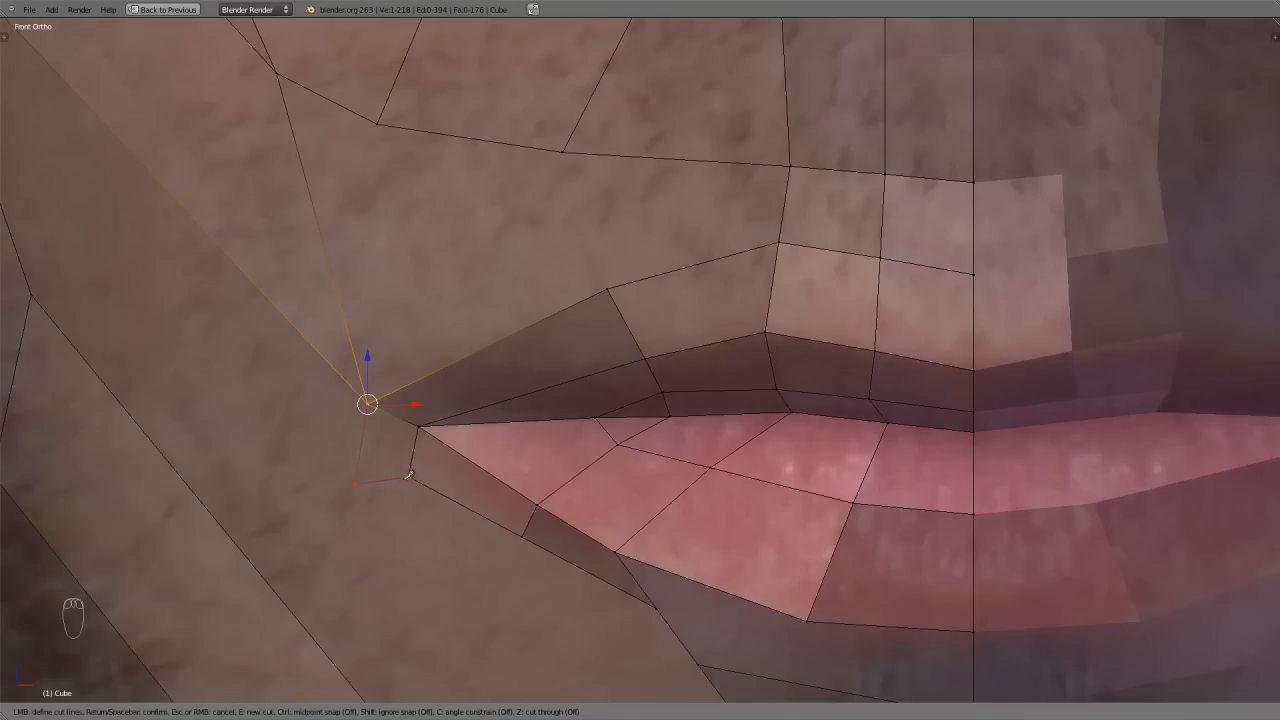
key(g)
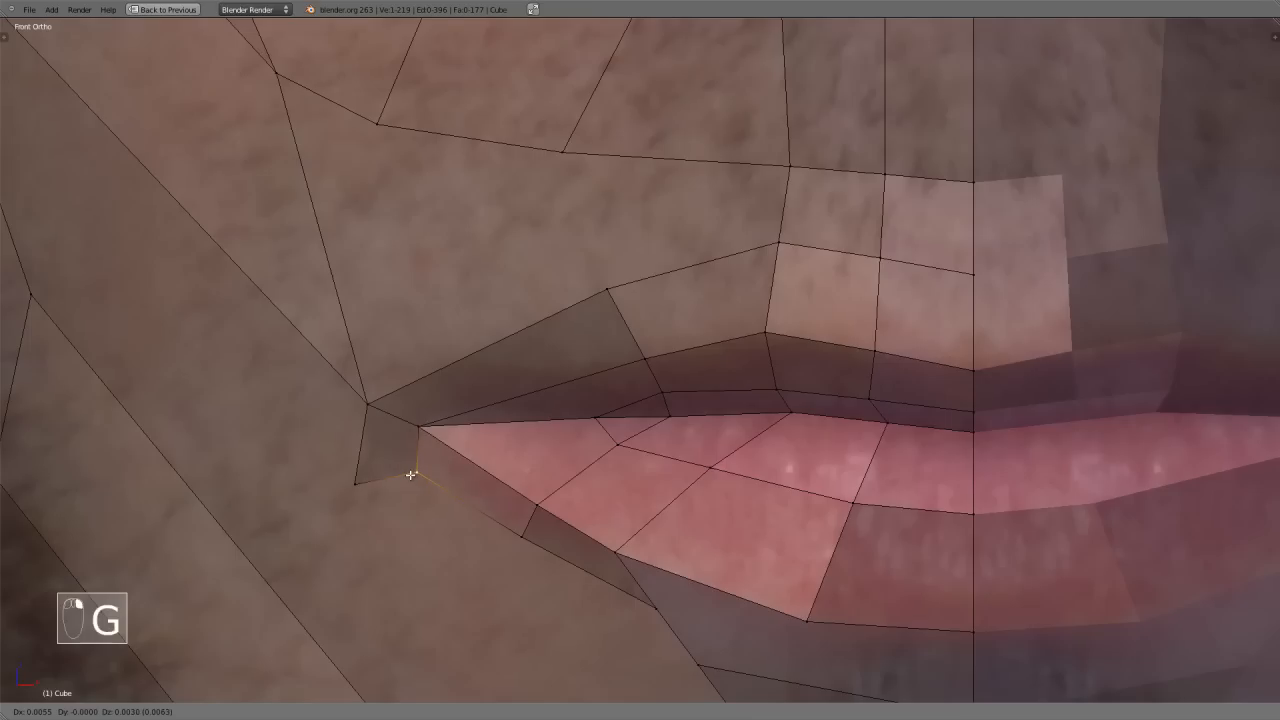
drag(410, 476, 370, 488)
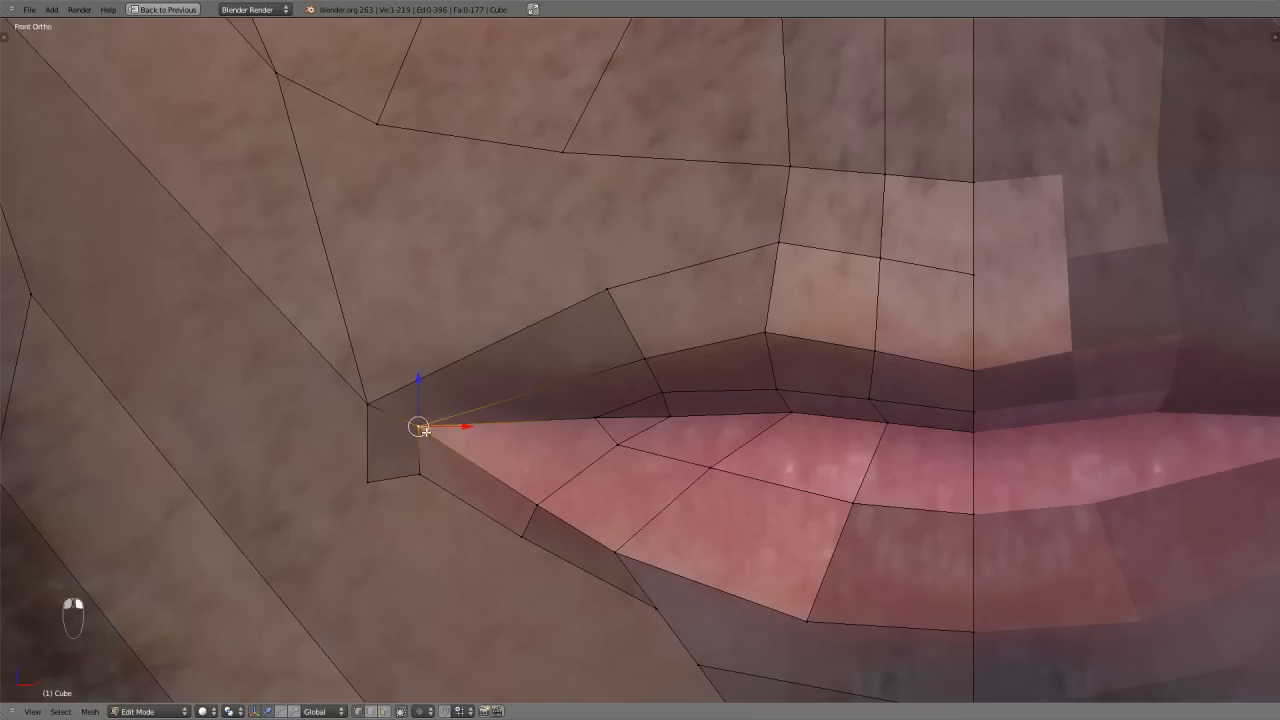
key(k)
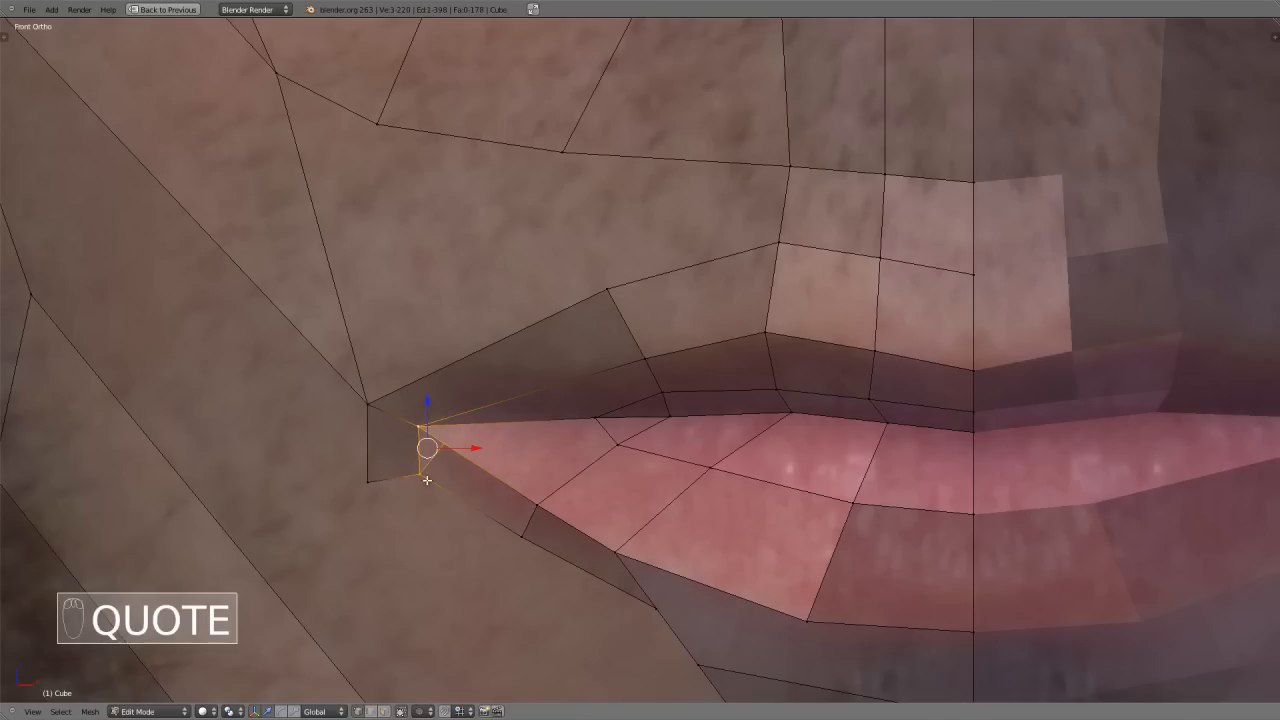
key(g)
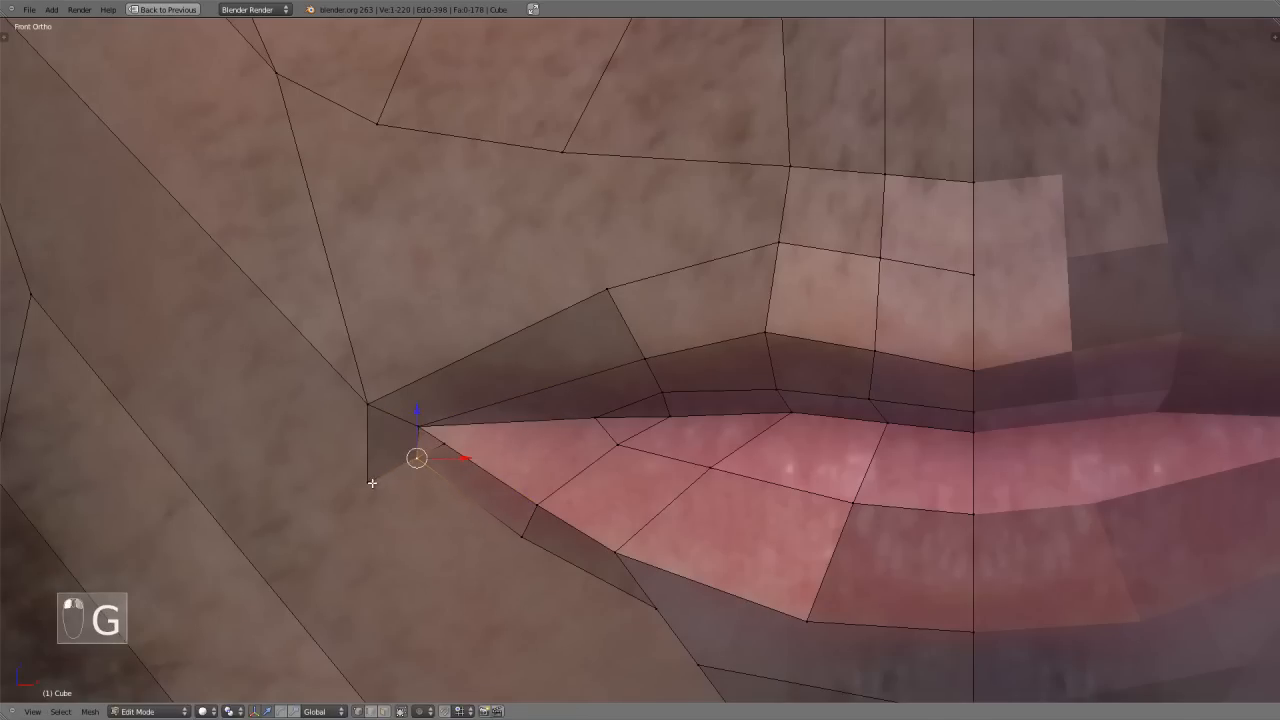
key(k)
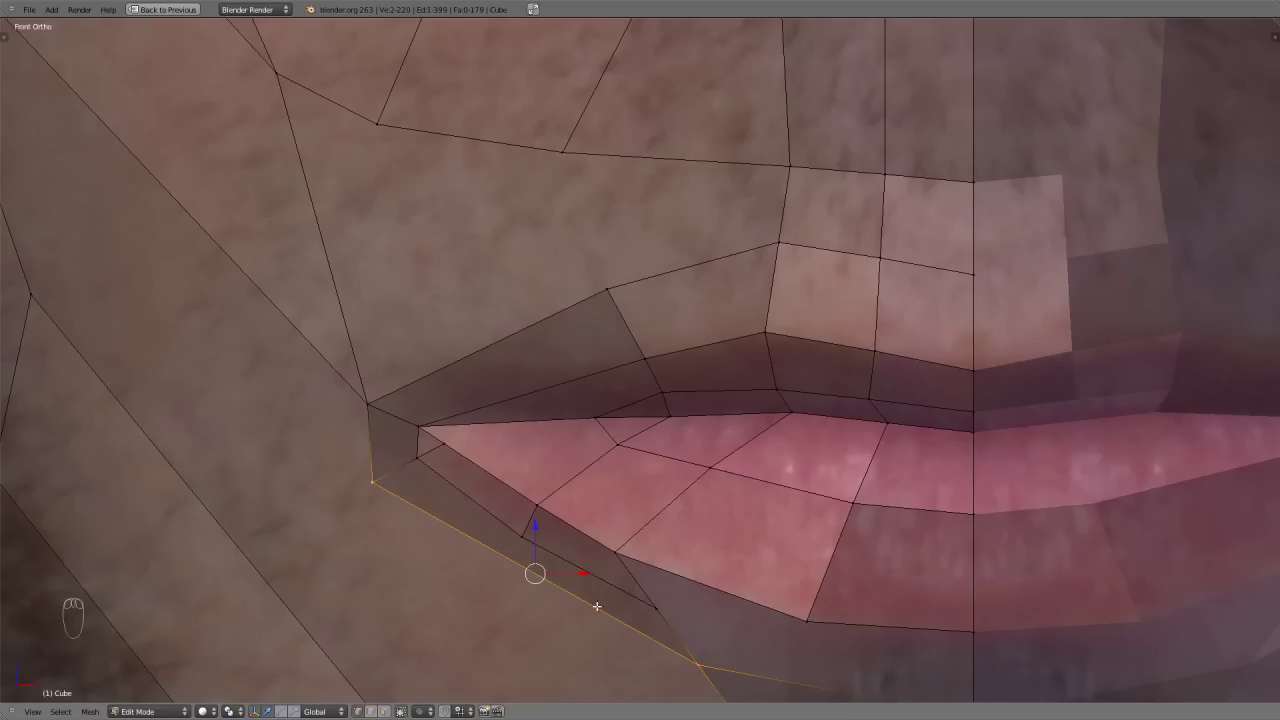
Step: Shift the edge loop under the lower lip and check the lips from the side view
key(k)
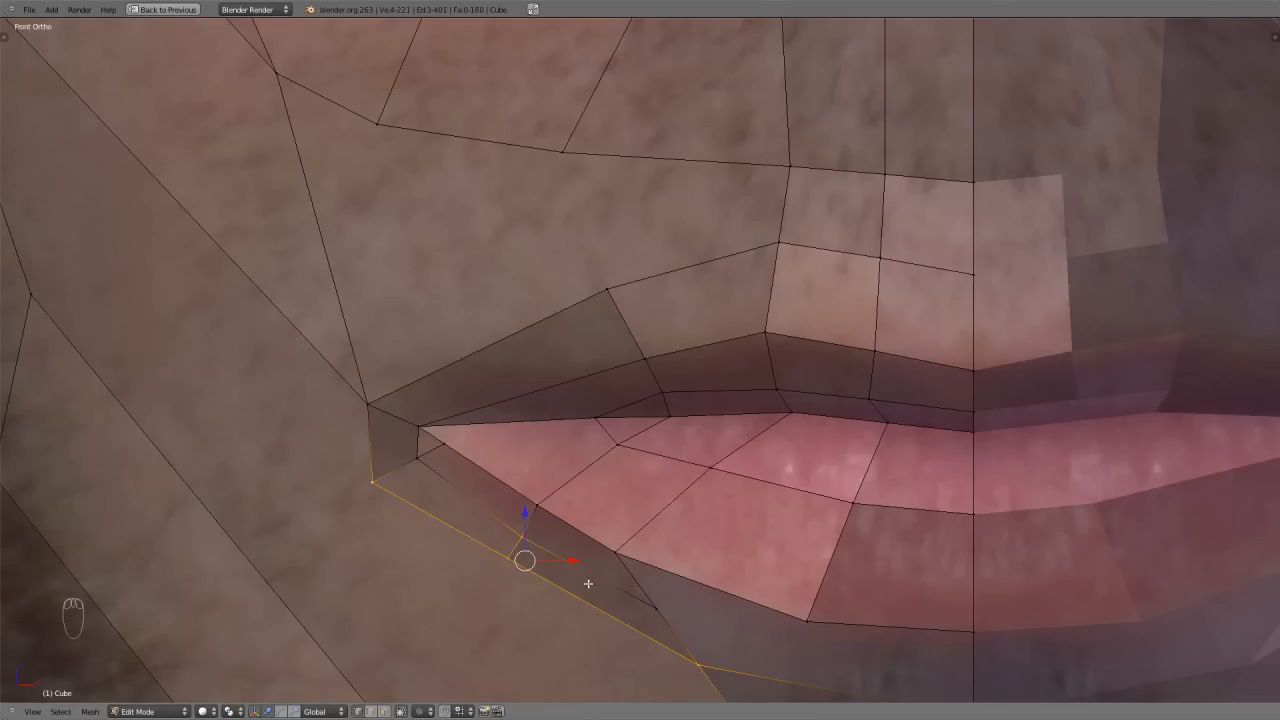
key(Ctrl+R)
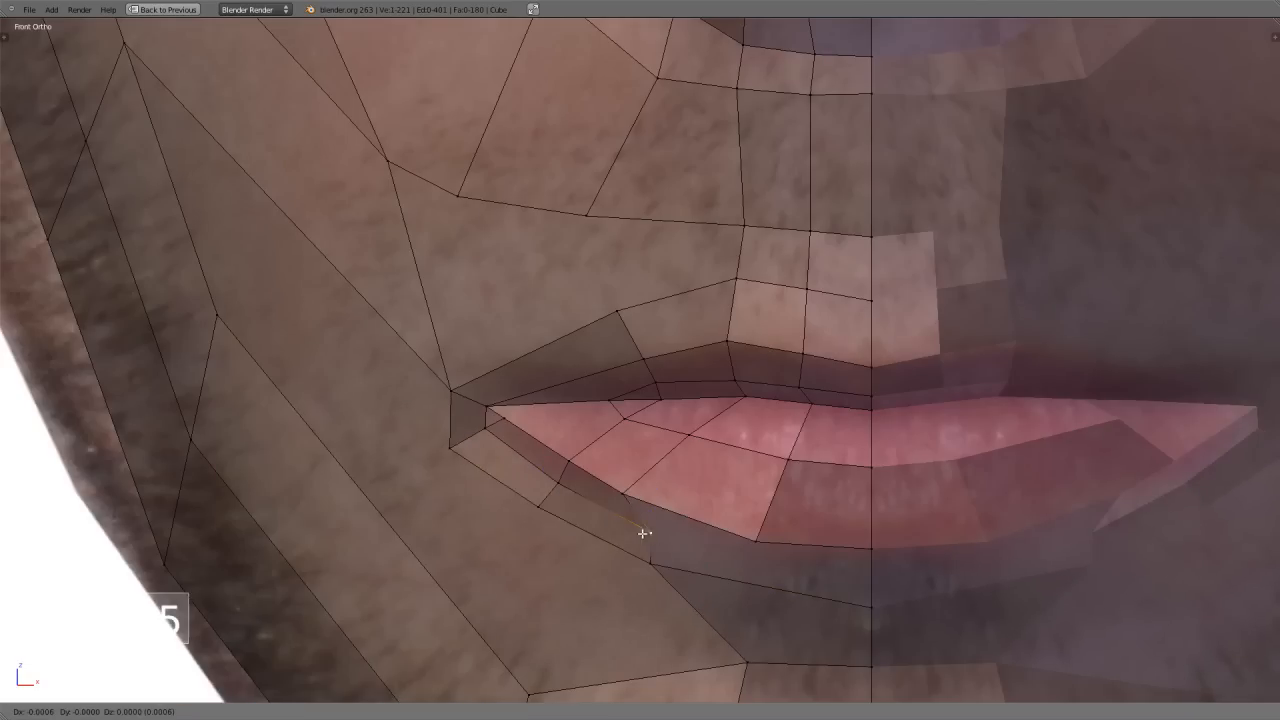
key(Tab)
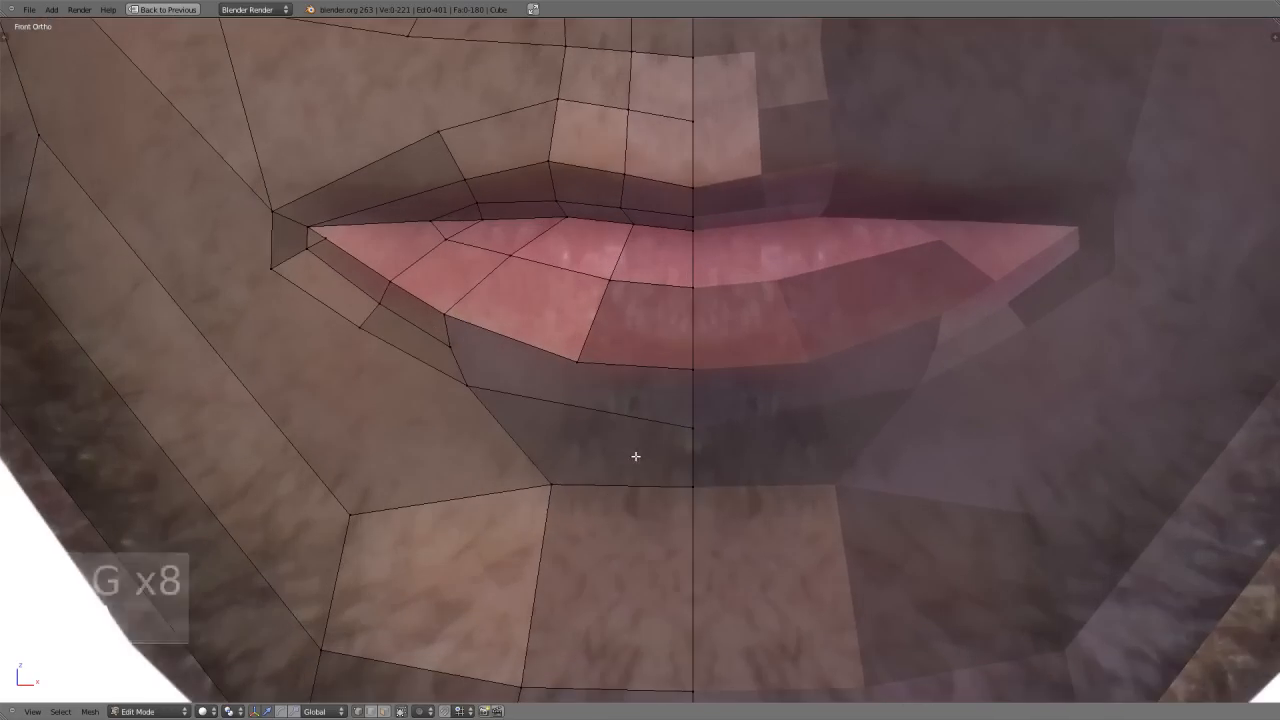
key(k)
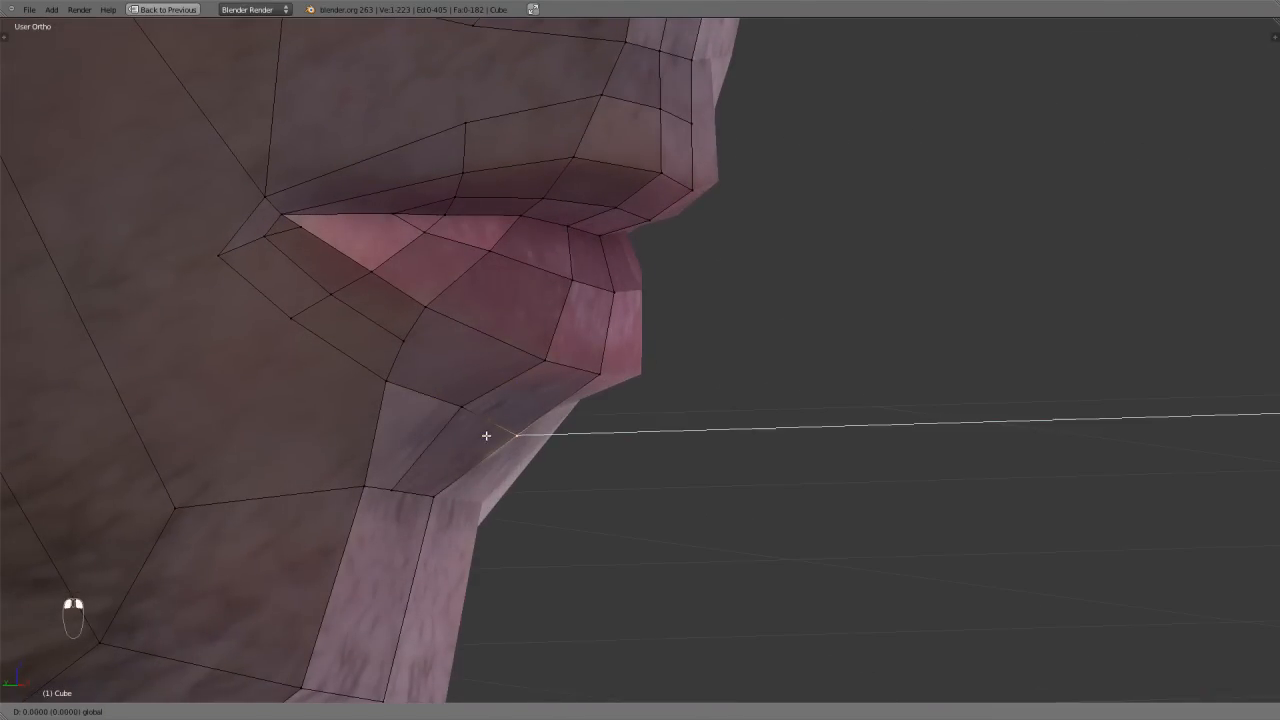
key(KP_1)
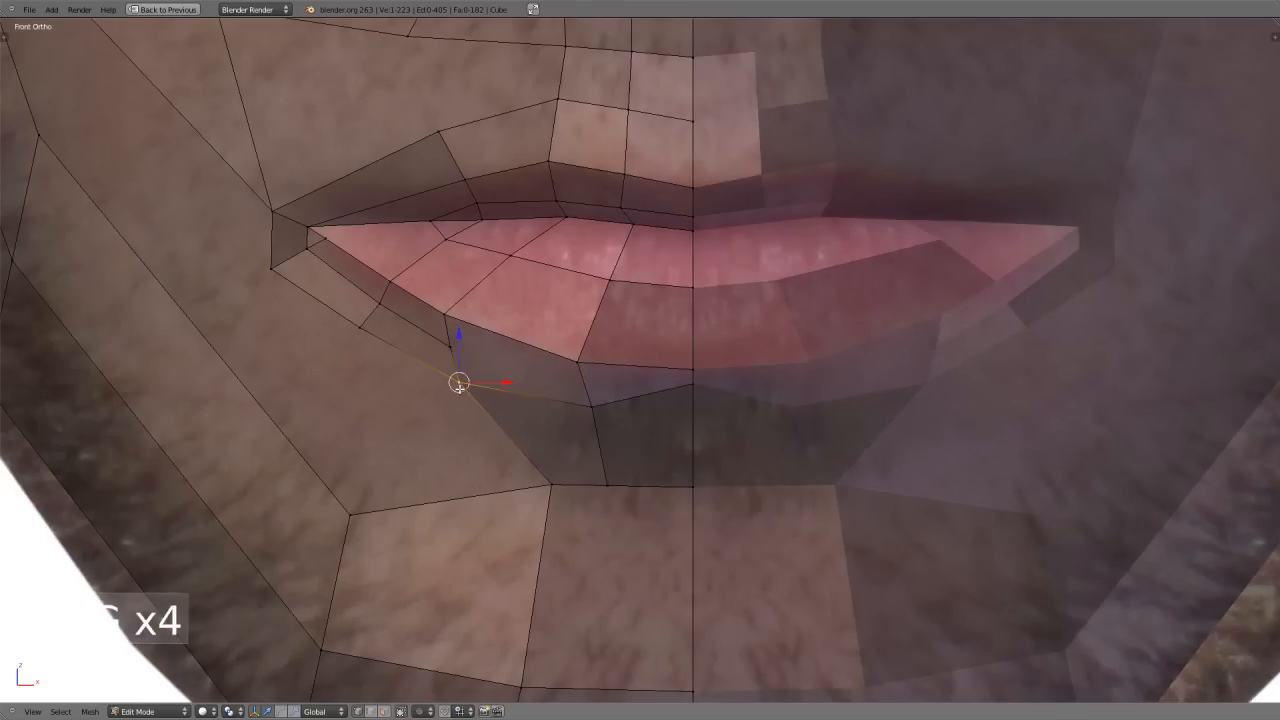
Step: Add an edge loop and a knife cut across the faces below the lower lip
key(Ctrl+R)
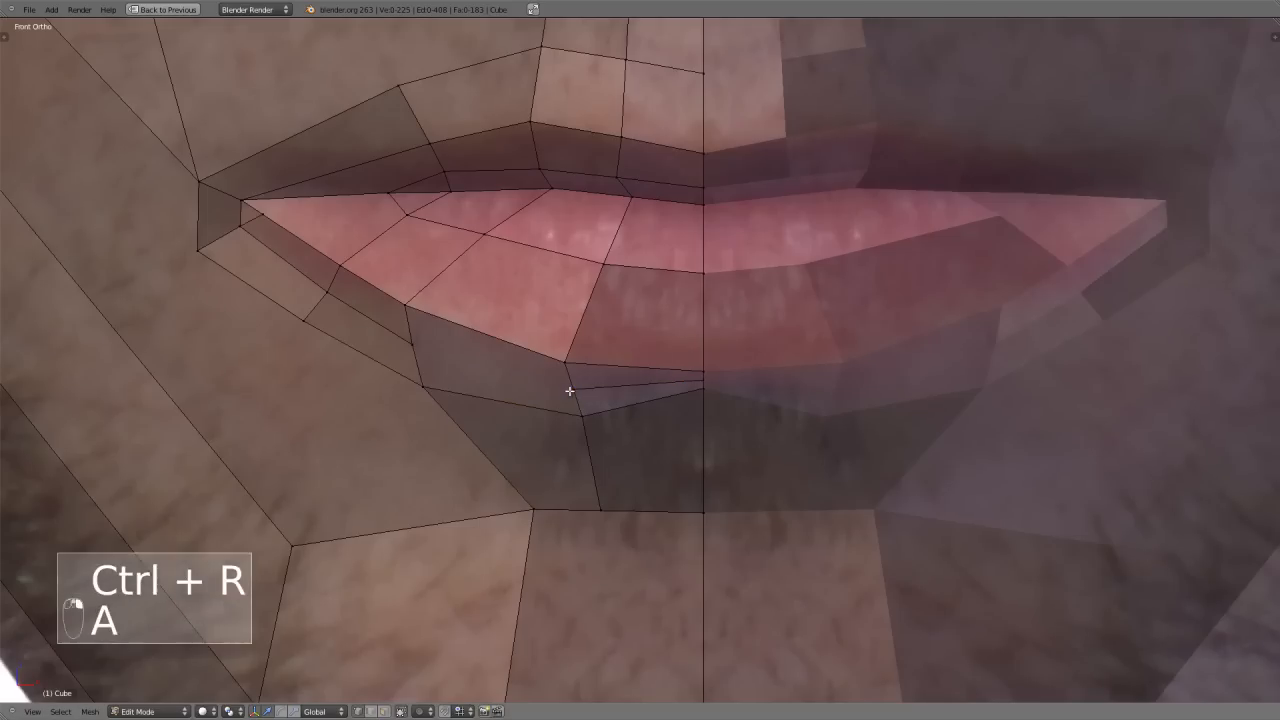
key(K)
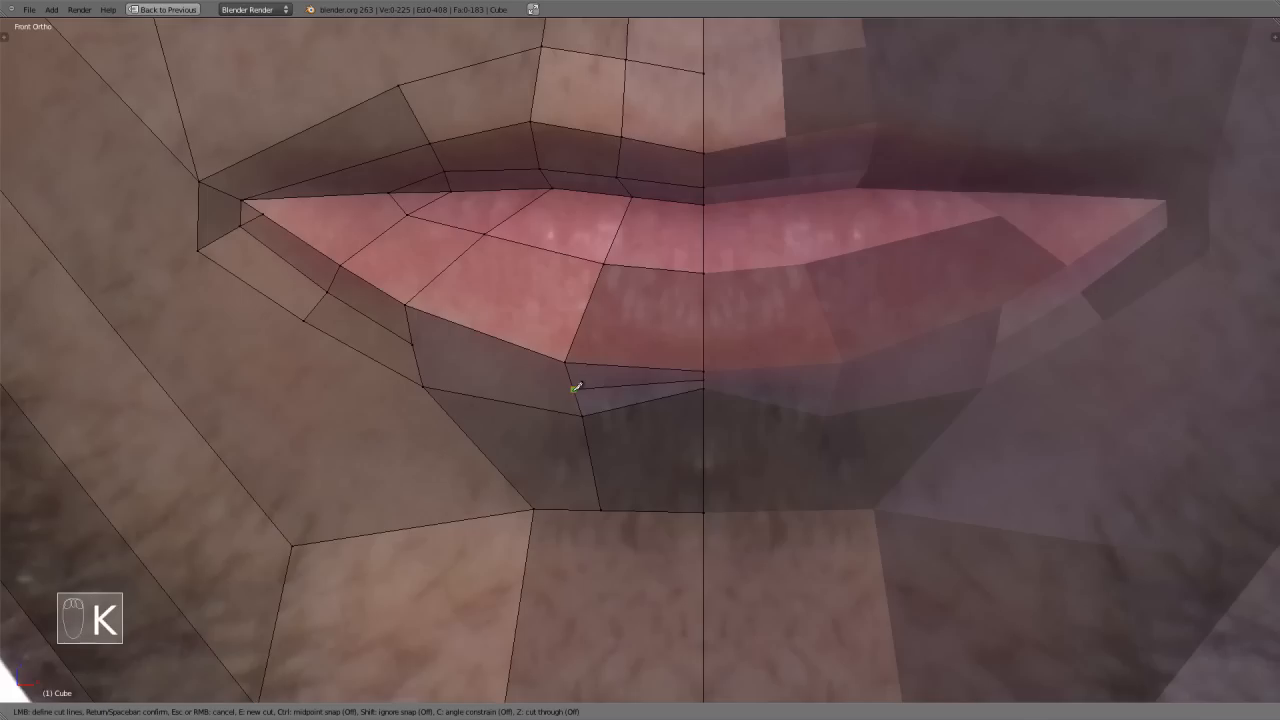
mouse_move(432, 348)
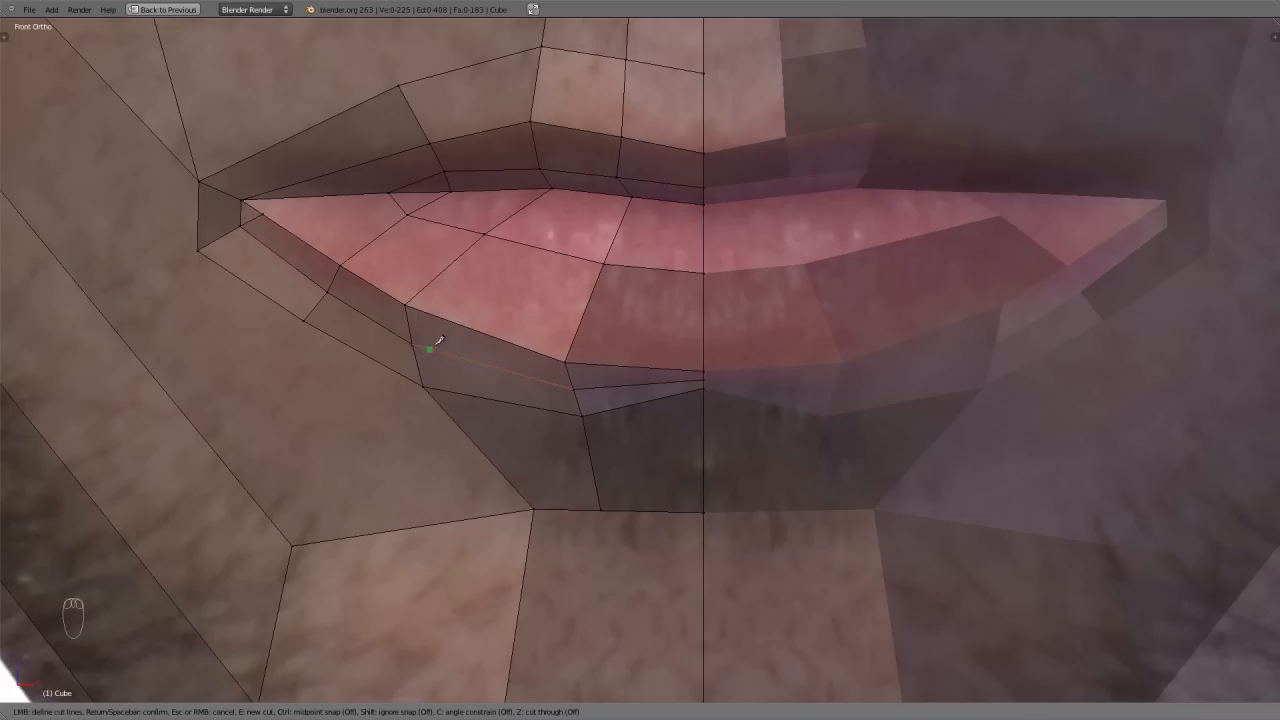
key(Return)
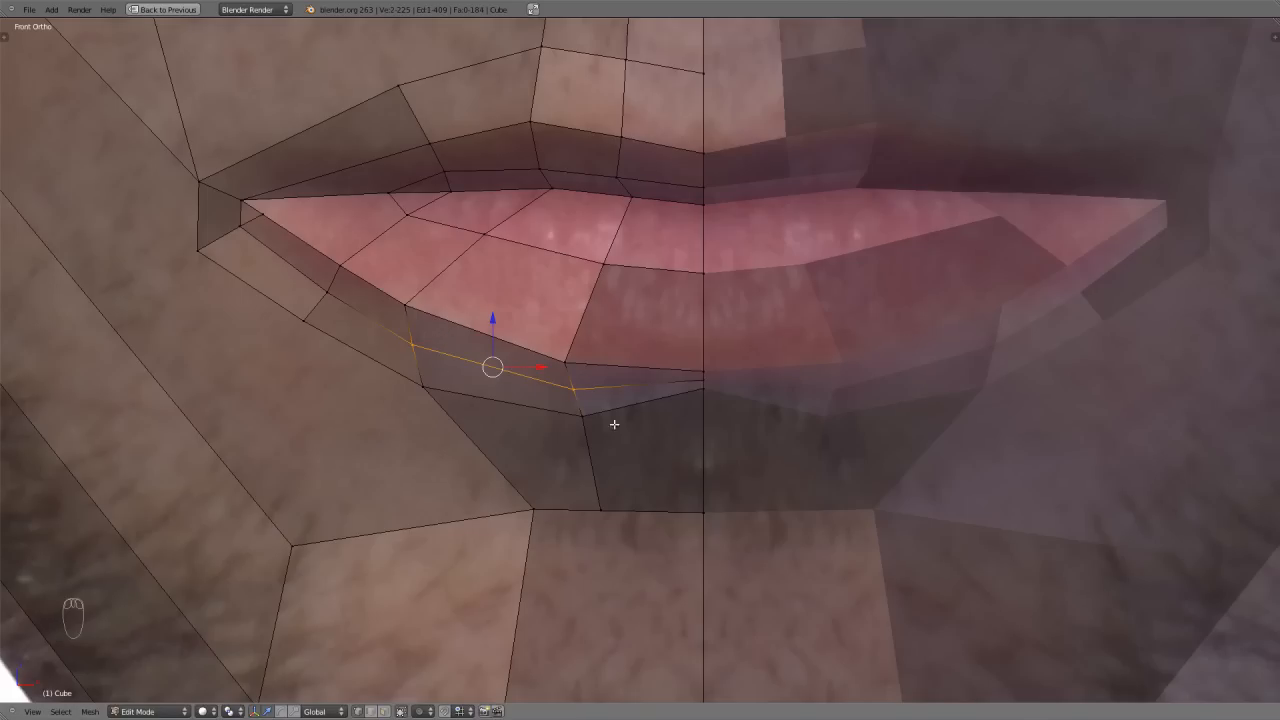
key(shift+o)
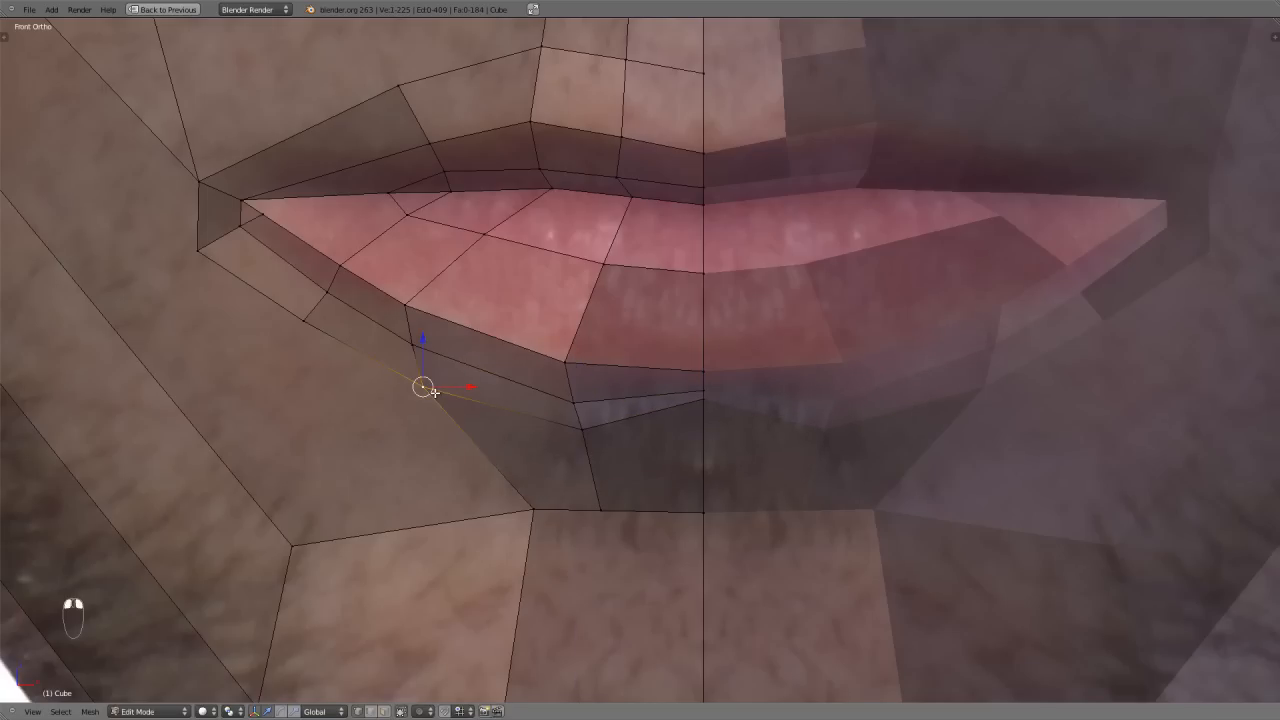
Step: Reposition the new lower-lip vertices toward the mouth corner to round the lip's underside
key(g)
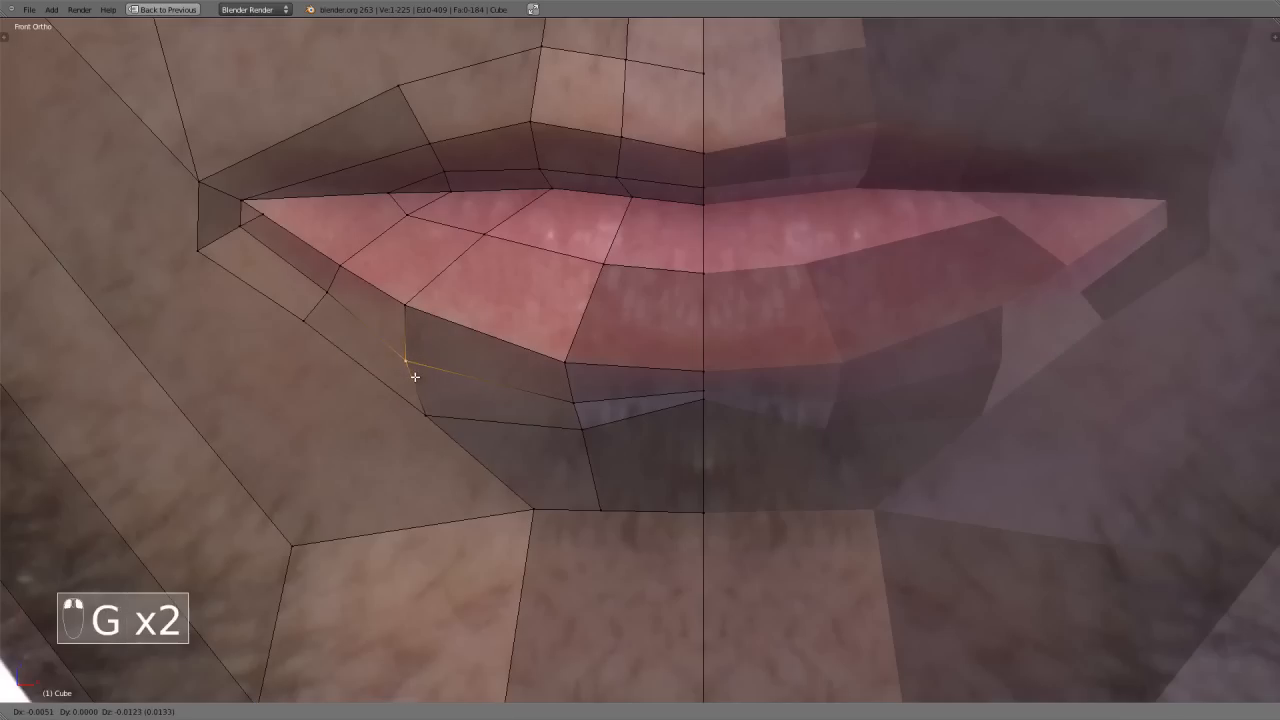
drag(416, 376, 308, 312)
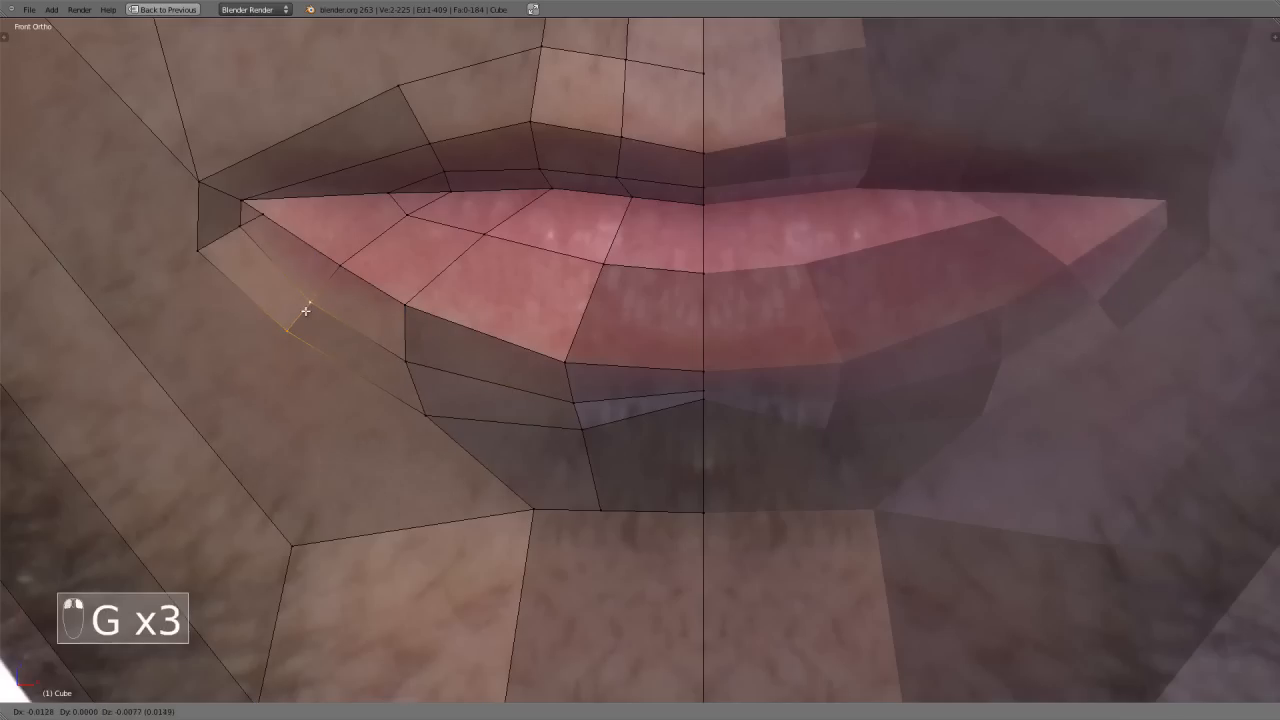
key(G)
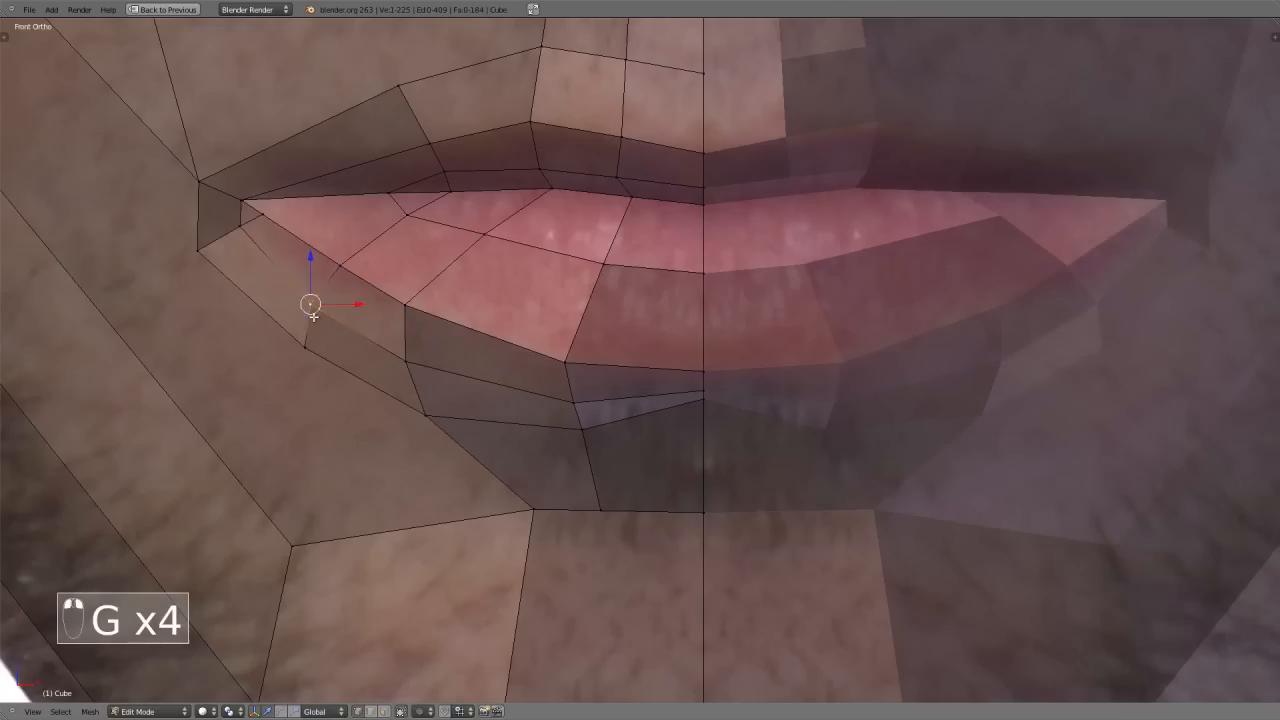
drag(312, 304, 424, 414)
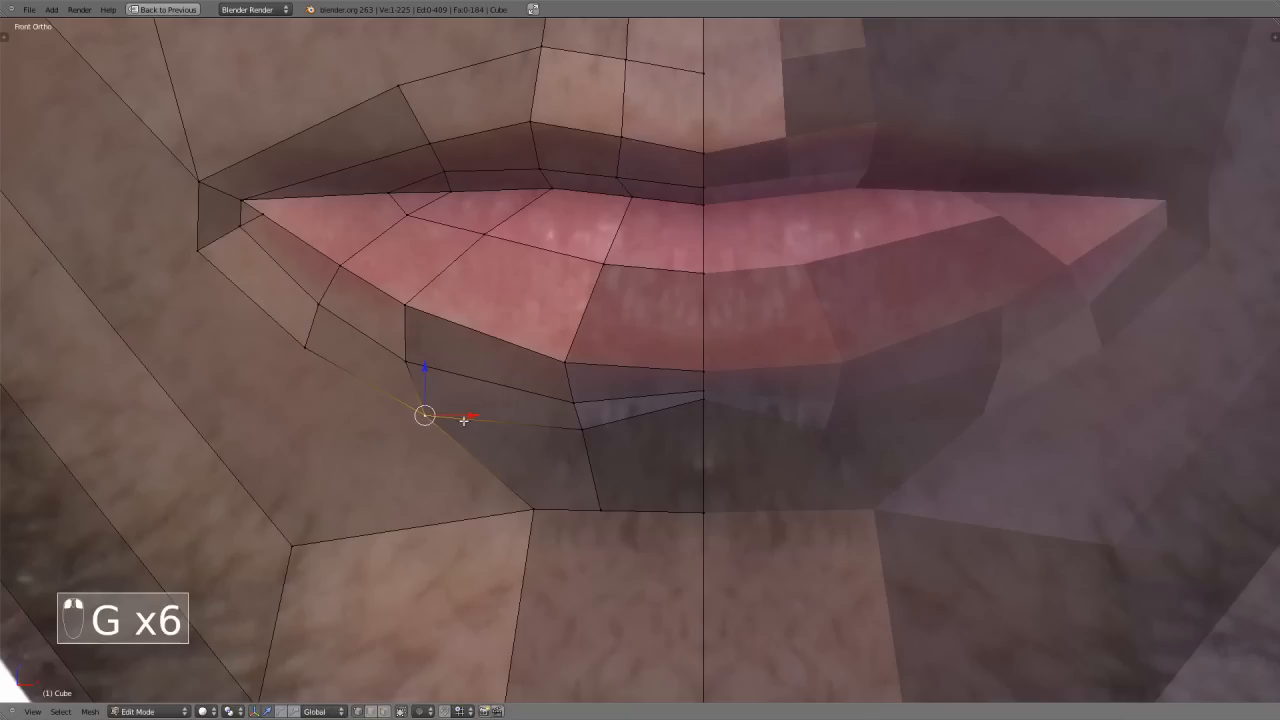
drag(424, 414, 702, 428)
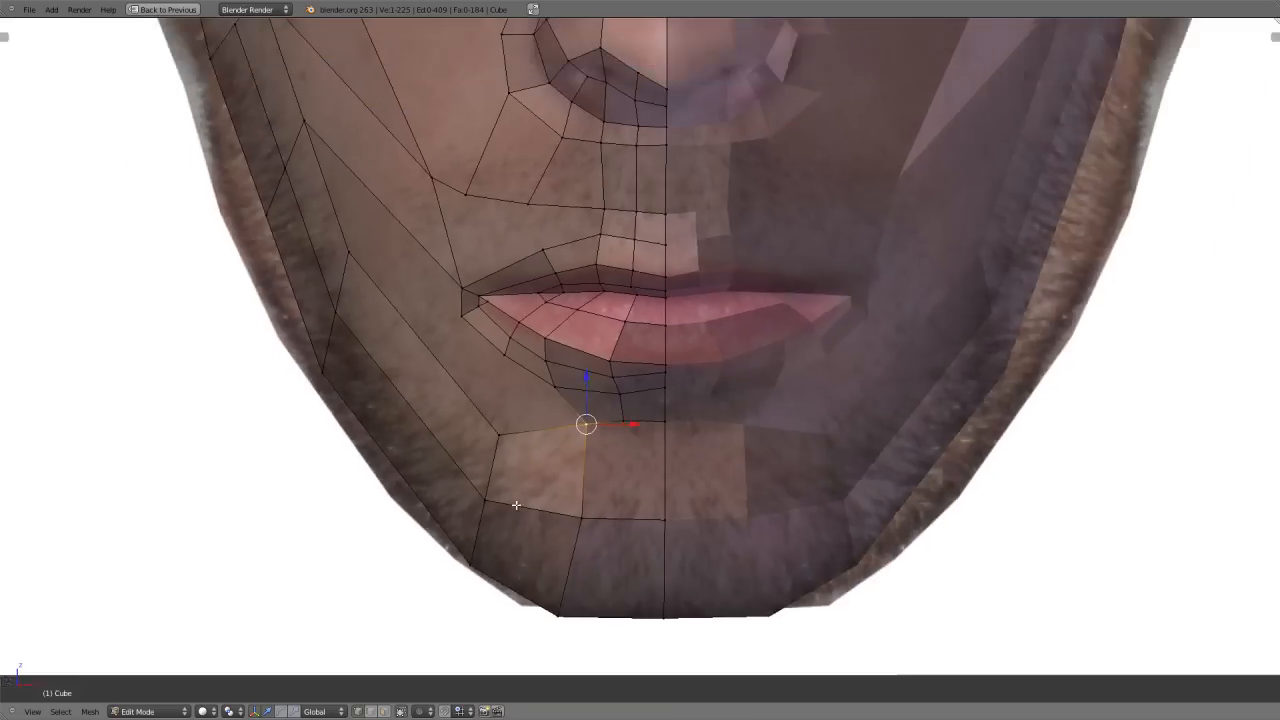
Step: Cut a new edge loop along the upper lip near the mouth corner
key(Ctrl+R)
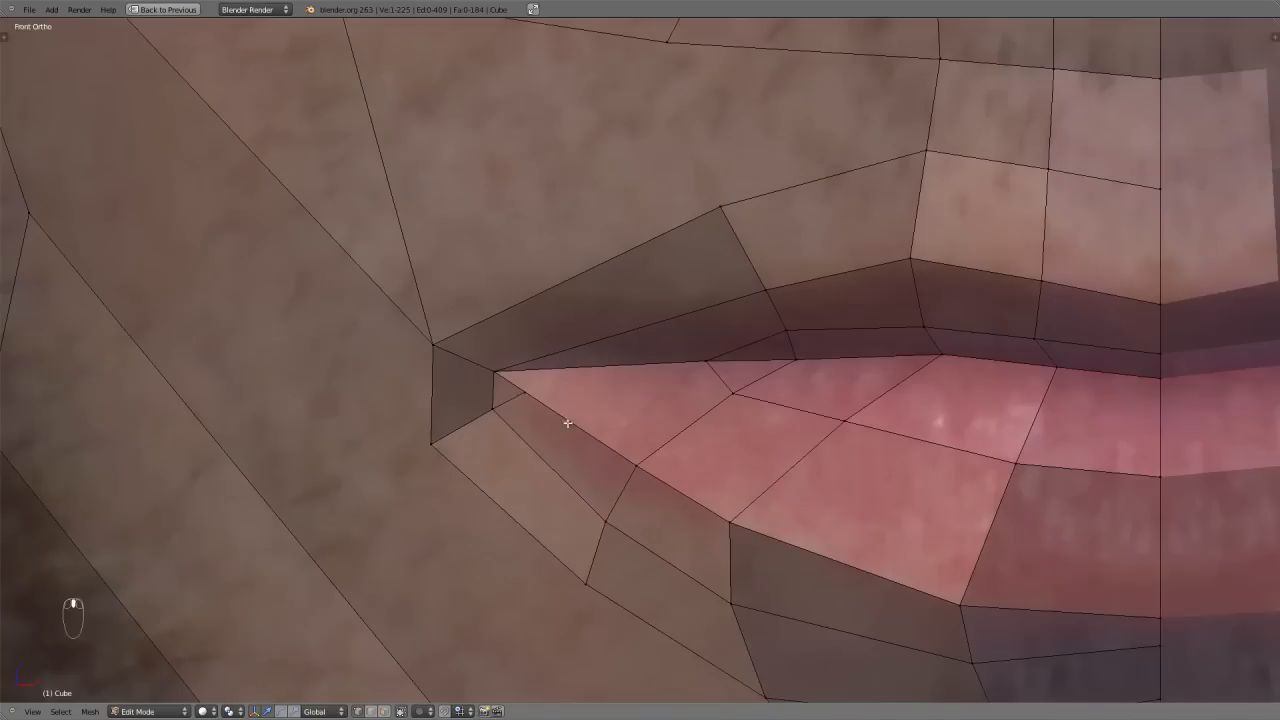
key(ctrl+r)
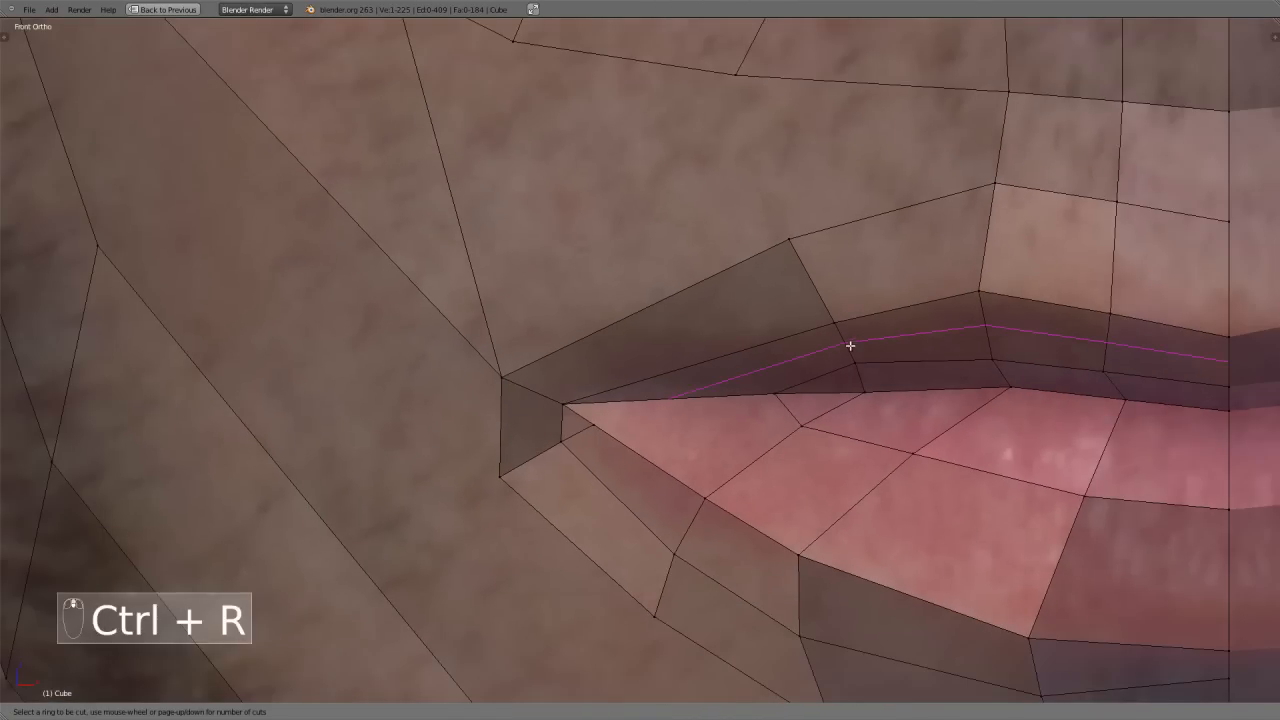
click(850, 344)
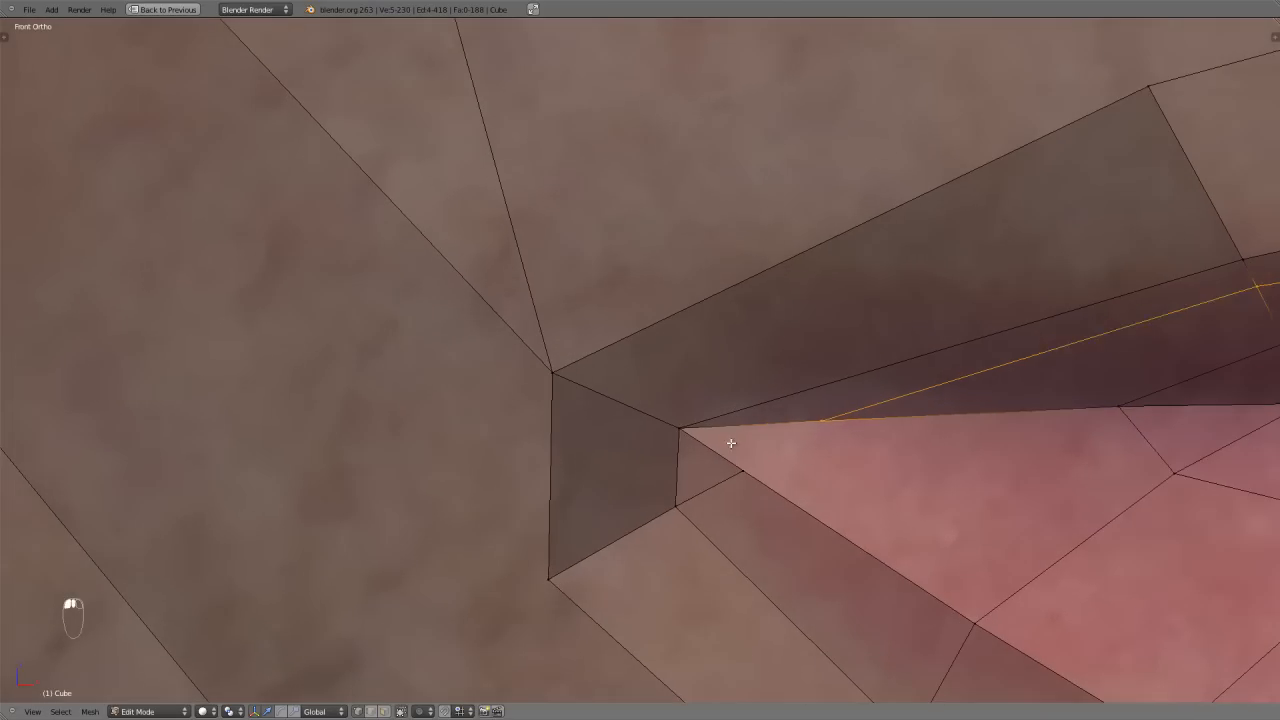
key(k)
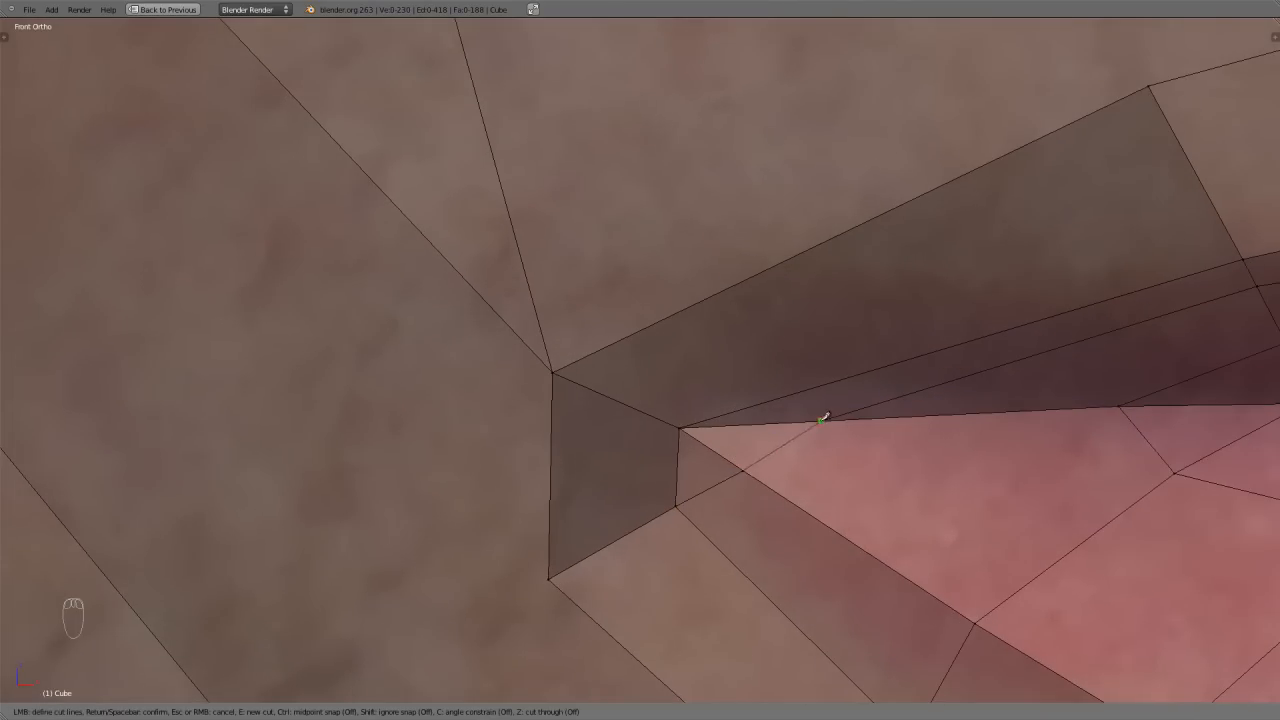
Step: Move the mouth-corner vertex, dissolve the unwanted corner geometry and add a loop cut there
click(824, 420)
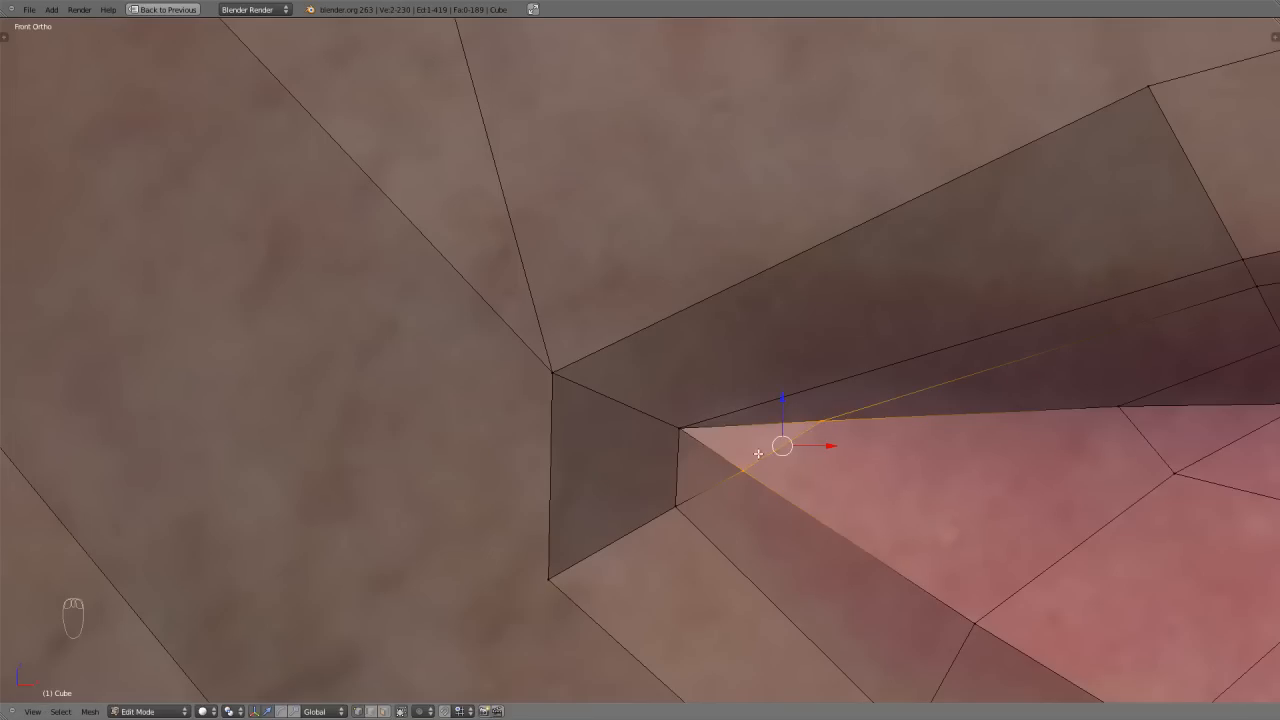
key(ctrl+tab)
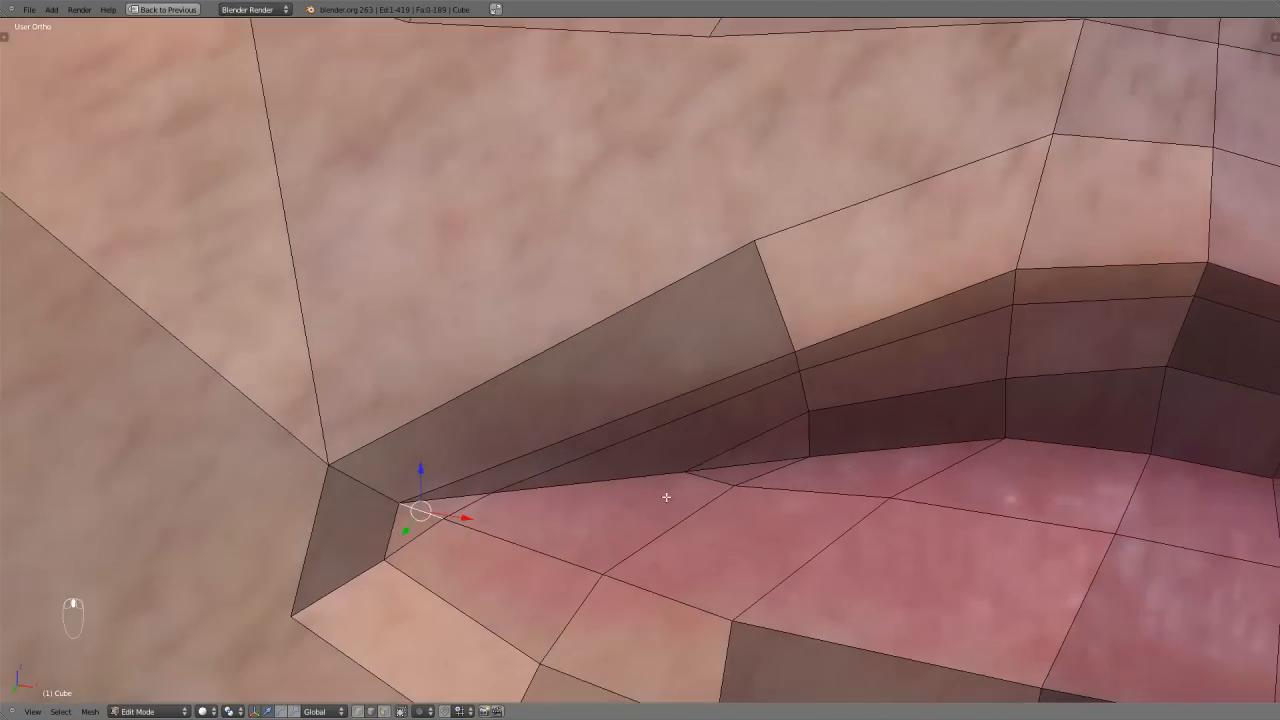
key(ctrl+r)
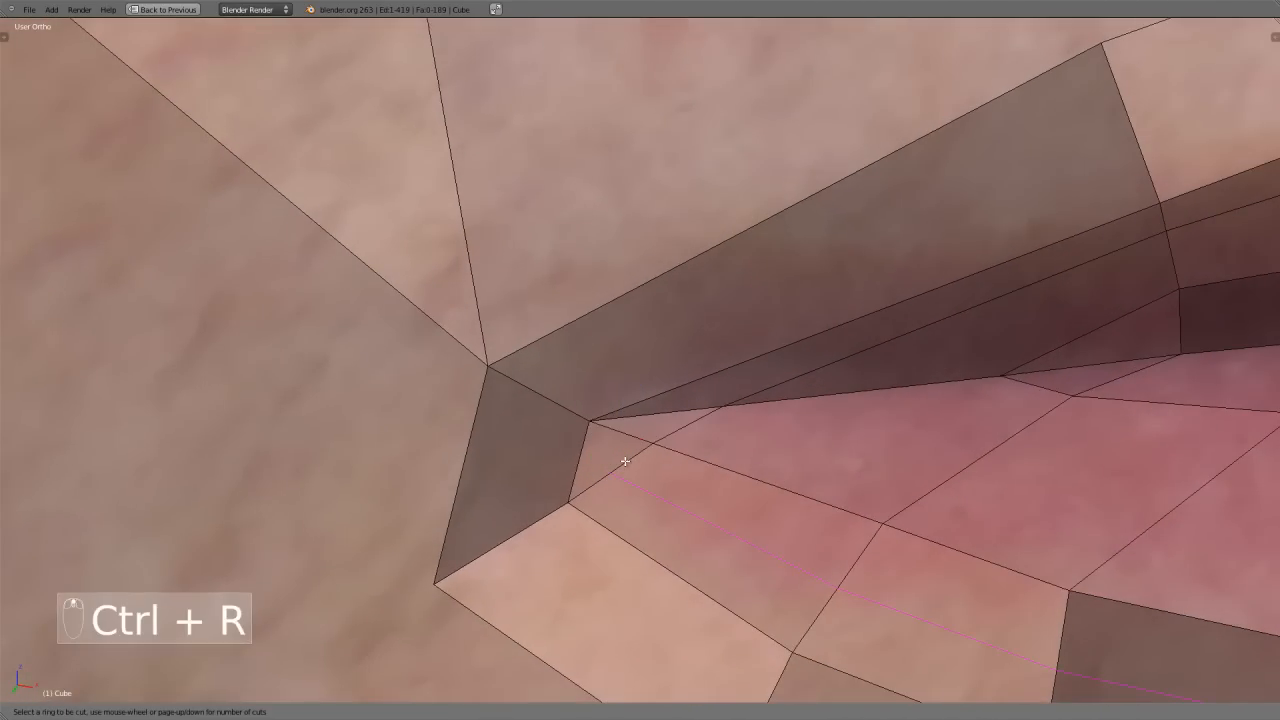
key(X)
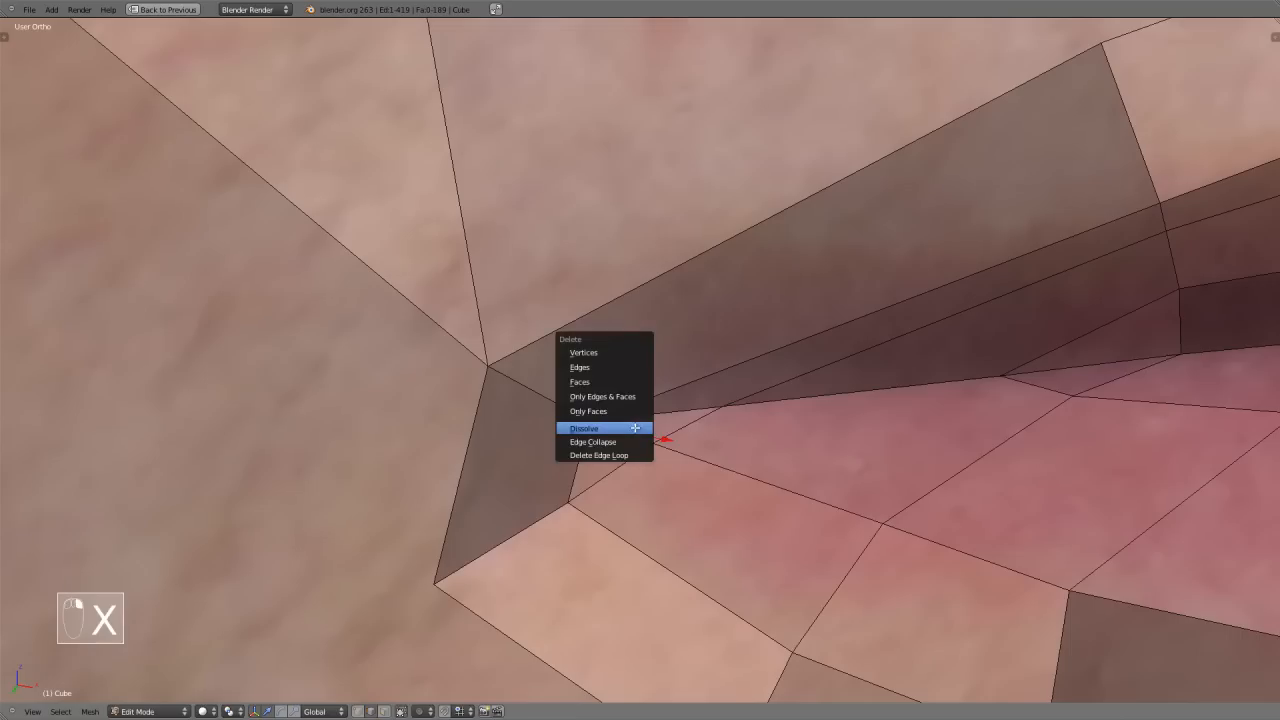
click(584, 428)
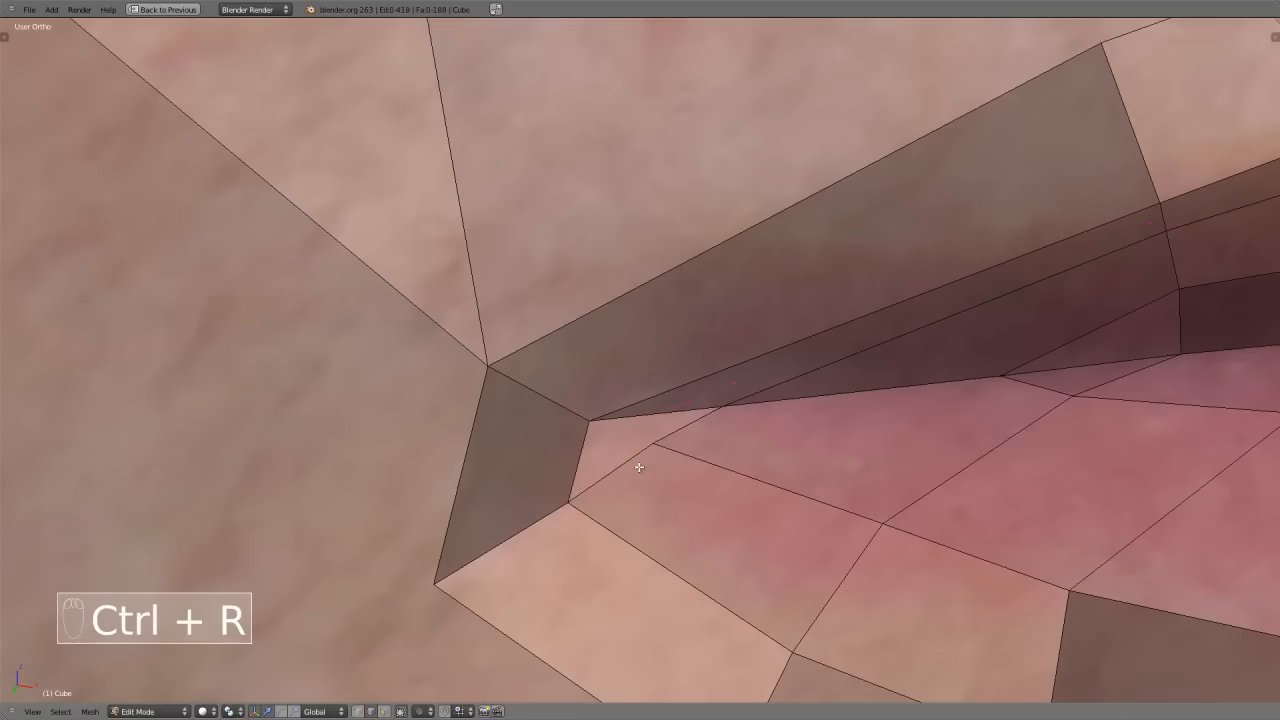
key(KP_1)
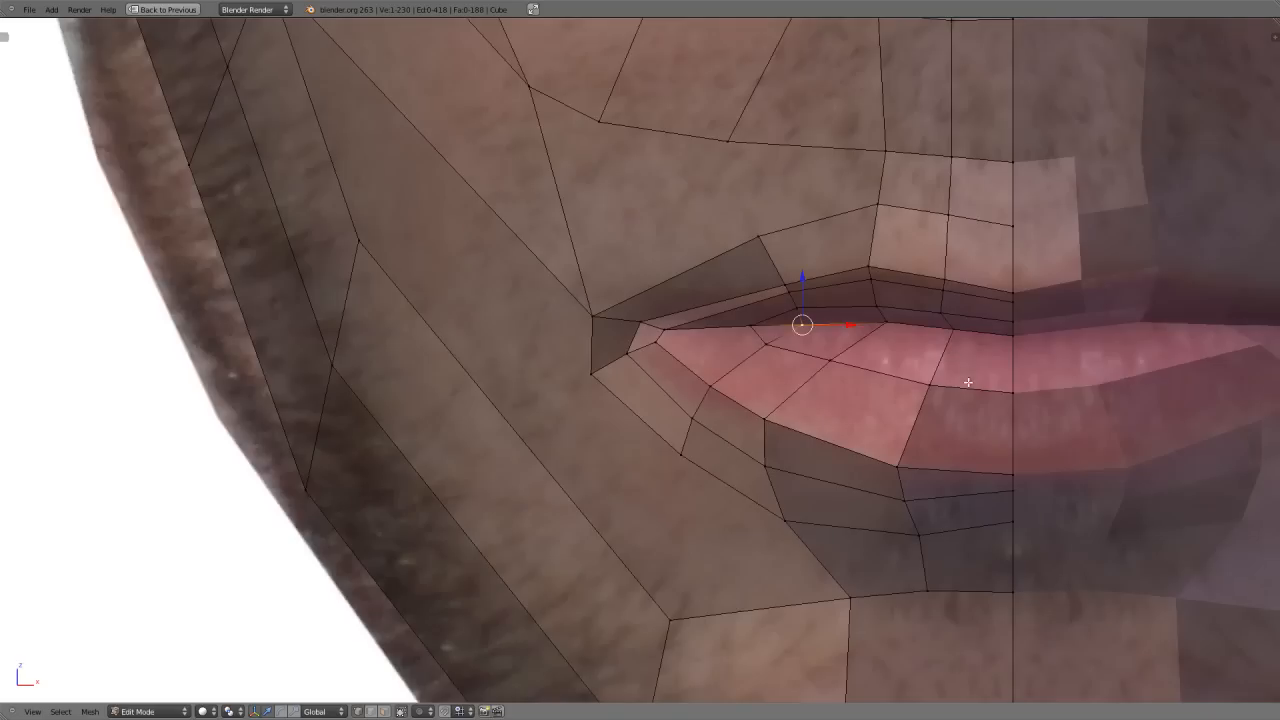
Step: In vertex select mode, move the edge beside the mouth corner to follow the lip shape
key(G)
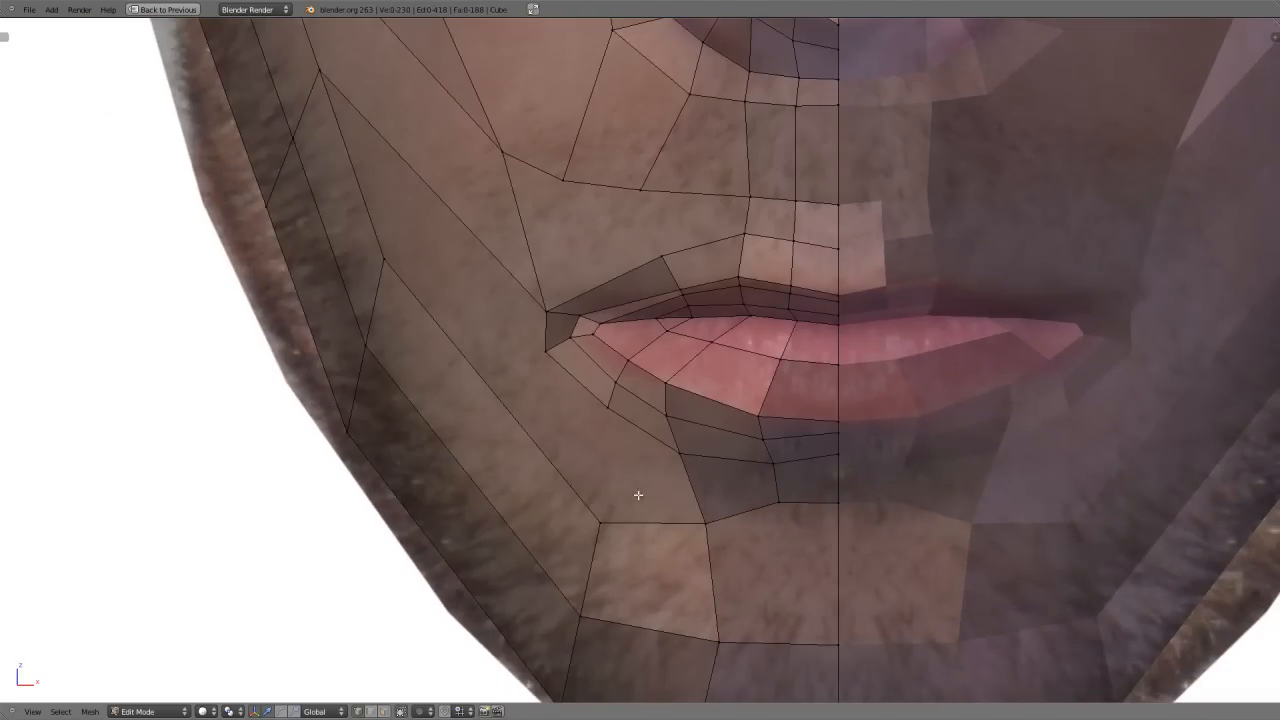
key(k)
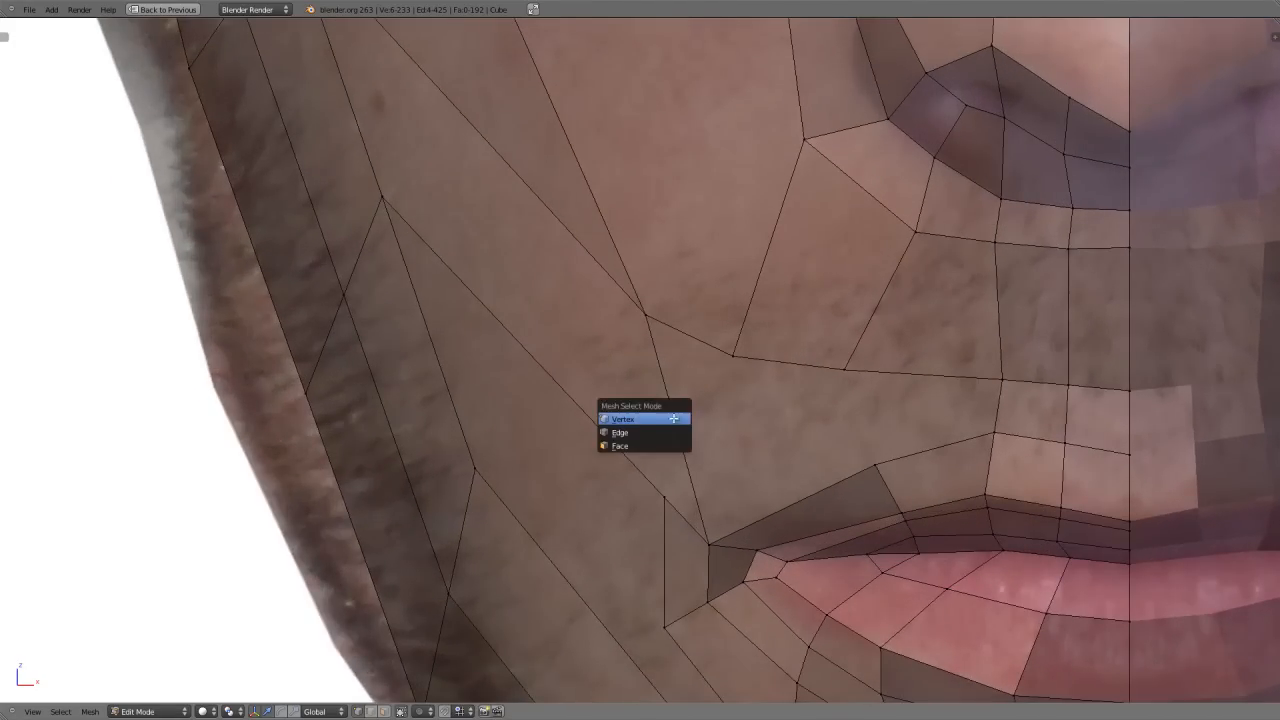
click(618, 418)
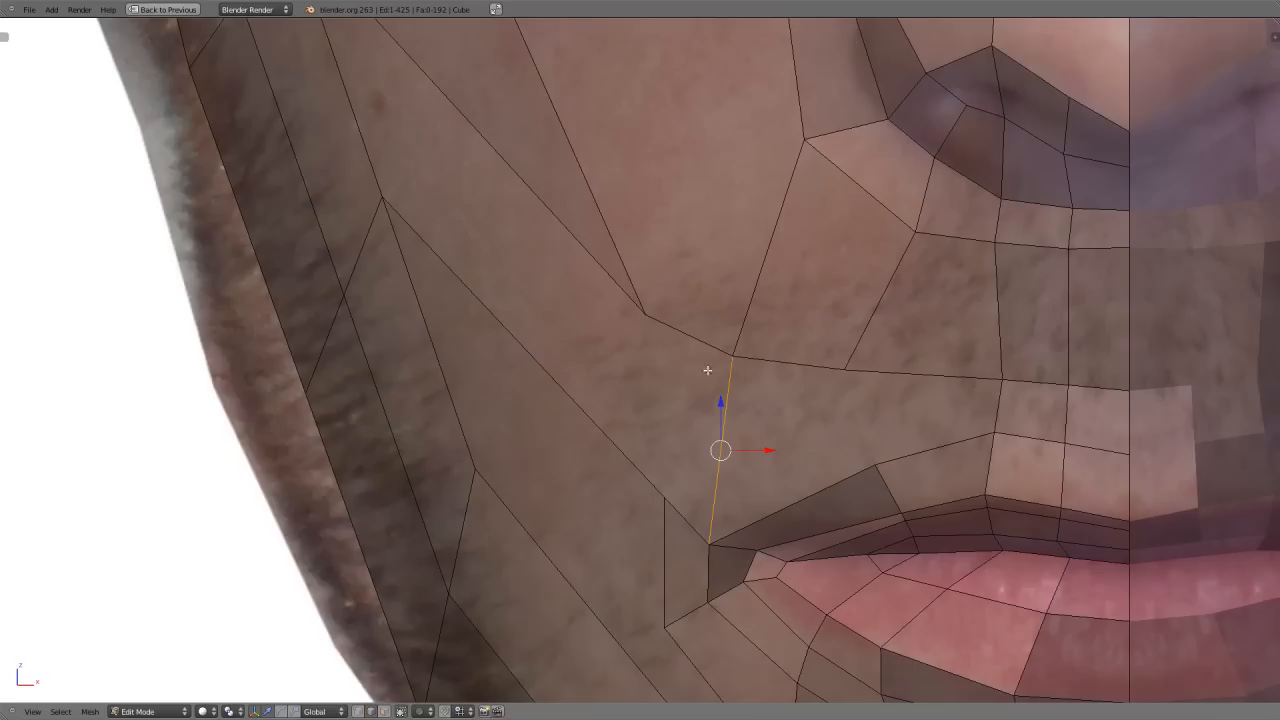
key(K)
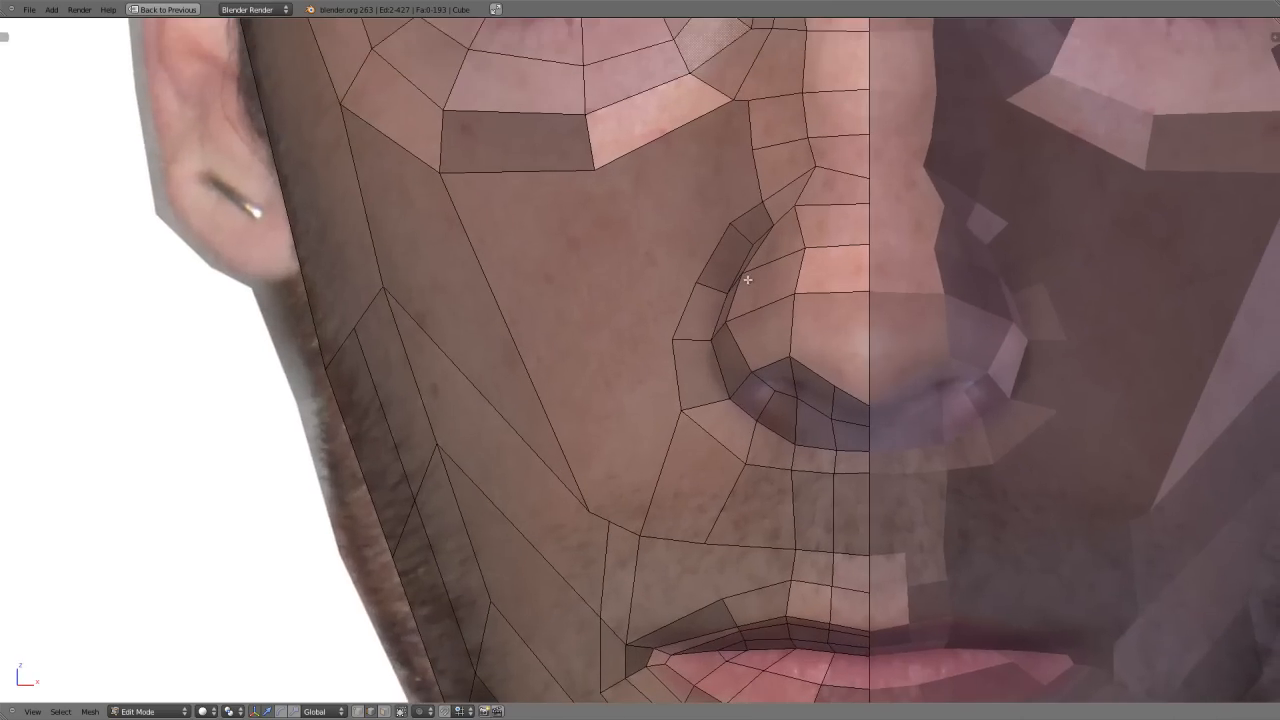
Step: Leave Edit Mode to view the whole head in Object Mode with extra ortho viewports
key(k)
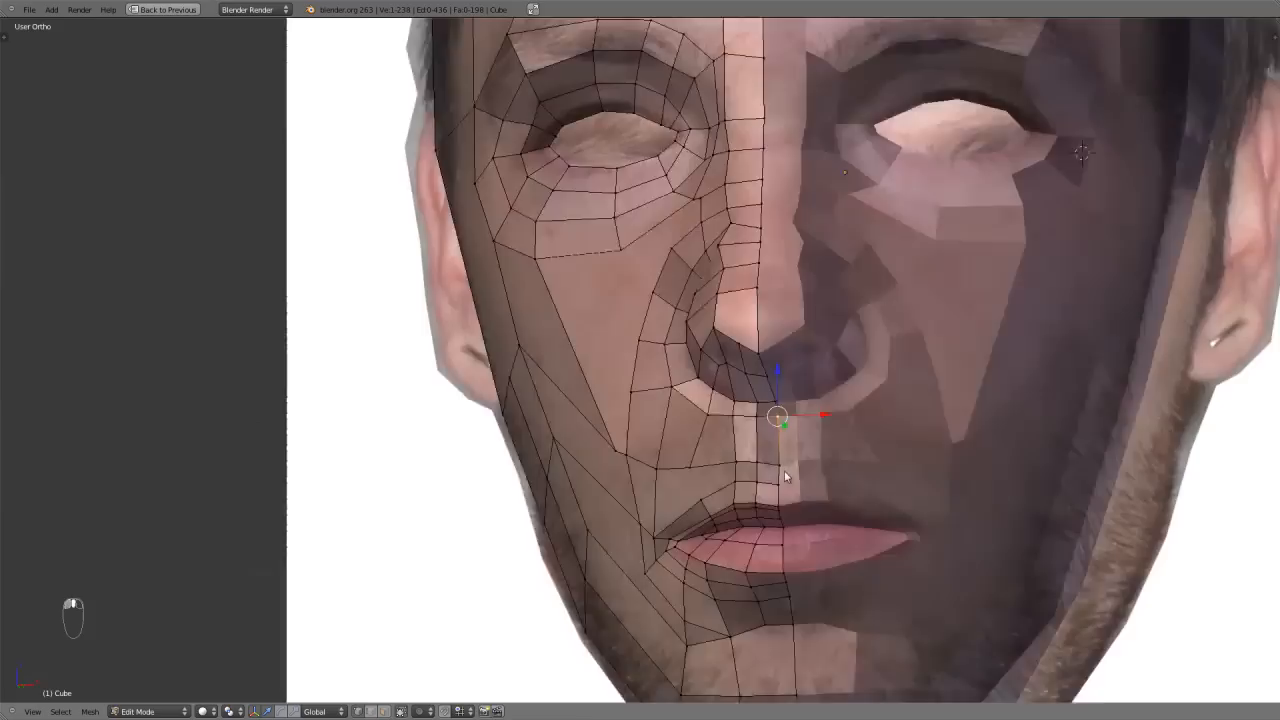
key(Tab)
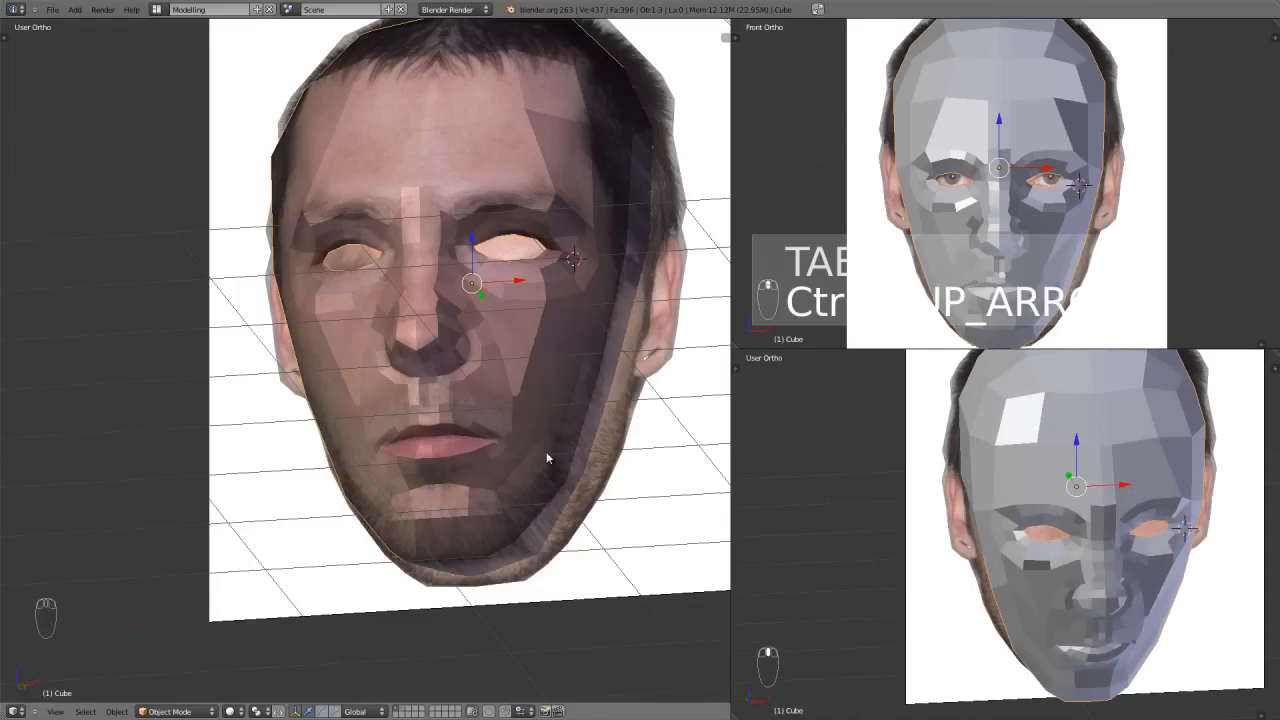
Step: Back in Edit Mode front view, cut new edge loops across the cheek below the eye
key(TAB)
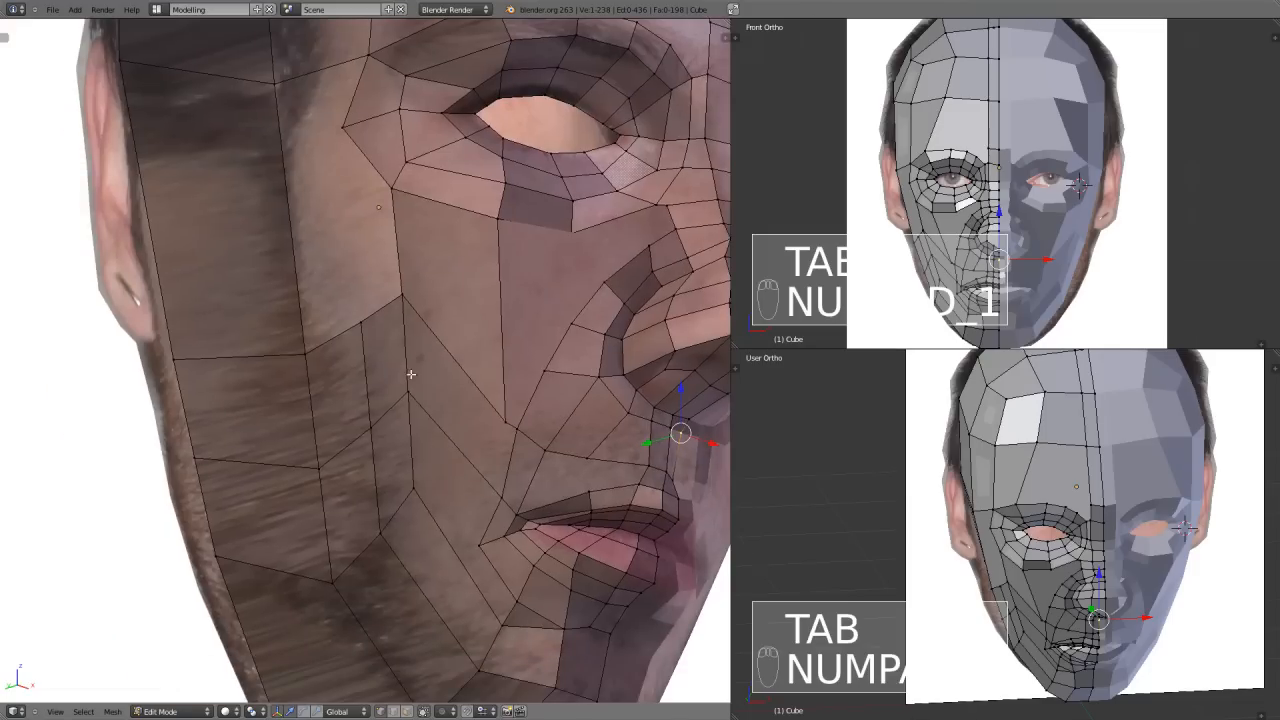
key(a)
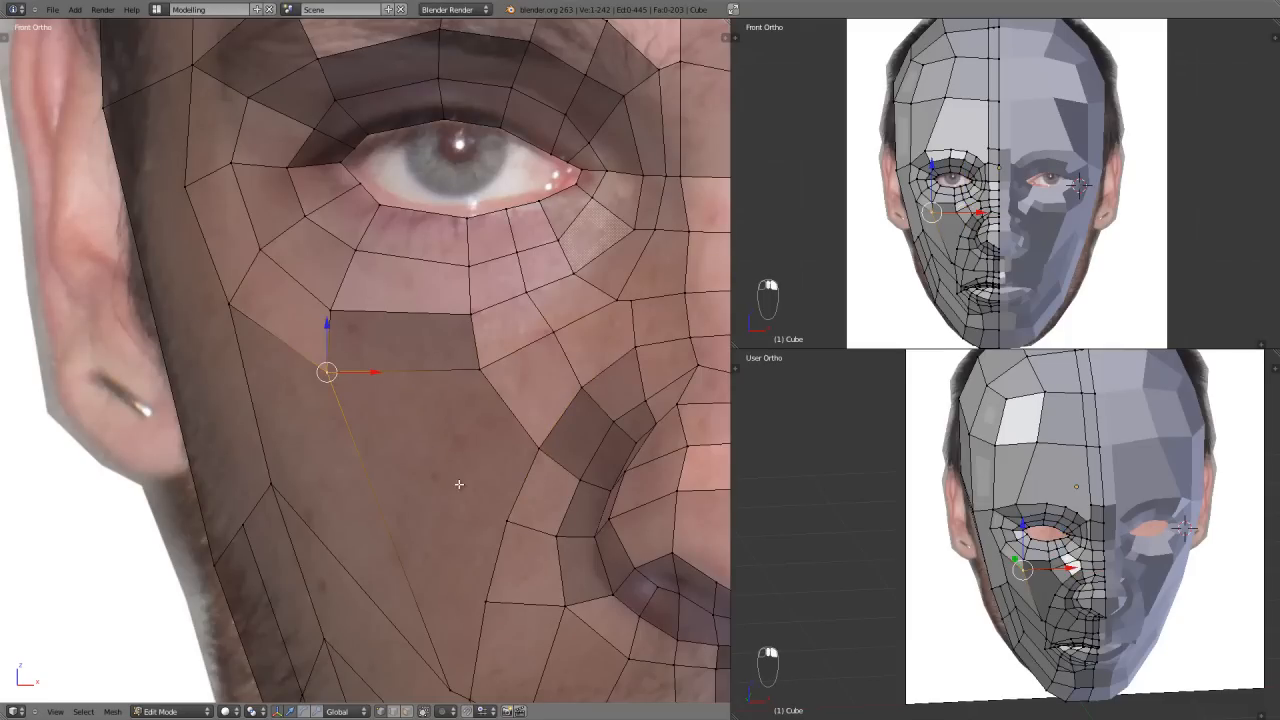
key(k)
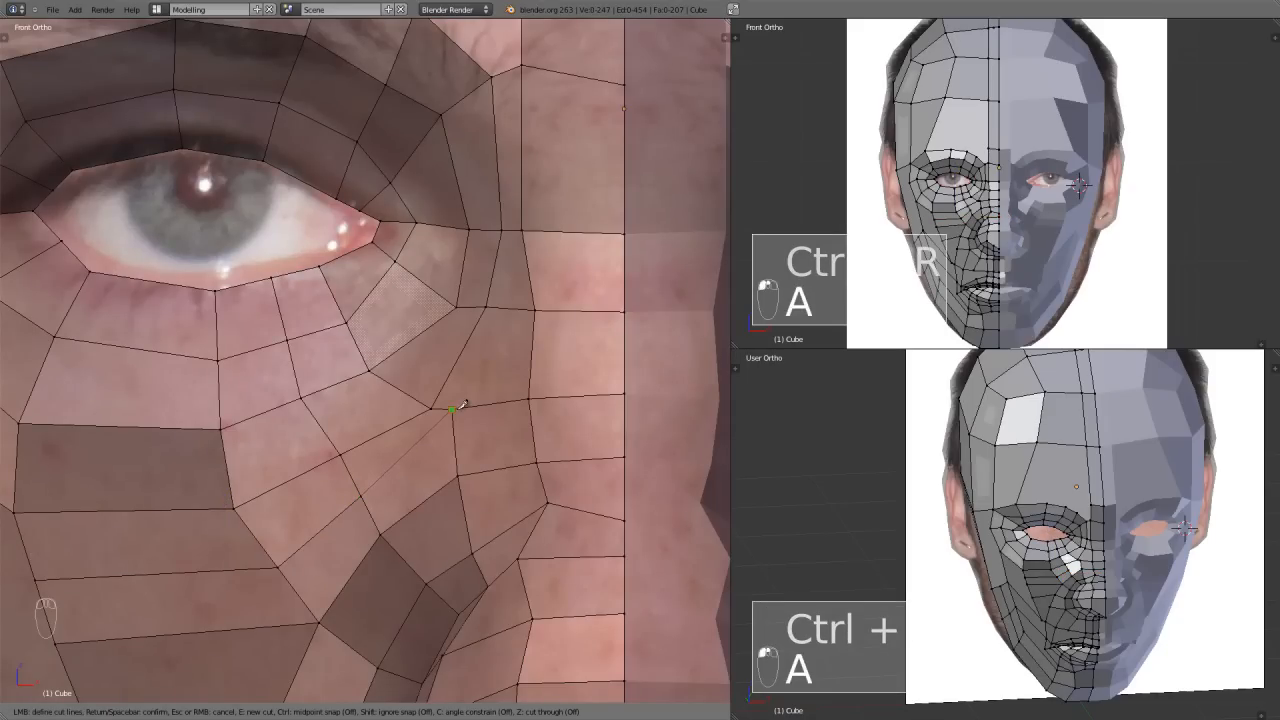
key(g)
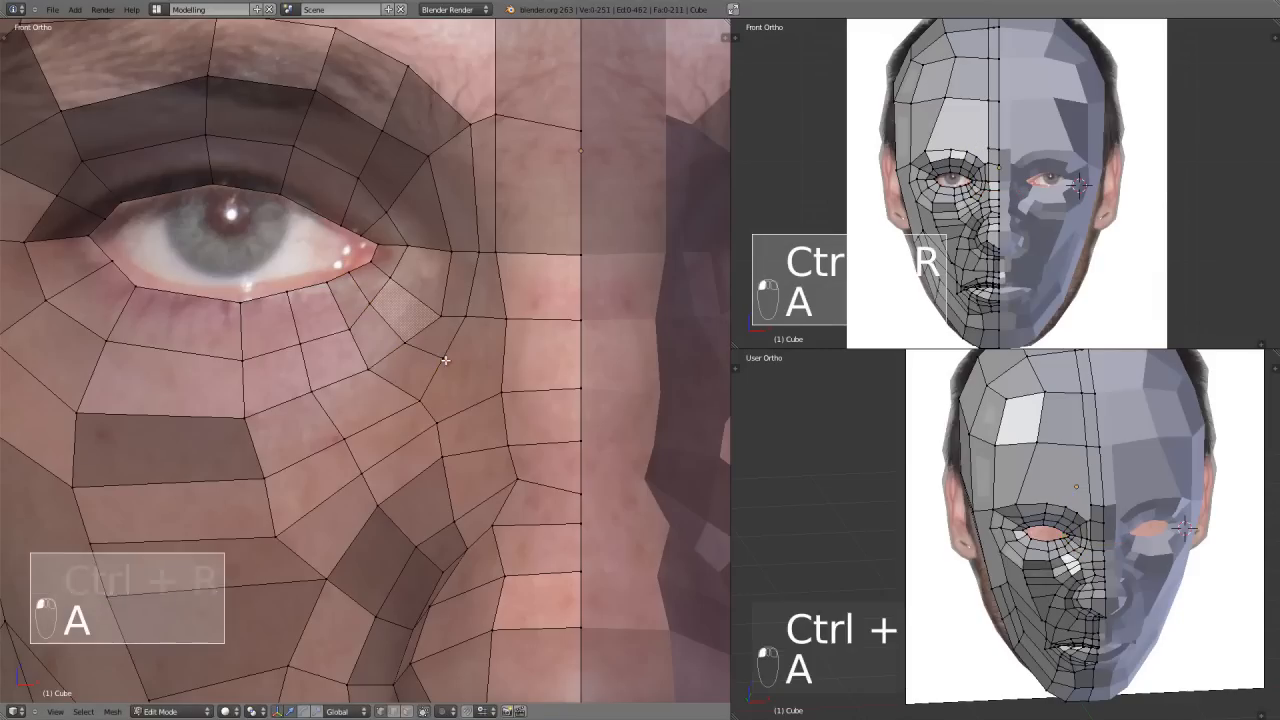
key(K)
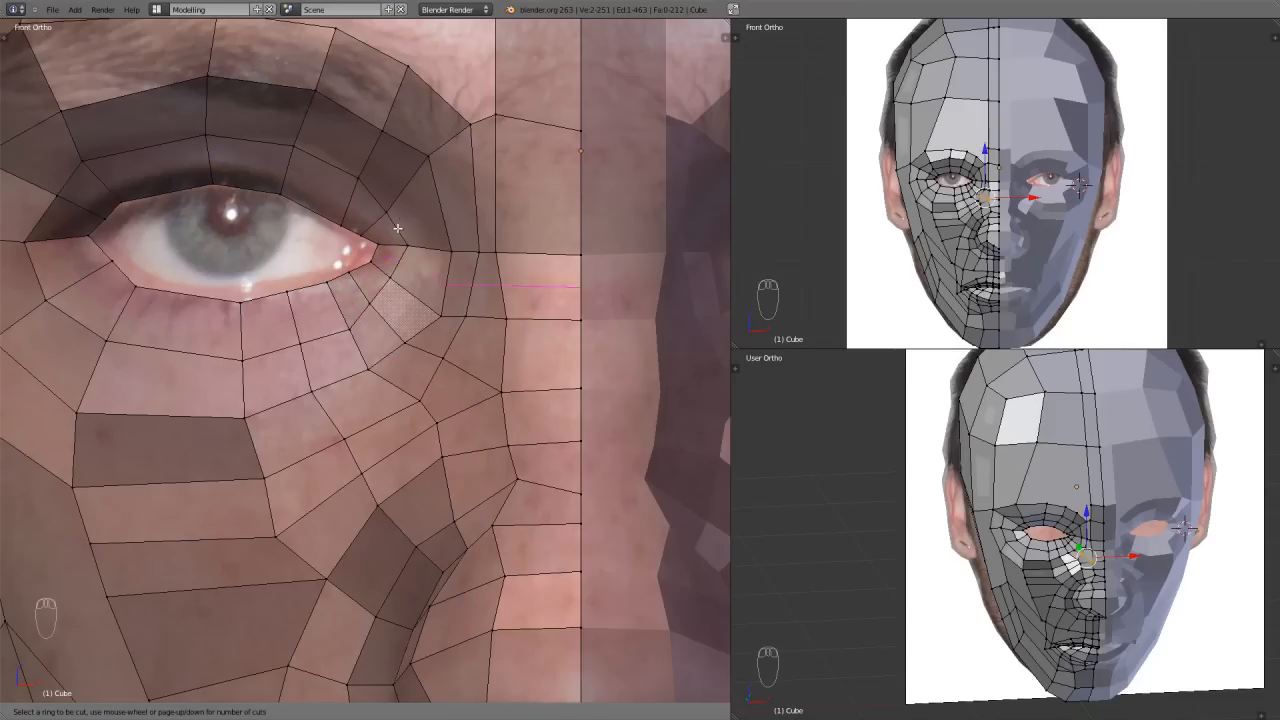
mouse_move(482, 124)
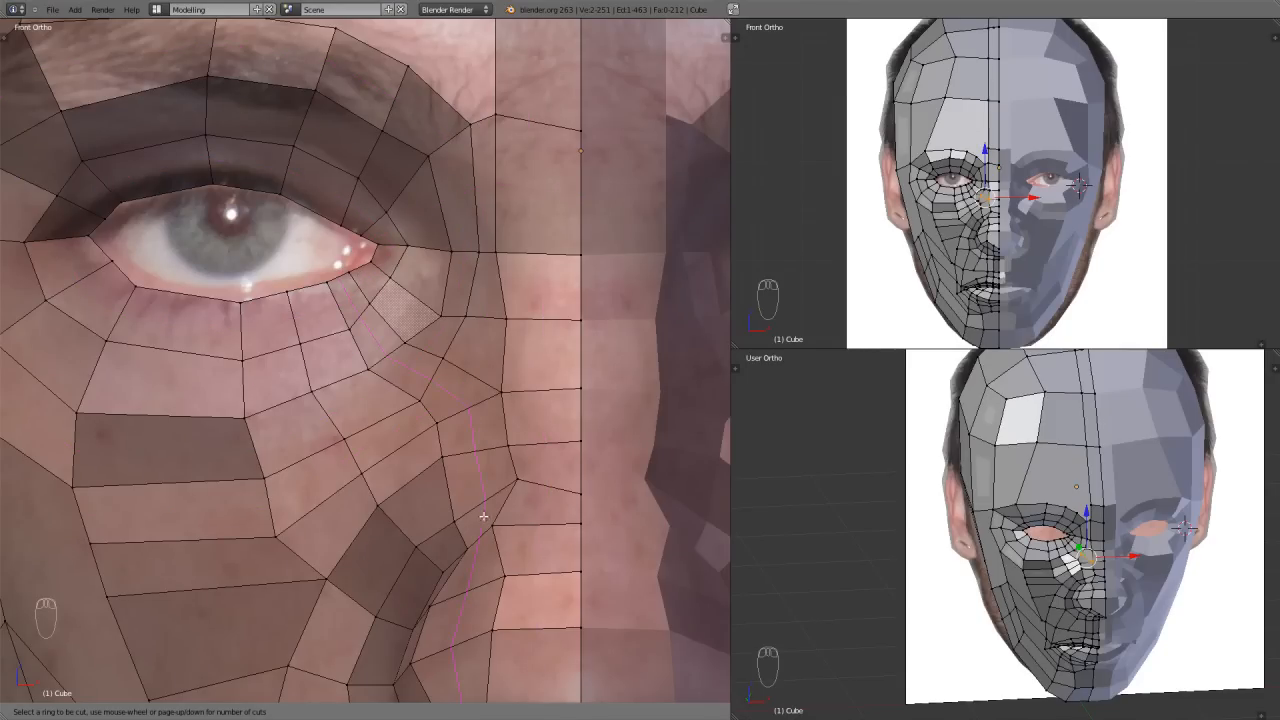
scroll(down, 3)
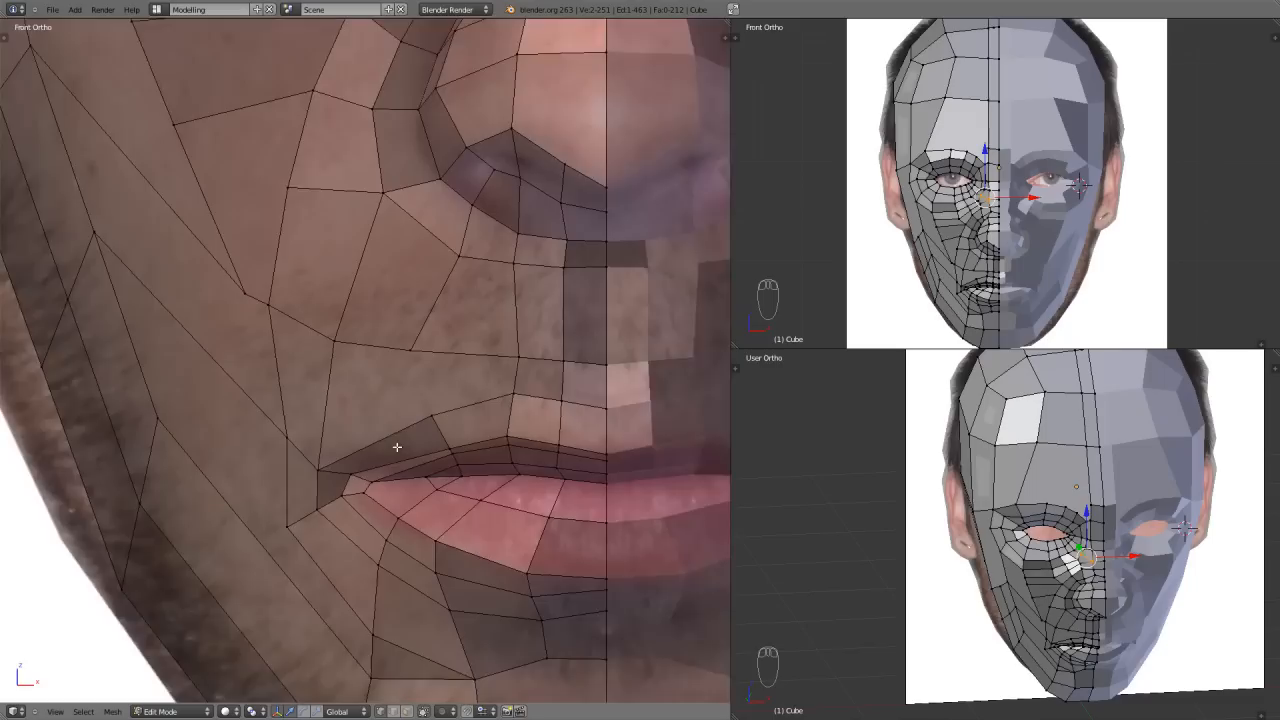
Step: Delete the faces at the mouth corner and save the head file with Ctrl+S
key(ctrl+r)
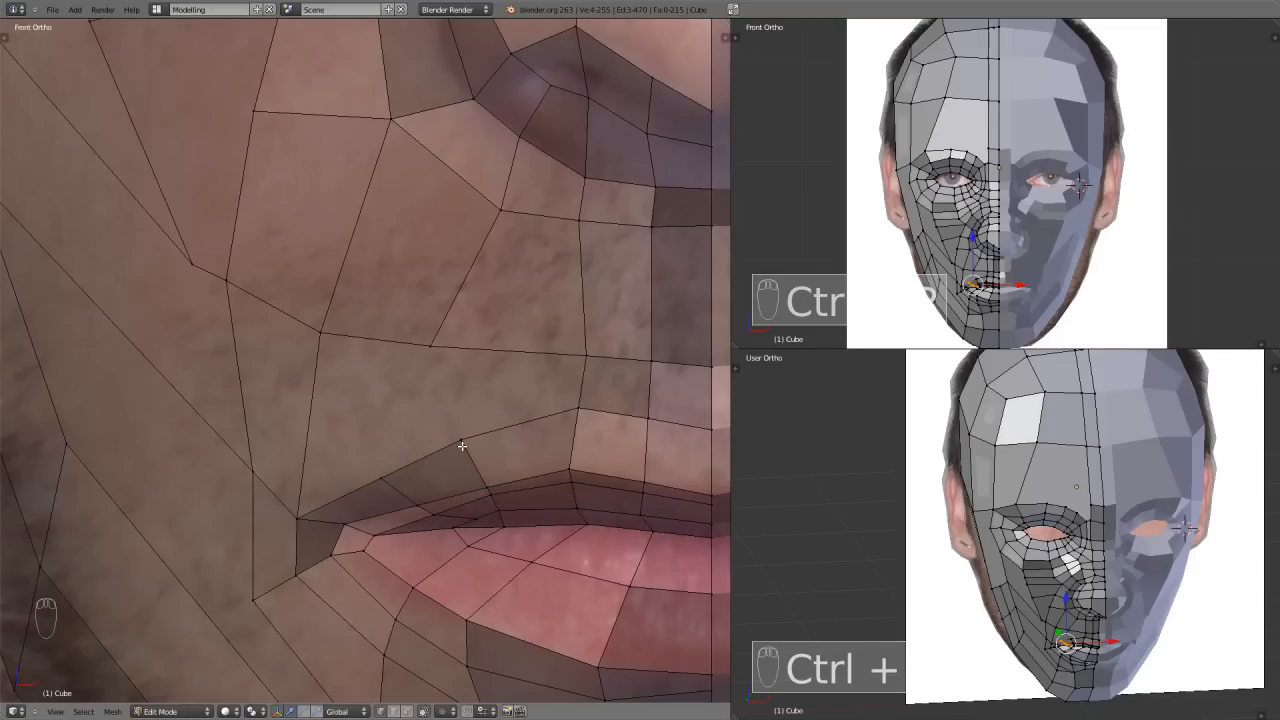
key(k)
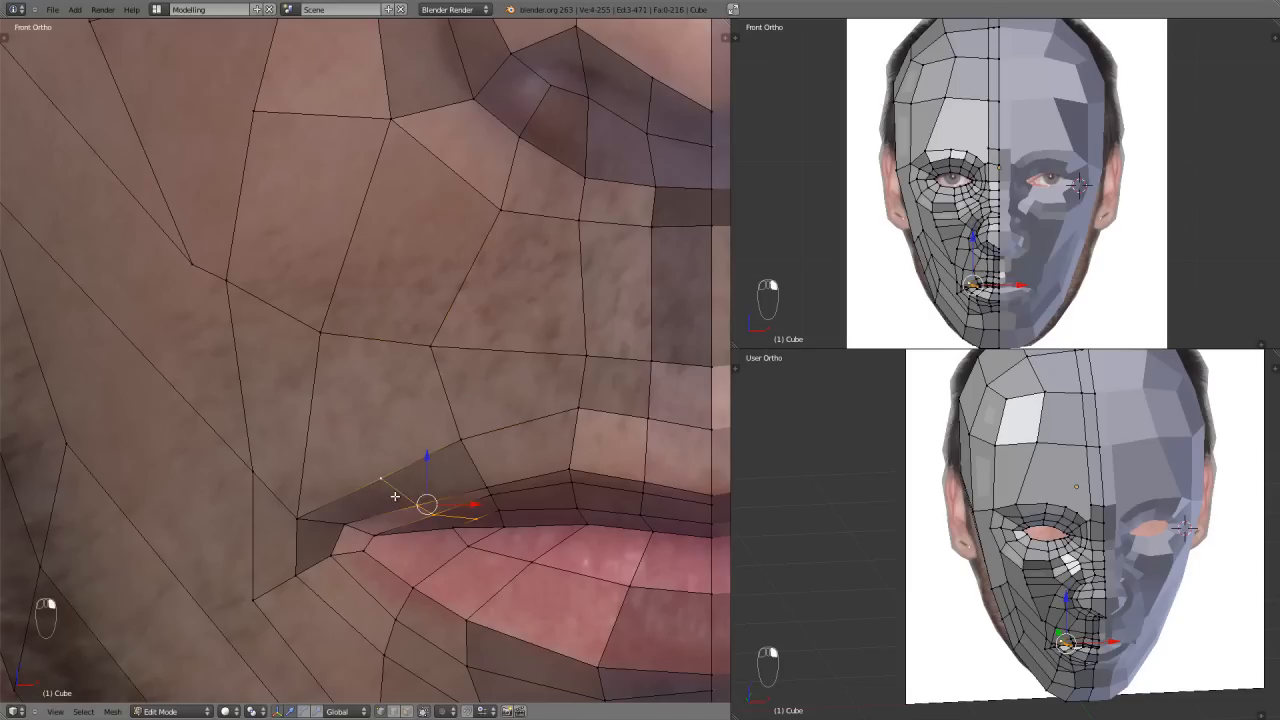
key(x)
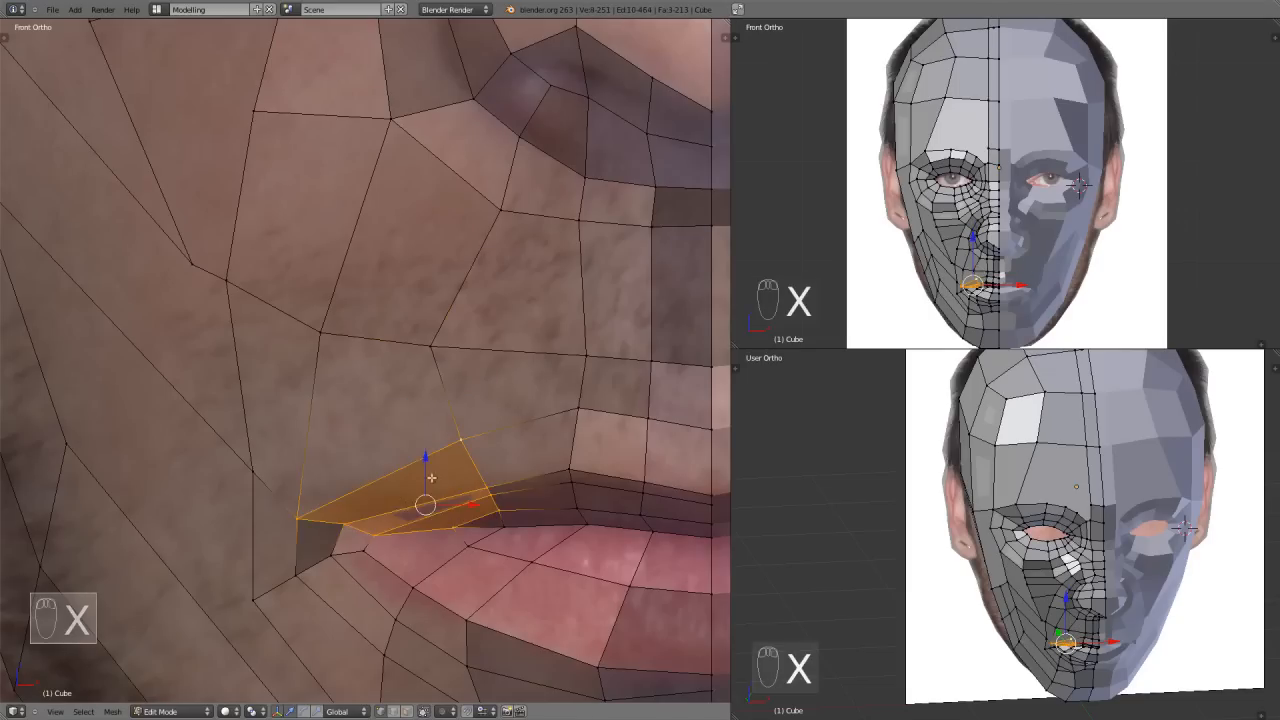
key(a)
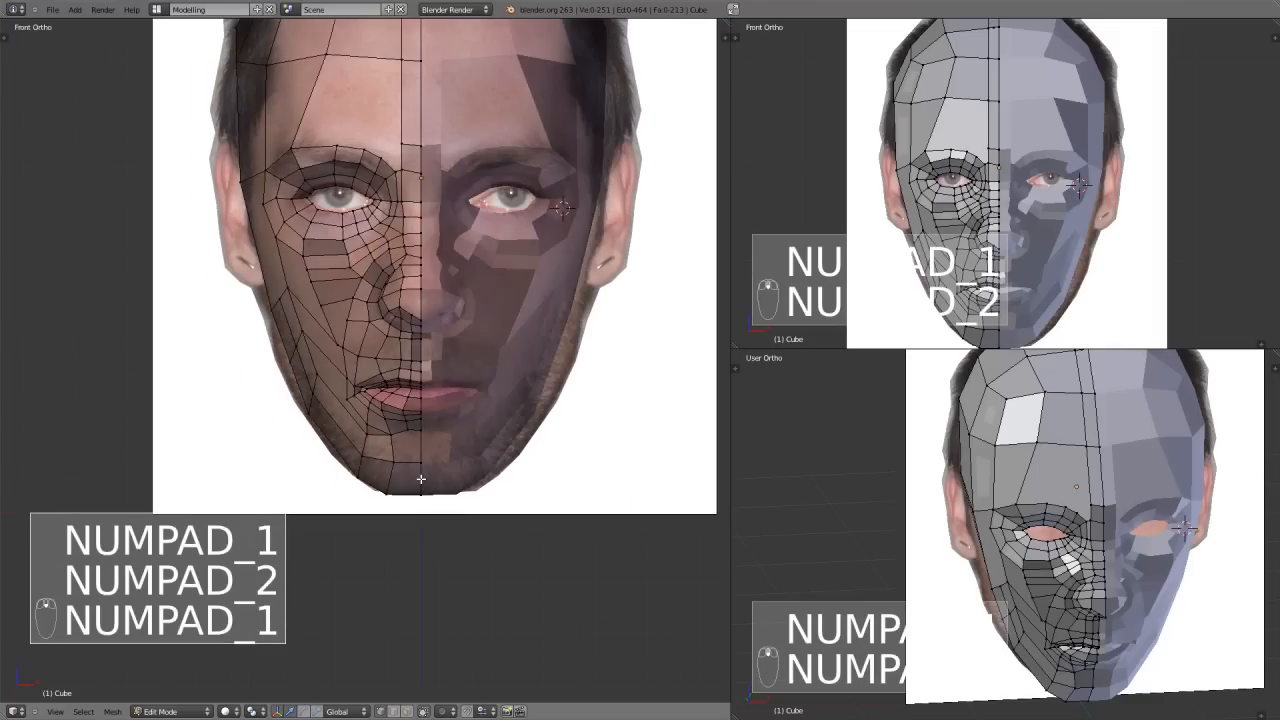
key(Ctrl+S)
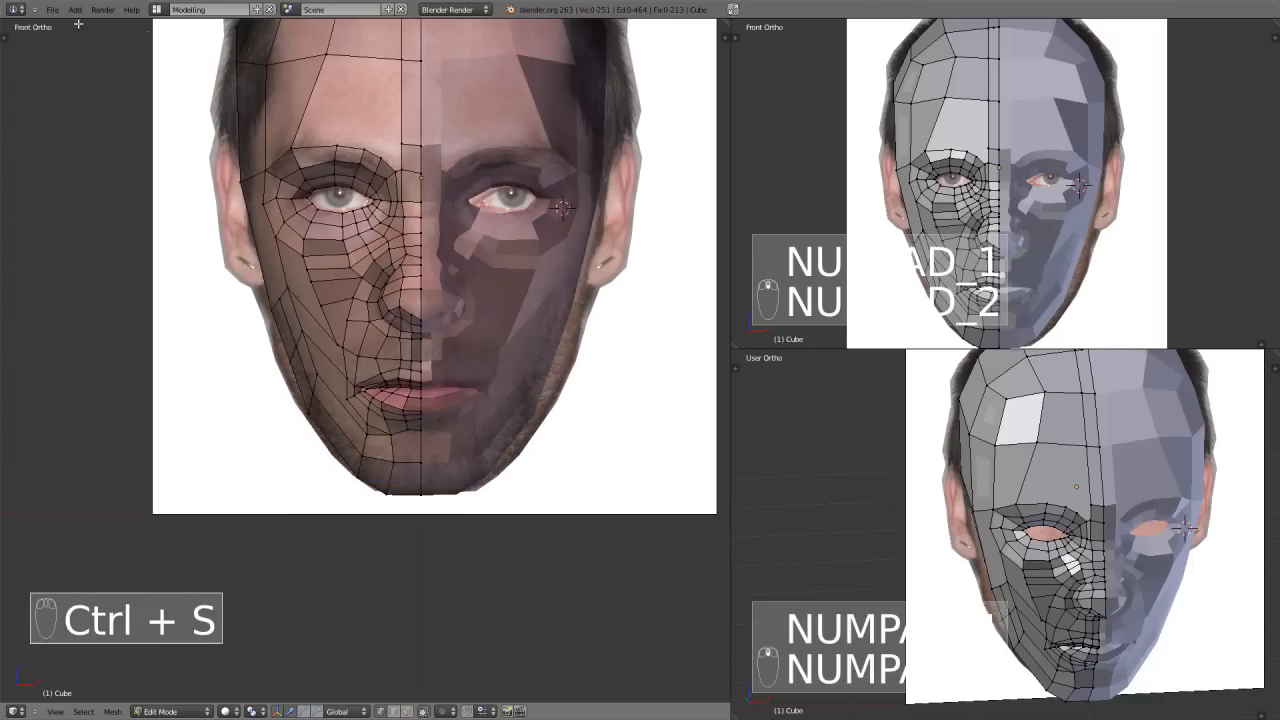